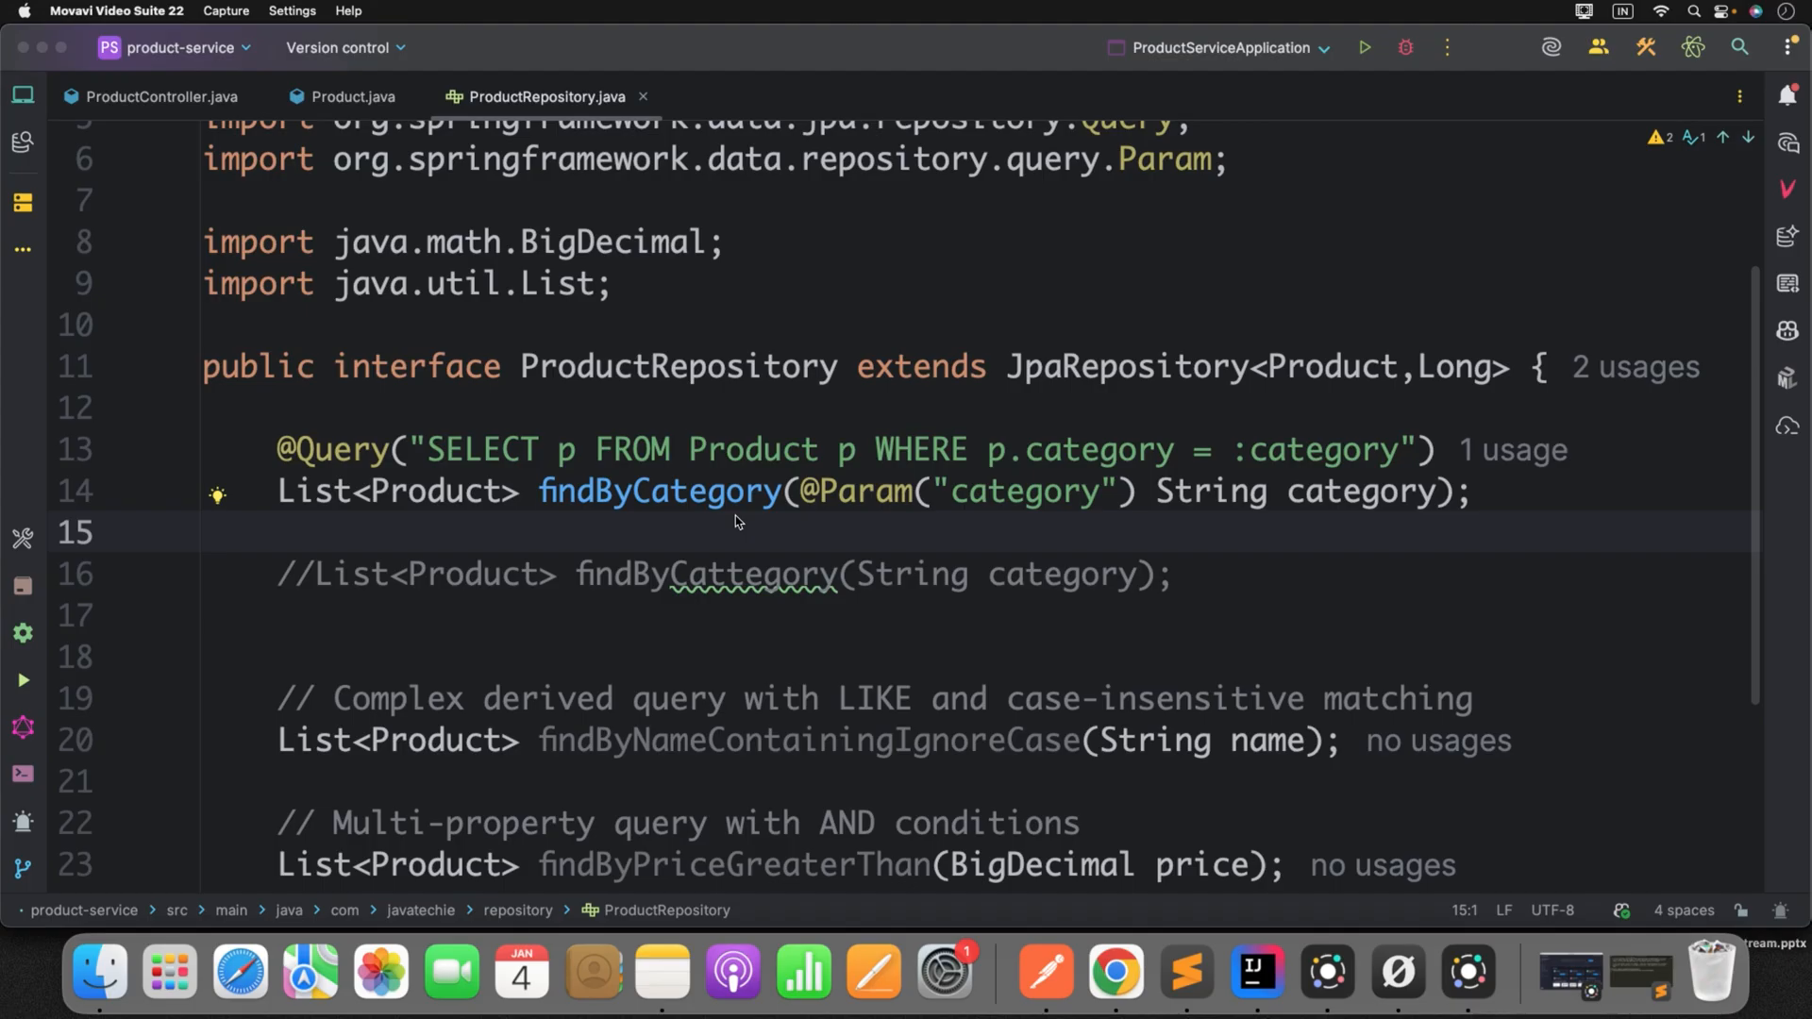
pyautogui.moveTo(884, 545)
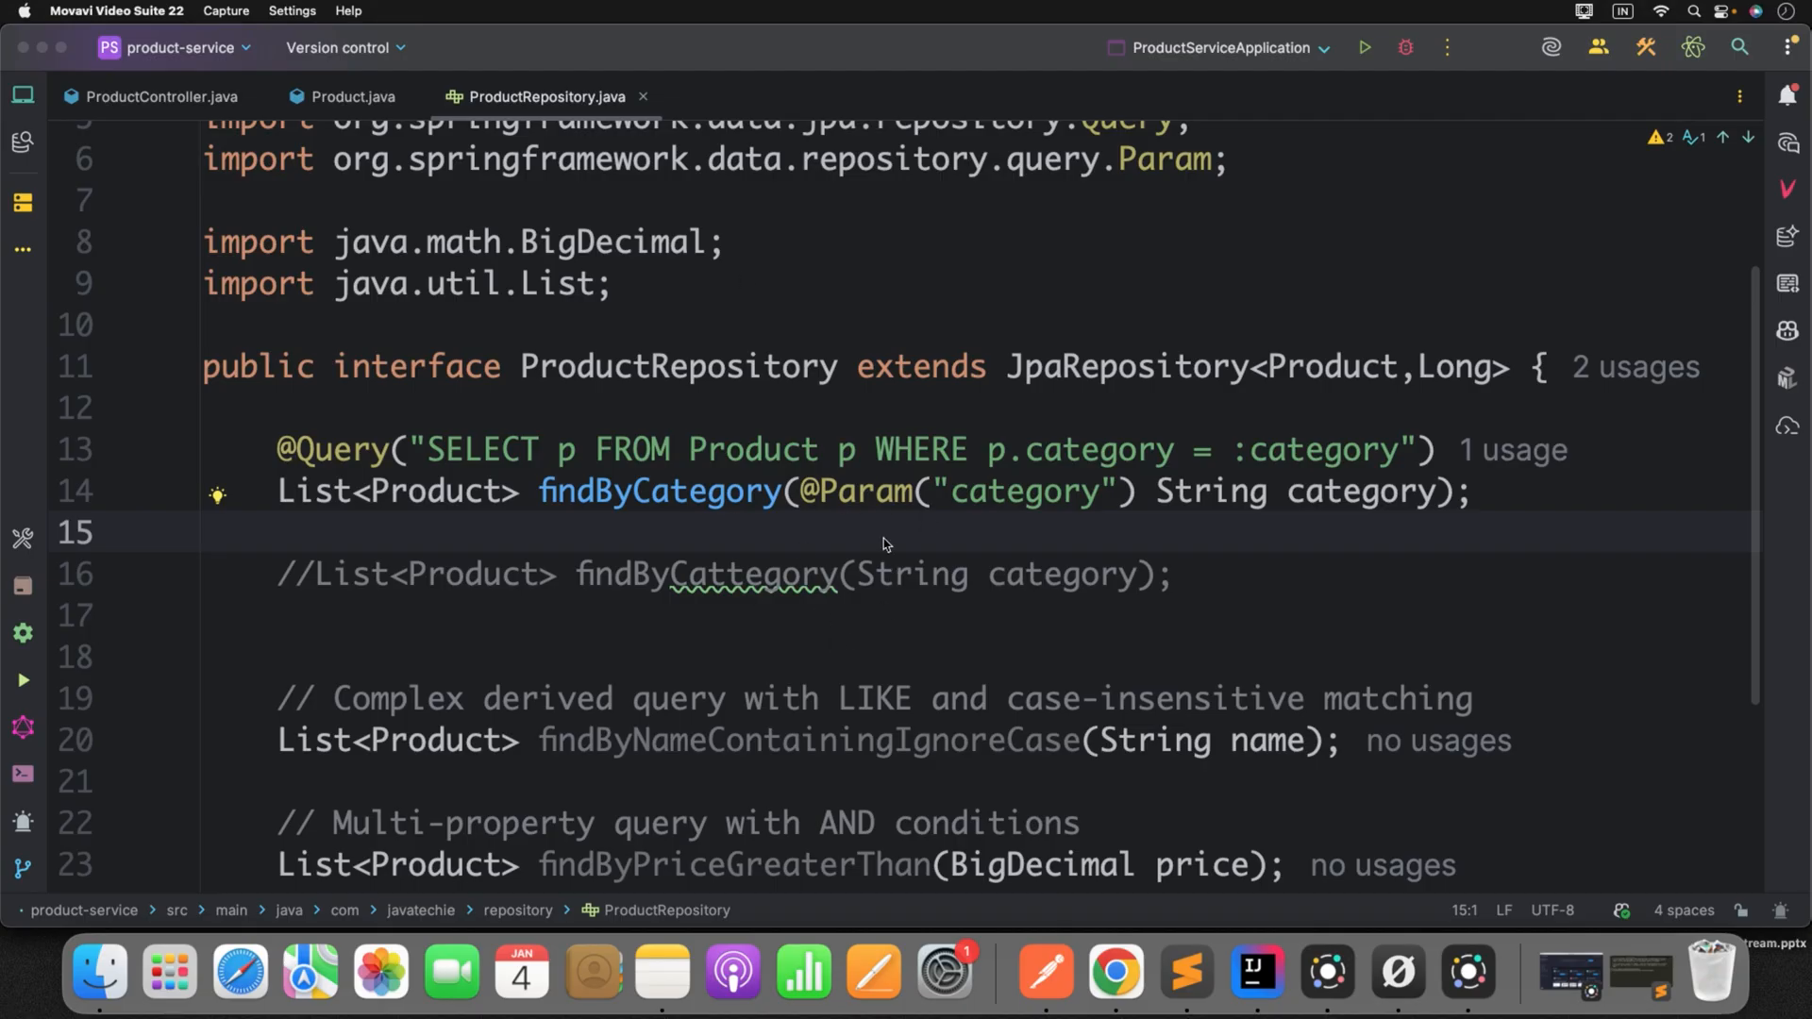
pyautogui.moveTo(838, 597)
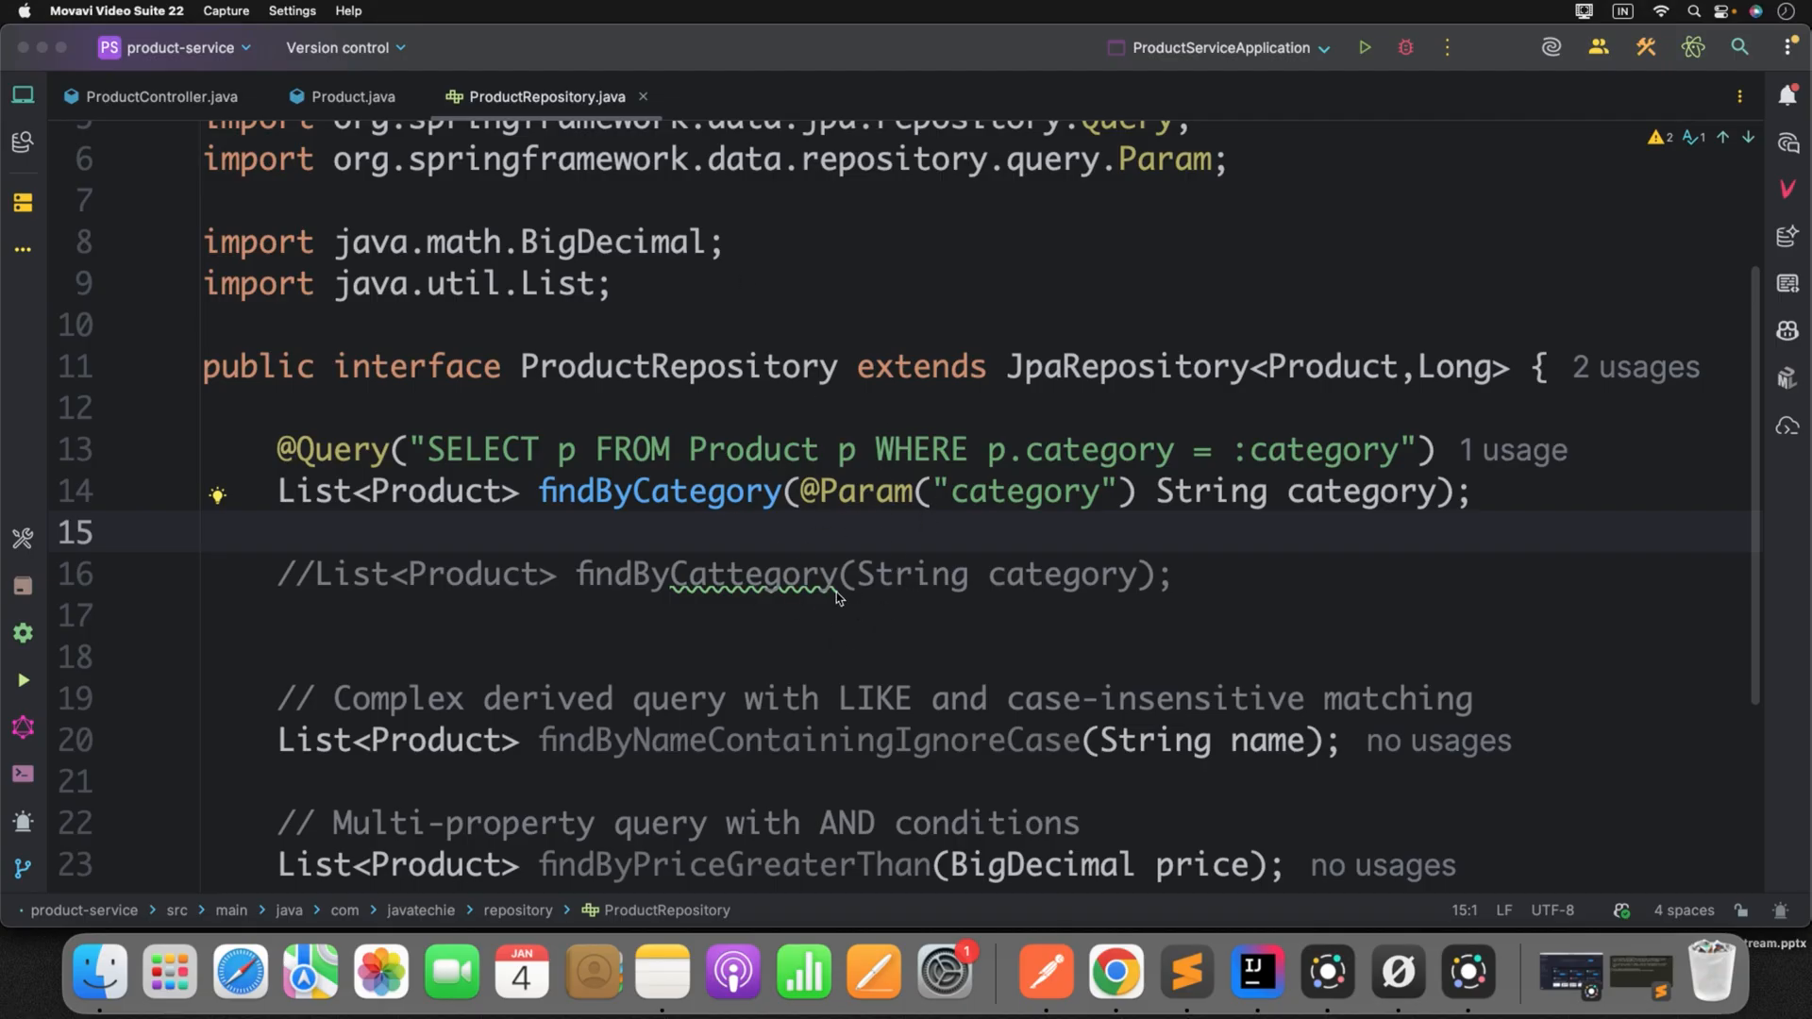
pyautogui.moveTo(936, 586)
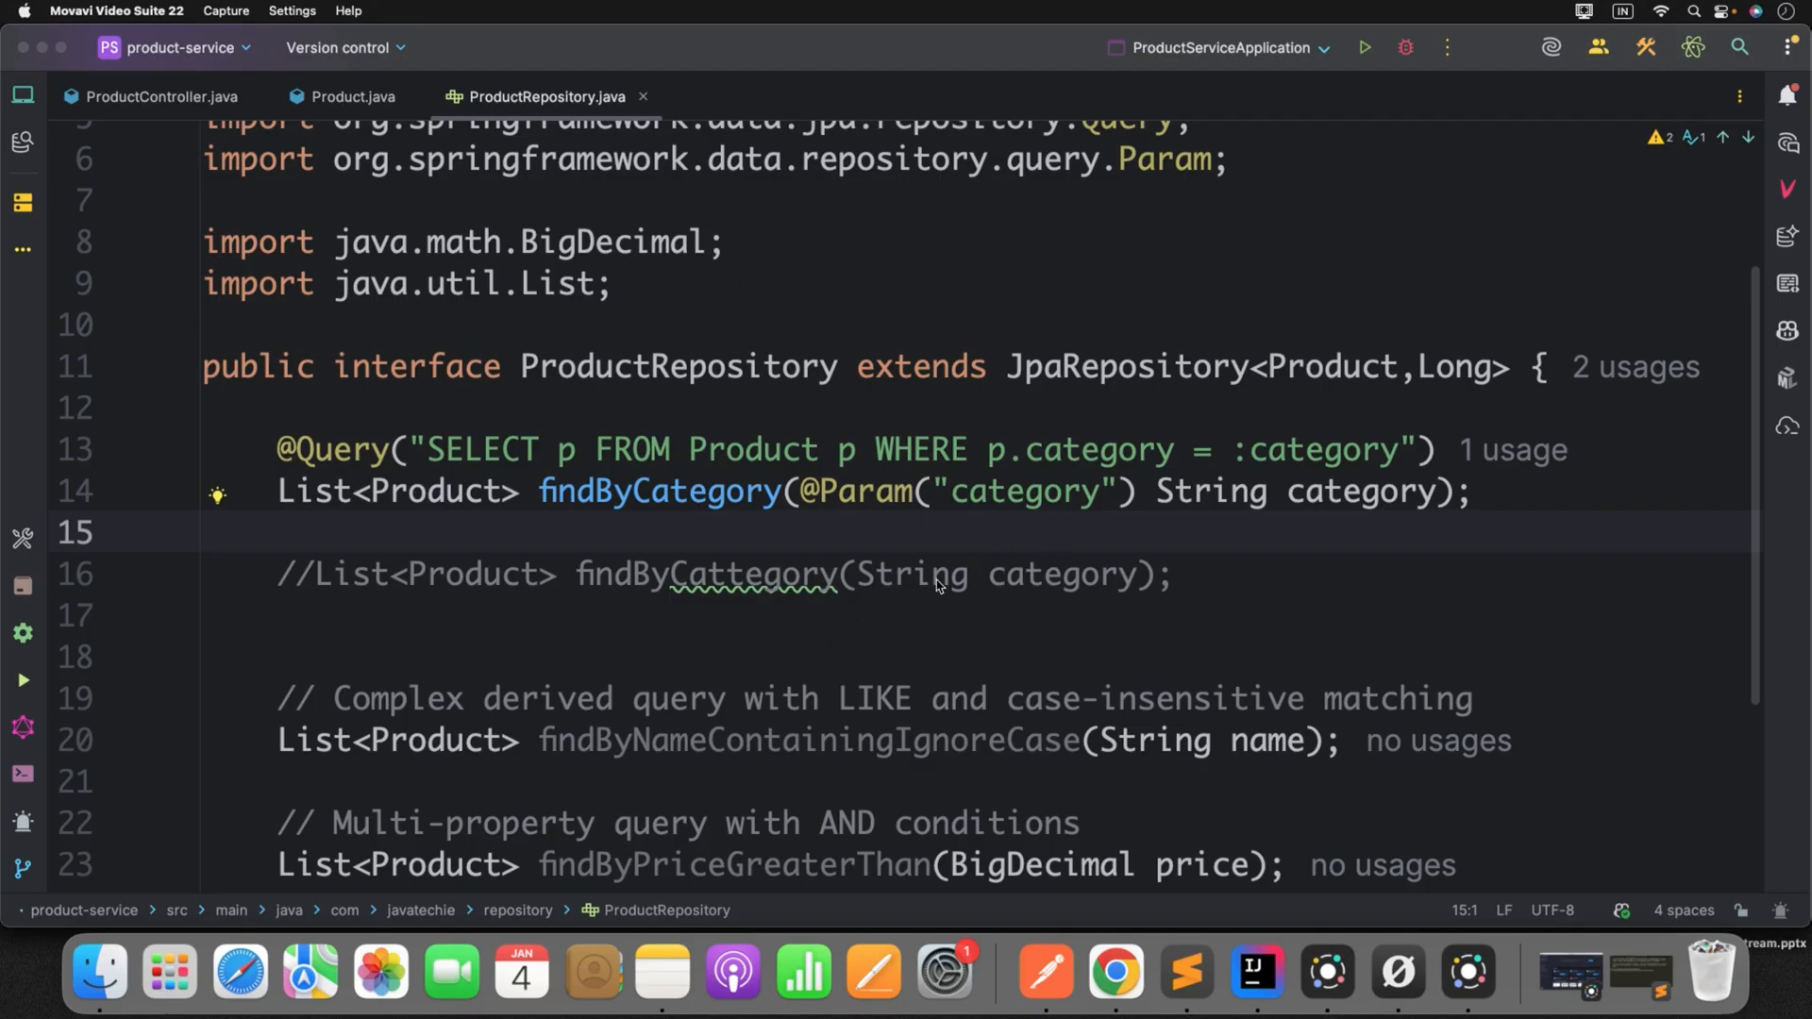
# - Add 'findByNameContainingIgnoreCase' as canvas text with font size XL
pyautogui.click(632, 490)
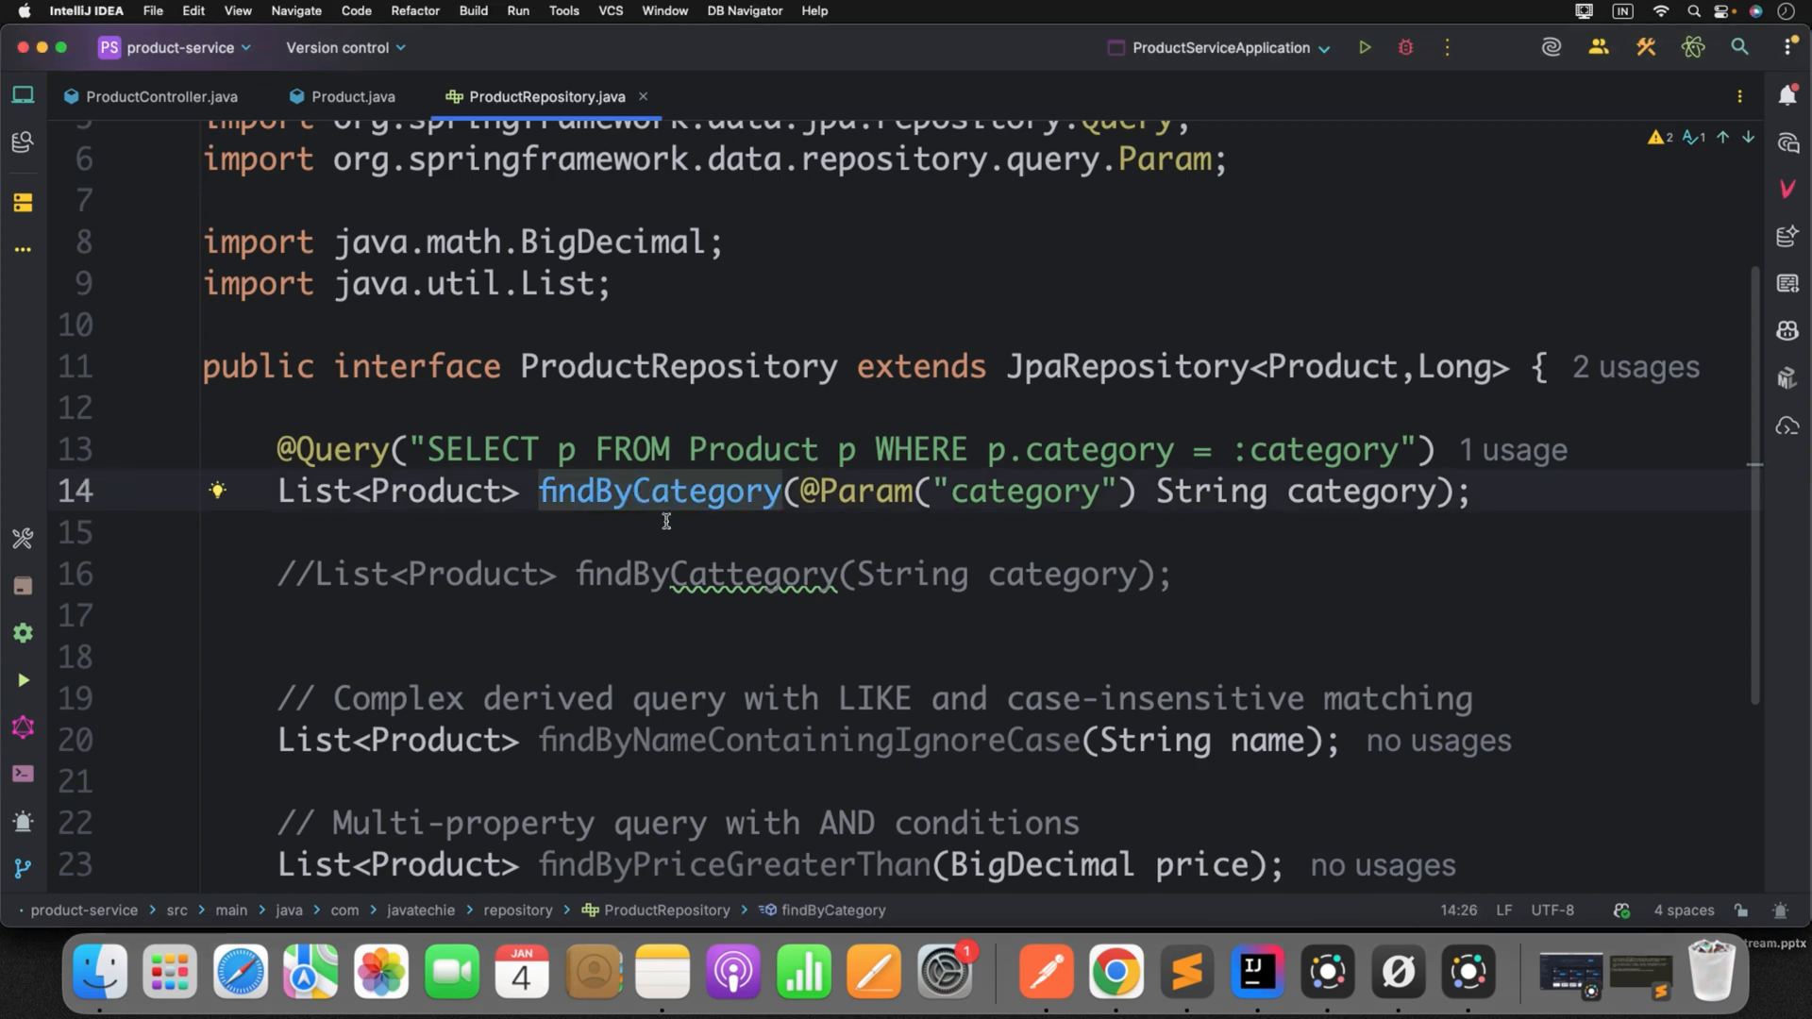
pyautogui.moveTo(733, 494)
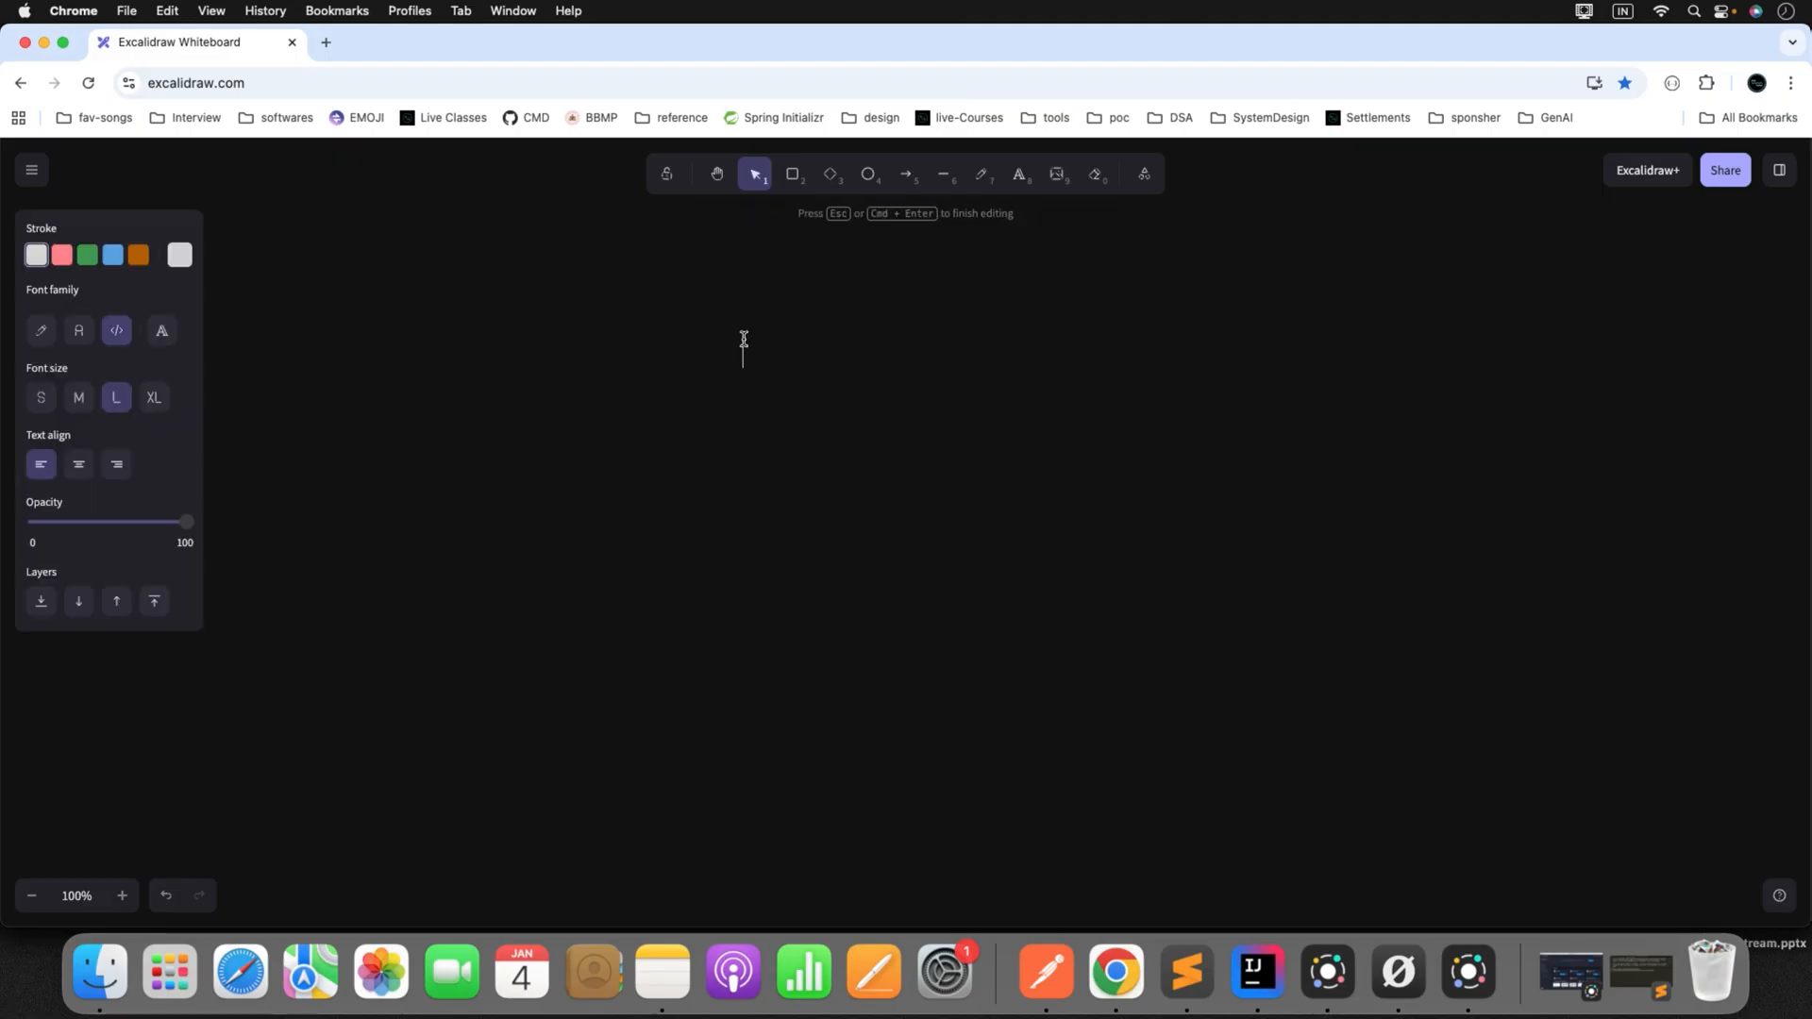
pyautogui.write('findByNameContainingIgnoreCase')
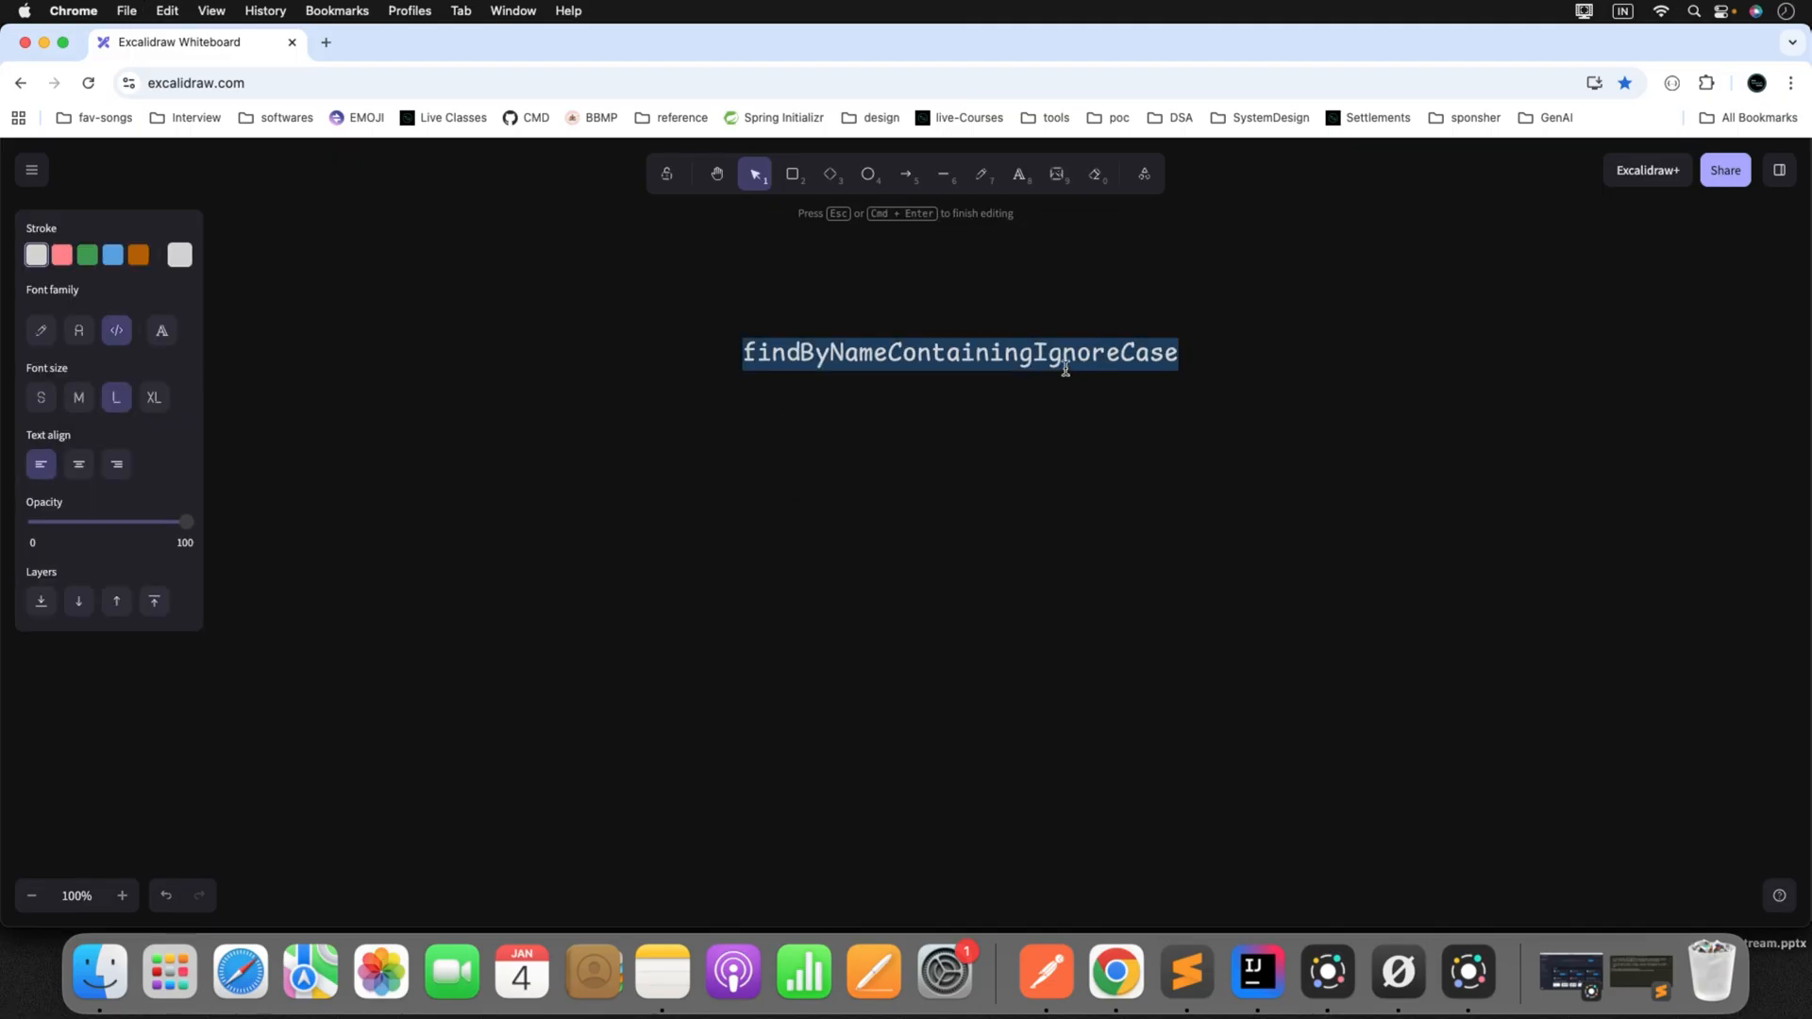
pyautogui.click(1017, 352)
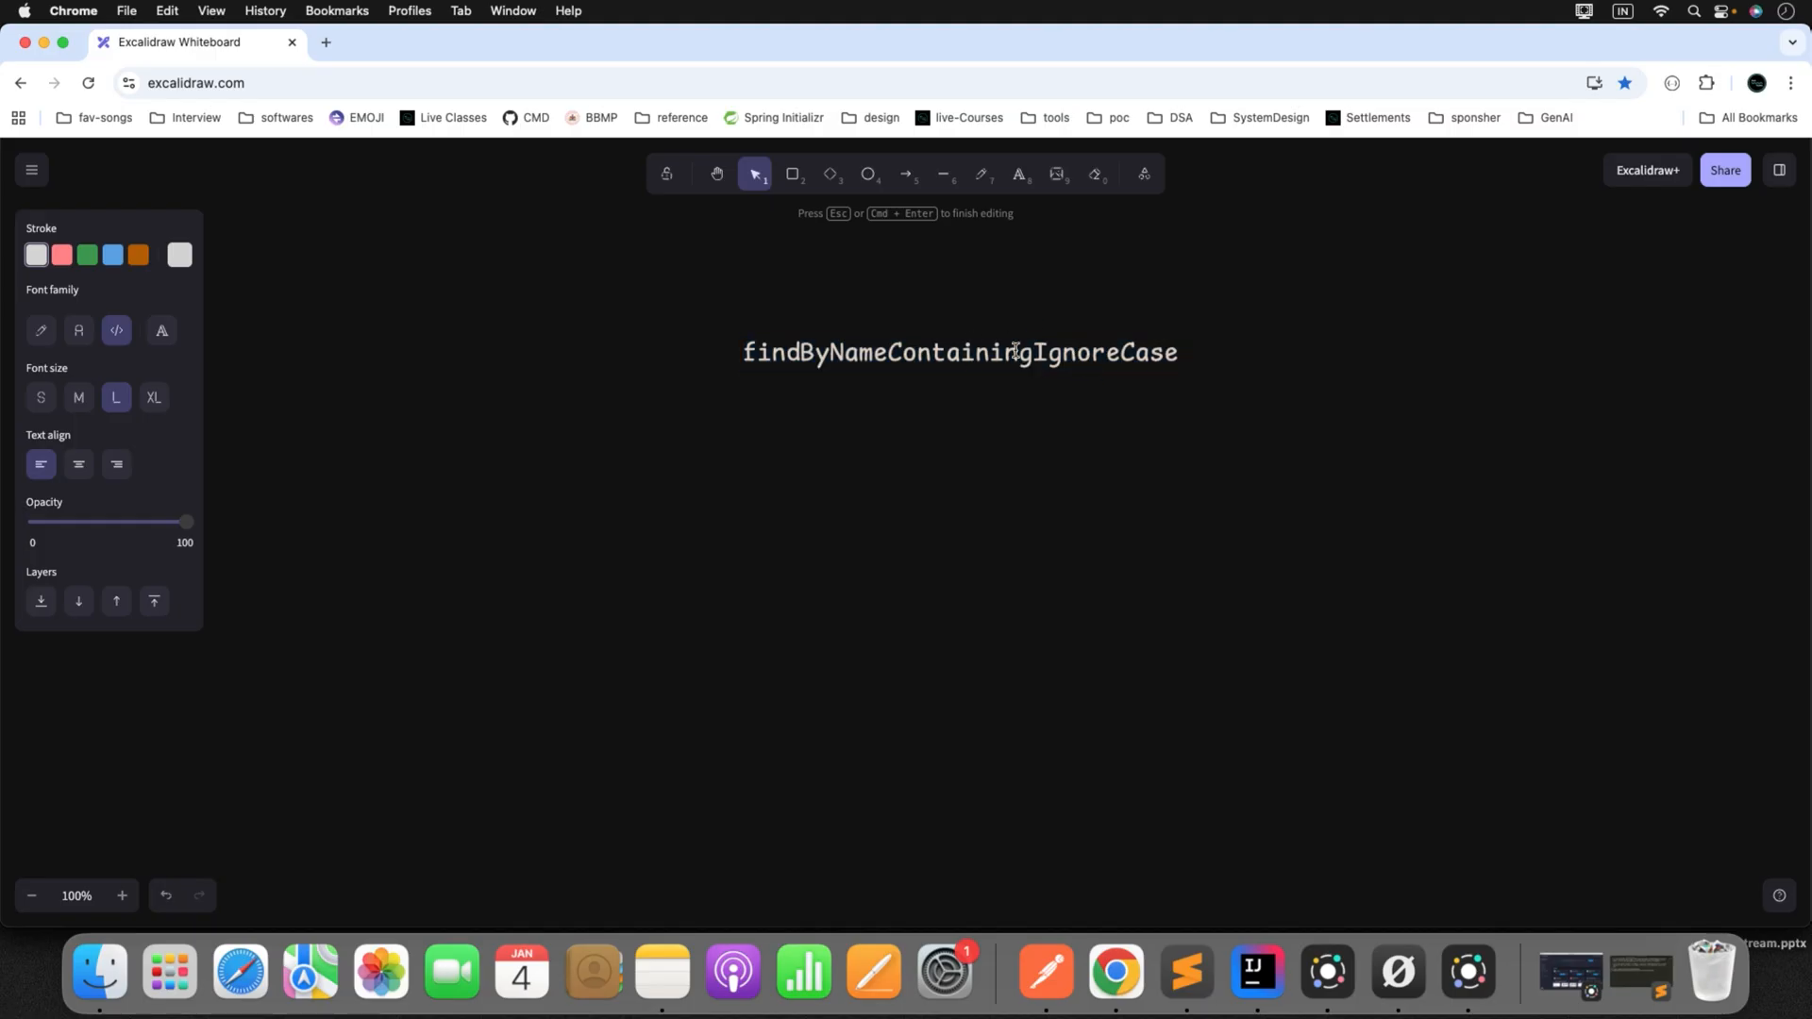
pyautogui.click(154, 397)
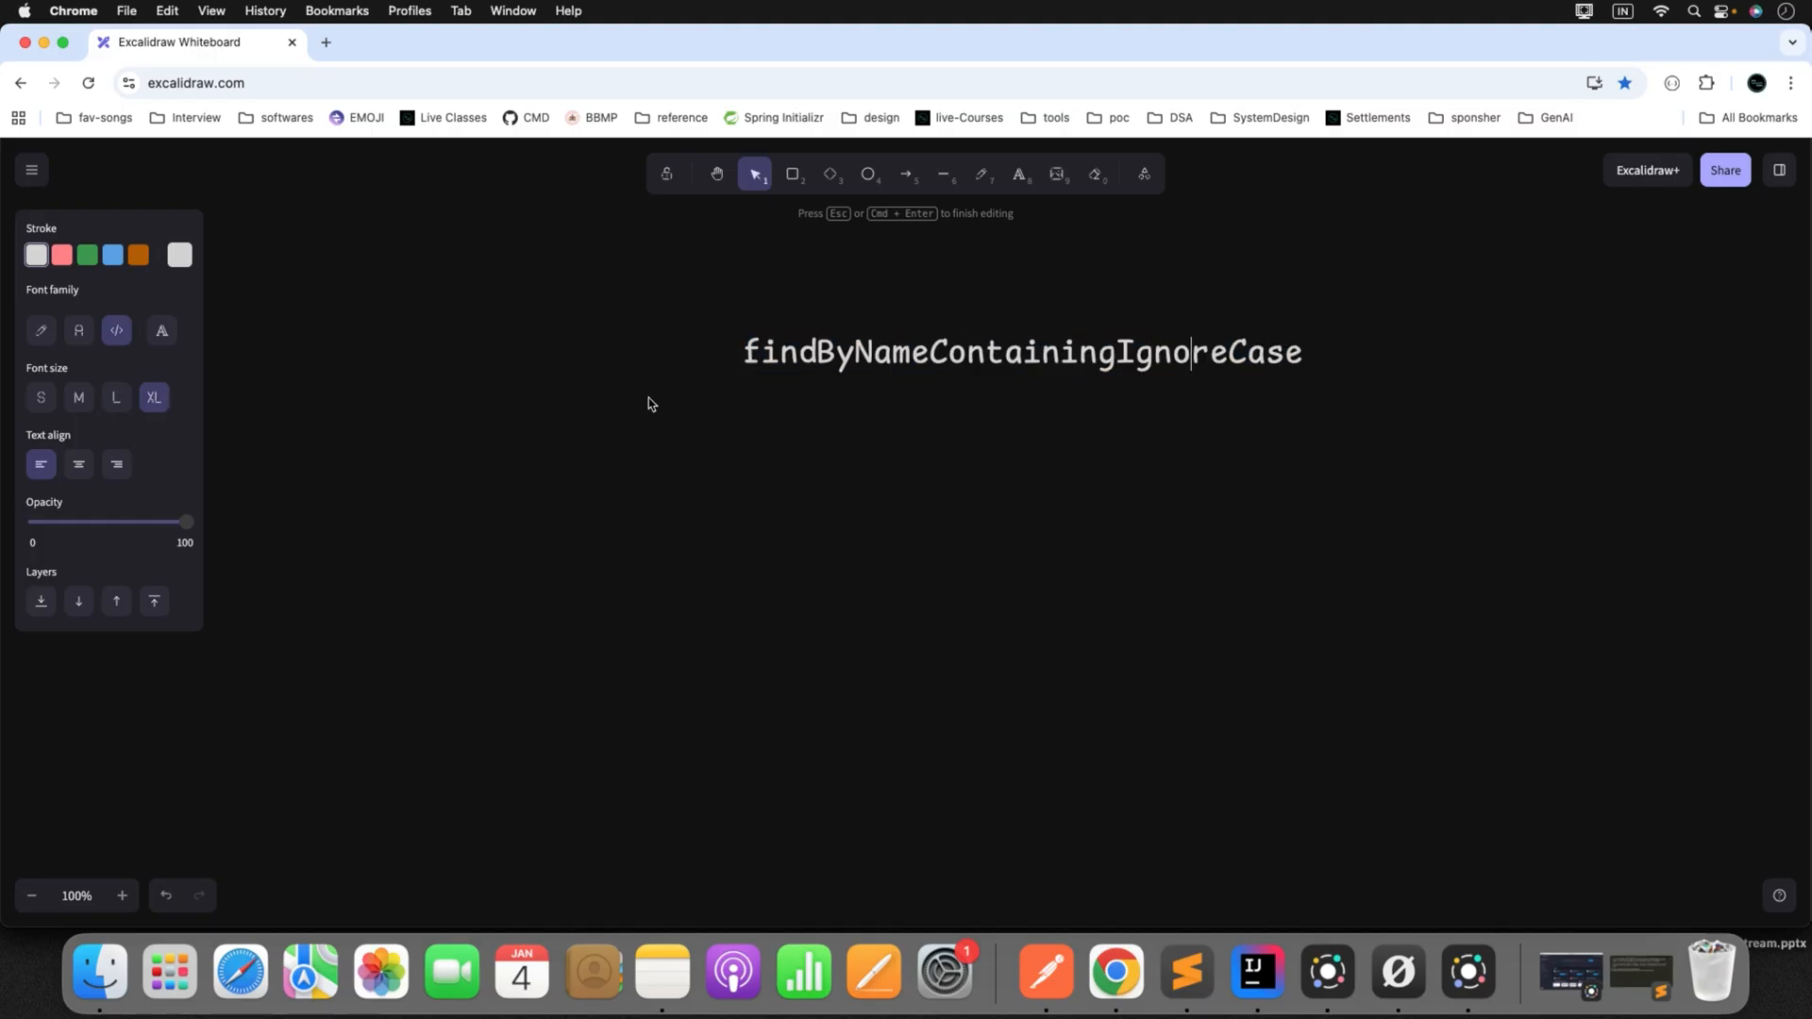
pyautogui.click(778, 352)
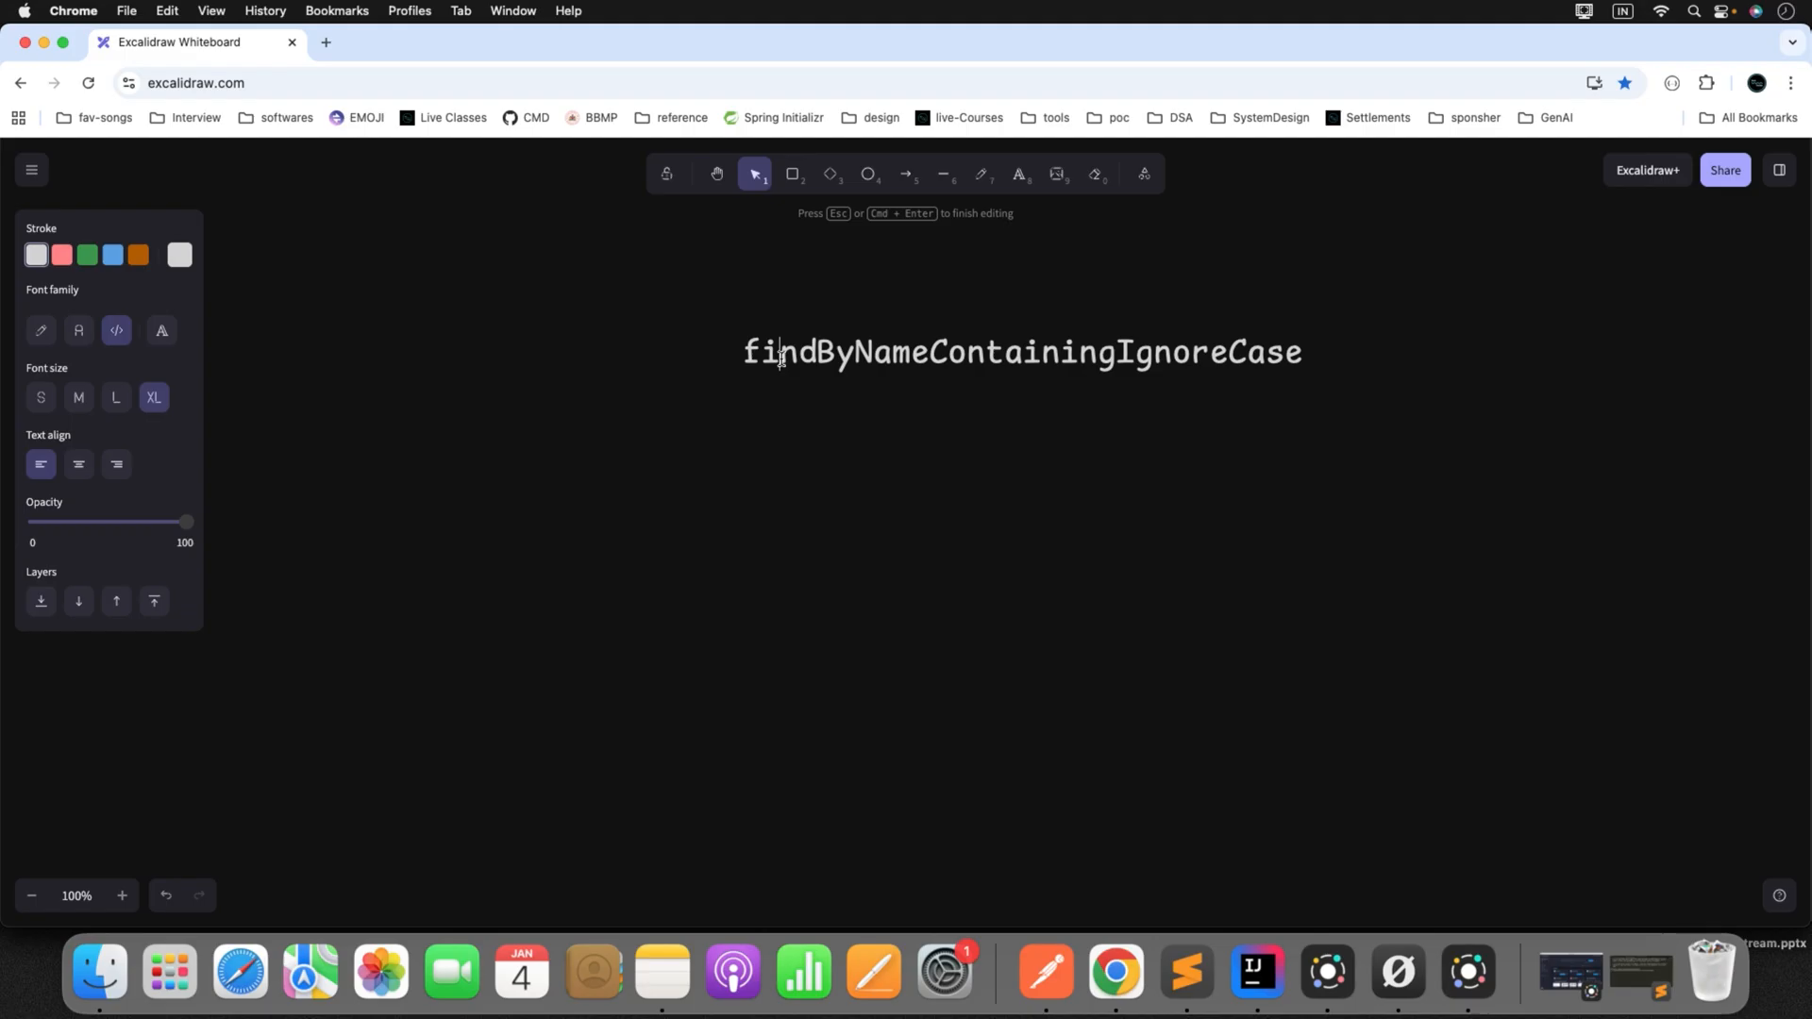
pyautogui.press('Escape')
pyautogui.write('P')
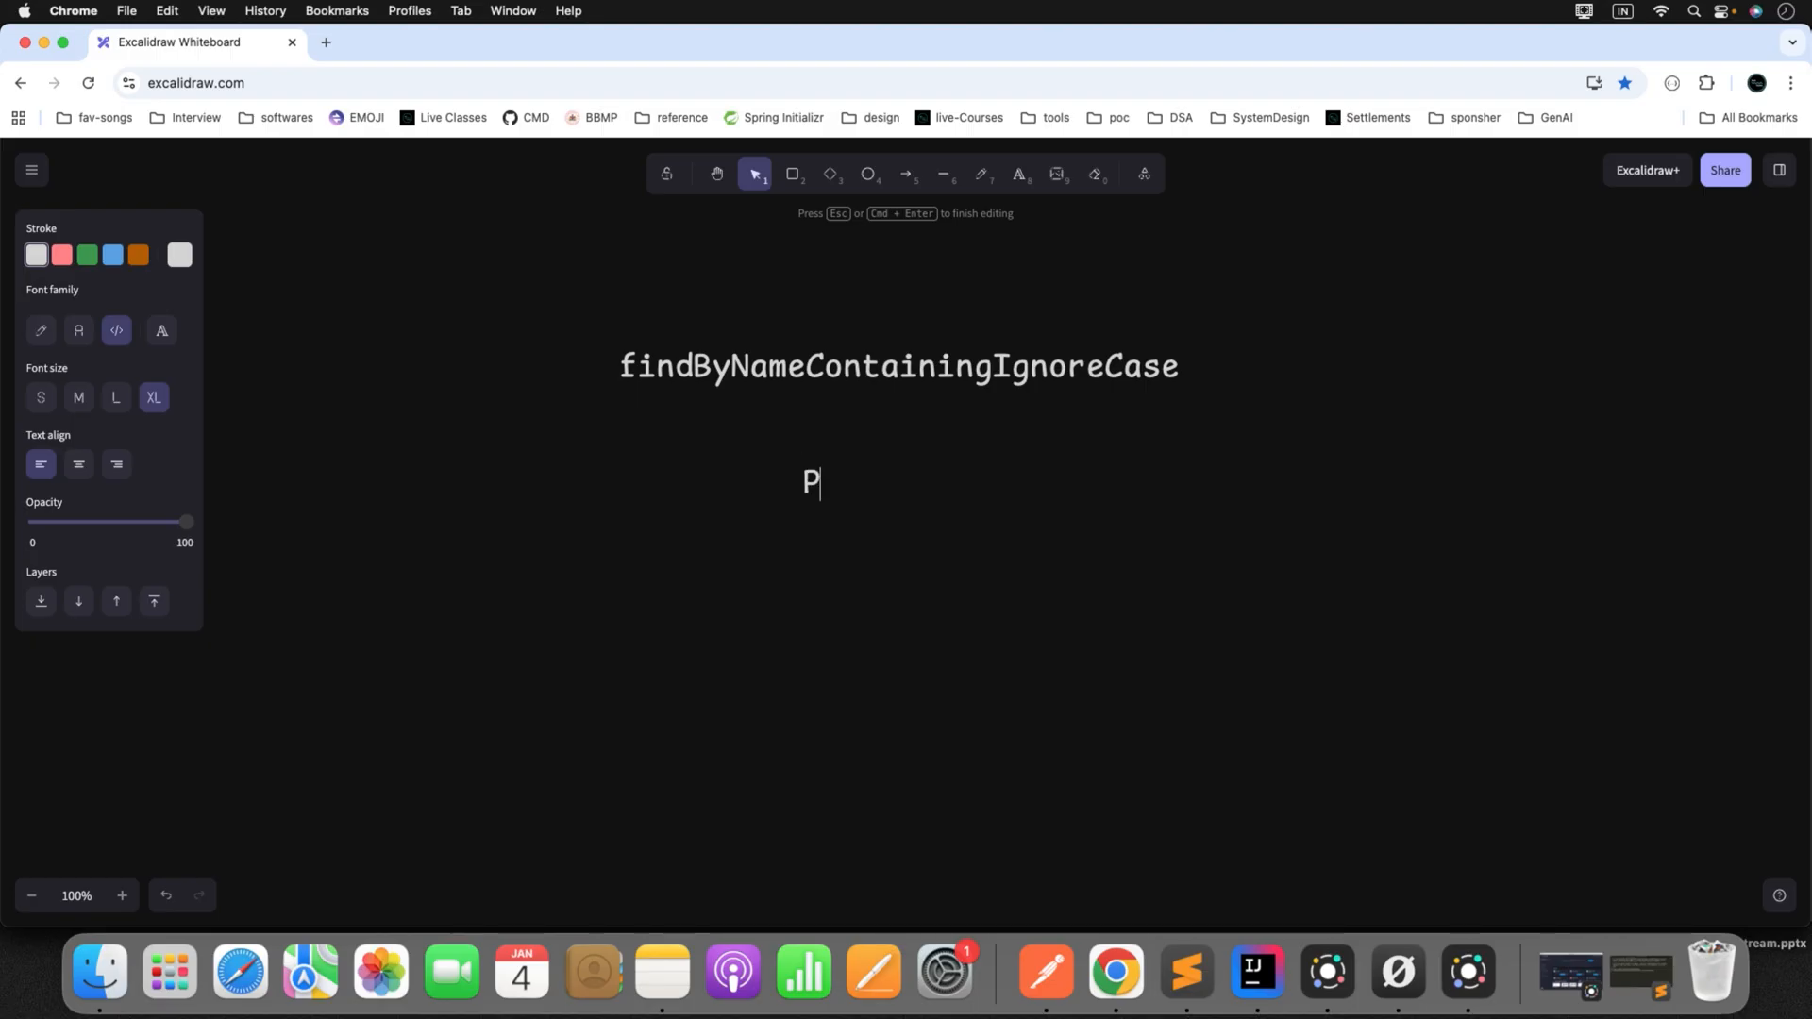
# - Start the second label below the method name with 'Parse (SELECT'
pyautogui.write('arse')
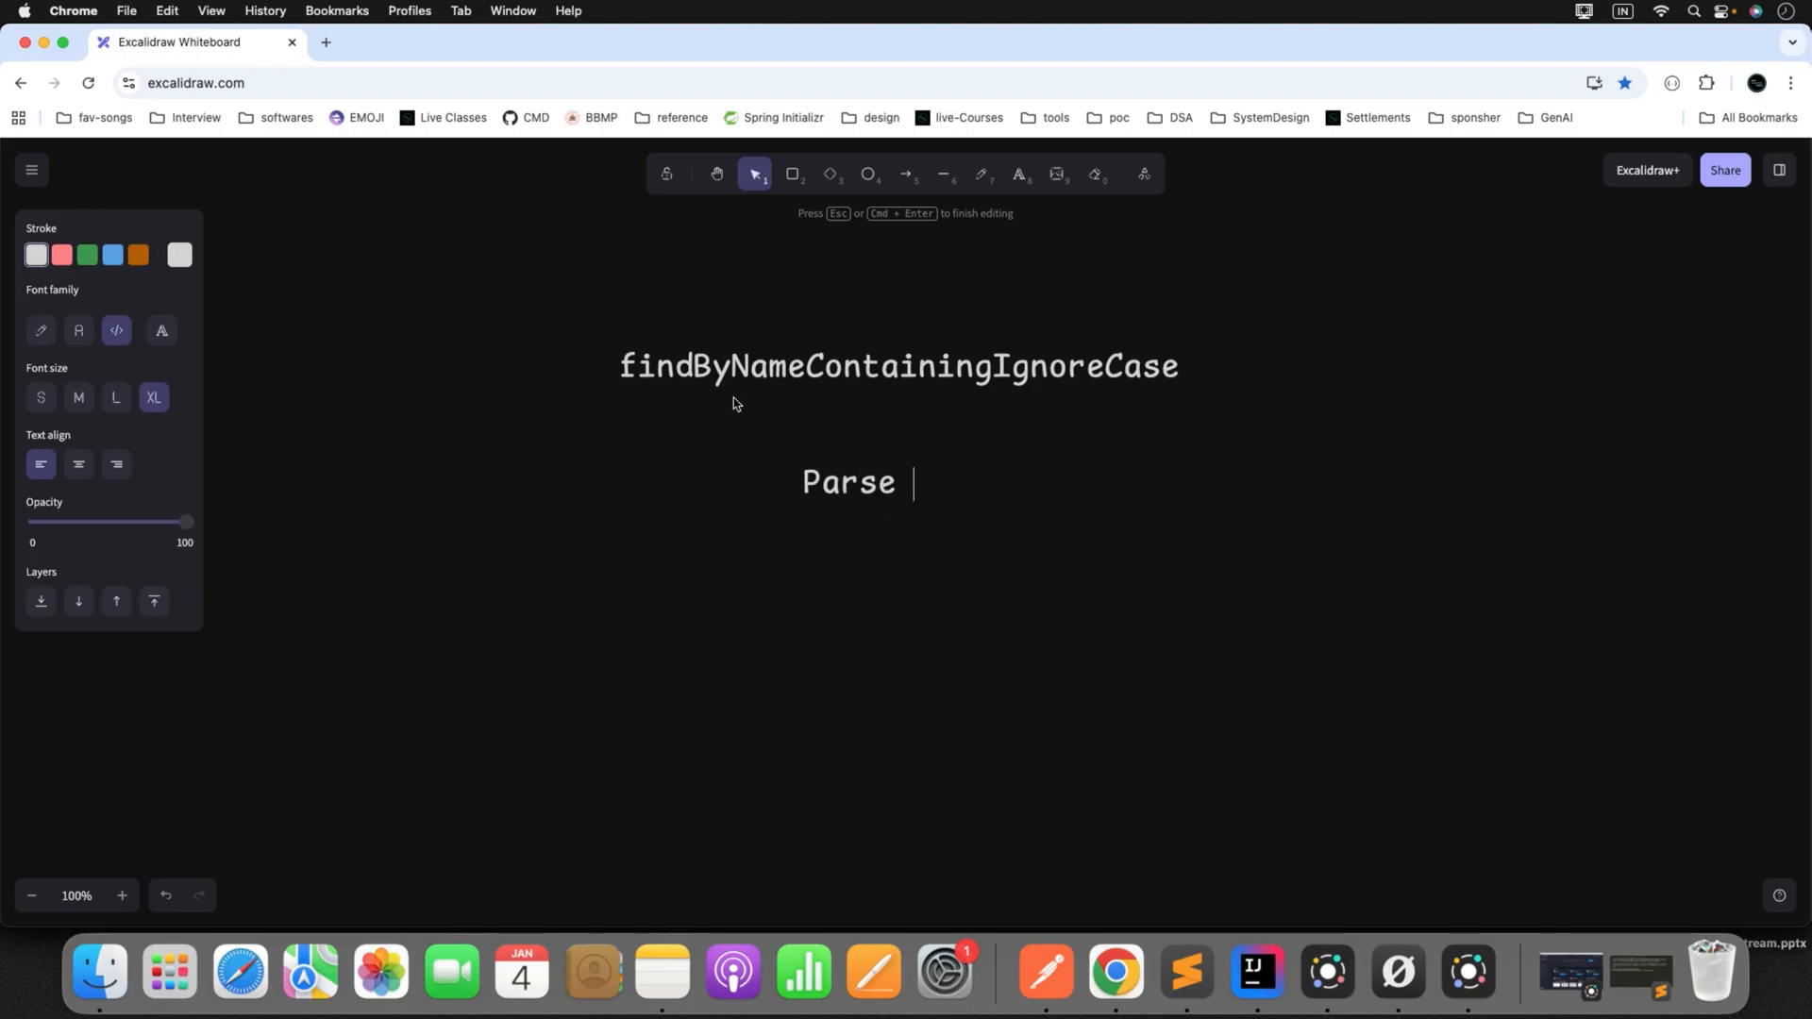
pyautogui.moveTo(913, 460)
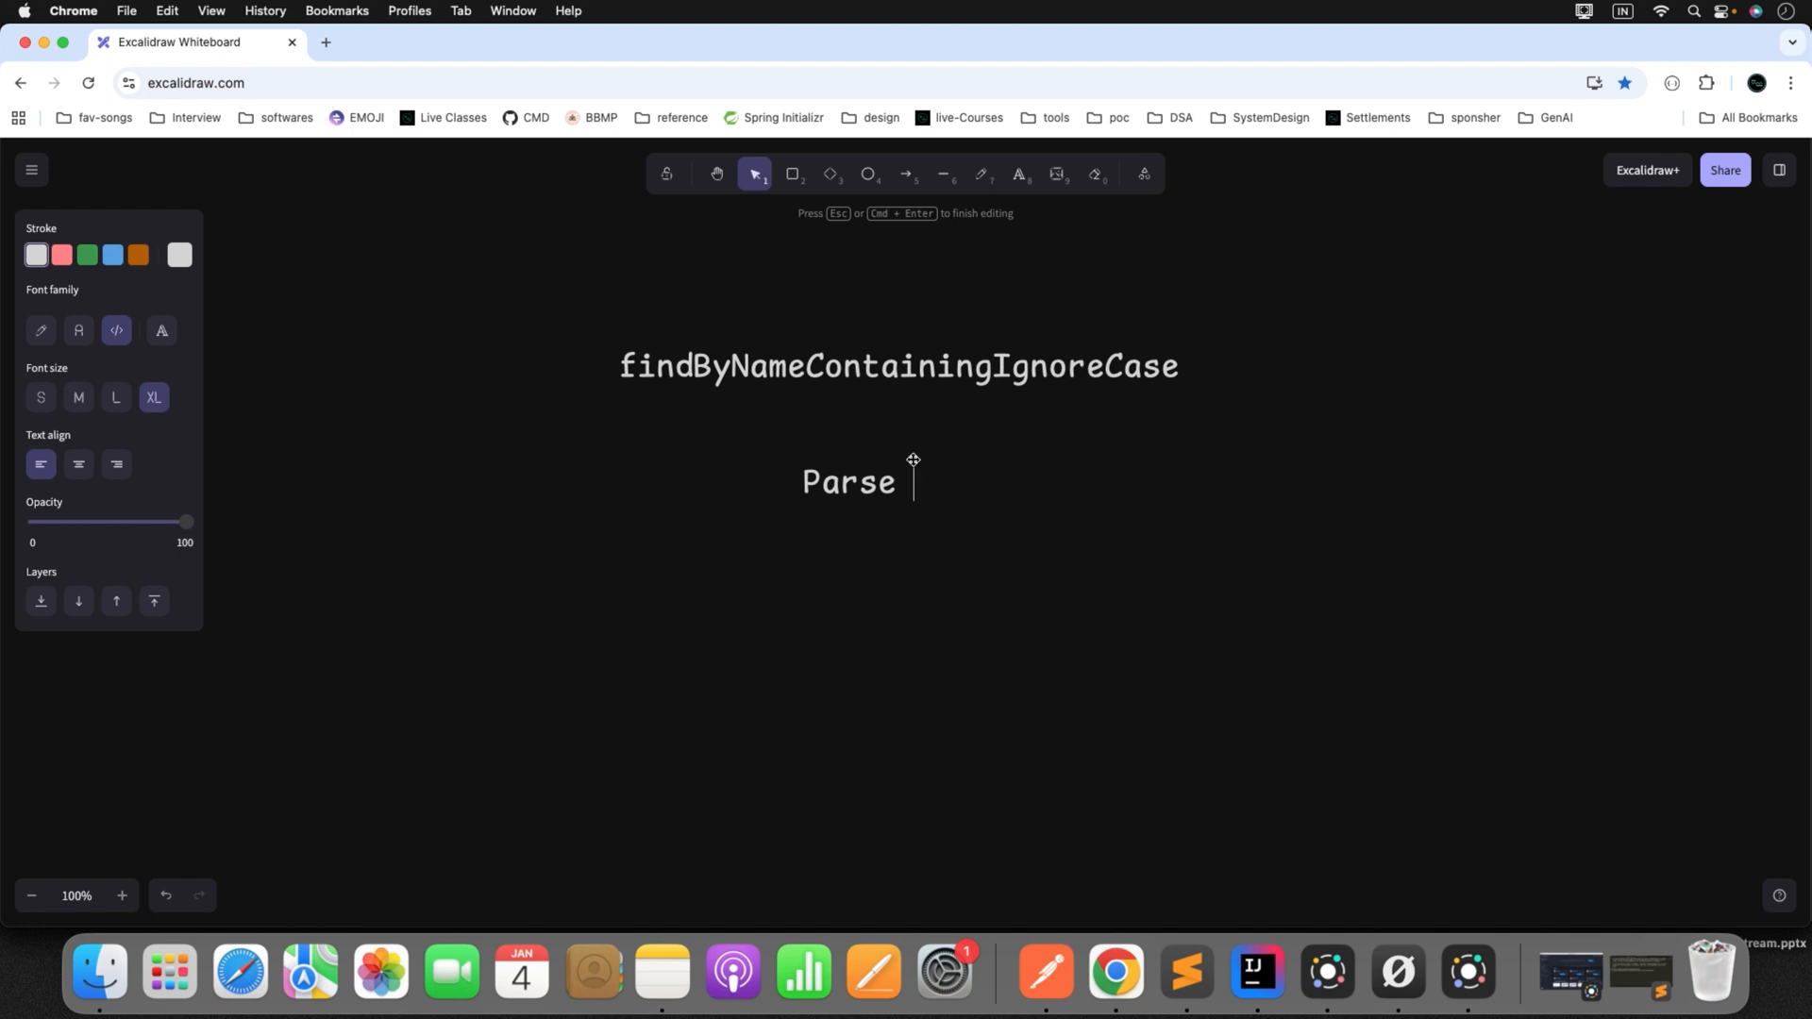
pyautogui.write('(')
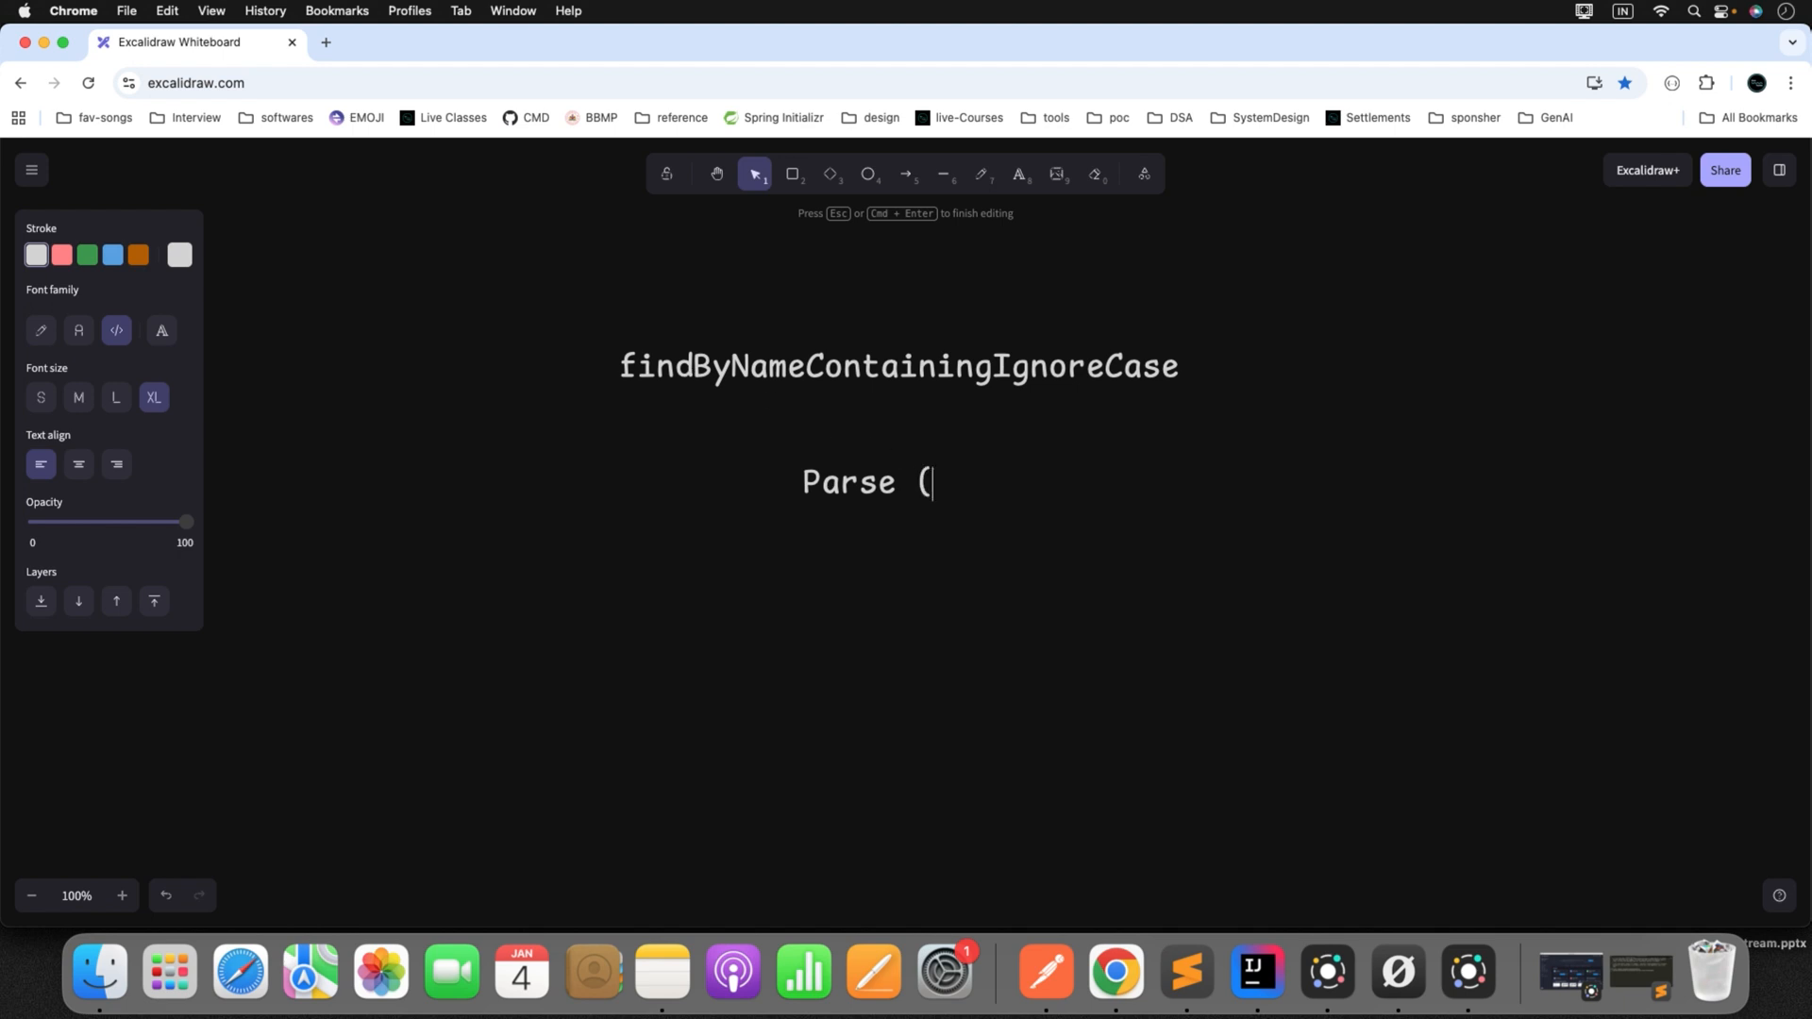
pyautogui.write('SELECT')
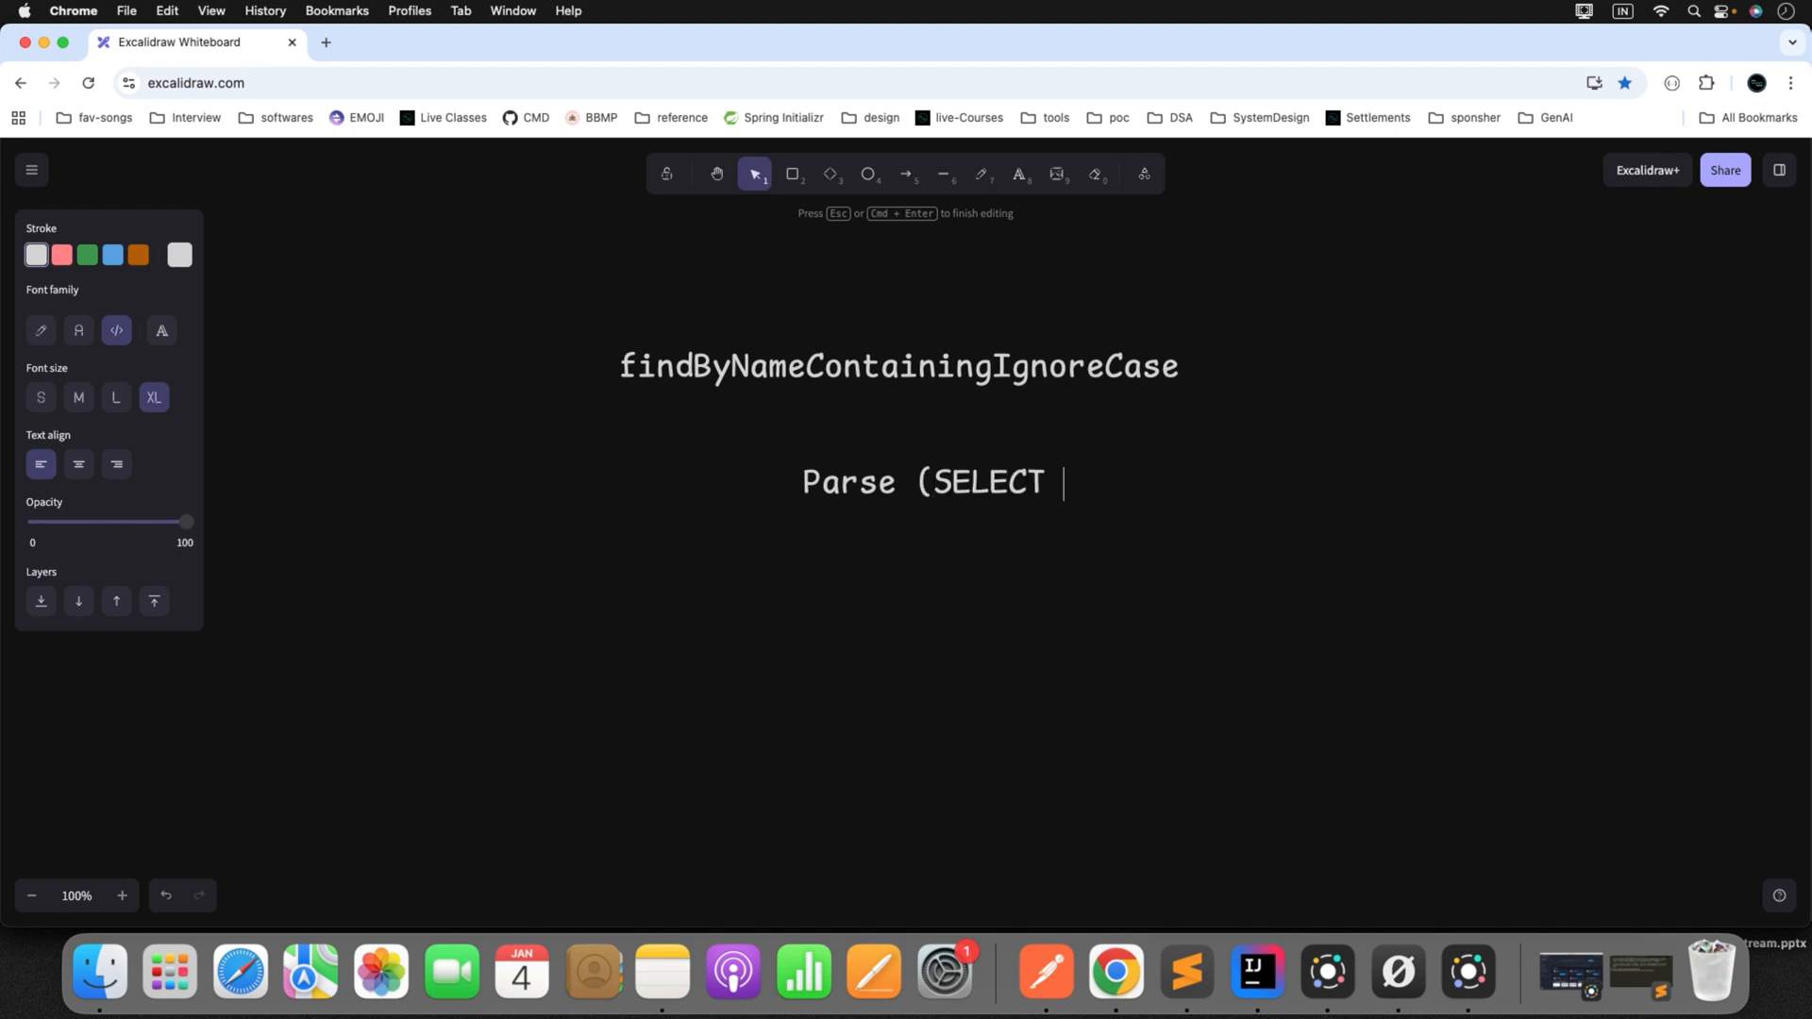
pyautogui.doubleClick(899, 366)
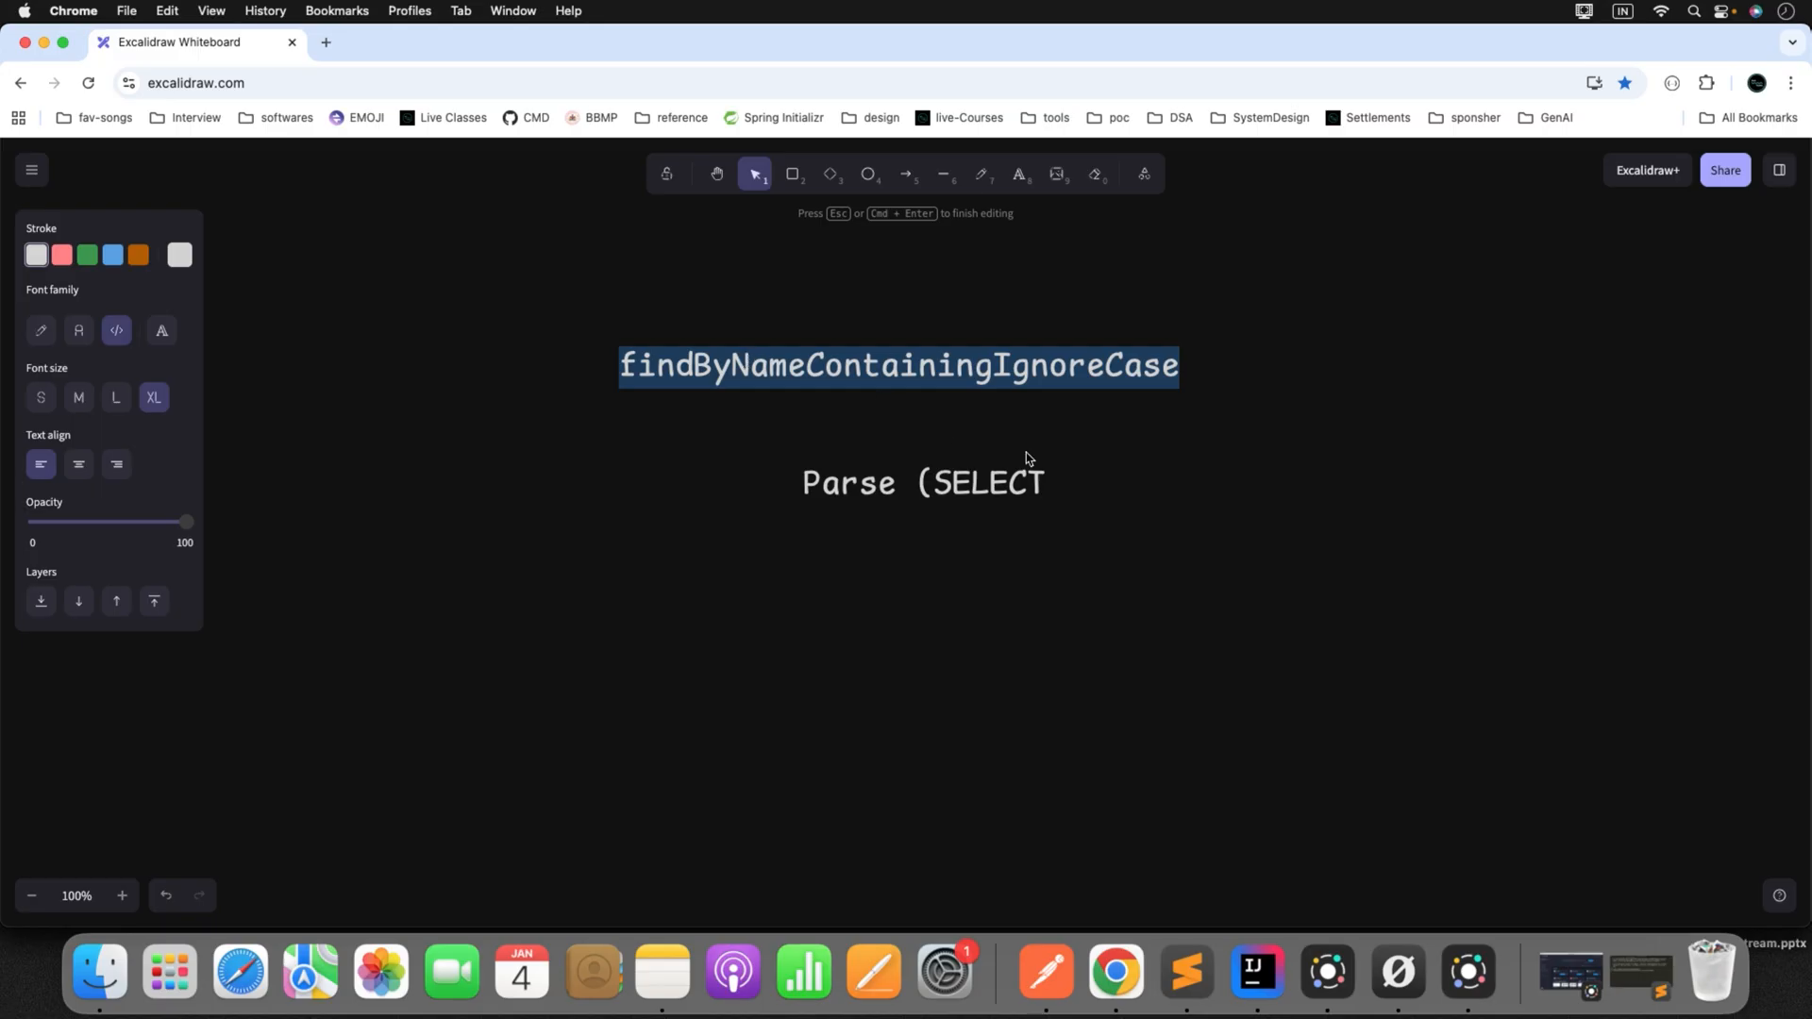
pyautogui.doubleClick(922, 482)
pyautogui.write(' .')
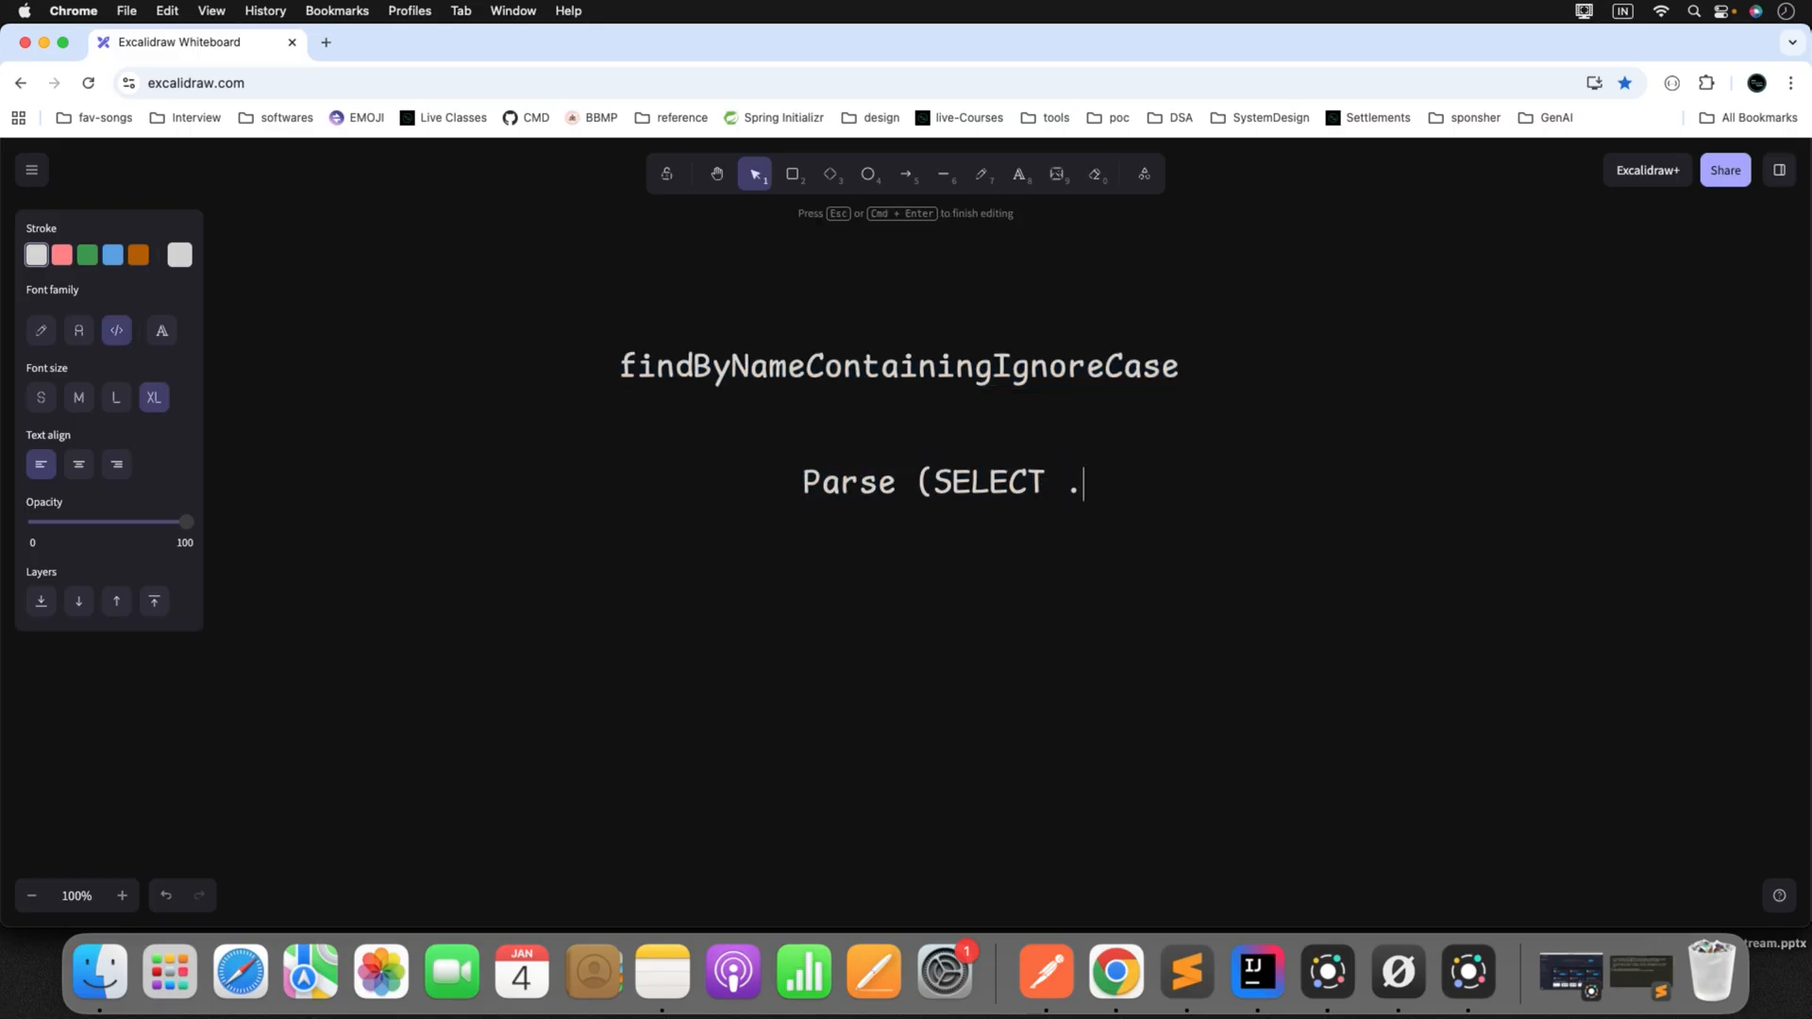
# - Complete the label with ', WHERE , LIKE . UPPER)' and finish editing
pyautogui.write(', WHERE')
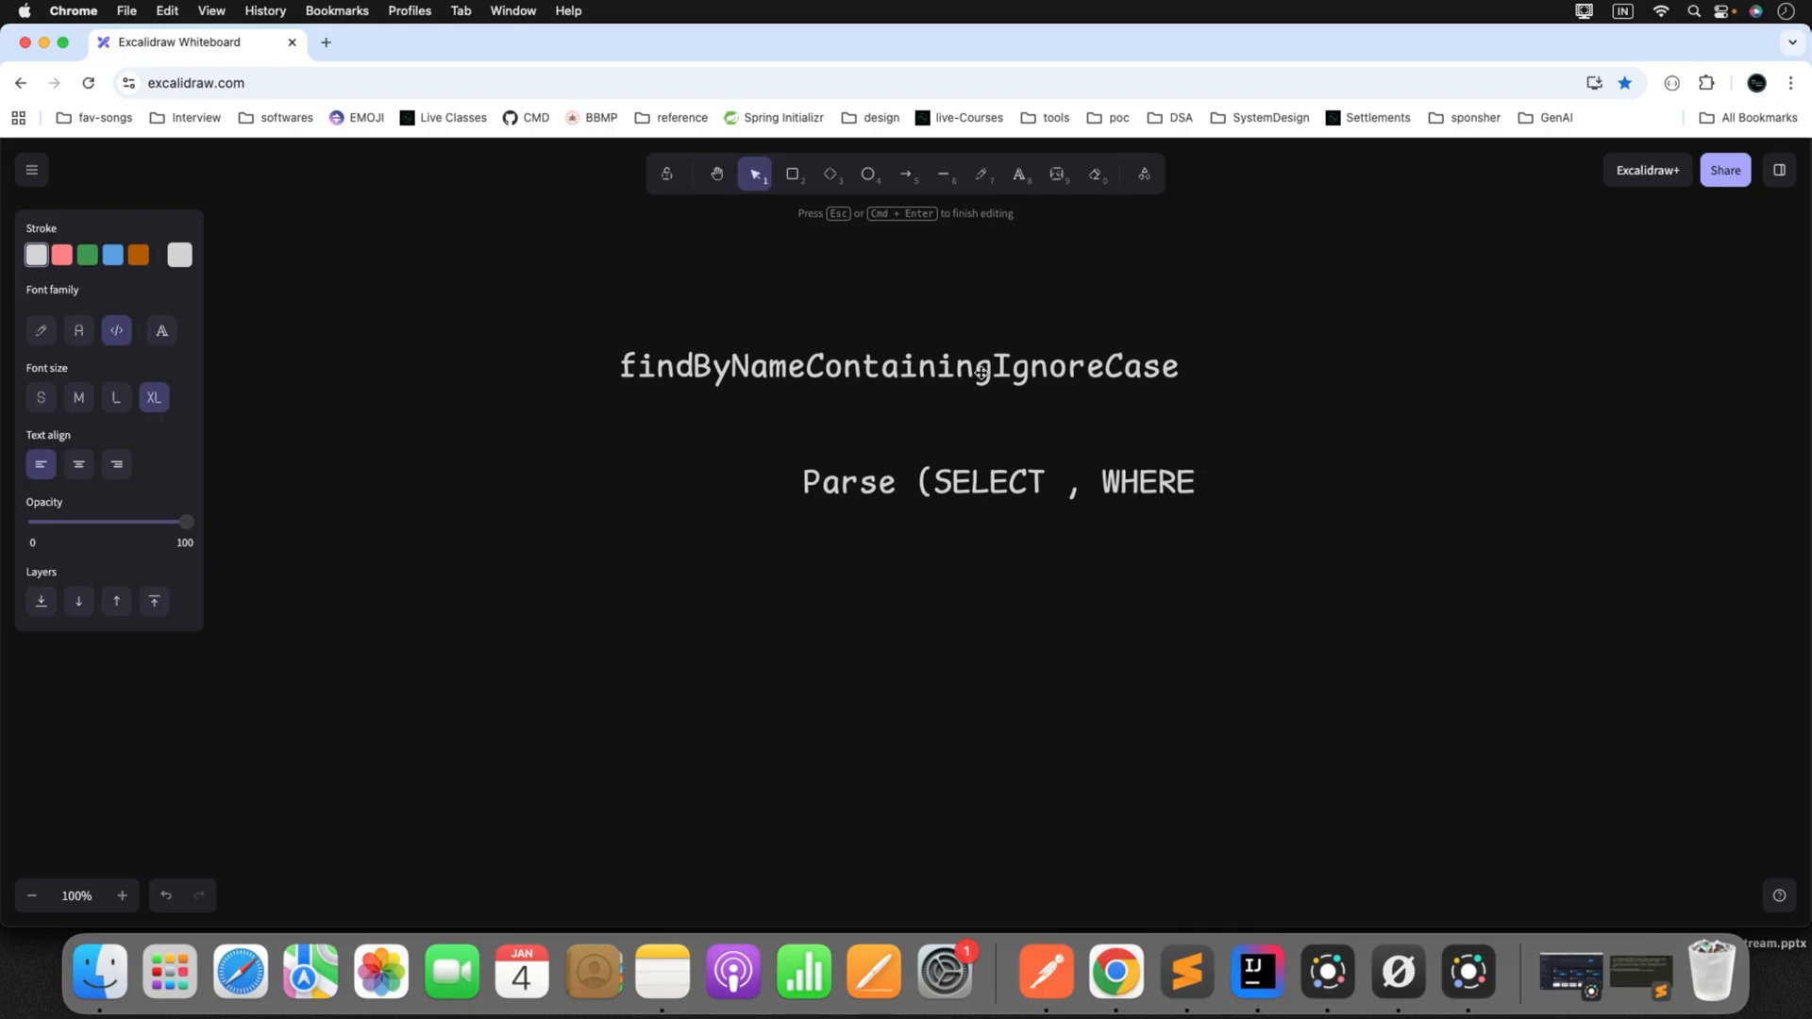
pyautogui.write(', L')
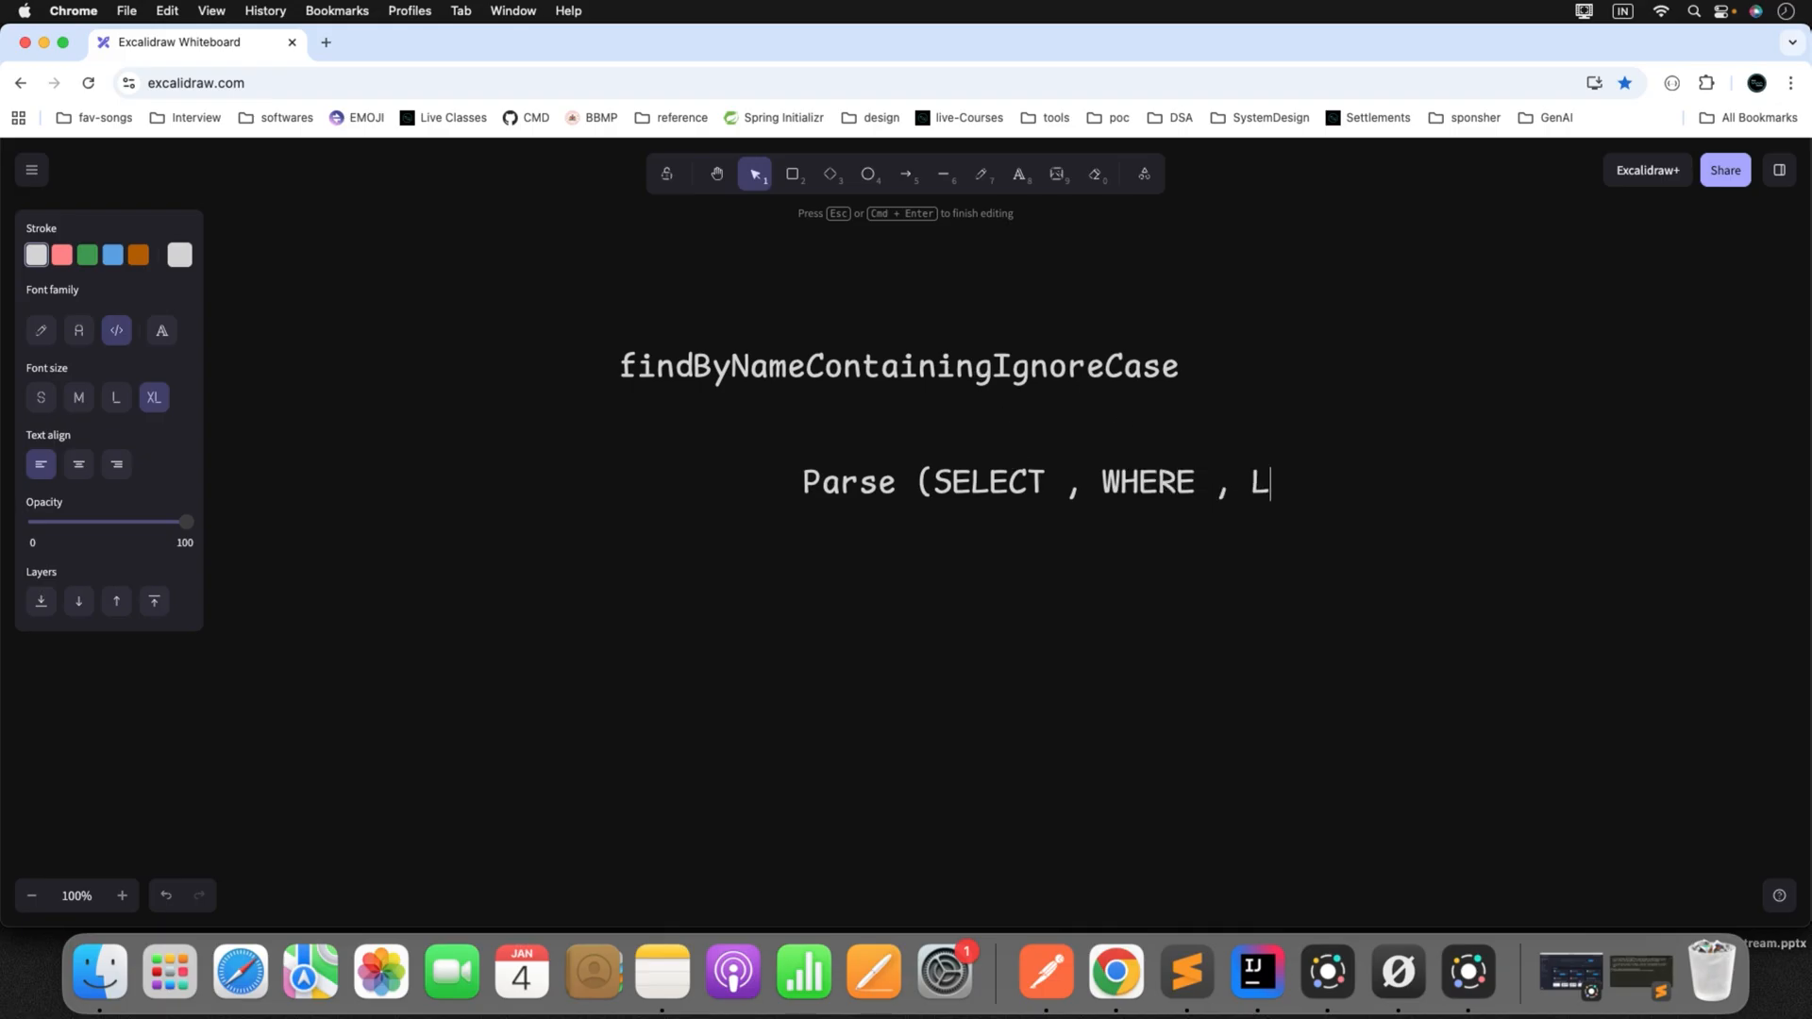
pyautogui.write('IKE')
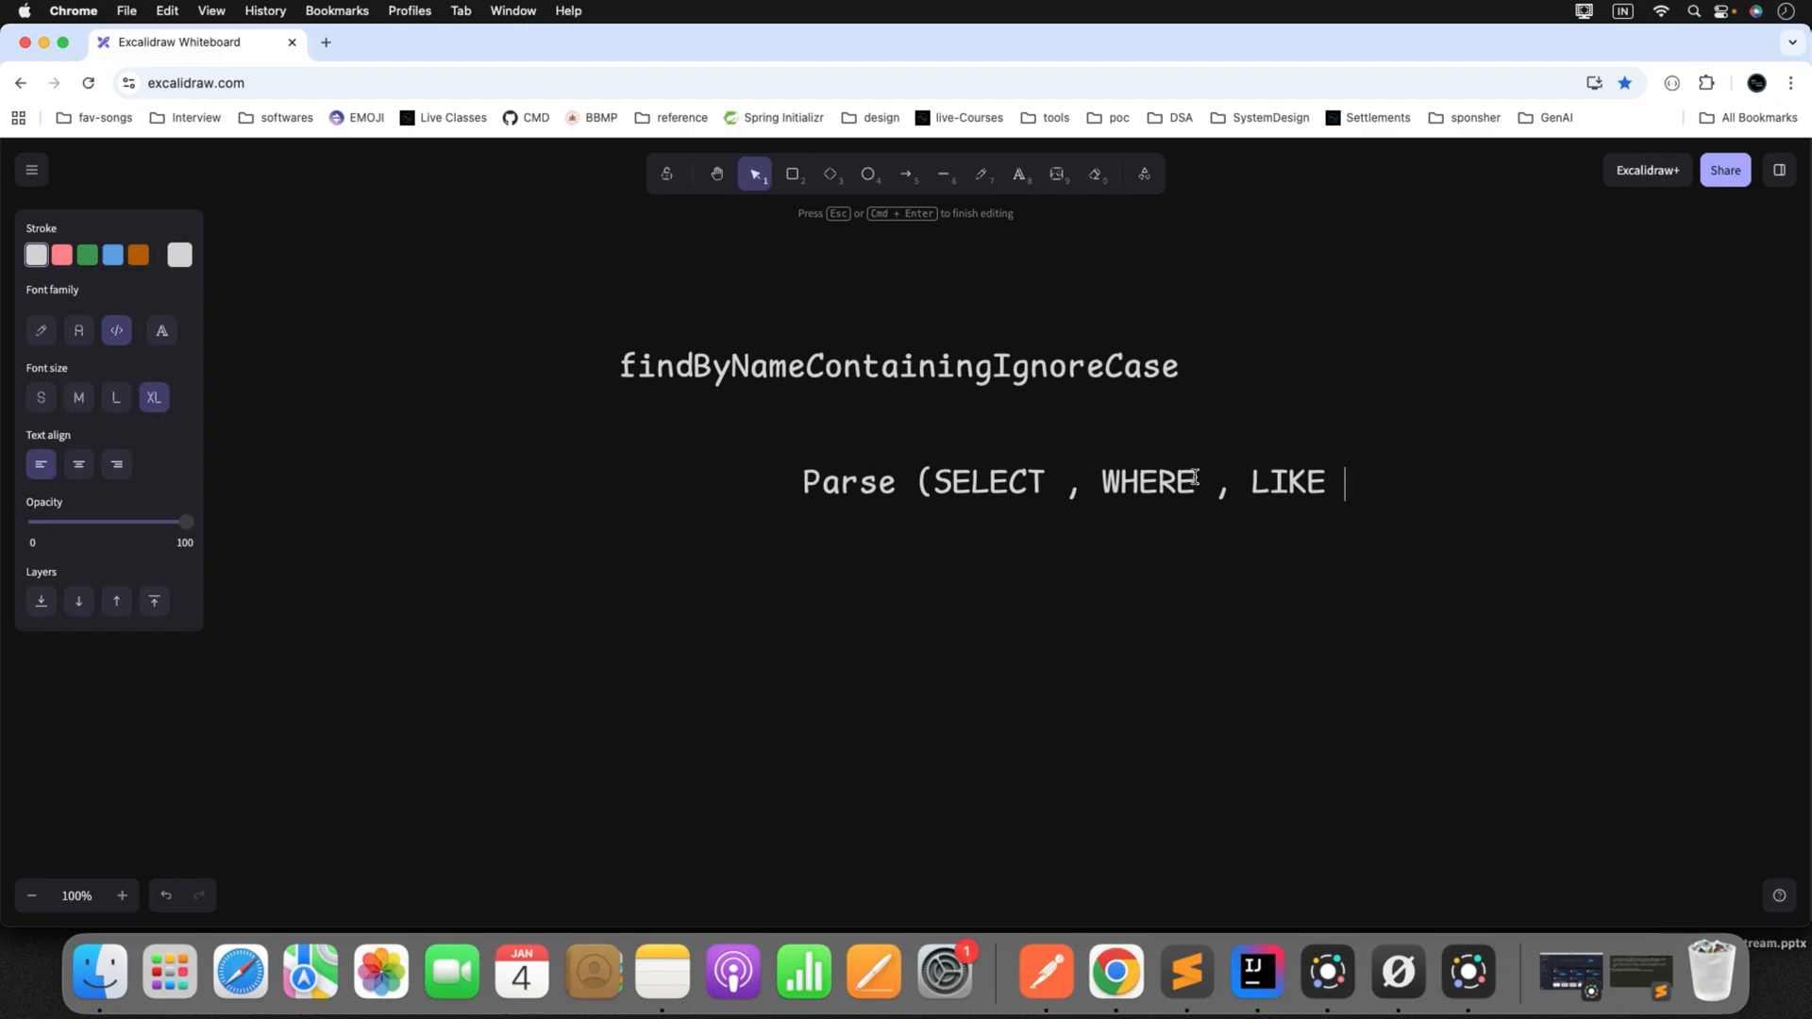
pyautogui.doubleClick(897, 366)
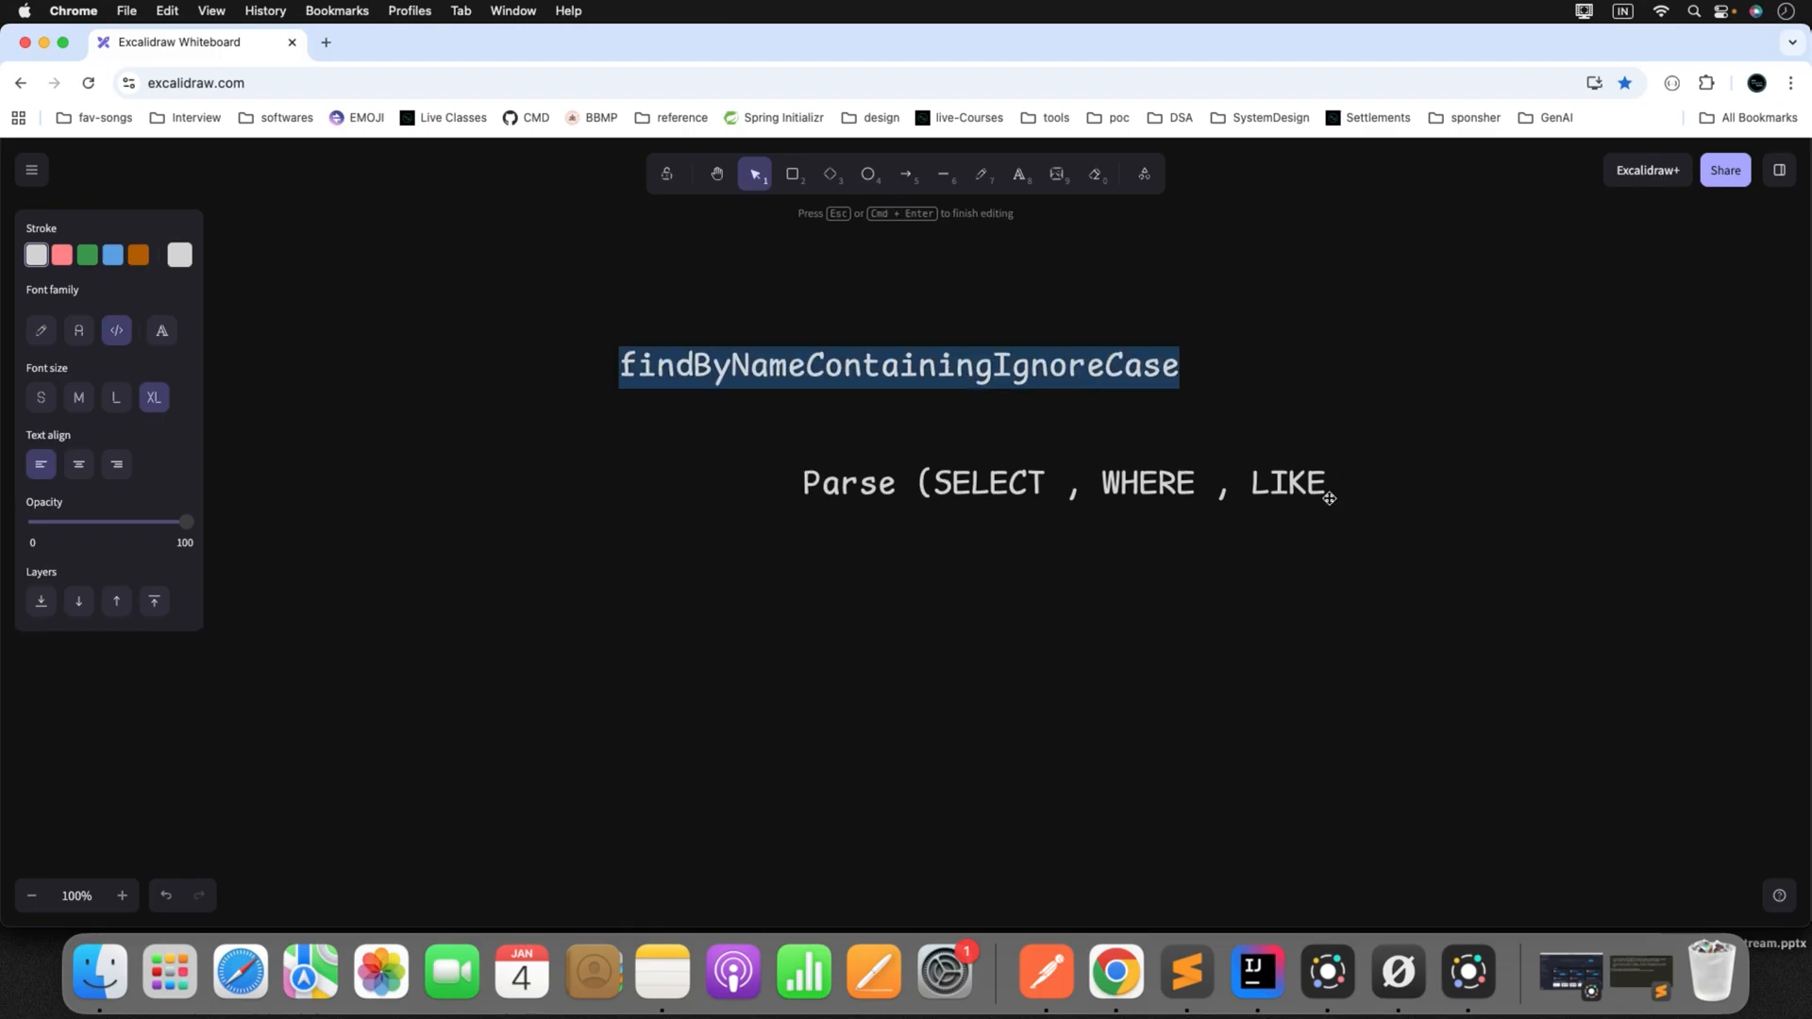
pyautogui.click(1075, 482)
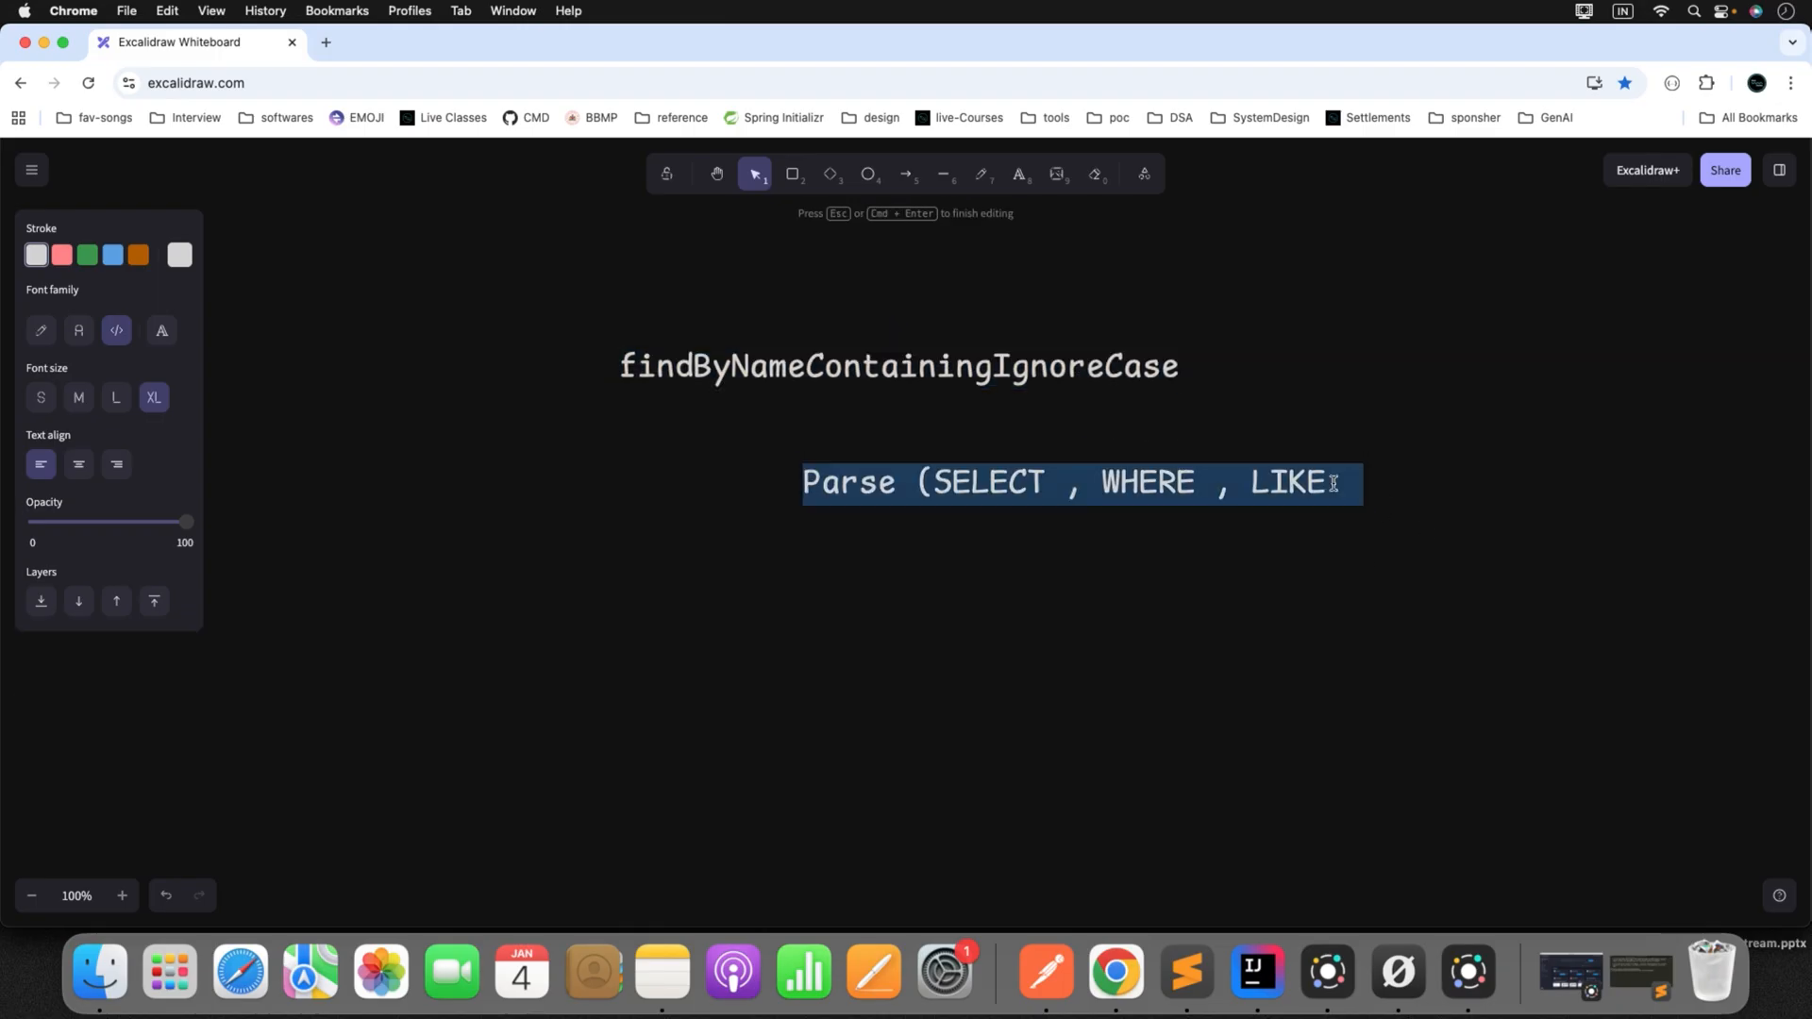
pyautogui.write('. U')
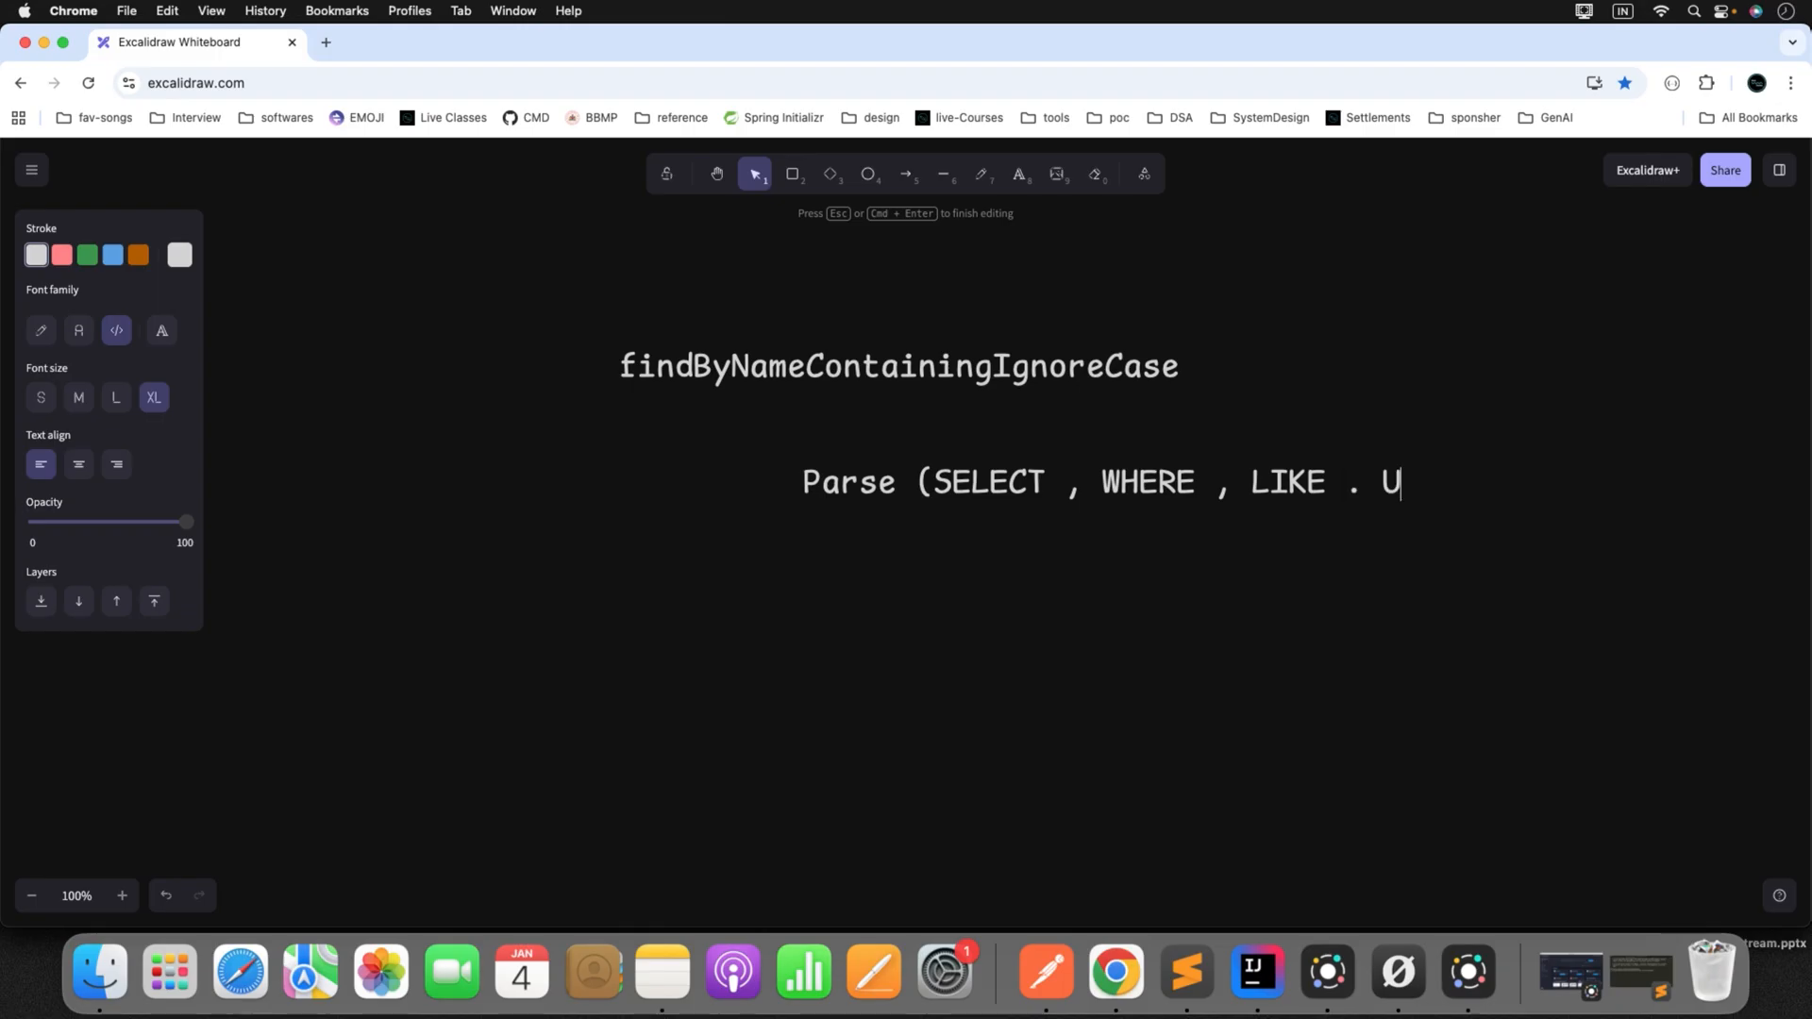
pyautogui.write('PPER')
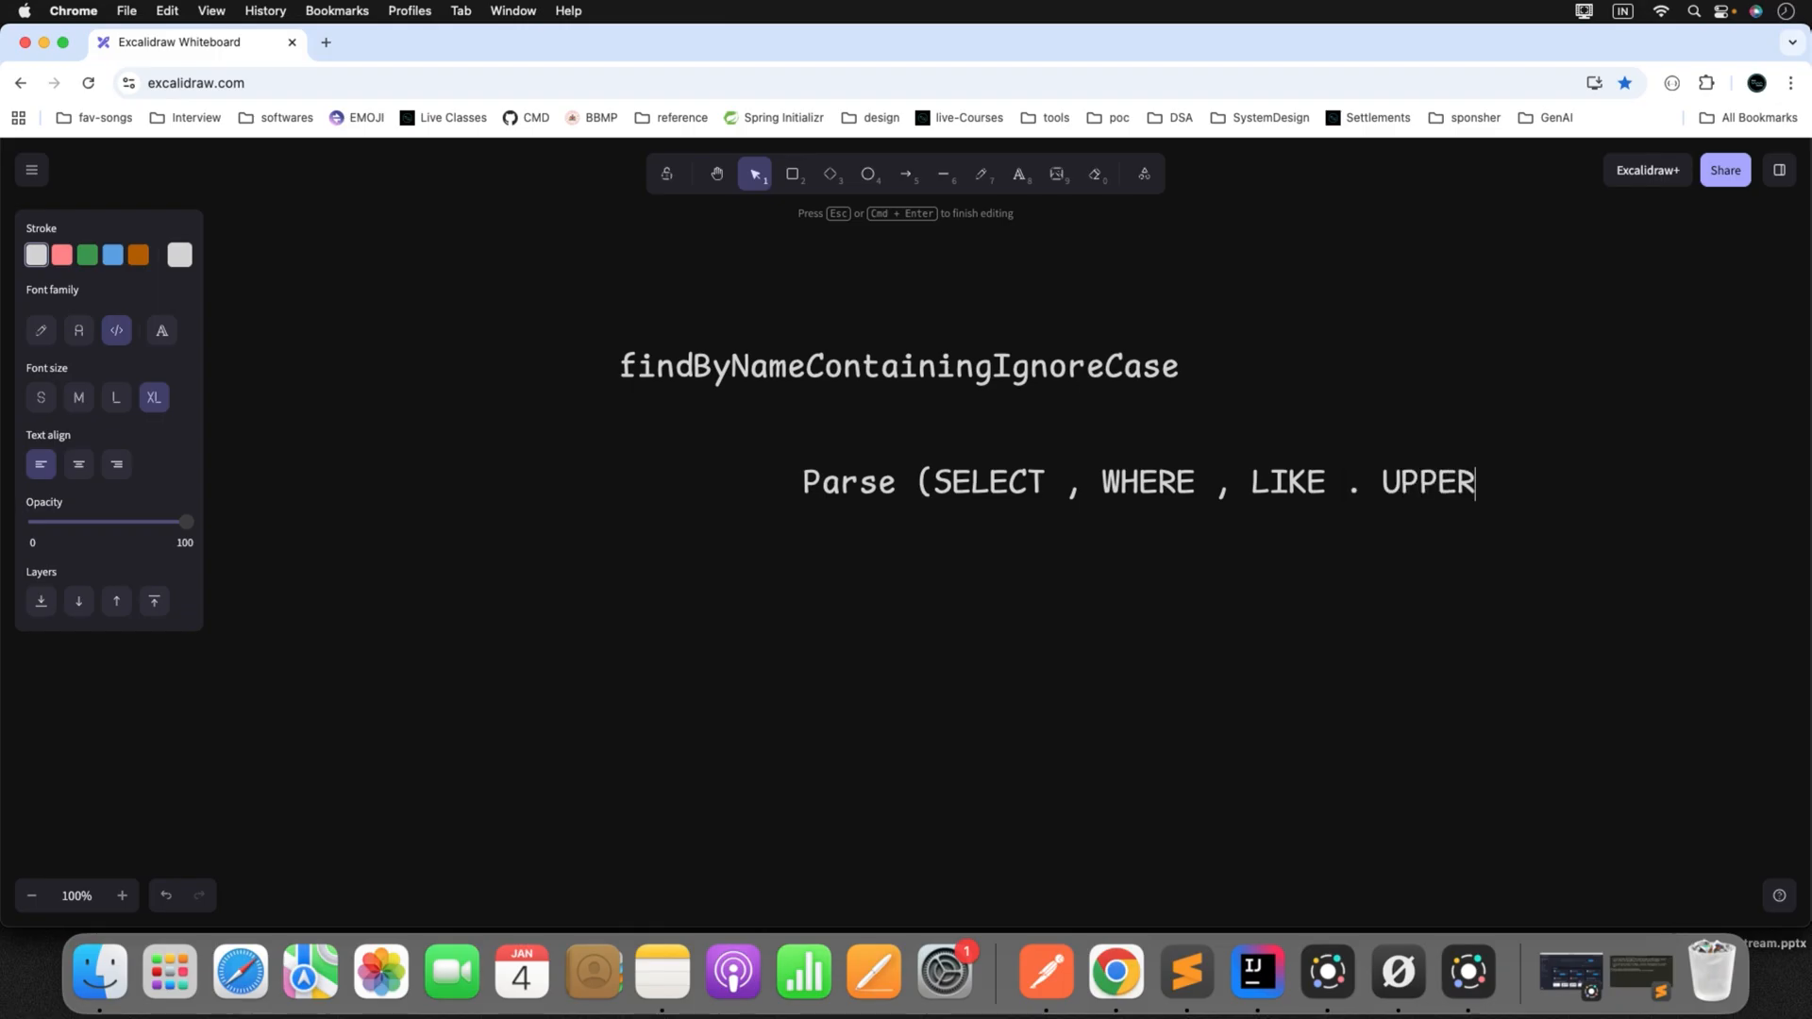
pyautogui.write(')')
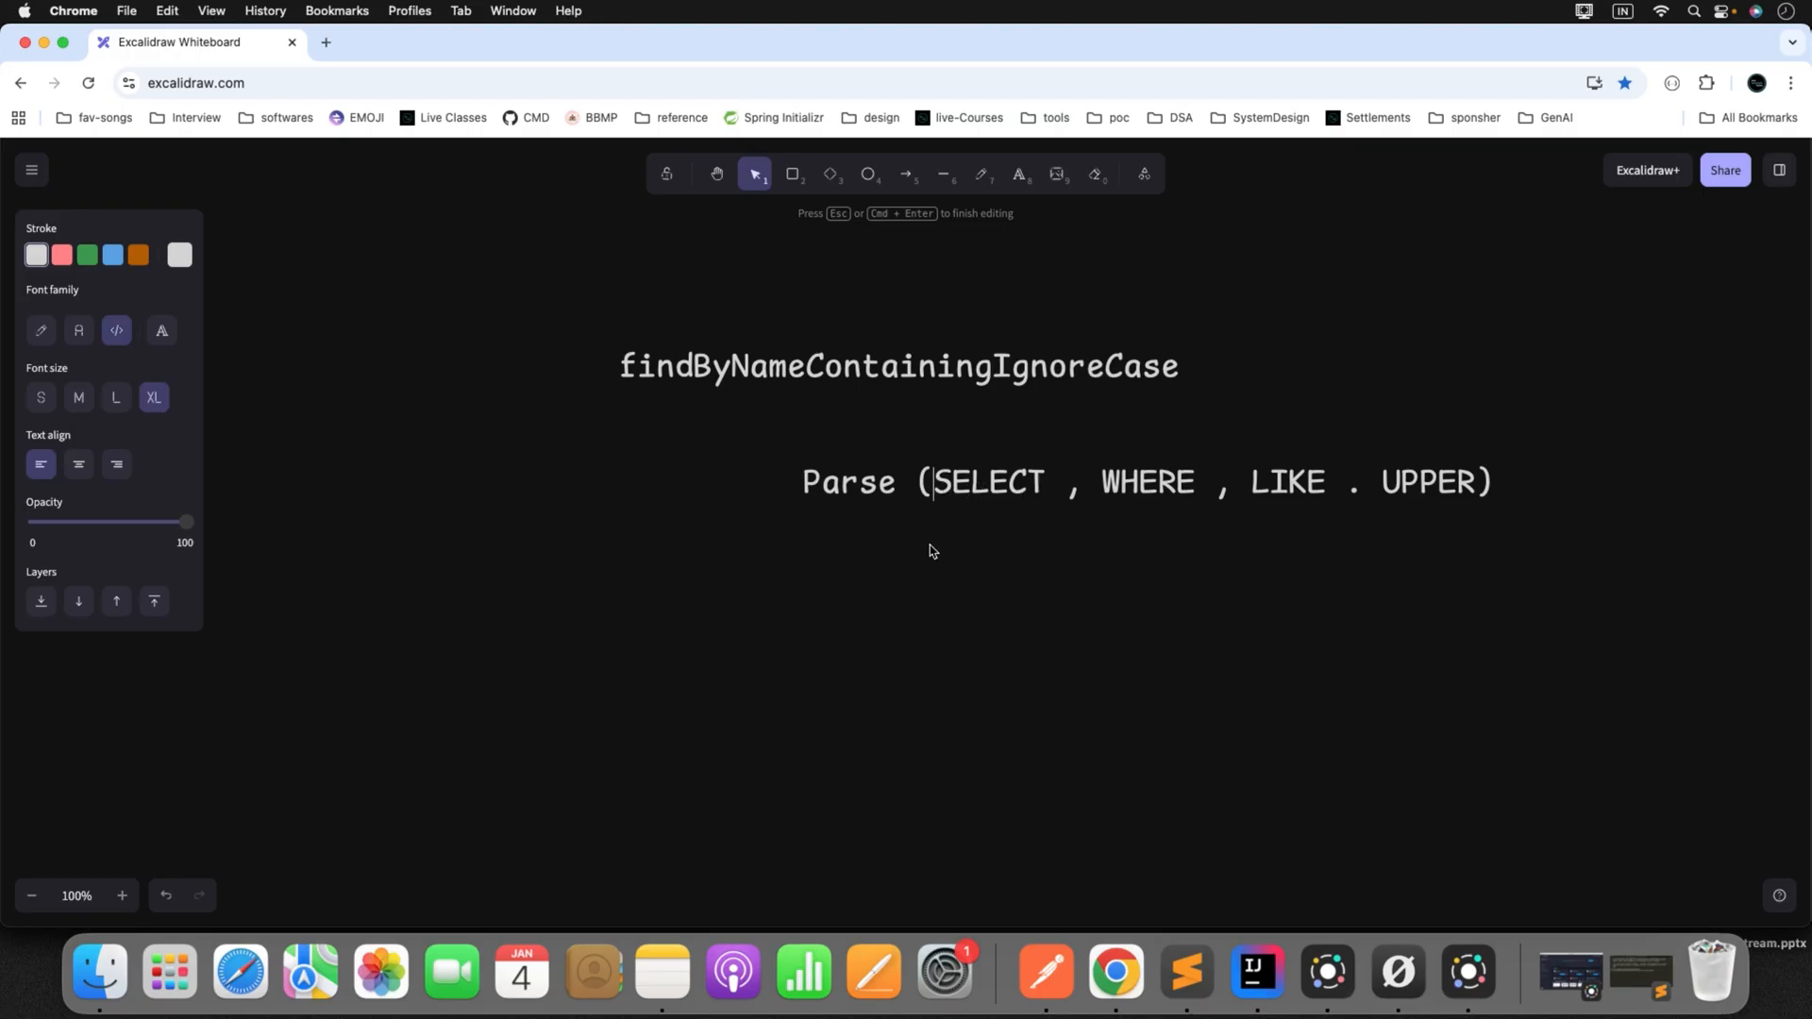
pyautogui.moveTo(837, 544)
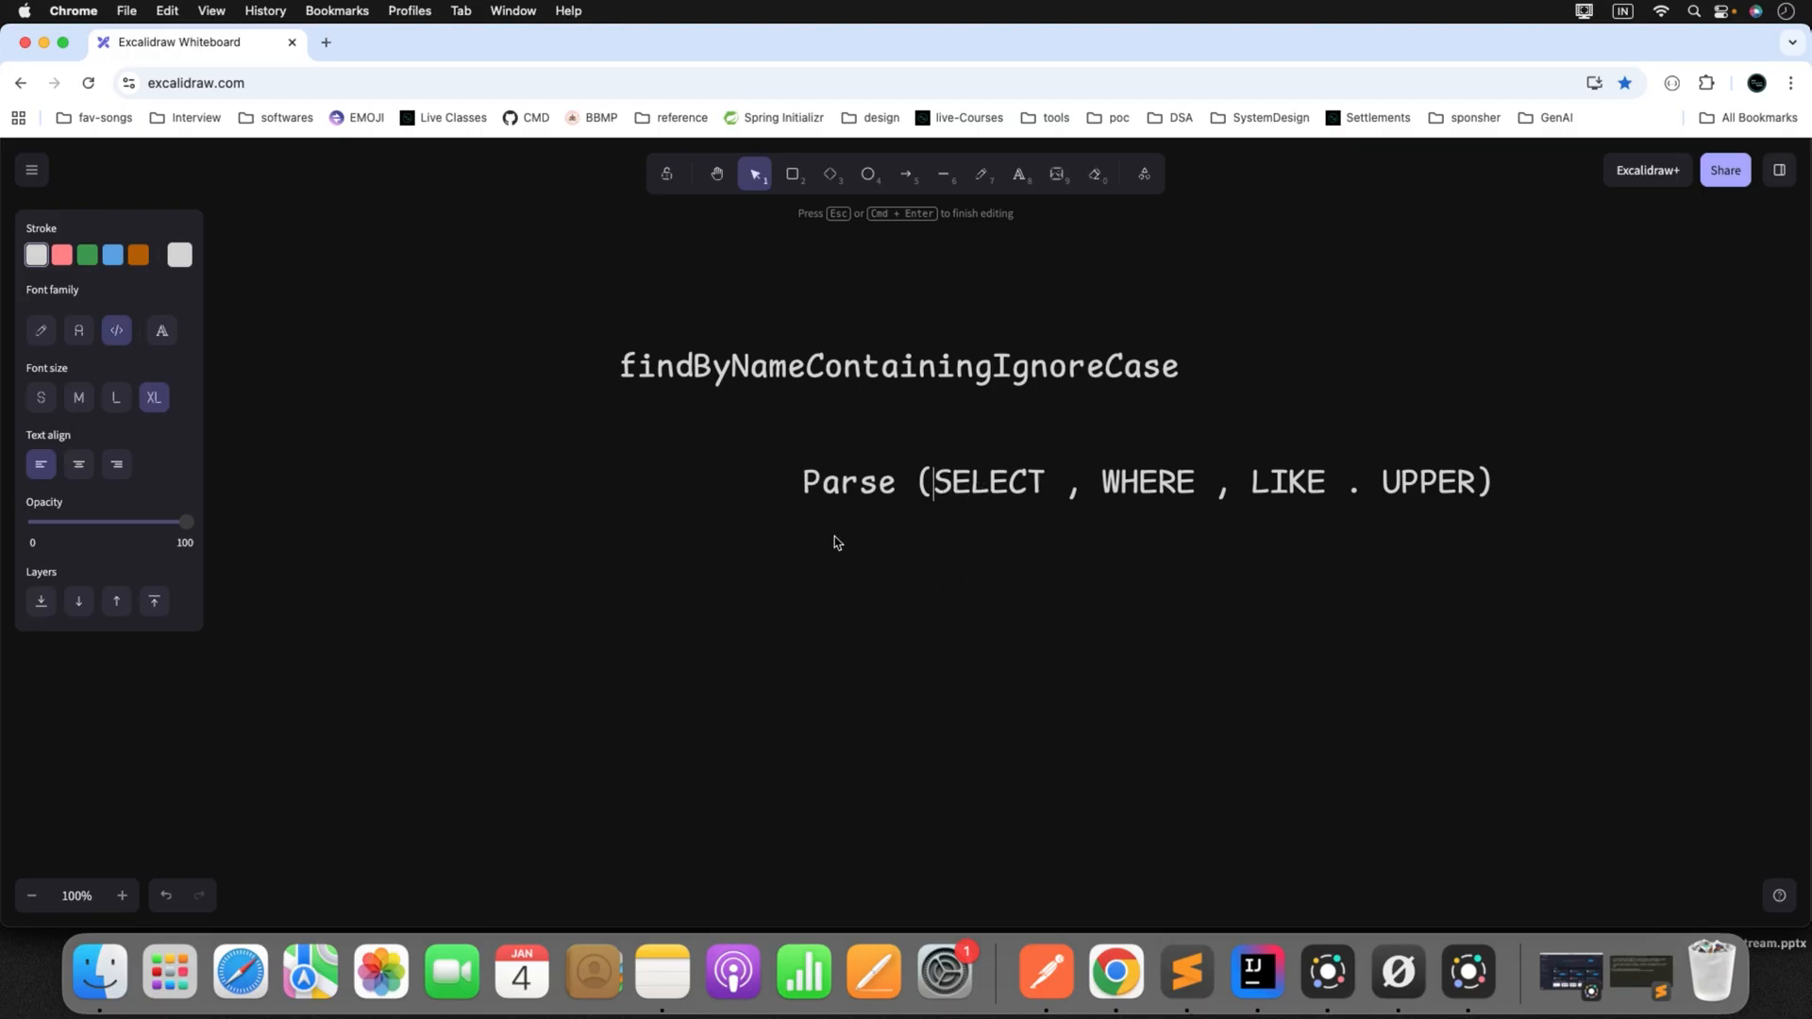
pyautogui.press('Escape')
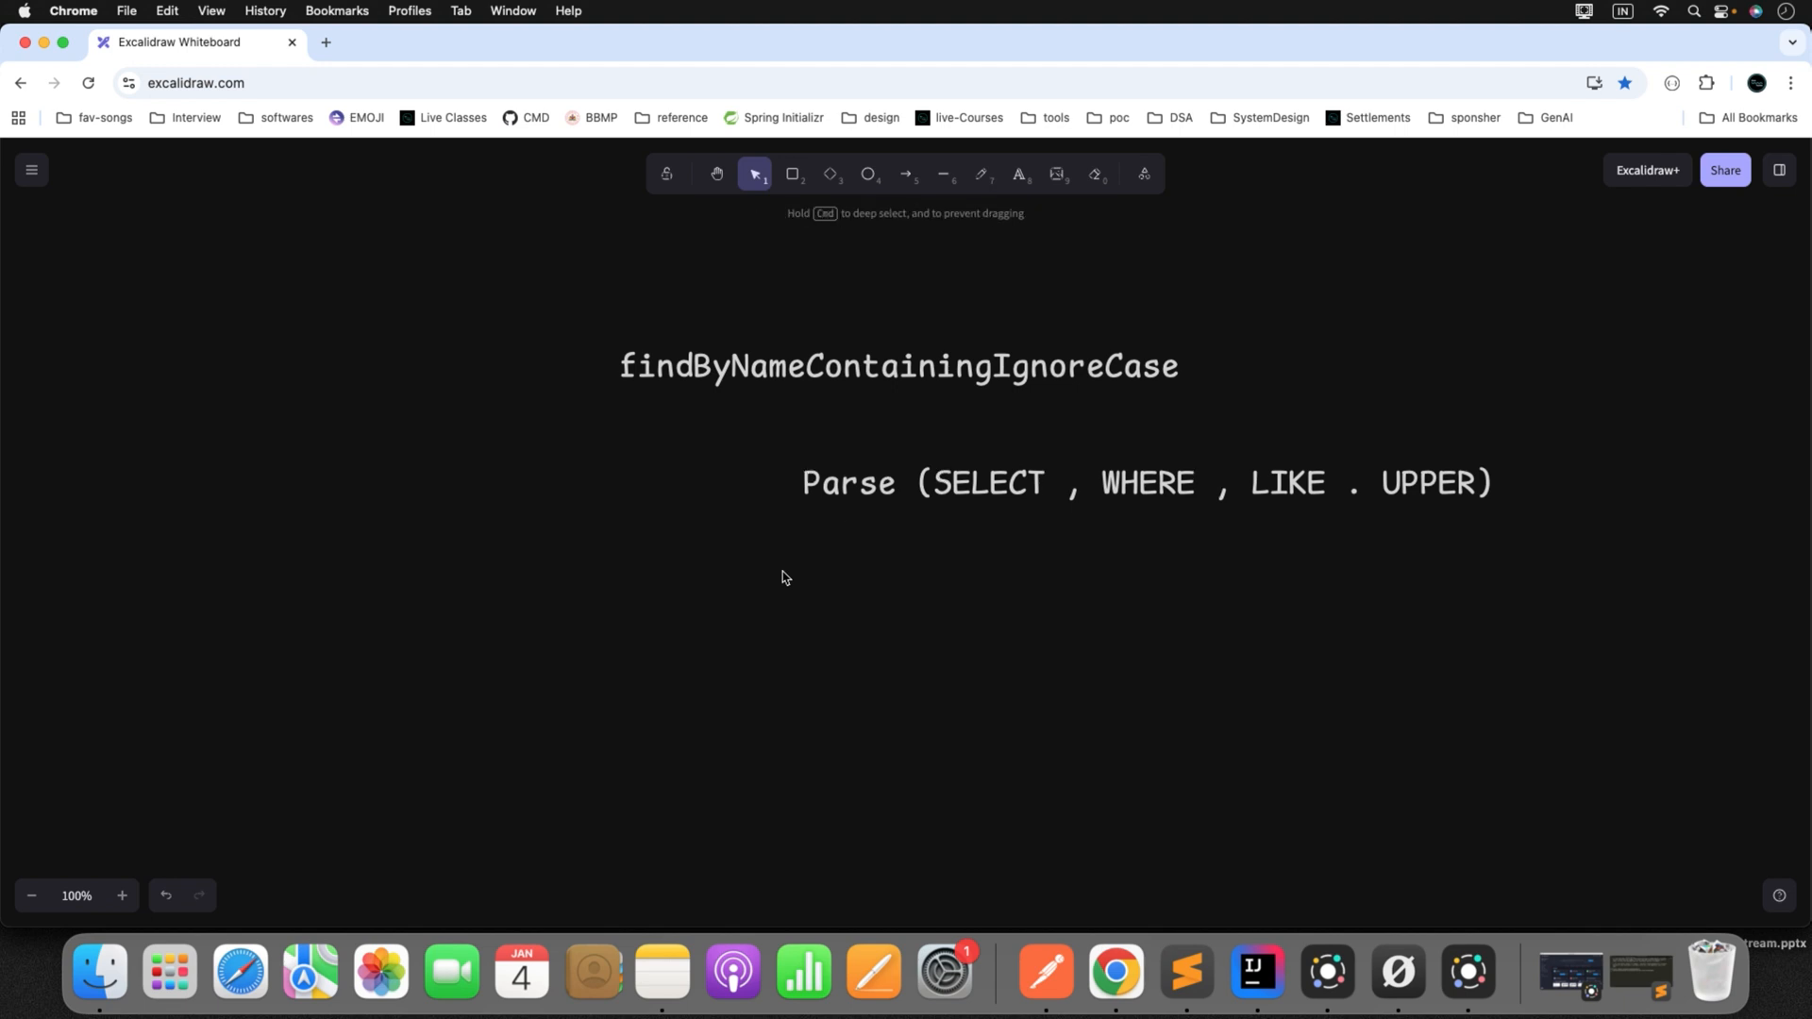
pyautogui.write('Build')
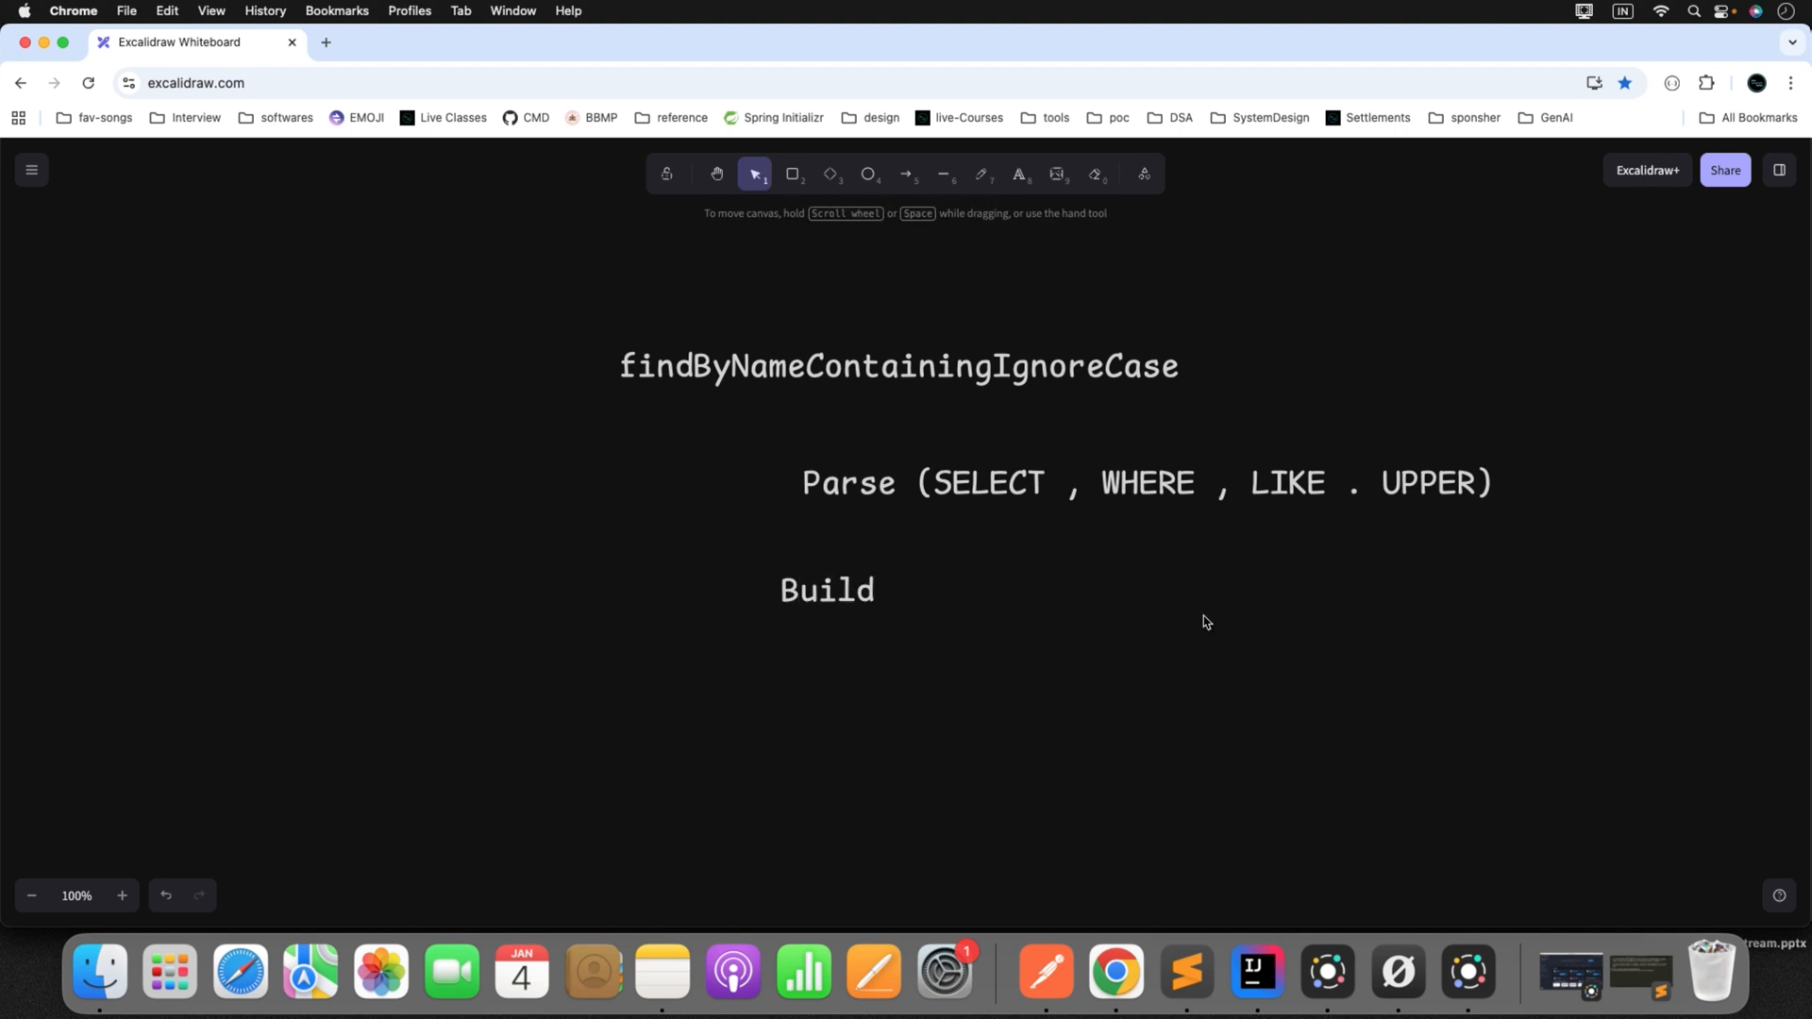
pyautogui.doubleClick(819, 649)
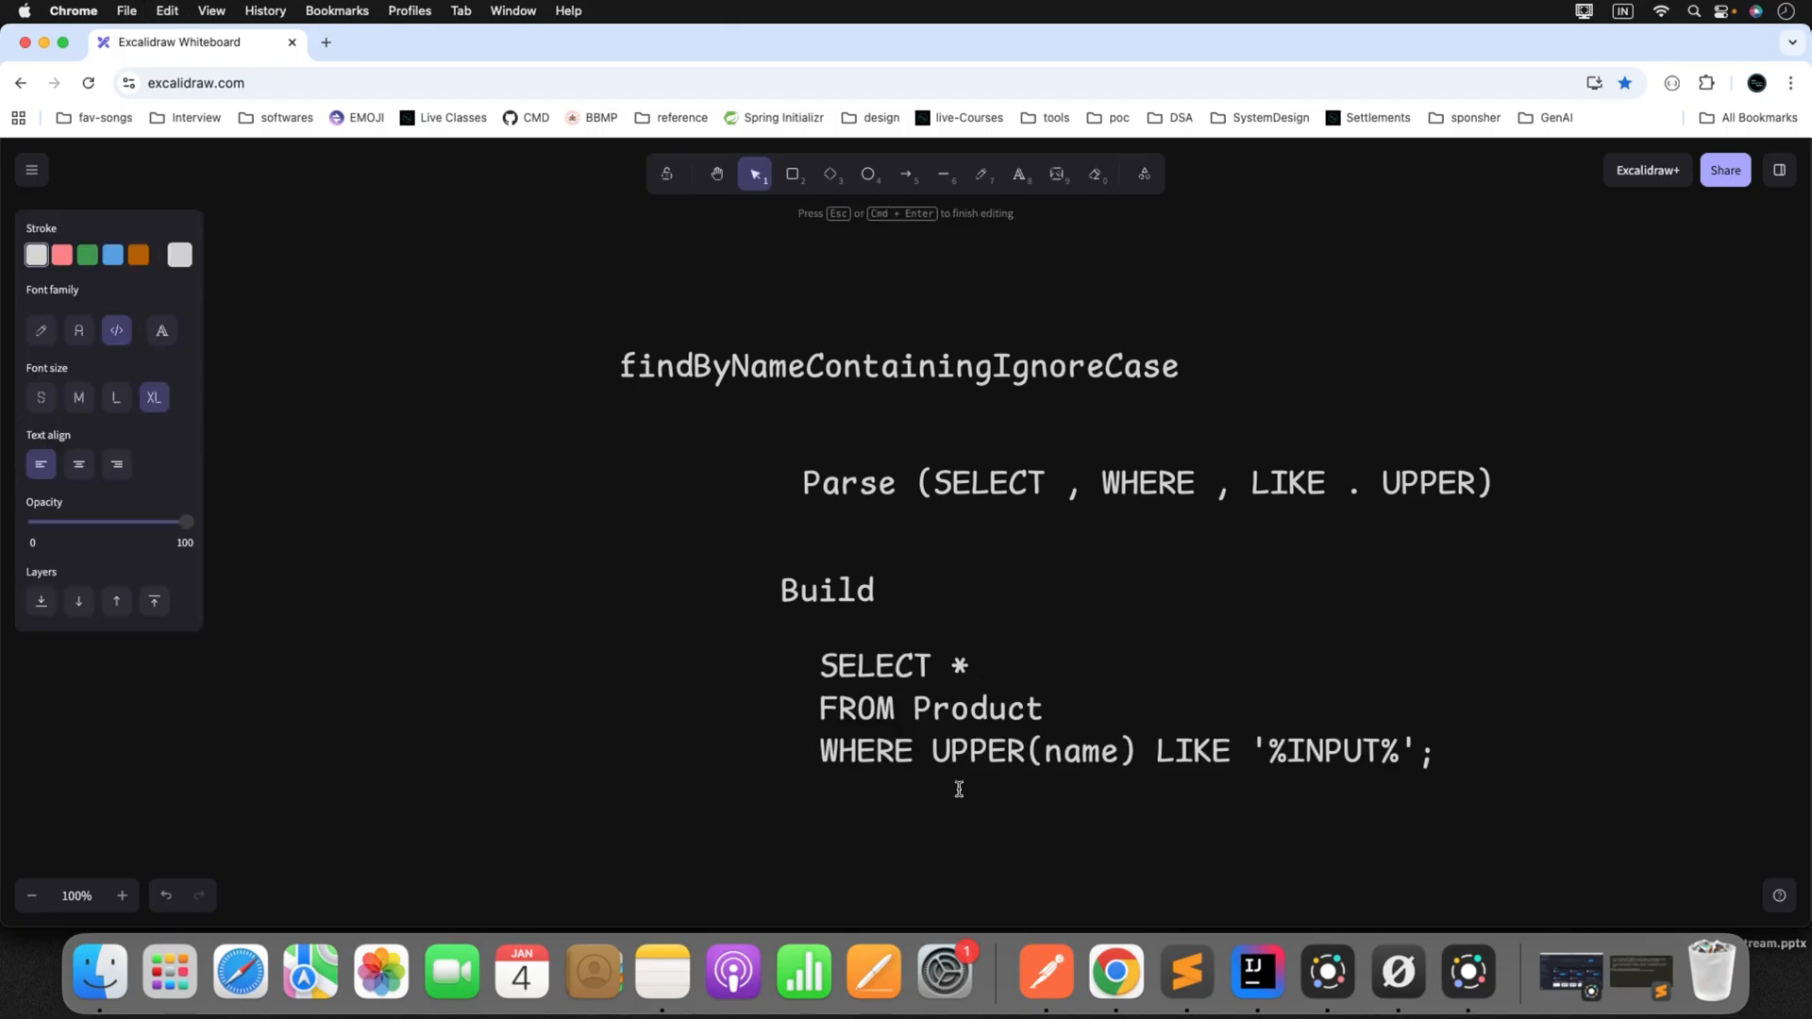
pyautogui.doubleClick(976, 751)
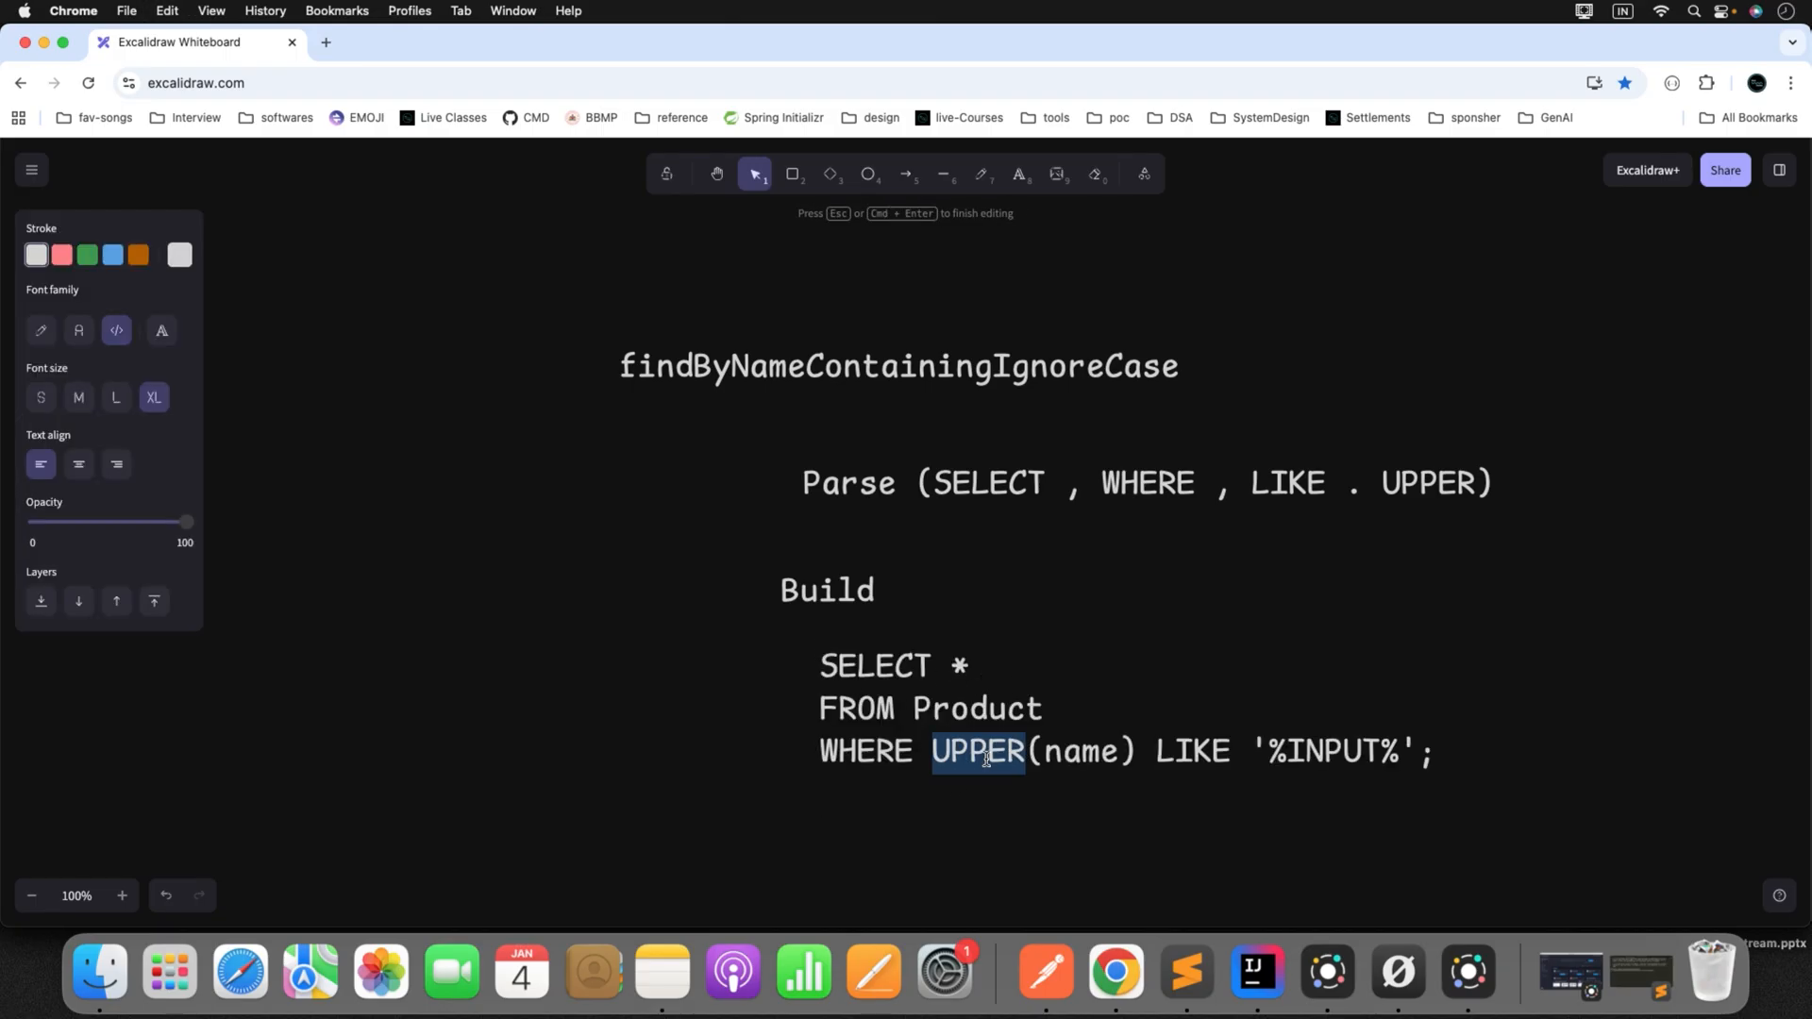
pyautogui.doubleClick(1083, 751)
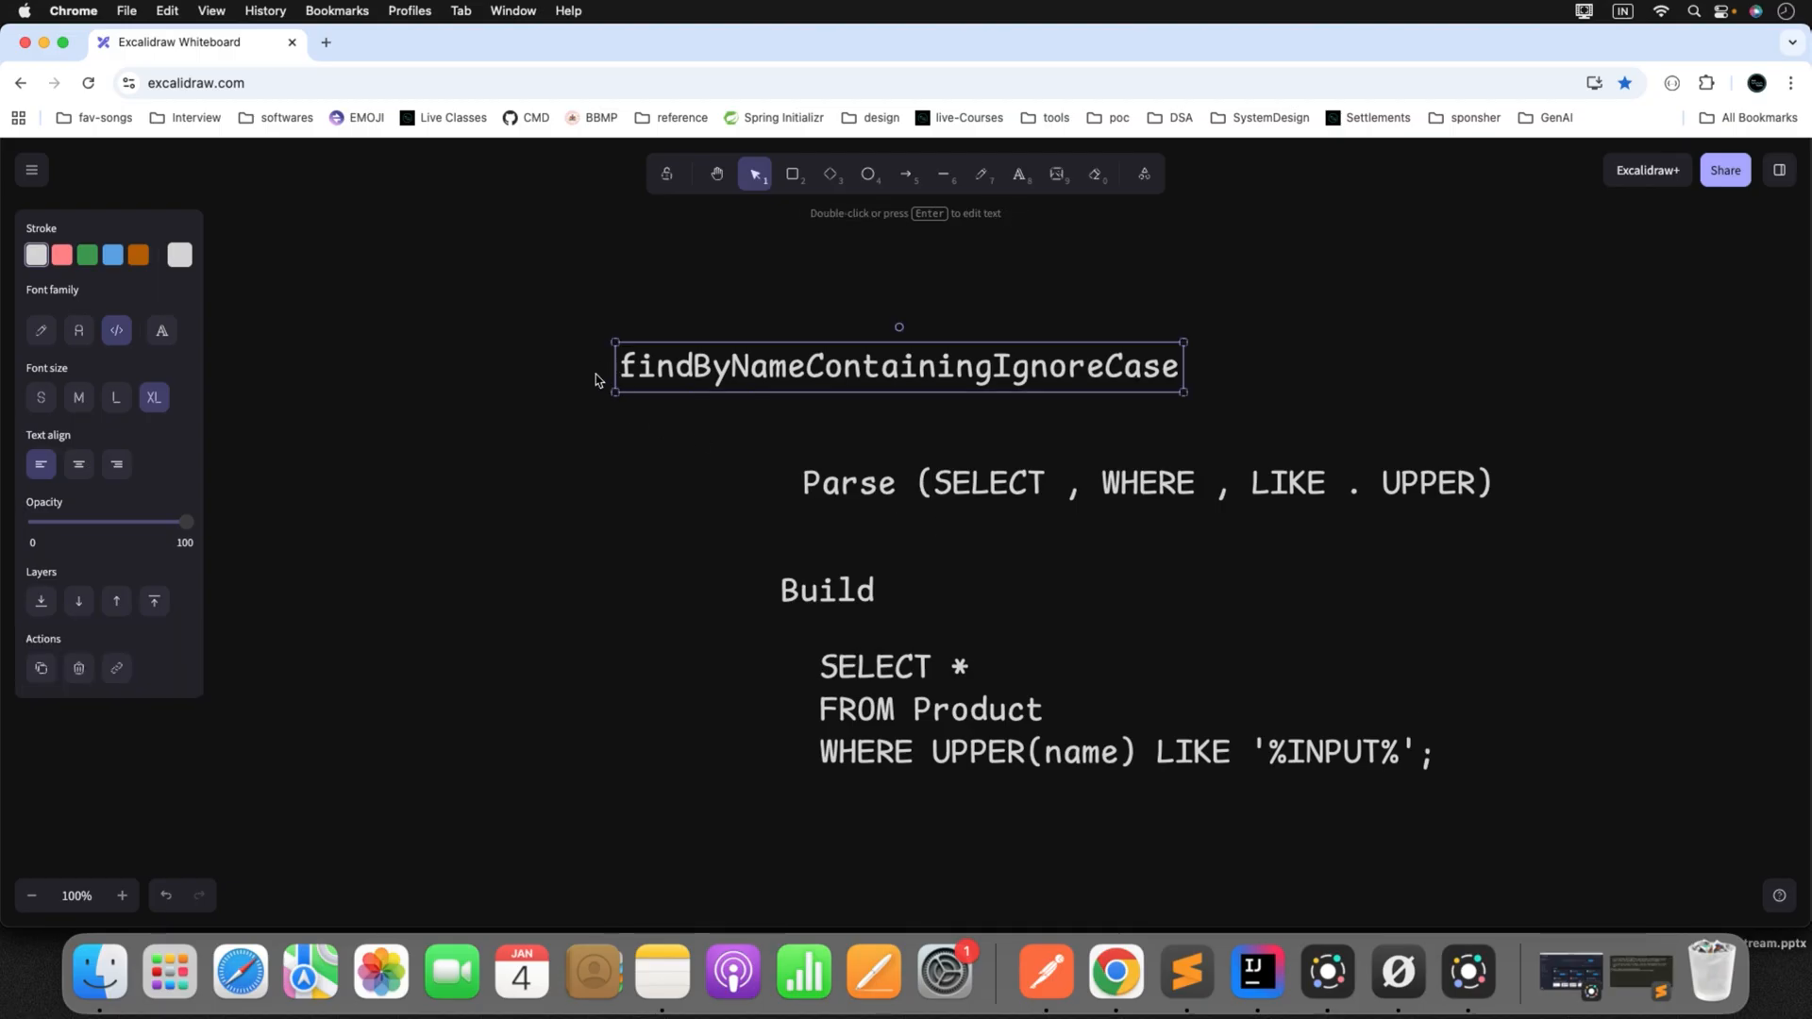
pyautogui.moveTo(910, 542)
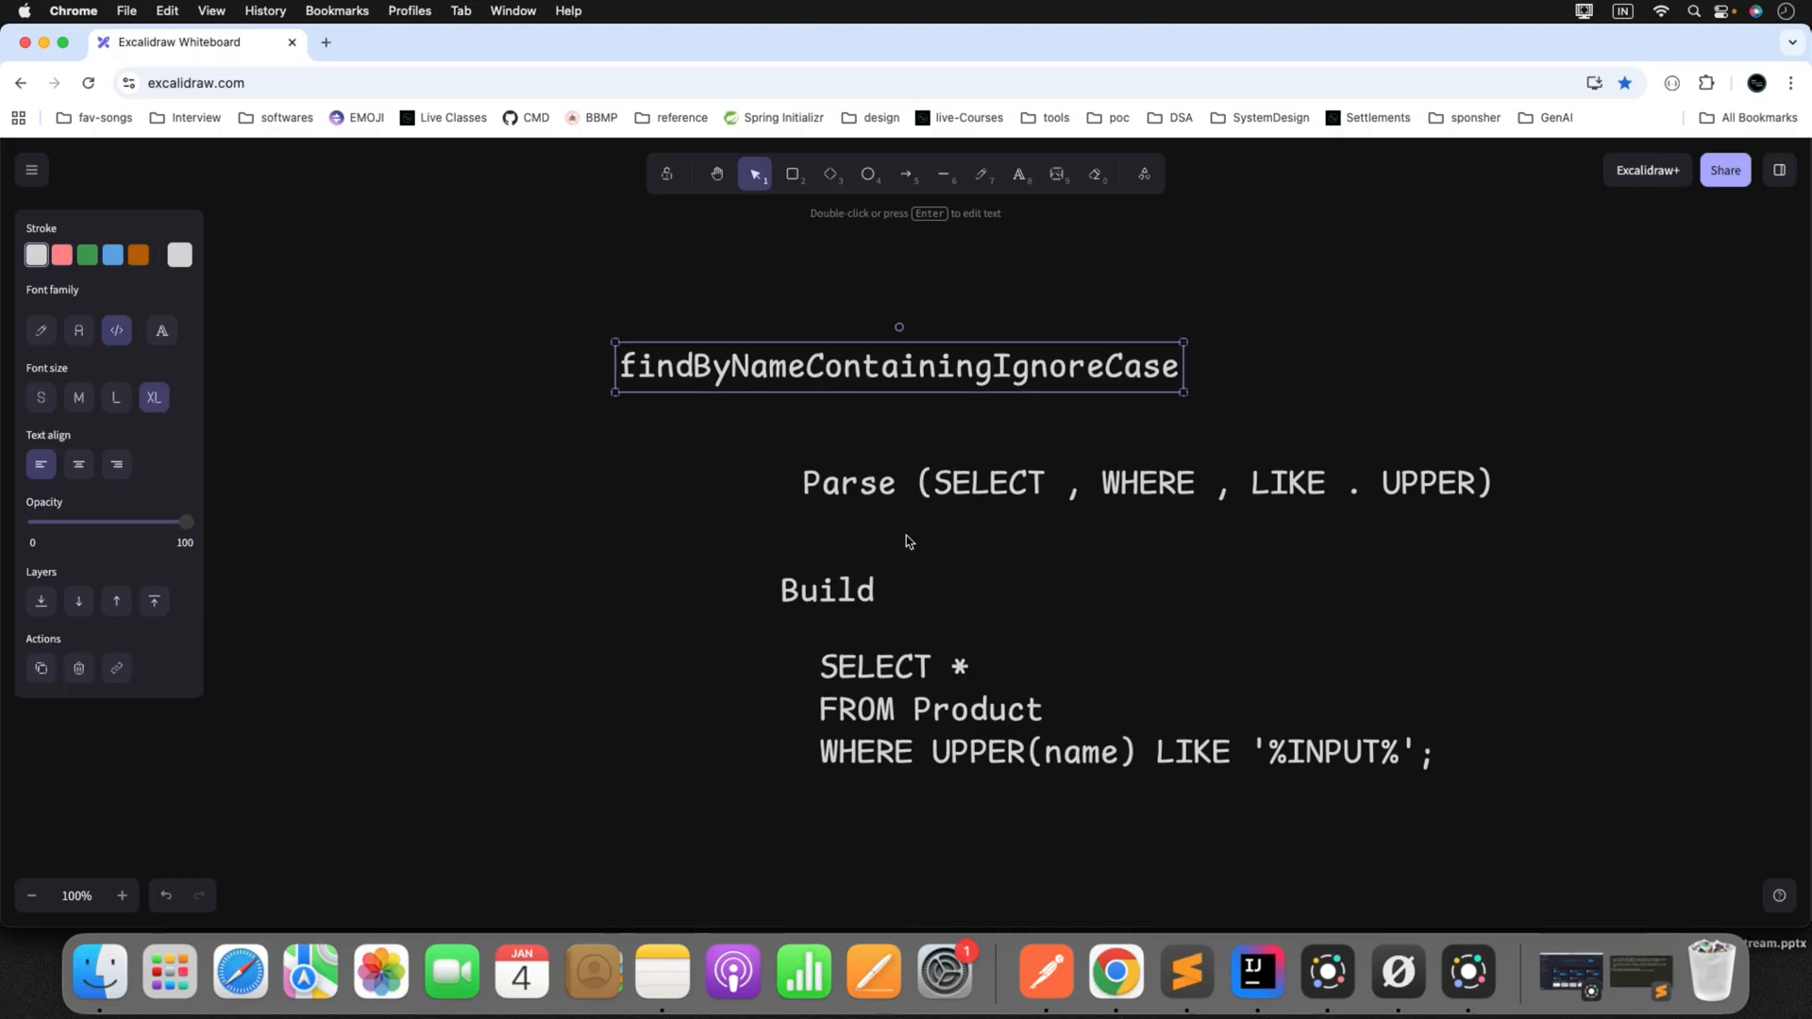
pyautogui.moveTo(981, 448)
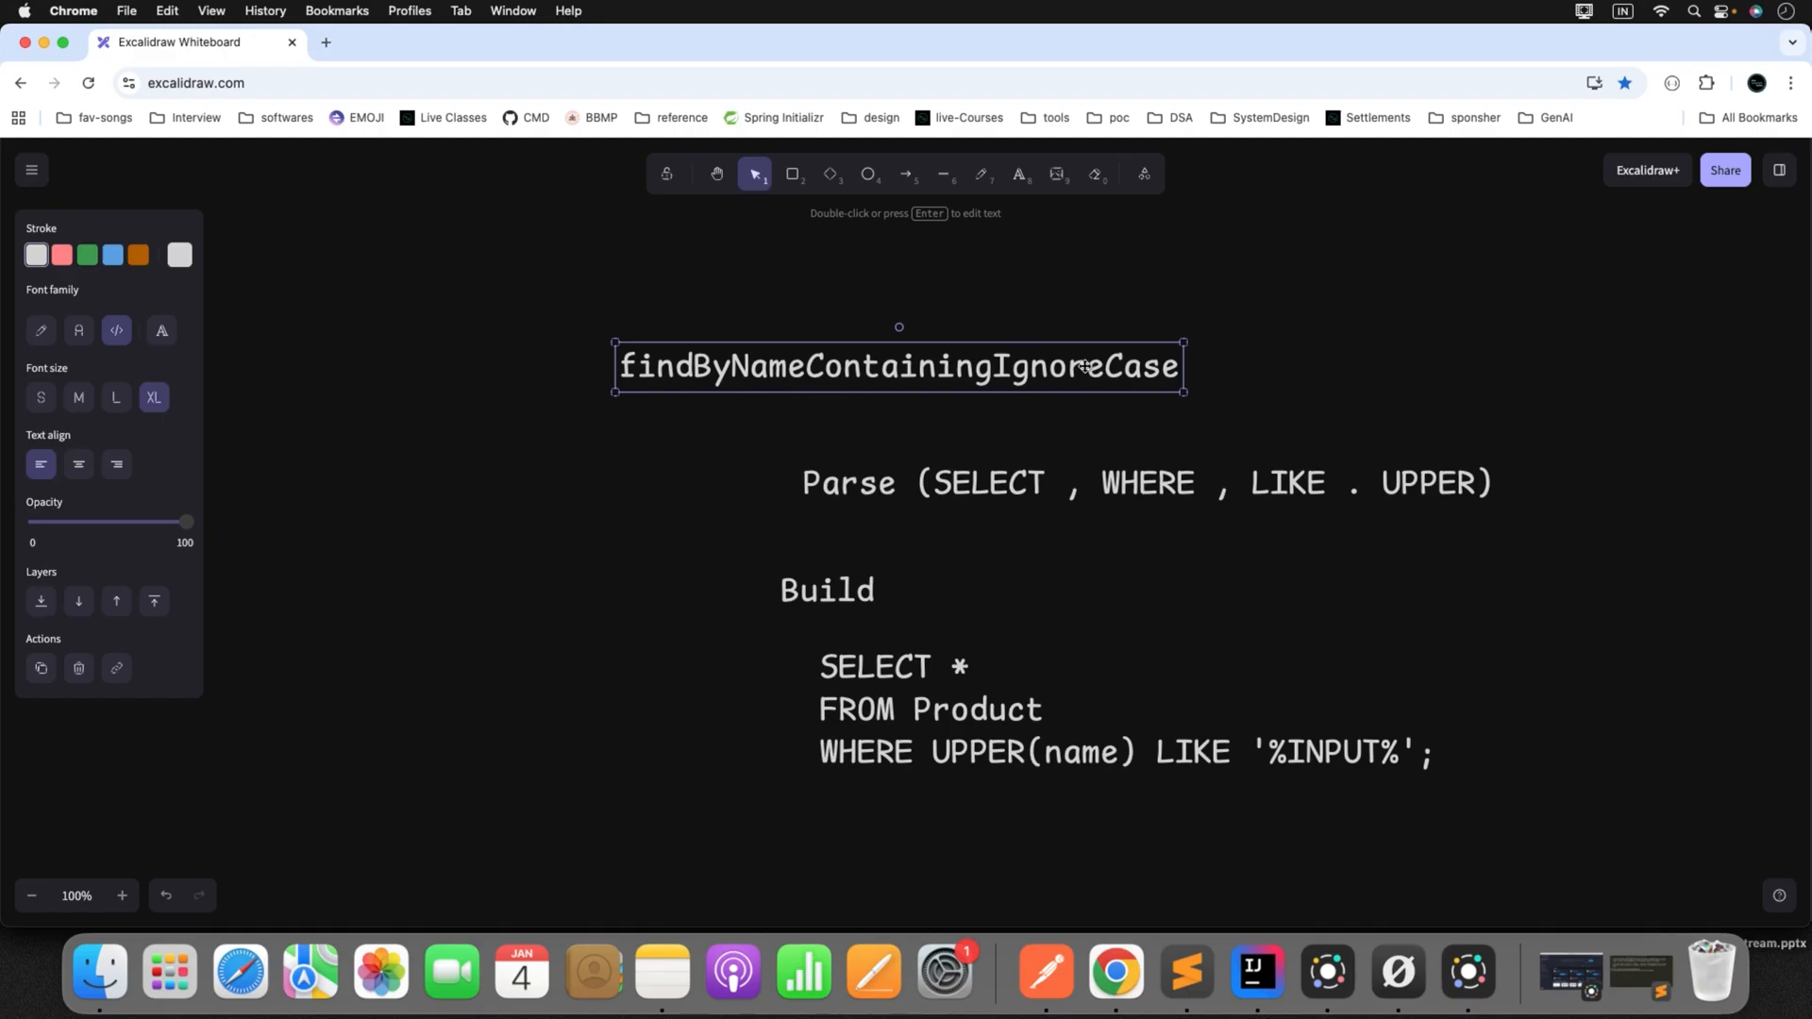
pyautogui.moveTo(1067, 395)
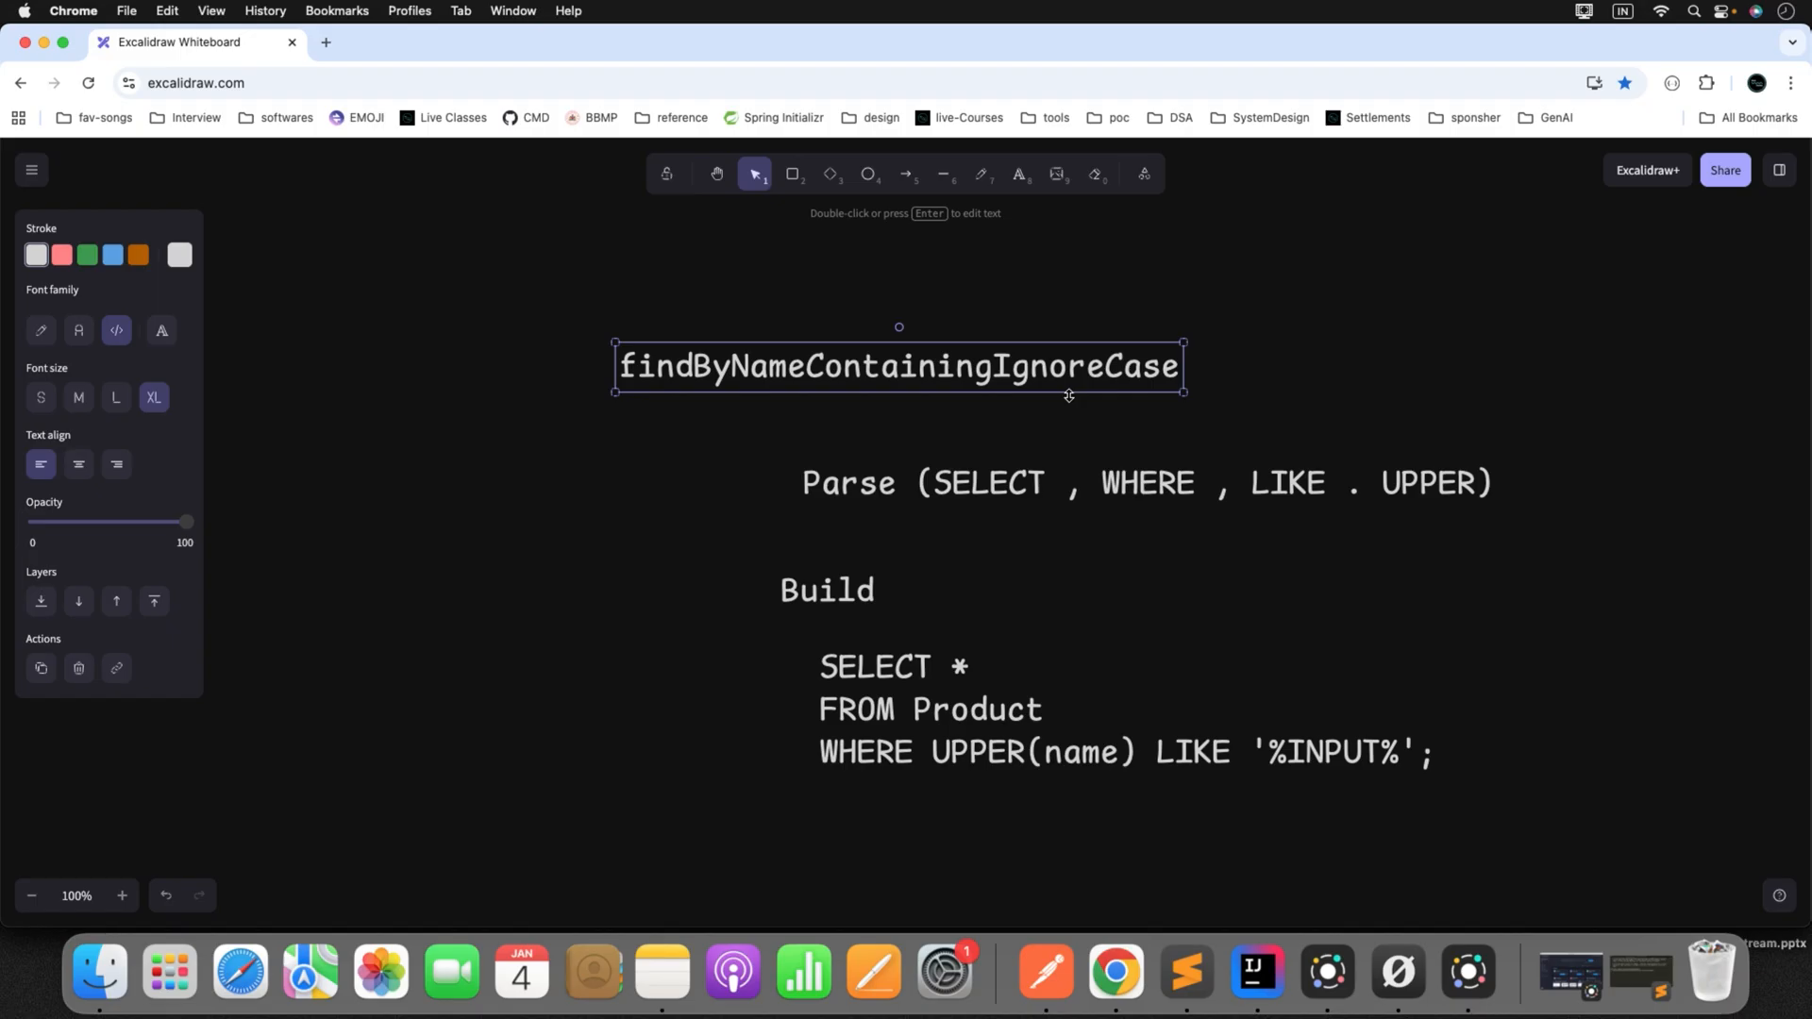
pyautogui.moveTo(1322, 375)
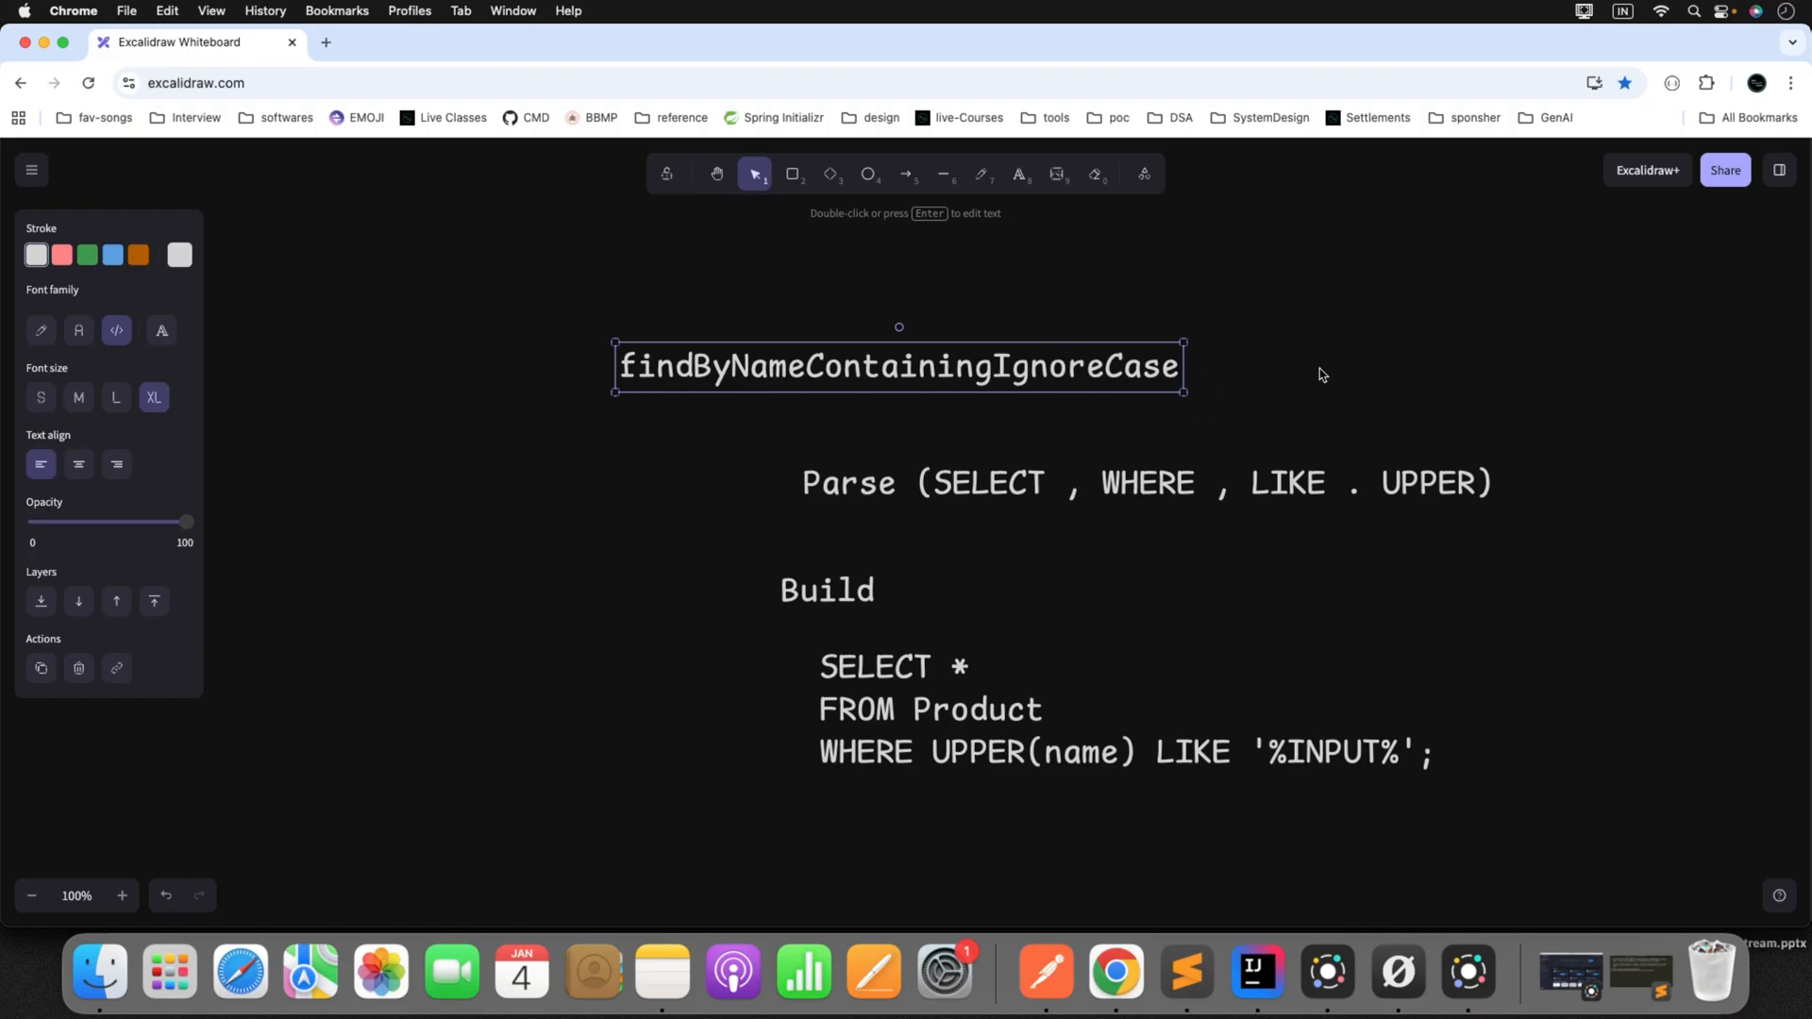
pyautogui.moveTo(709, 497)
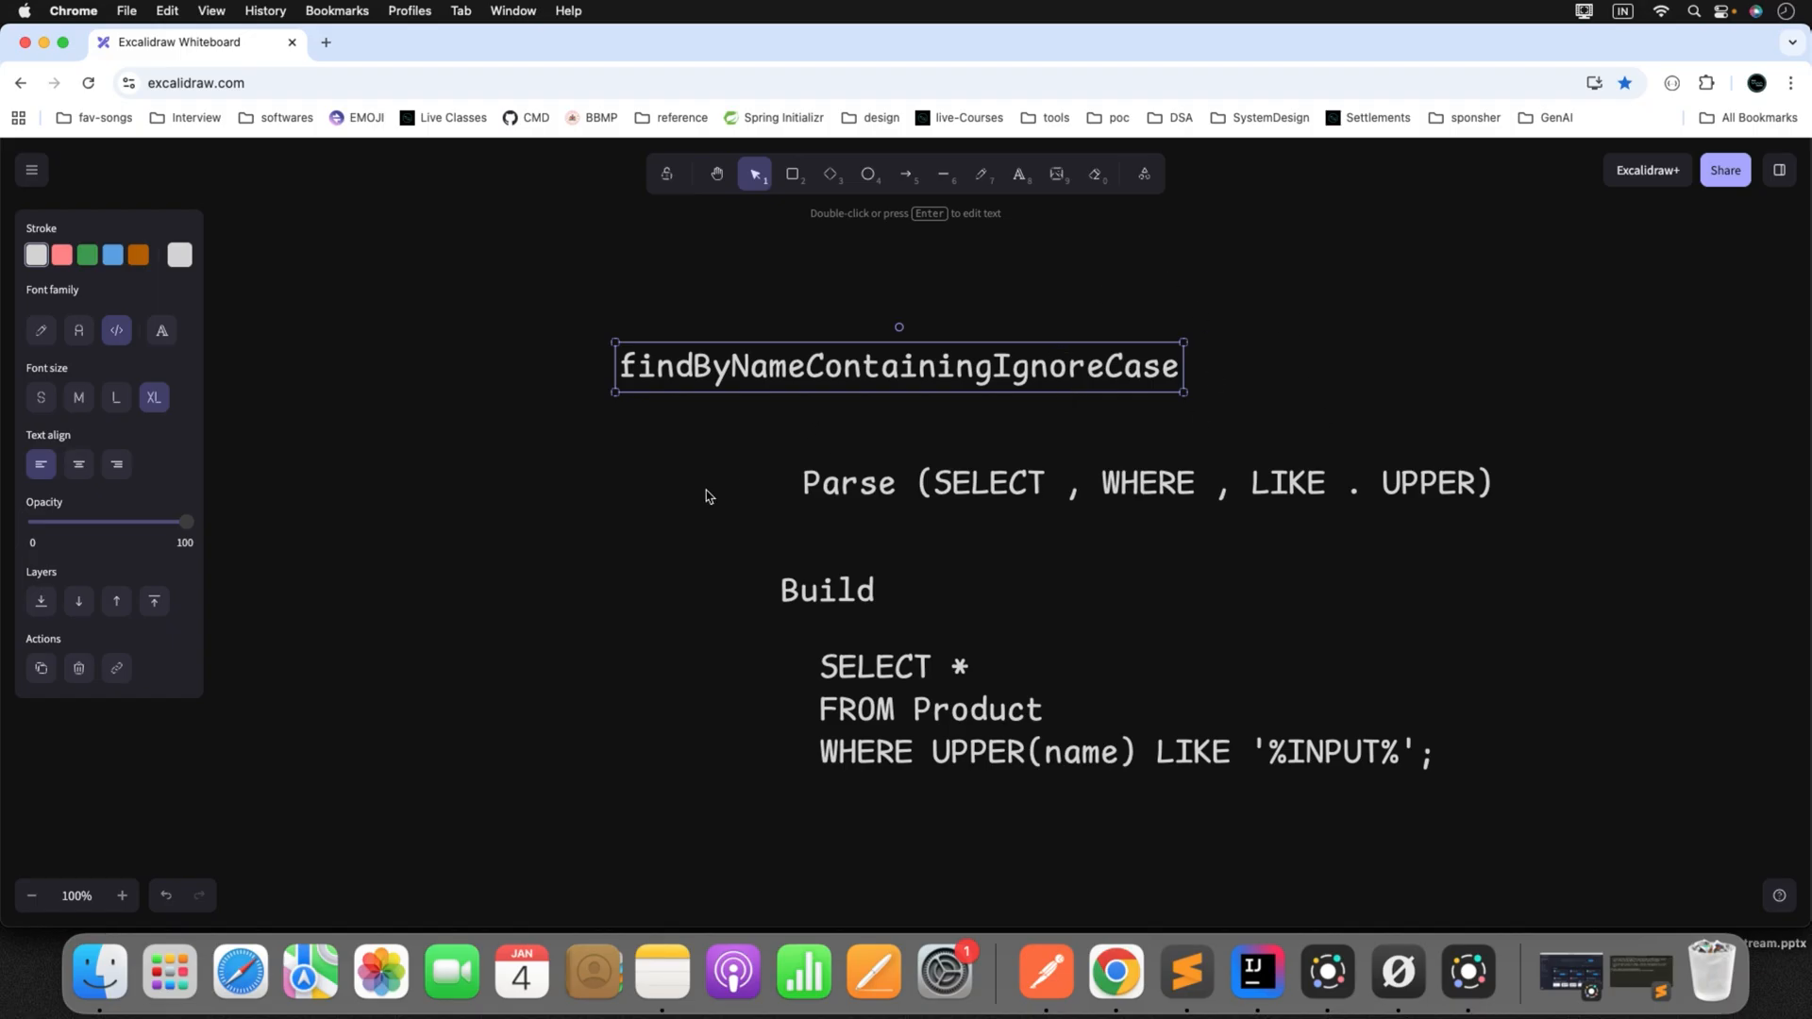
# - Add a 'Reflection' text label to the left of the Build heading
pyautogui.click(707, 497)
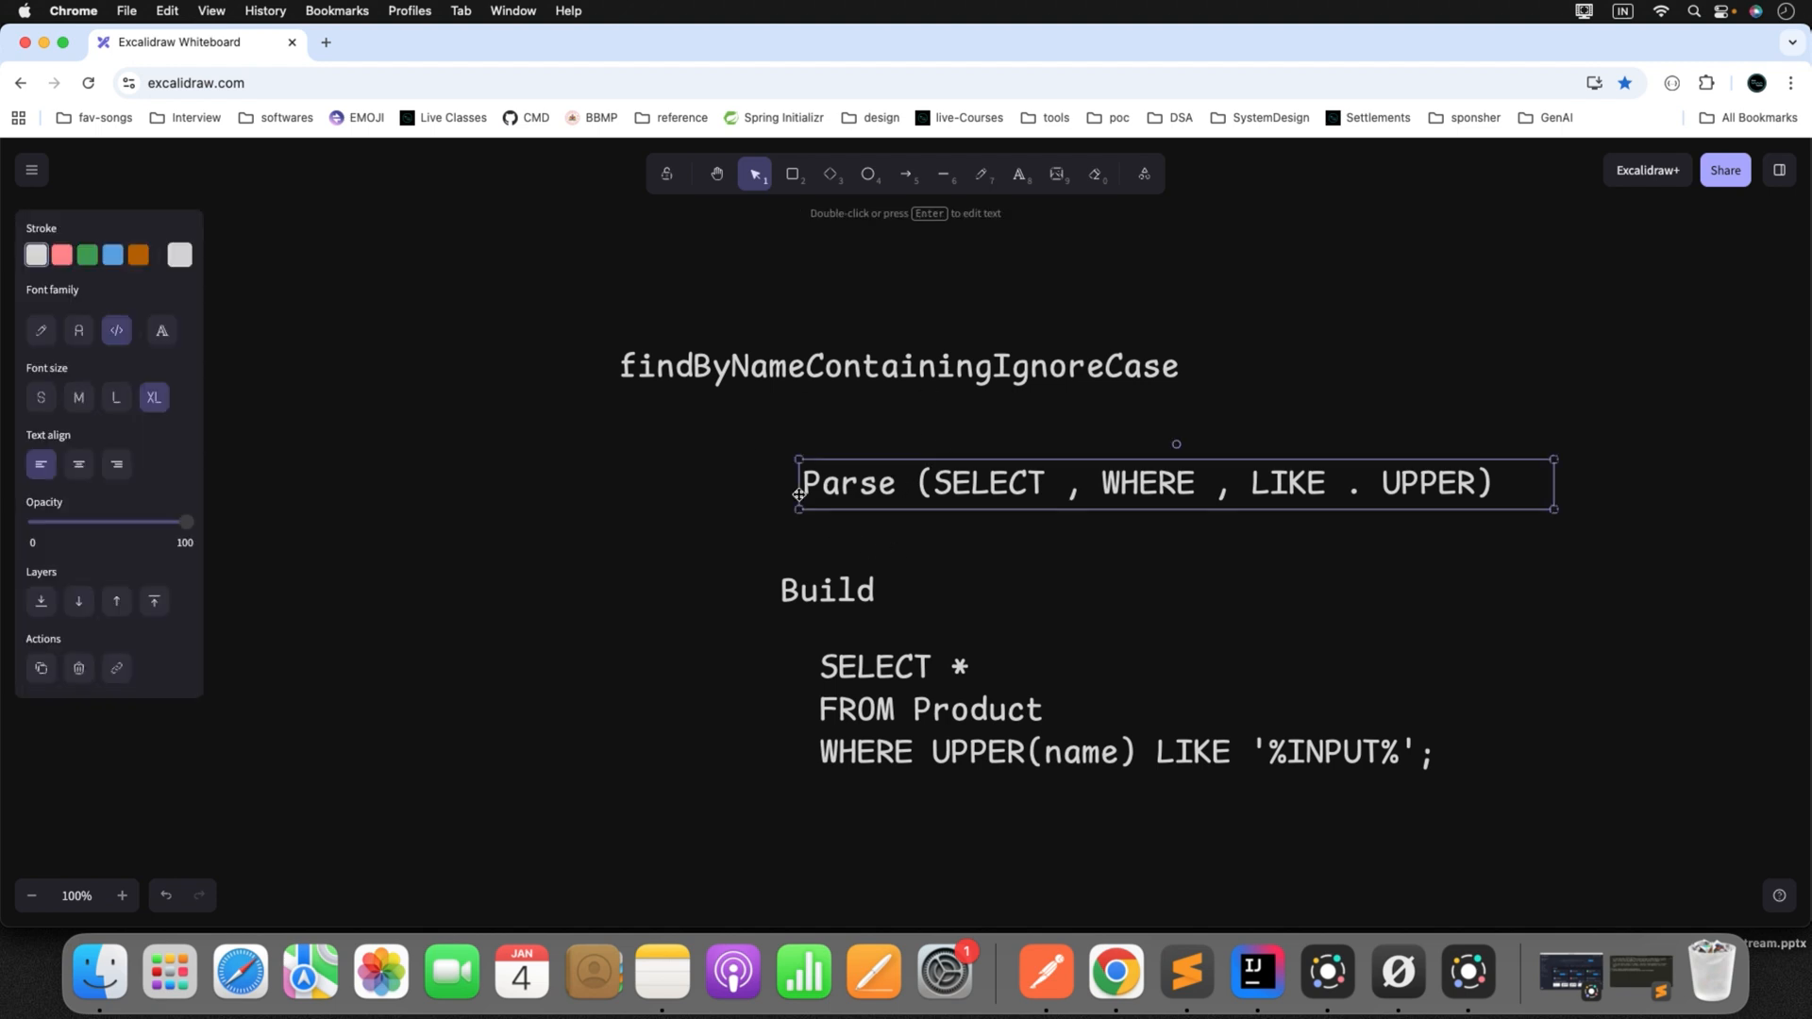
pyautogui.click(828, 588)
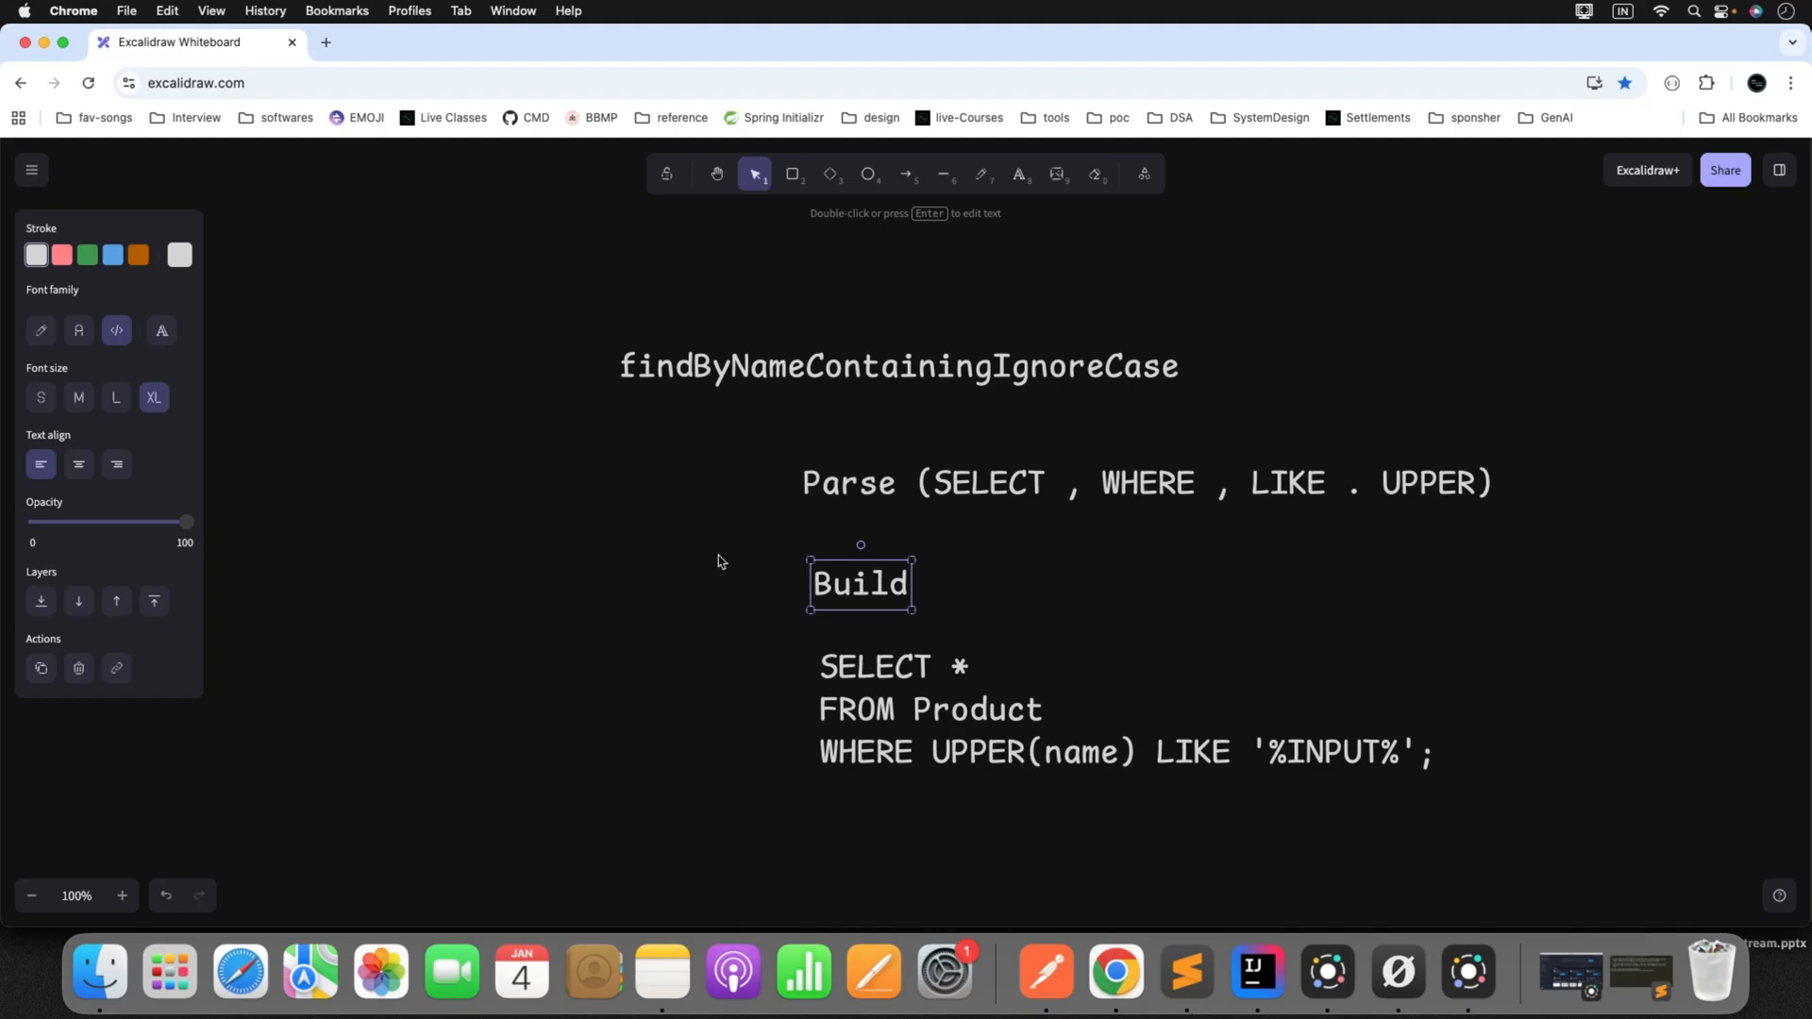
pyautogui.doubleClick(860, 582)
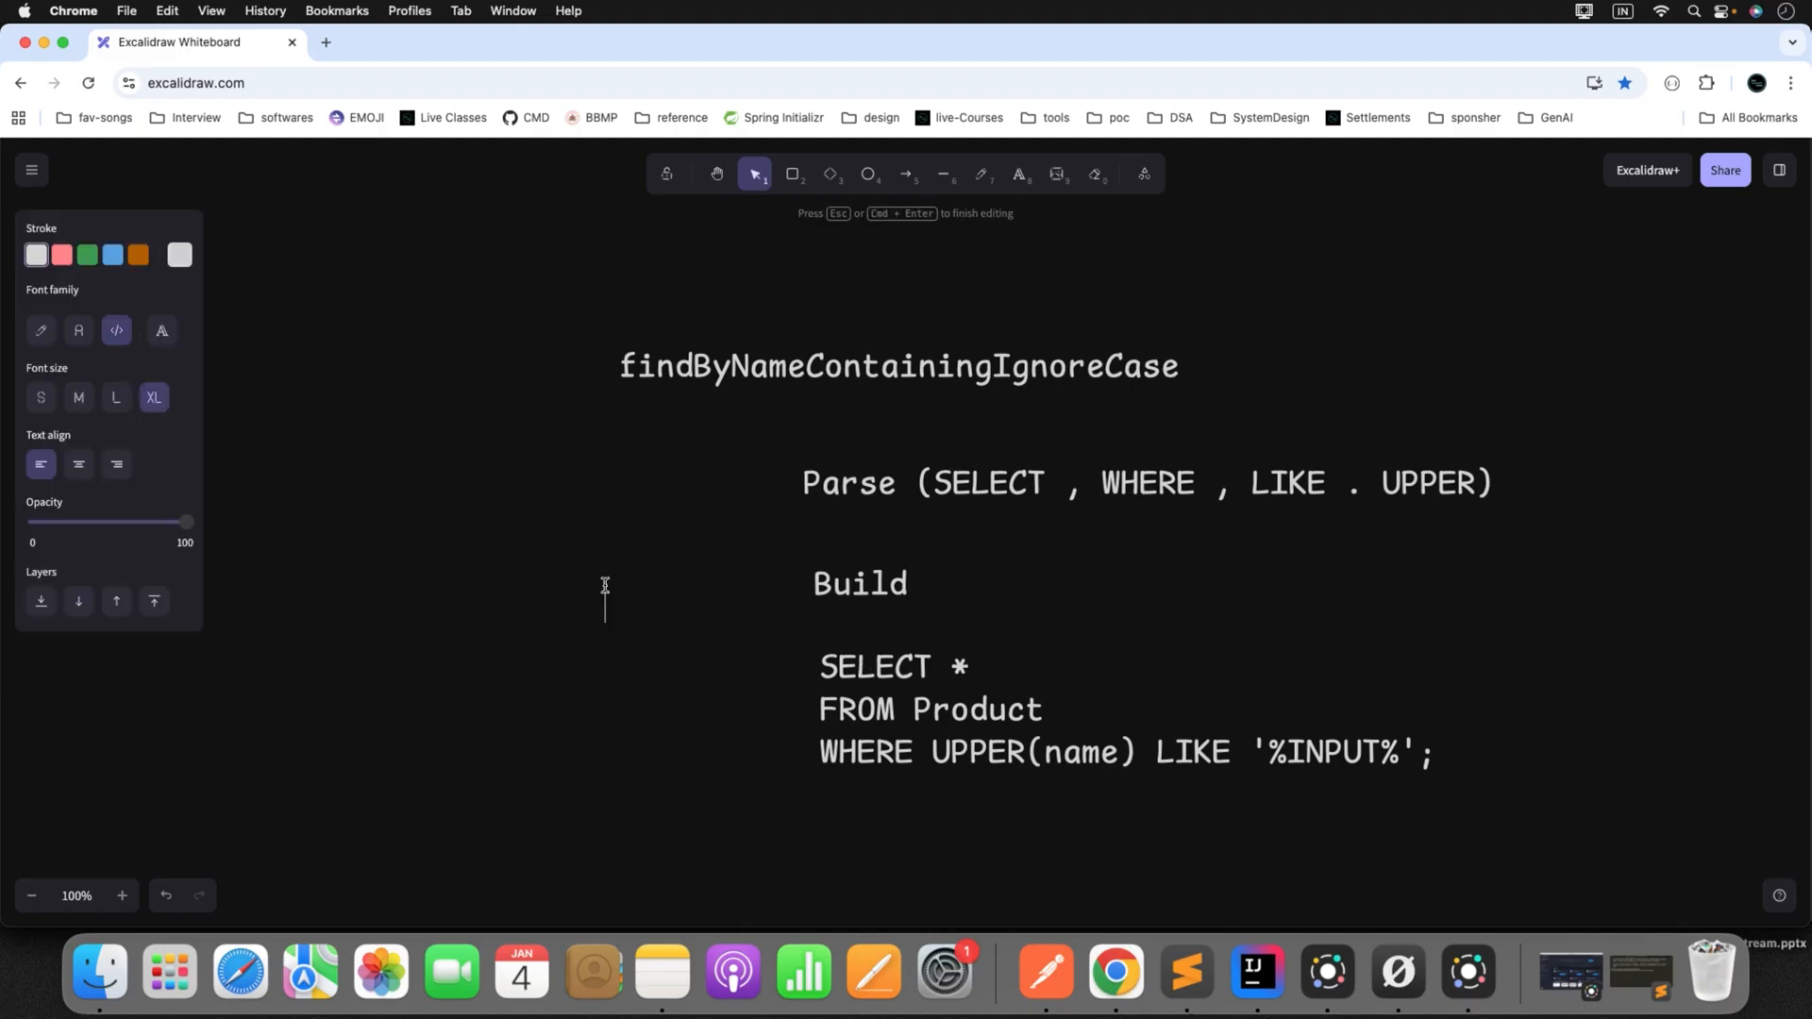
pyautogui.write('Reflect')
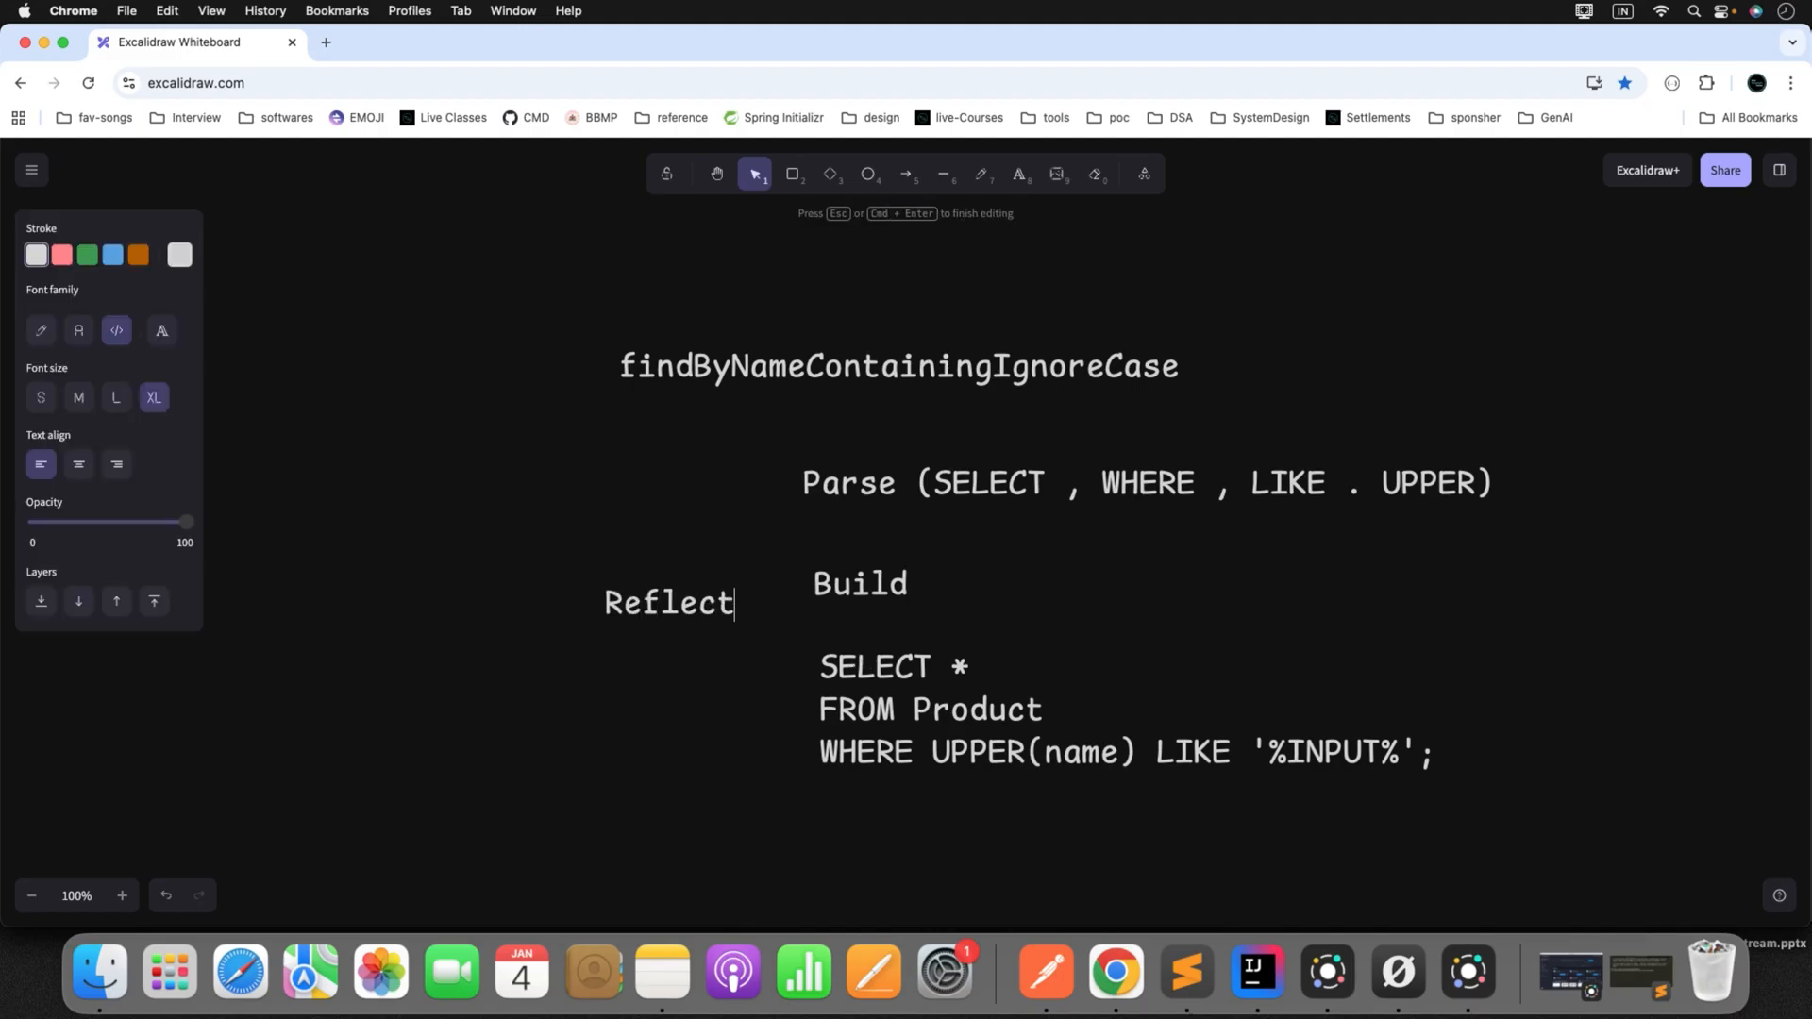
pyautogui.write('ion')
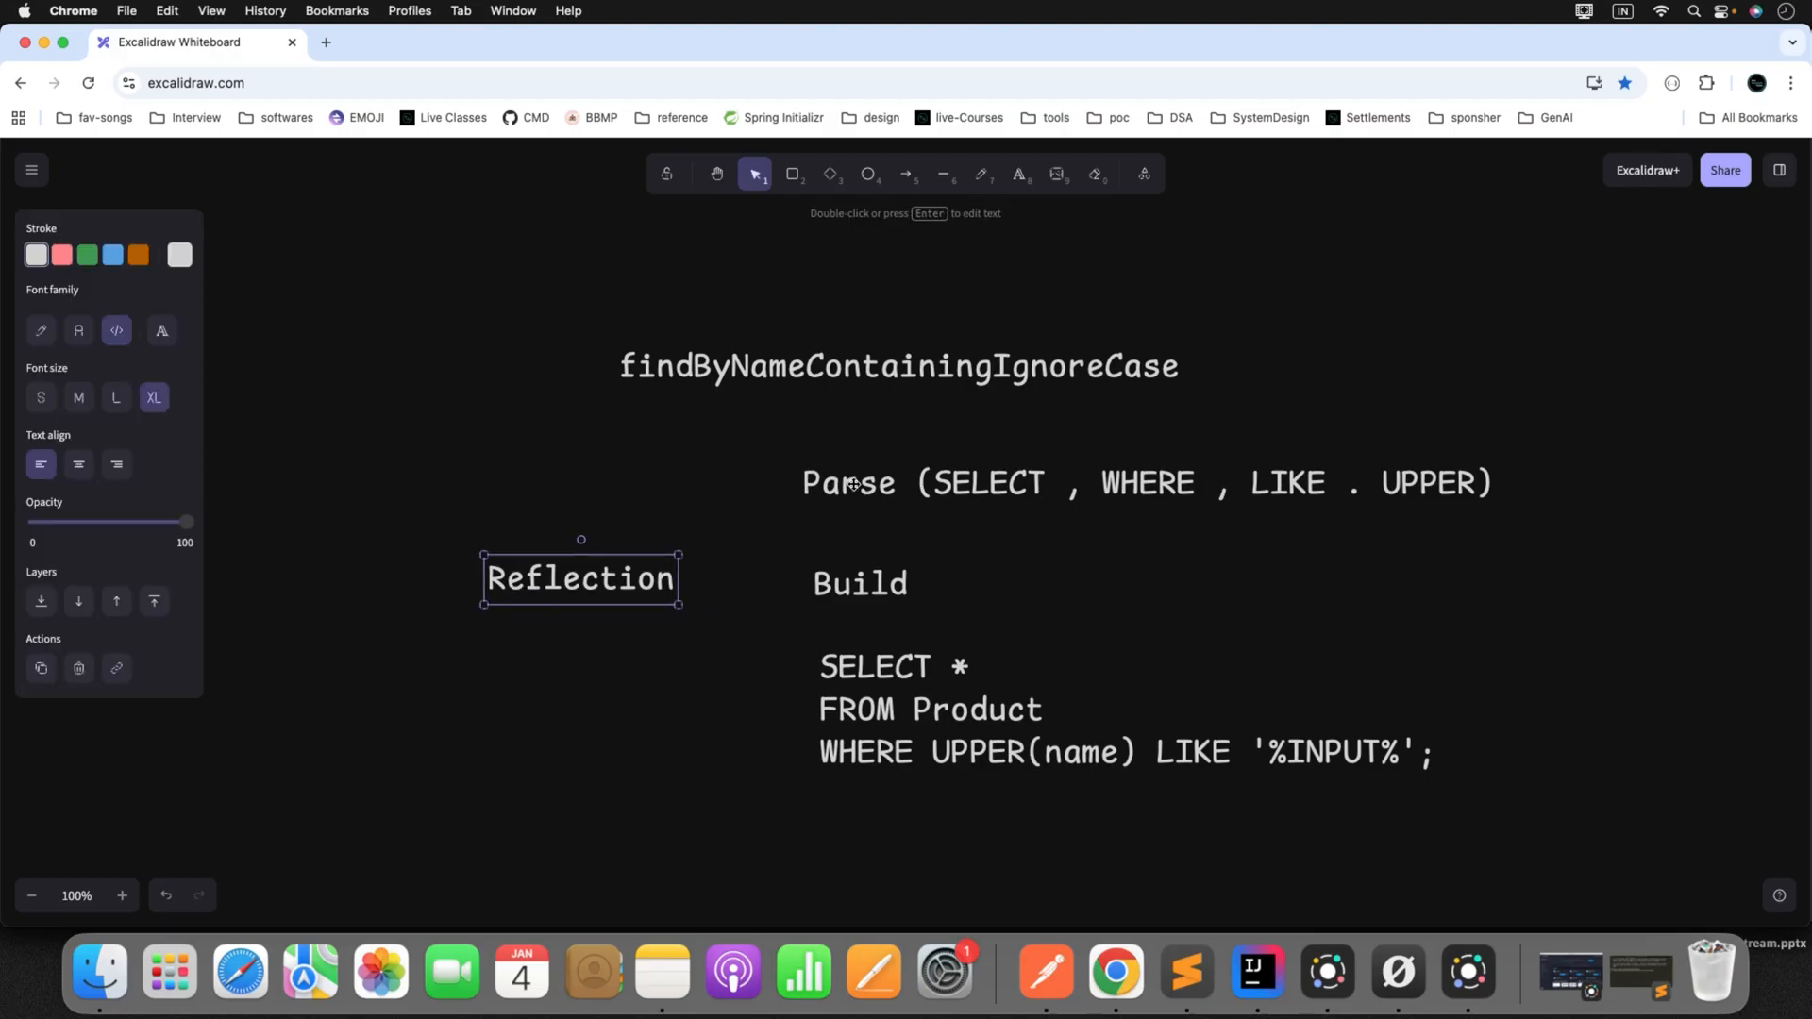
pyautogui.click(898, 366)
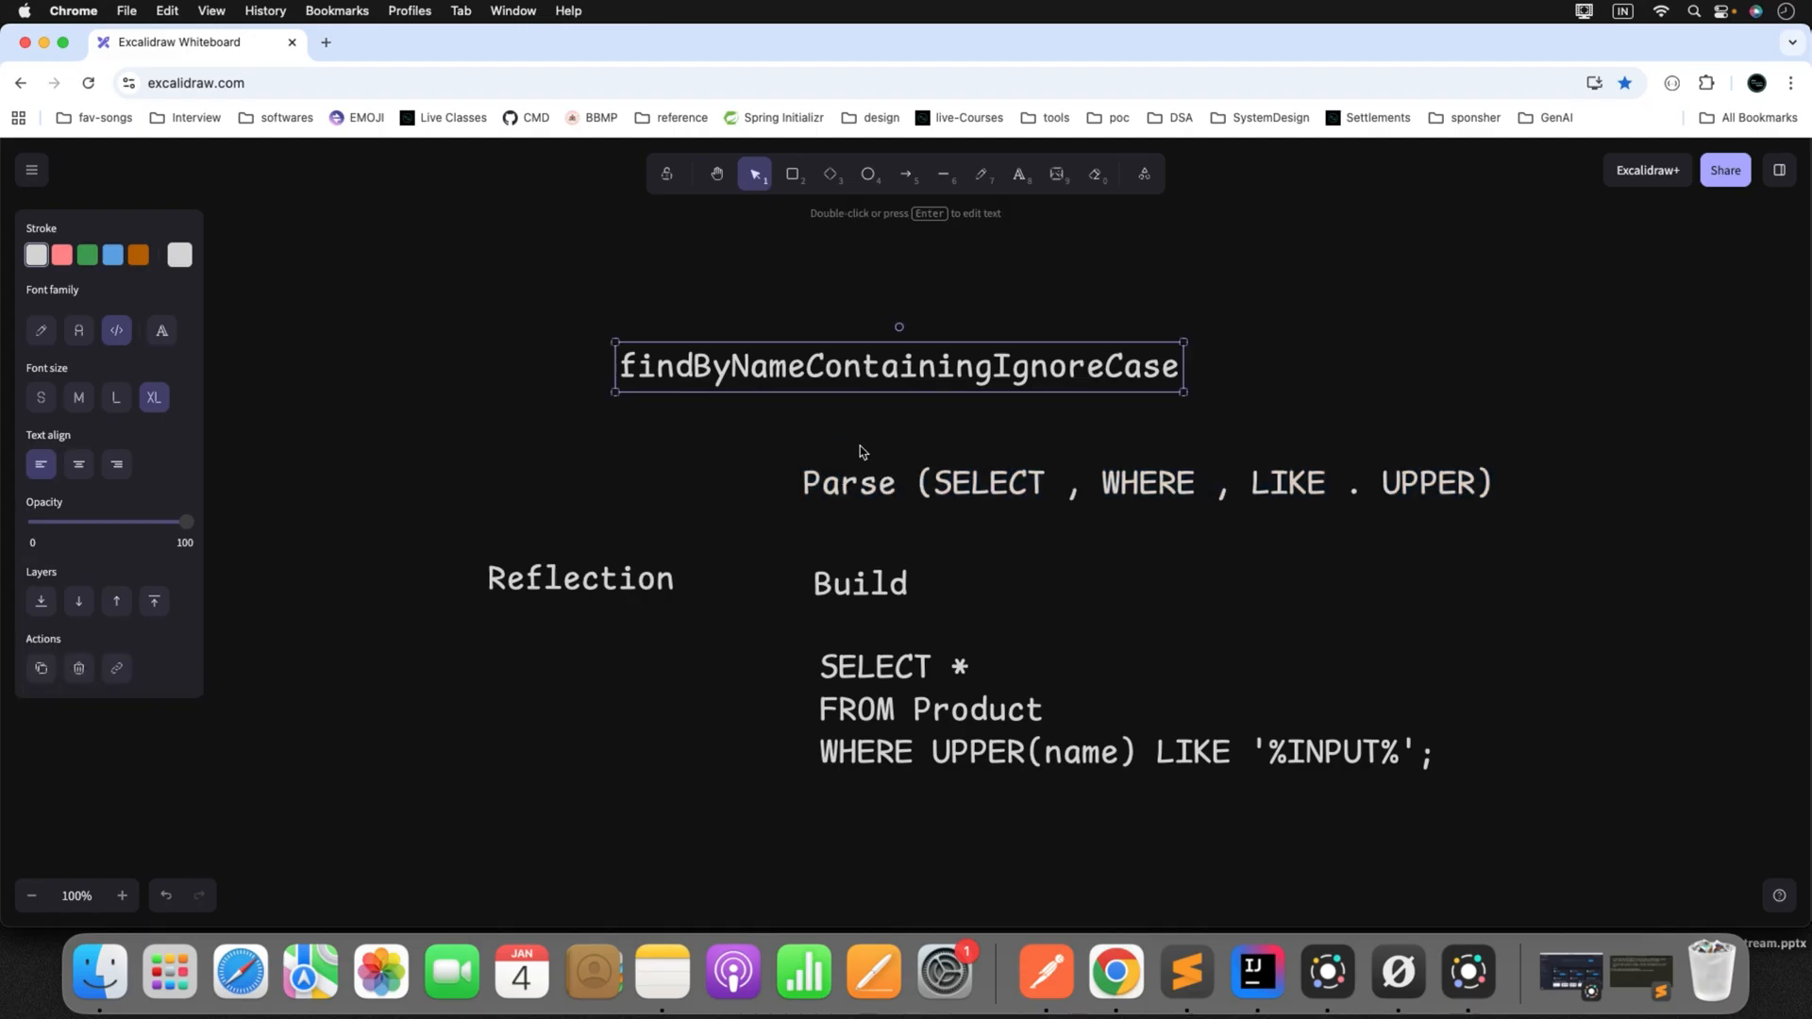
pyautogui.doubleClick(860, 582)
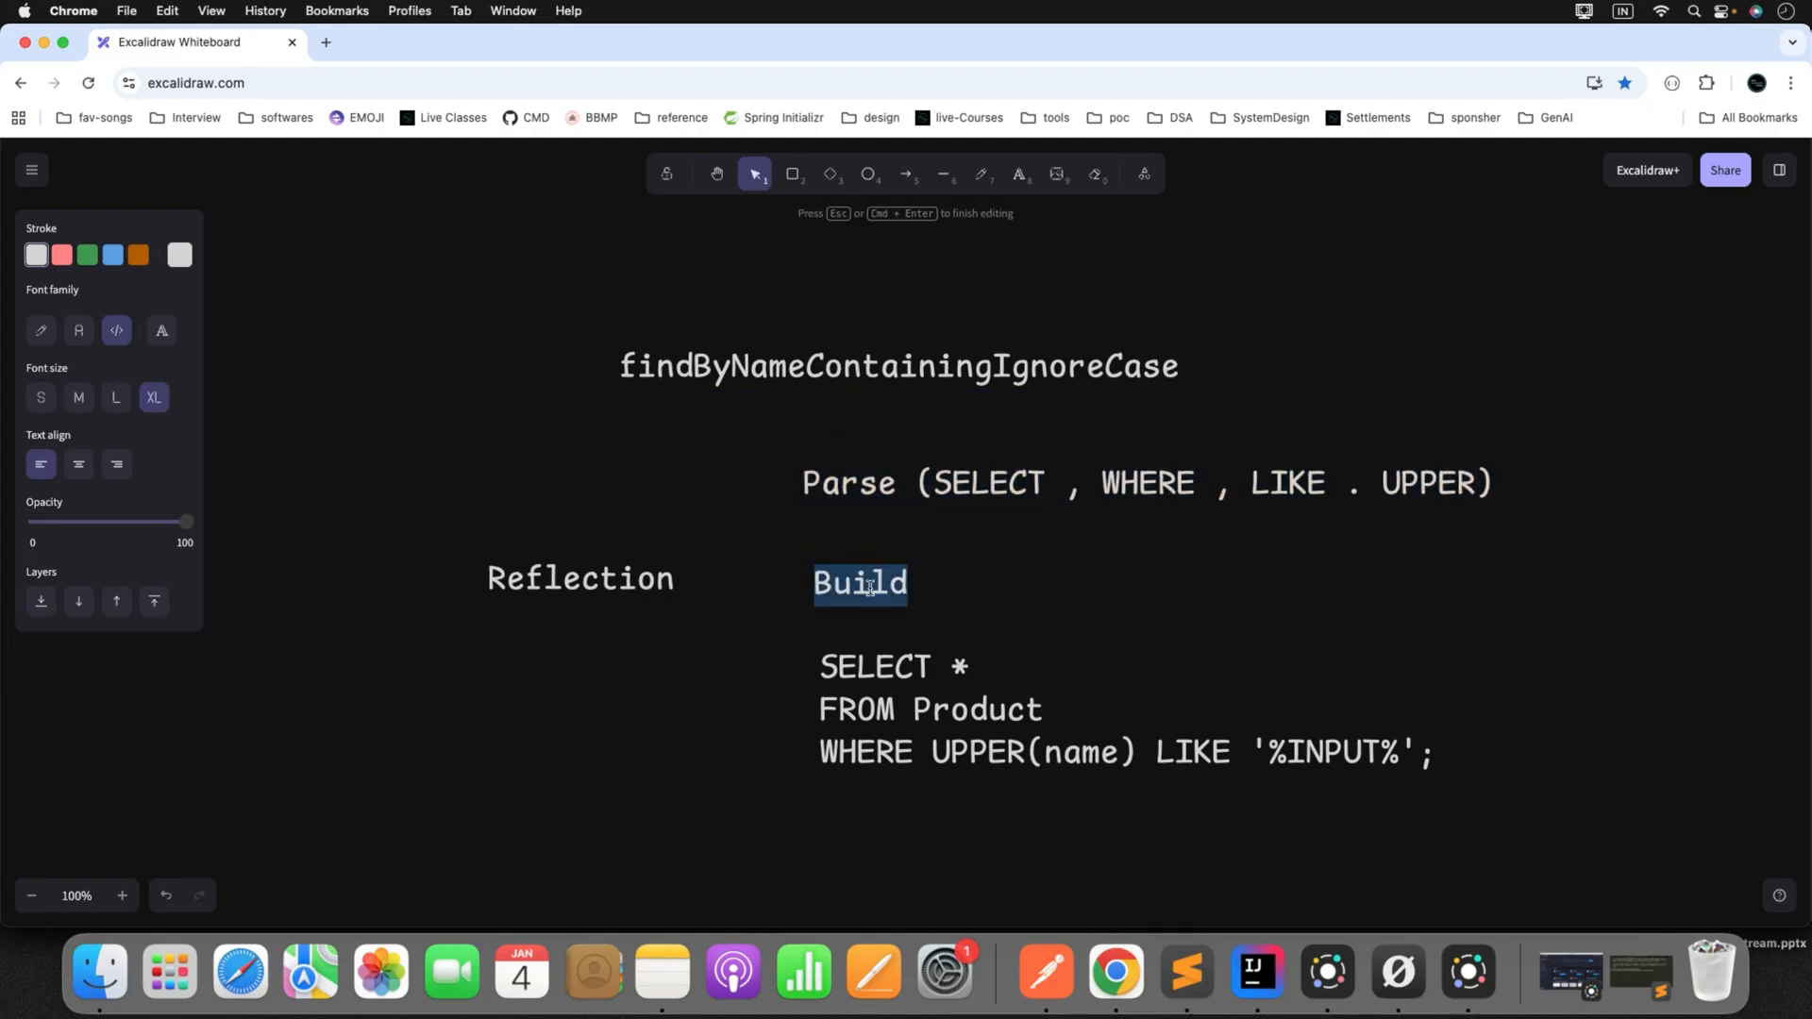
pyautogui.moveTo(797, 247)
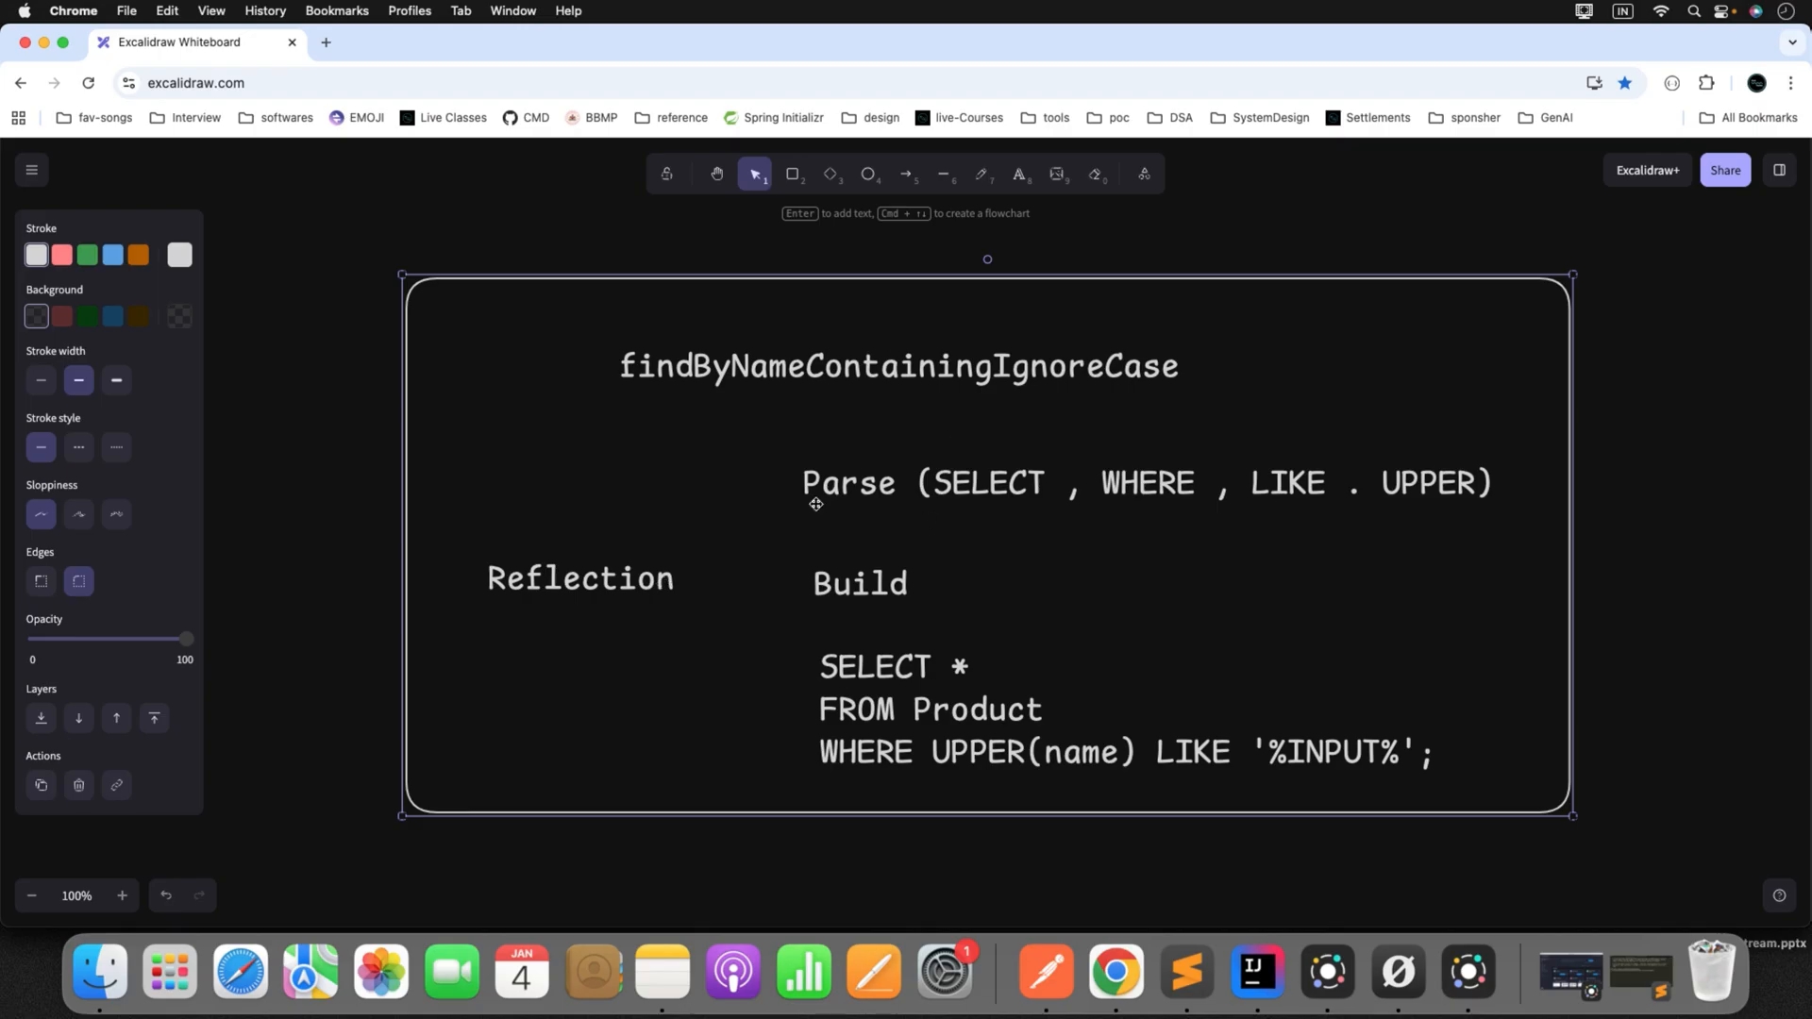
pyautogui.moveTo(1118, 574)
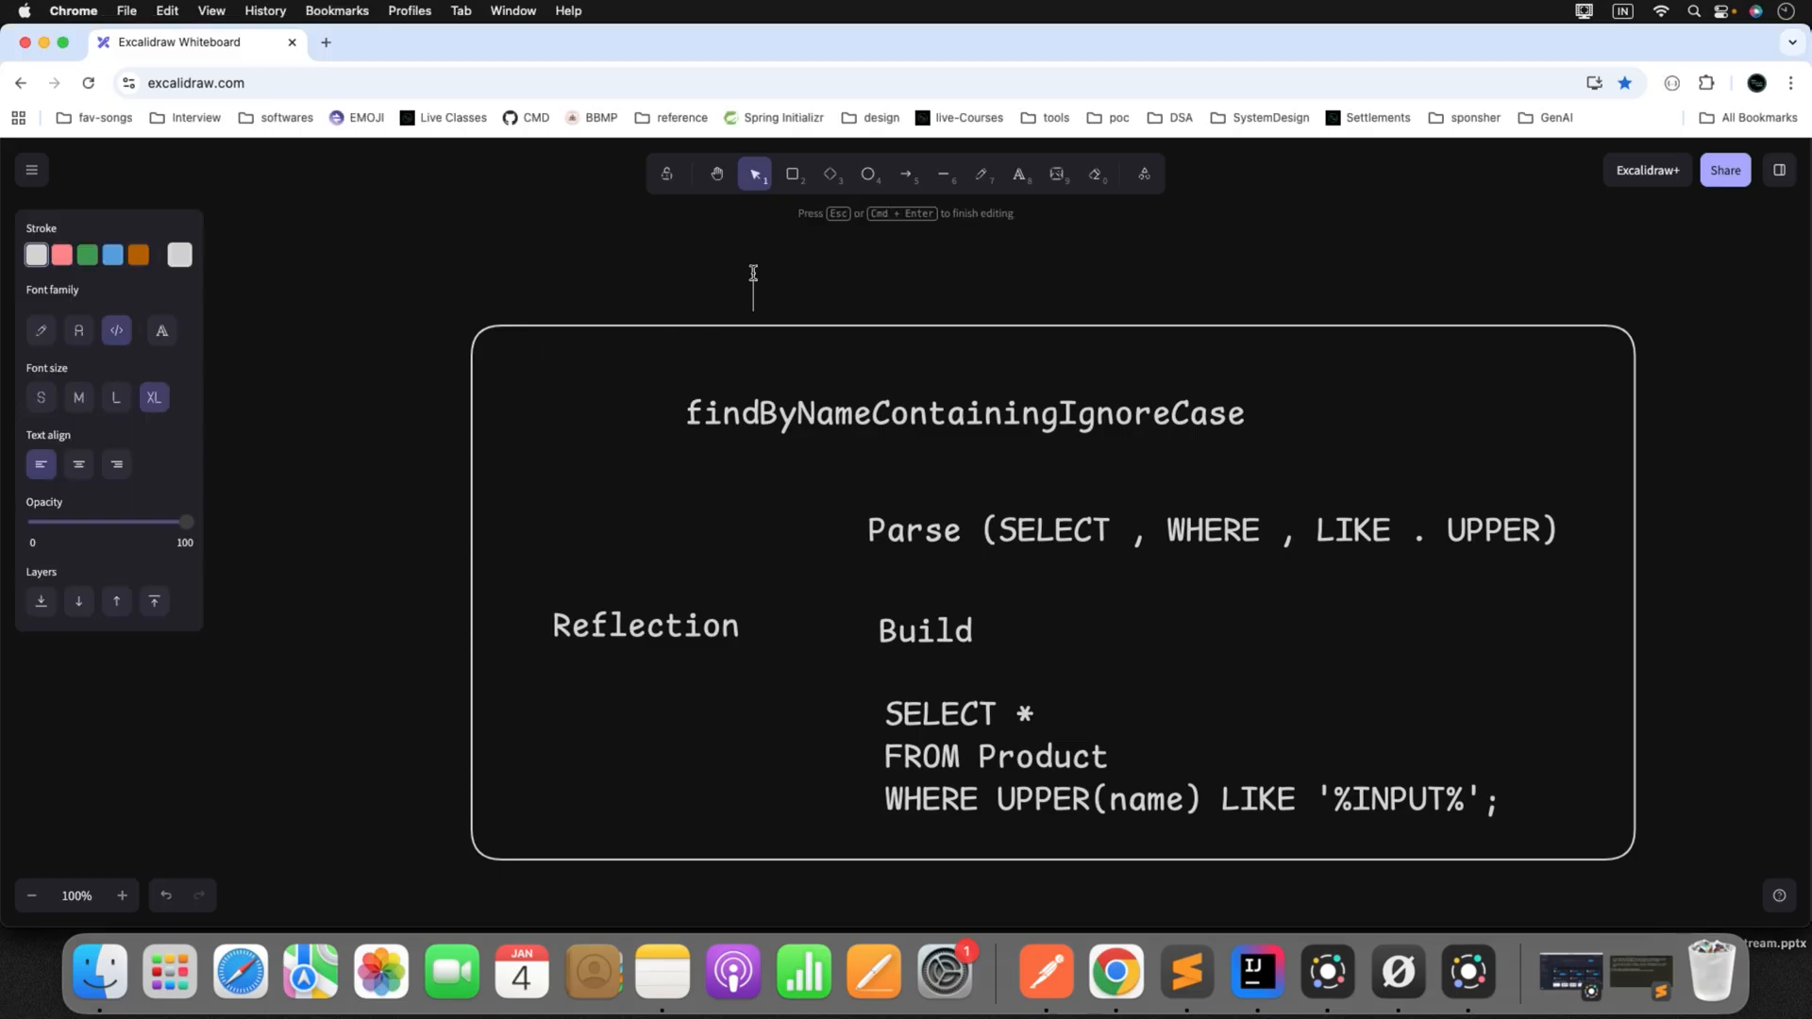
# - Begin the title 'Spring' above the rounded rectangle
pyautogui.write('Spring Data AOT')
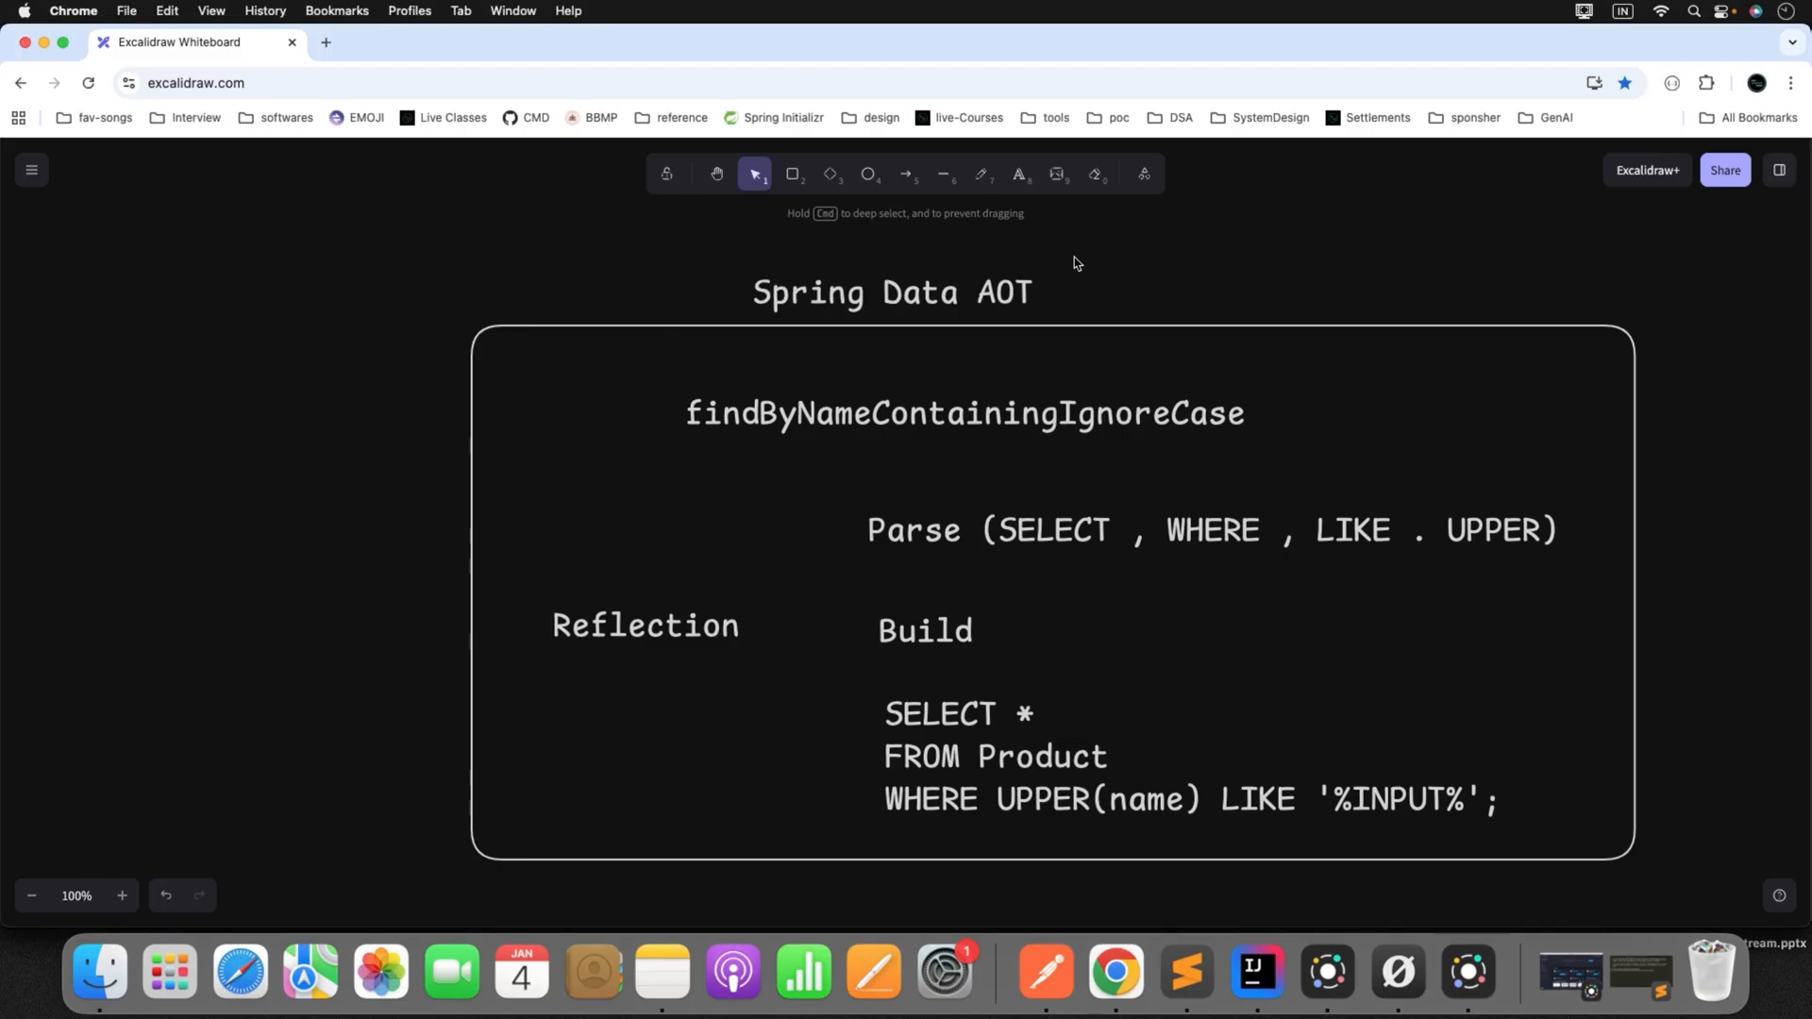
# - Finish the 'Spring Data AOT' title and add a 'COMPILE TIME / BUILD' label beside it
pyautogui.click(891, 292)
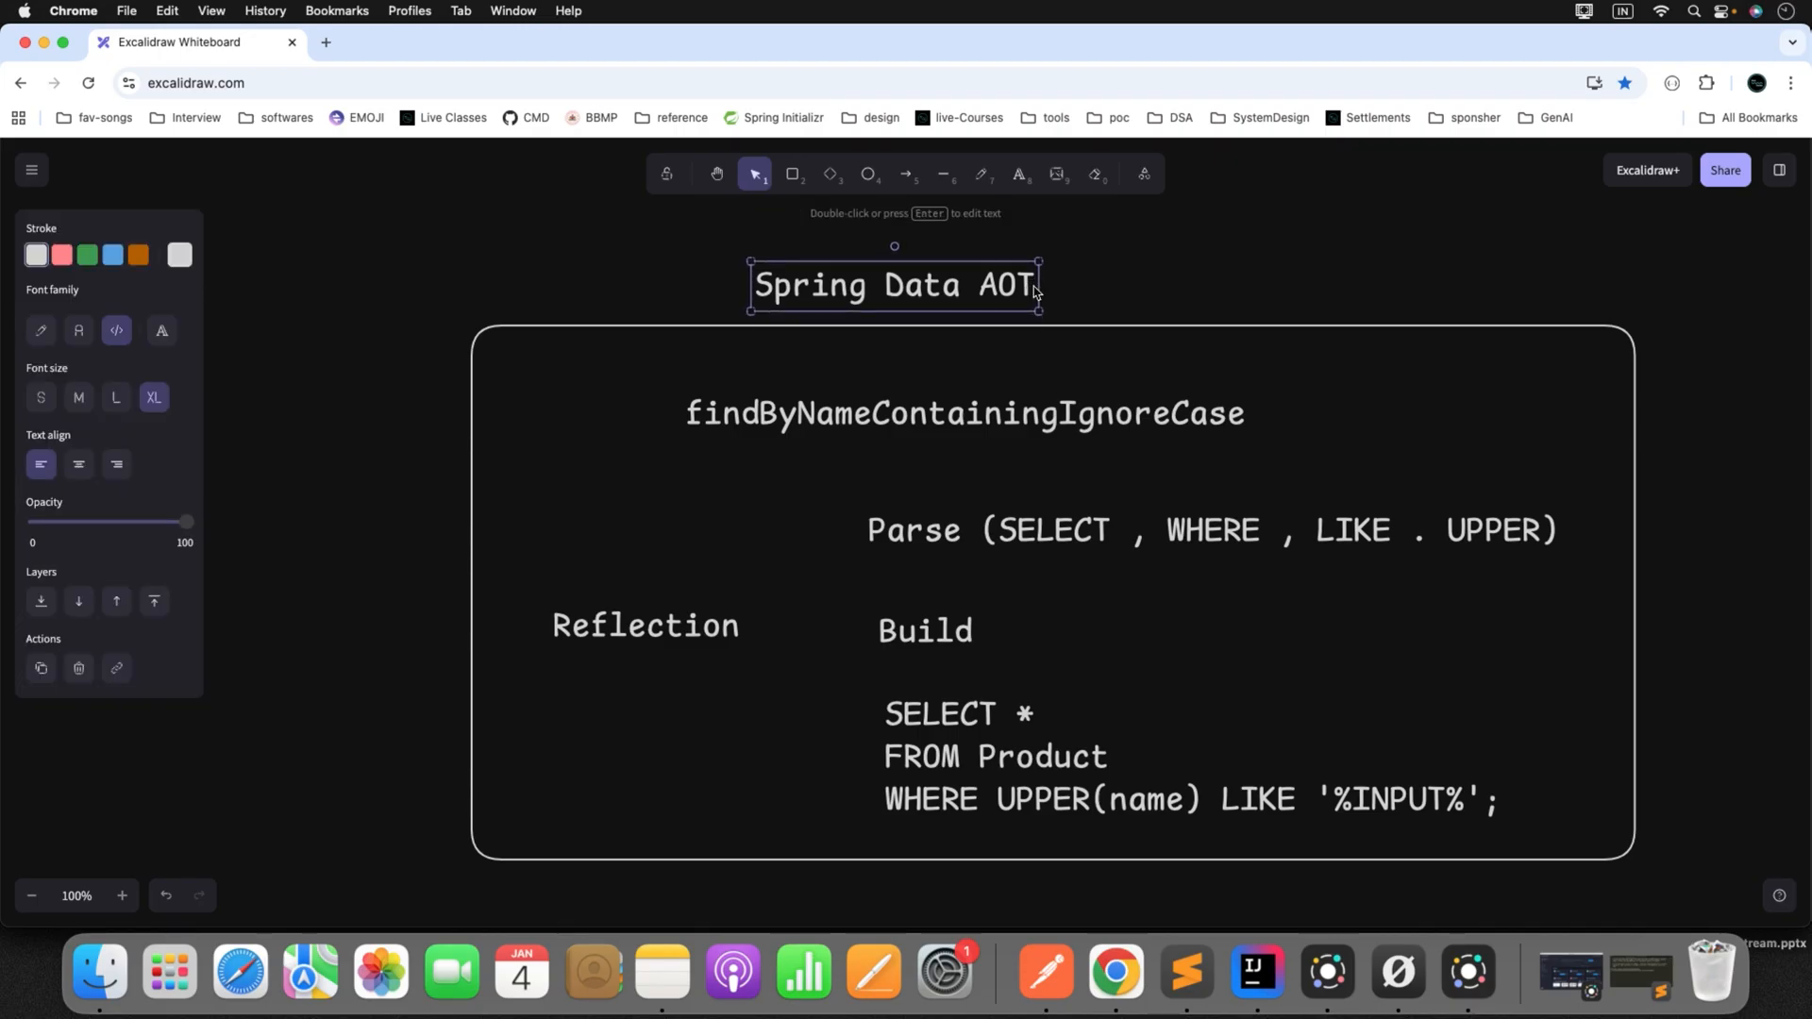
pyautogui.click(829, 434)
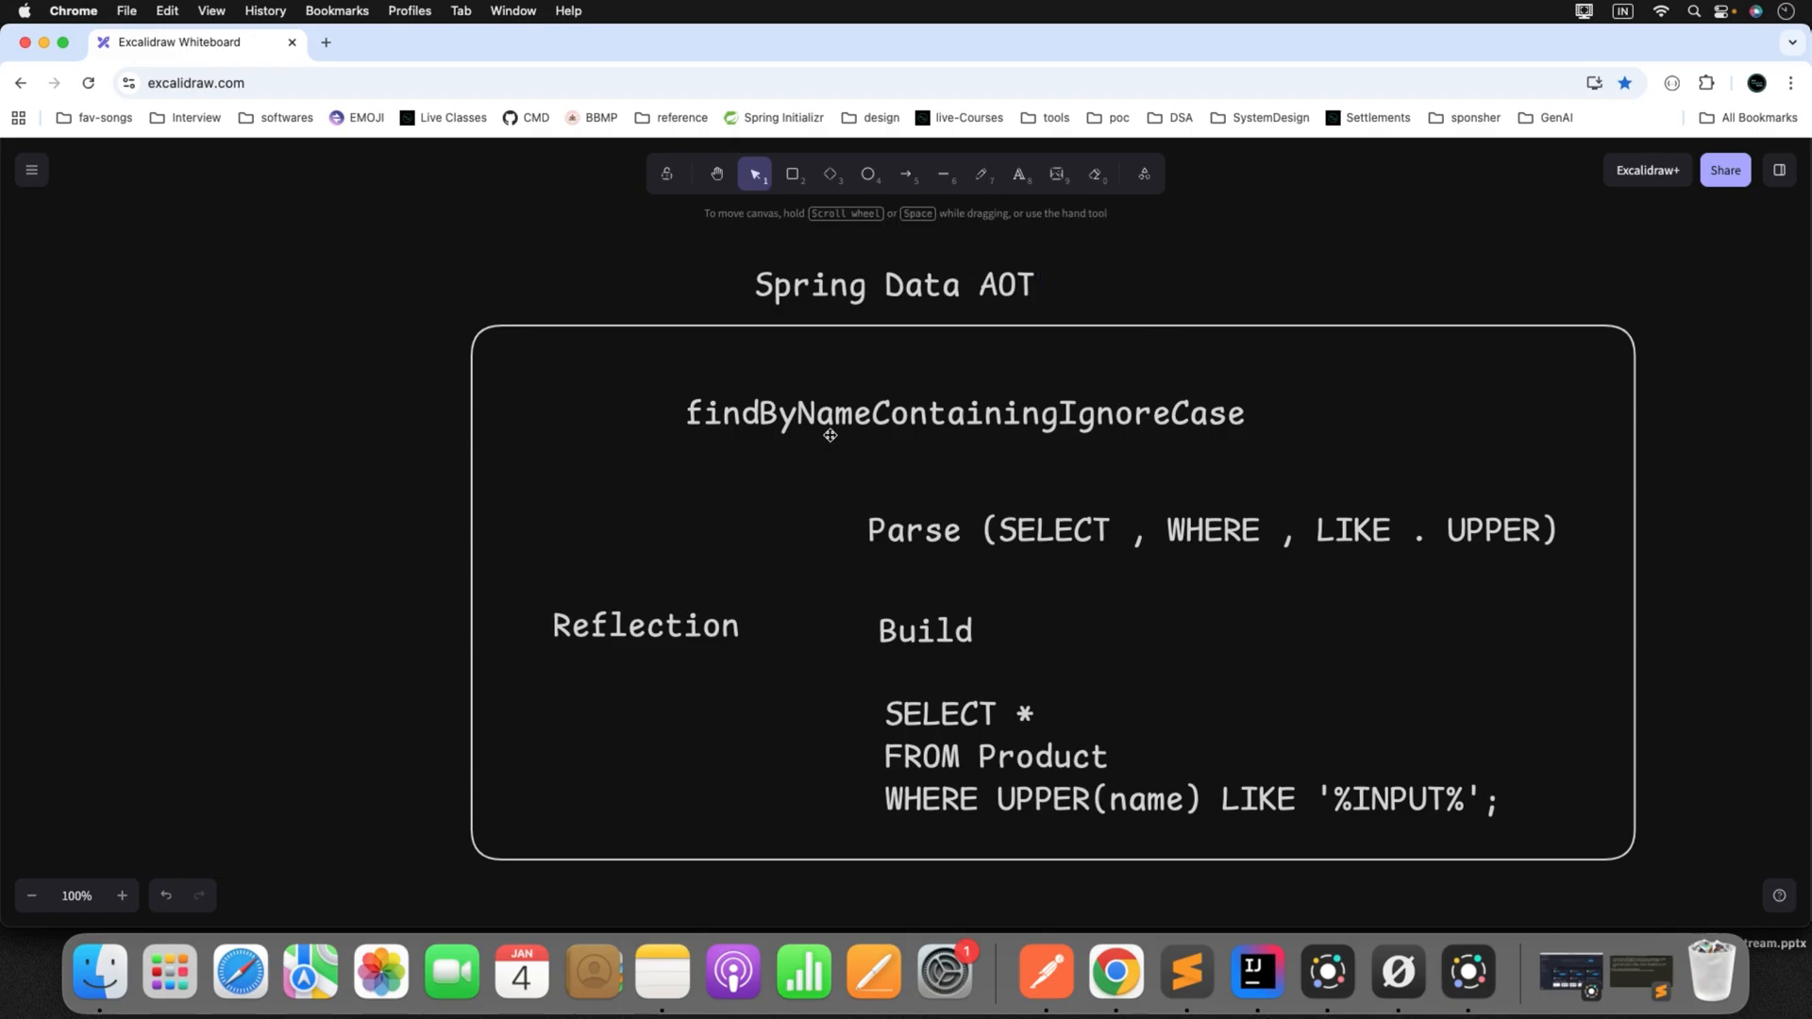
pyautogui.click(924, 631)
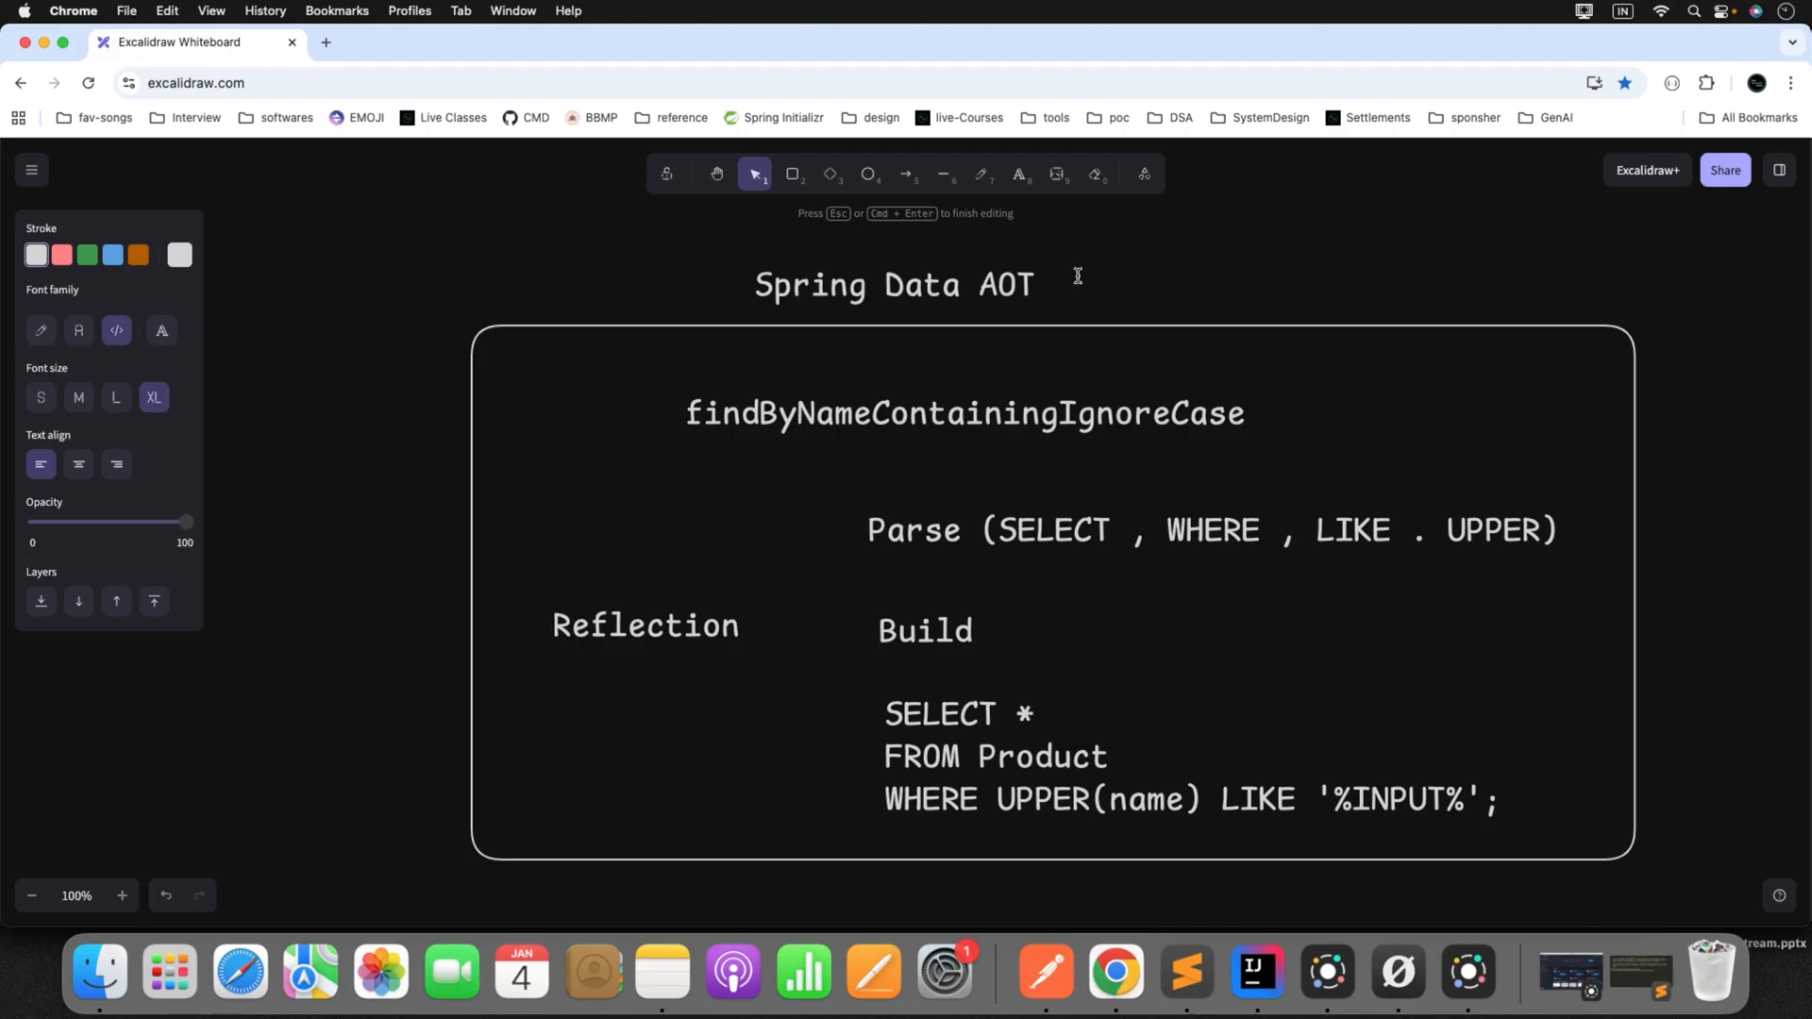
pyautogui.write('COMPIL')
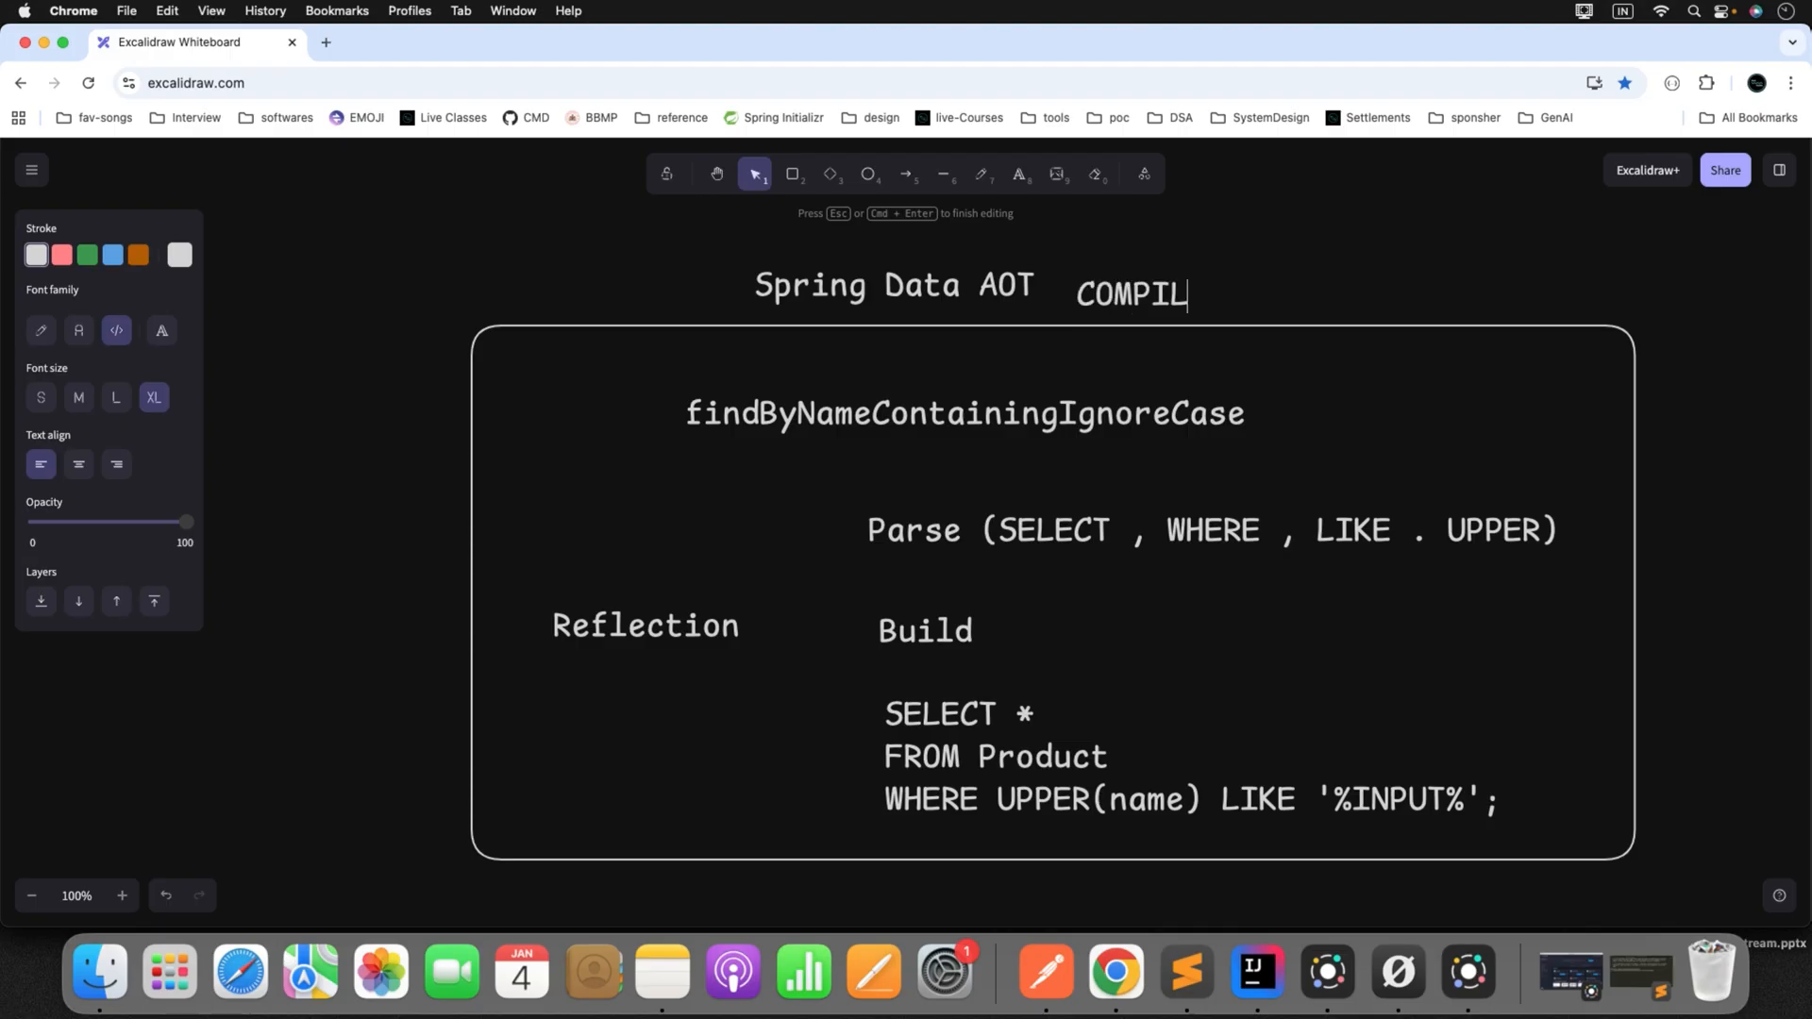
pyautogui.write('E TIME')
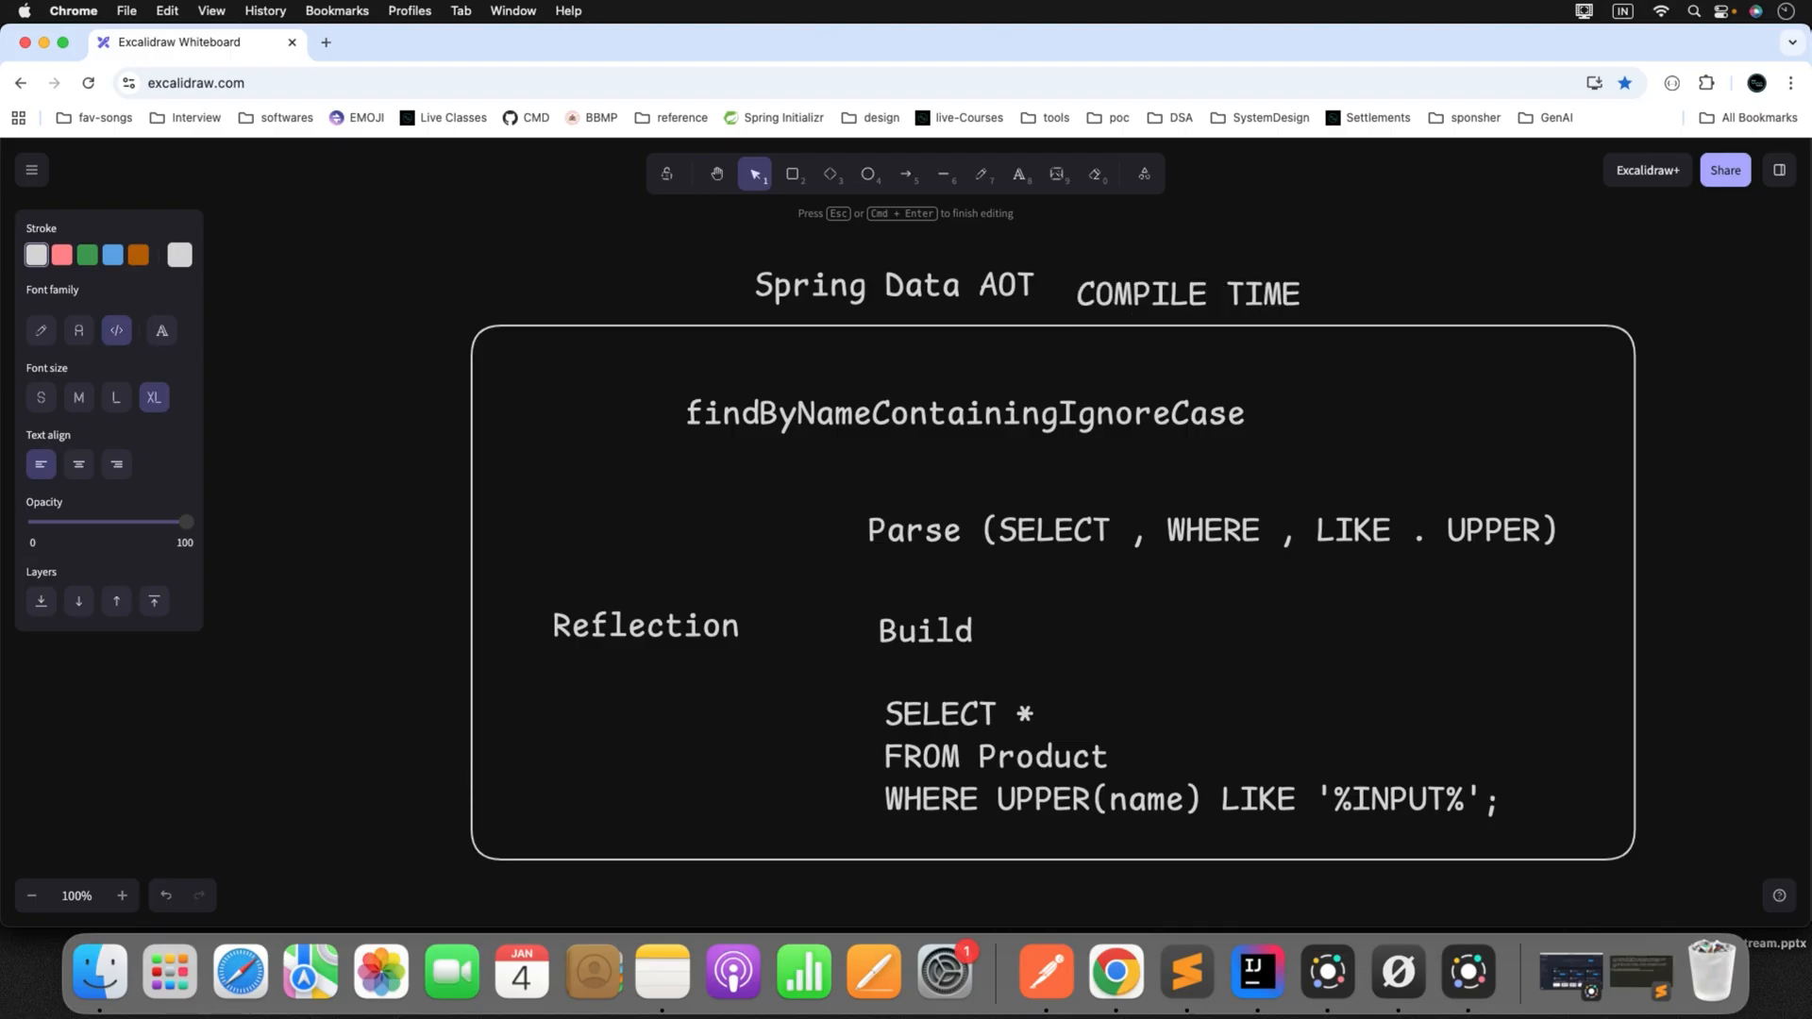
pyautogui.write('/ BUILD')
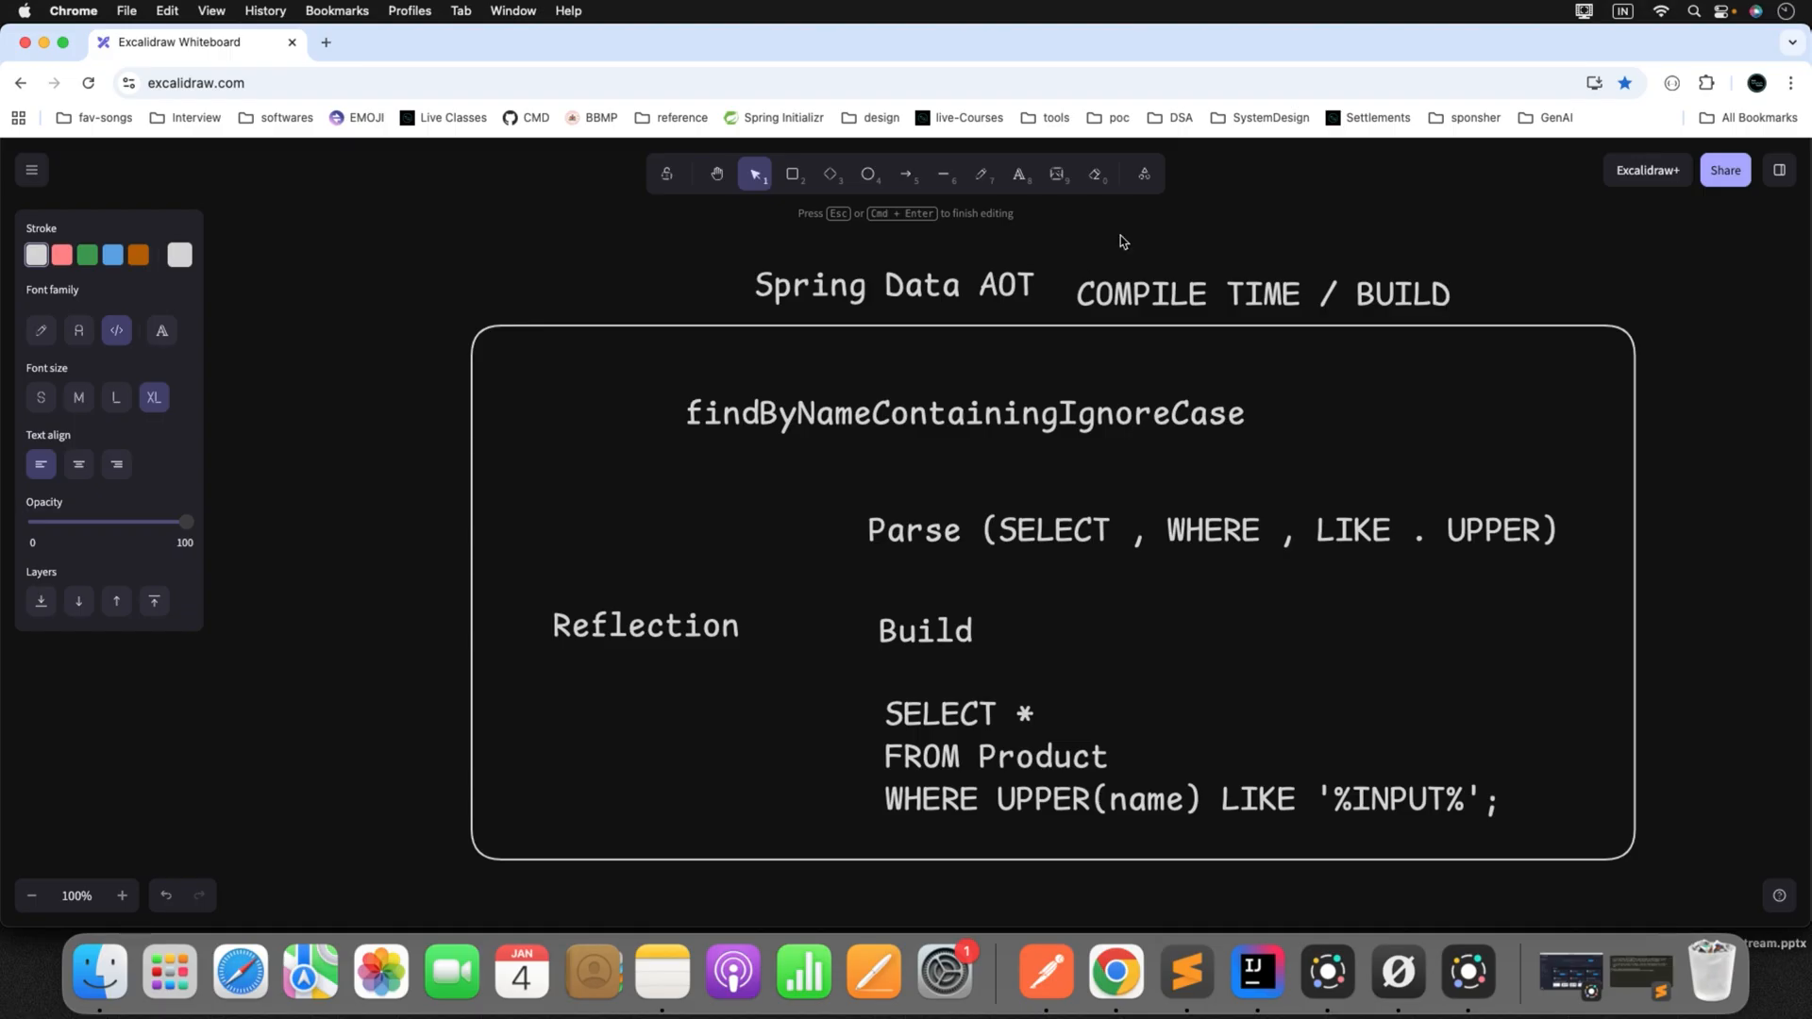
pyautogui.click(1260, 295)
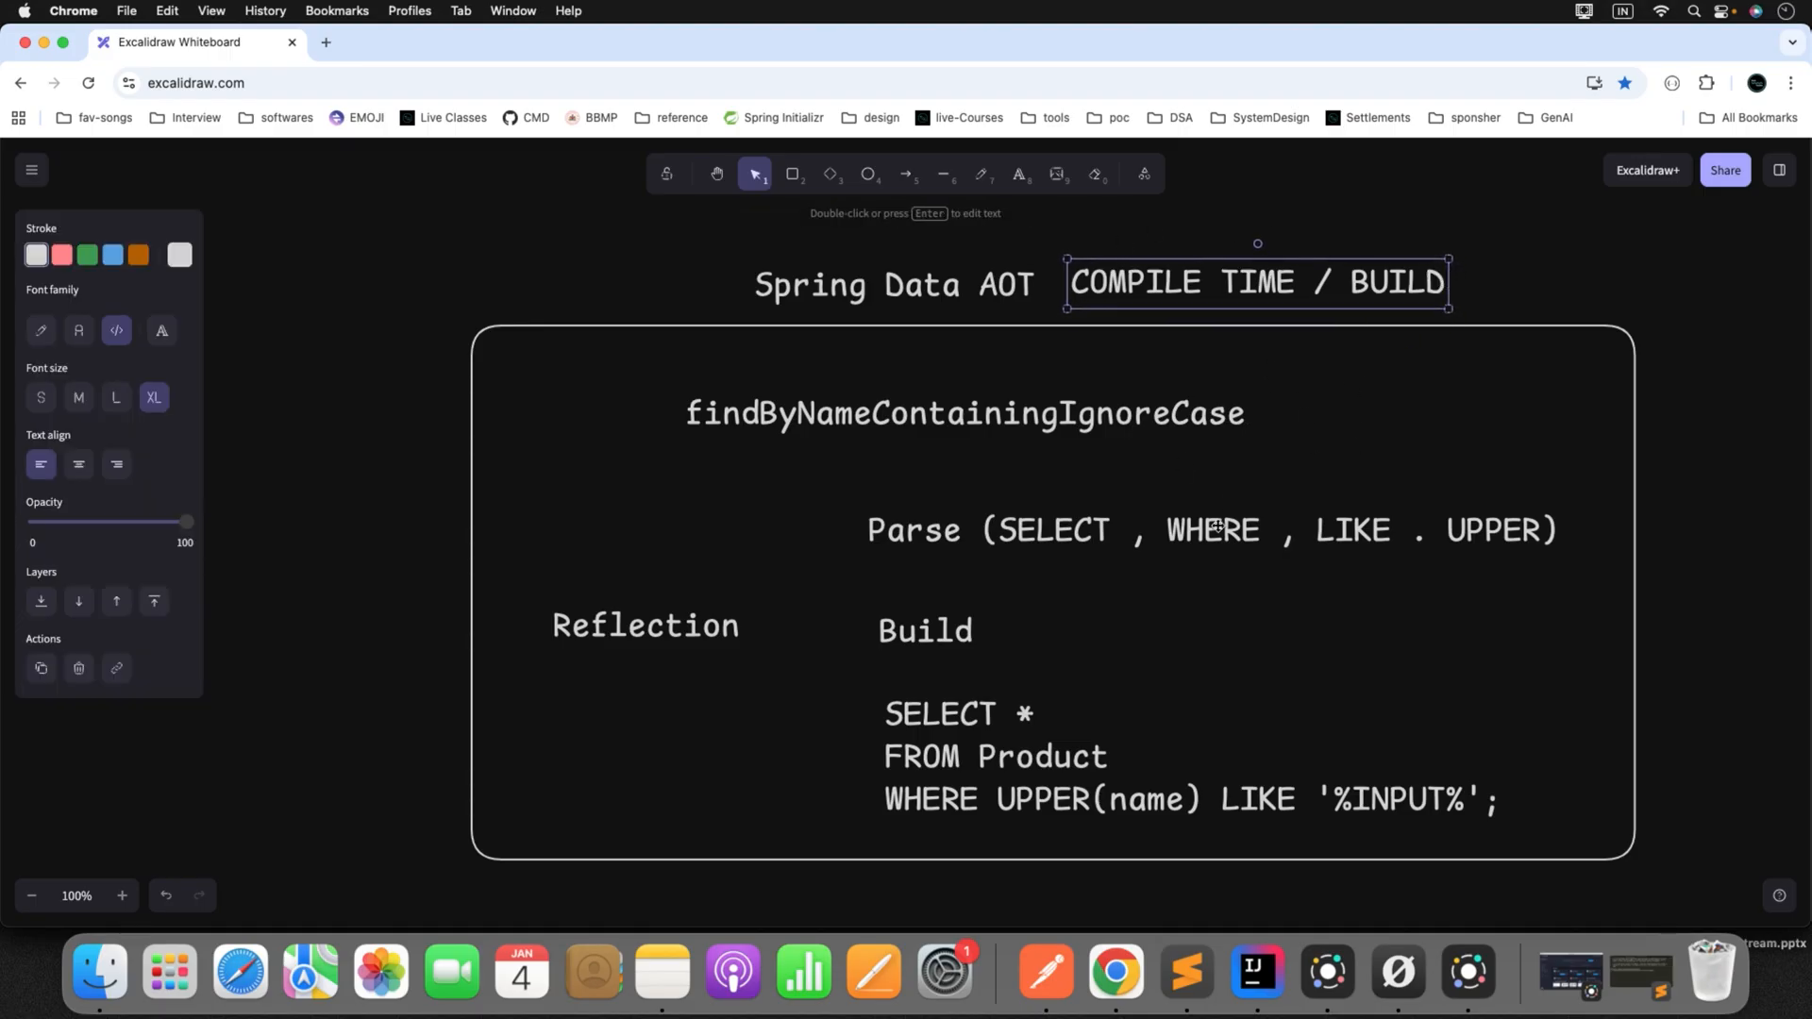
pyautogui.moveTo(1306, 499)
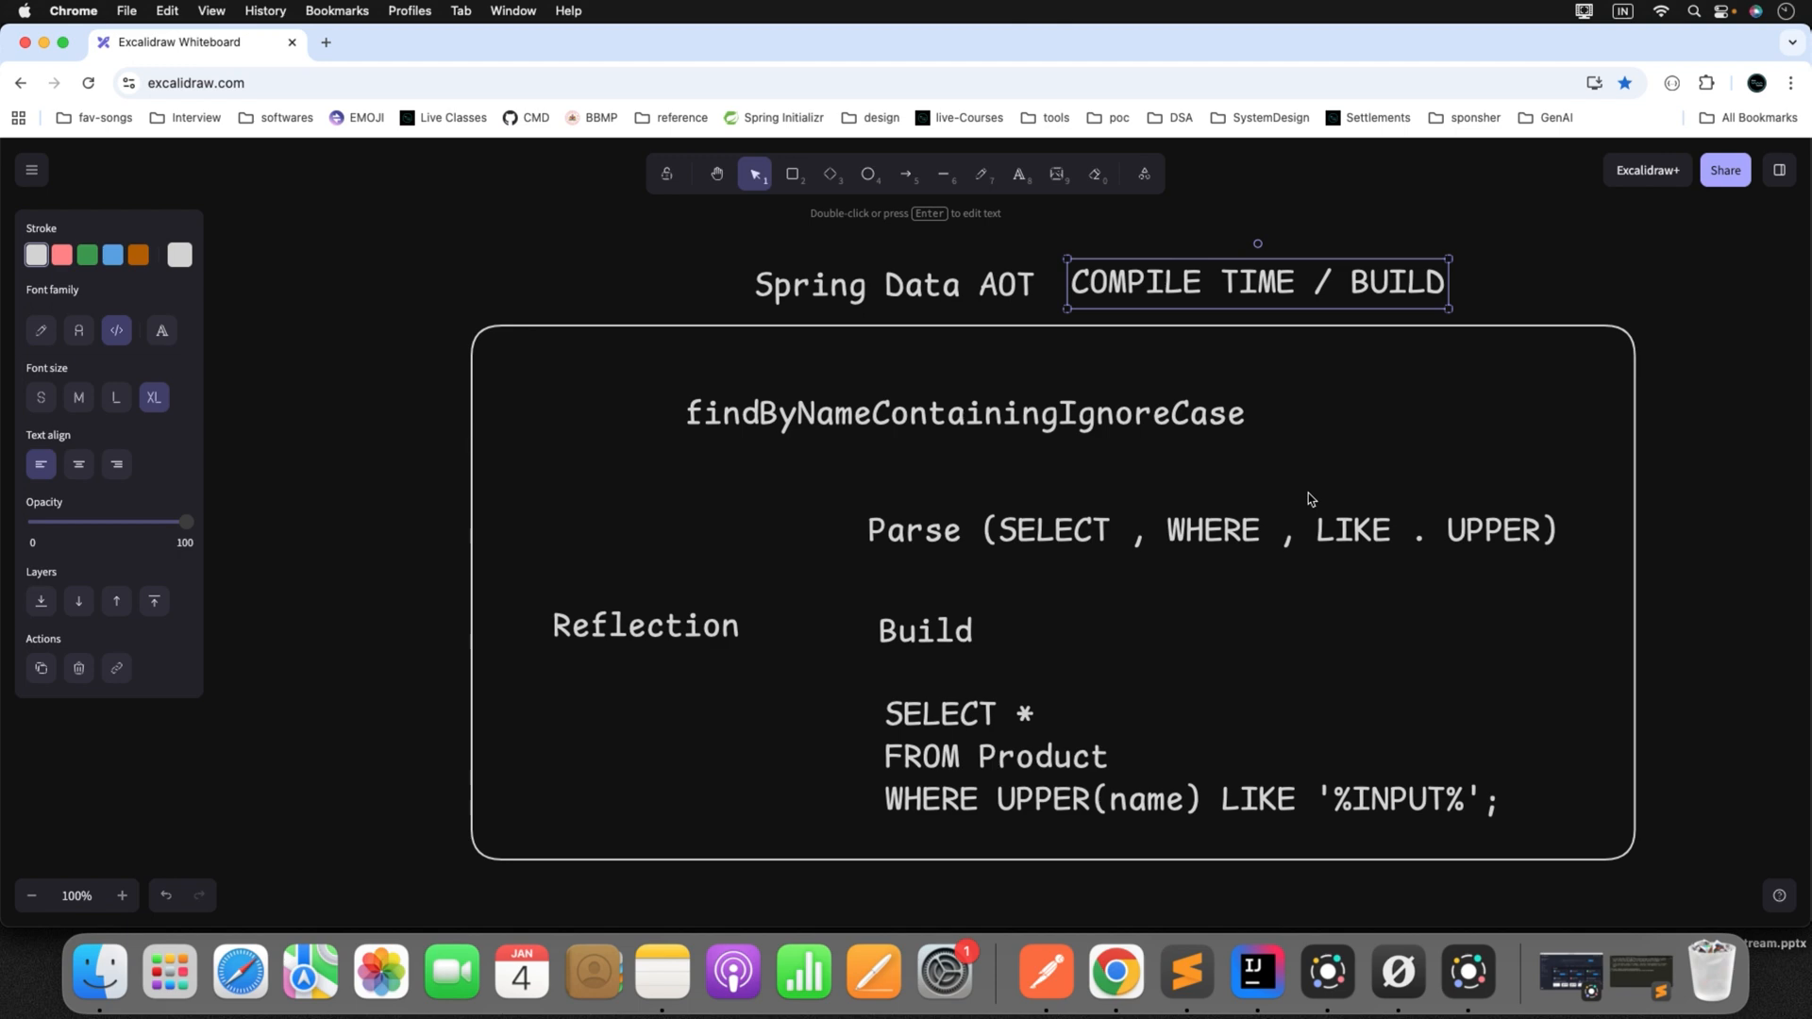
pyautogui.moveTo(815, 459)
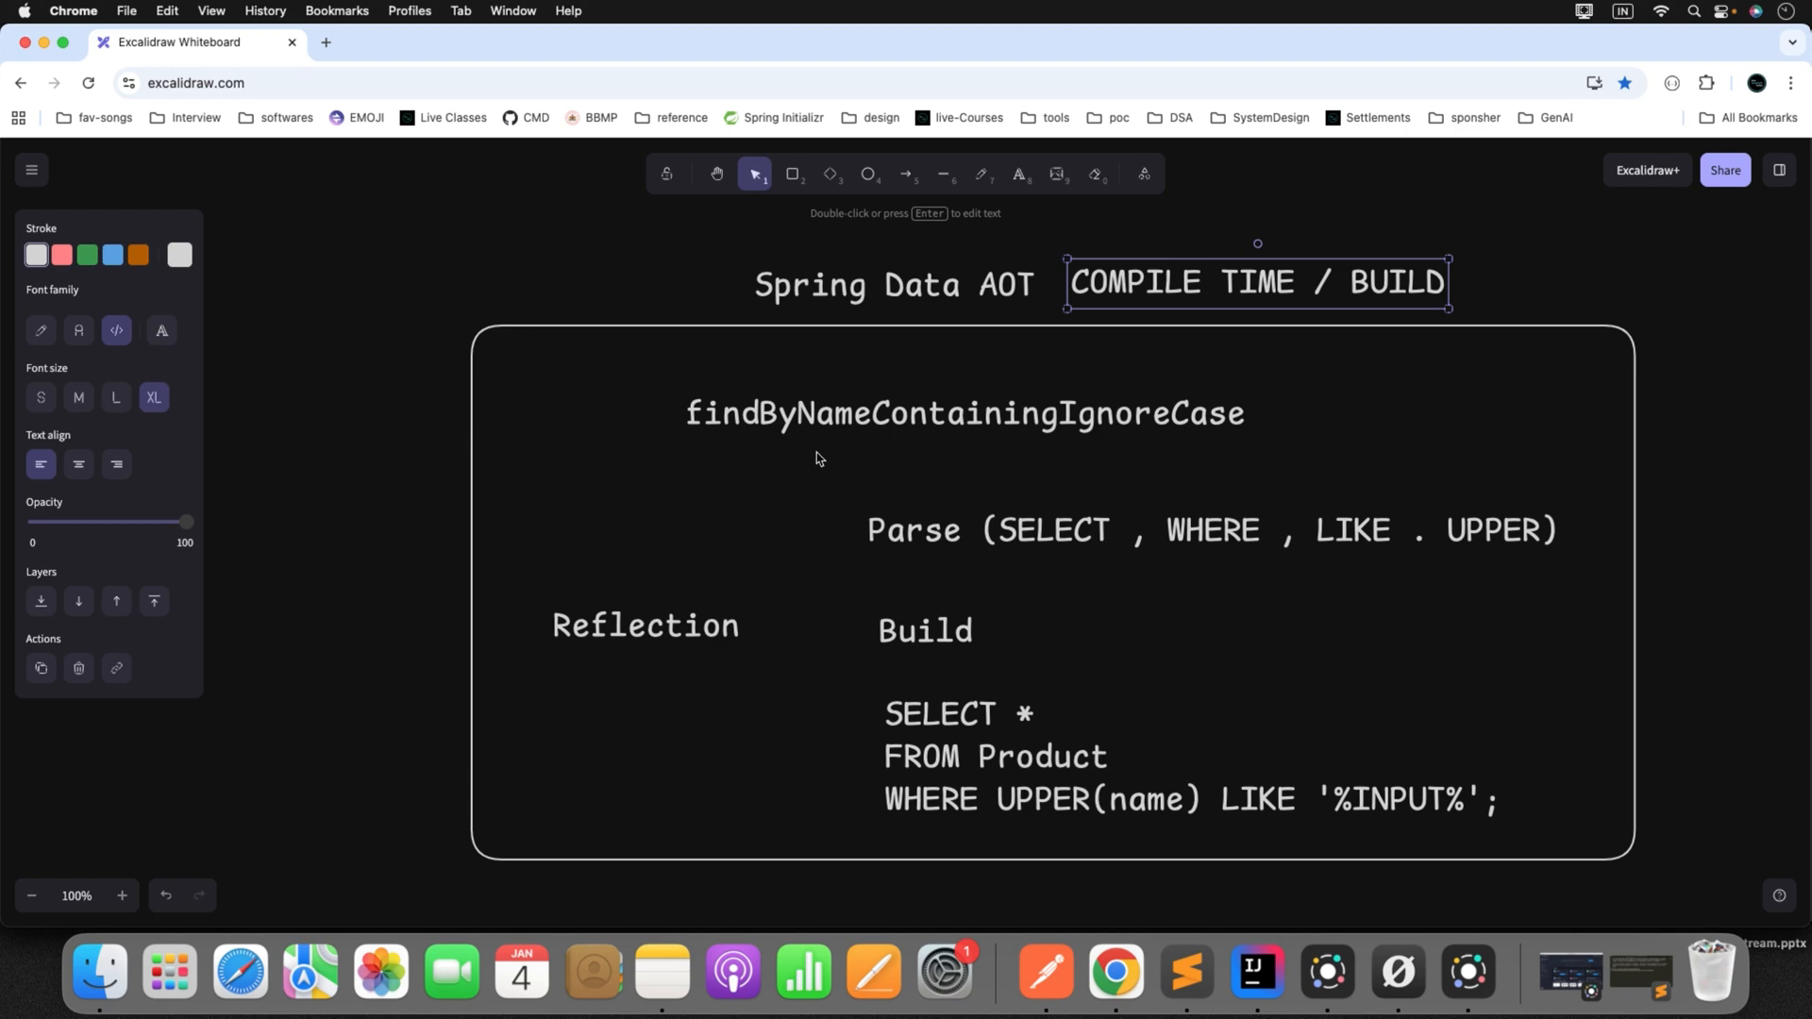
pyautogui.moveTo(977, 602)
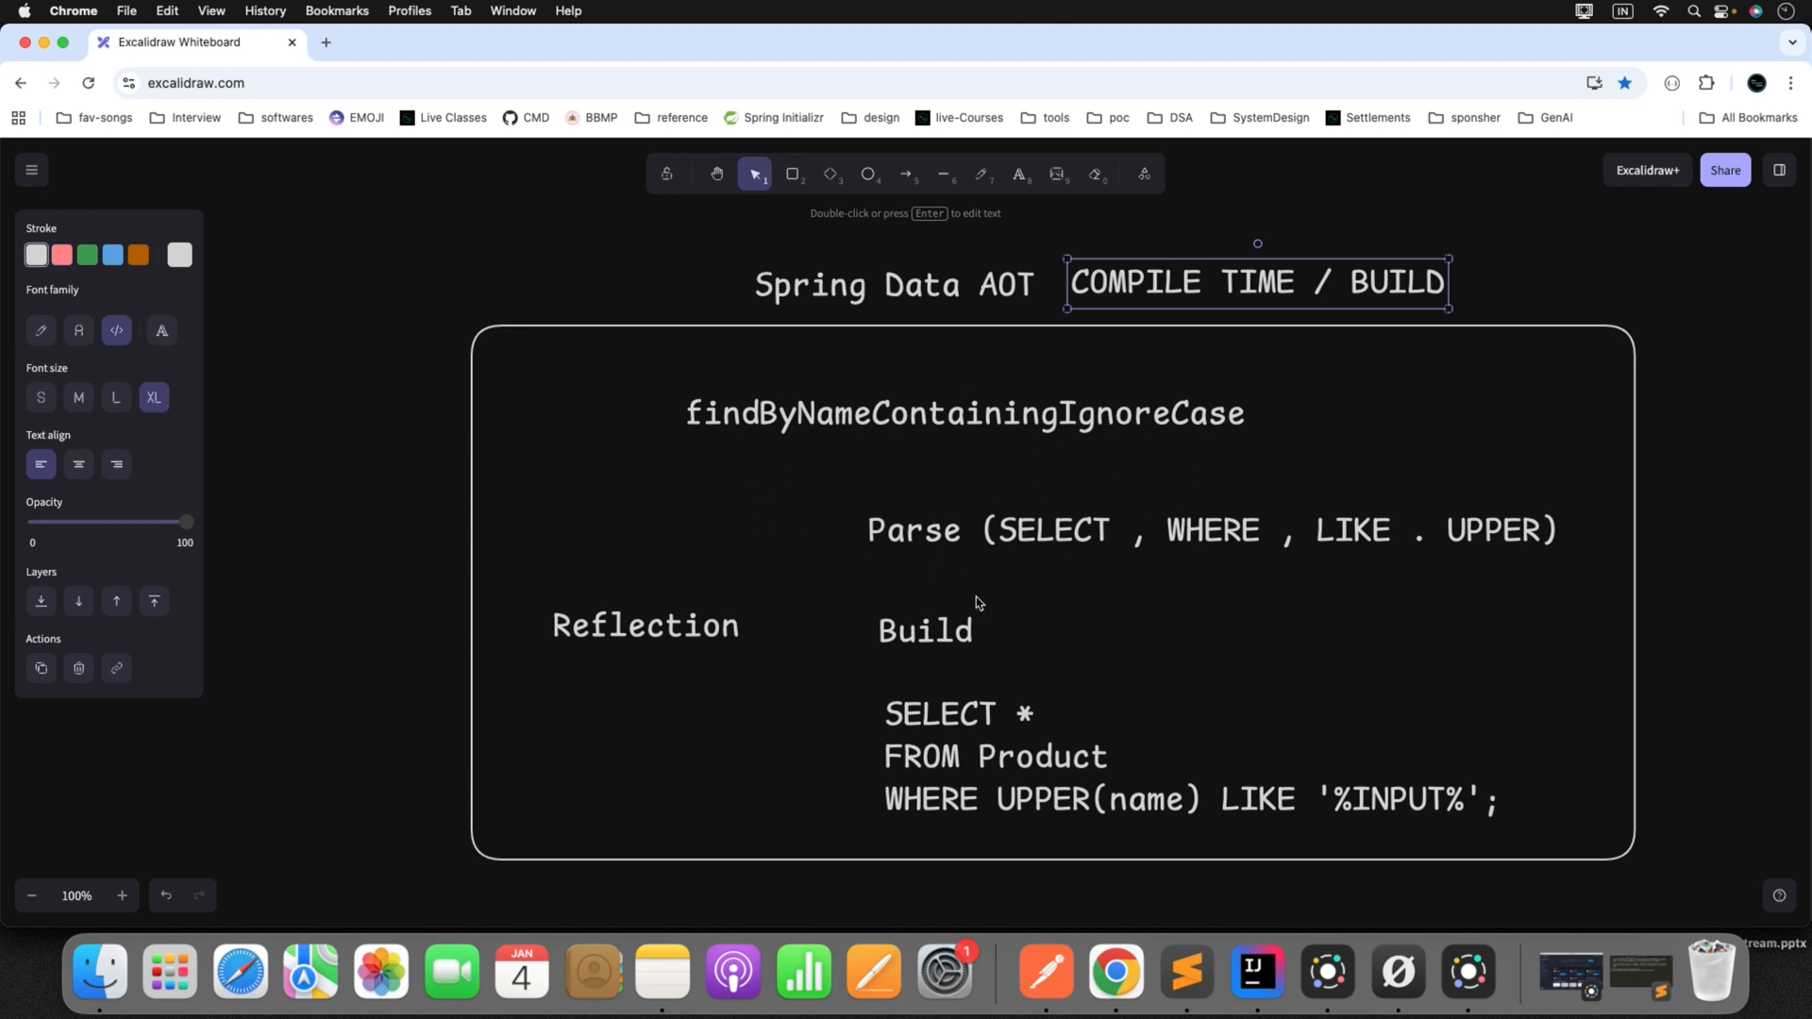
pyautogui.moveTo(1317, 299)
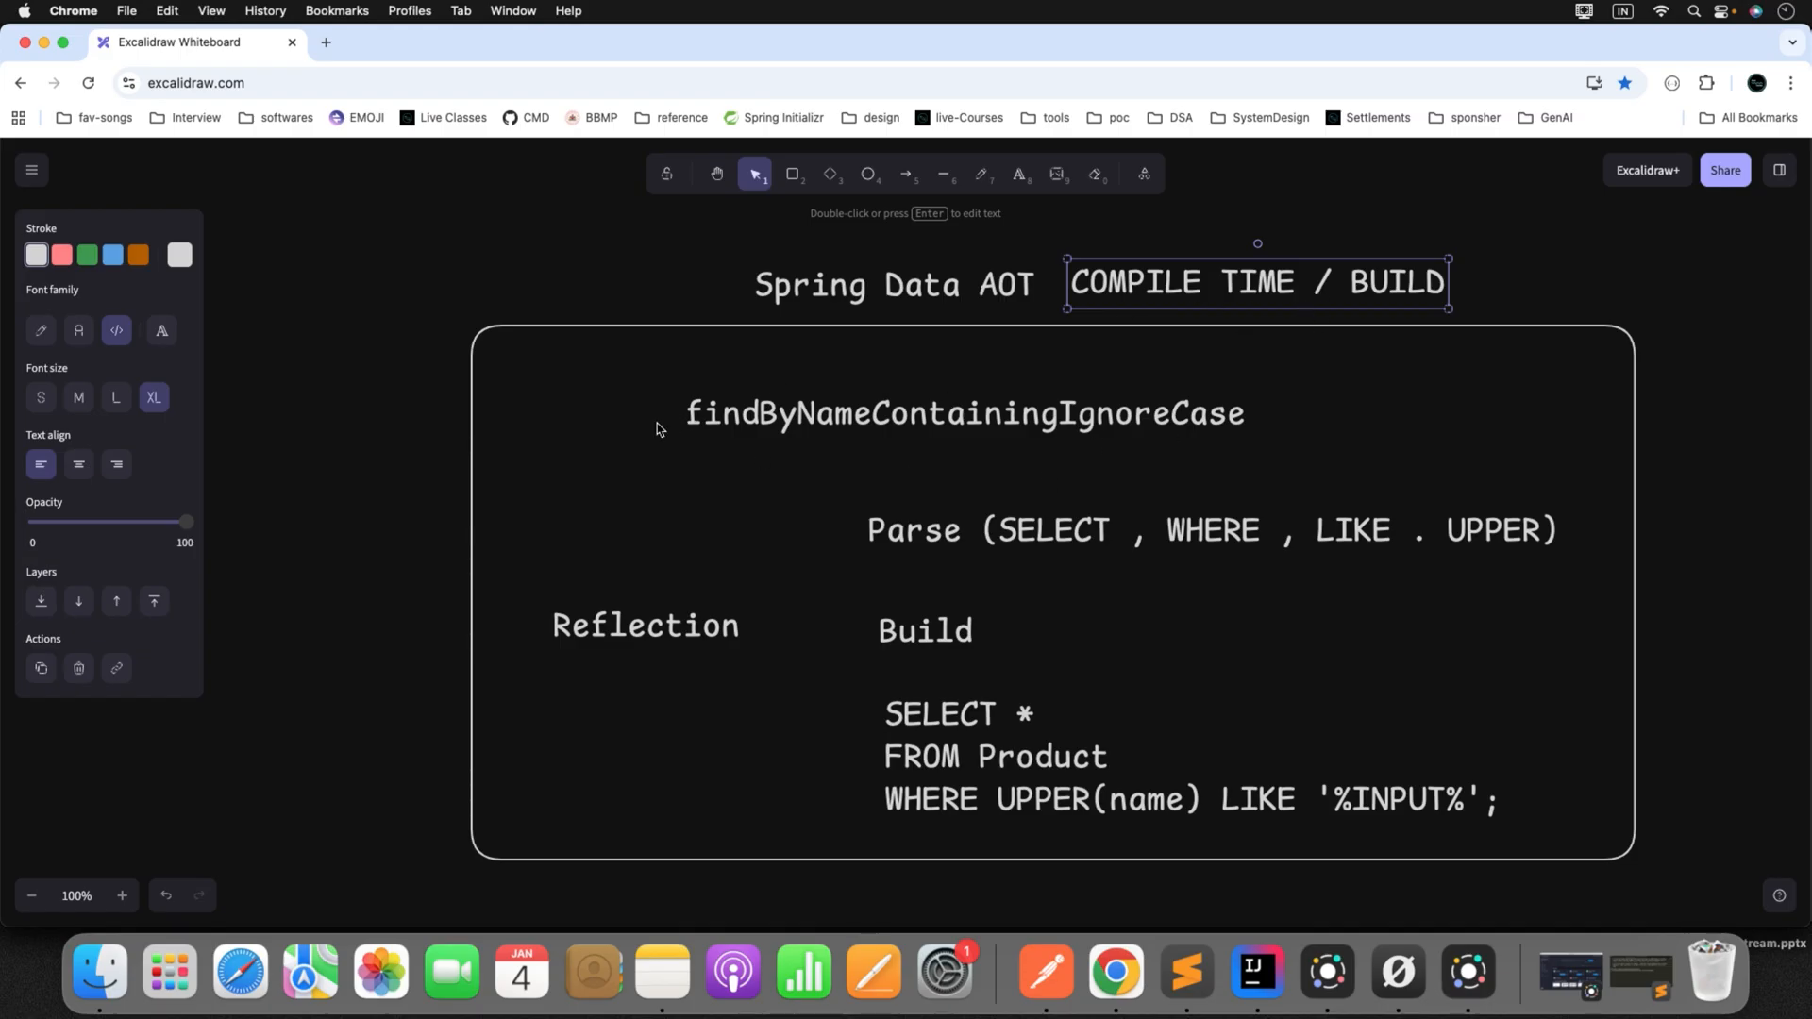
pyautogui.moveTo(573, 416)
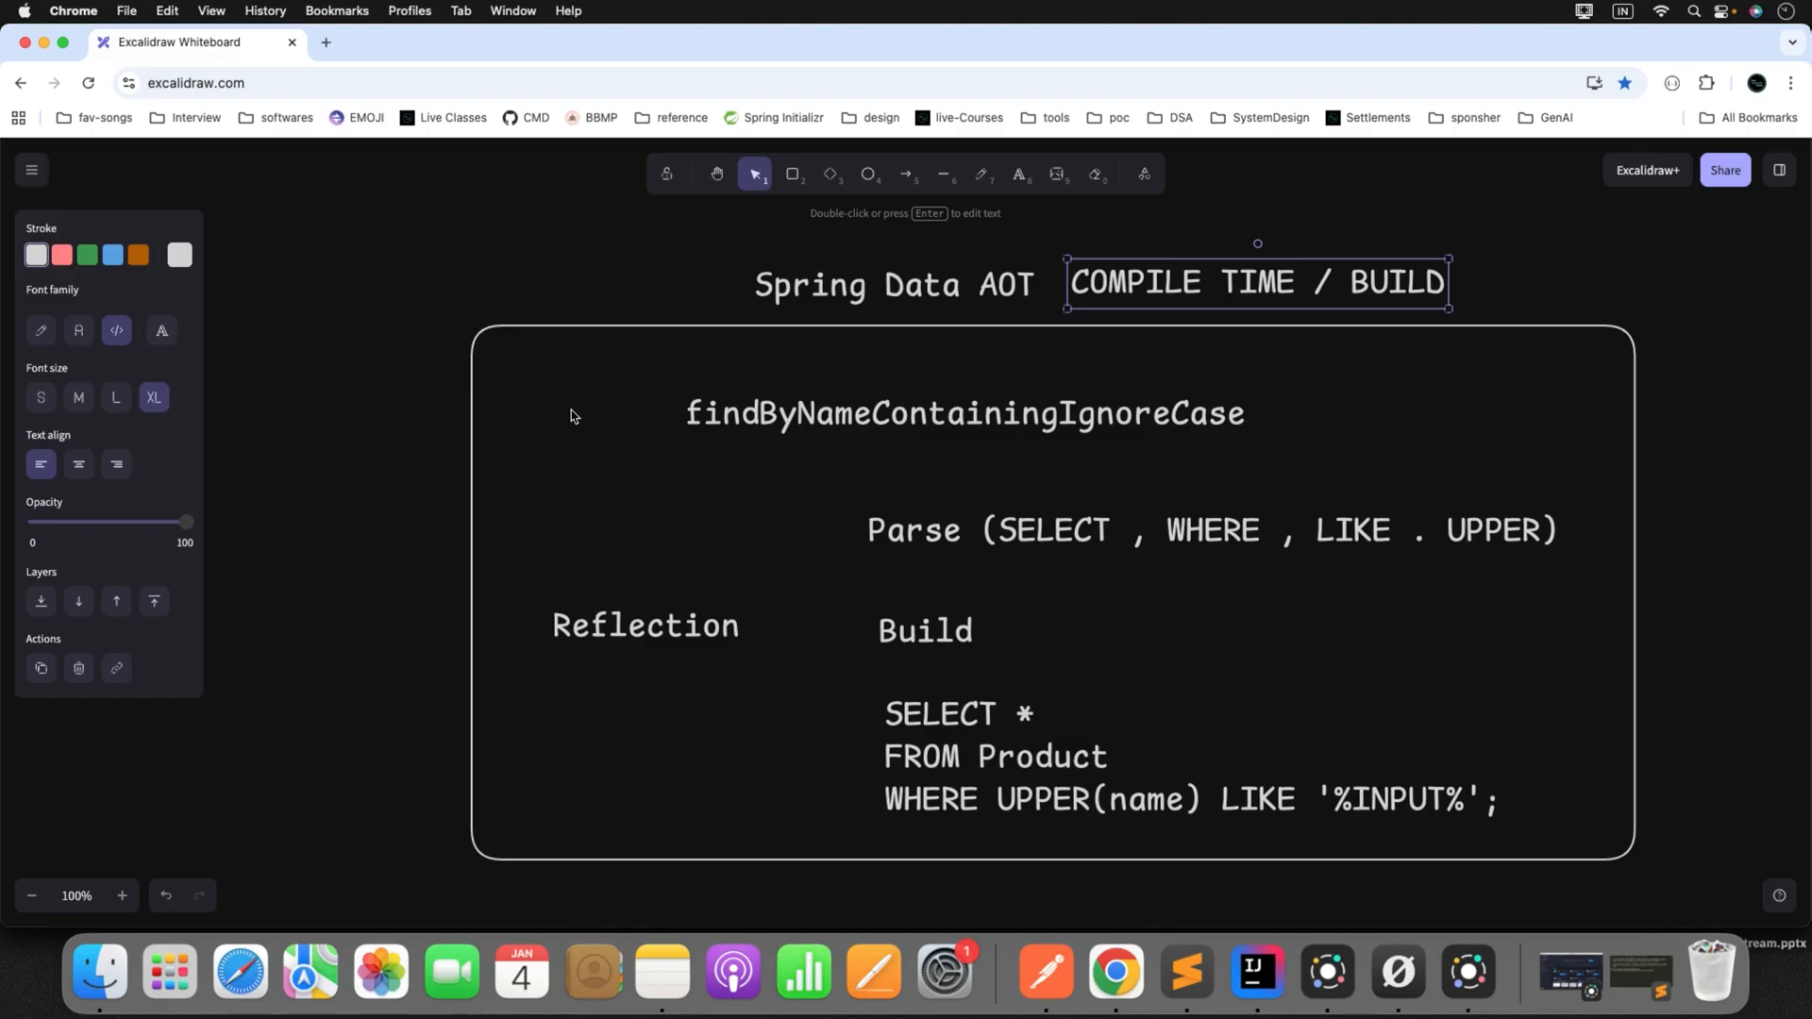
# - Insert 'ee' after 'Name' so the label reads findByNameeeContainingIgnoreCase
pyautogui.doubleClick(855, 413)
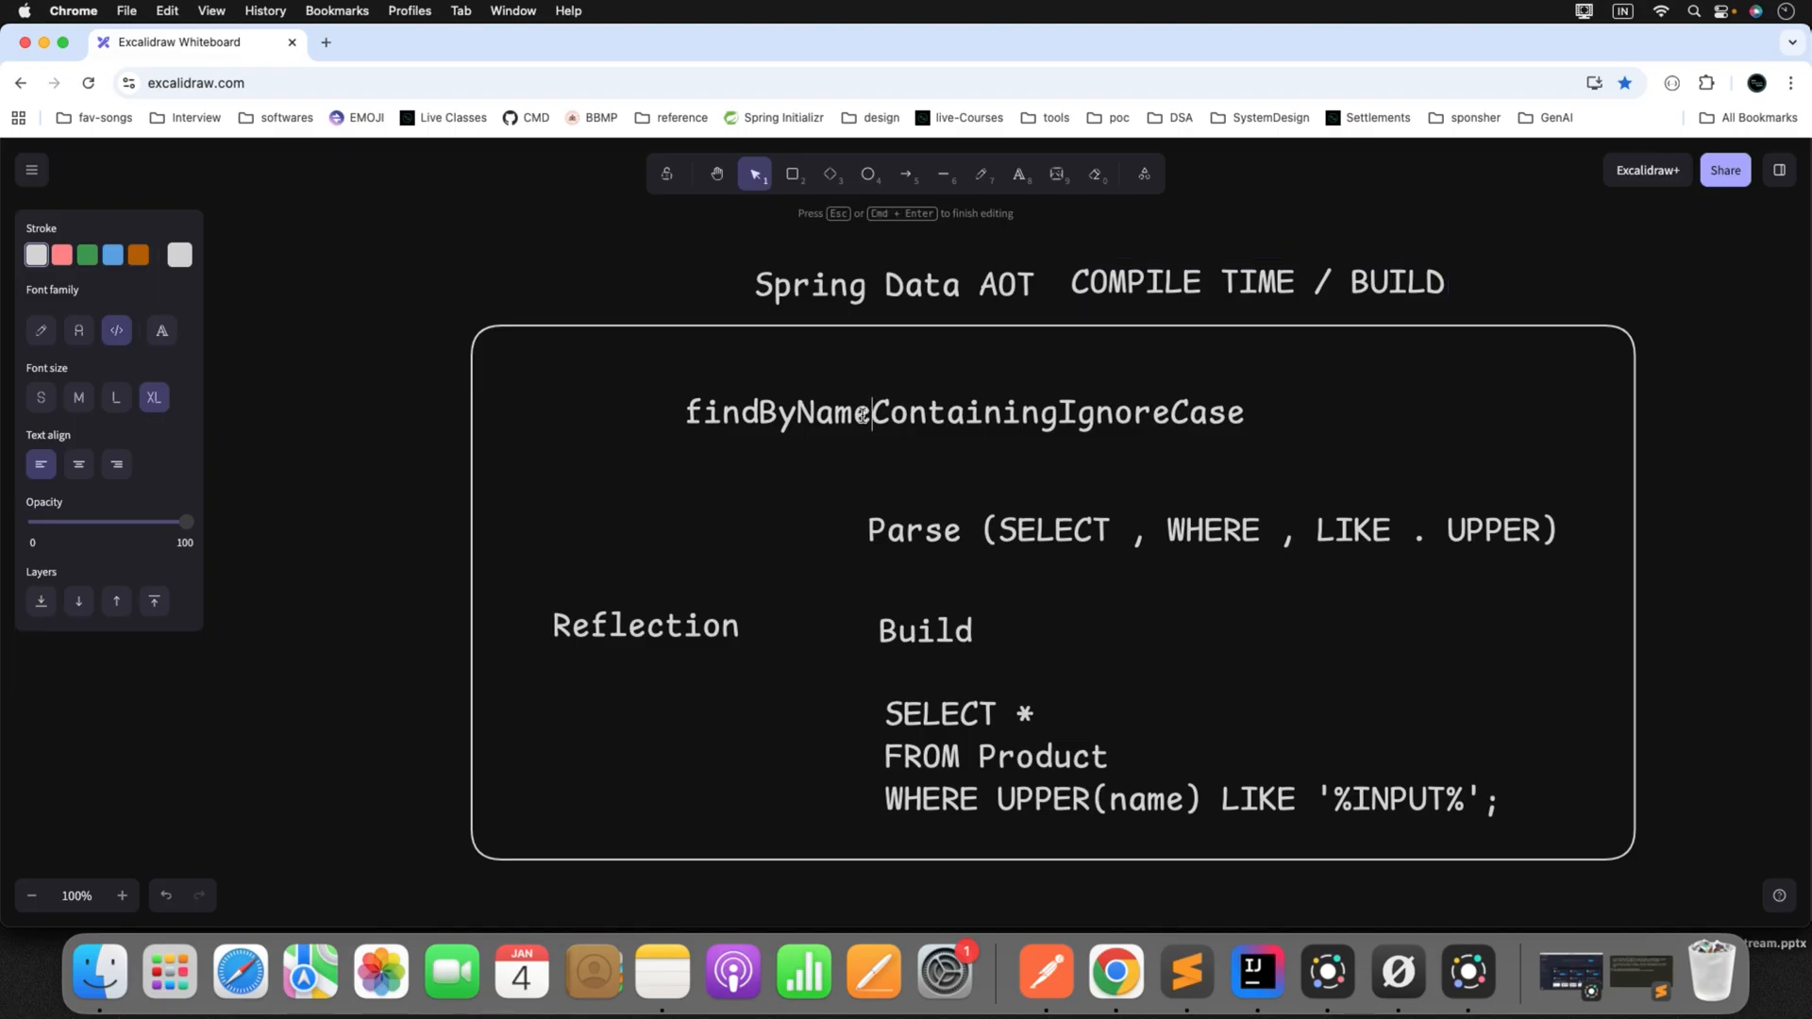
pyautogui.write('ee')
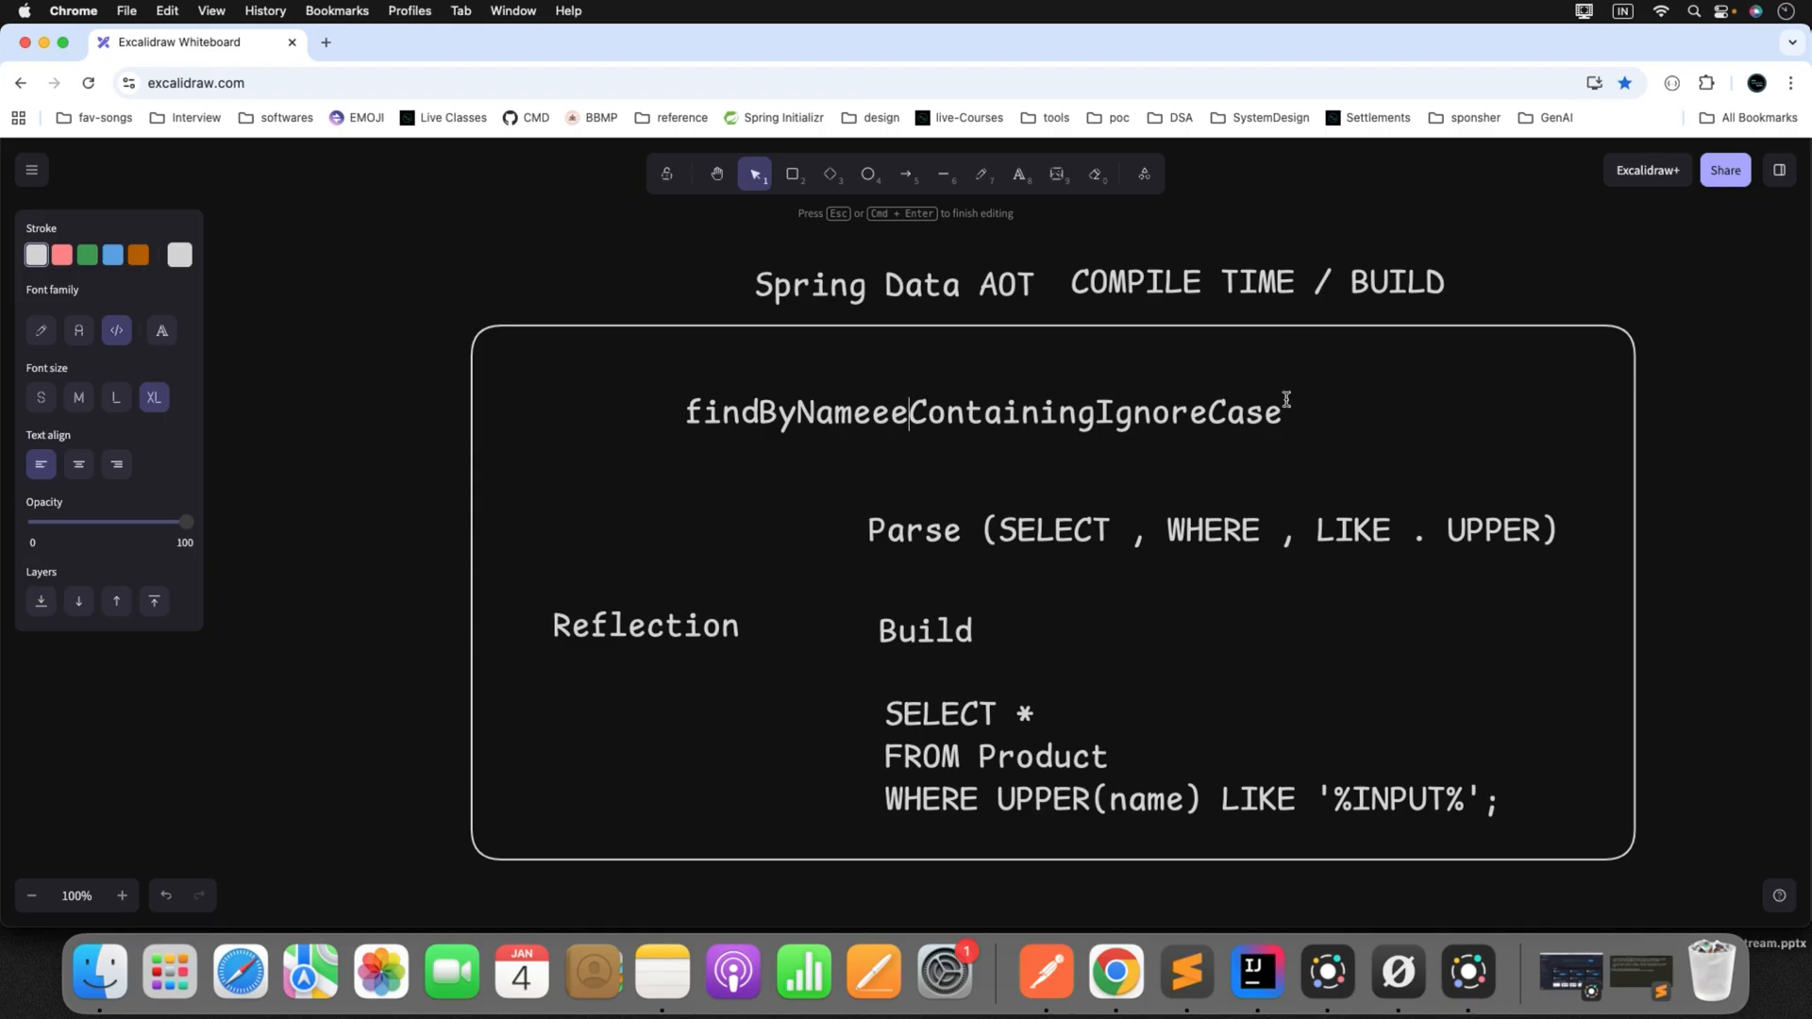
pyautogui.moveTo(1304, 438)
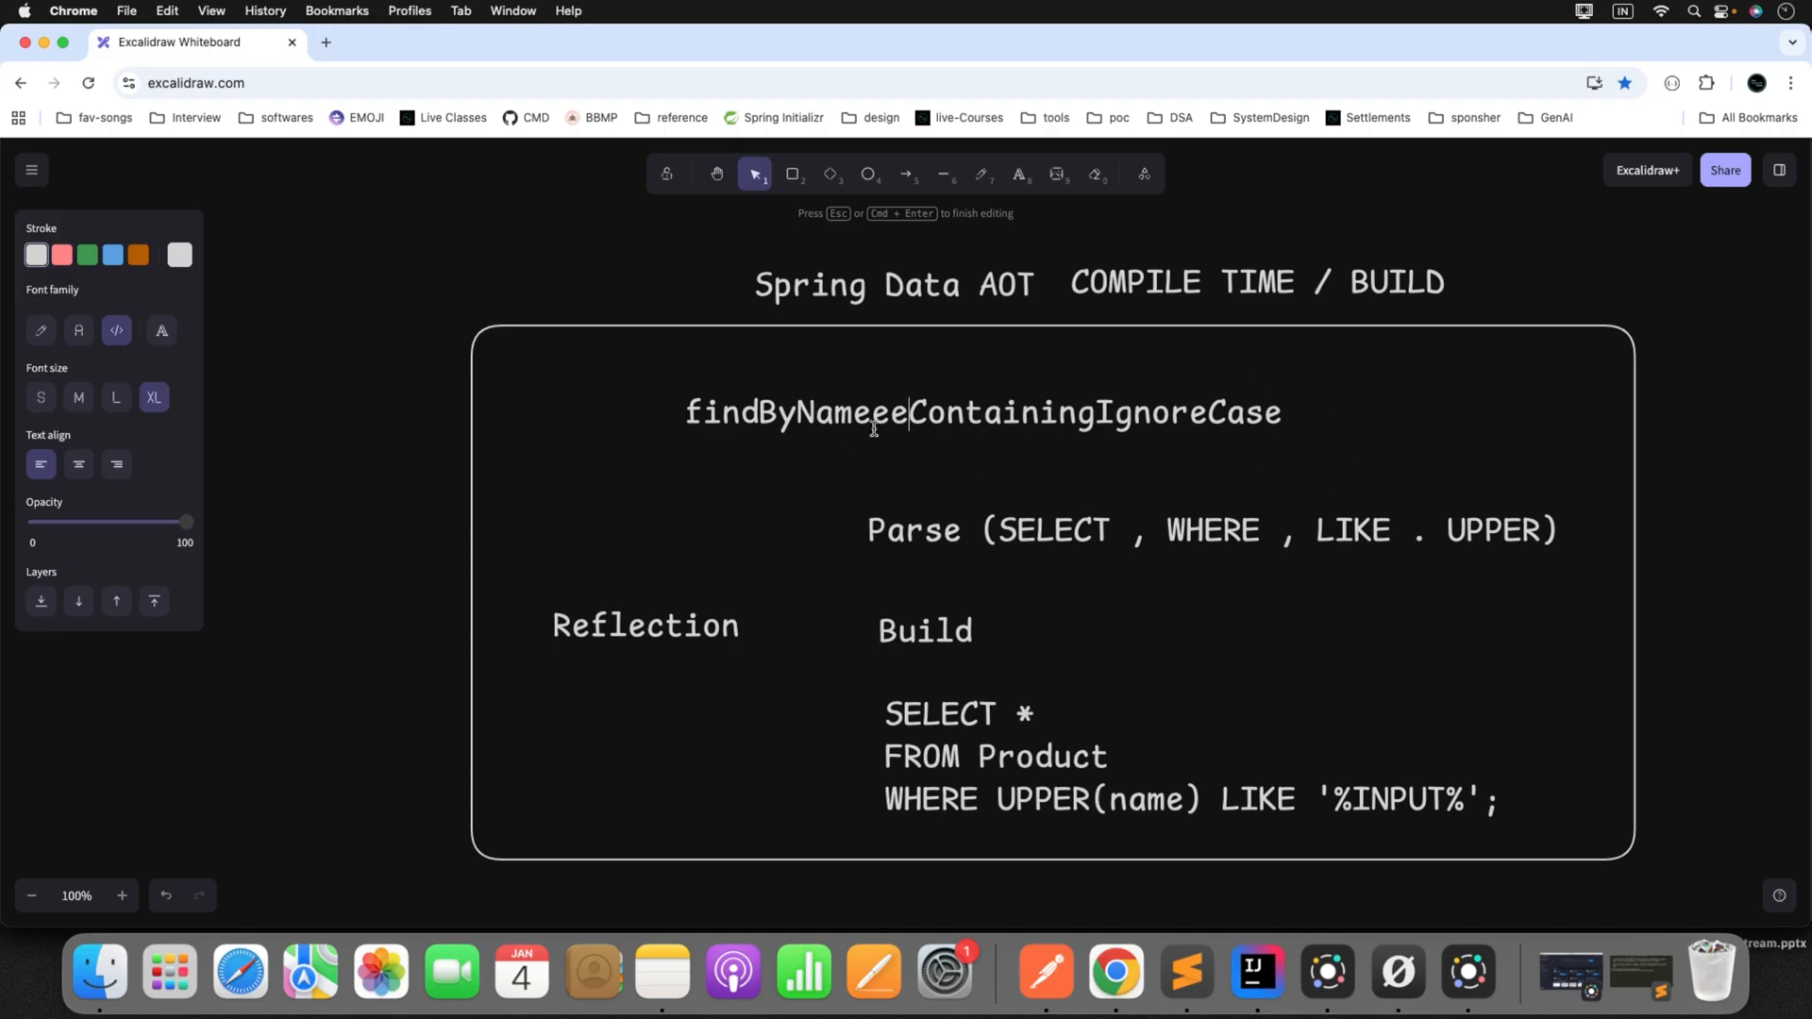
pyautogui.moveTo(954, 436)
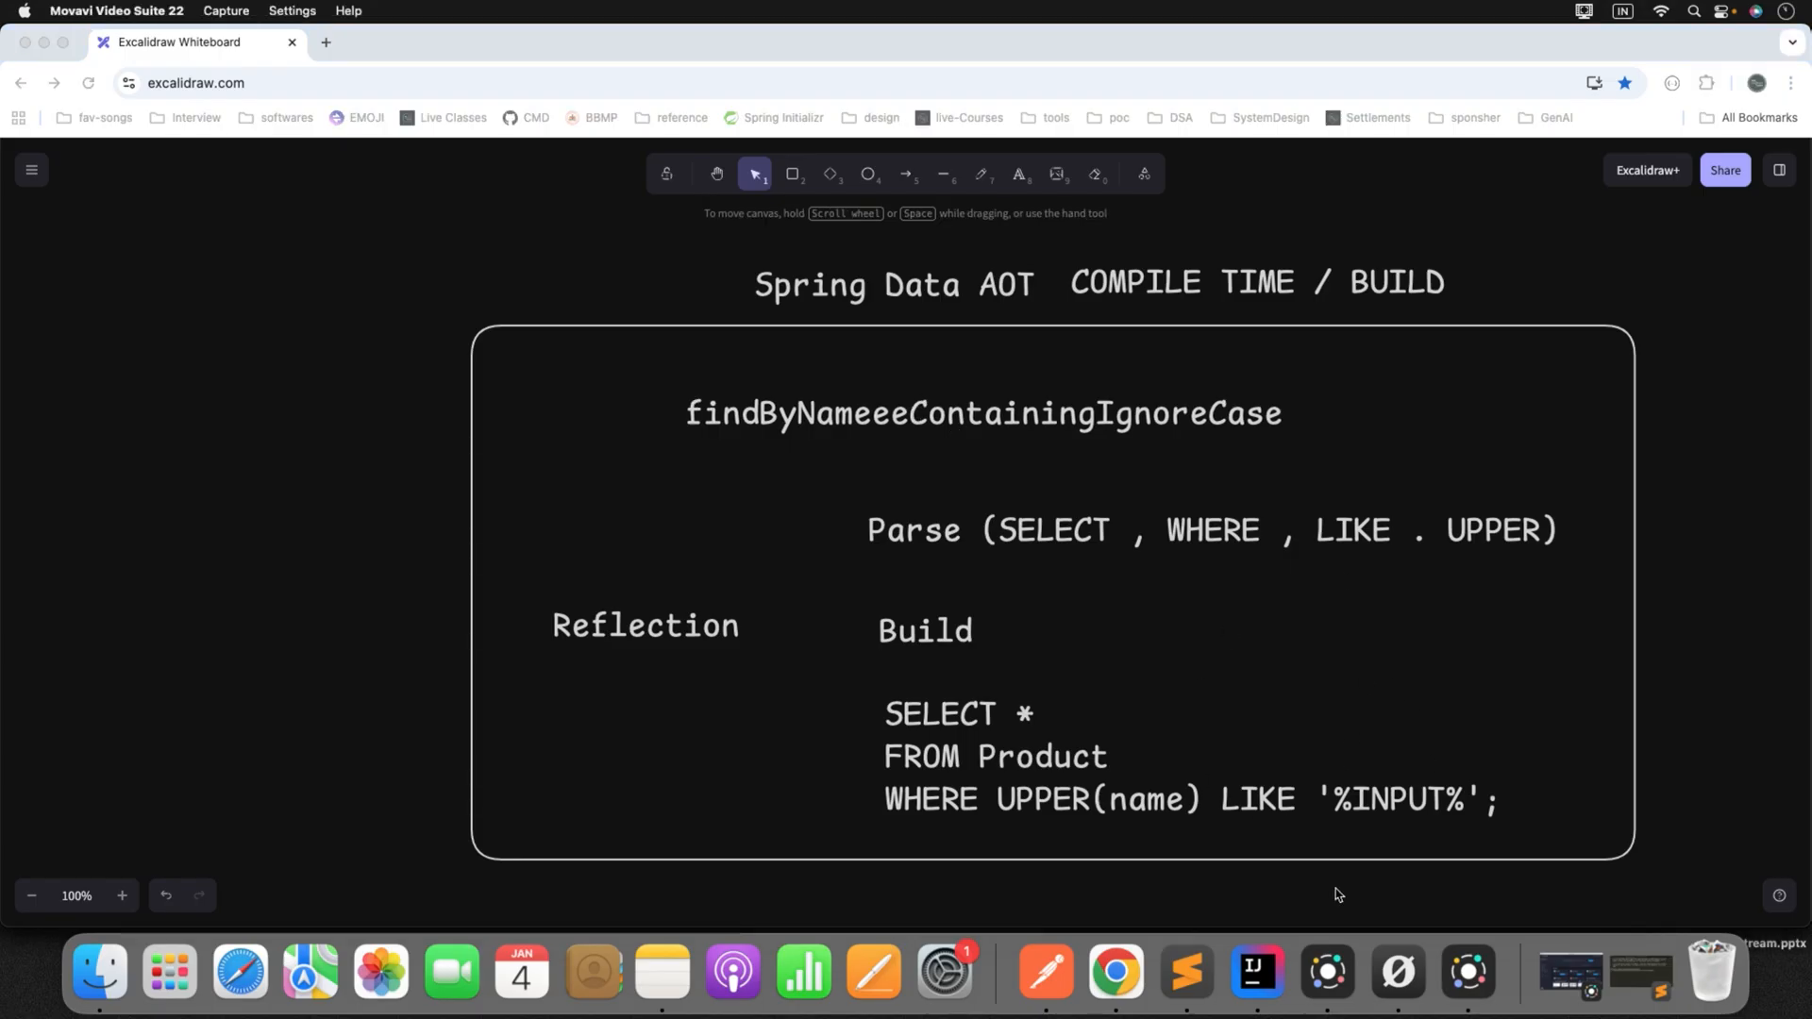
# - Switch to the product-service IntelliJ window and show its Project file tree
pyautogui.rightClick(1256, 971)
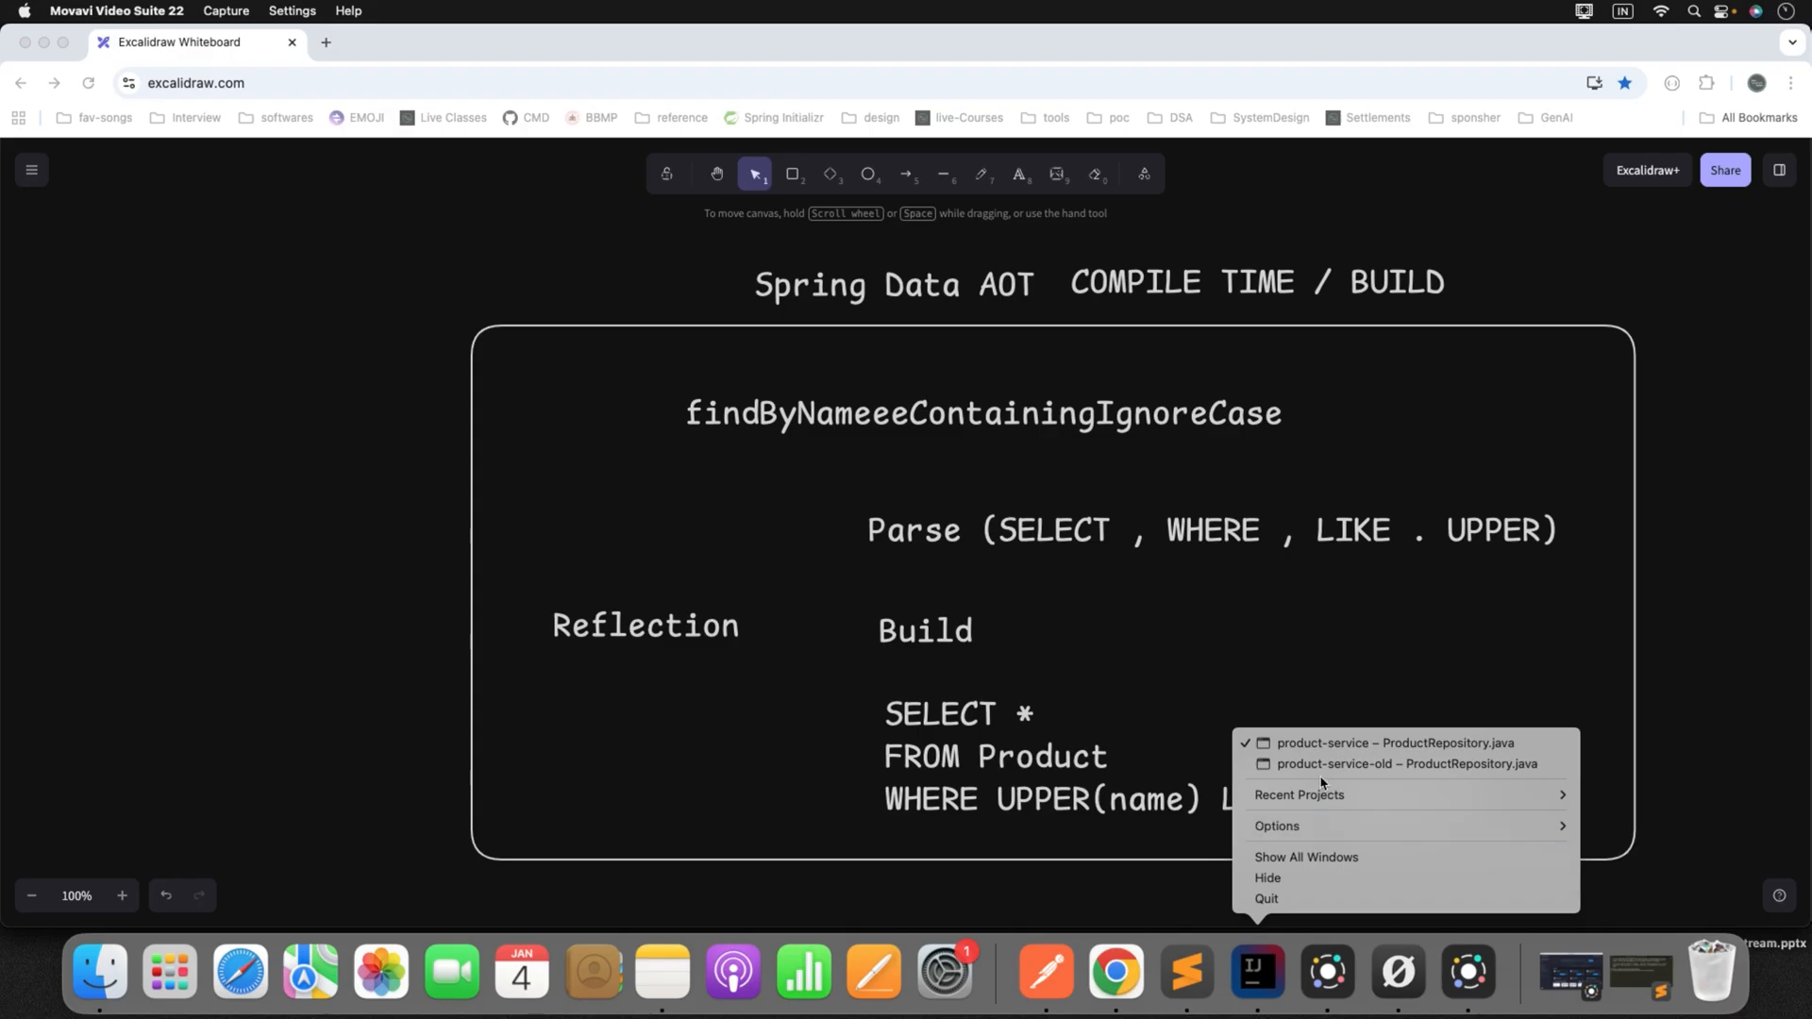
pyautogui.moveTo(1406, 763)
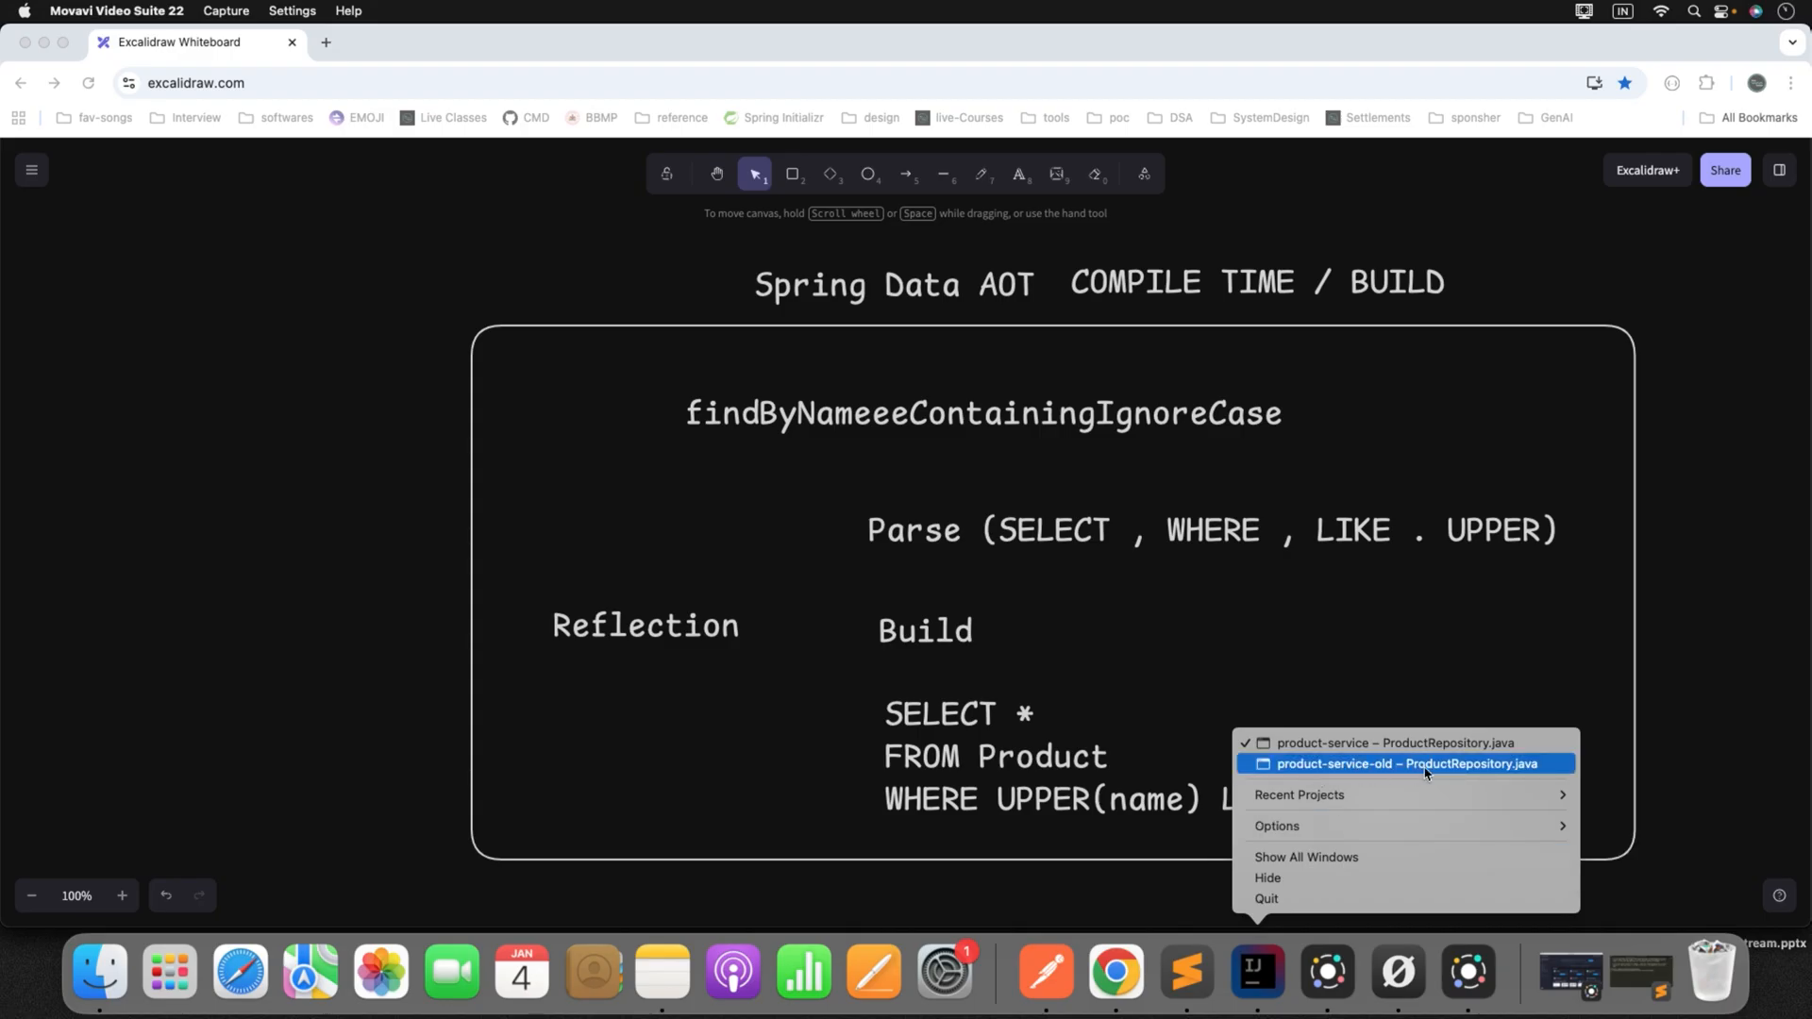
pyautogui.moveTo(1394, 742)
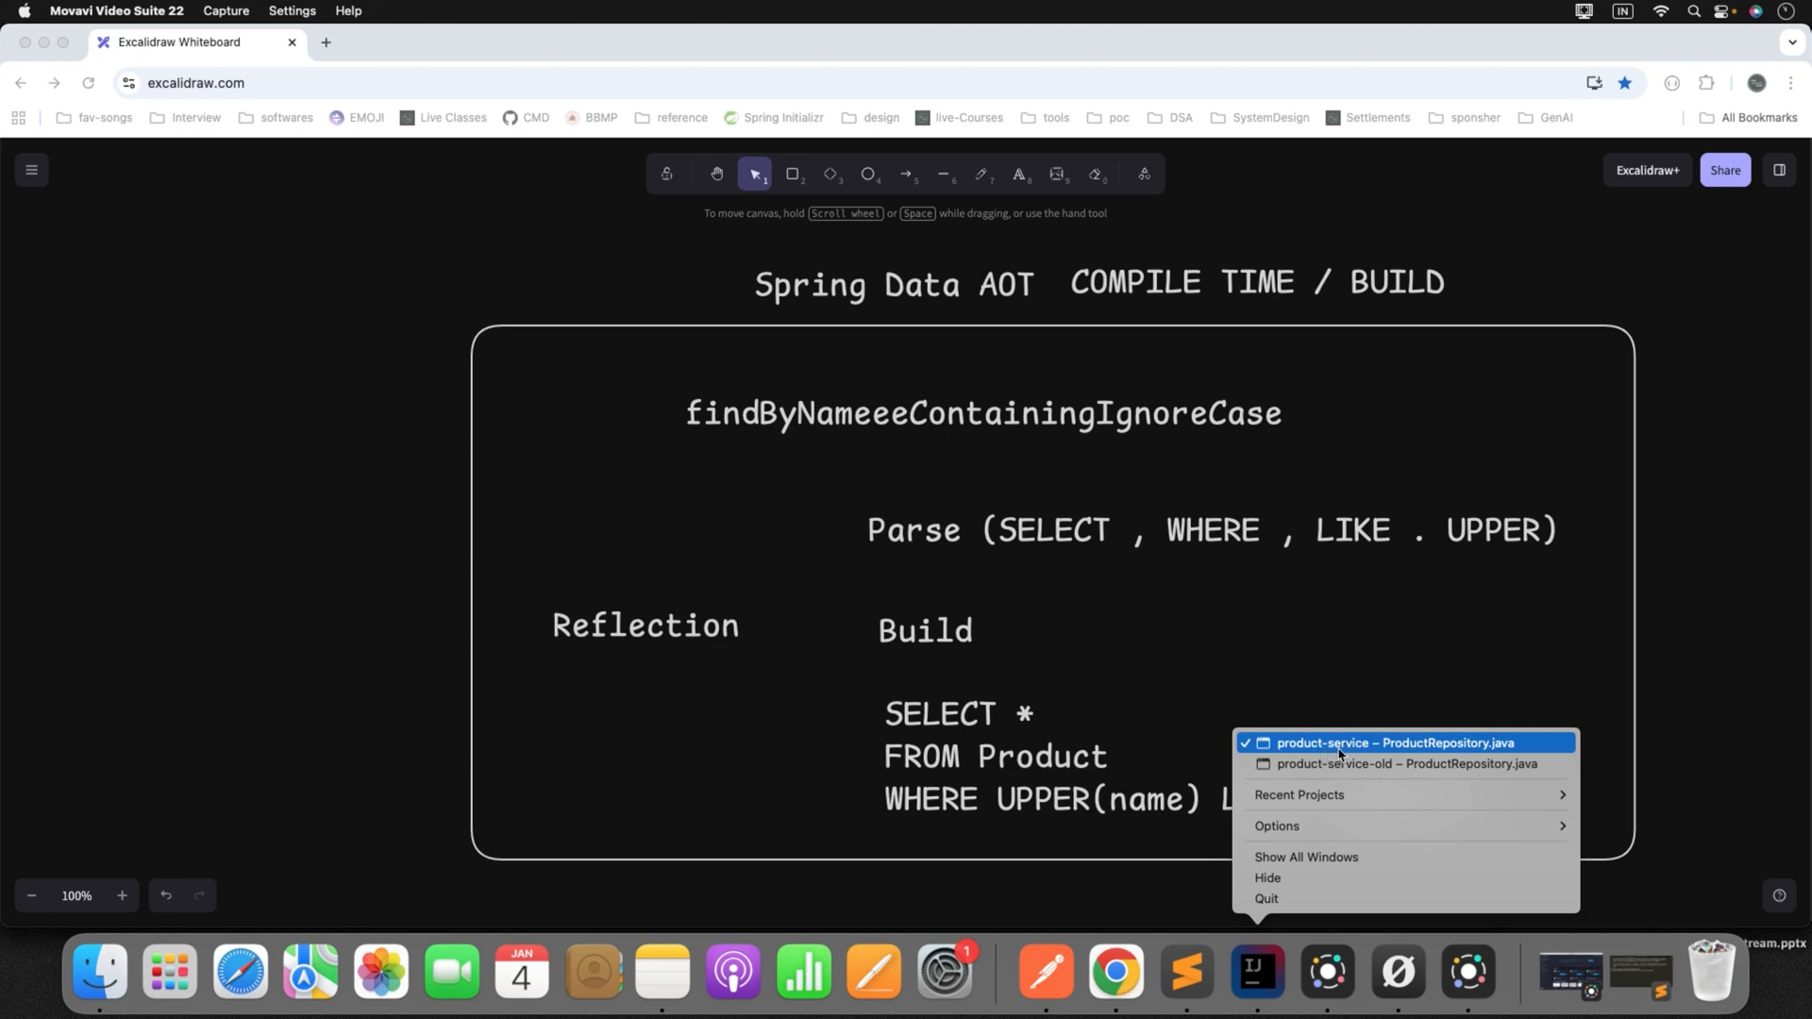
pyautogui.click(1394, 743)
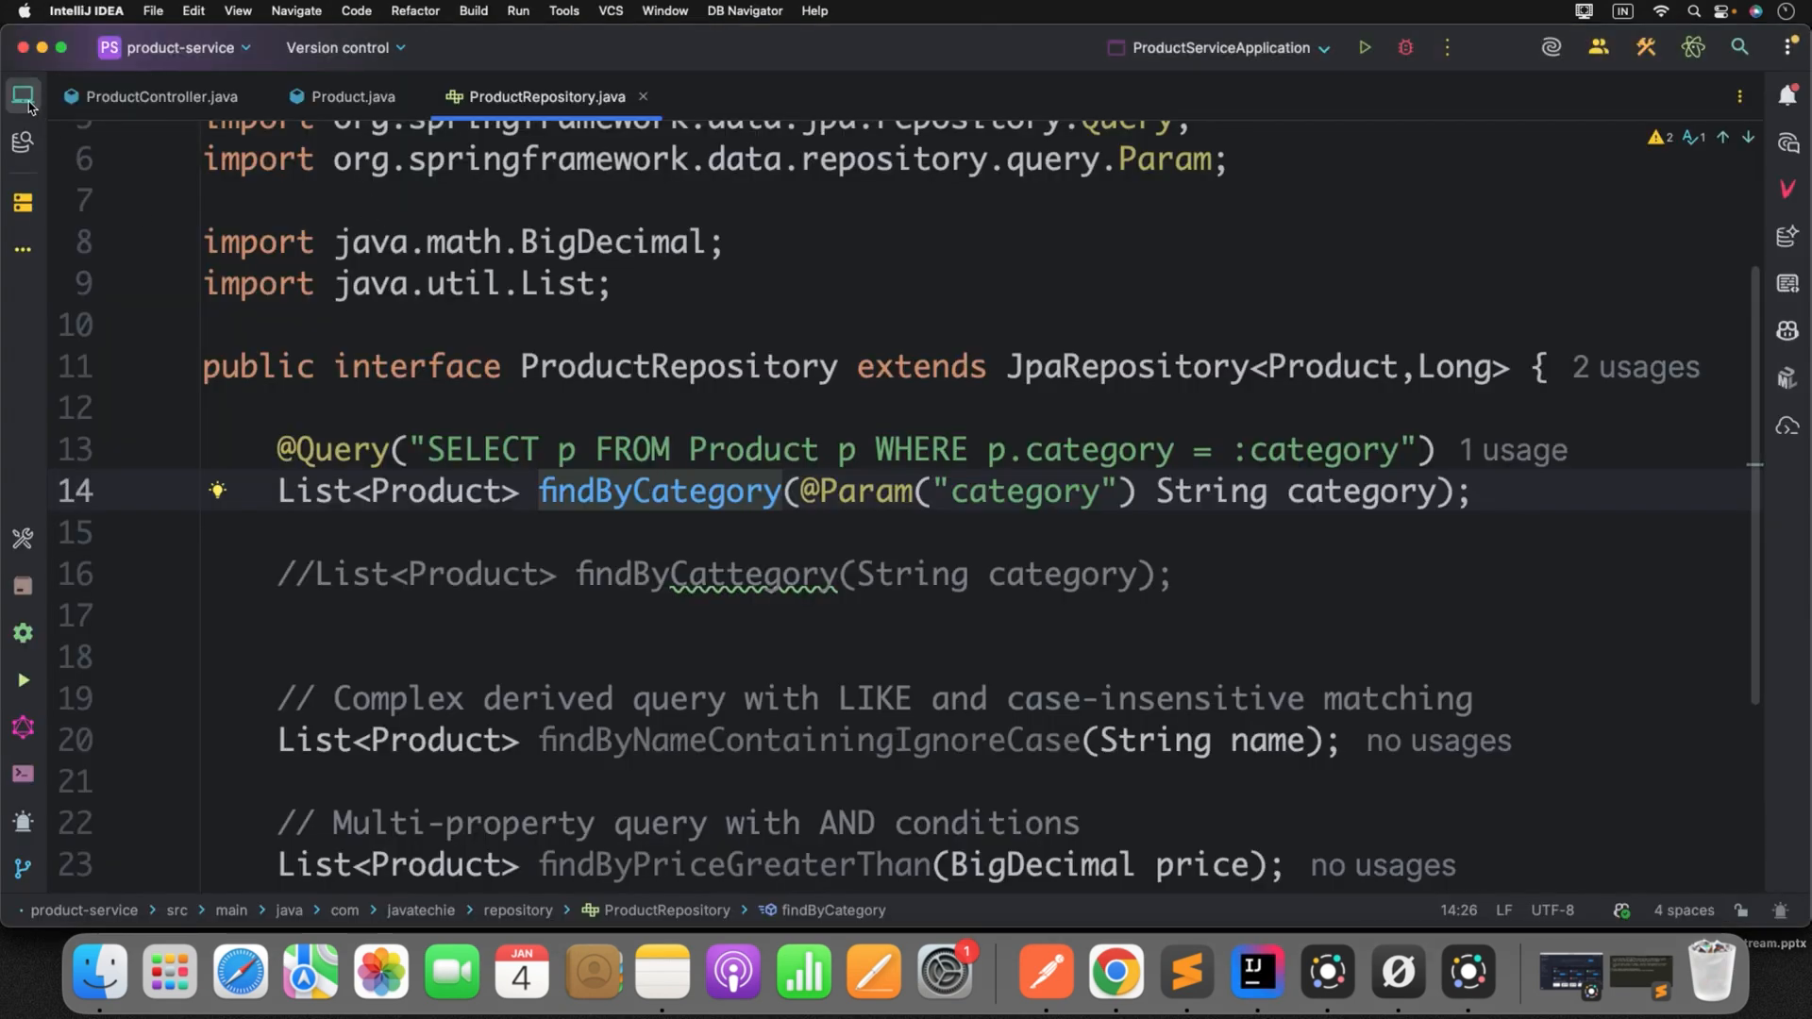
pyautogui.click(22, 96)
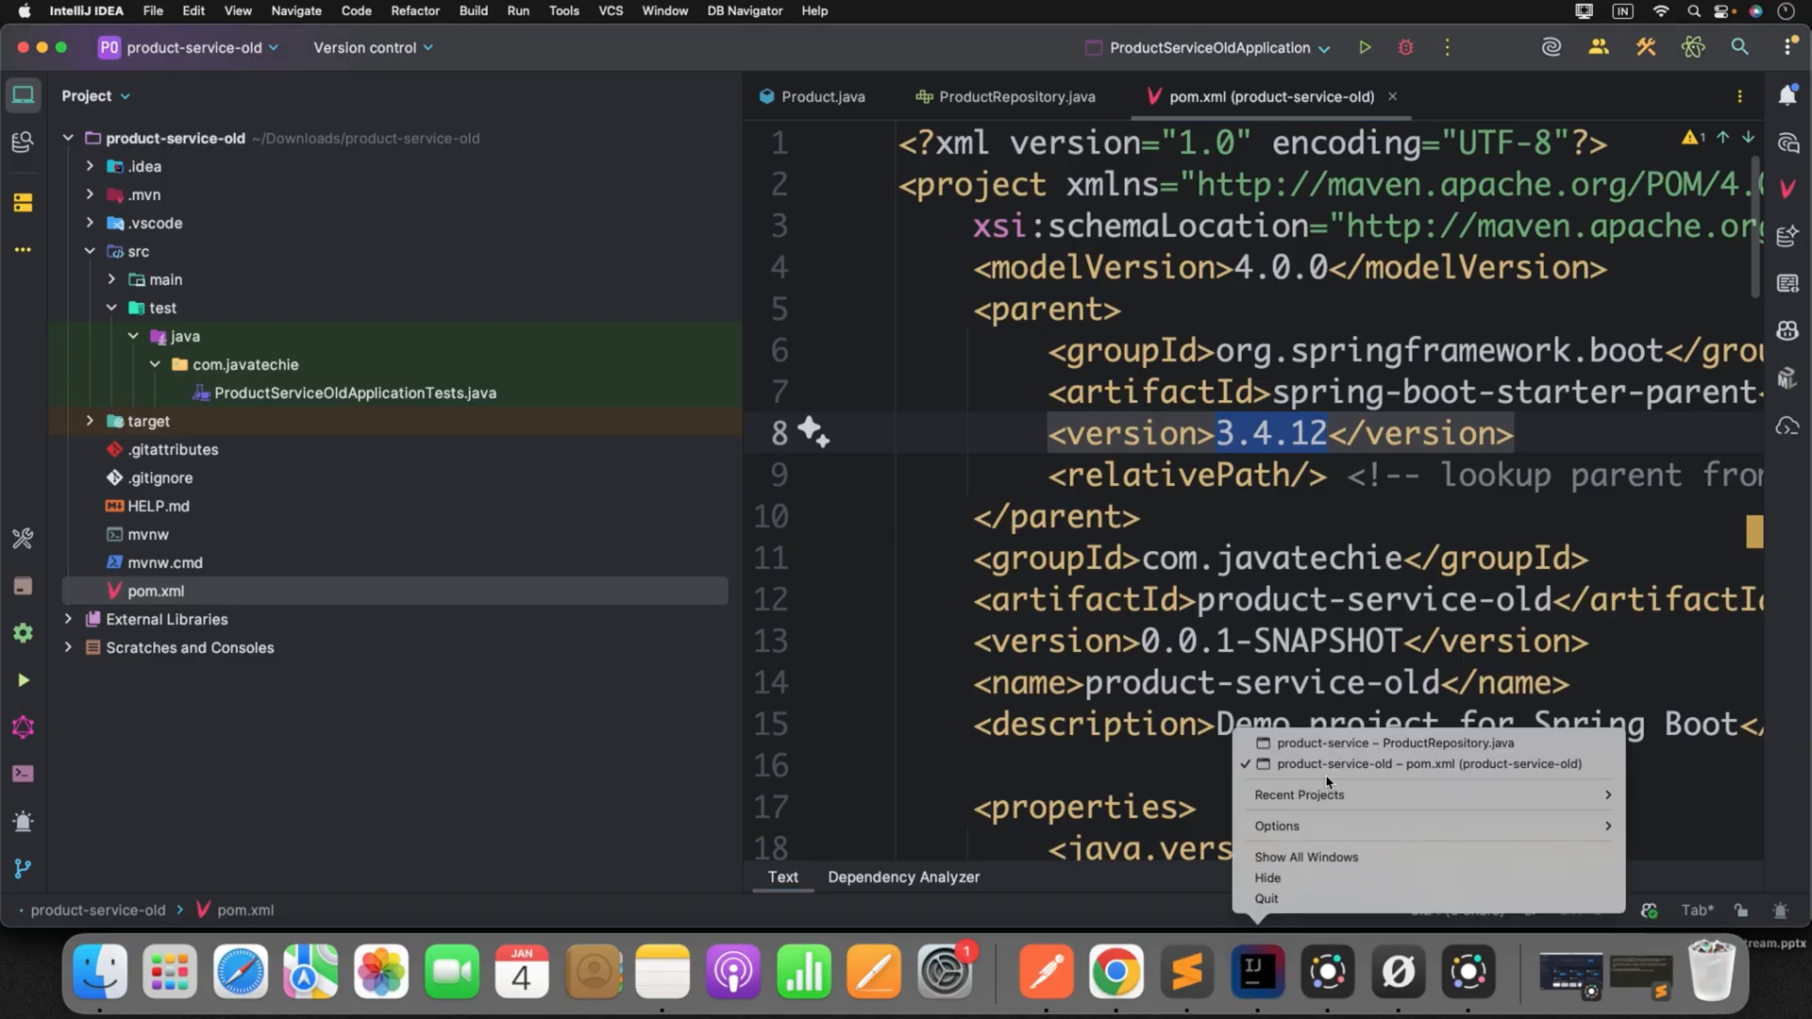
pyautogui.click(1391, 743)
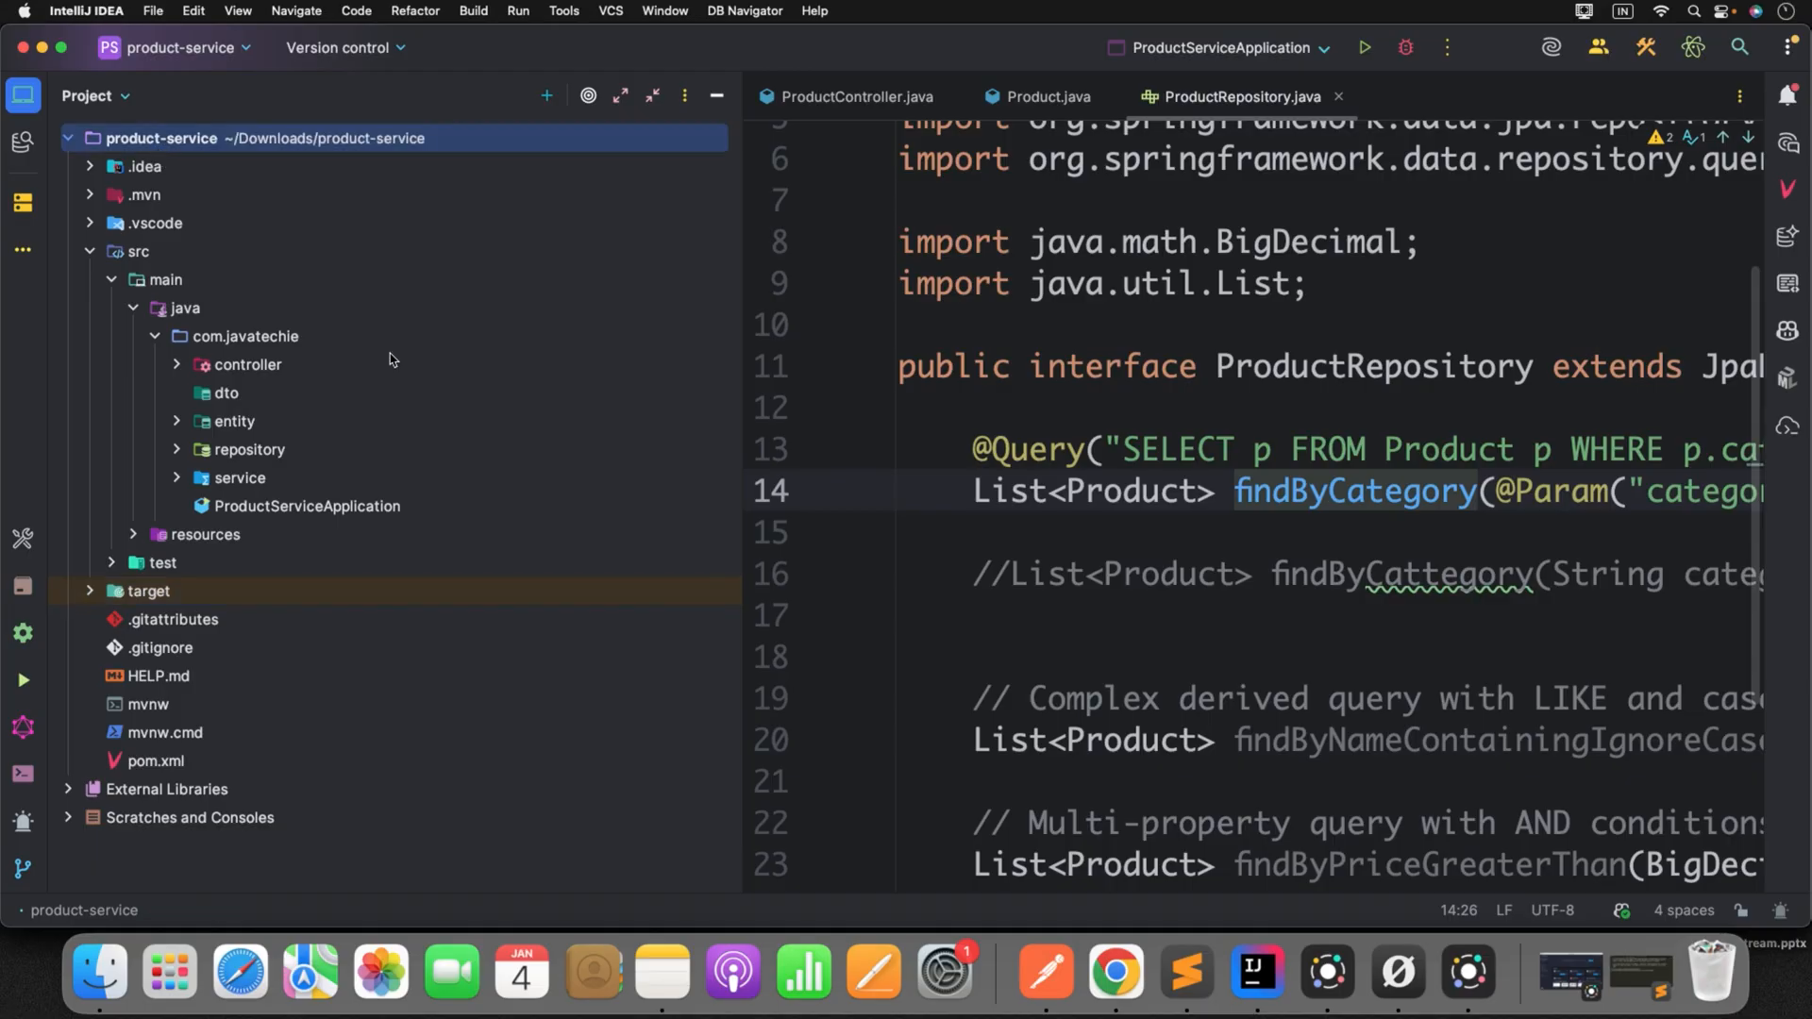
# - Open pom.xml, marking parent version 4.0.0 and the process-aot execution
pyautogui.doubleClick(155, 761)
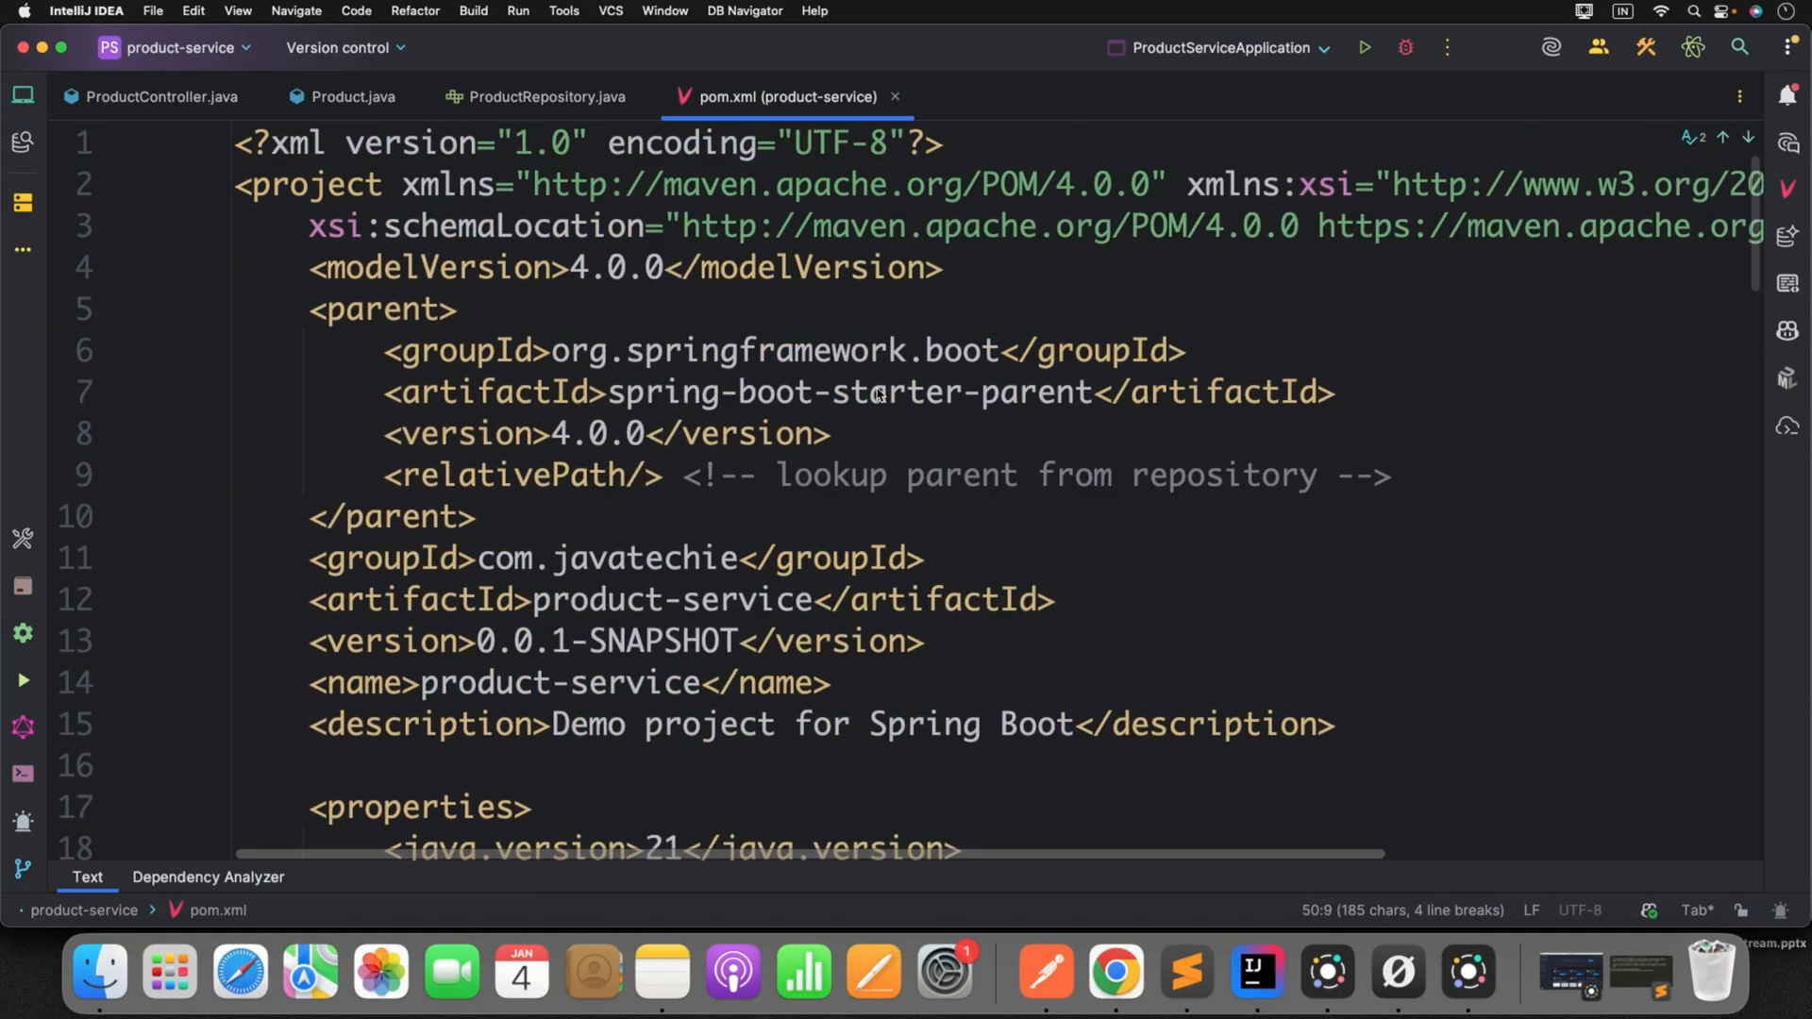
pyautogui.click(596, 433)
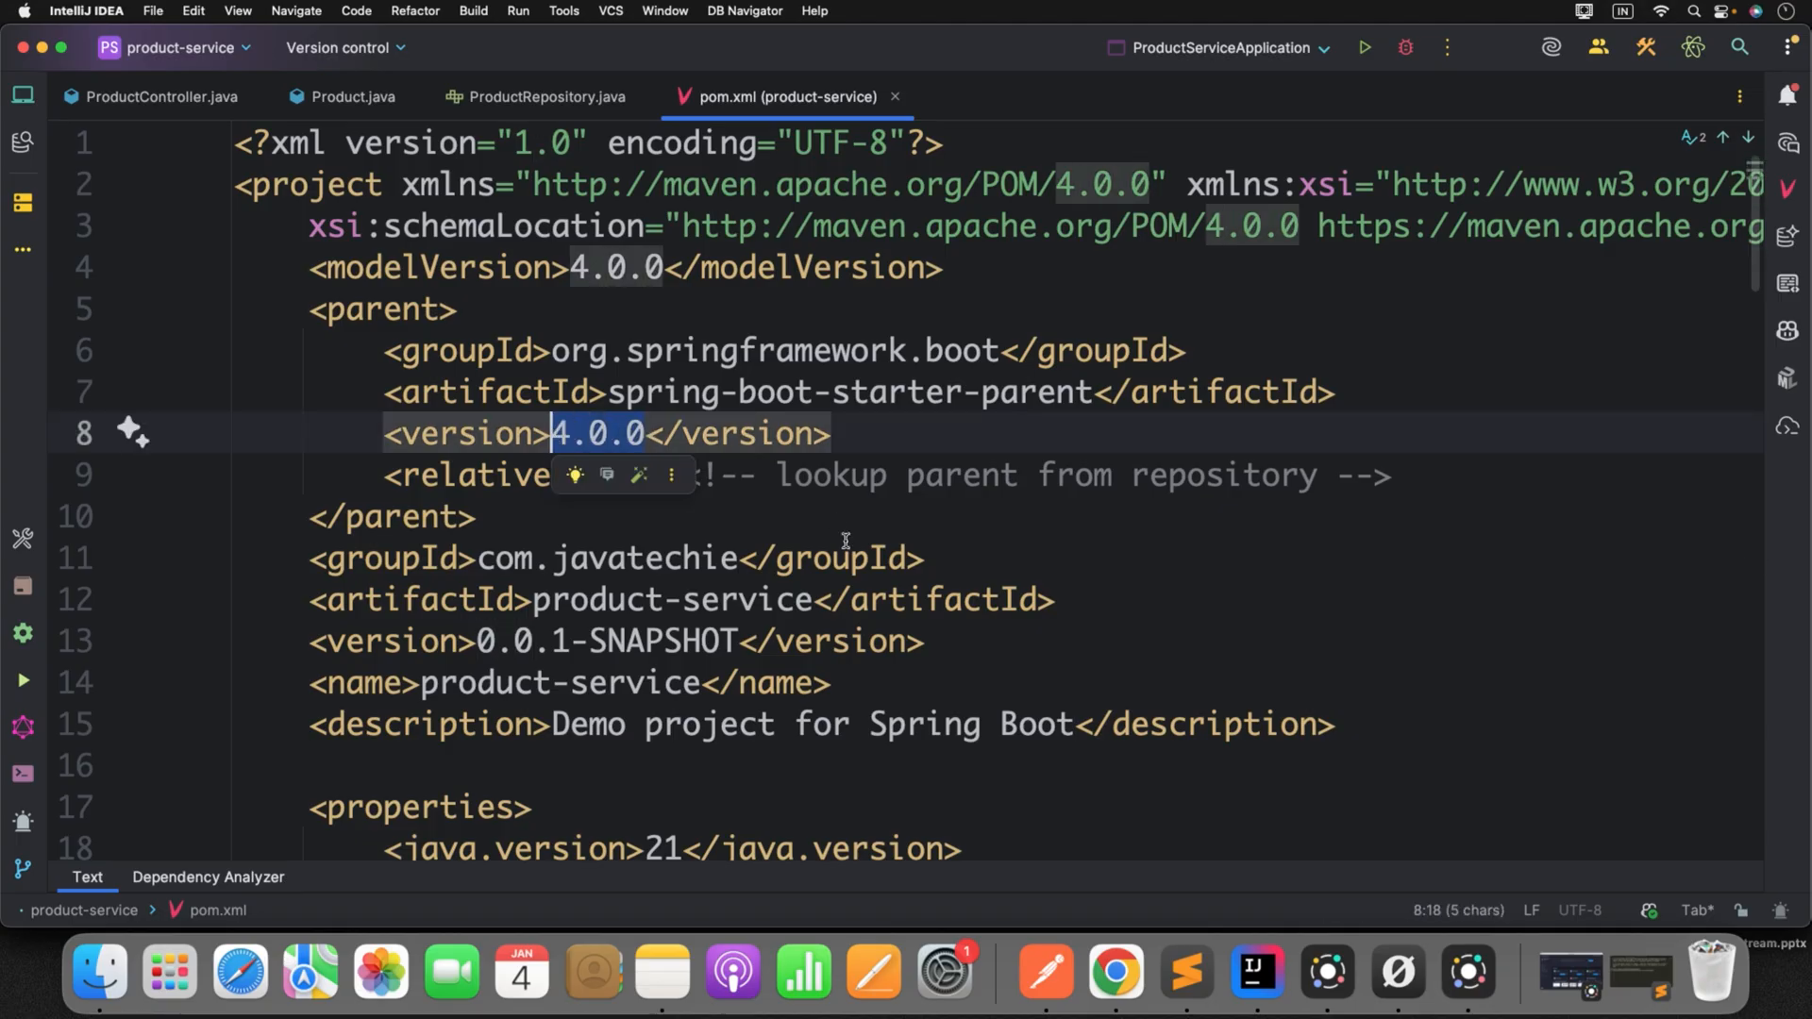
pyautogui.scroll(-3)
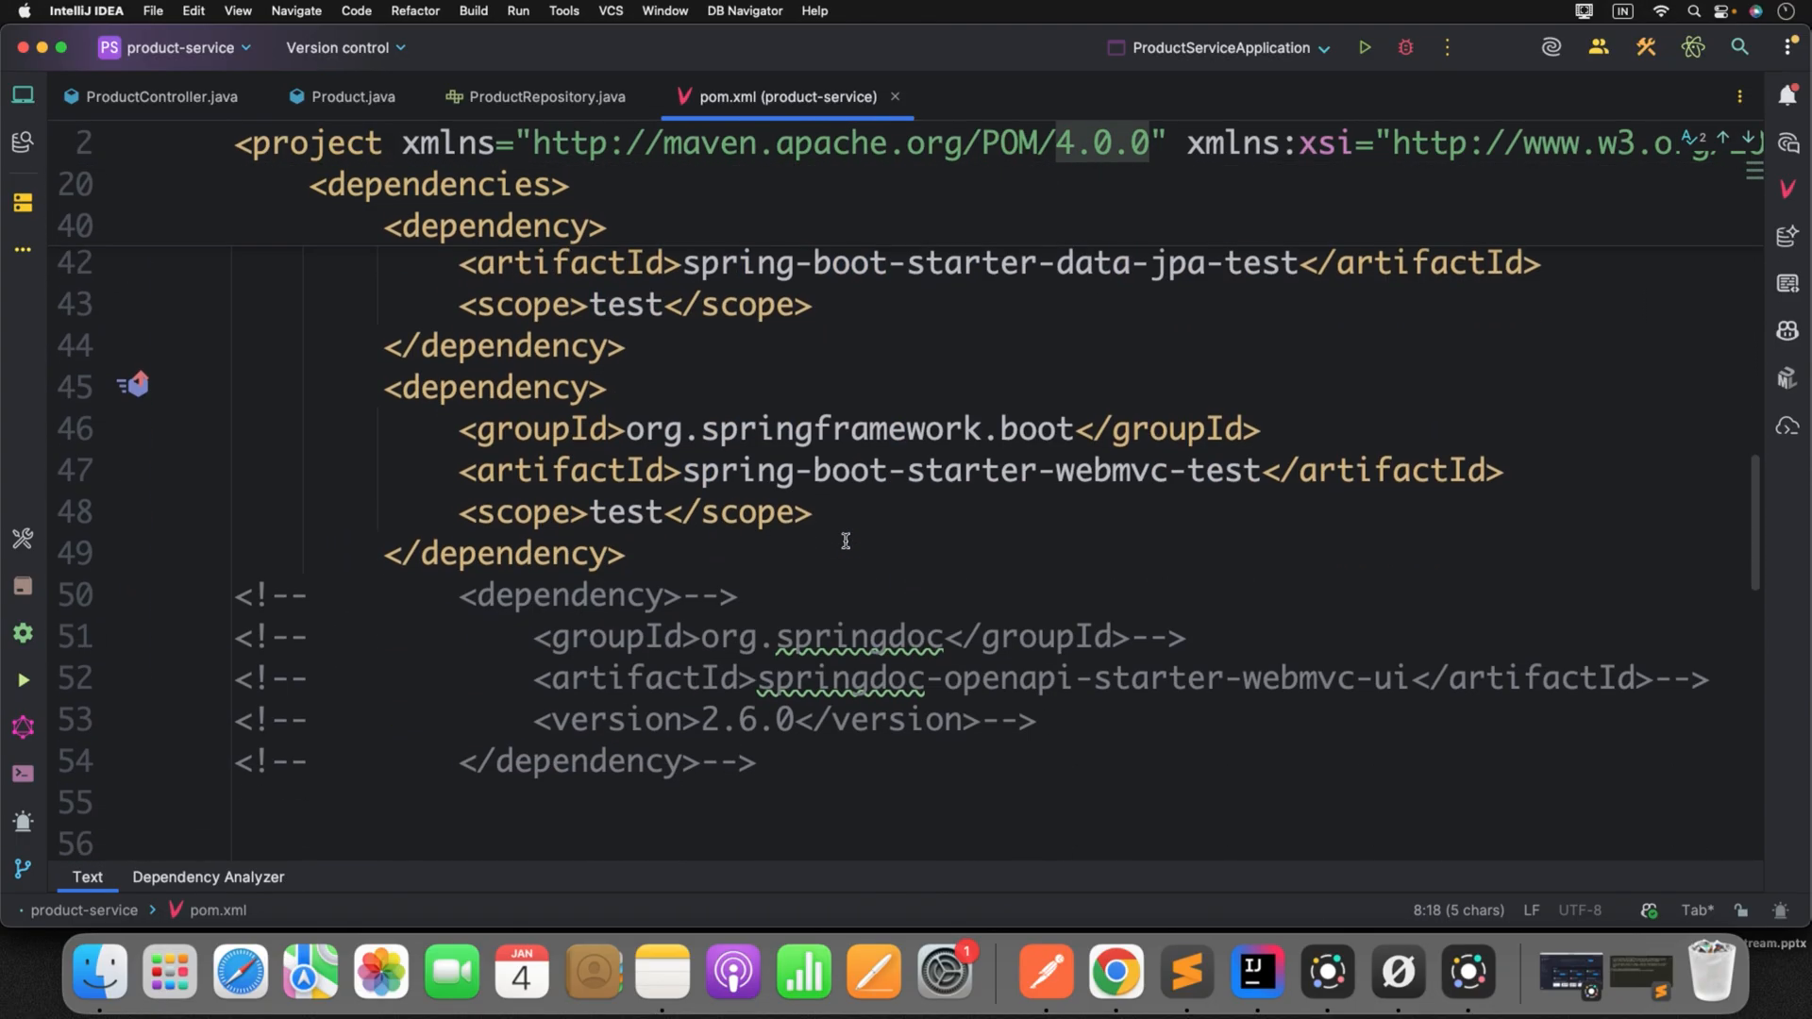
pyautogui.scroll(-3)
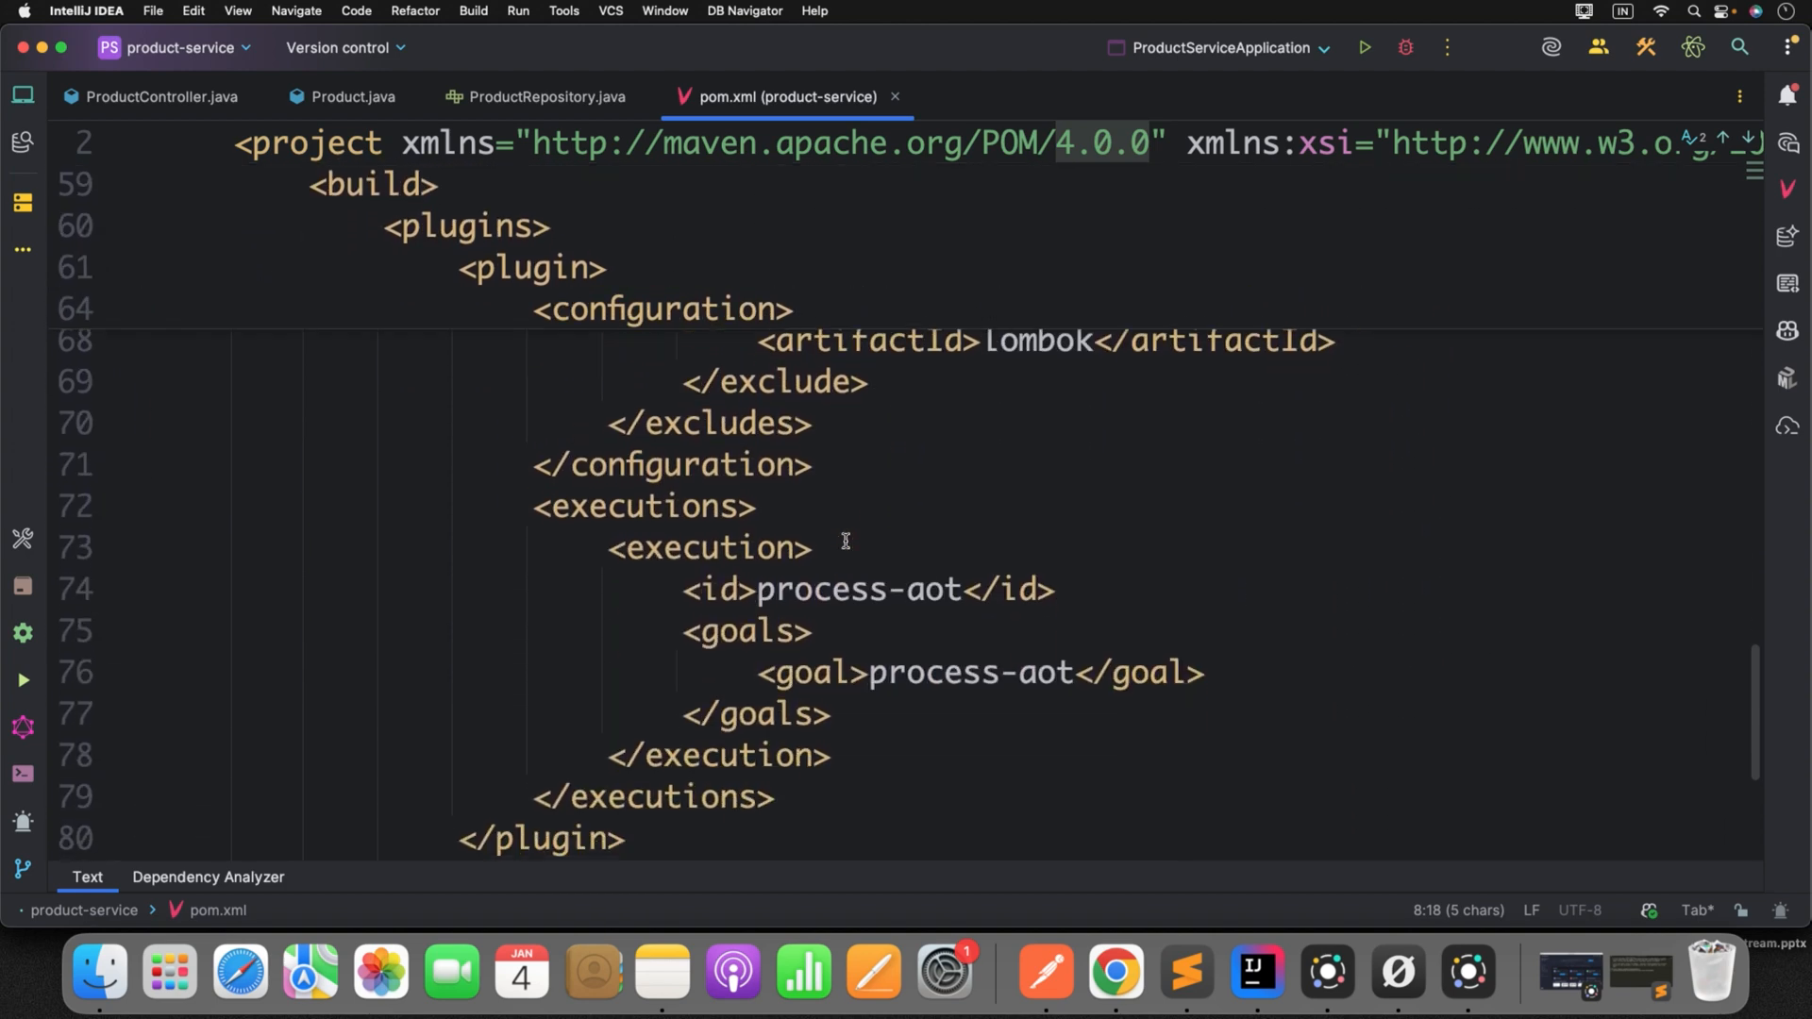
pyautogui.scroll(-3)
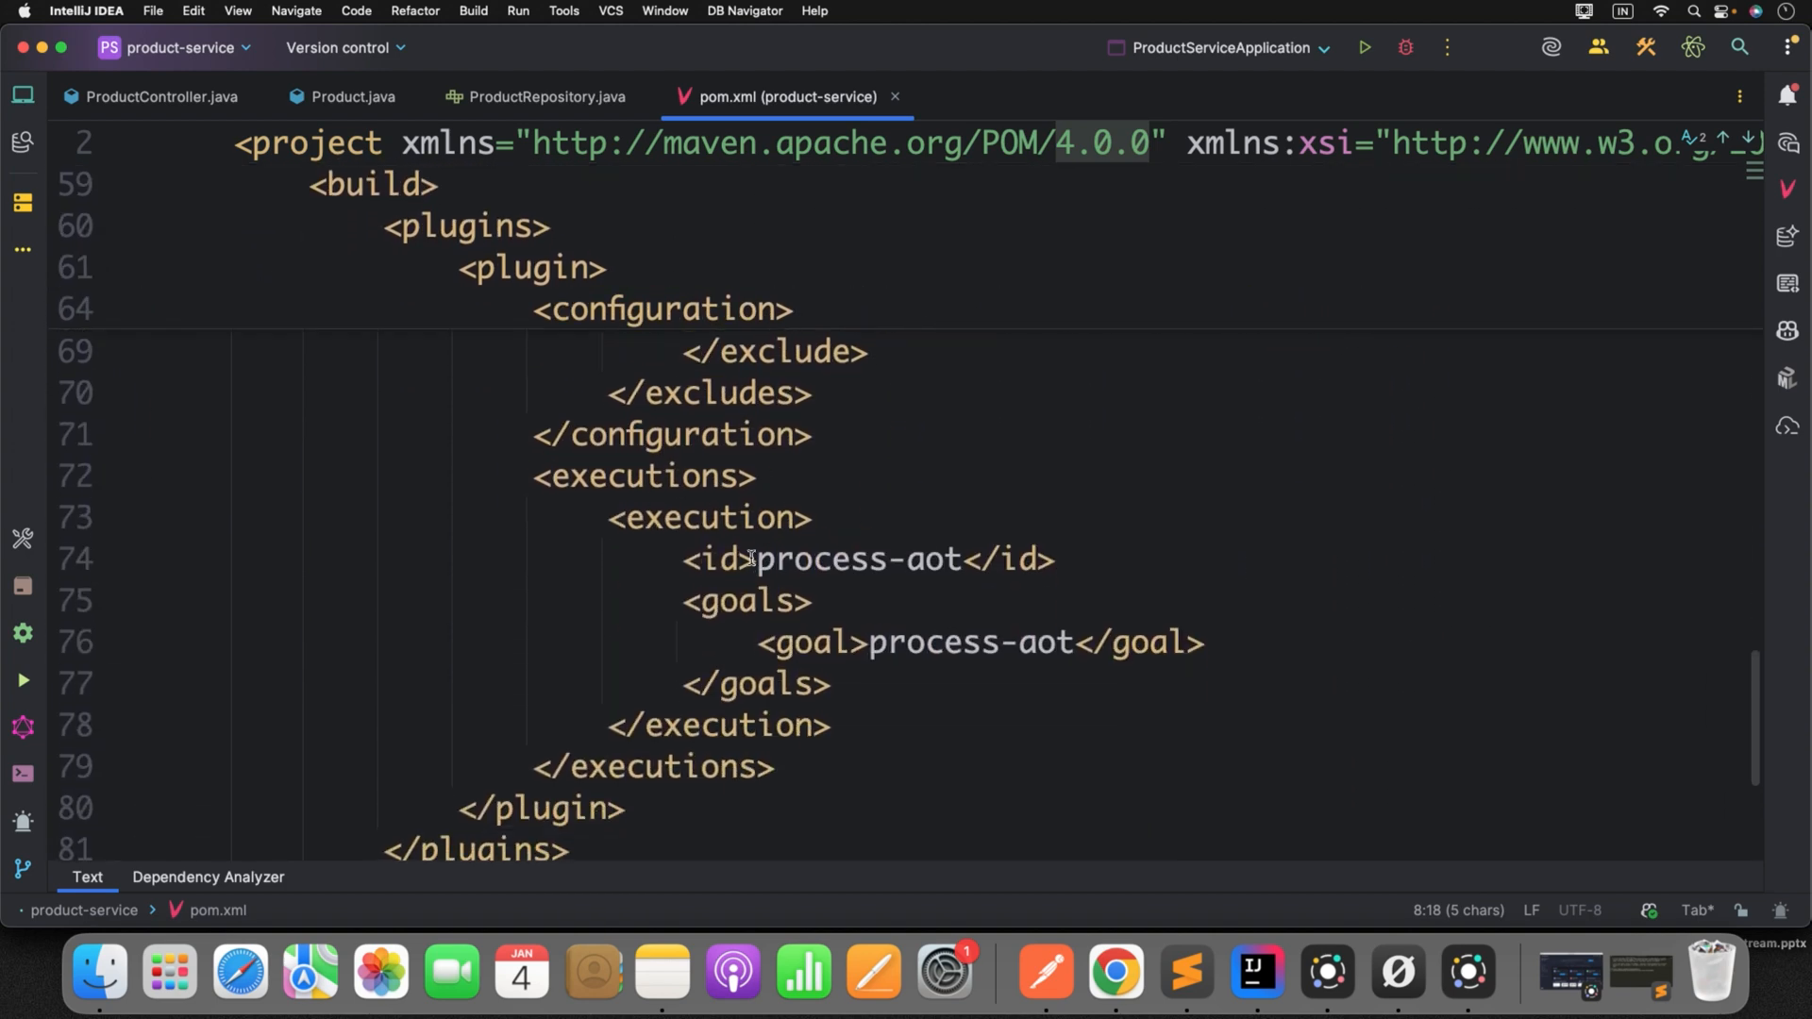
pyautogui.doubleClick(859, 559)
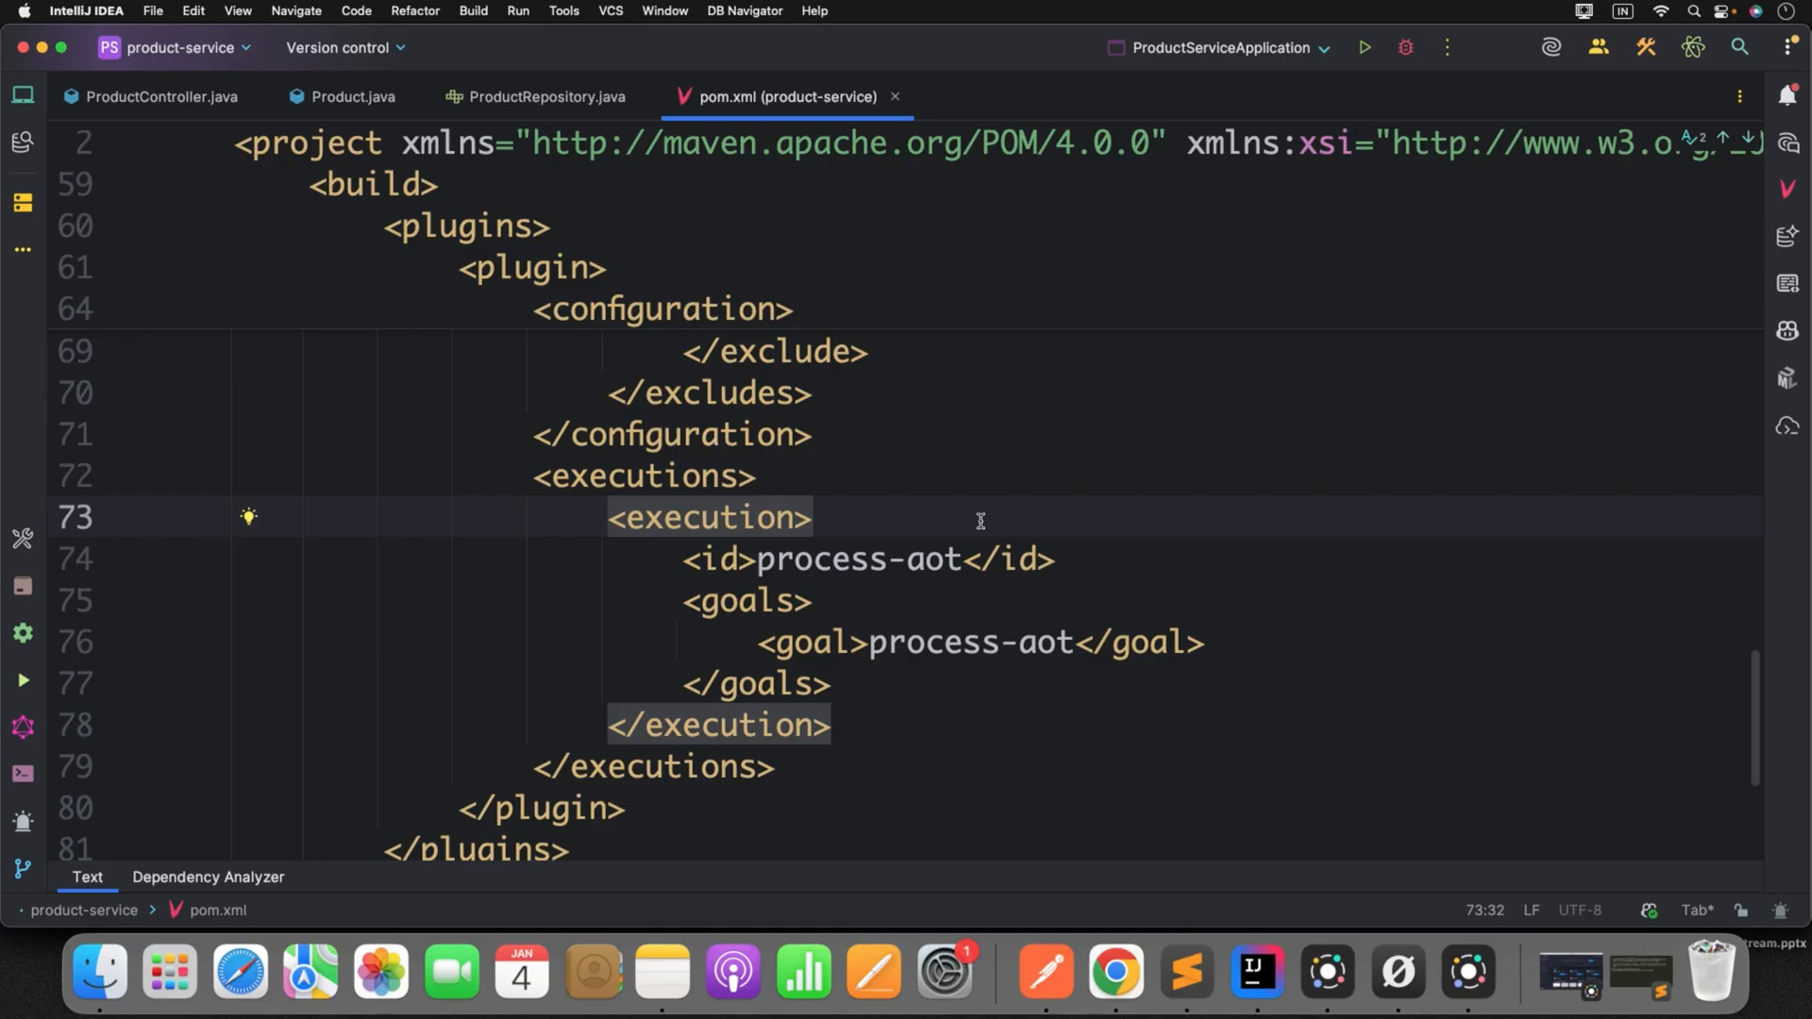
pyautogui.moveTo(972, 472)
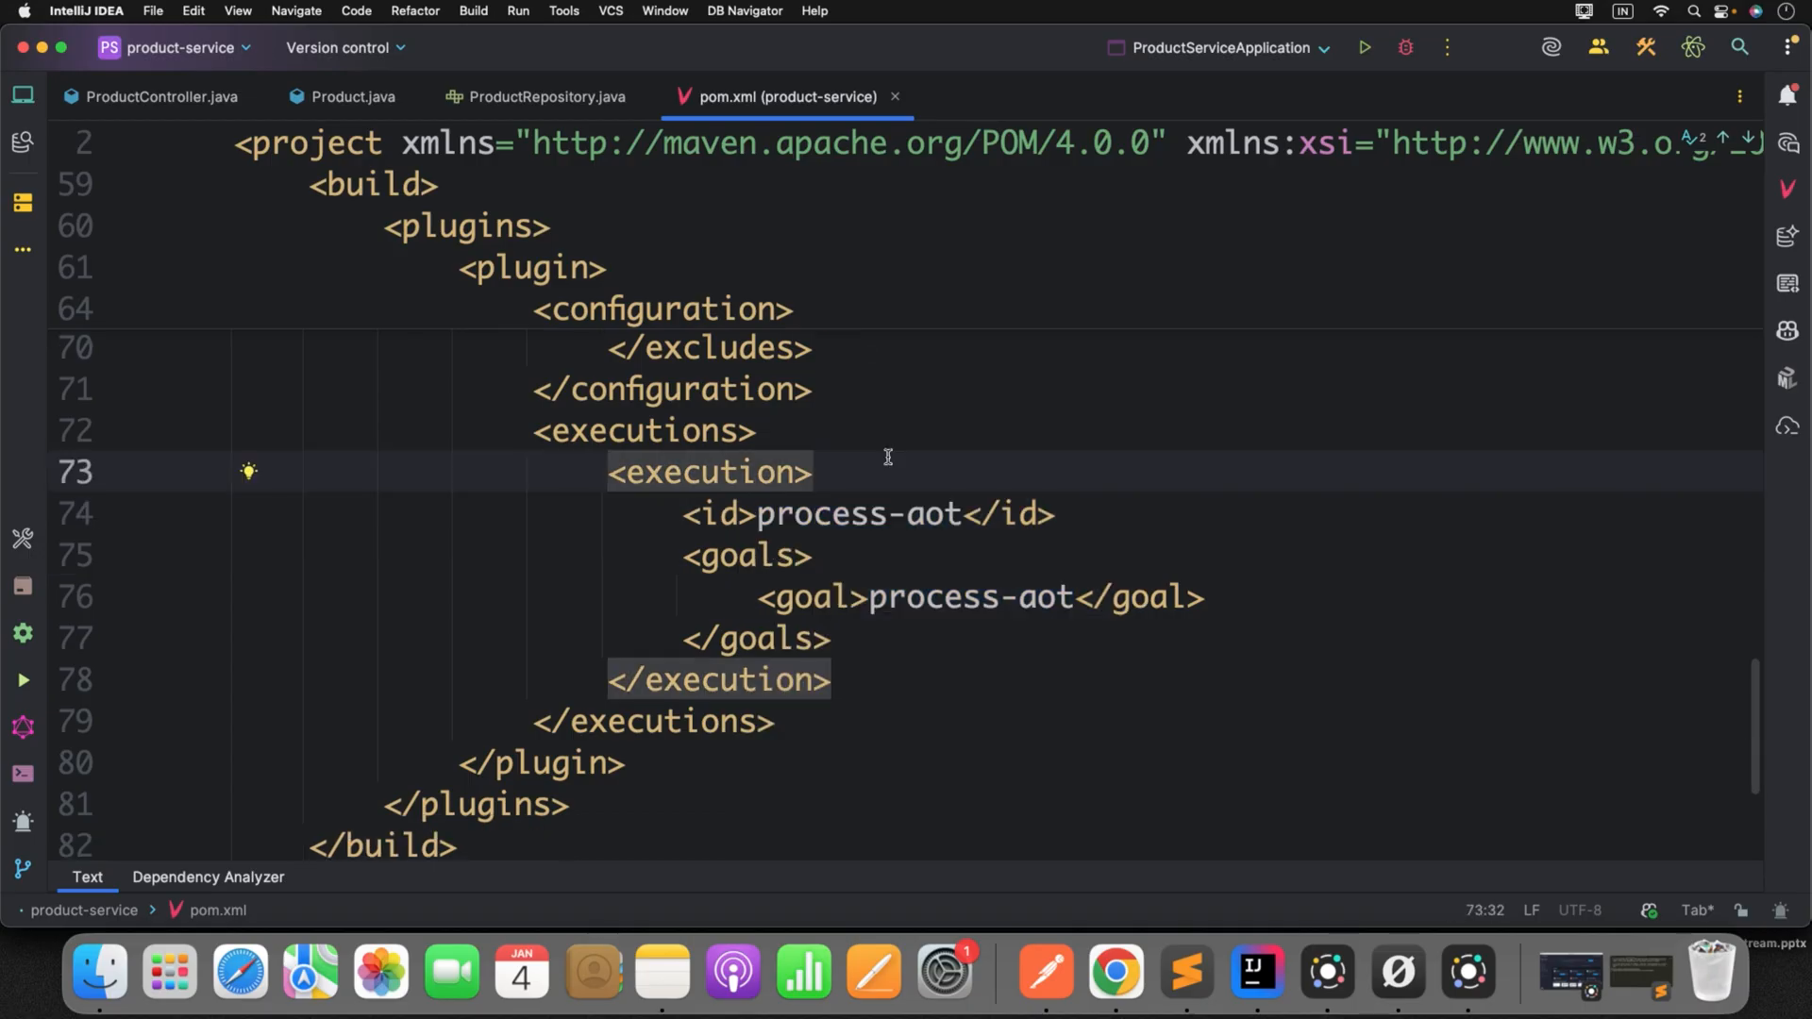
# - Mark the execution and goals elements, then return to ProductRepository.java
pyautogui.doubleClick(702, 472)
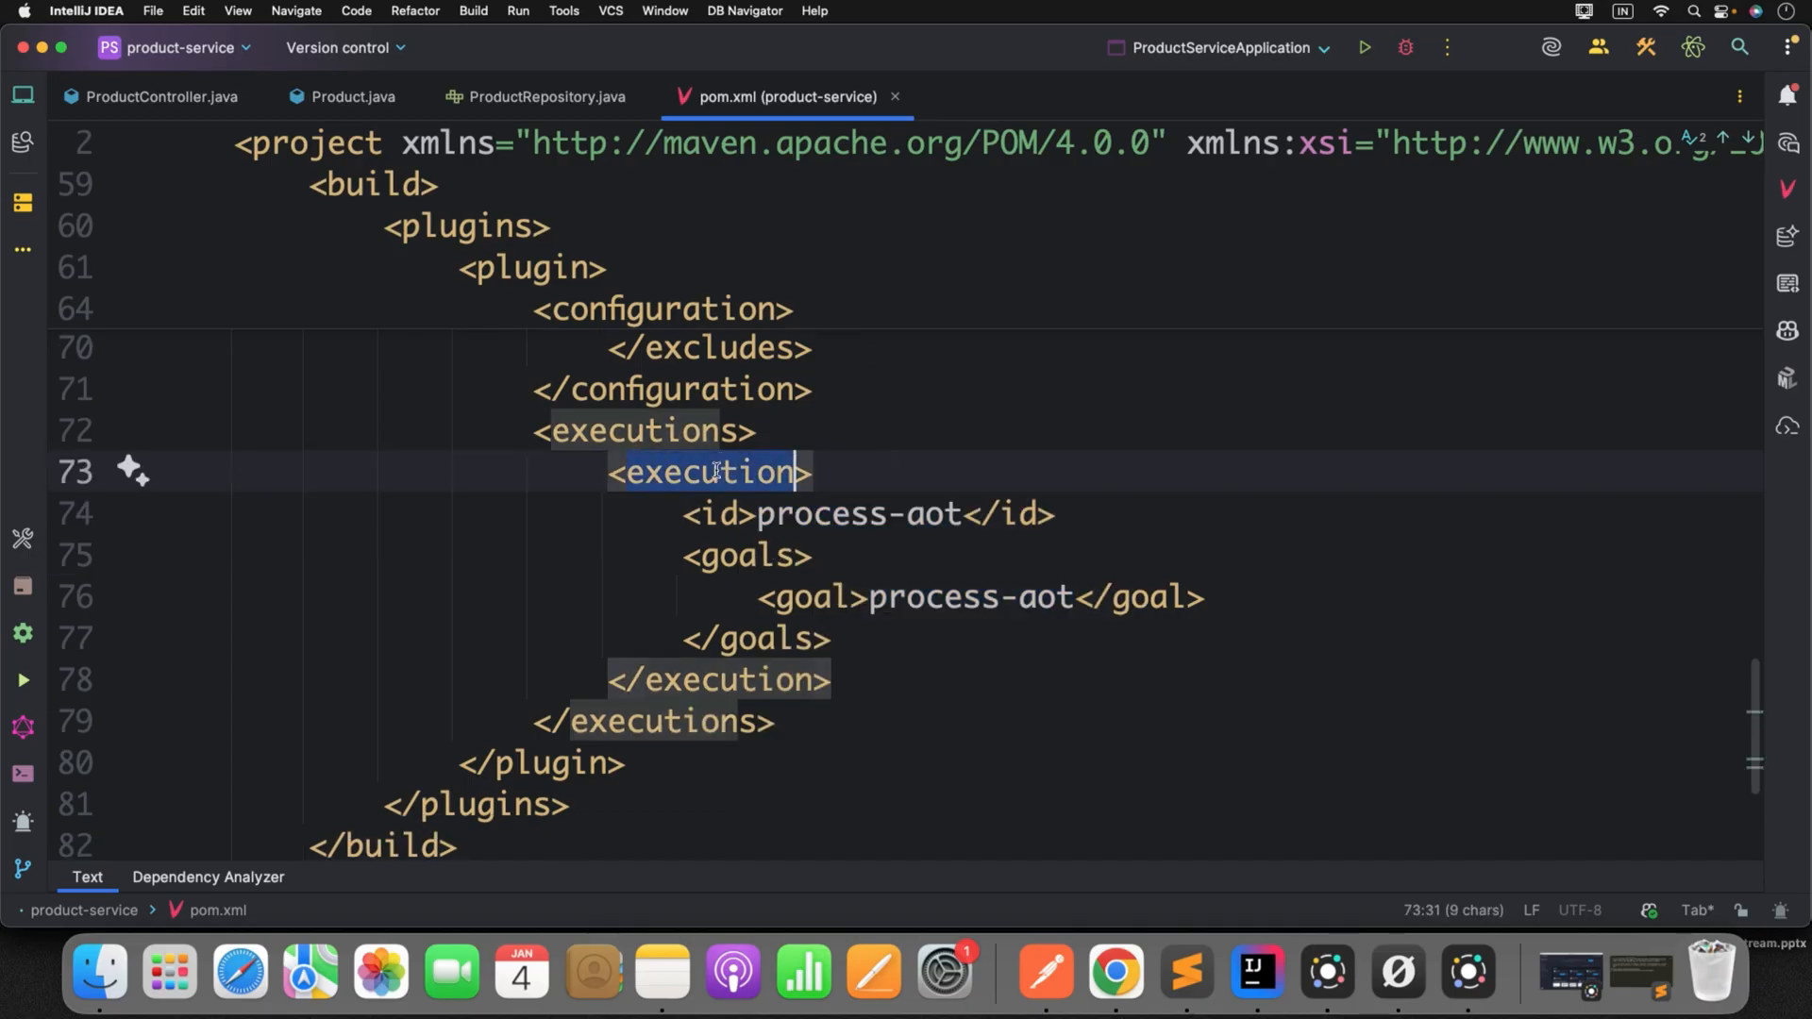
pyautogui.click(746, 555)
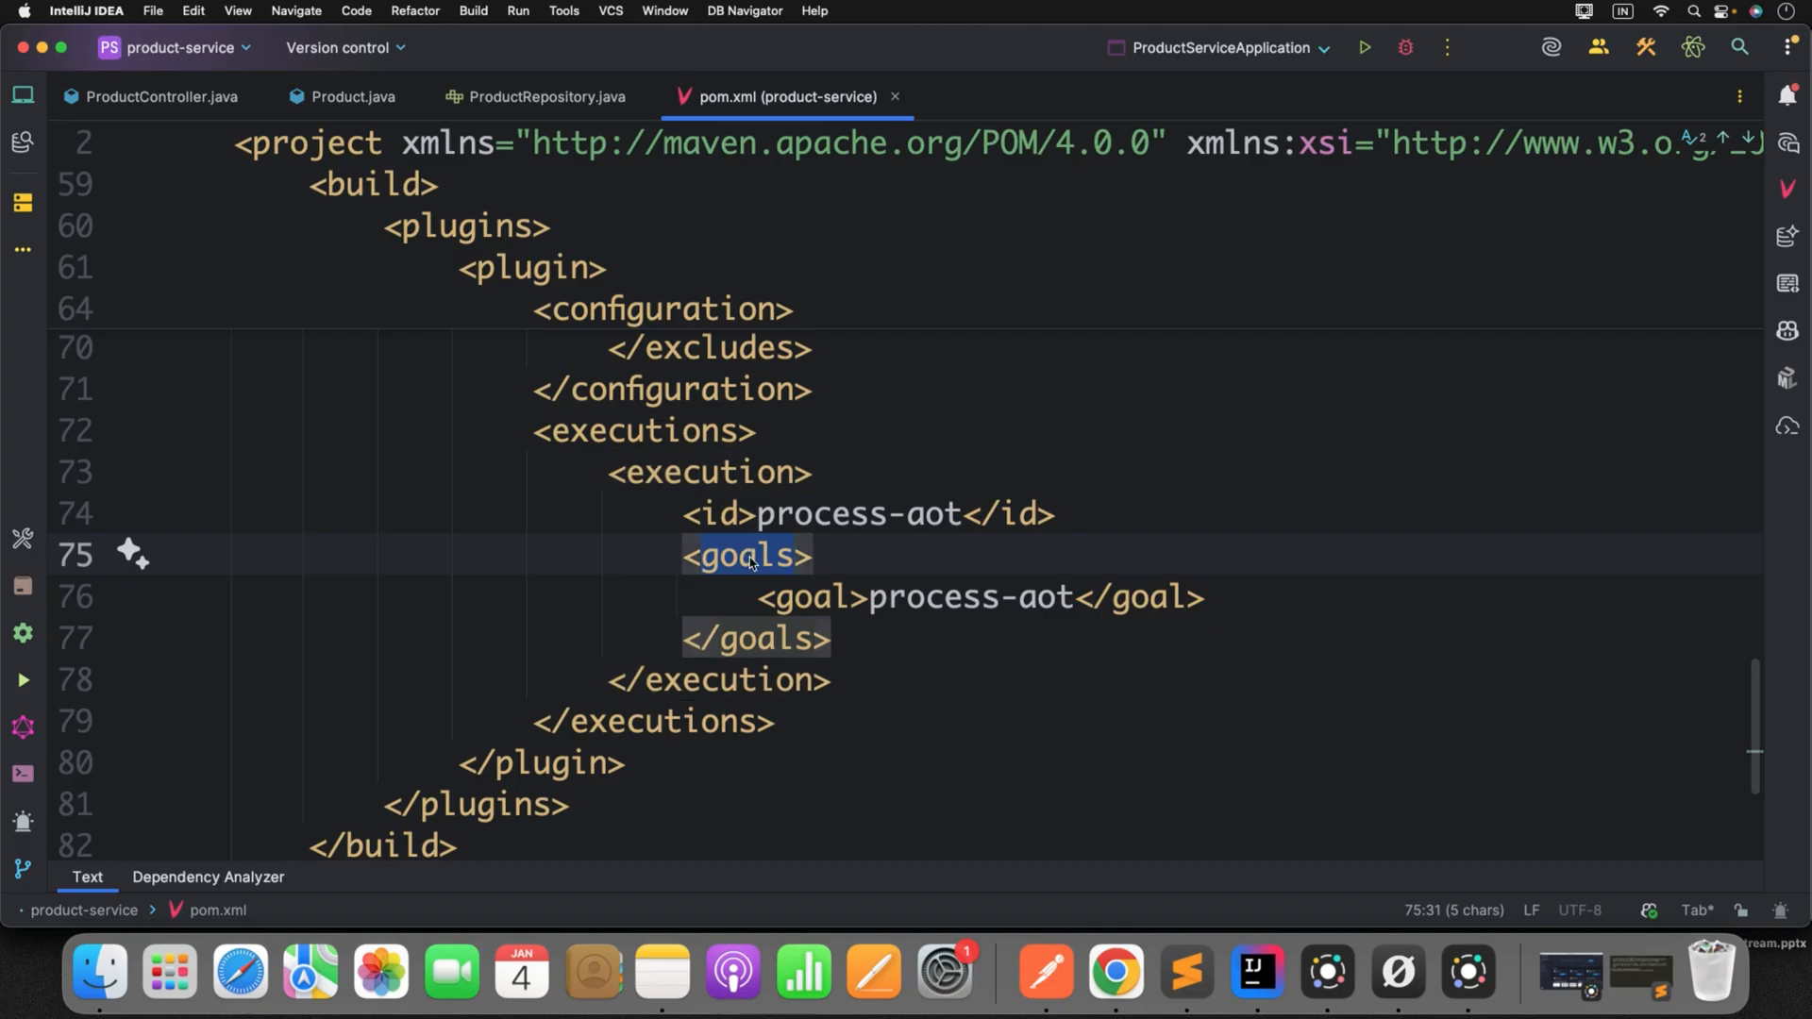
pyautogui.moveTo(987, 412)
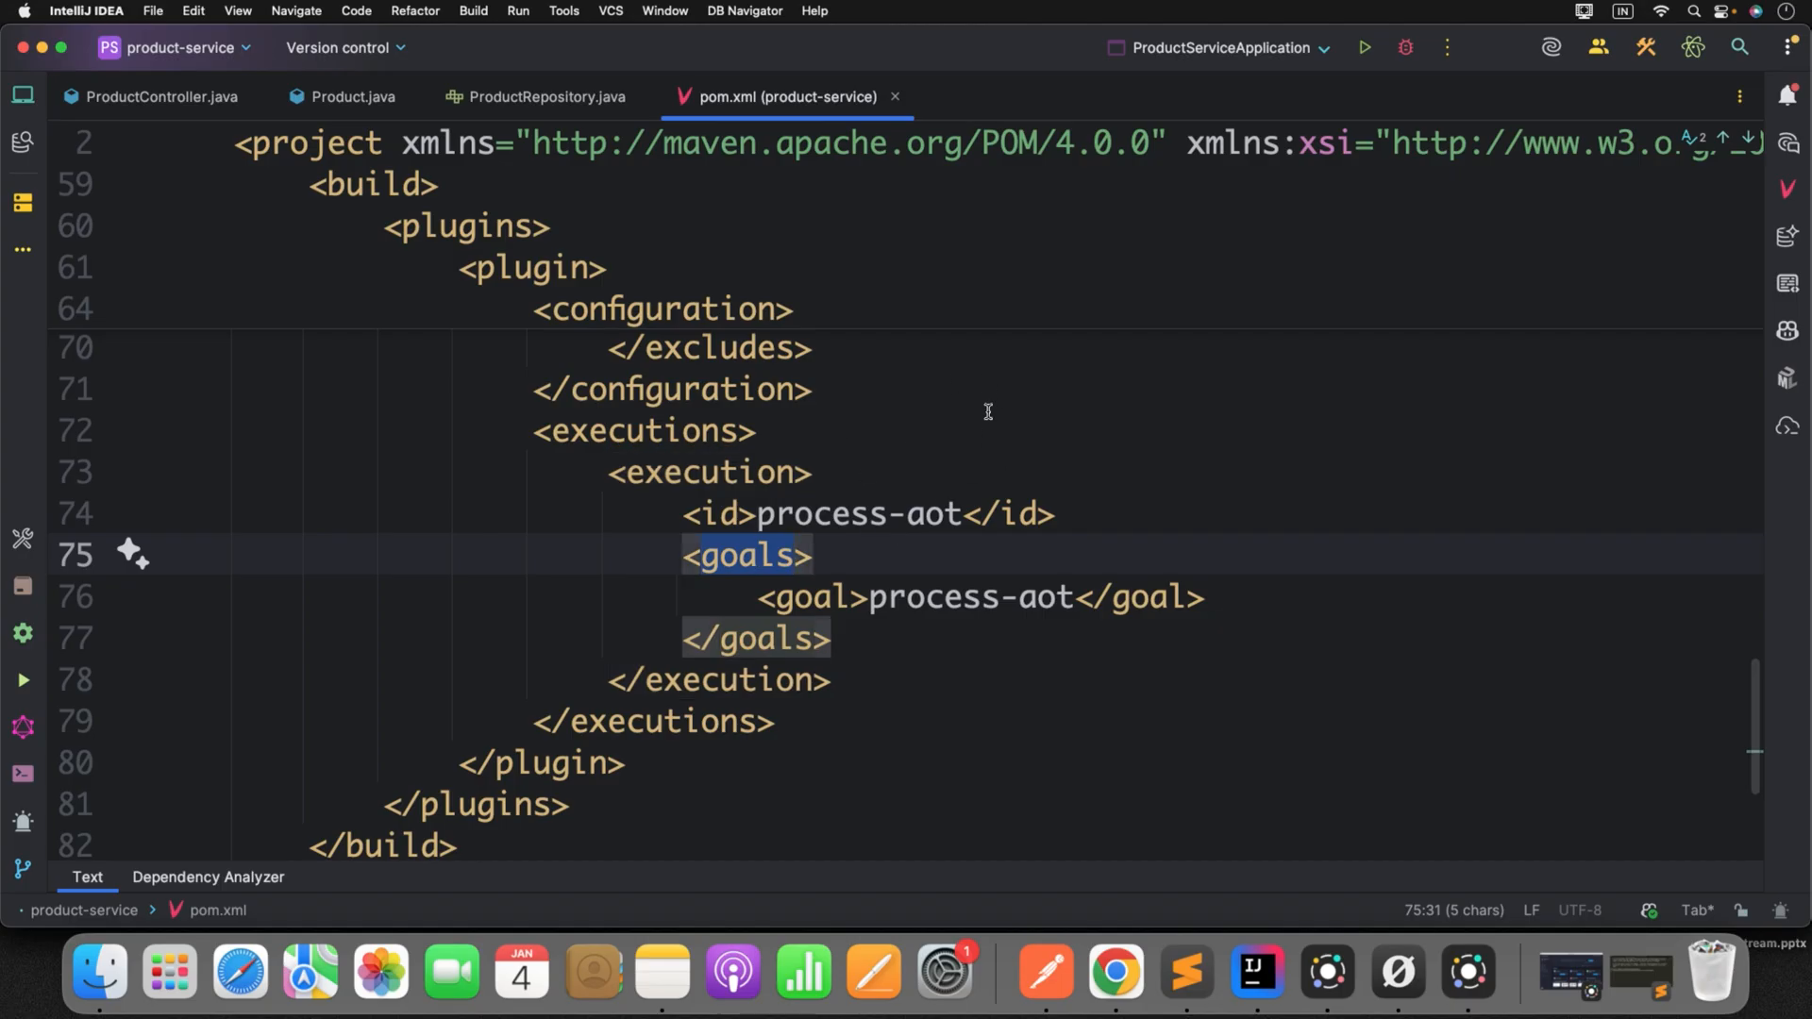
pyautogui.moveTo(973, 427)
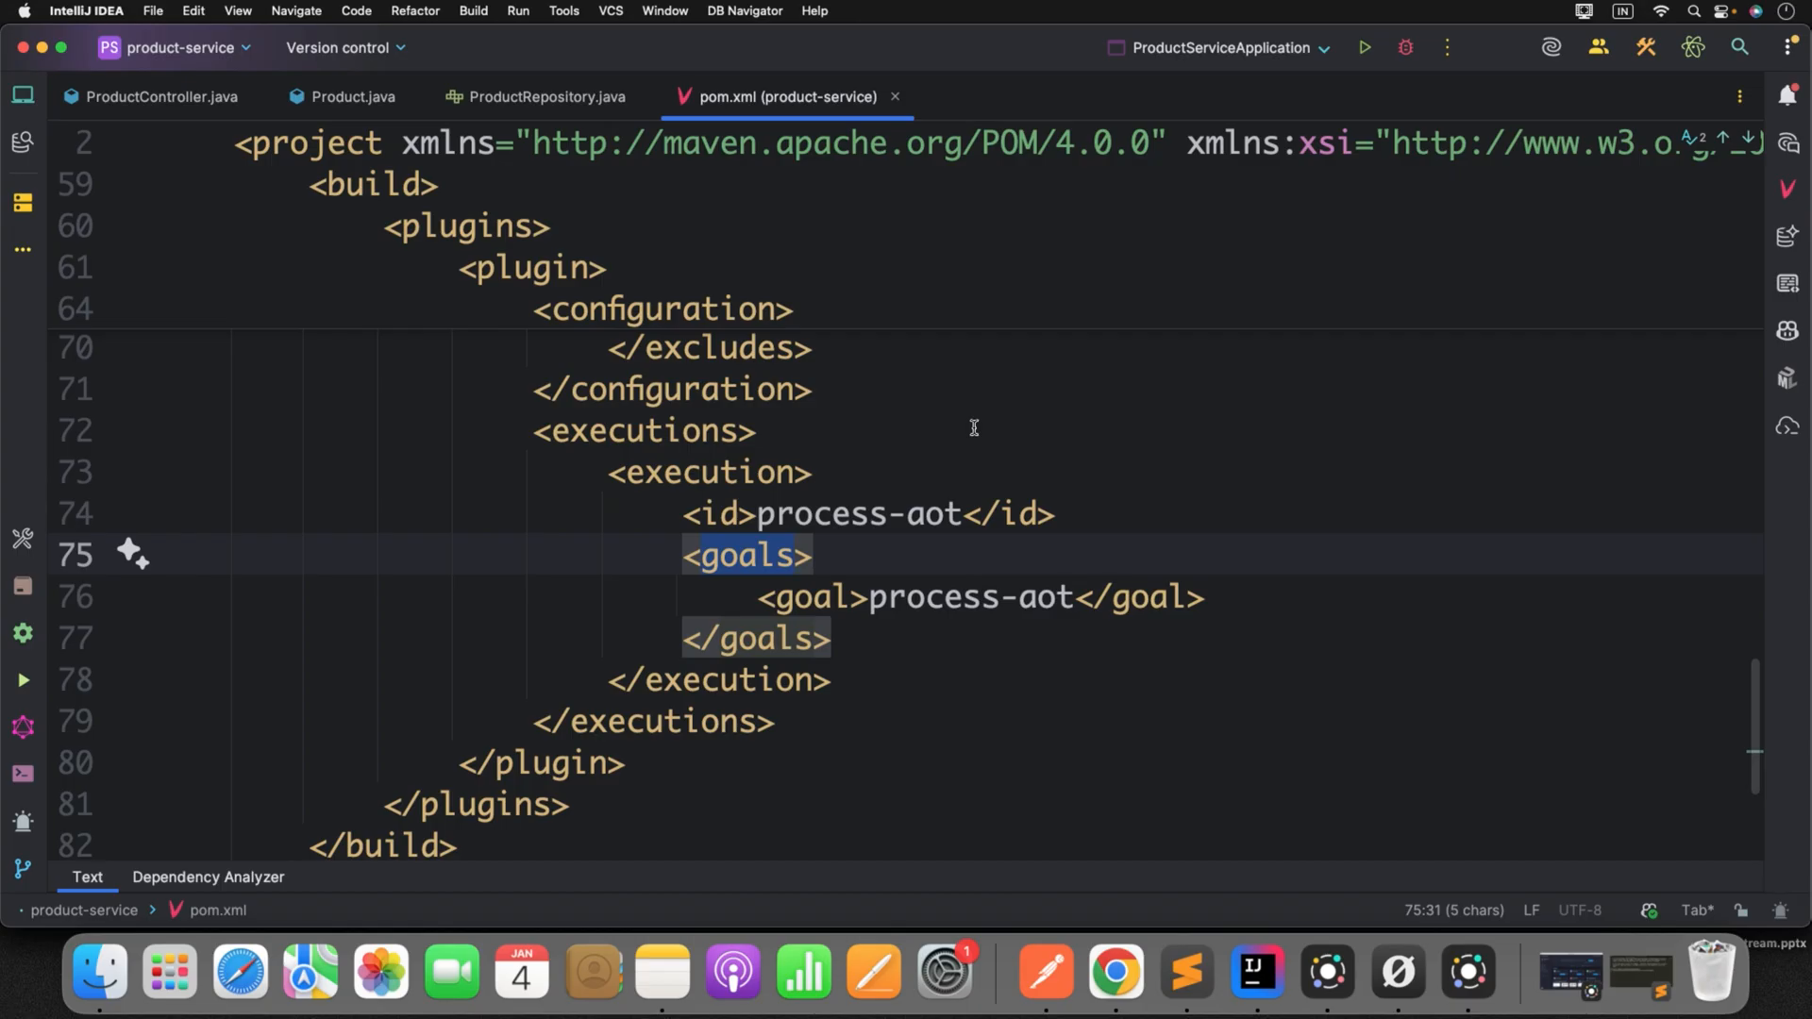
pyautogui.moveTo(555, 127)
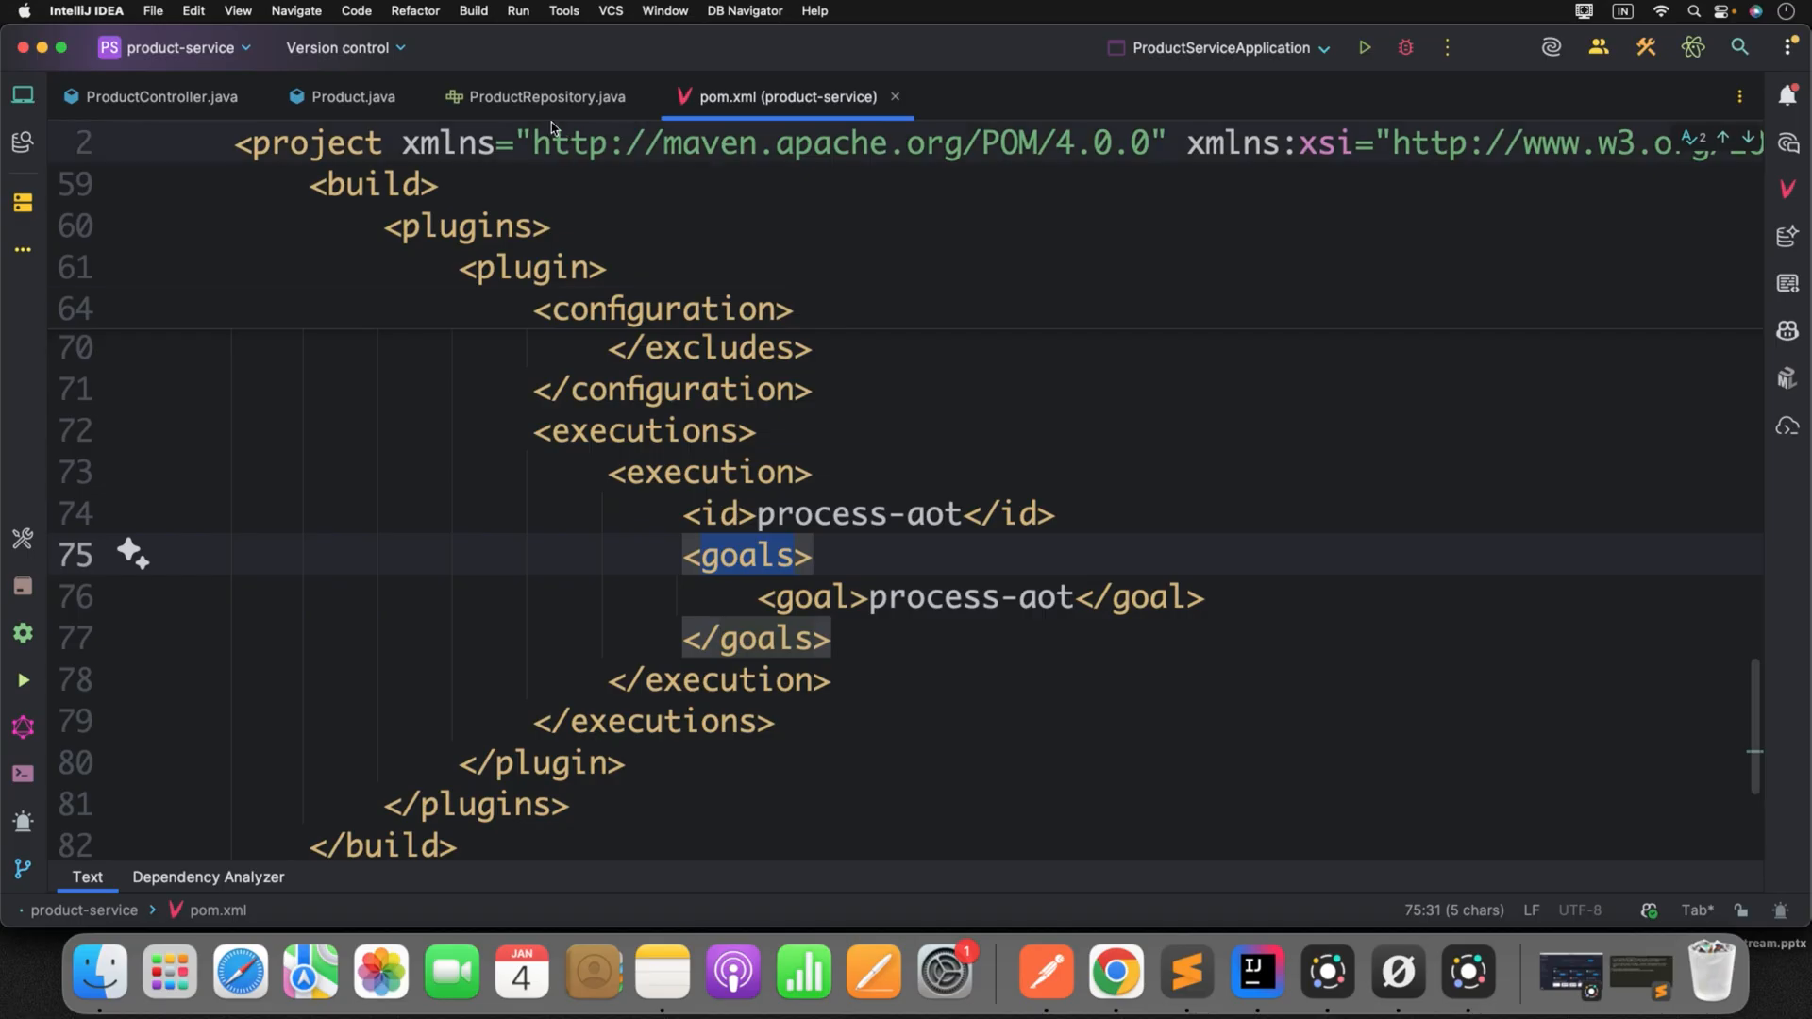
pyautogui.click(546, 97)
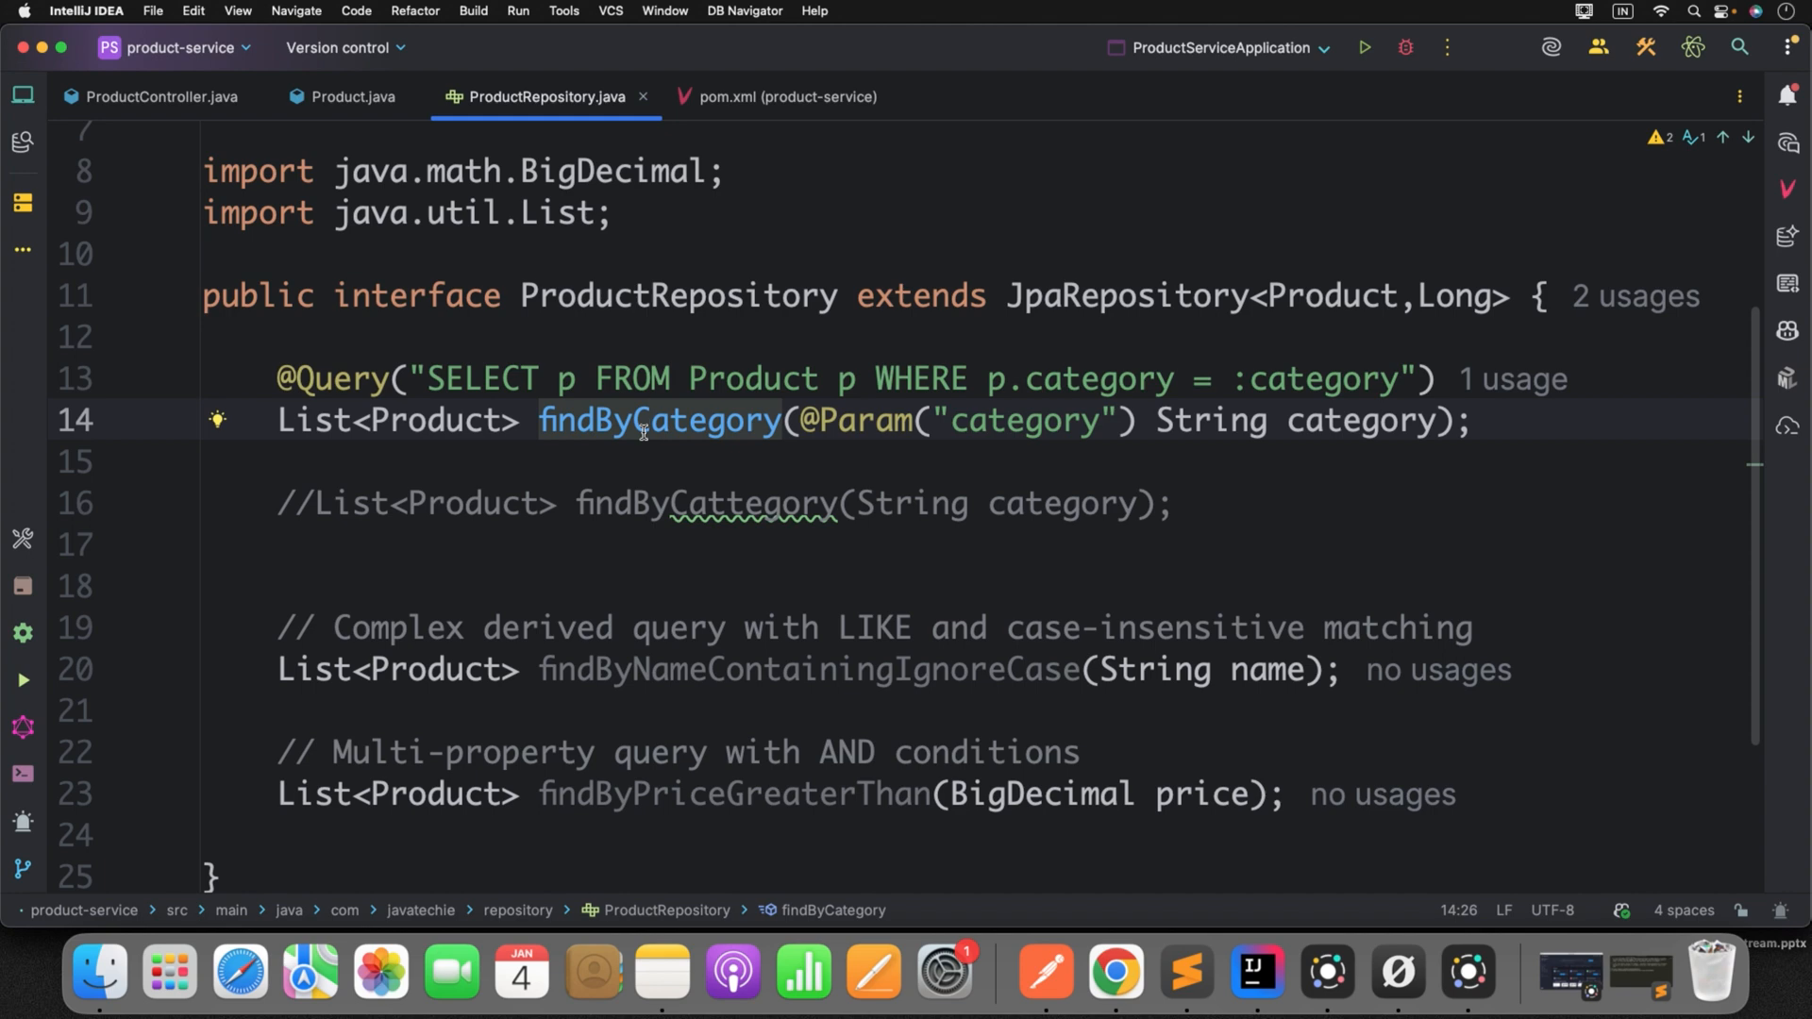
pyautogui.moveTo(691, 381)
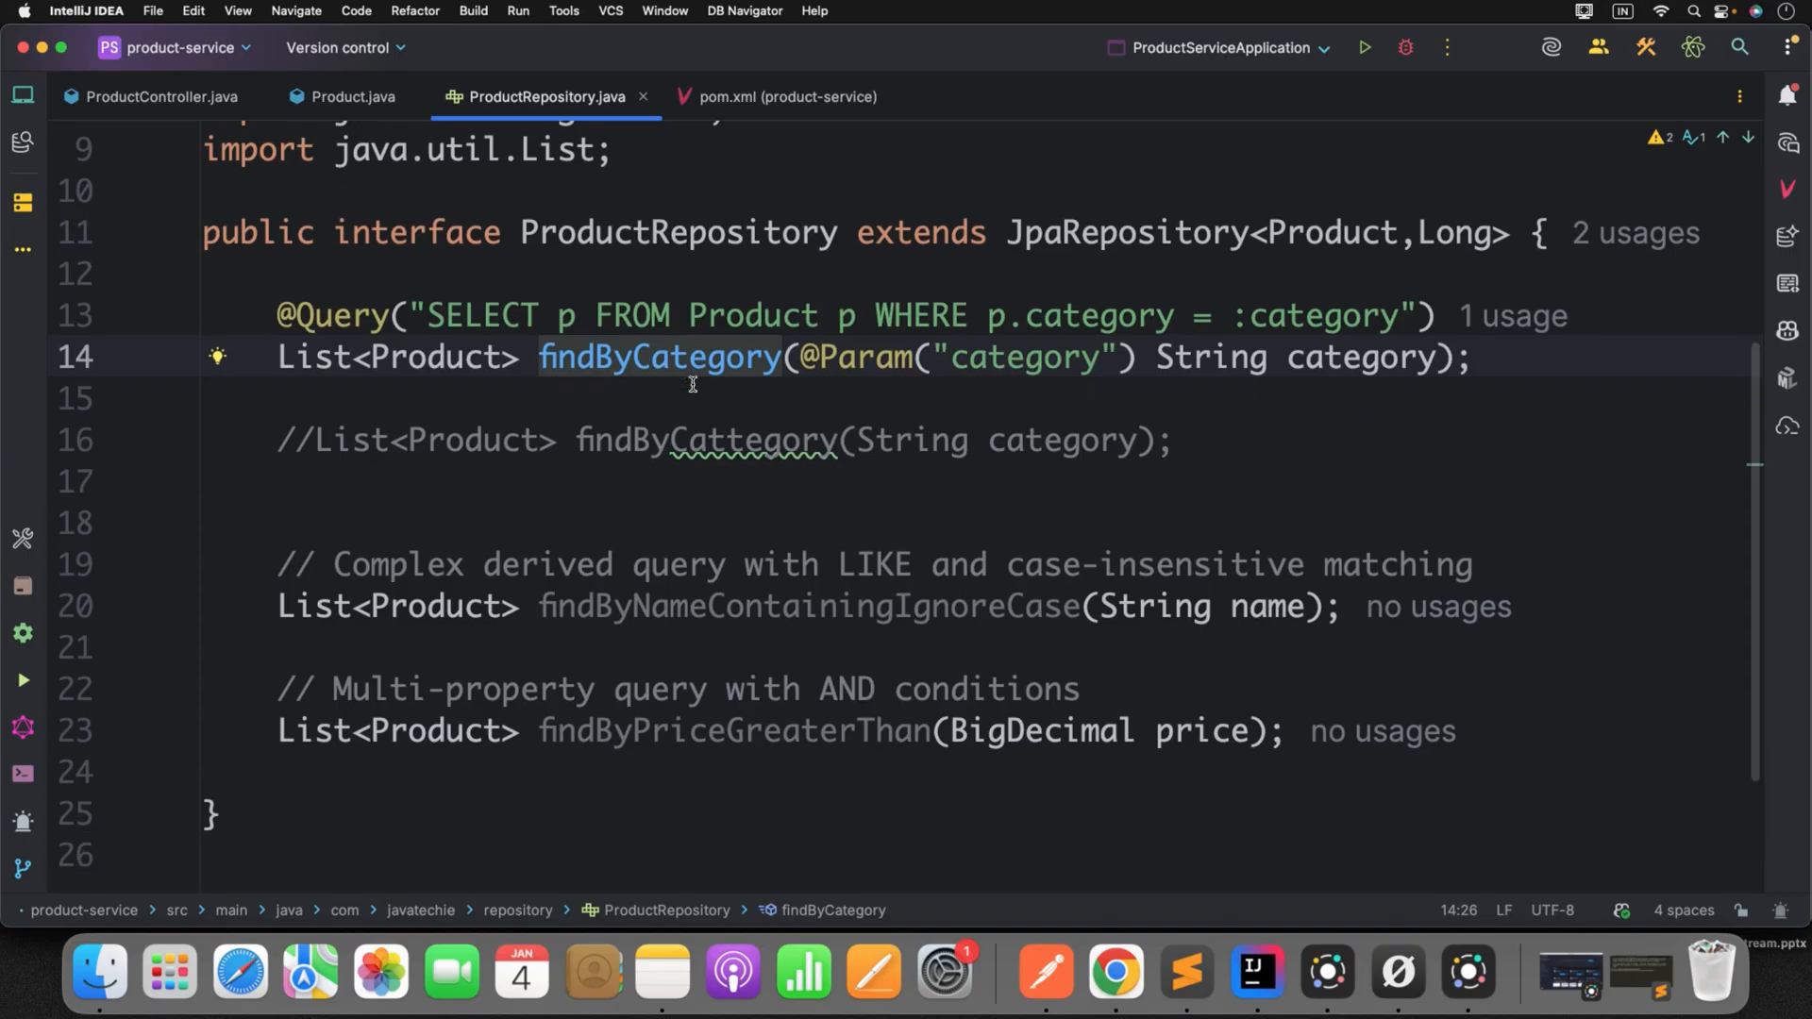
pyautogui.doubleClick(659, 356)
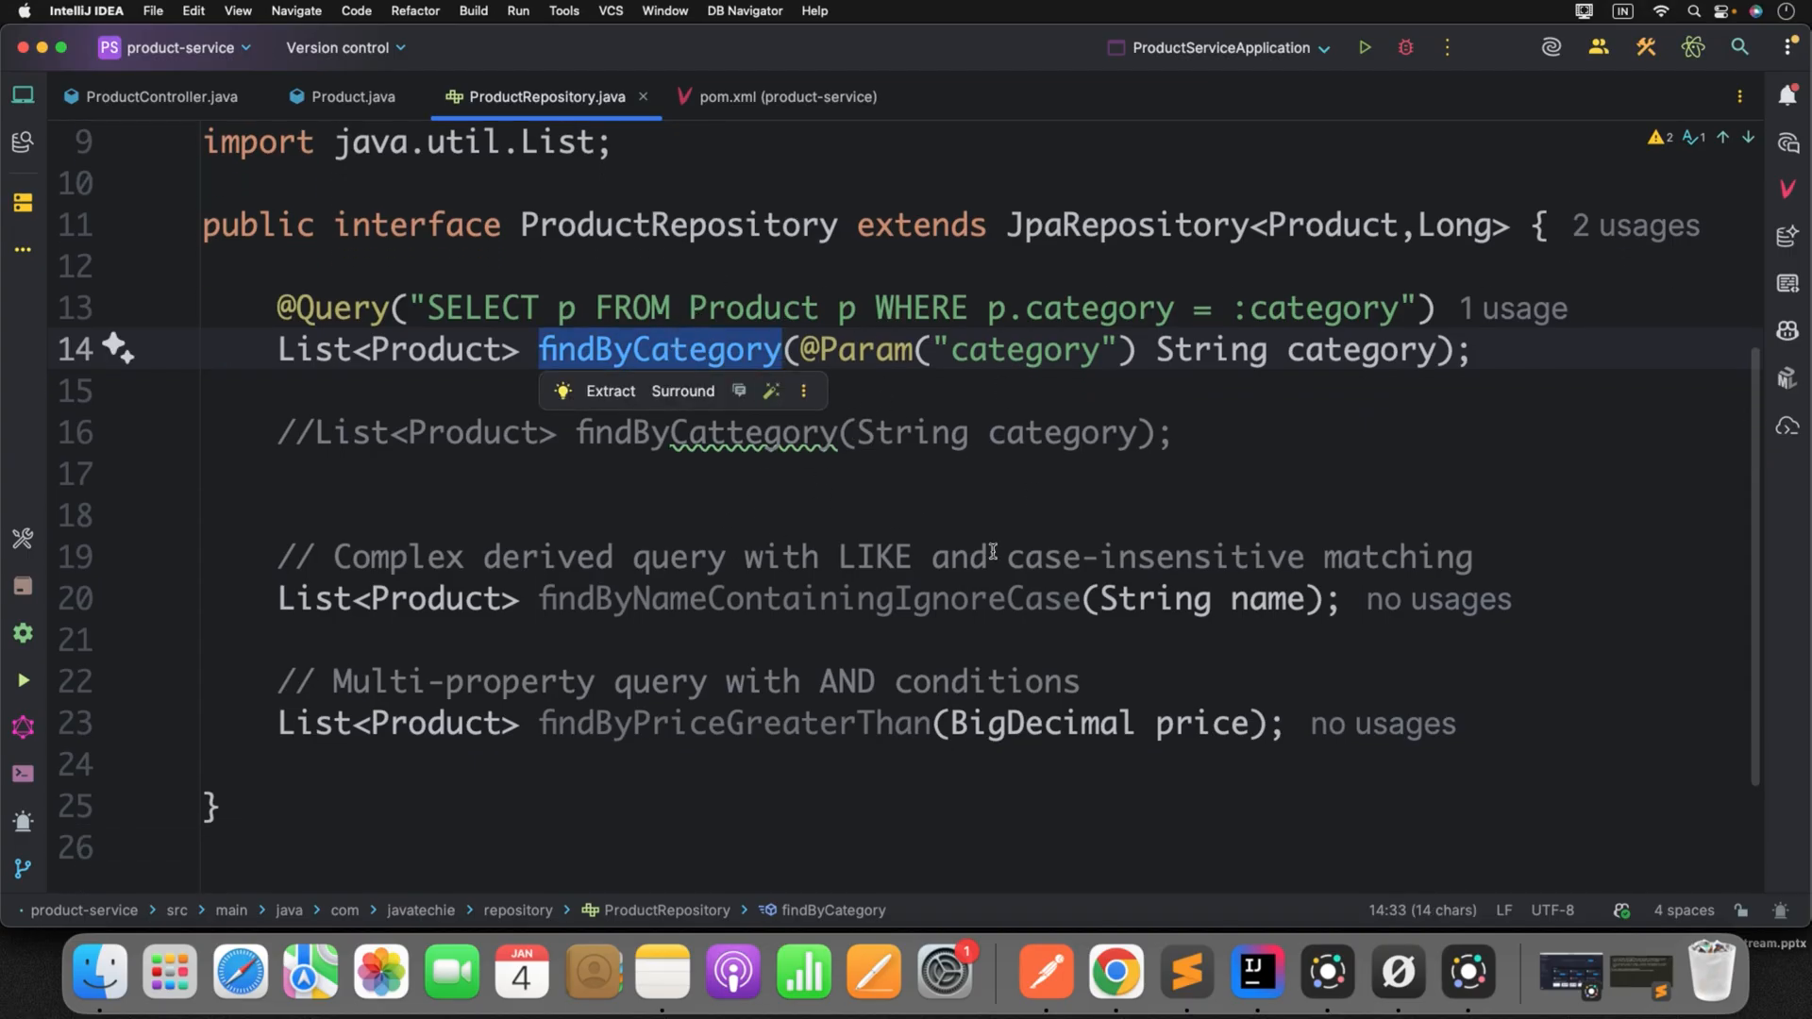
pyautogui.moveTo(1045, 526)
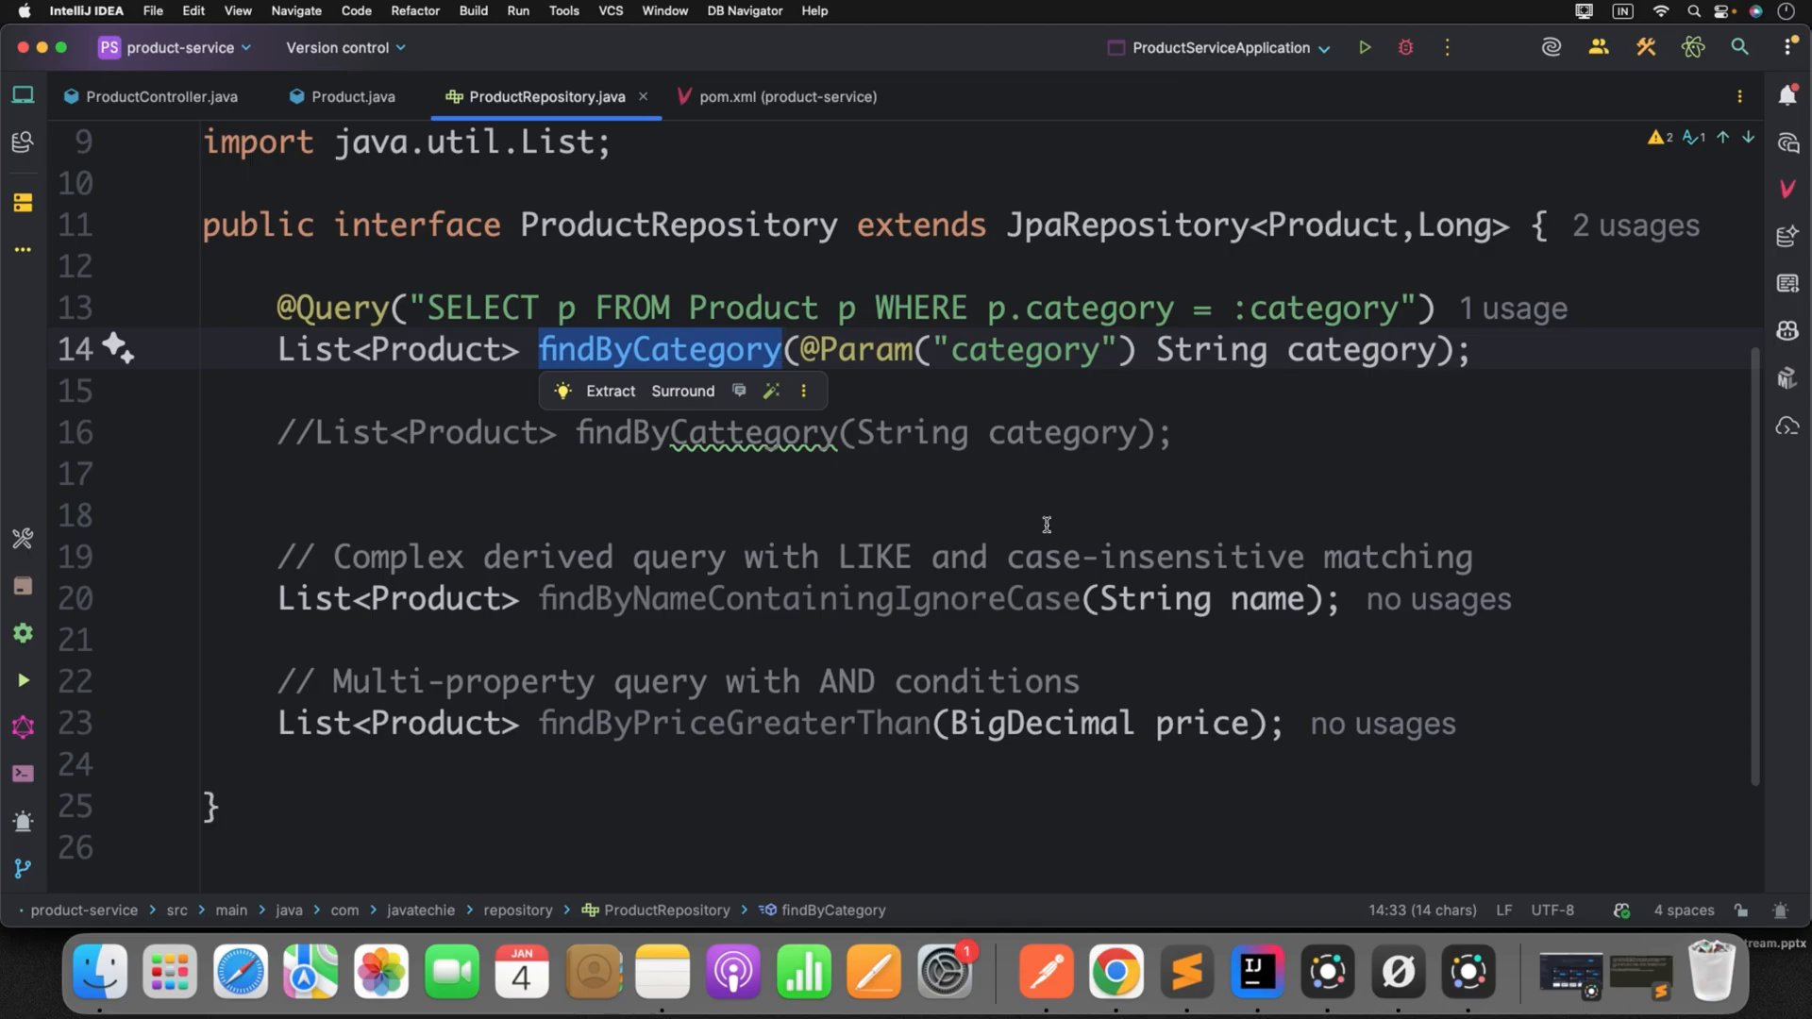
pyautogui.moveTo(1188, 373)
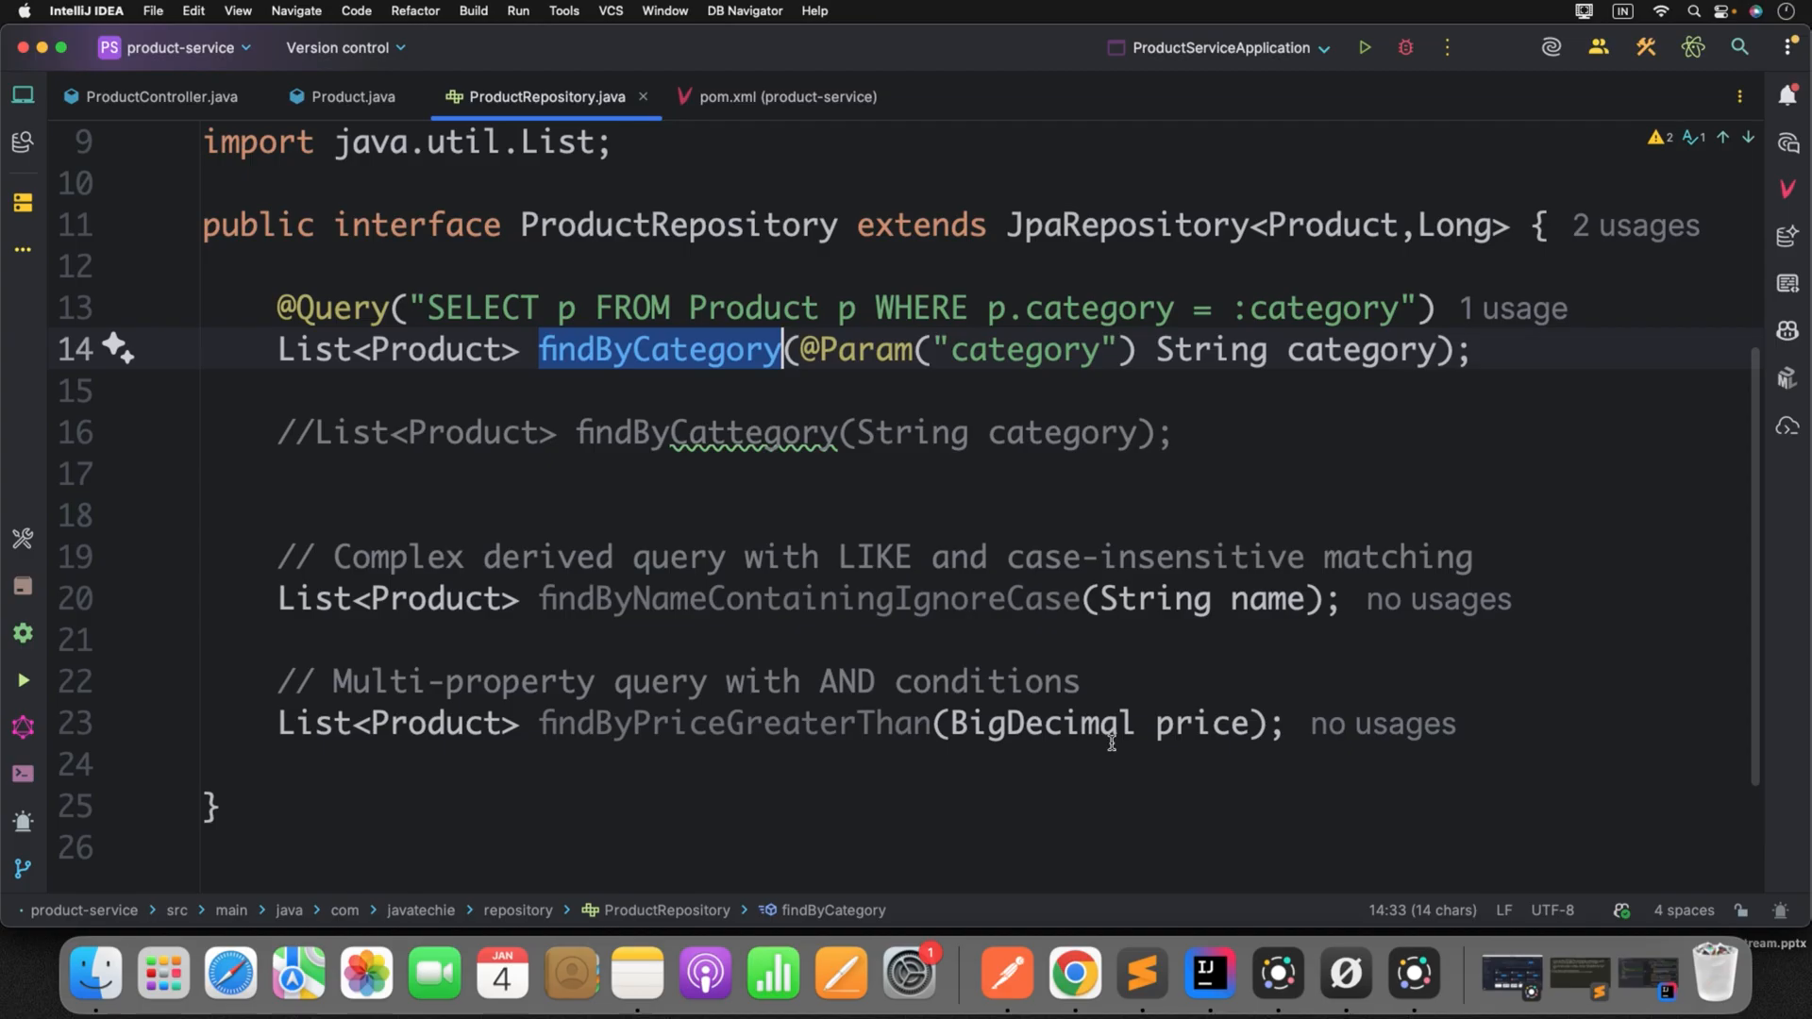
# - Start the application in the product-service-old project
pyautogui.rightClick(1208, 972)
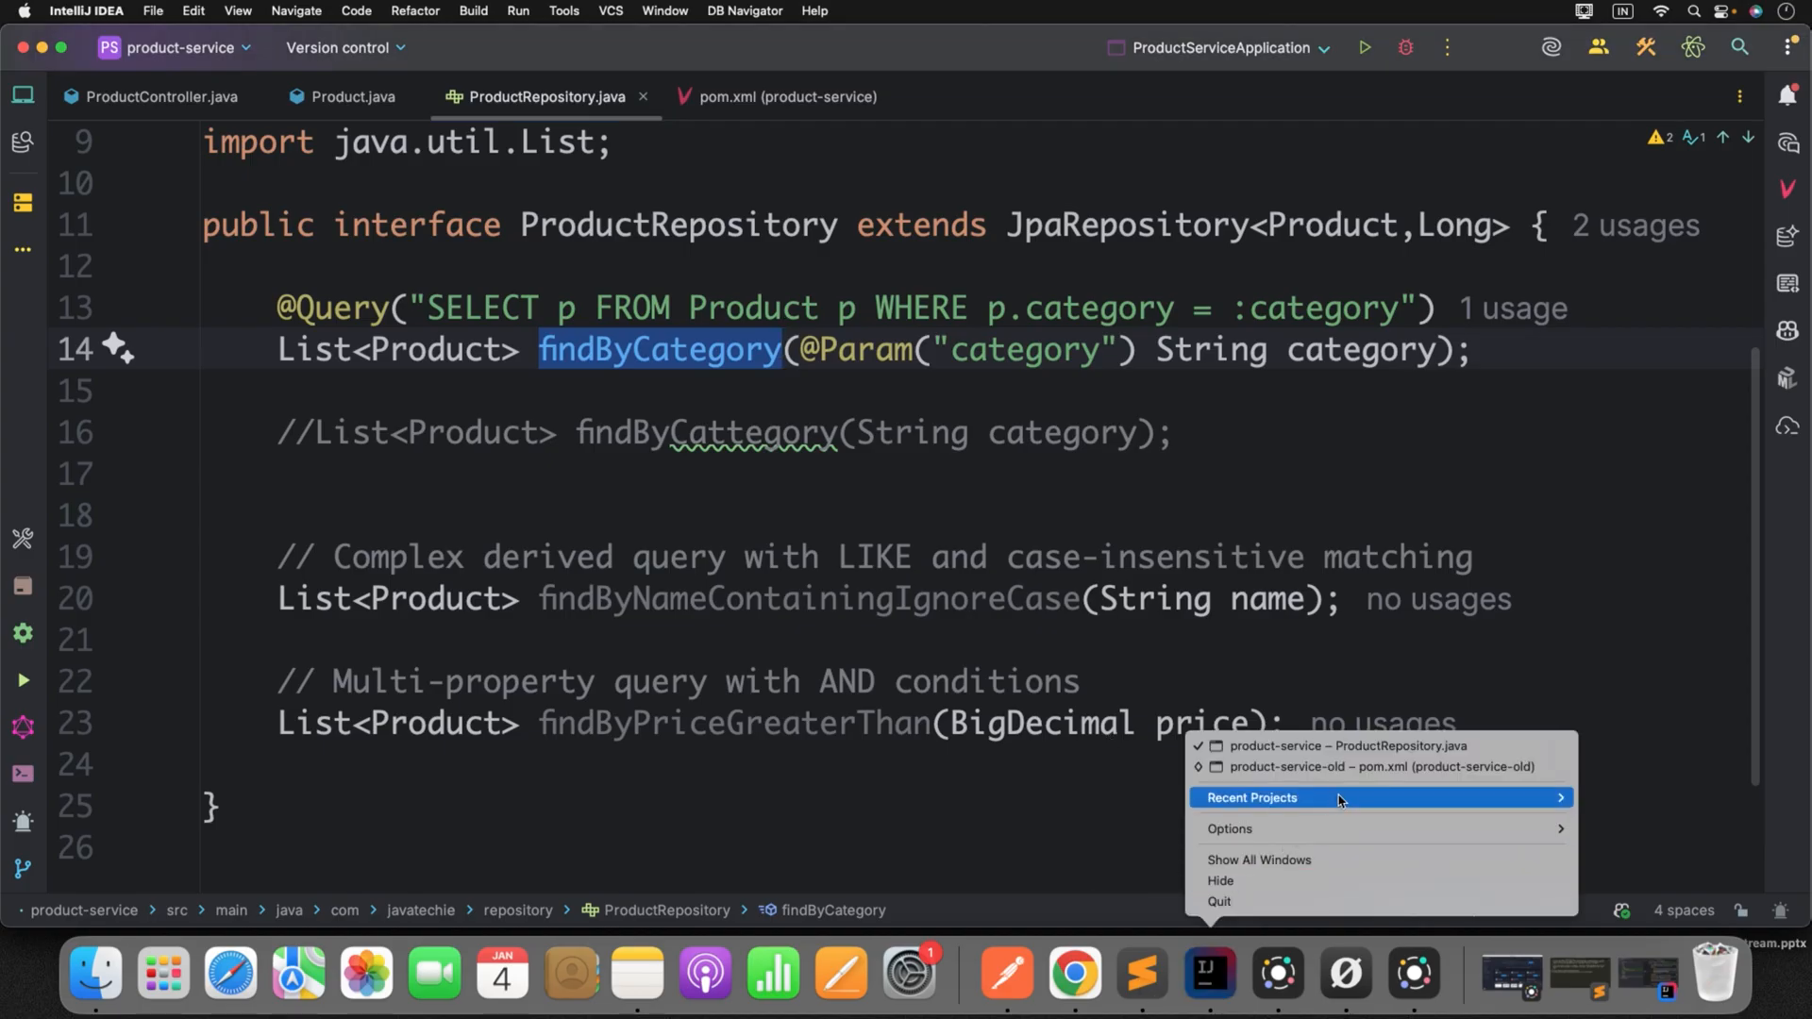
pyautogui.click(1381, 767)
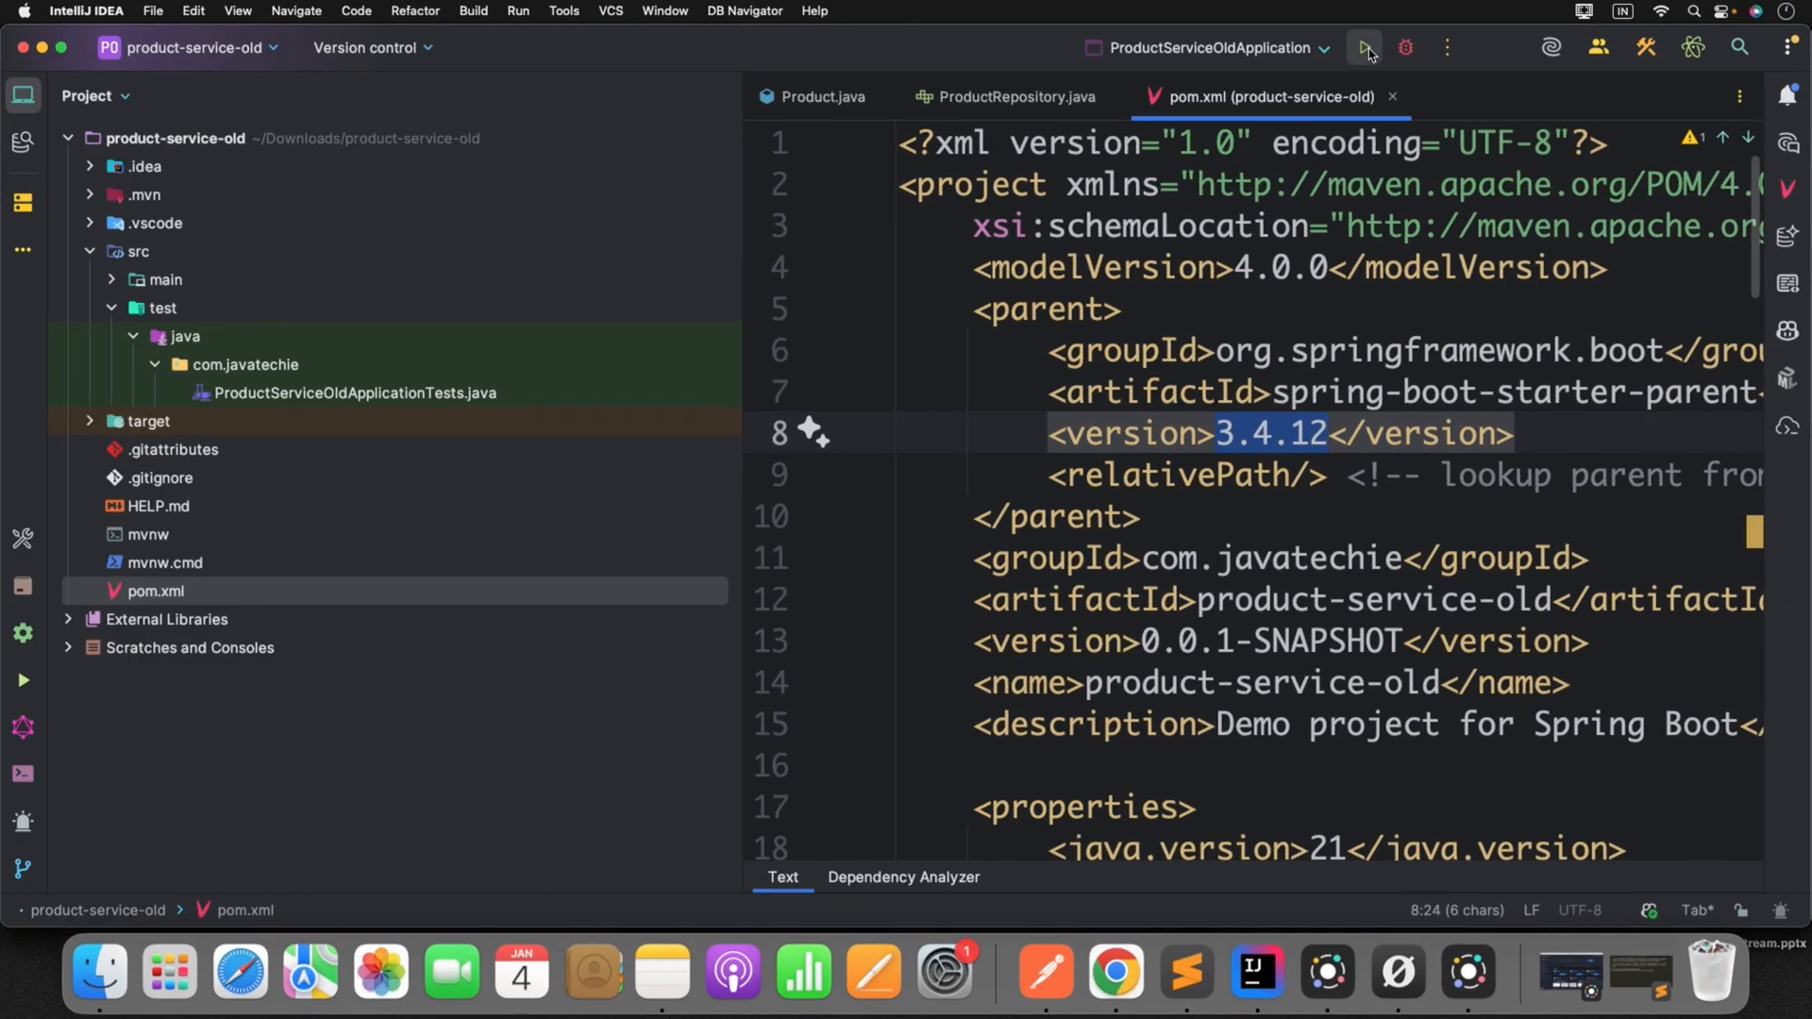
pyautogui.click(1363, 47)
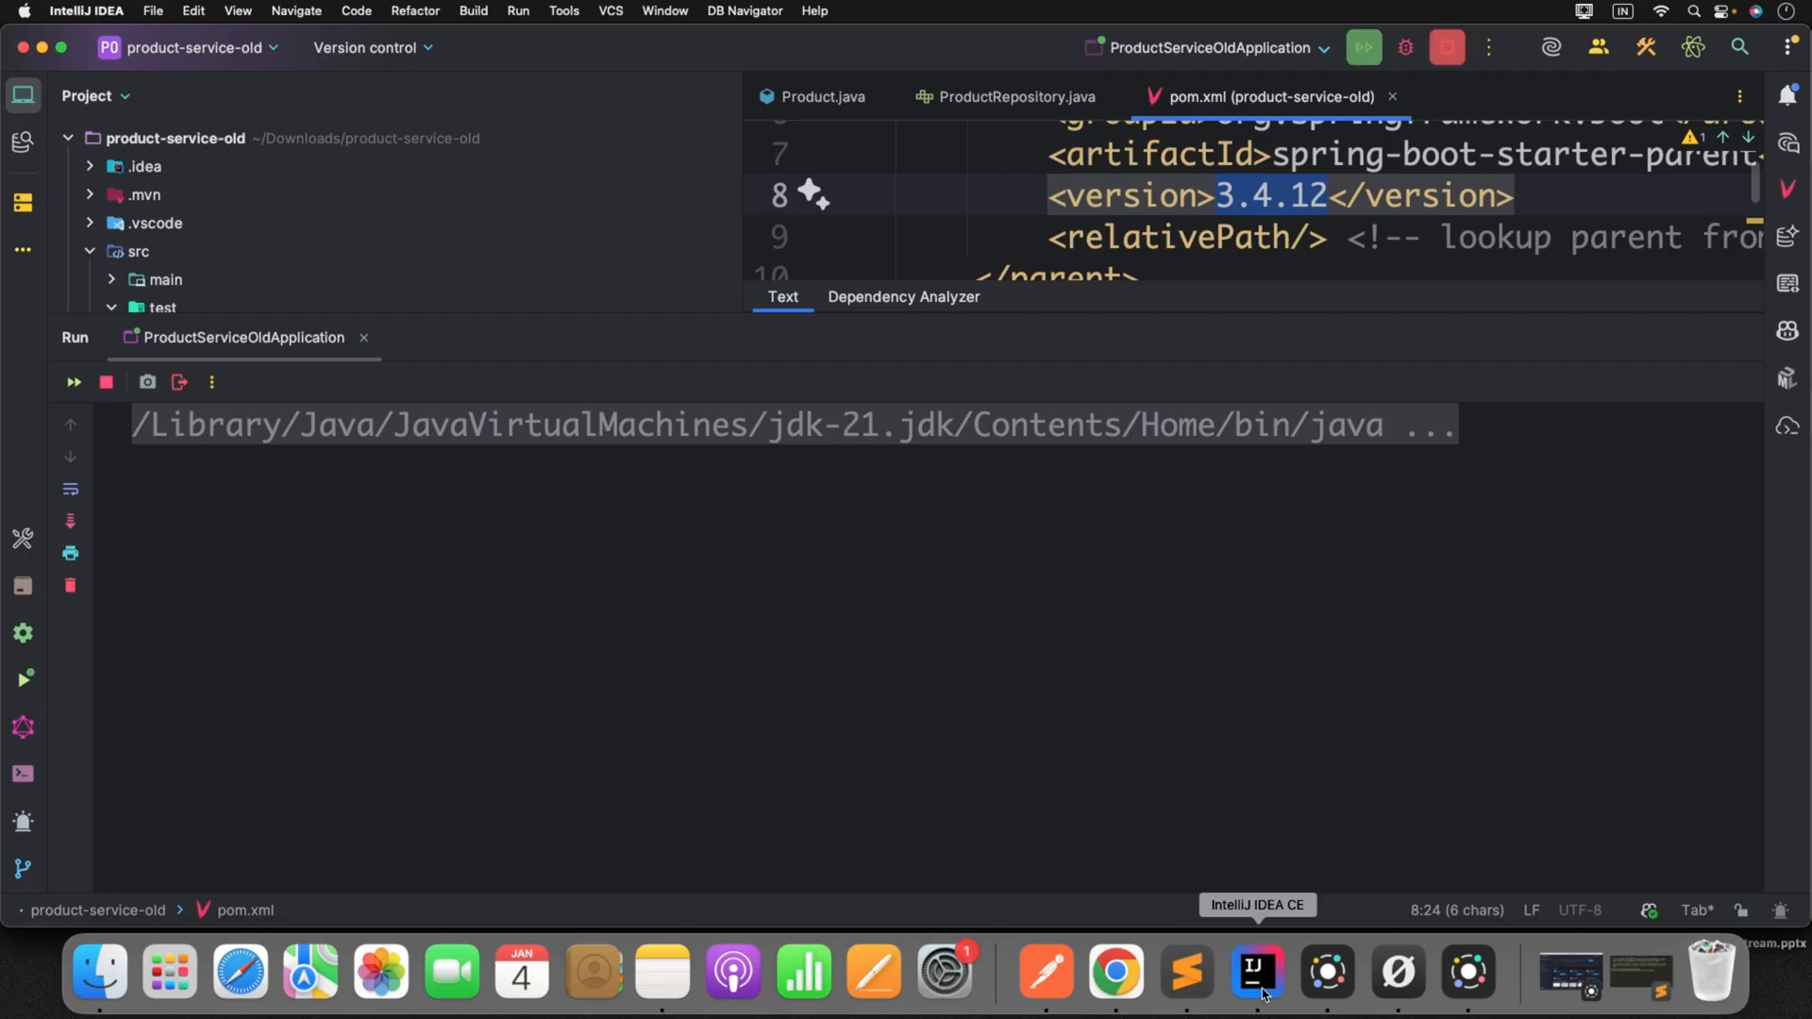
# - Run product-service and highlight its 12.616-second startup time in the log
pyautogui.rightClick(1256, 972)
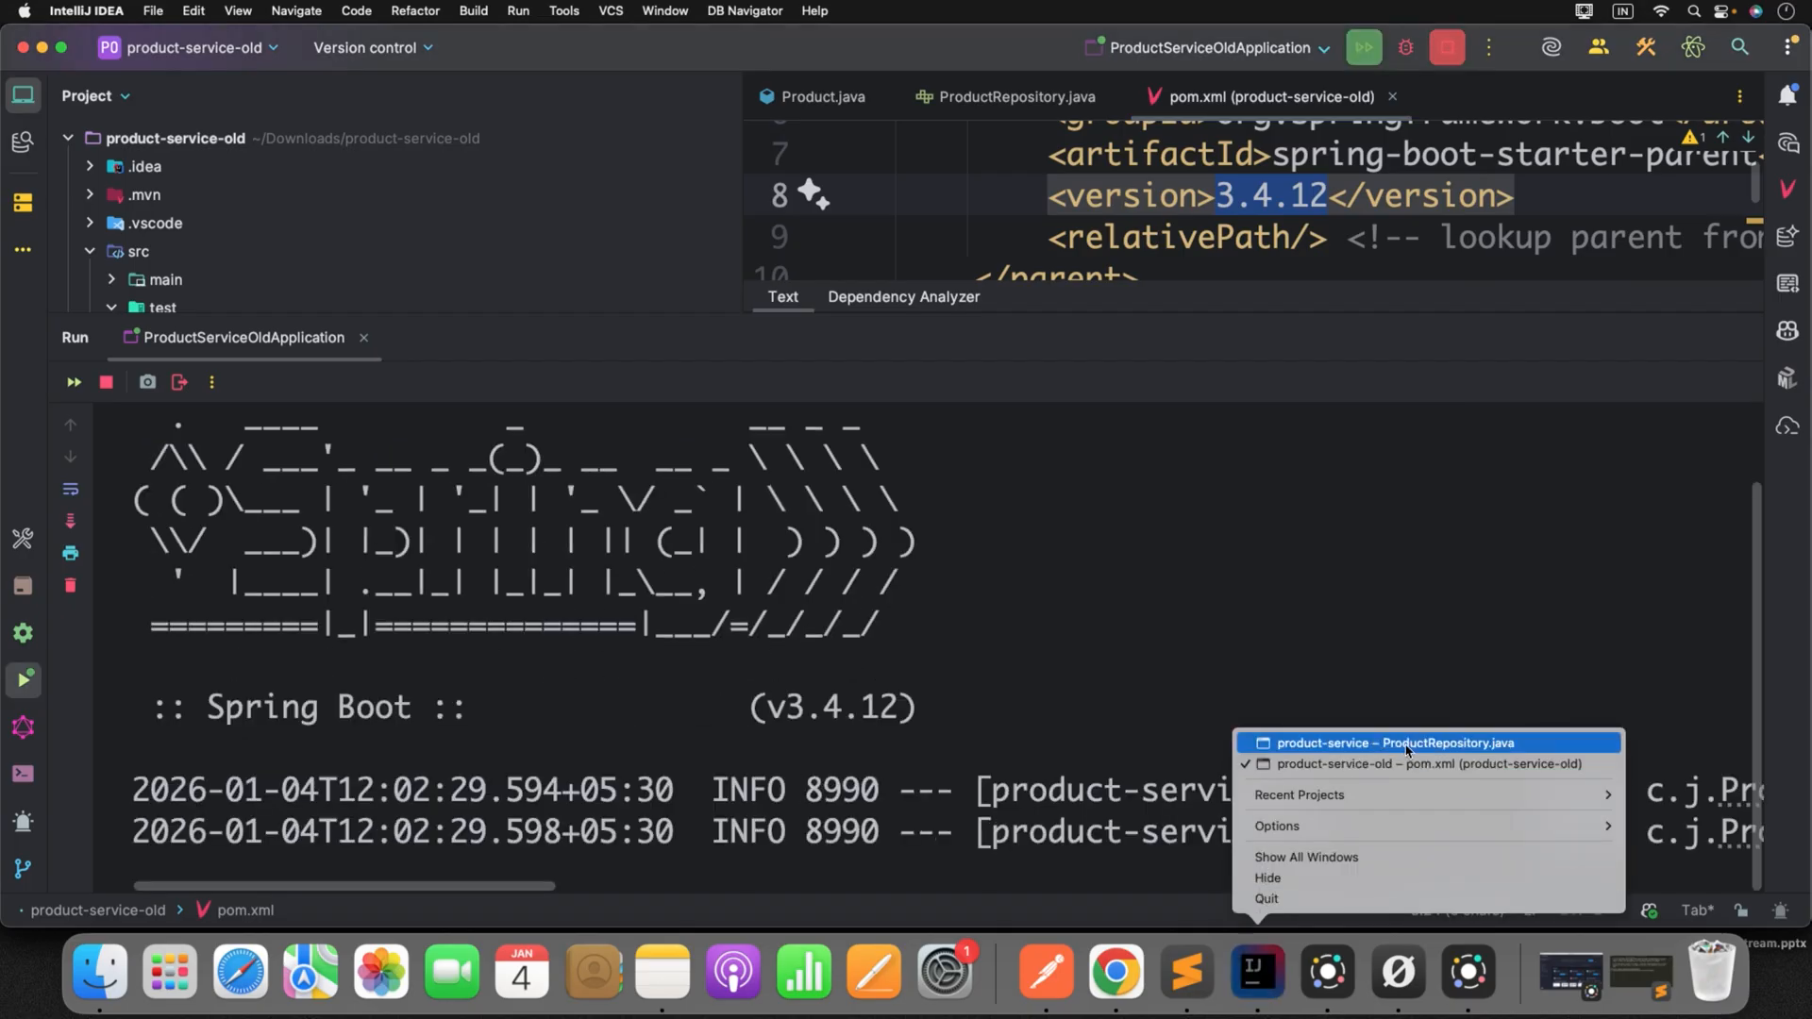
pyautogui.click(1395, 741)
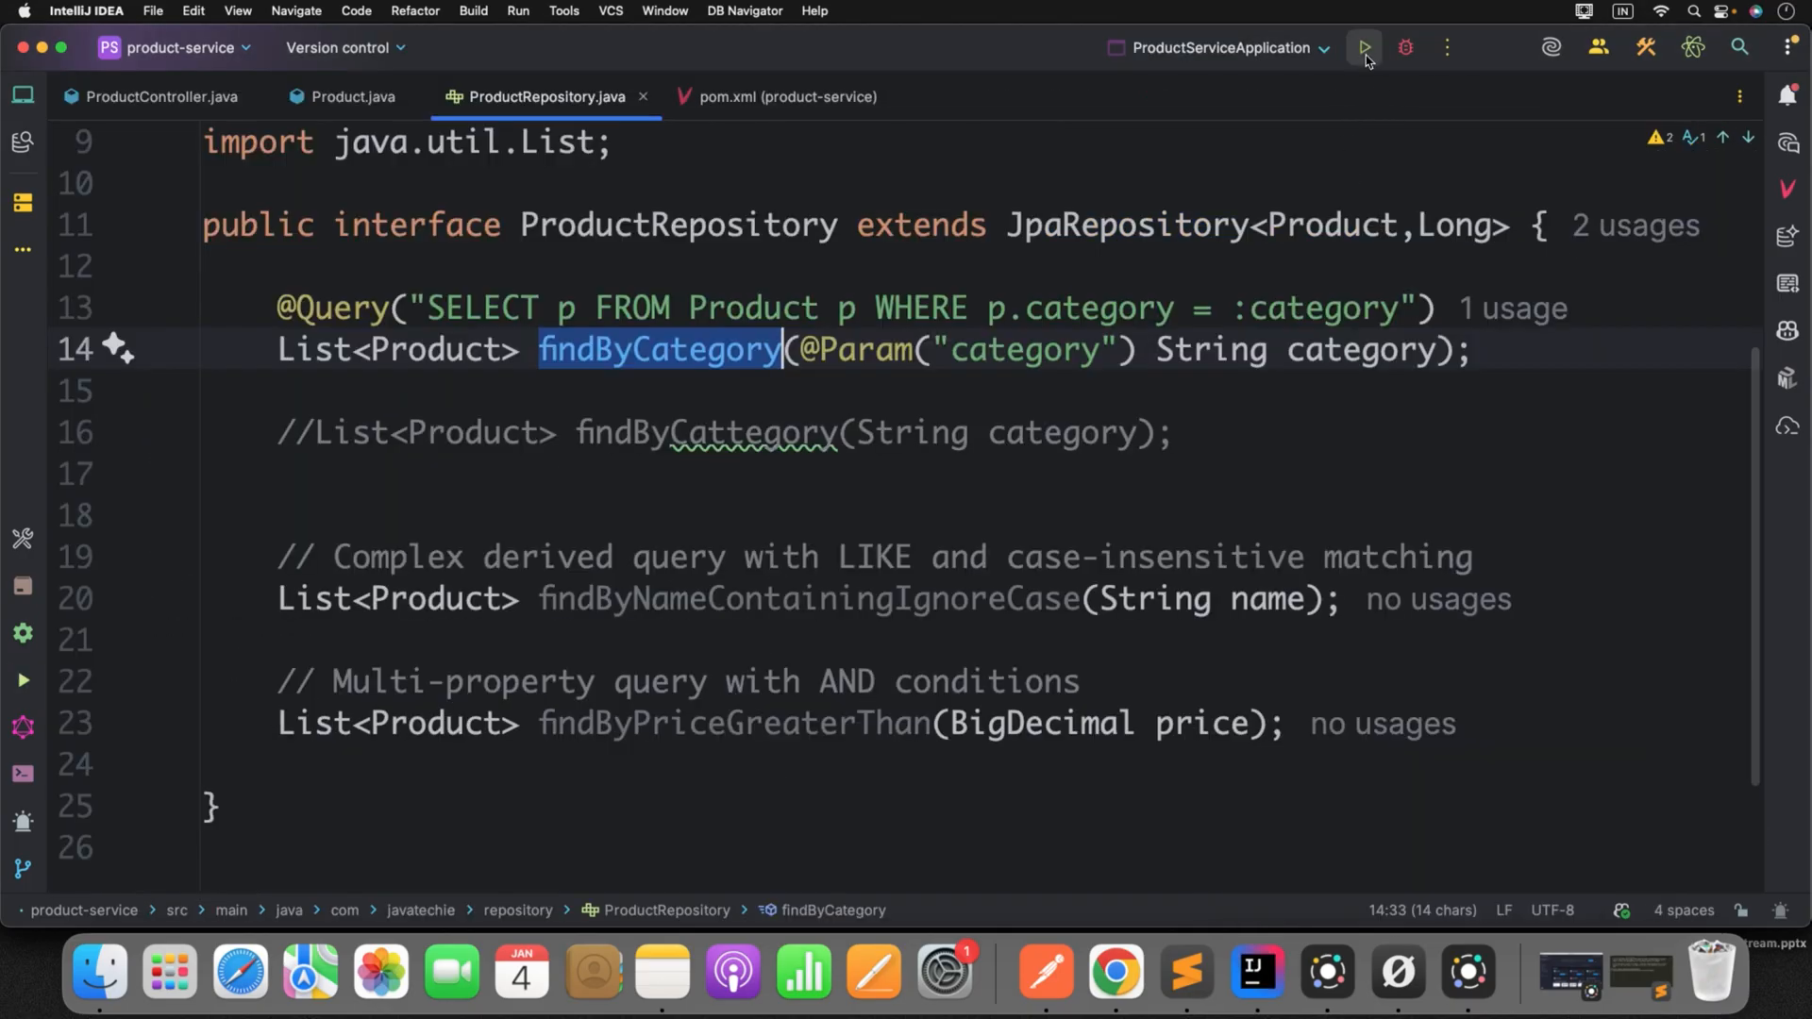
pyautogui.click(1363, 47)
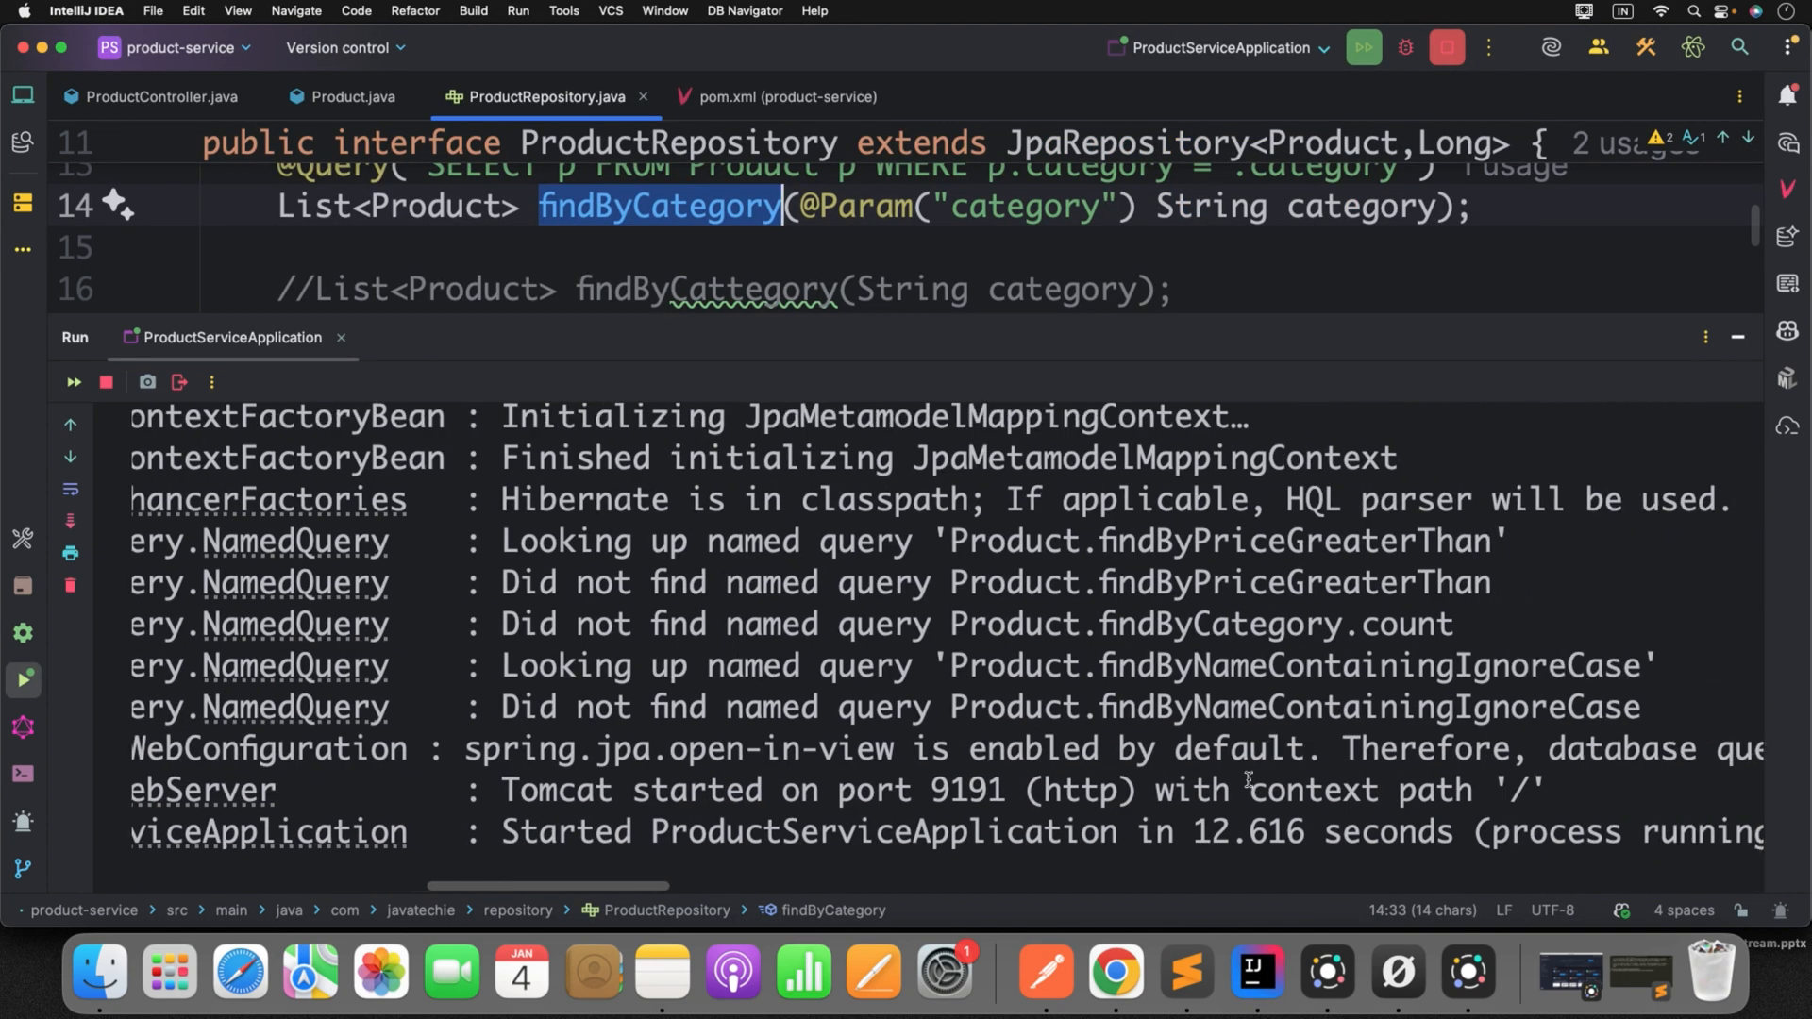
pyautogui.doubleClick(1254, 830)
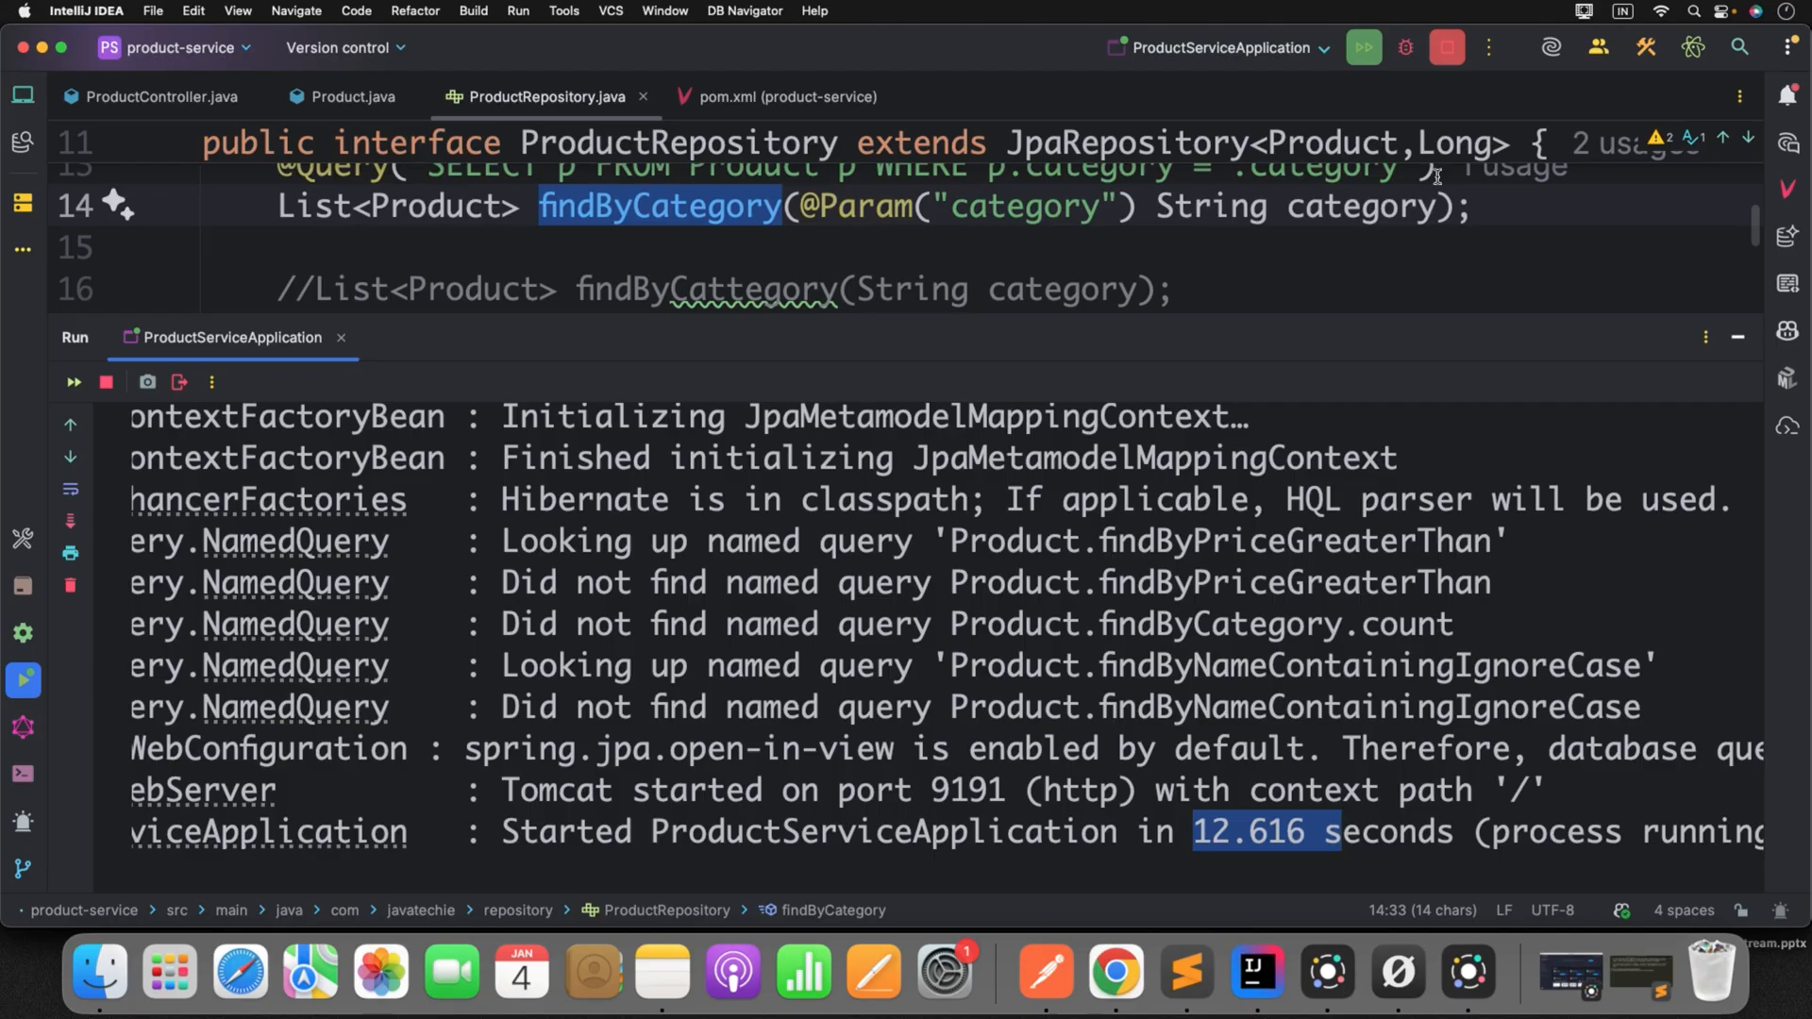
pyautogui.moveTo(1257, 971)
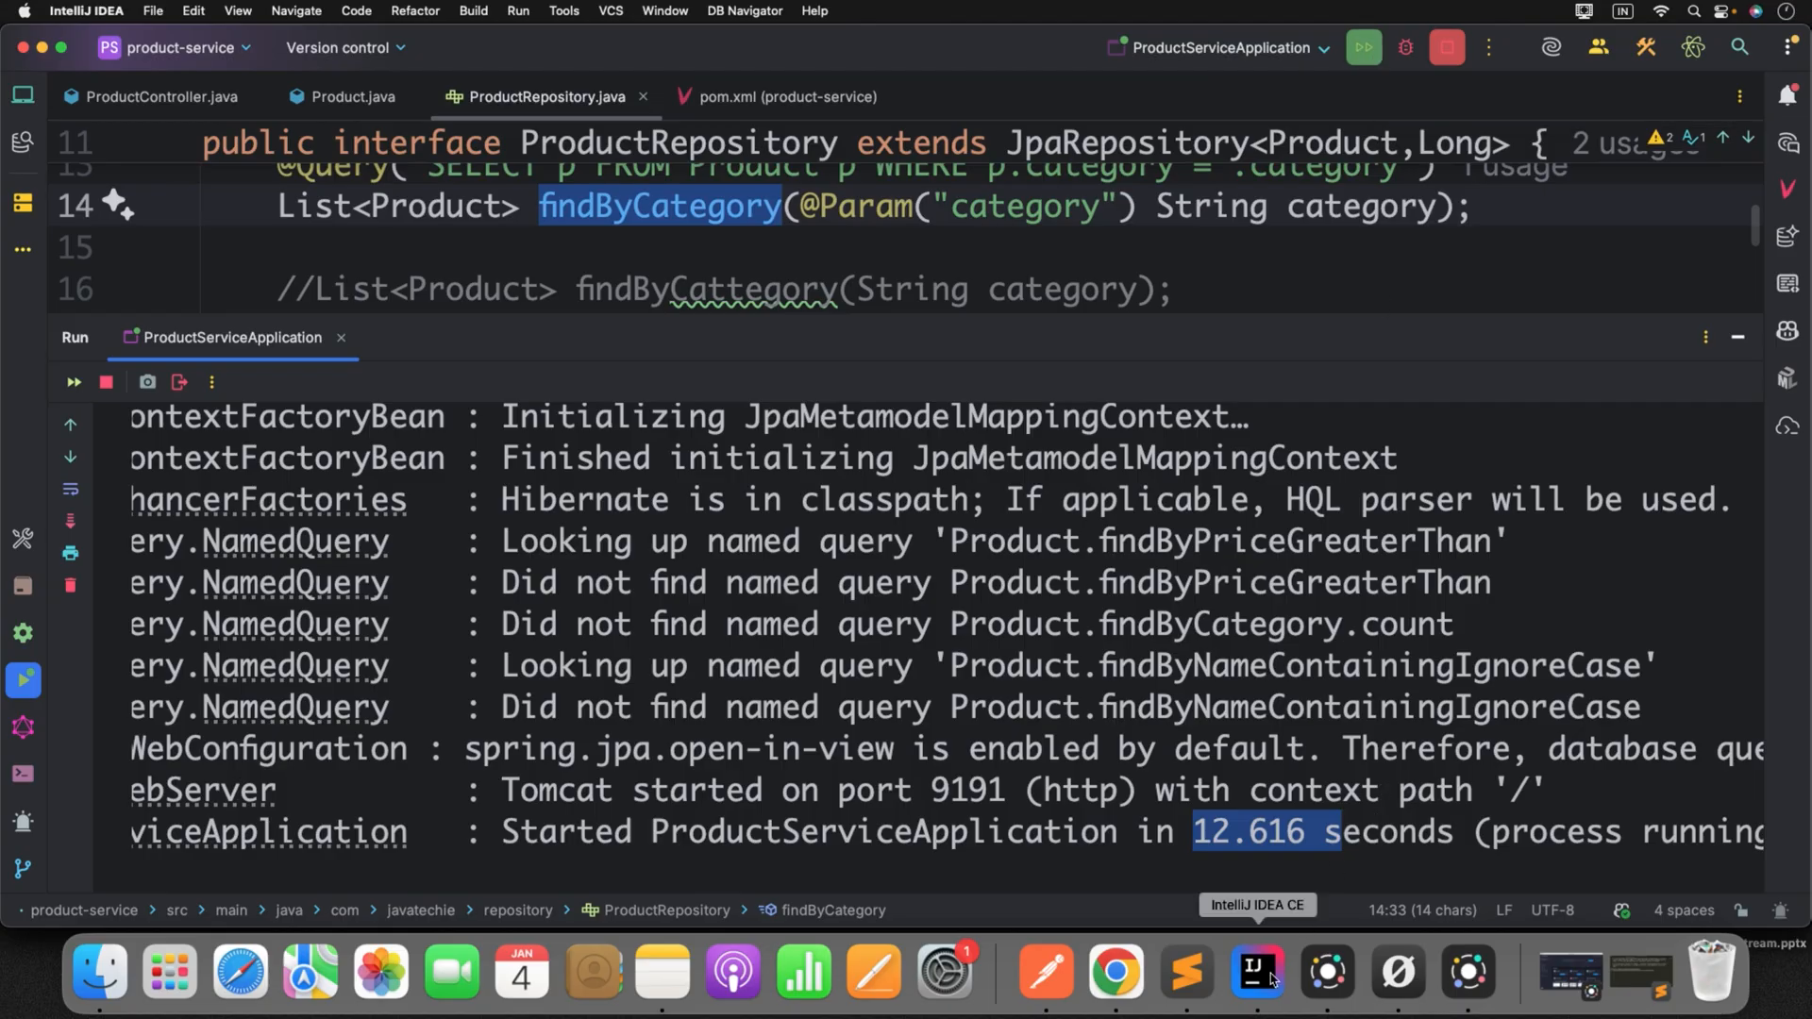
# - Restart both product-service-old and product-service applications
pyautogui.click(1360, 48)
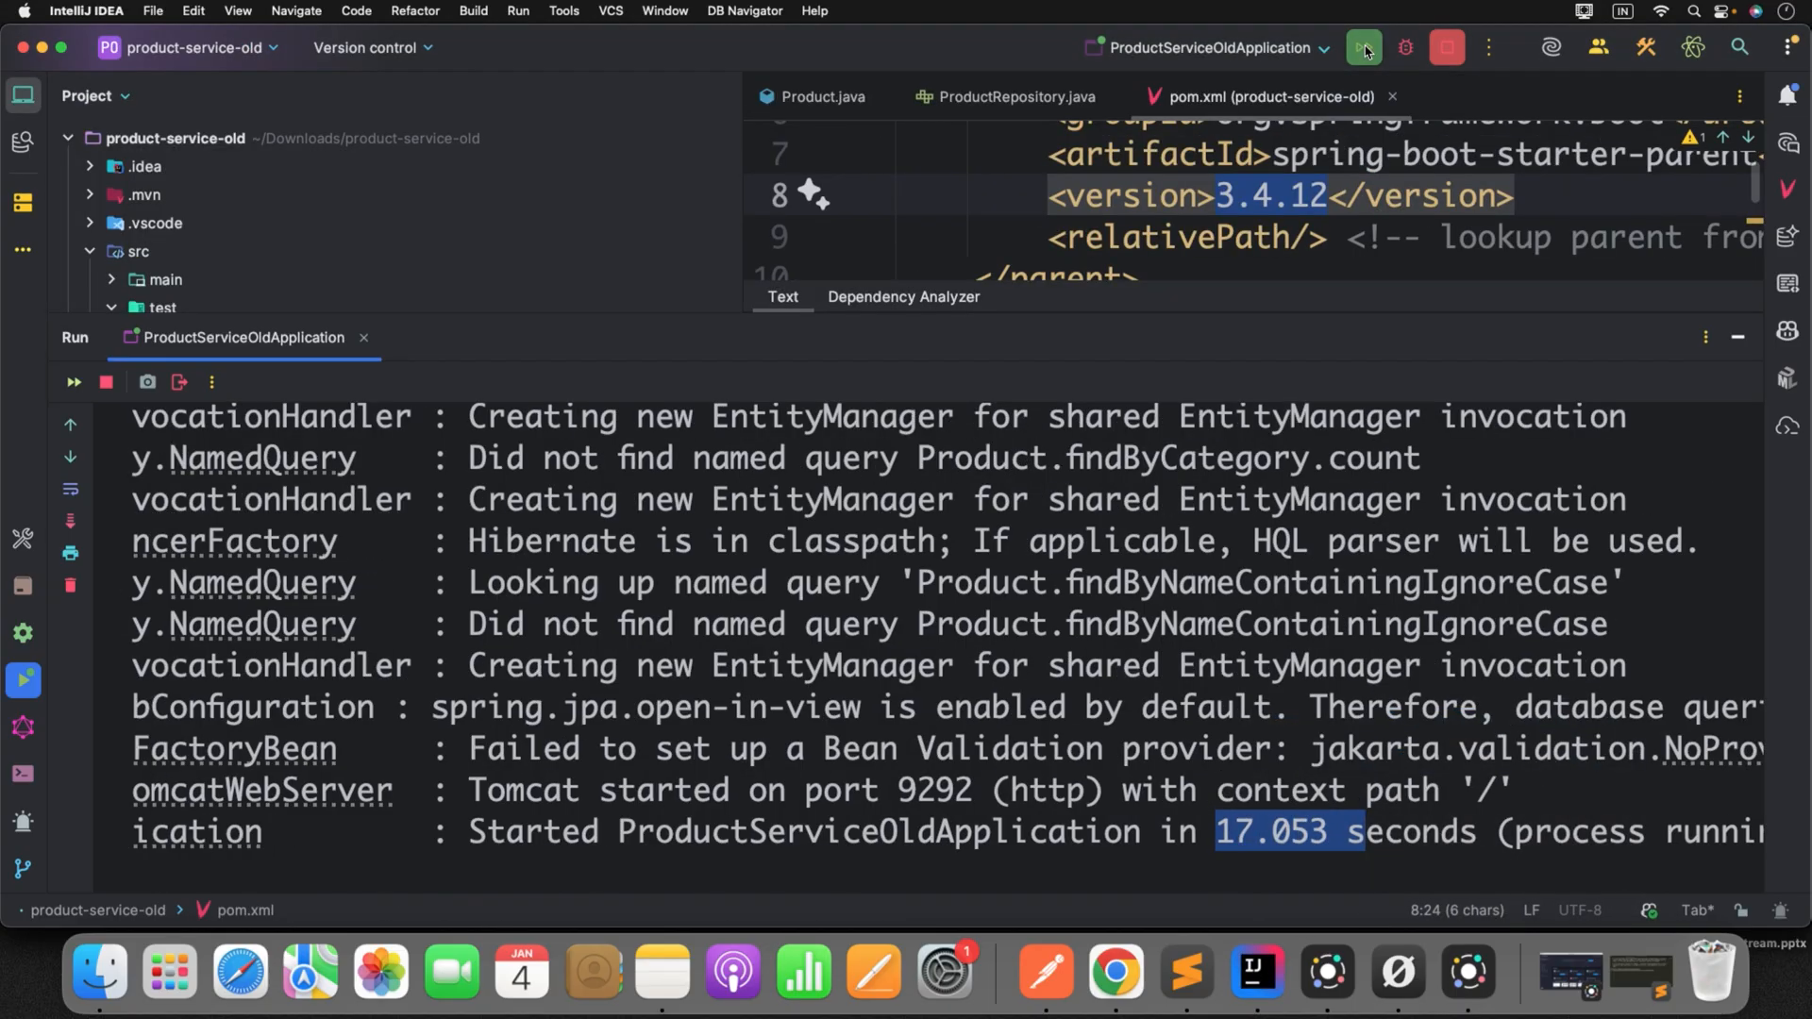
pyautogui.click(1363, 47)
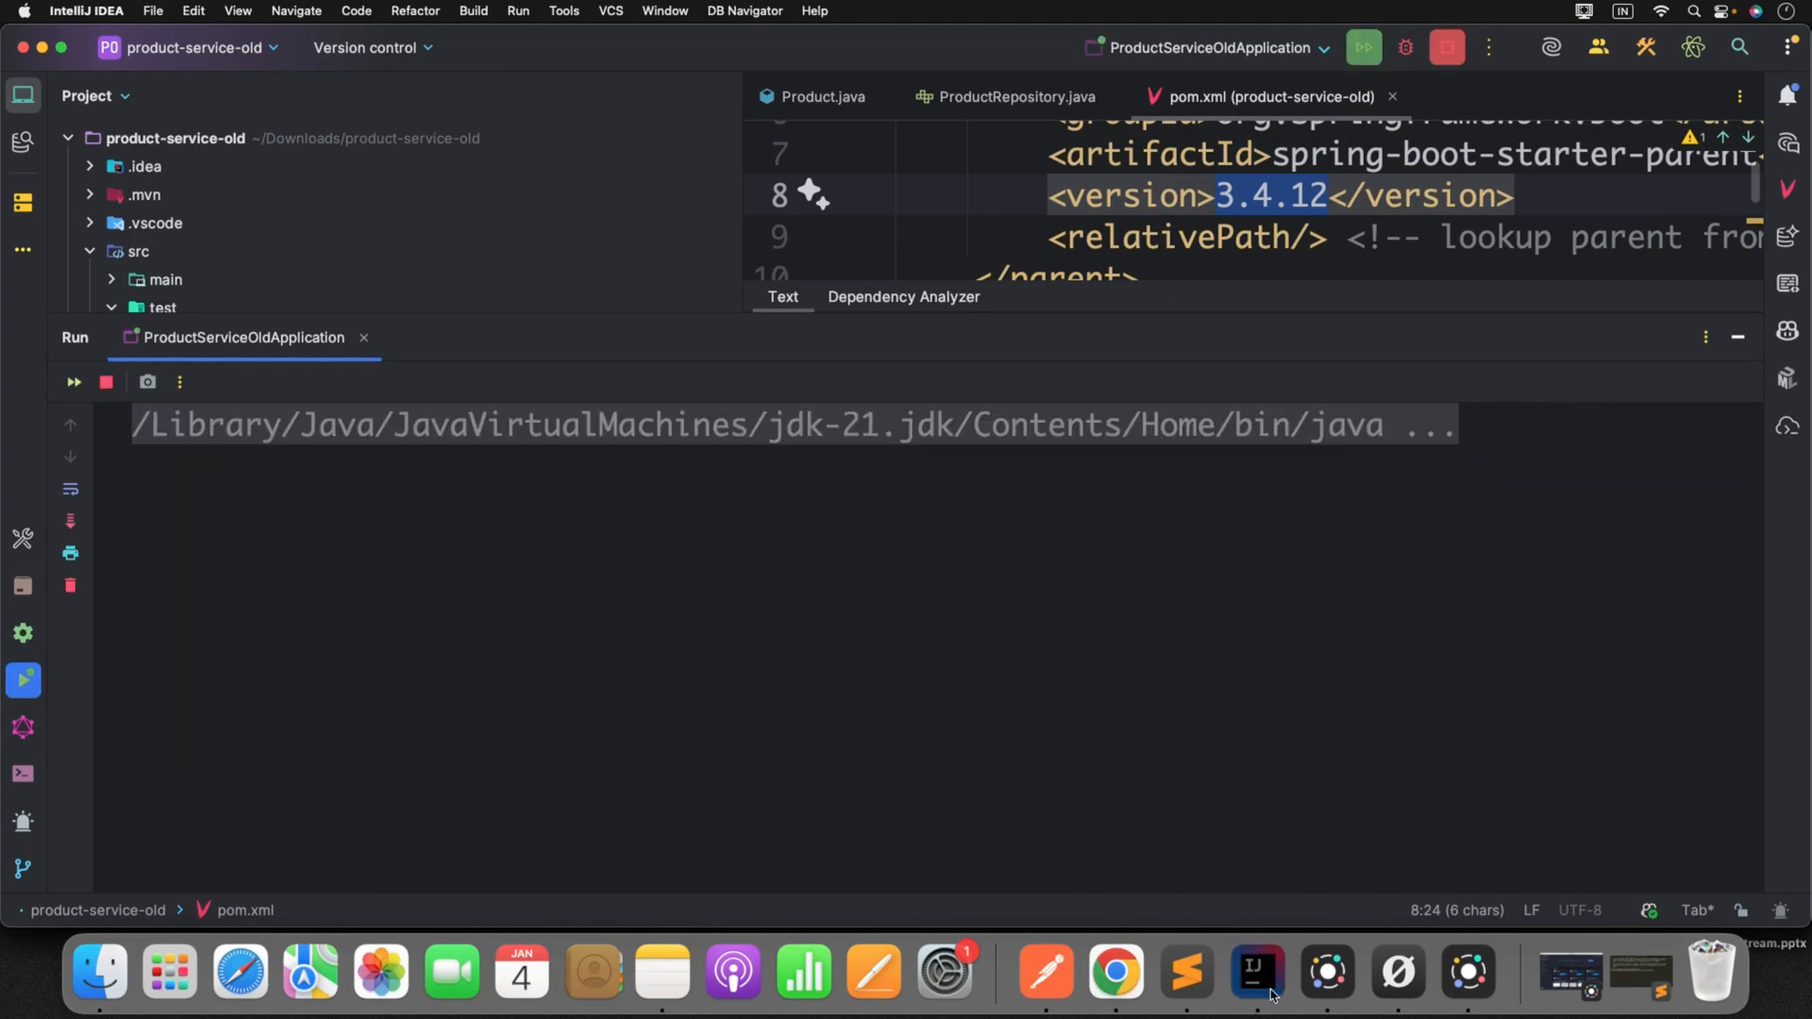
pyautogui.click(1255, 971)
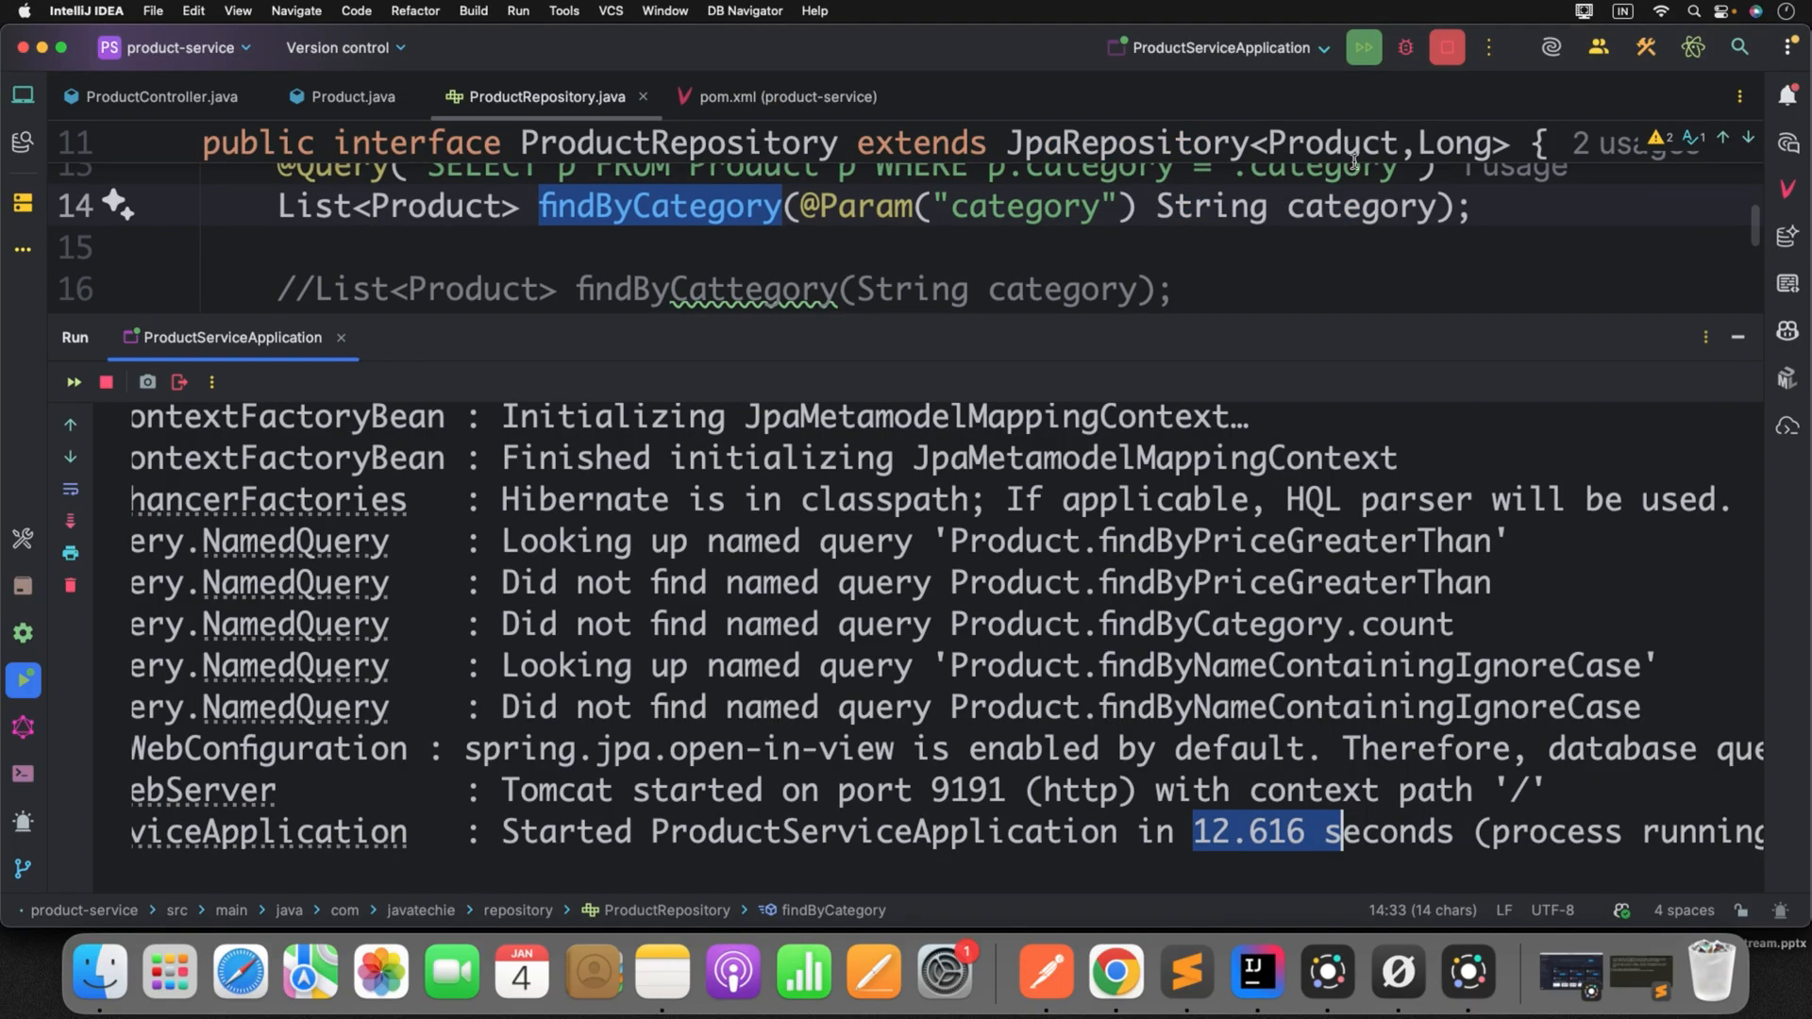
pyautogui.click(104, 381)
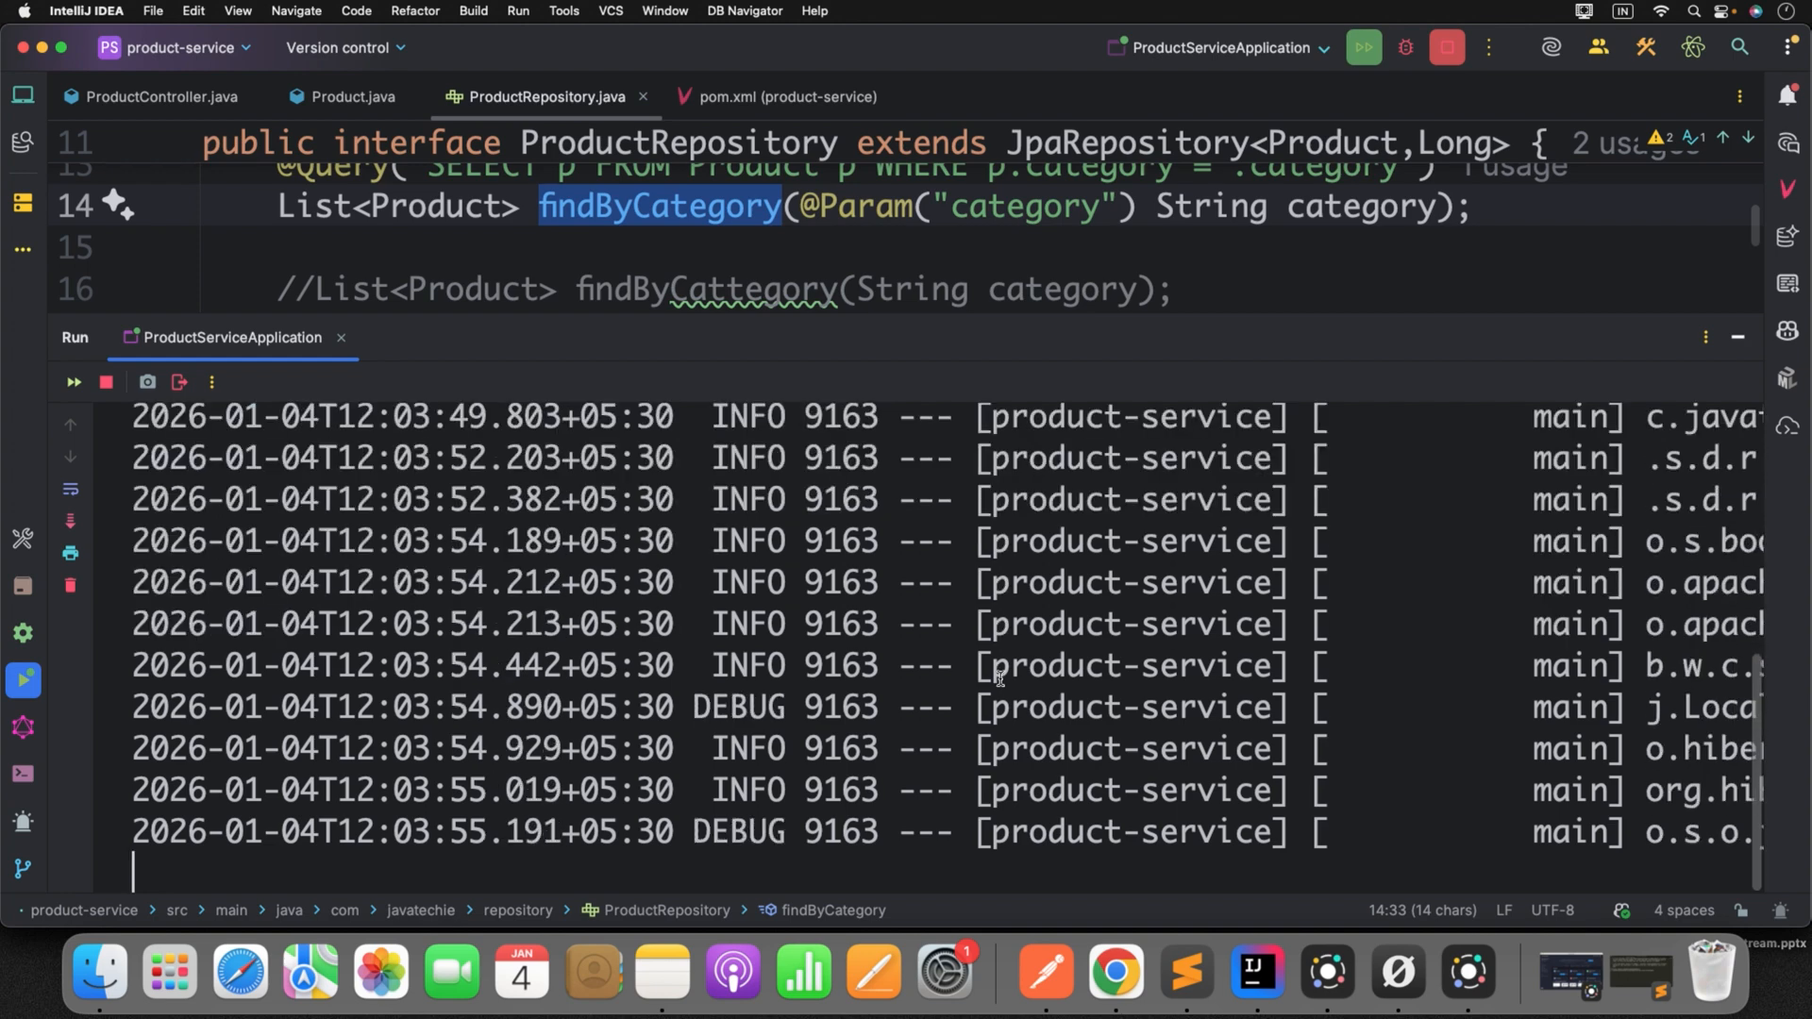
# - Compare startup times, 20.23 s old versus 7.198 s AOT, then hide the Run output and return to Chrome
pyautogui.scroll(-3)
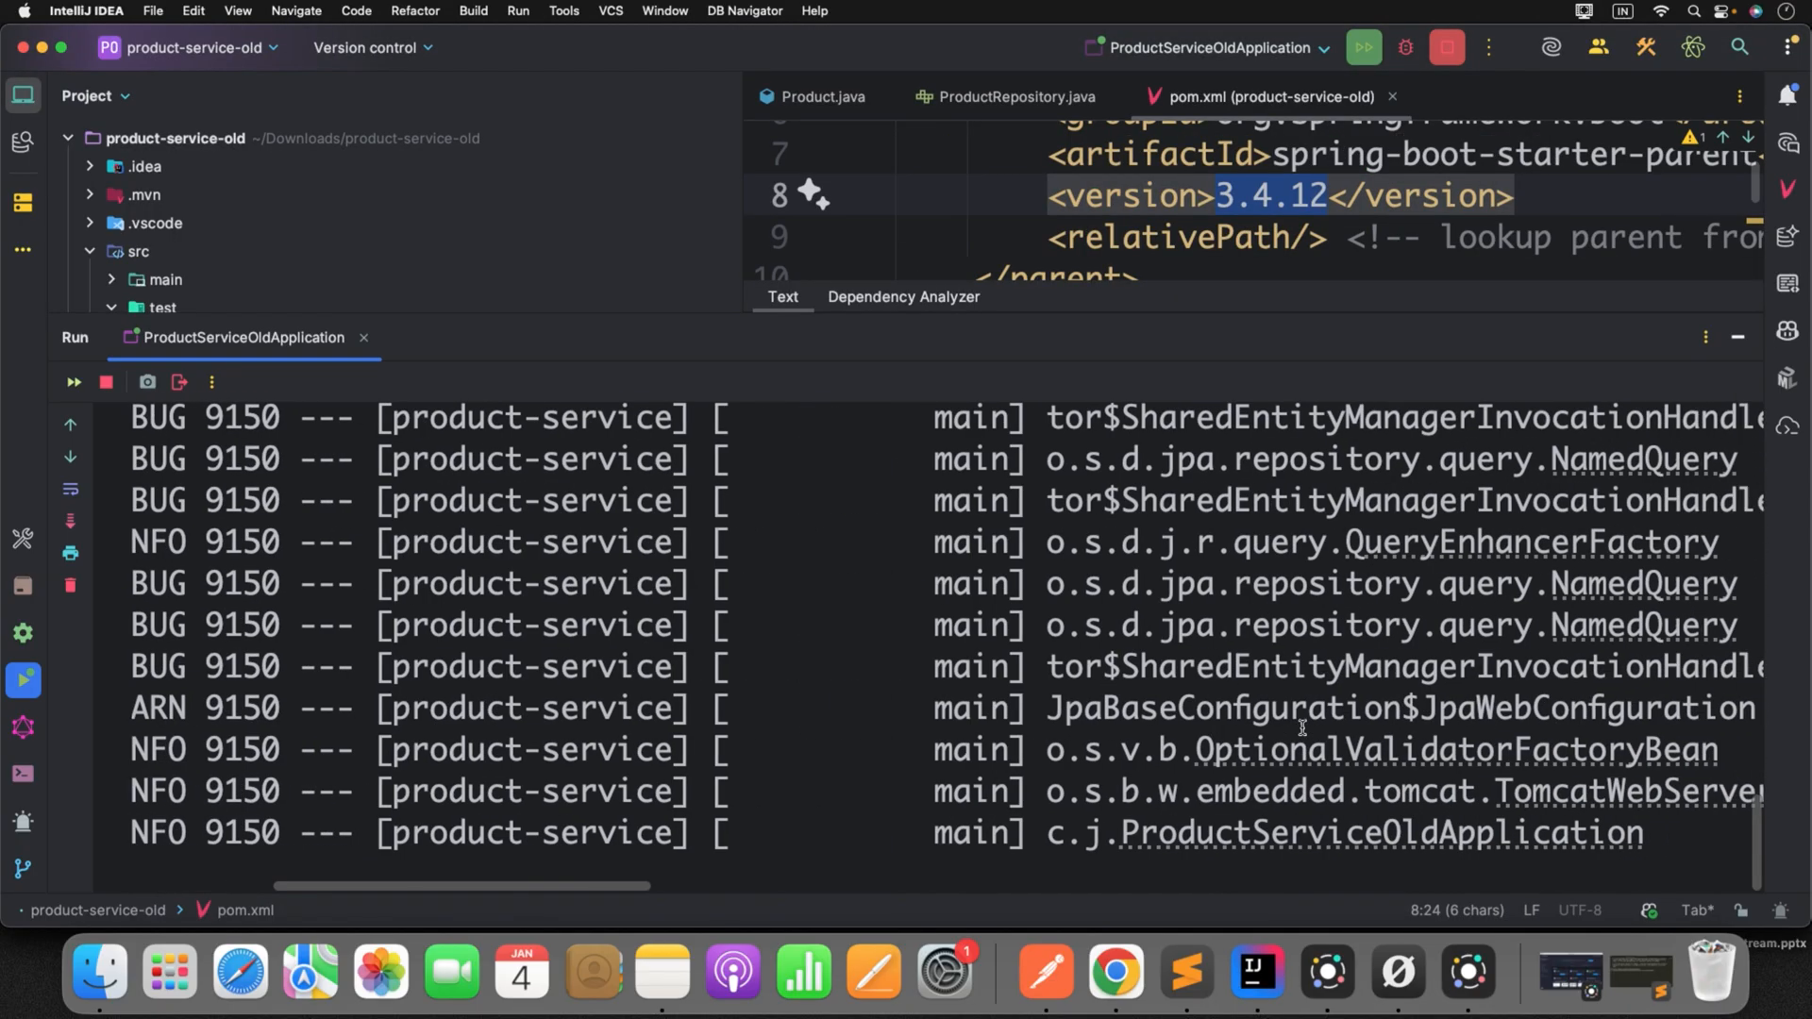
pyautogui.hscroll(3)
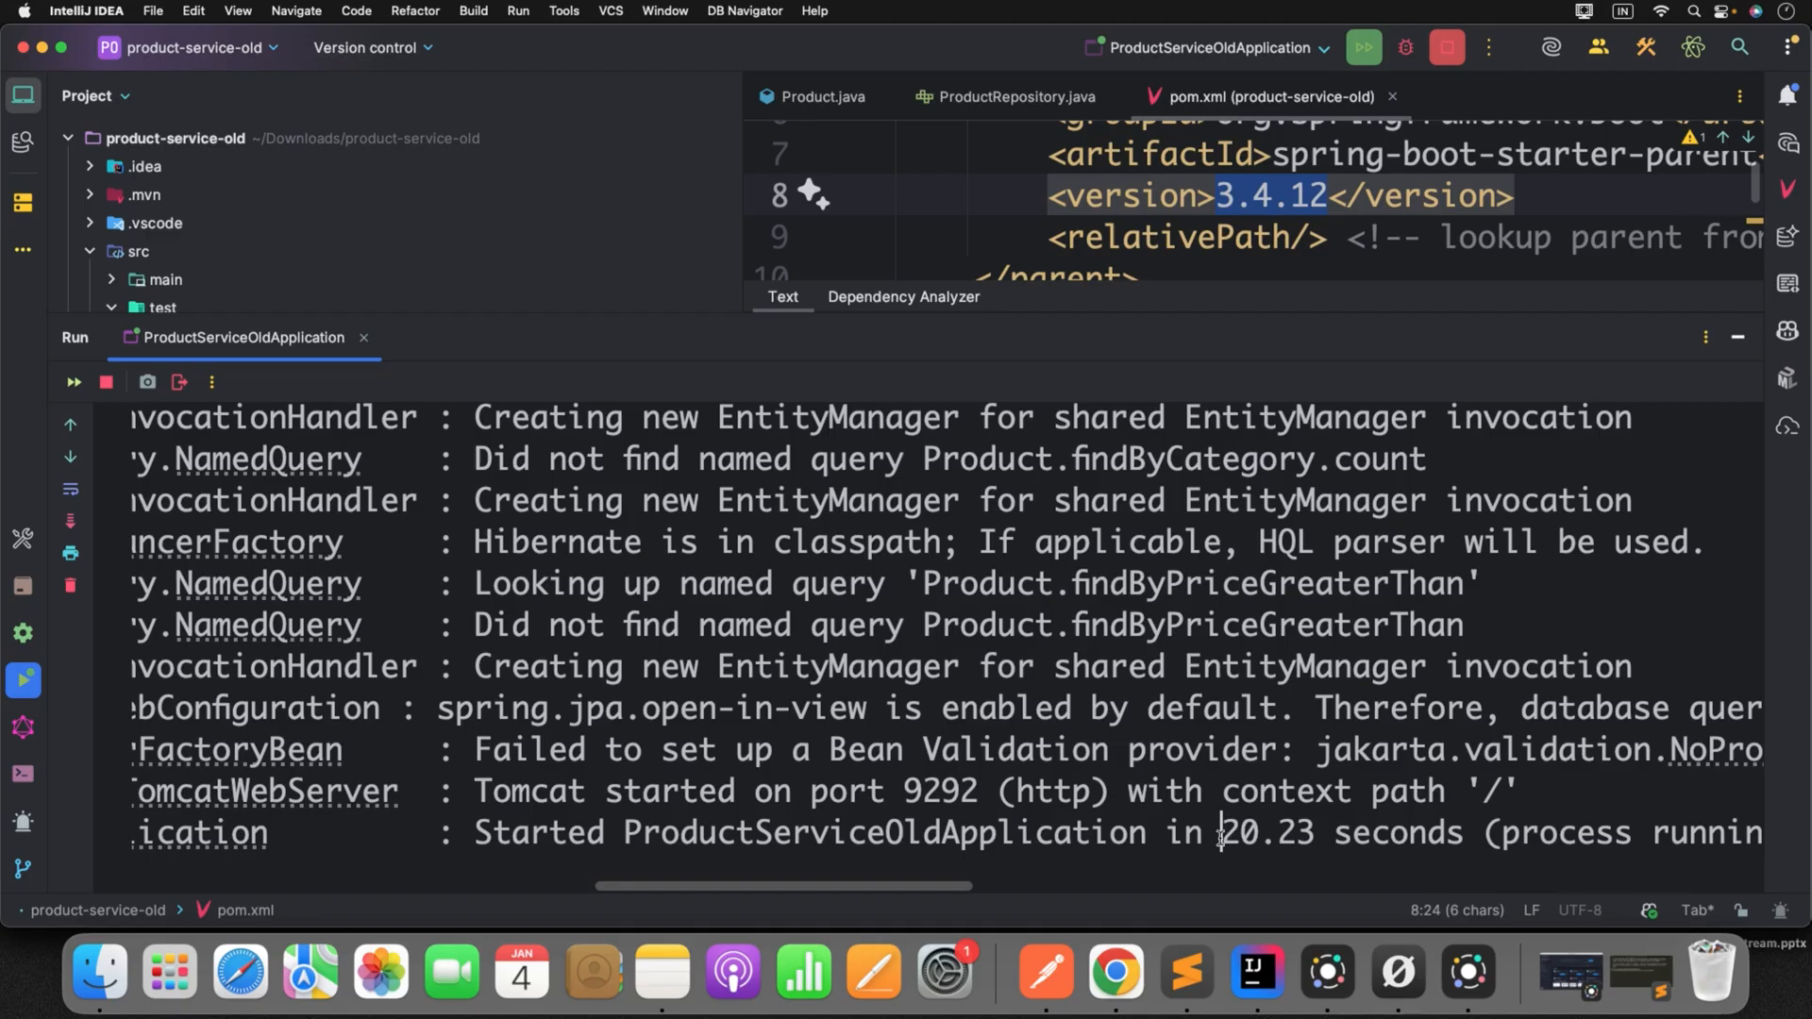
pyautogui.doubleClick(1265, 833)
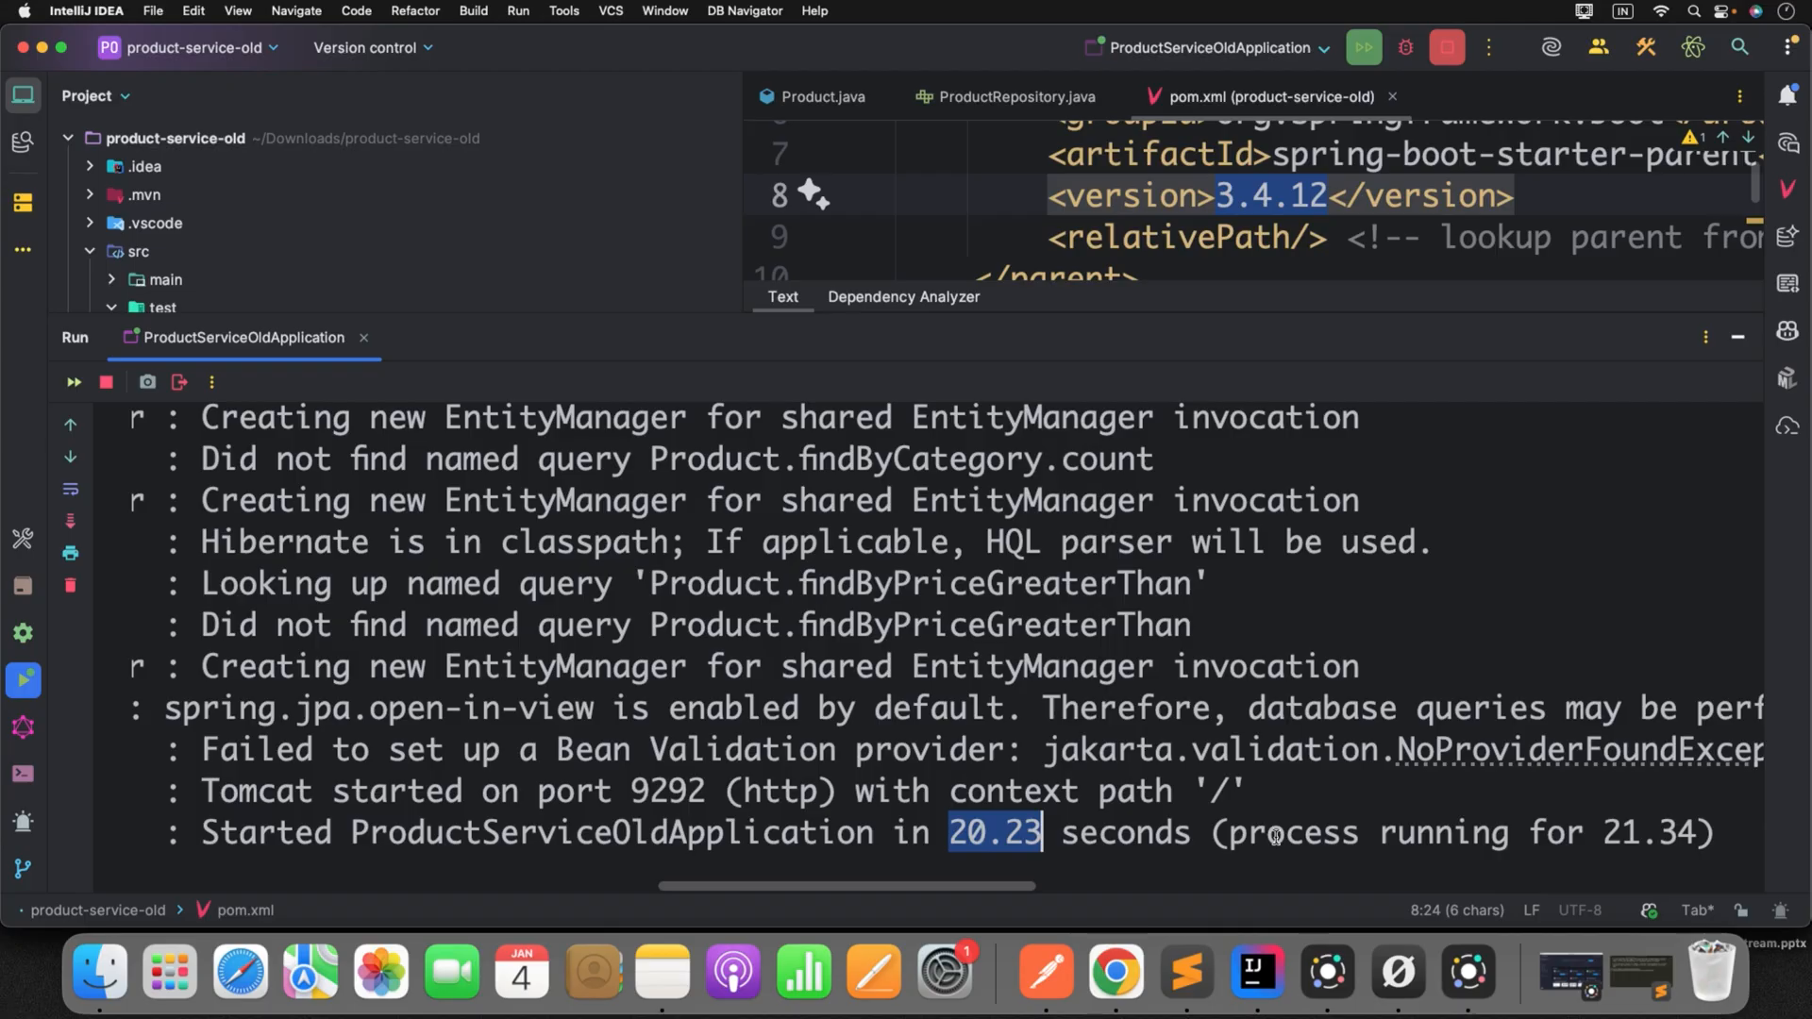
pyautogui.rightClick(1255, 971)
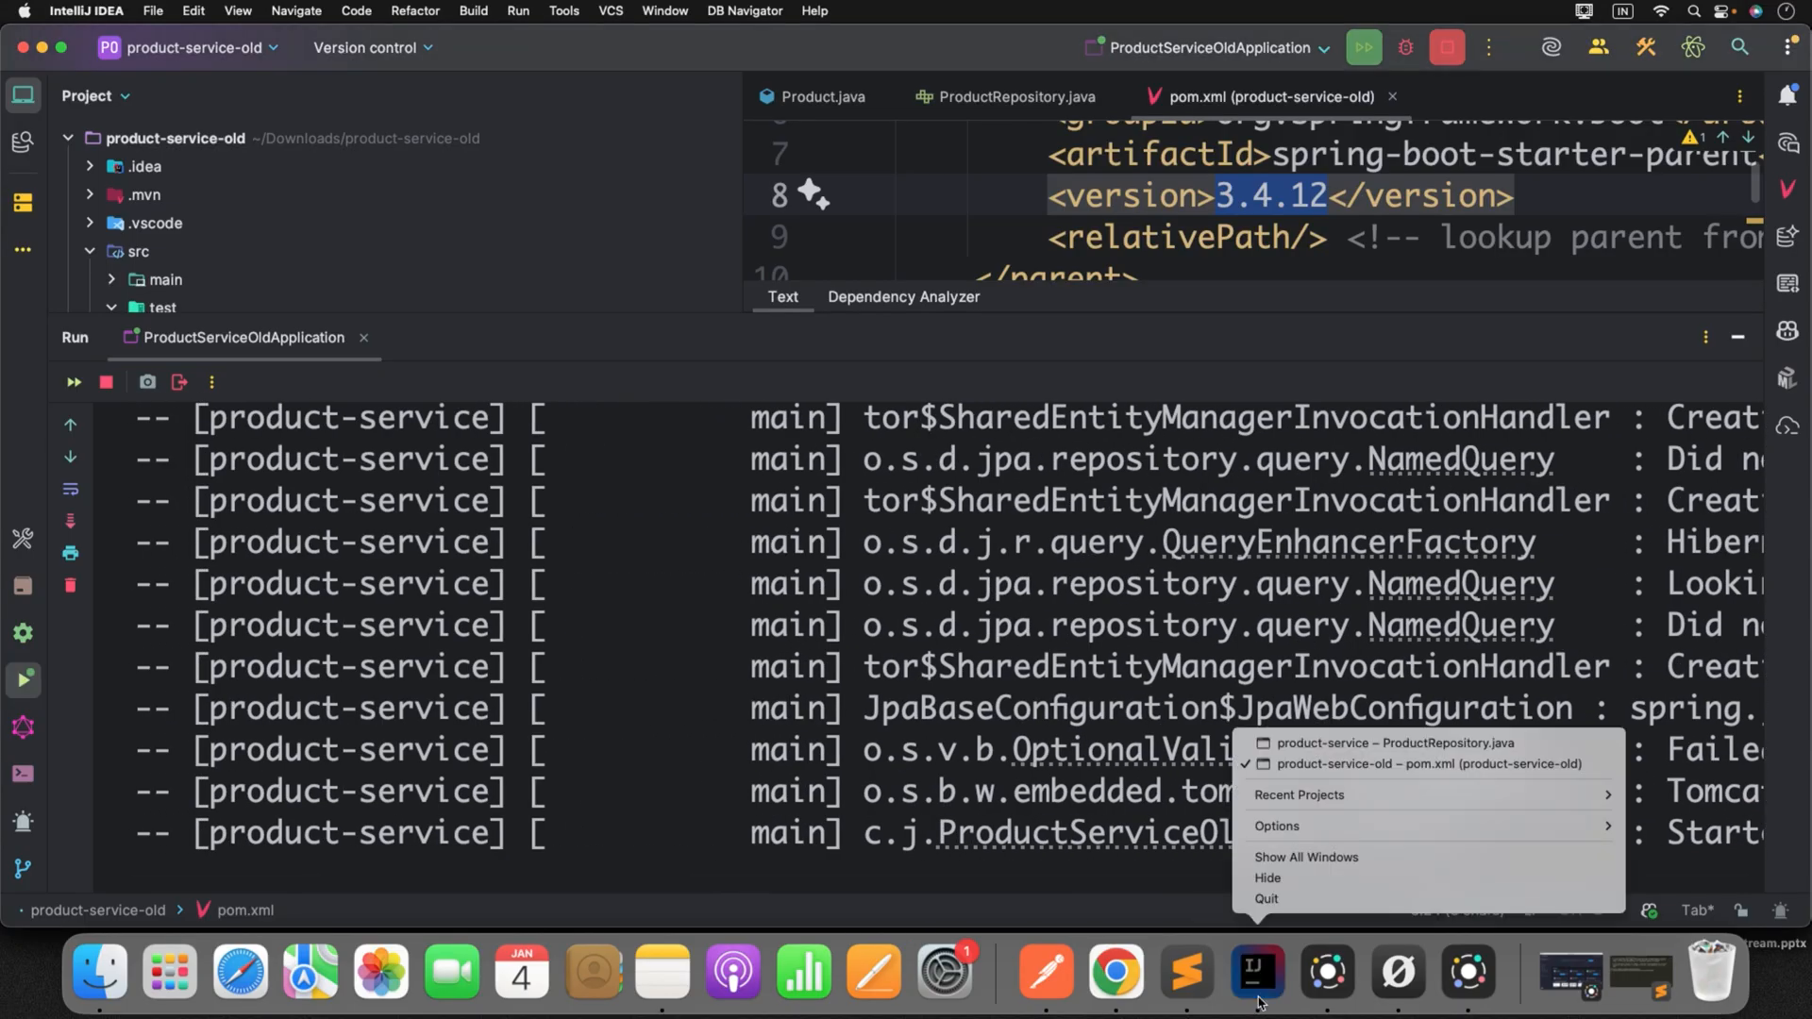
pyautogui.click(1395, 742)
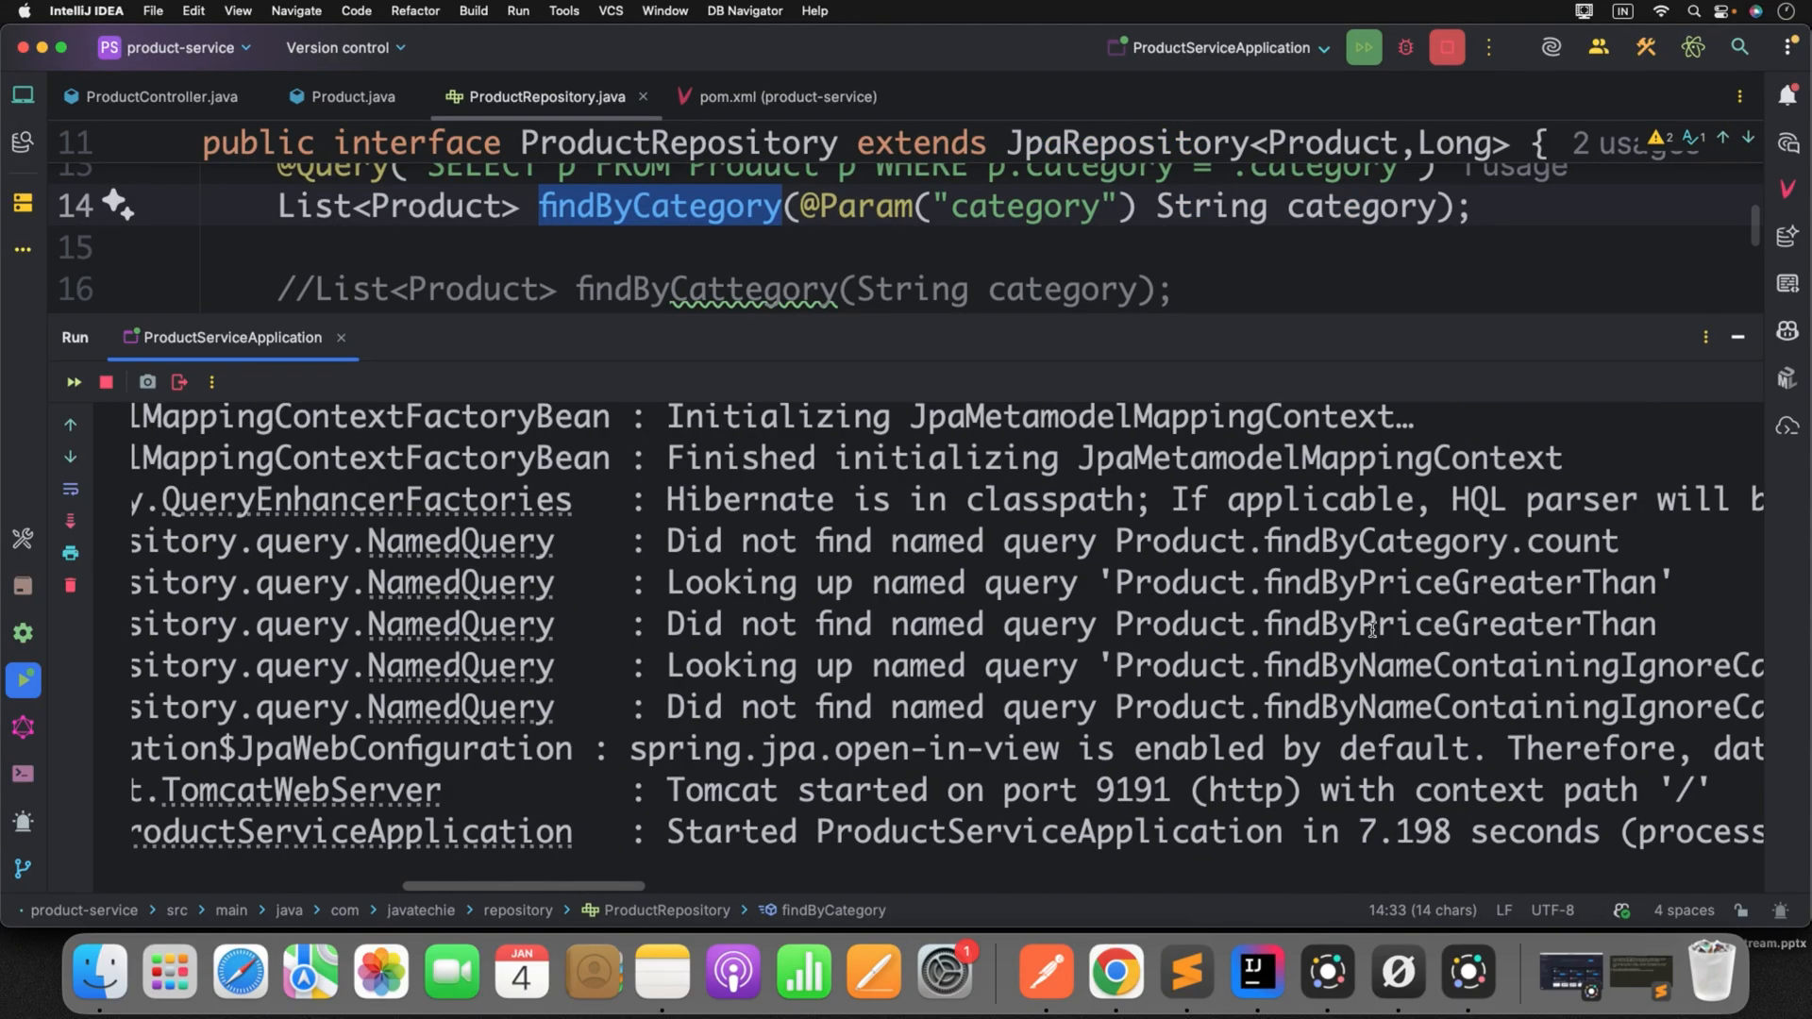
pyautogui.hscroll(3)
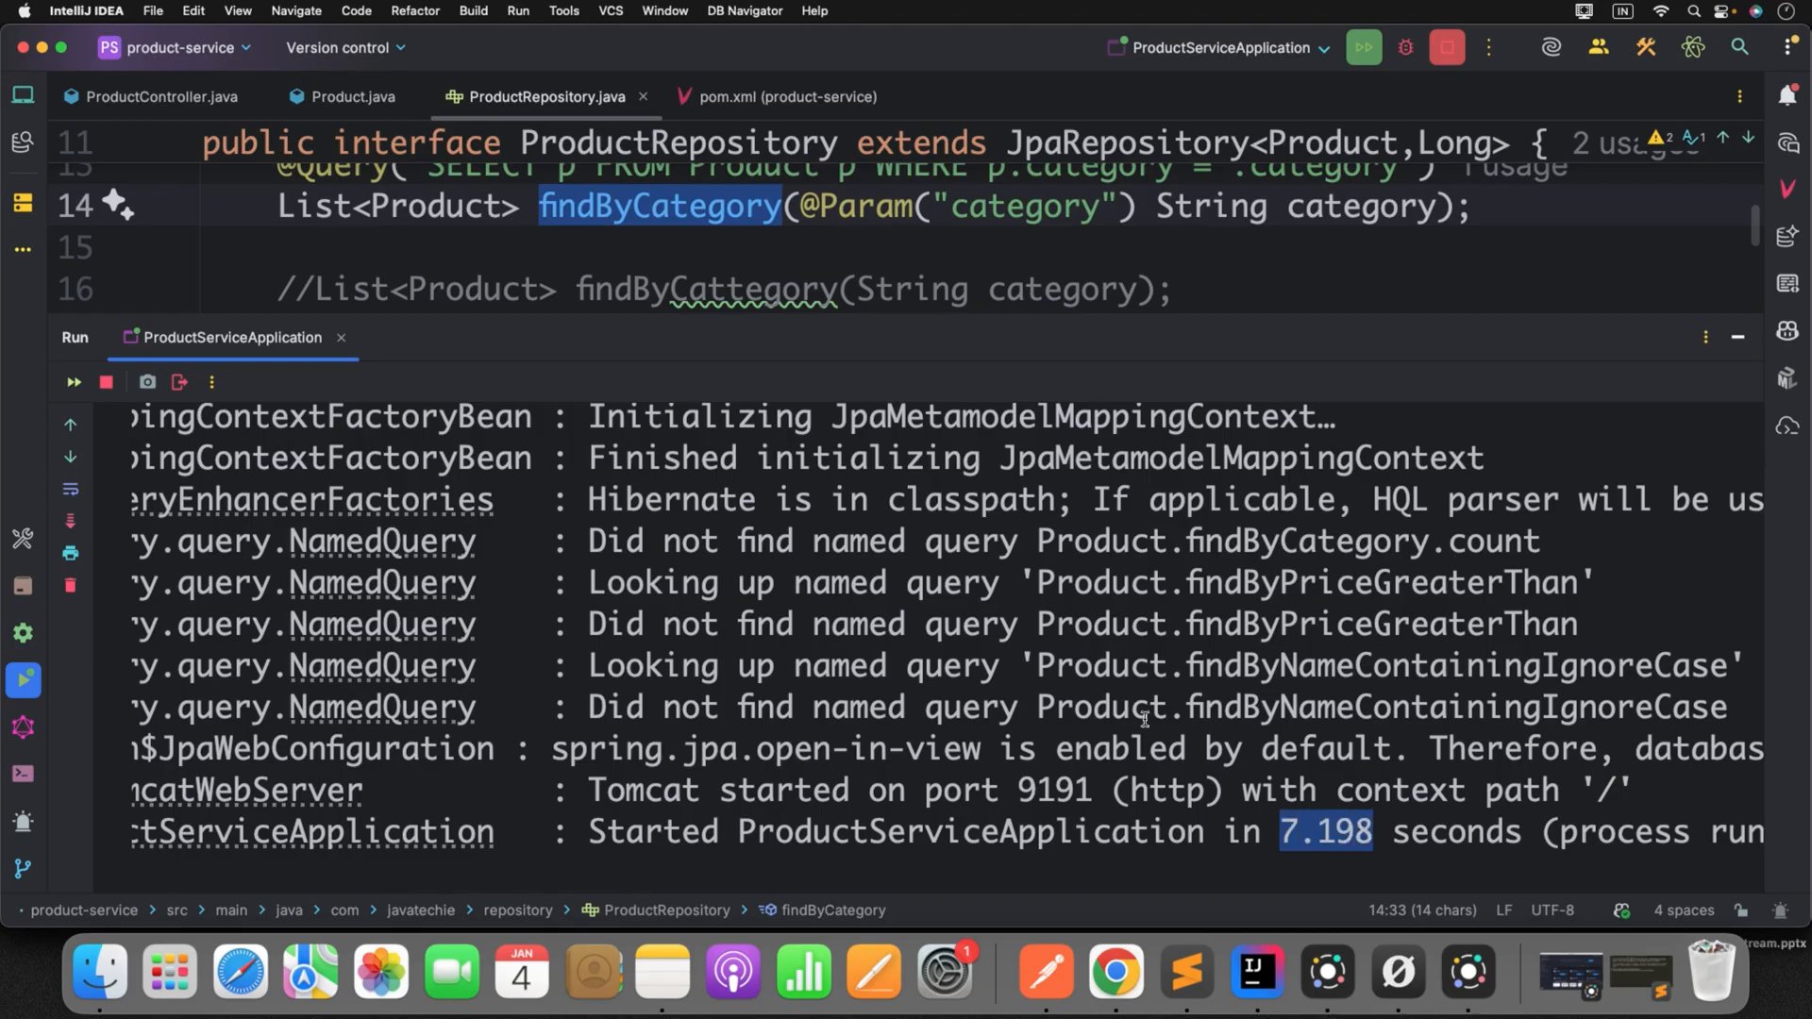
pyautogui.moveTo(1038, 674)
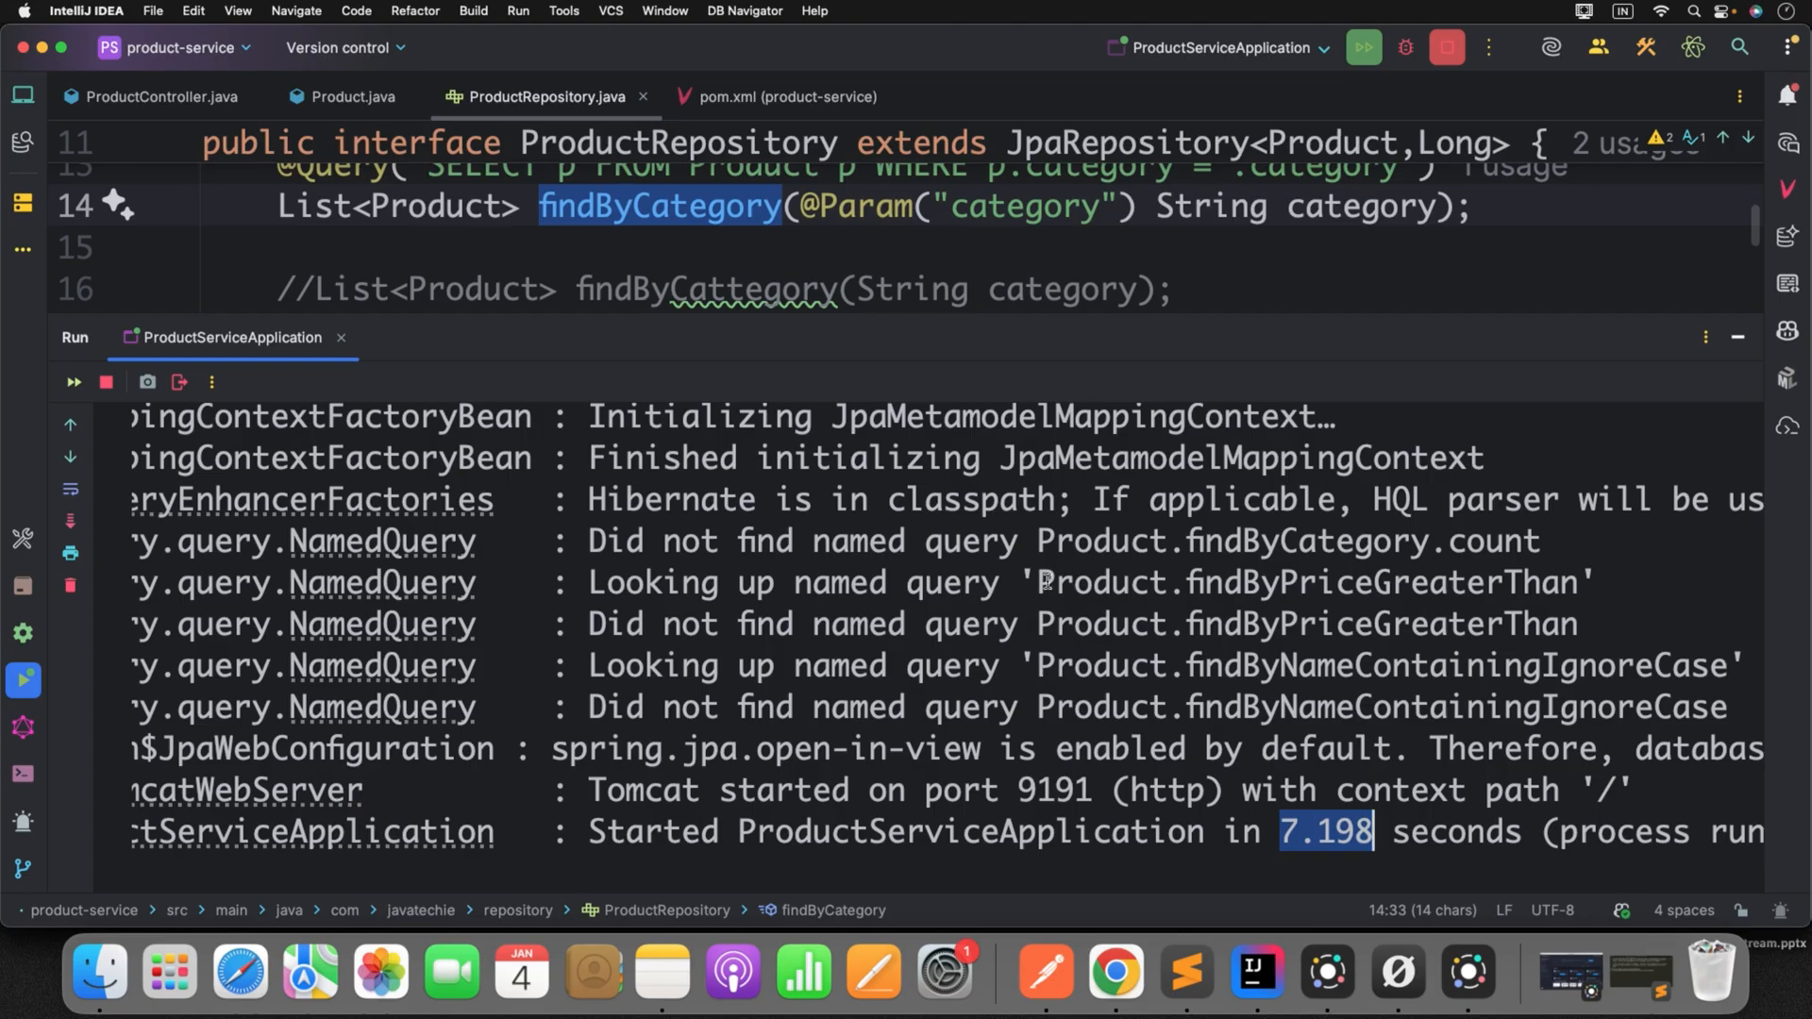
pyautogui.click(1735, 336)
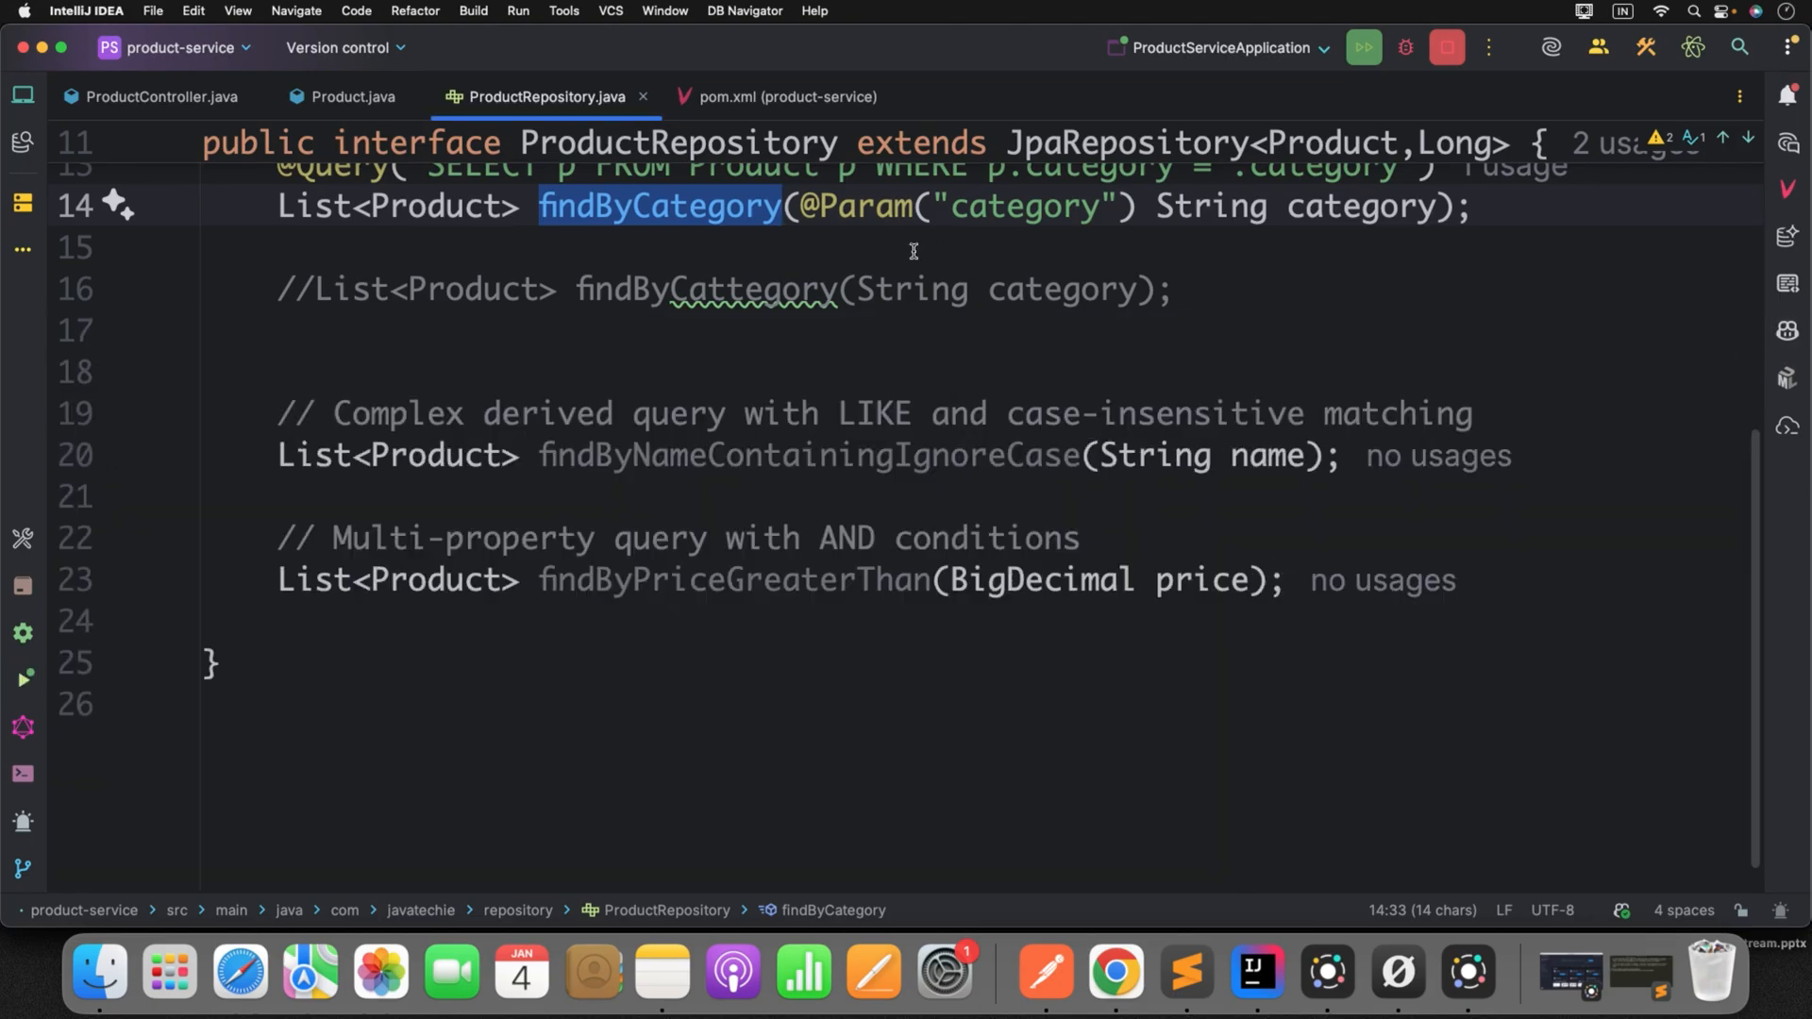
pyautogui.moveTo(614, 350)
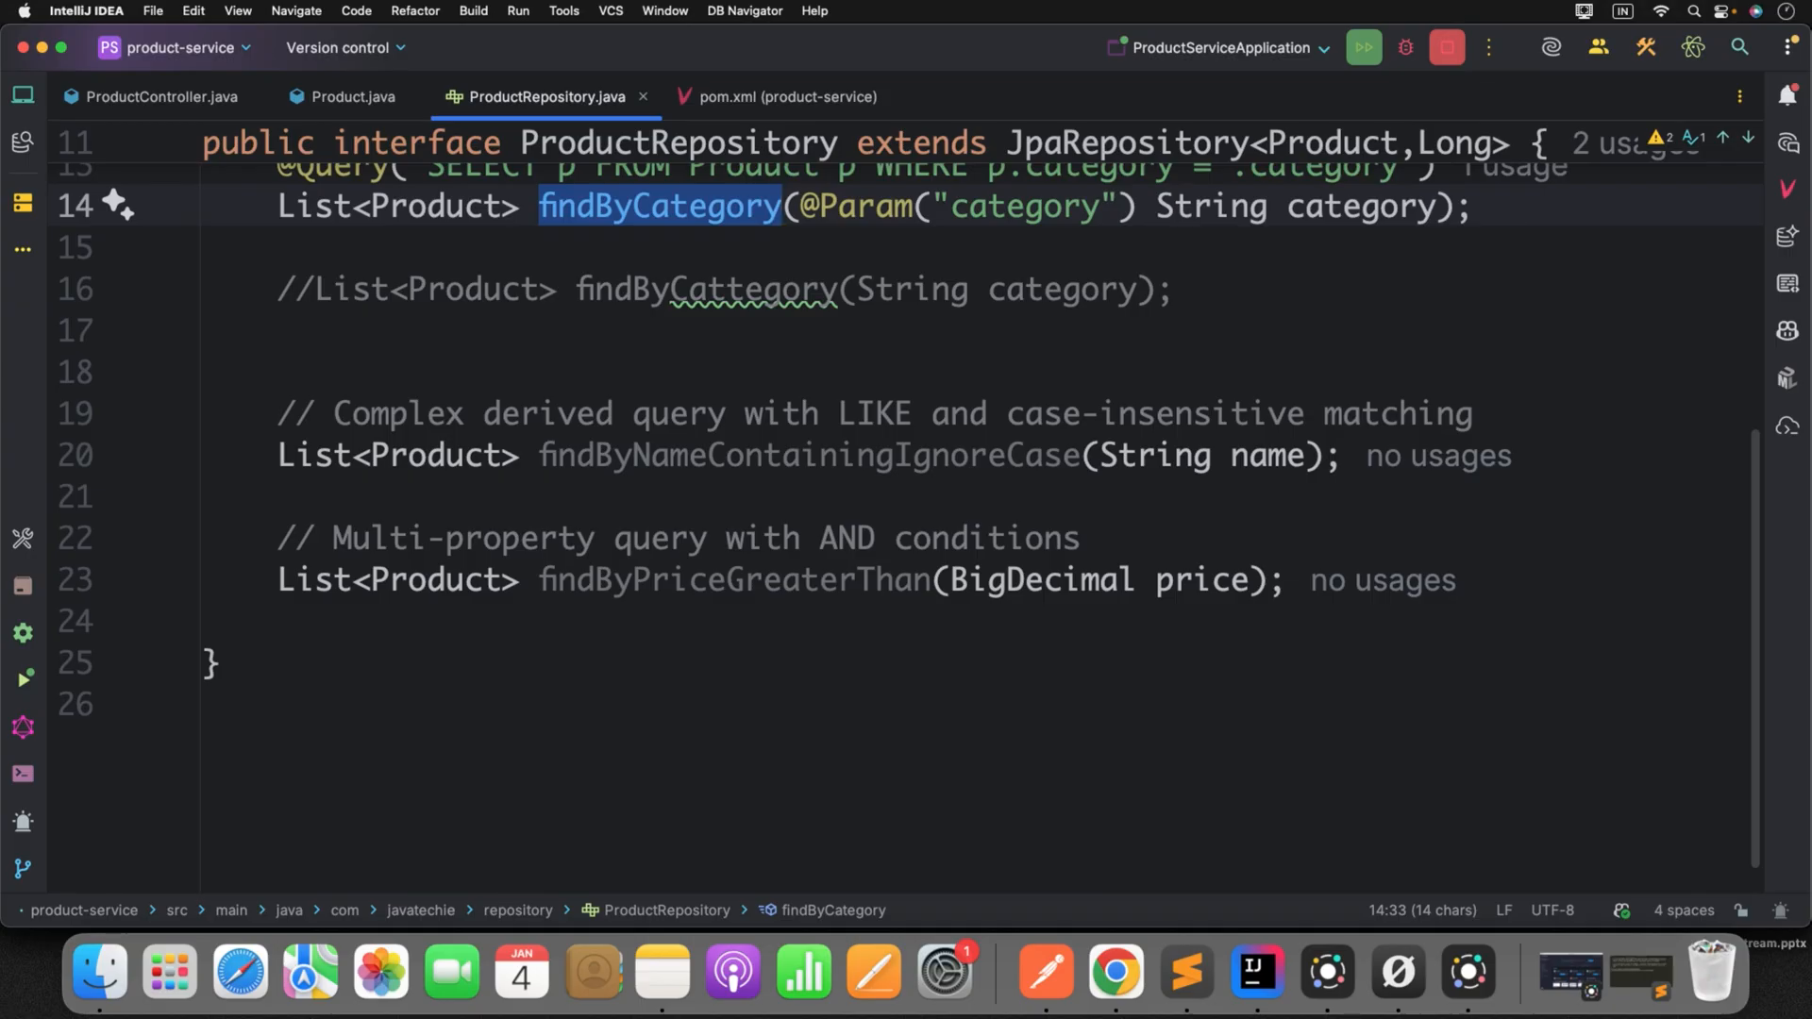
pyautogui.click(1113, 971)
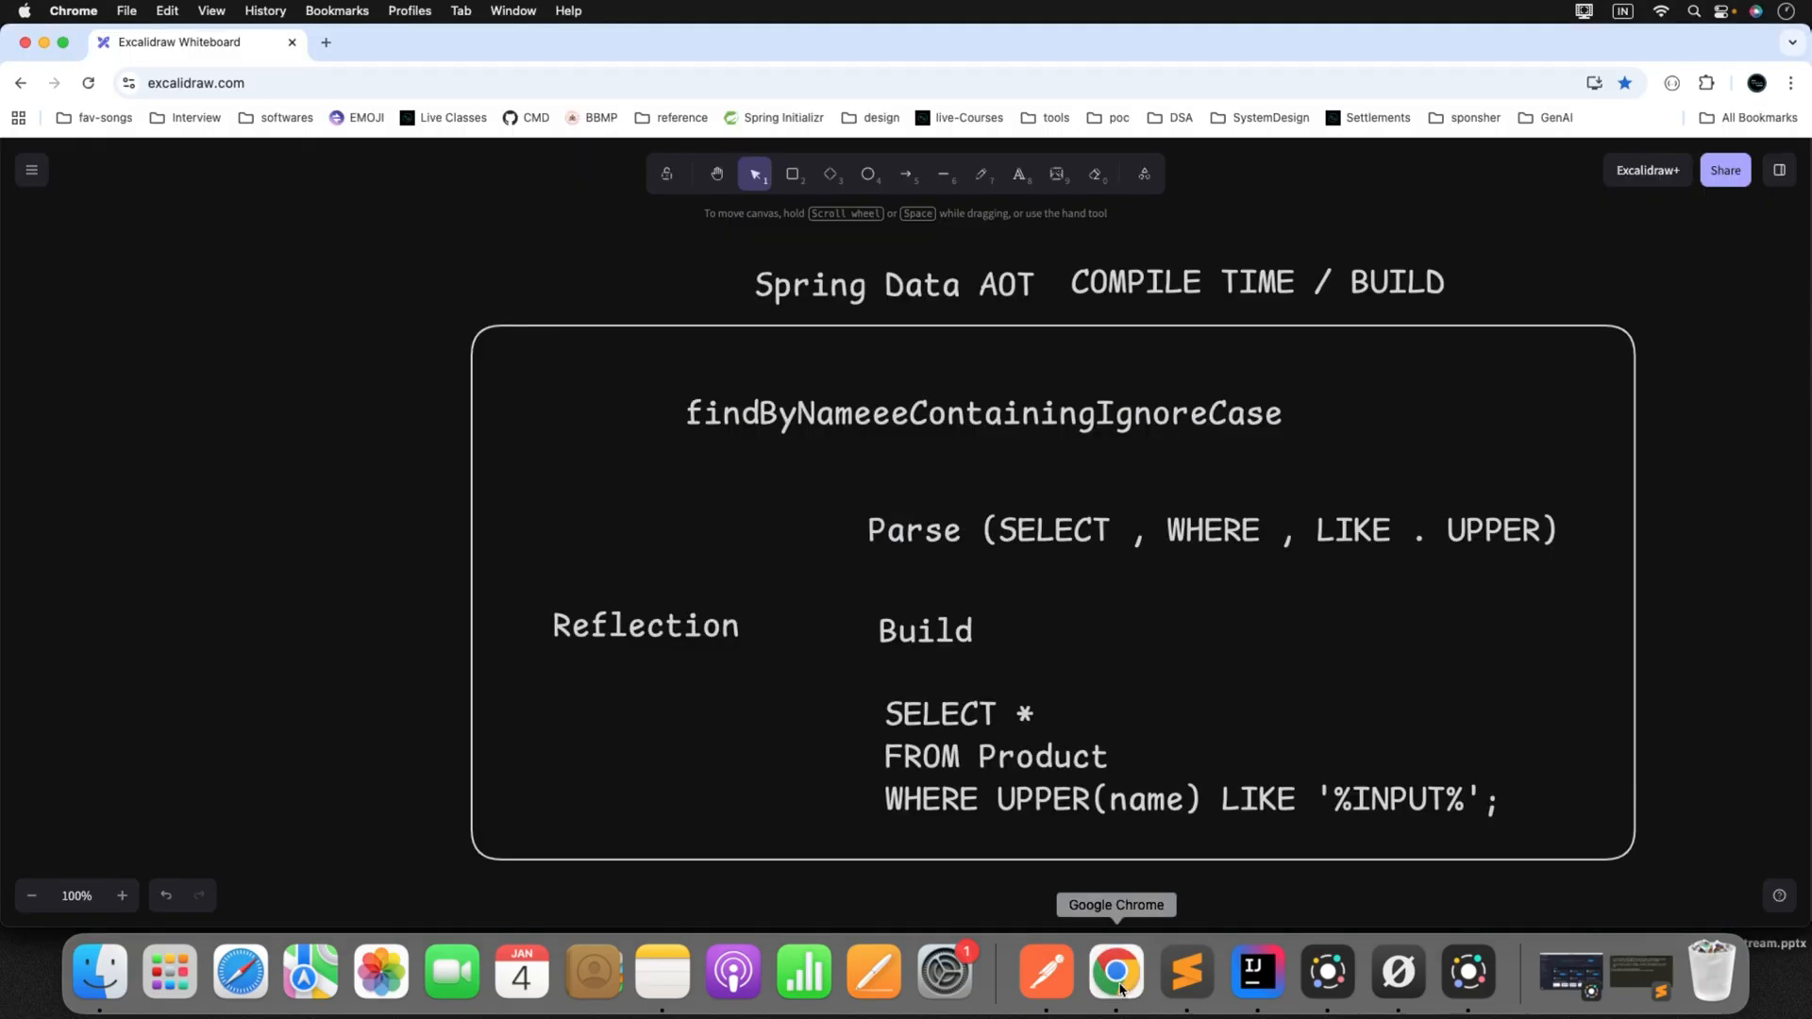
pyautogui.moveTo(1213, 282)
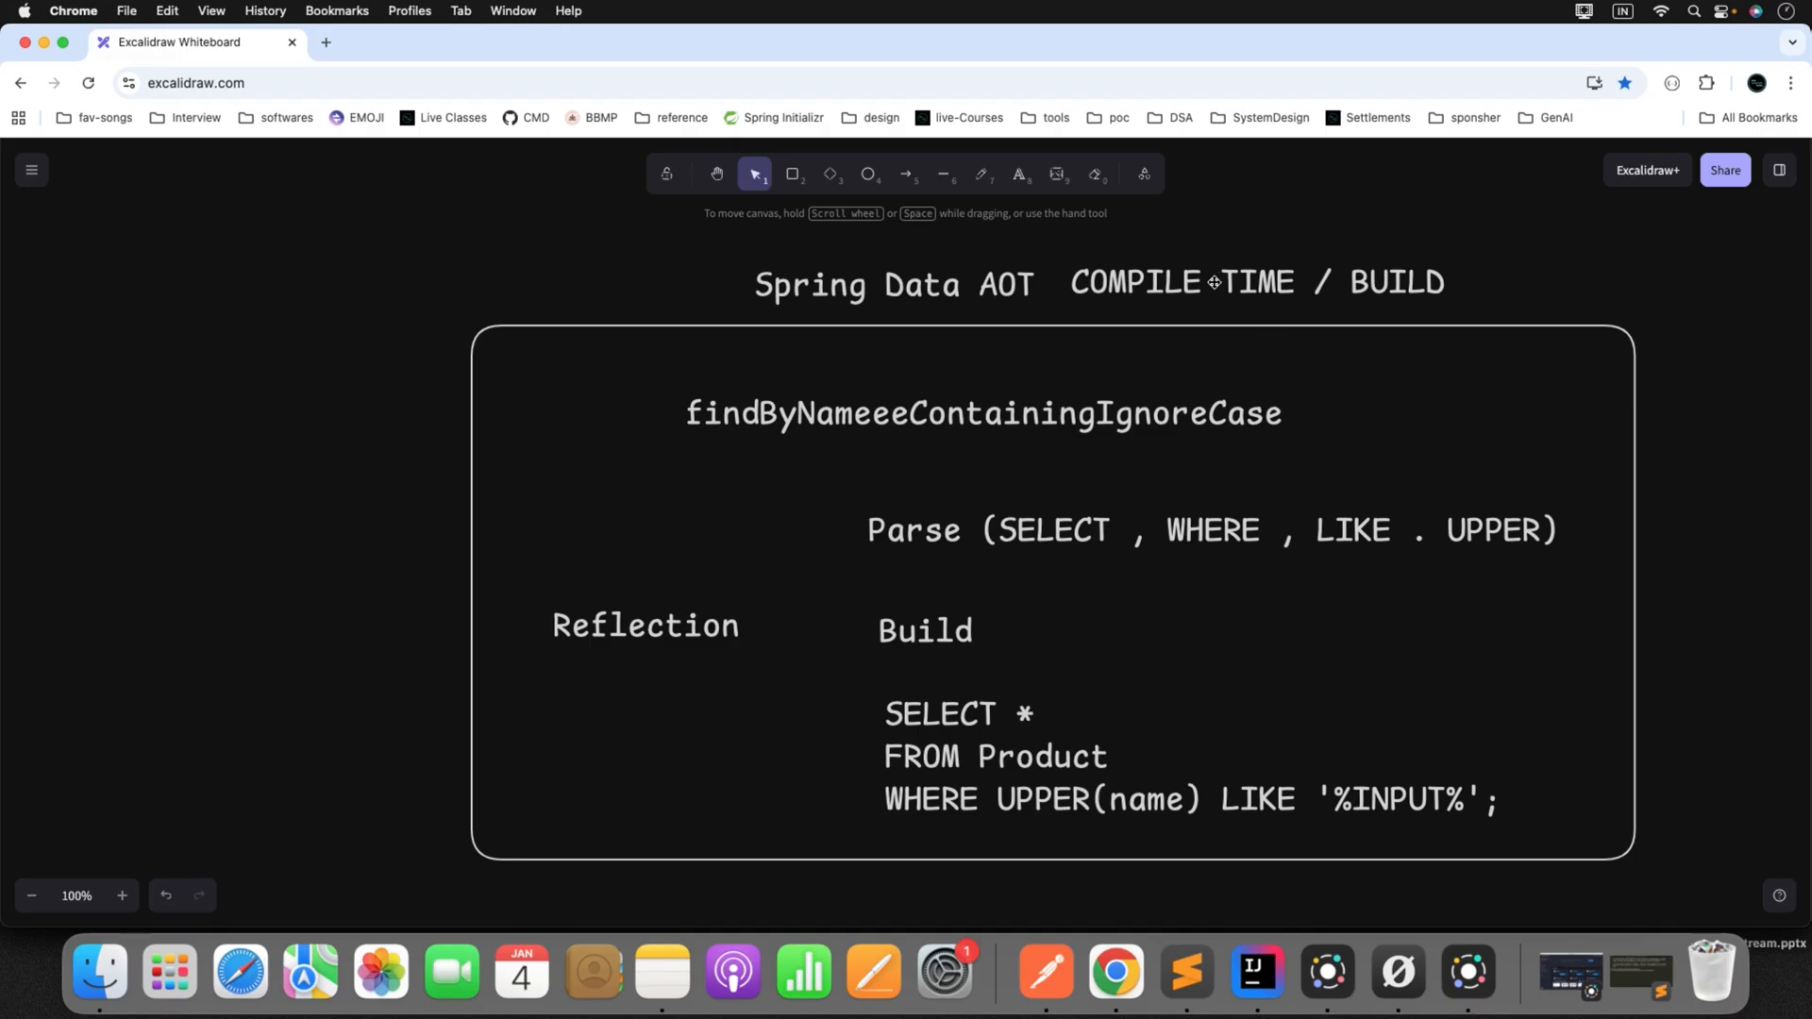
pyautogui.moveTo(1151, 371)
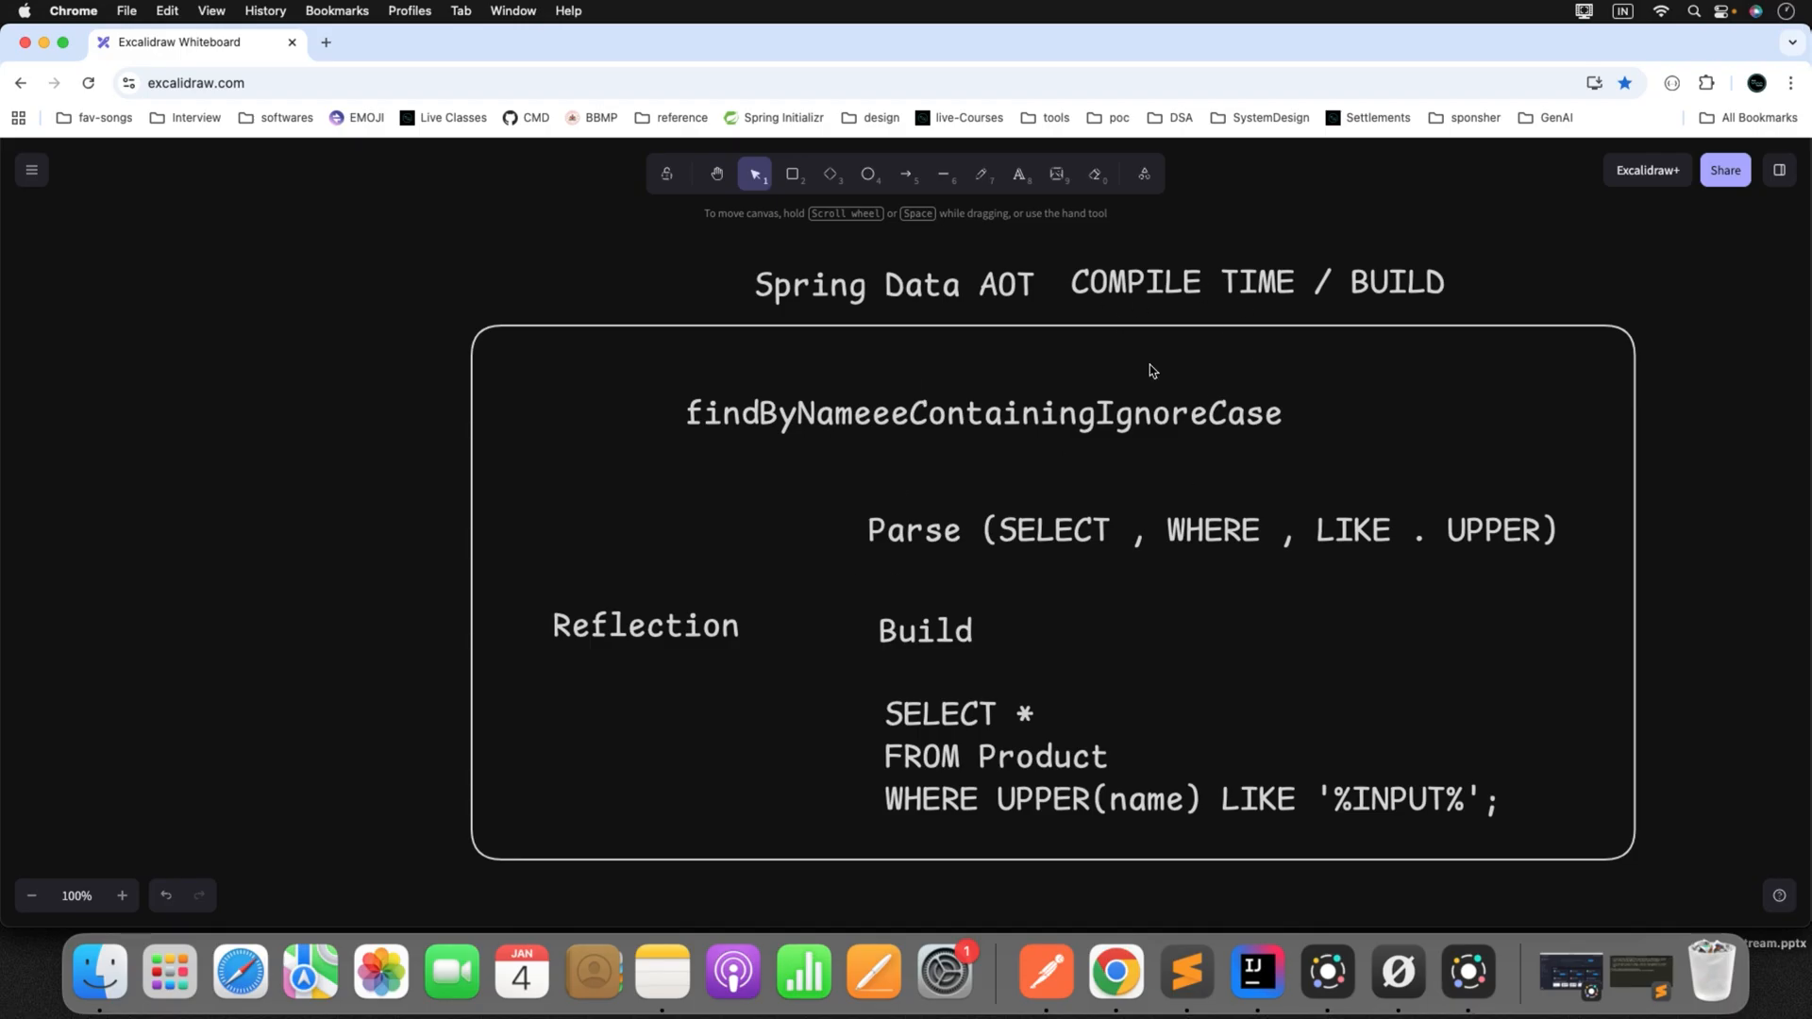
# - Review the findByNameeeContainingIgnoreCase compile-time parsing diagram, then return to the product-service window
pyautogui.scroll(3)
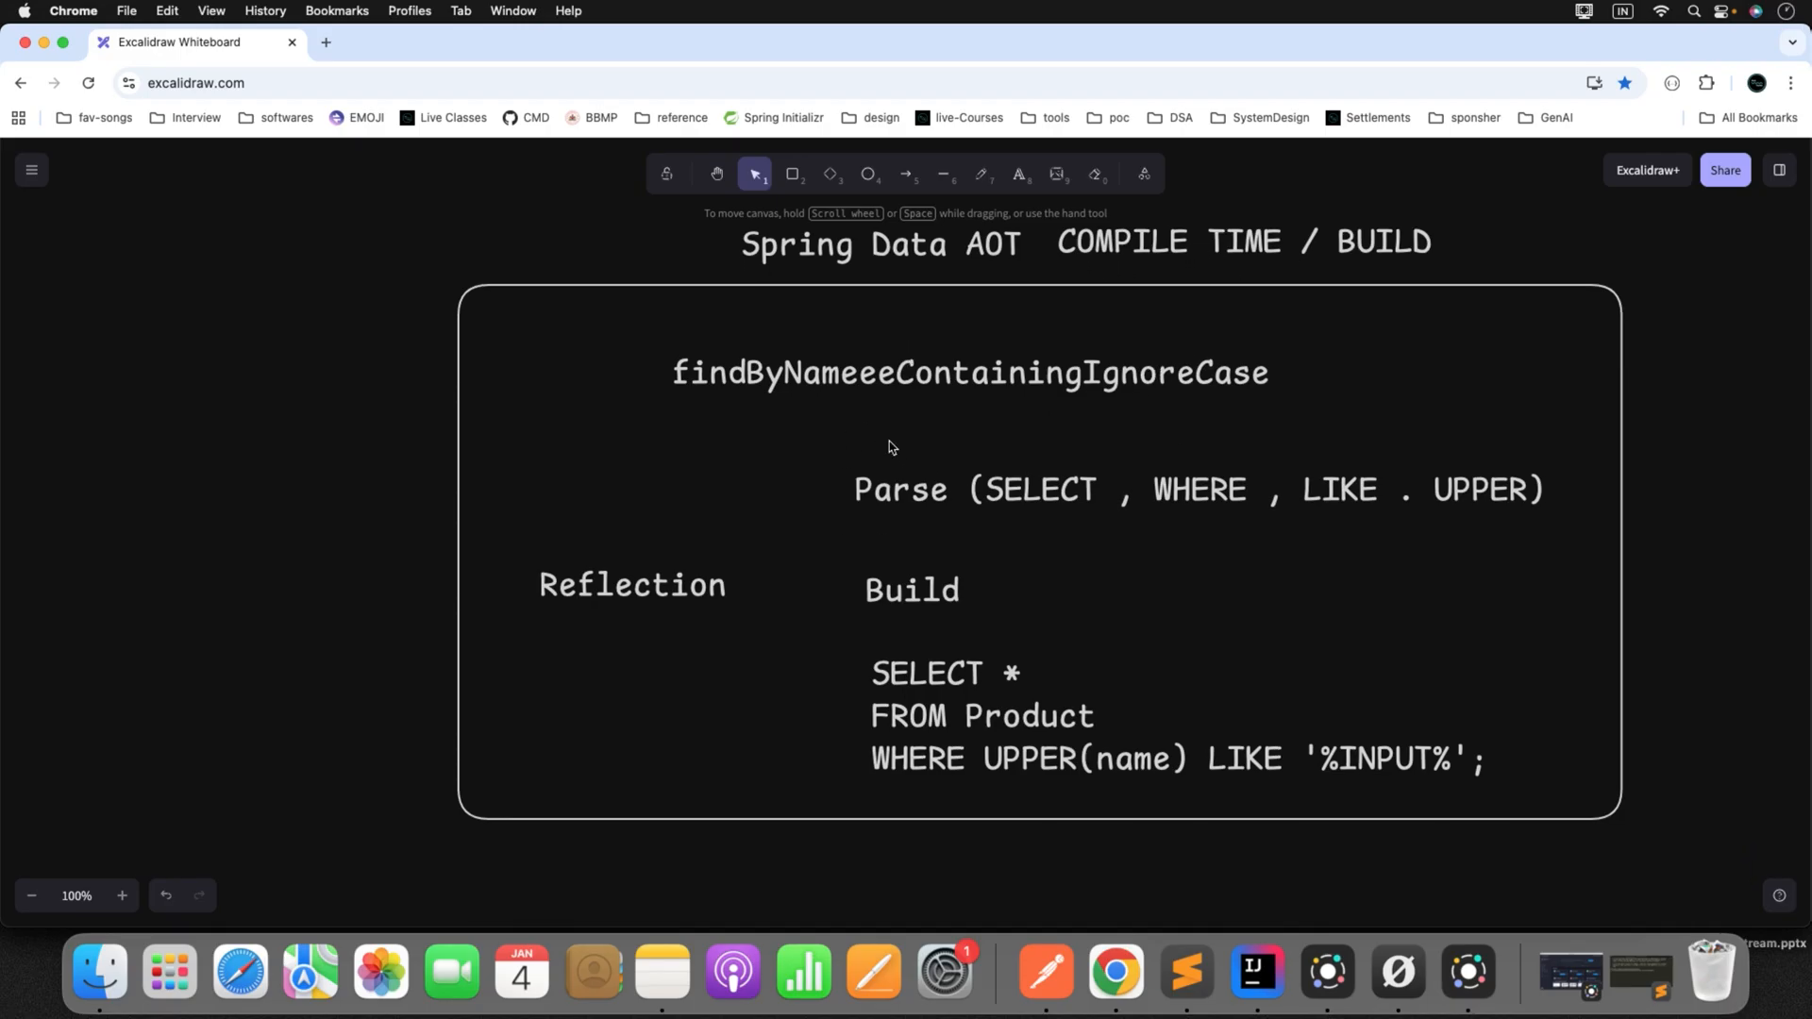
pyautogui.moveTo(889, 417)
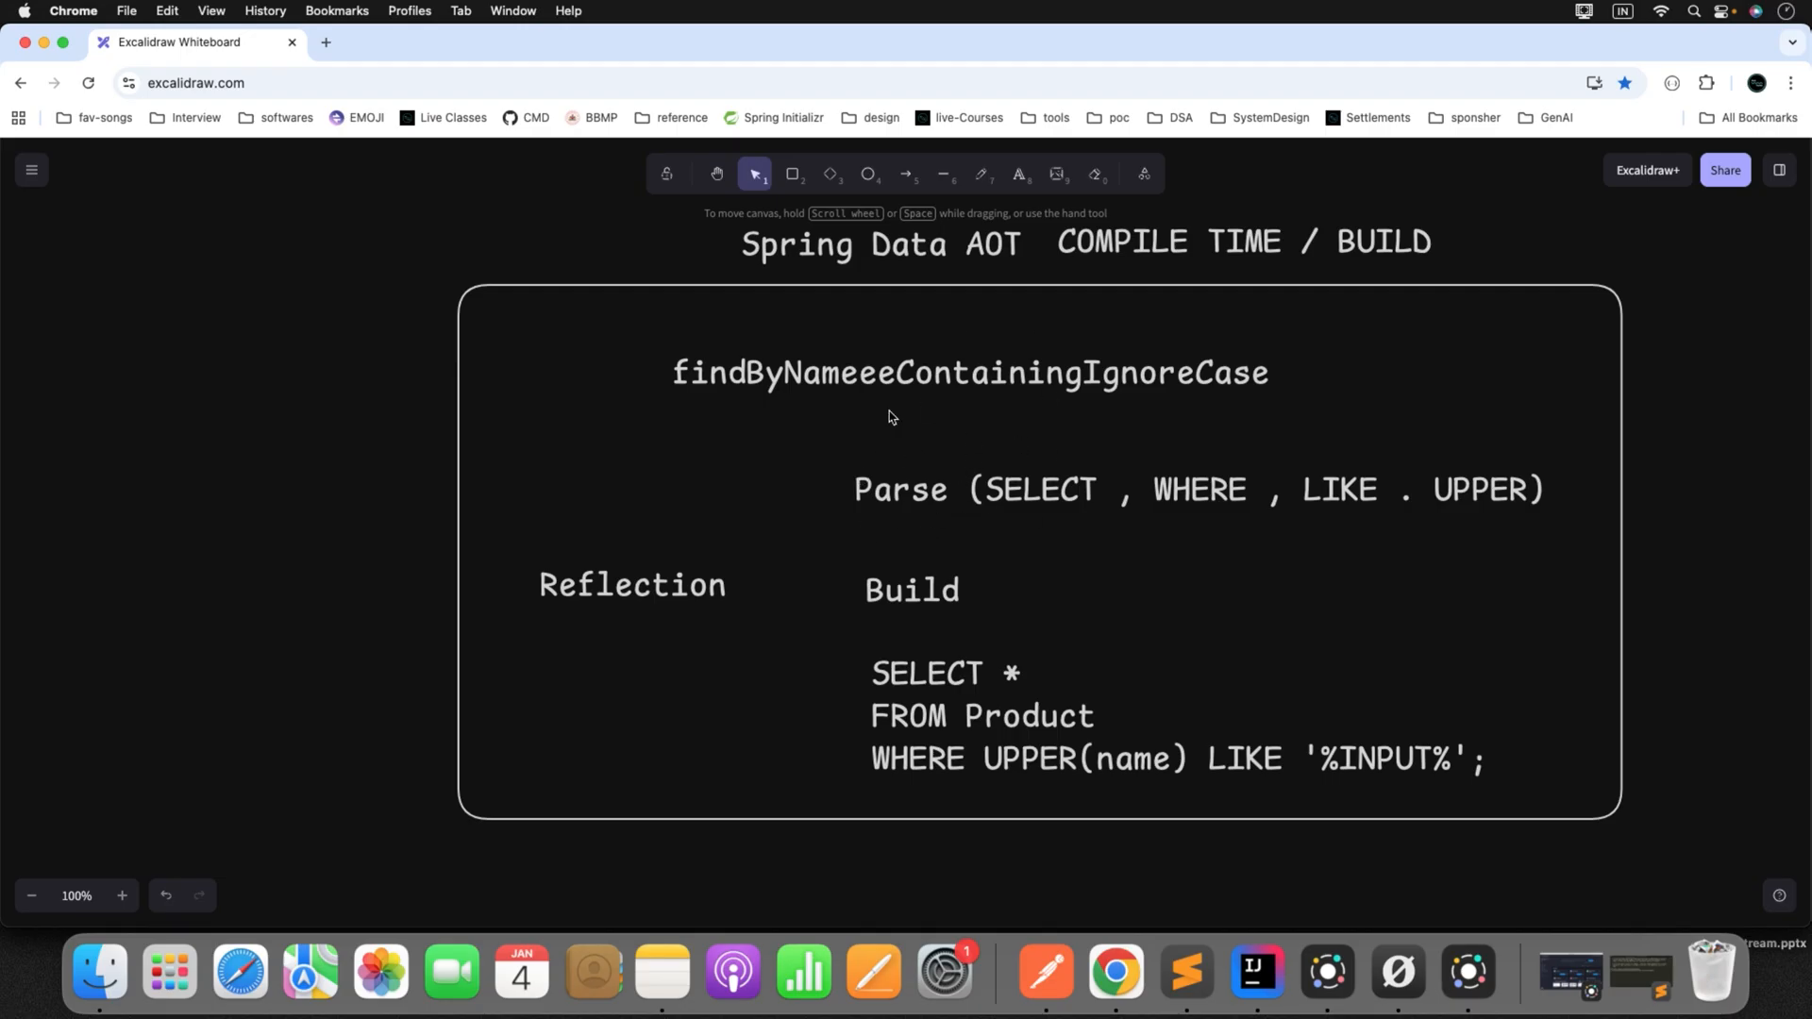
pyautogui.moveTo(1017, 514)
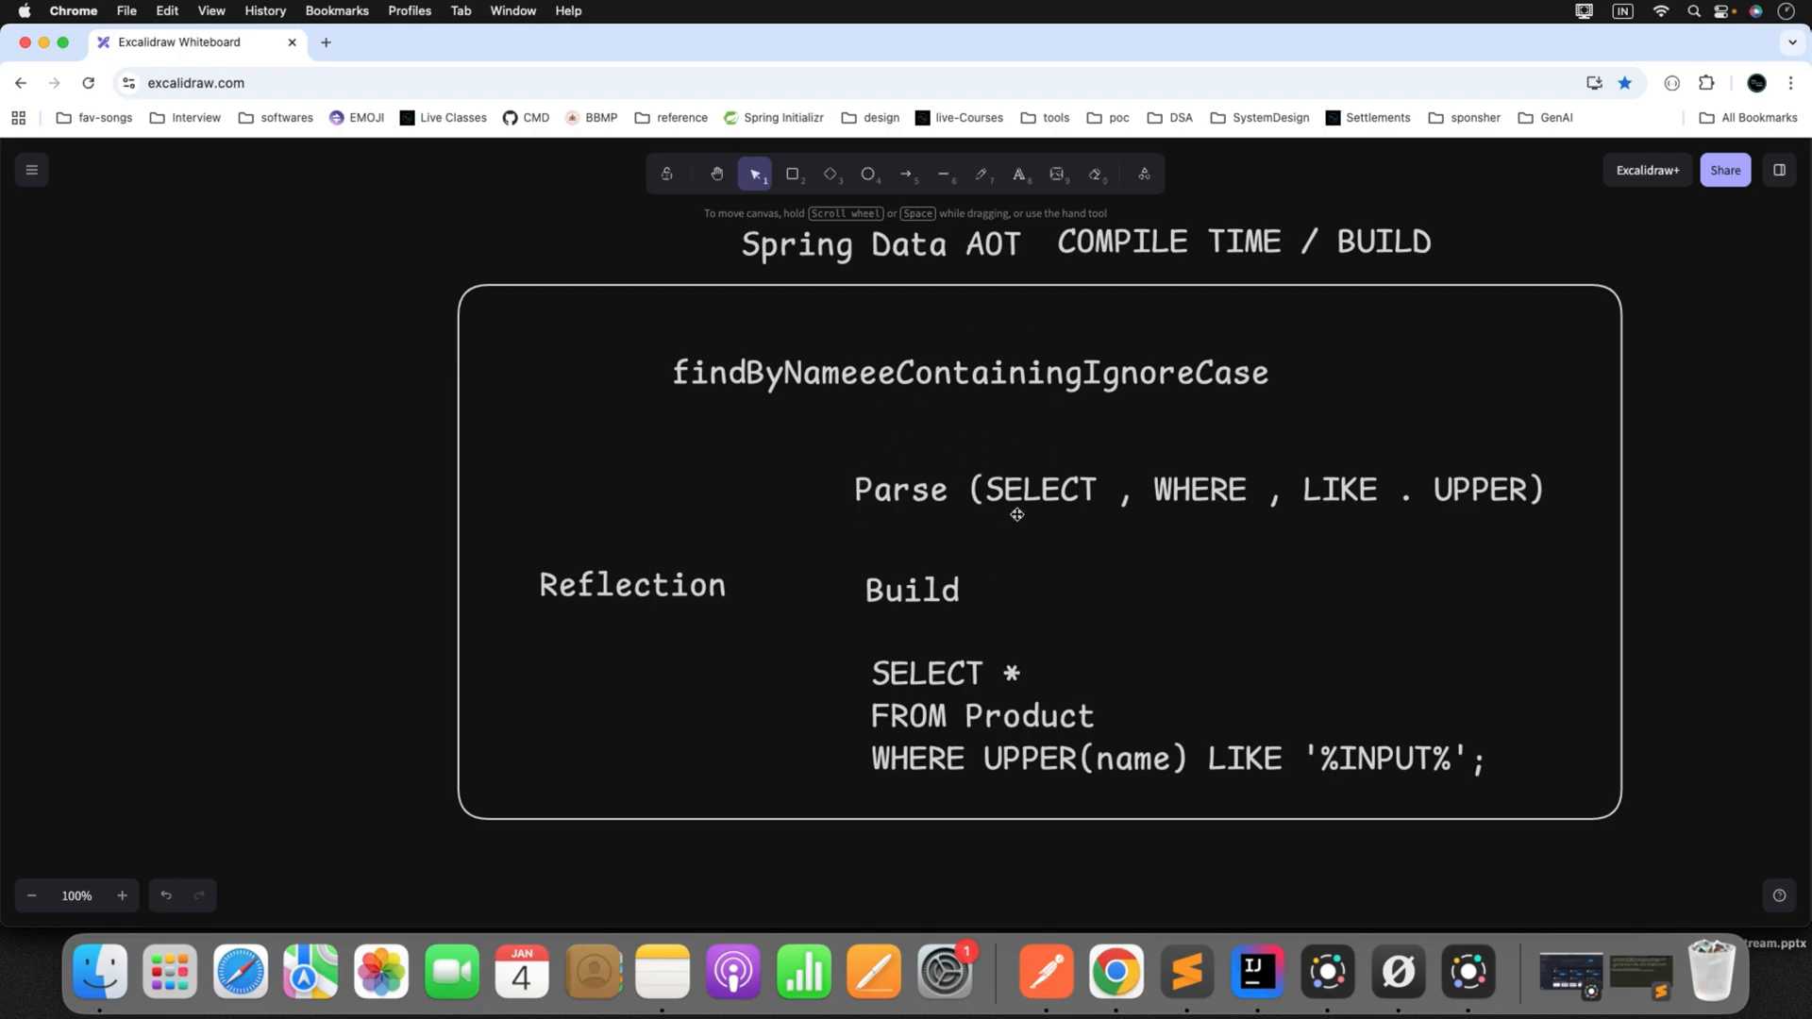
pyautogui.moveTo(745, 649)
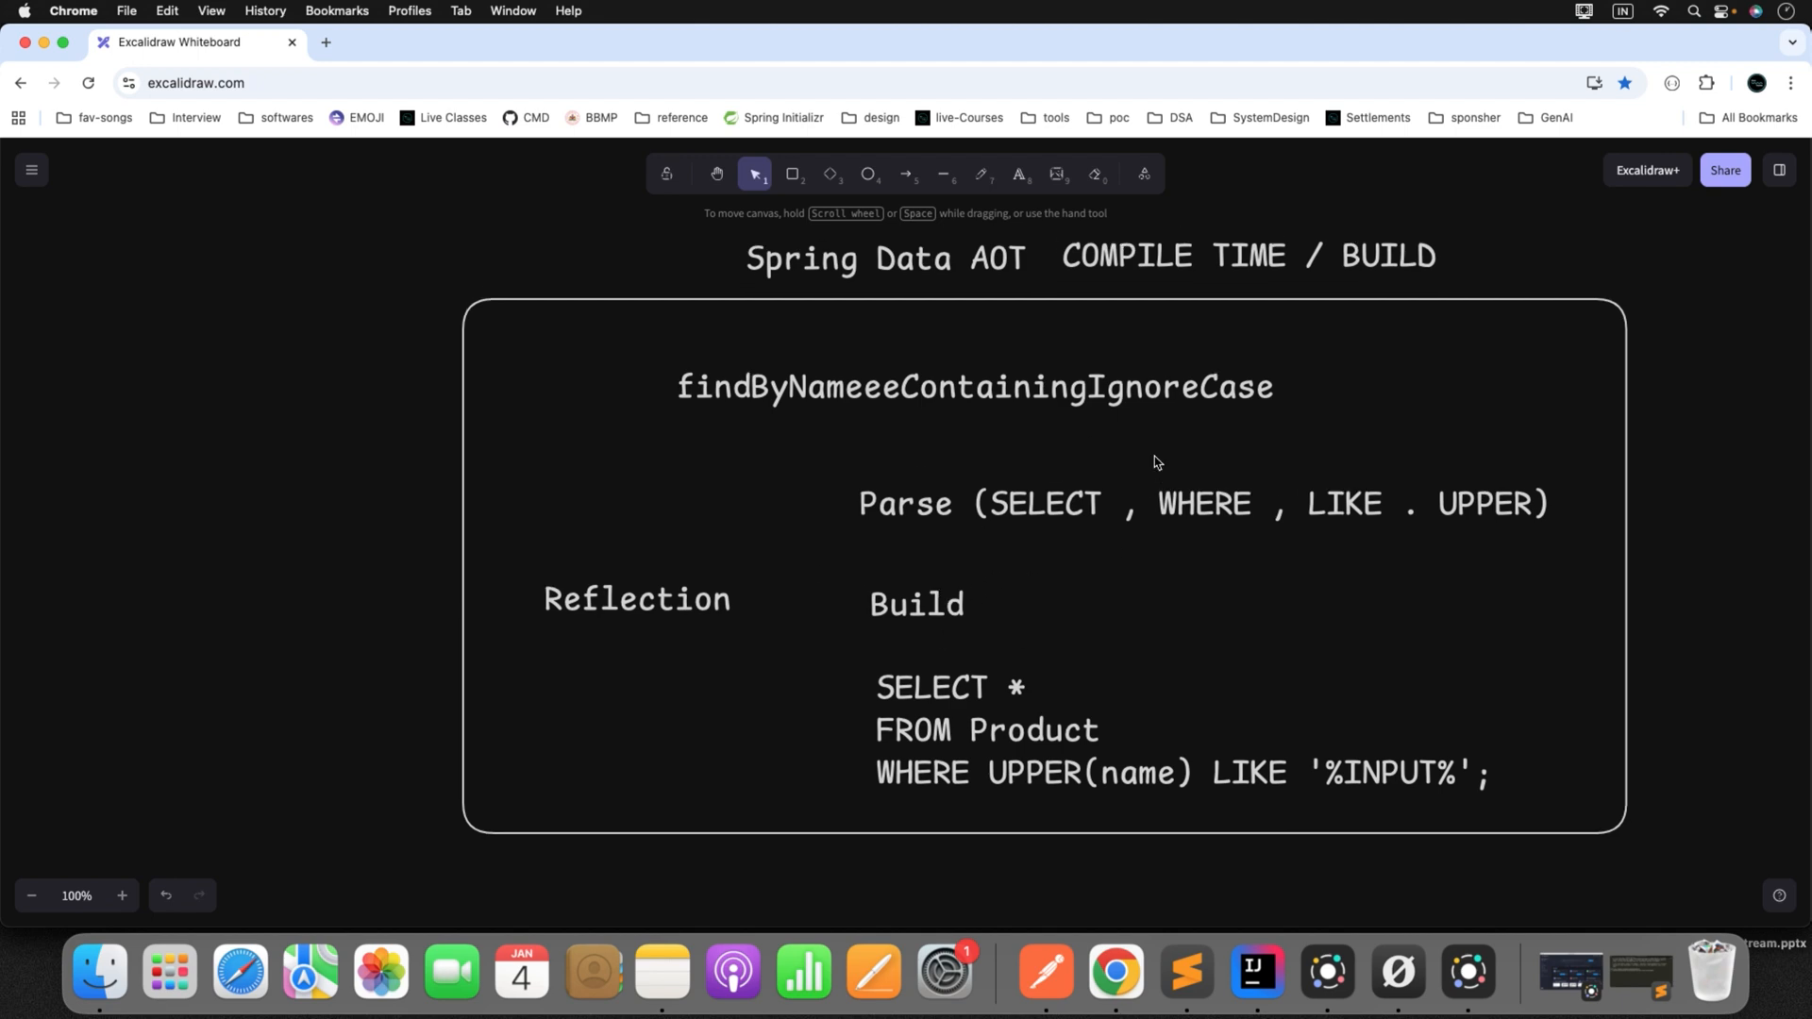
pyautogui.moveTo(1347, 520)
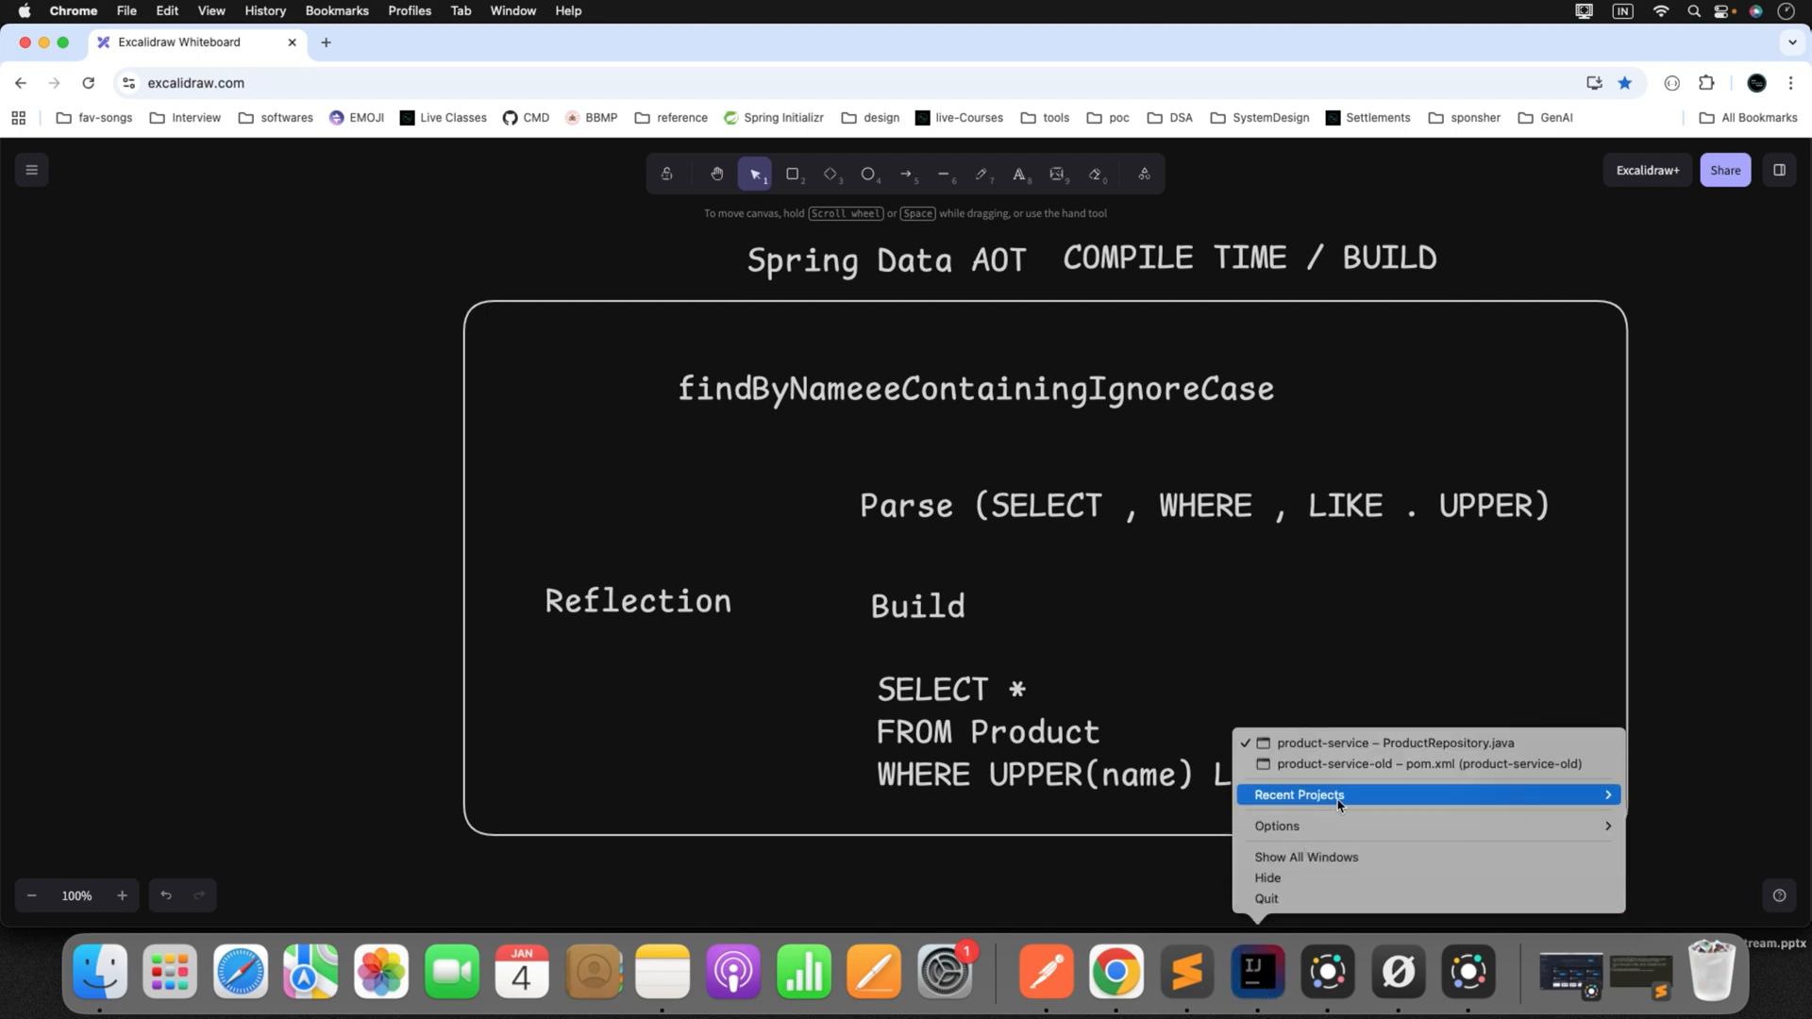
pyautogui.click(1393, 743)
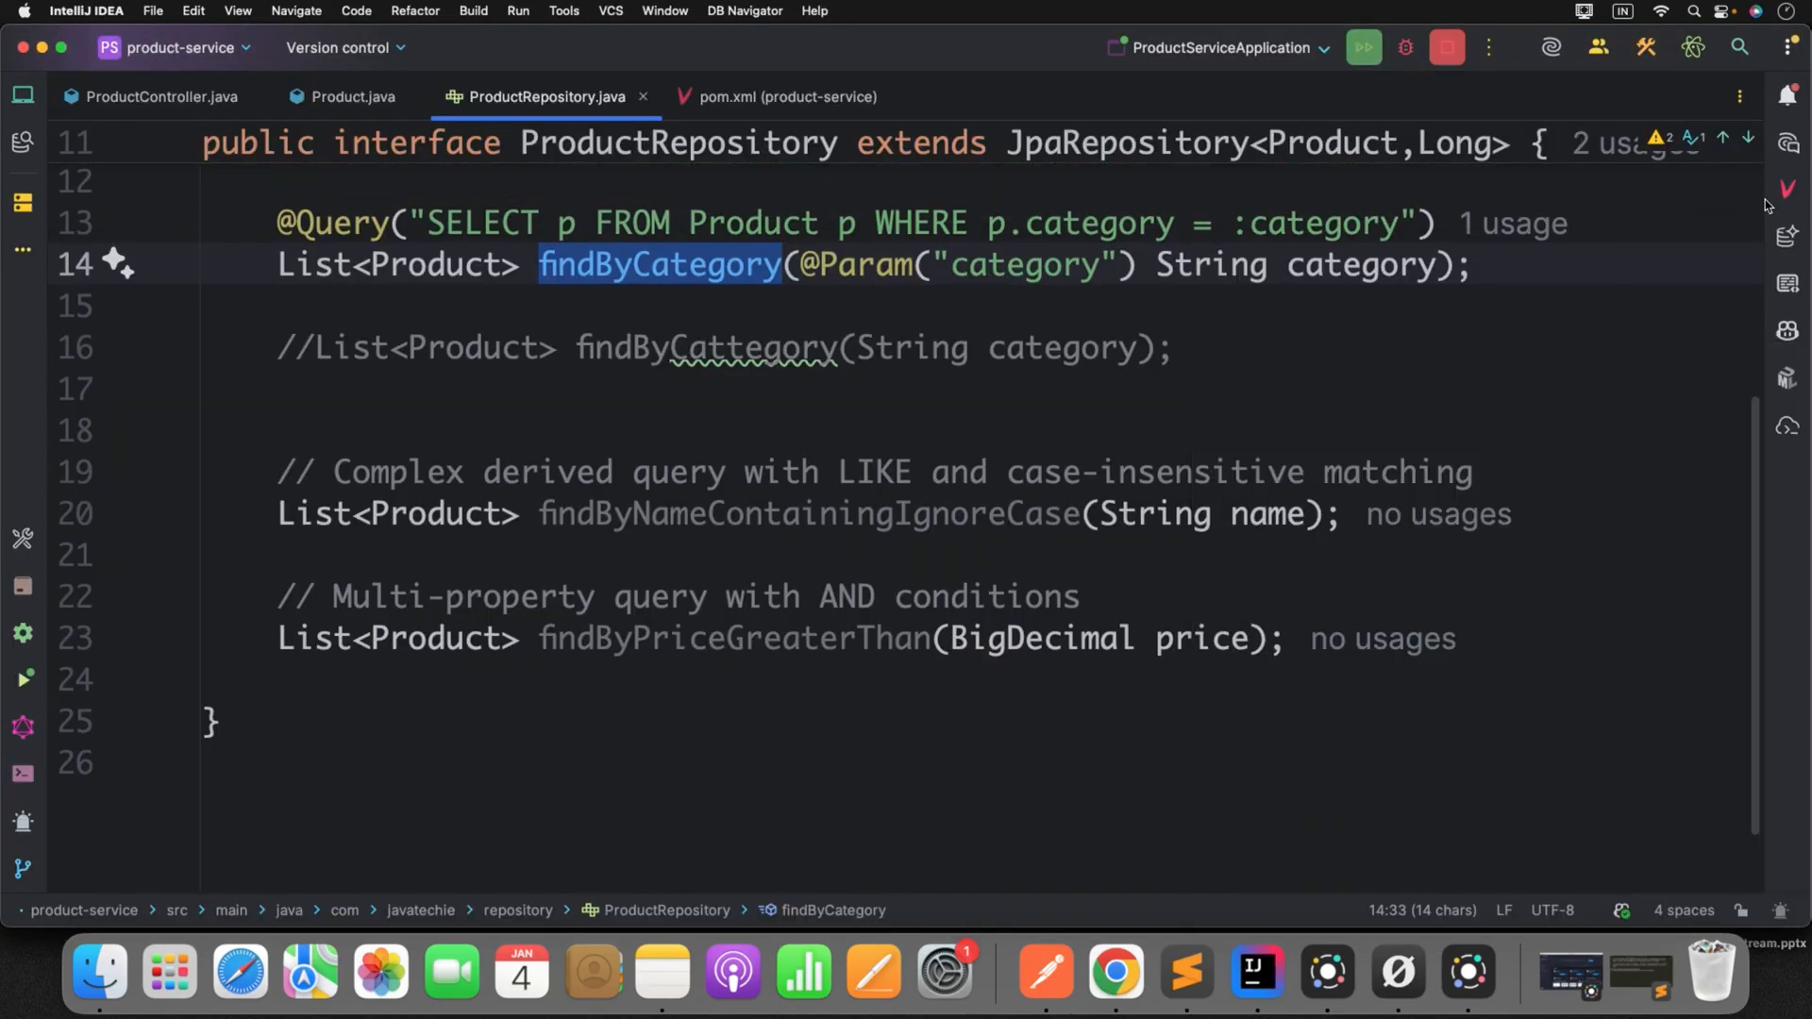
# - Run Maven install on product-service to BUILD SUCCESS and show the project tree with target
pyautogui.click(1785, 189)
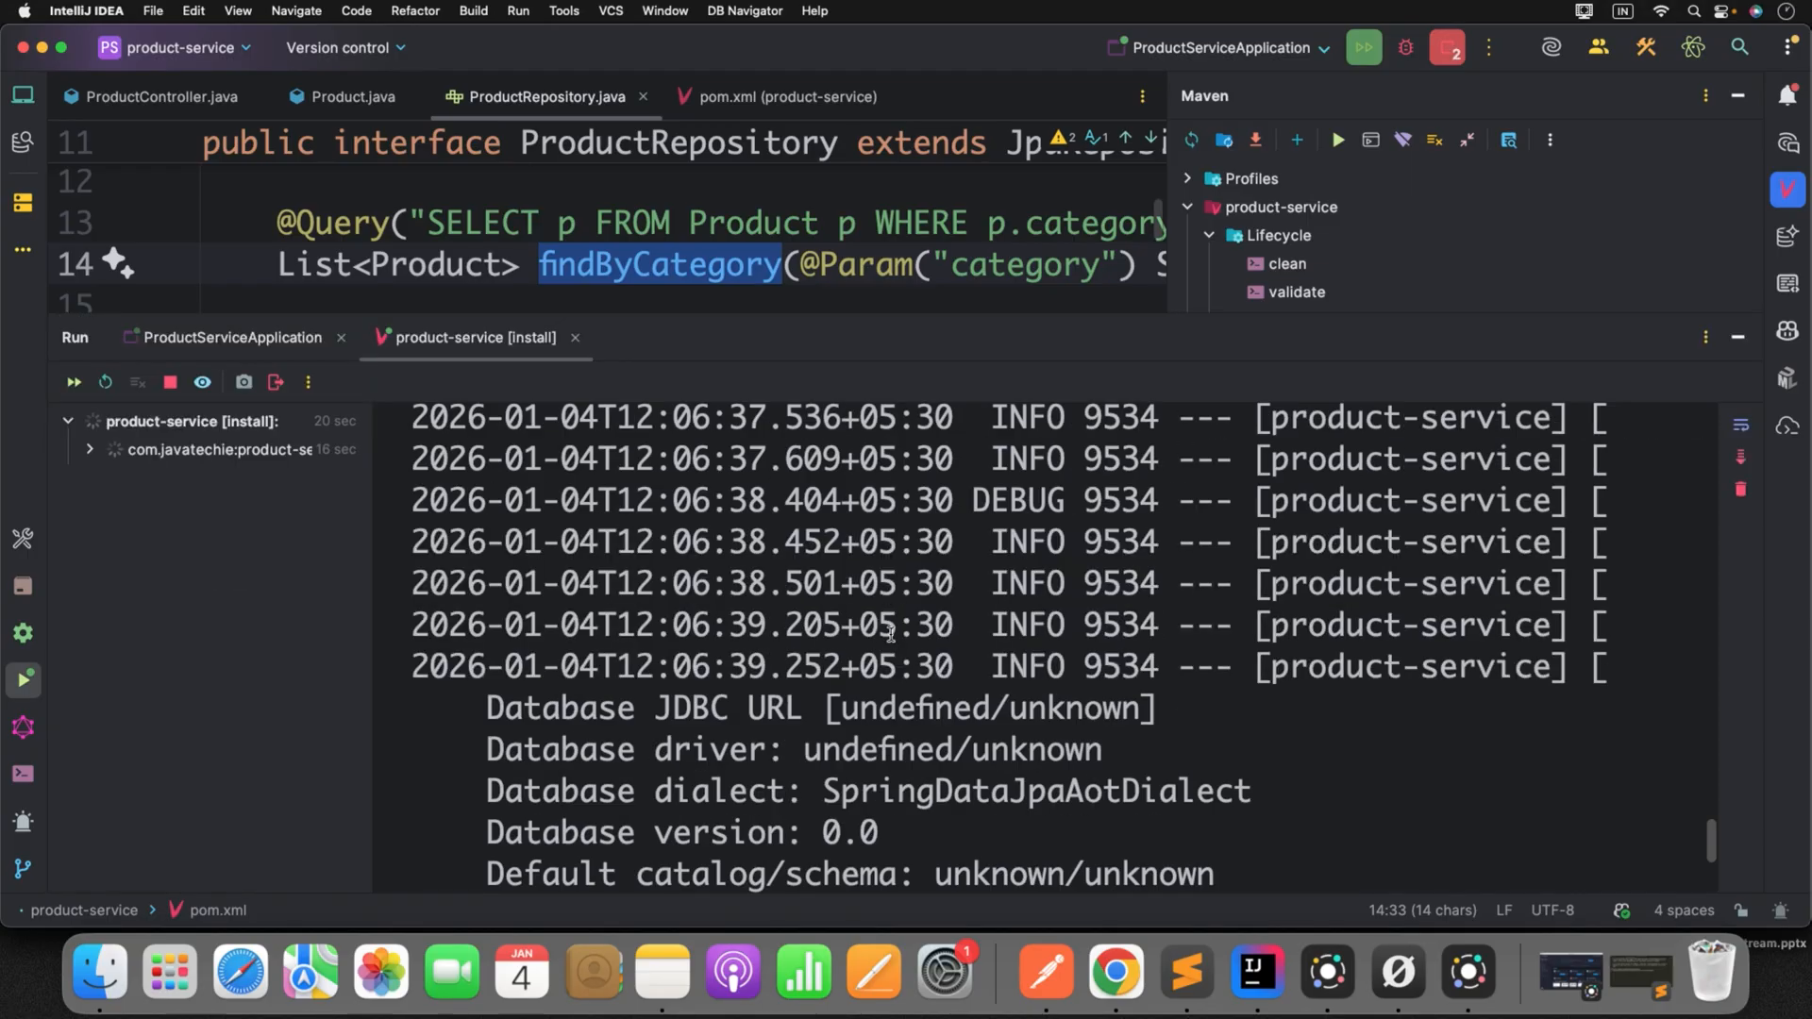
pyautogui.scroll(-3)
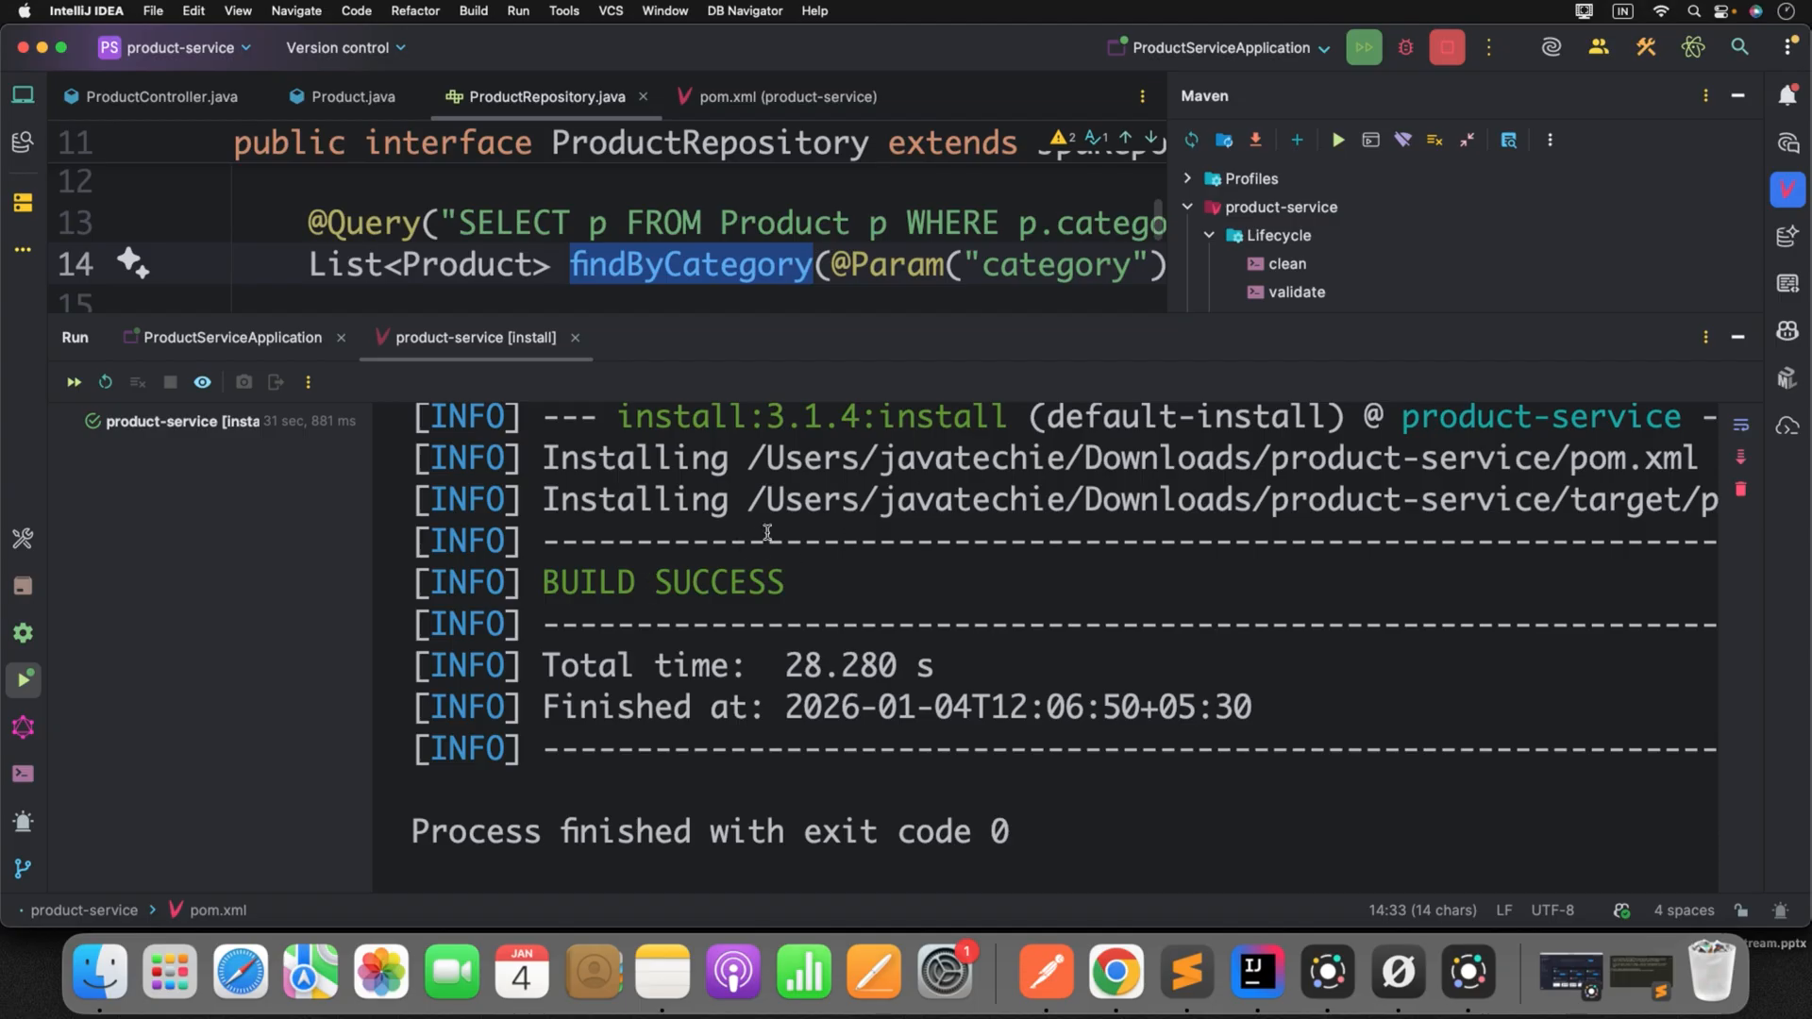
pyautogui.click(1740, 96)
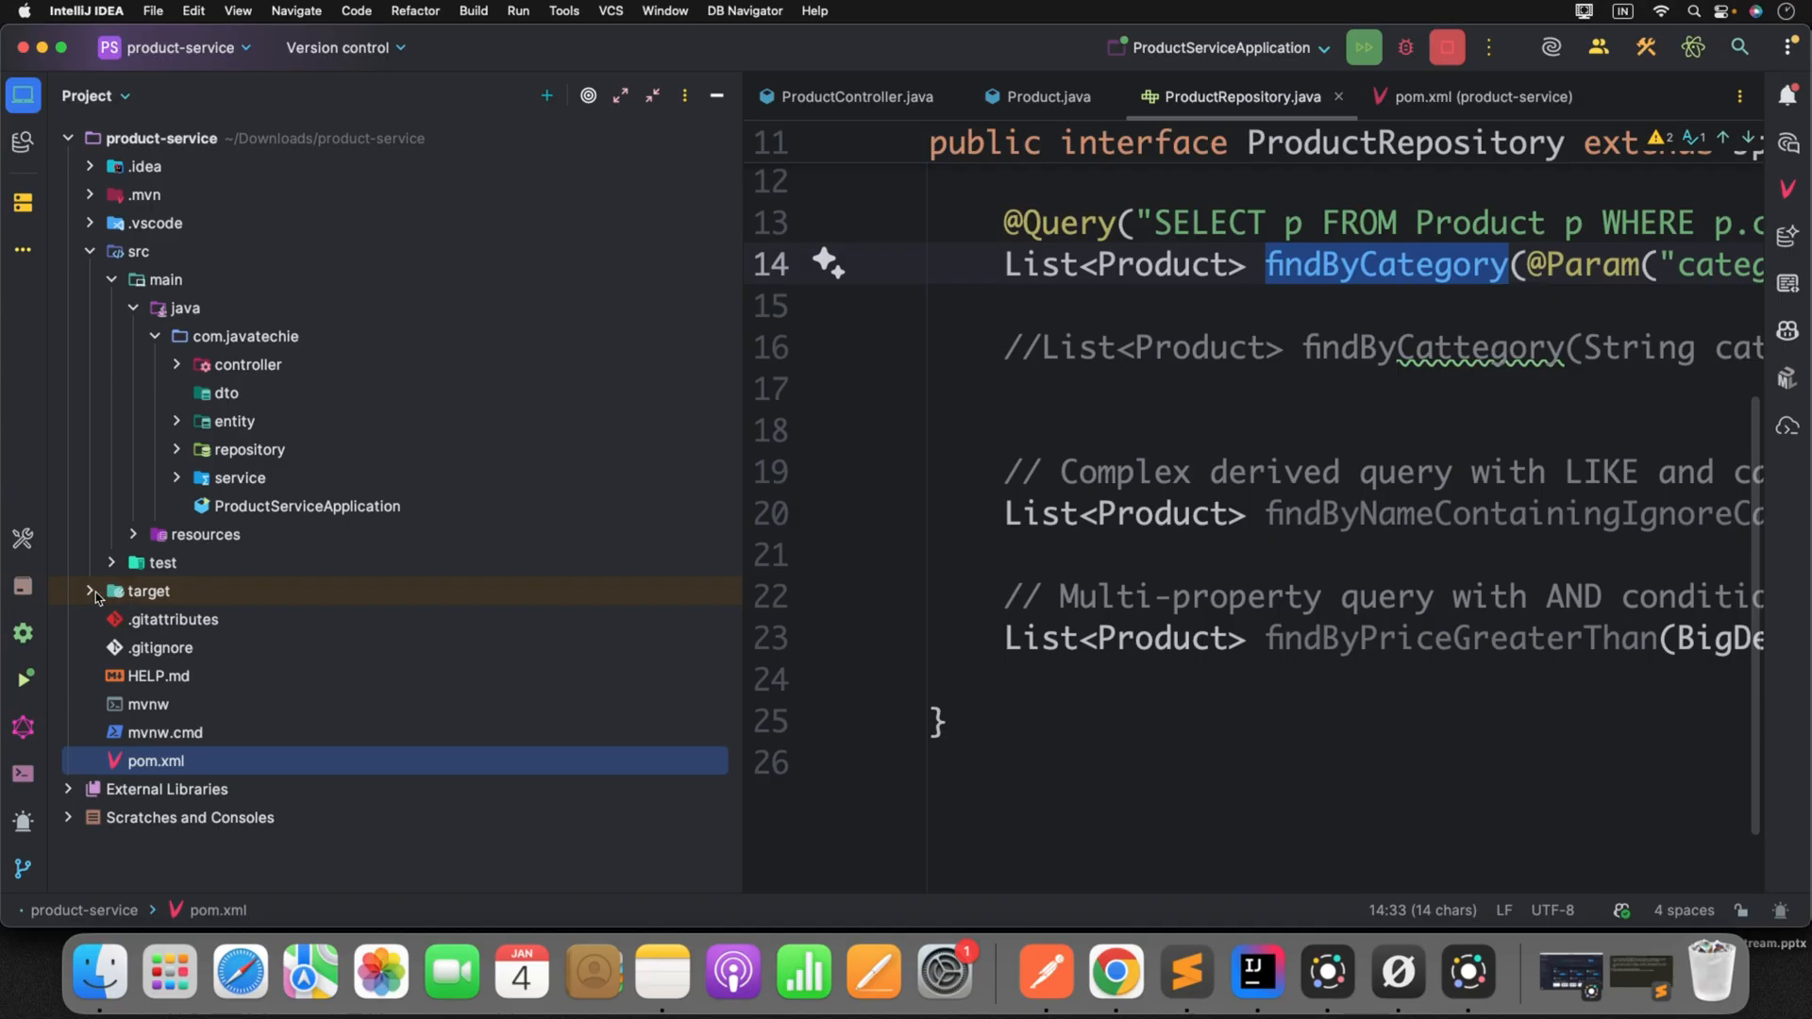
# - Expand target/classes/com/javatechie/repository and open ProductRepositoryImpl__AotRepository
pyautogui.click(91, 590)
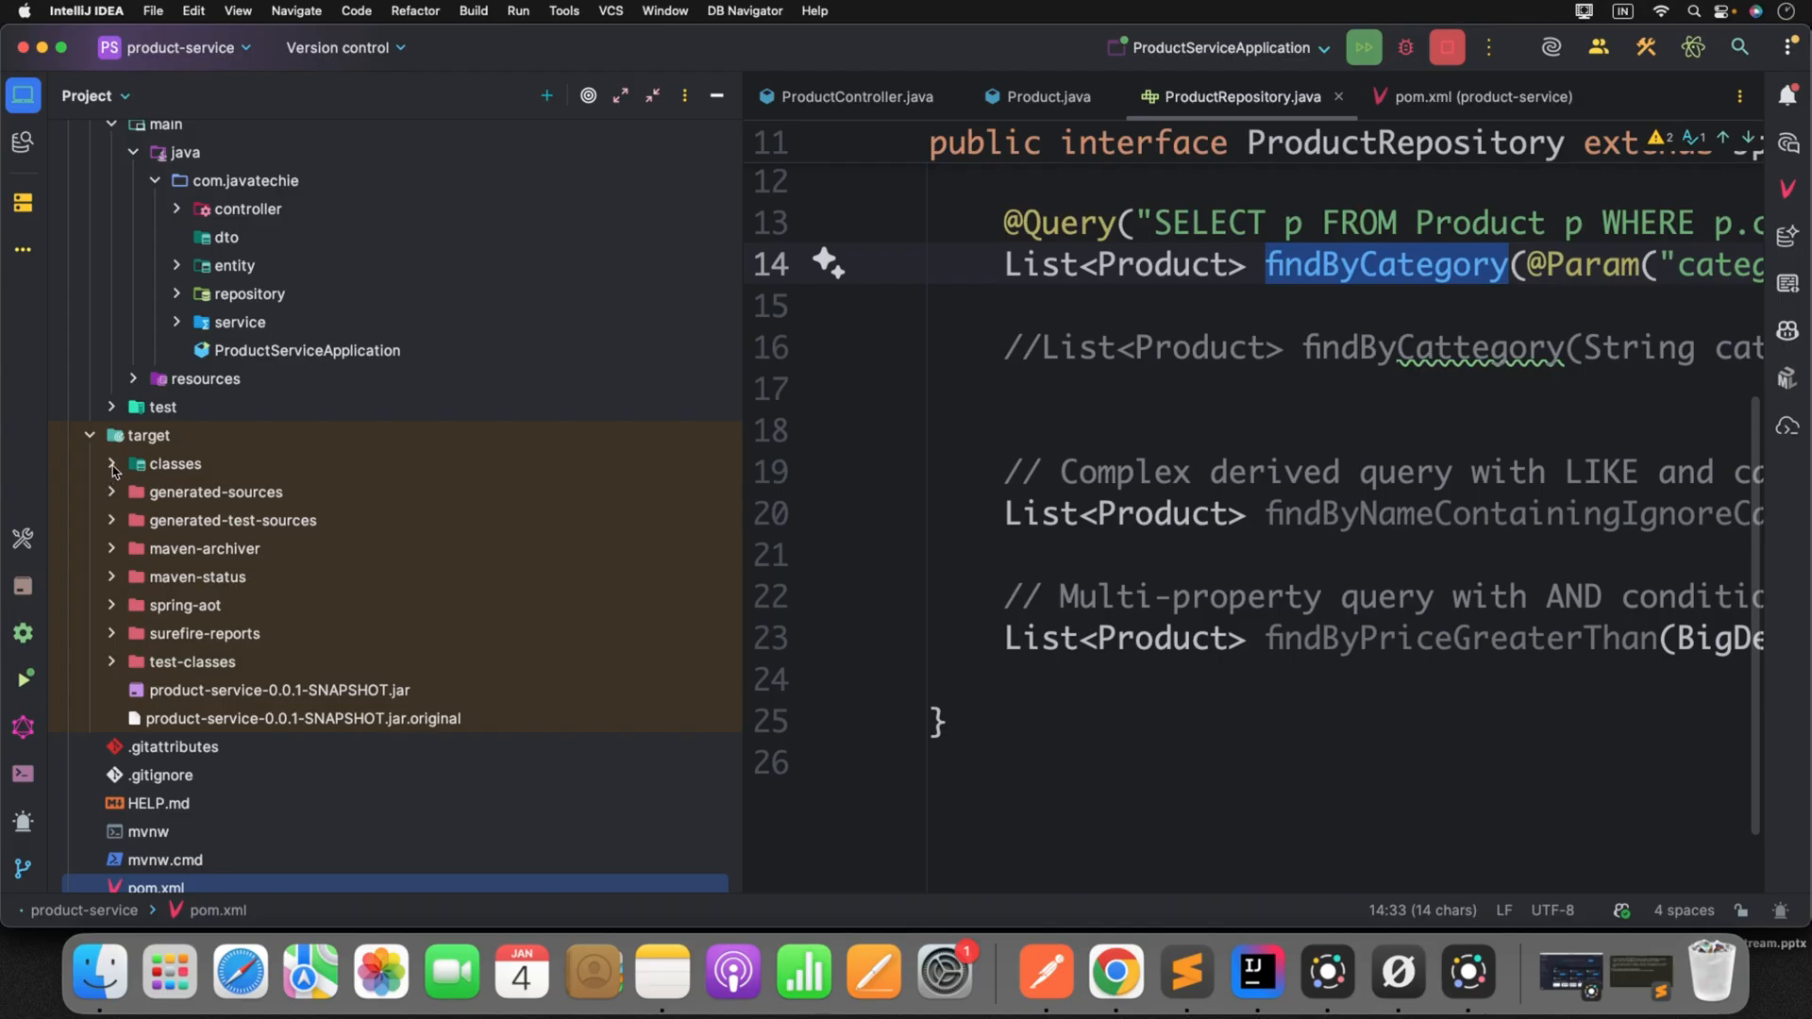
pyautogui.click(111, 463)
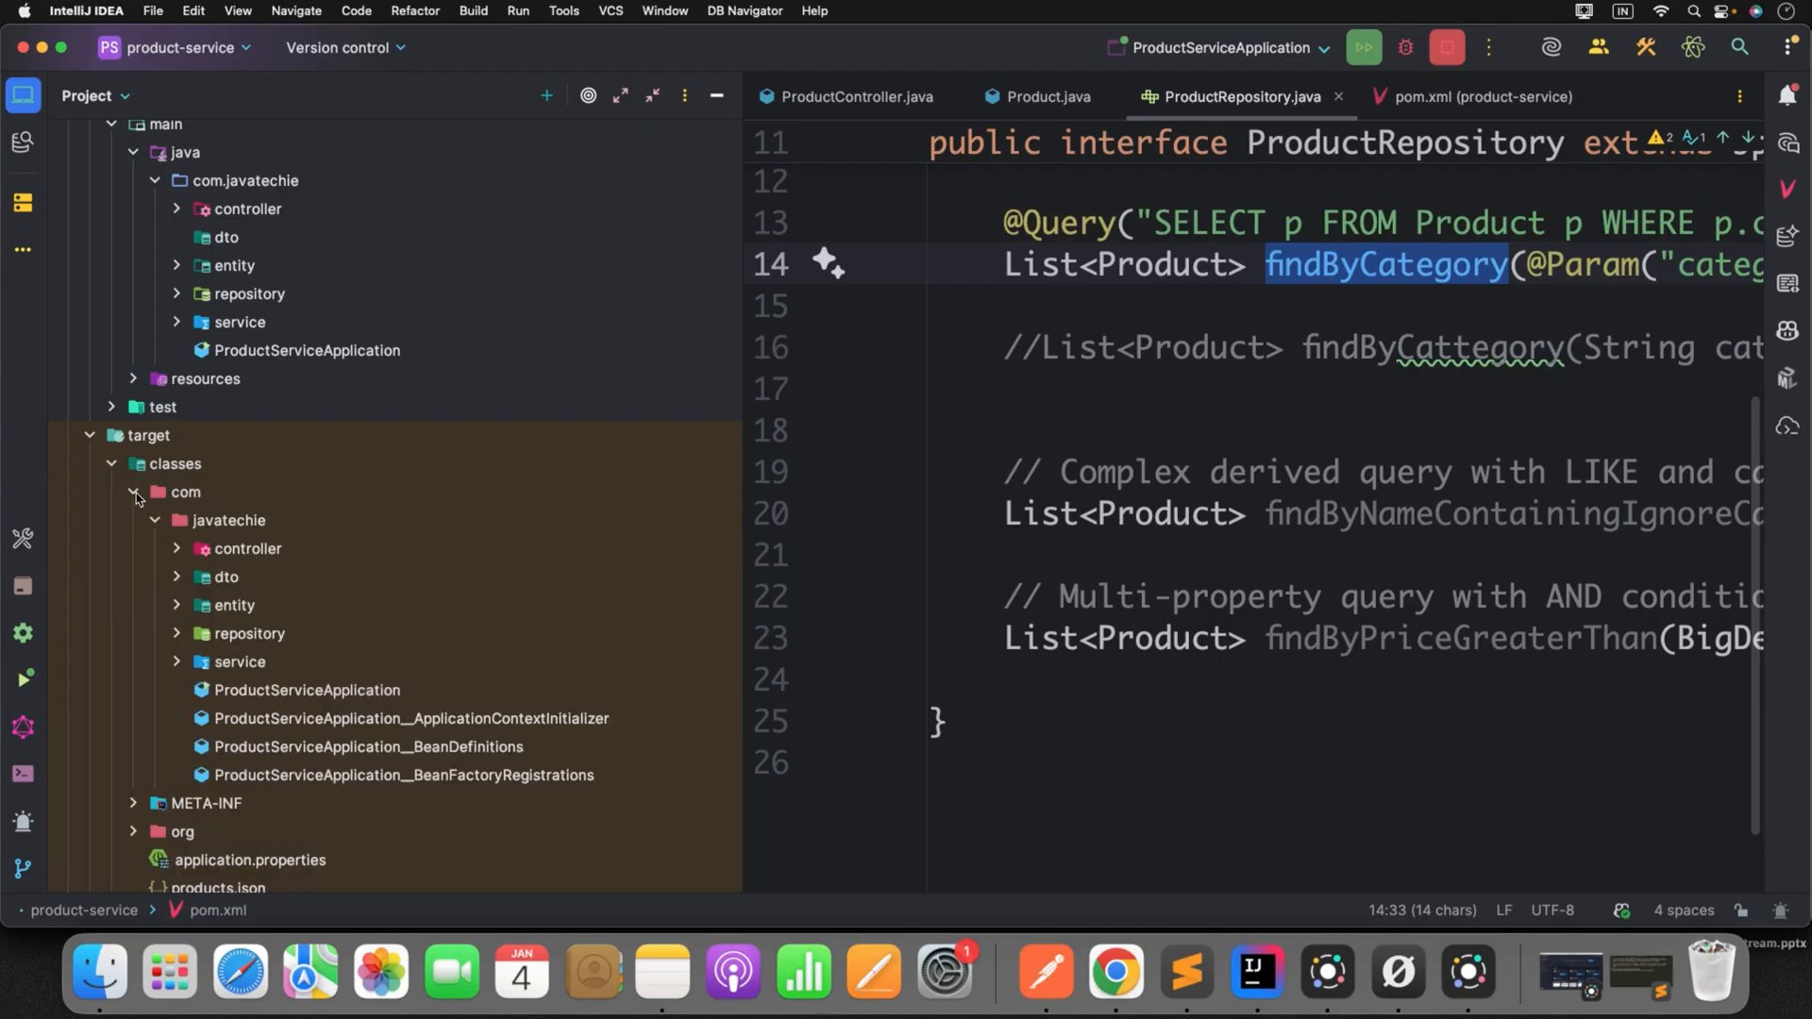
pyautogui.moveTo(189, 521)
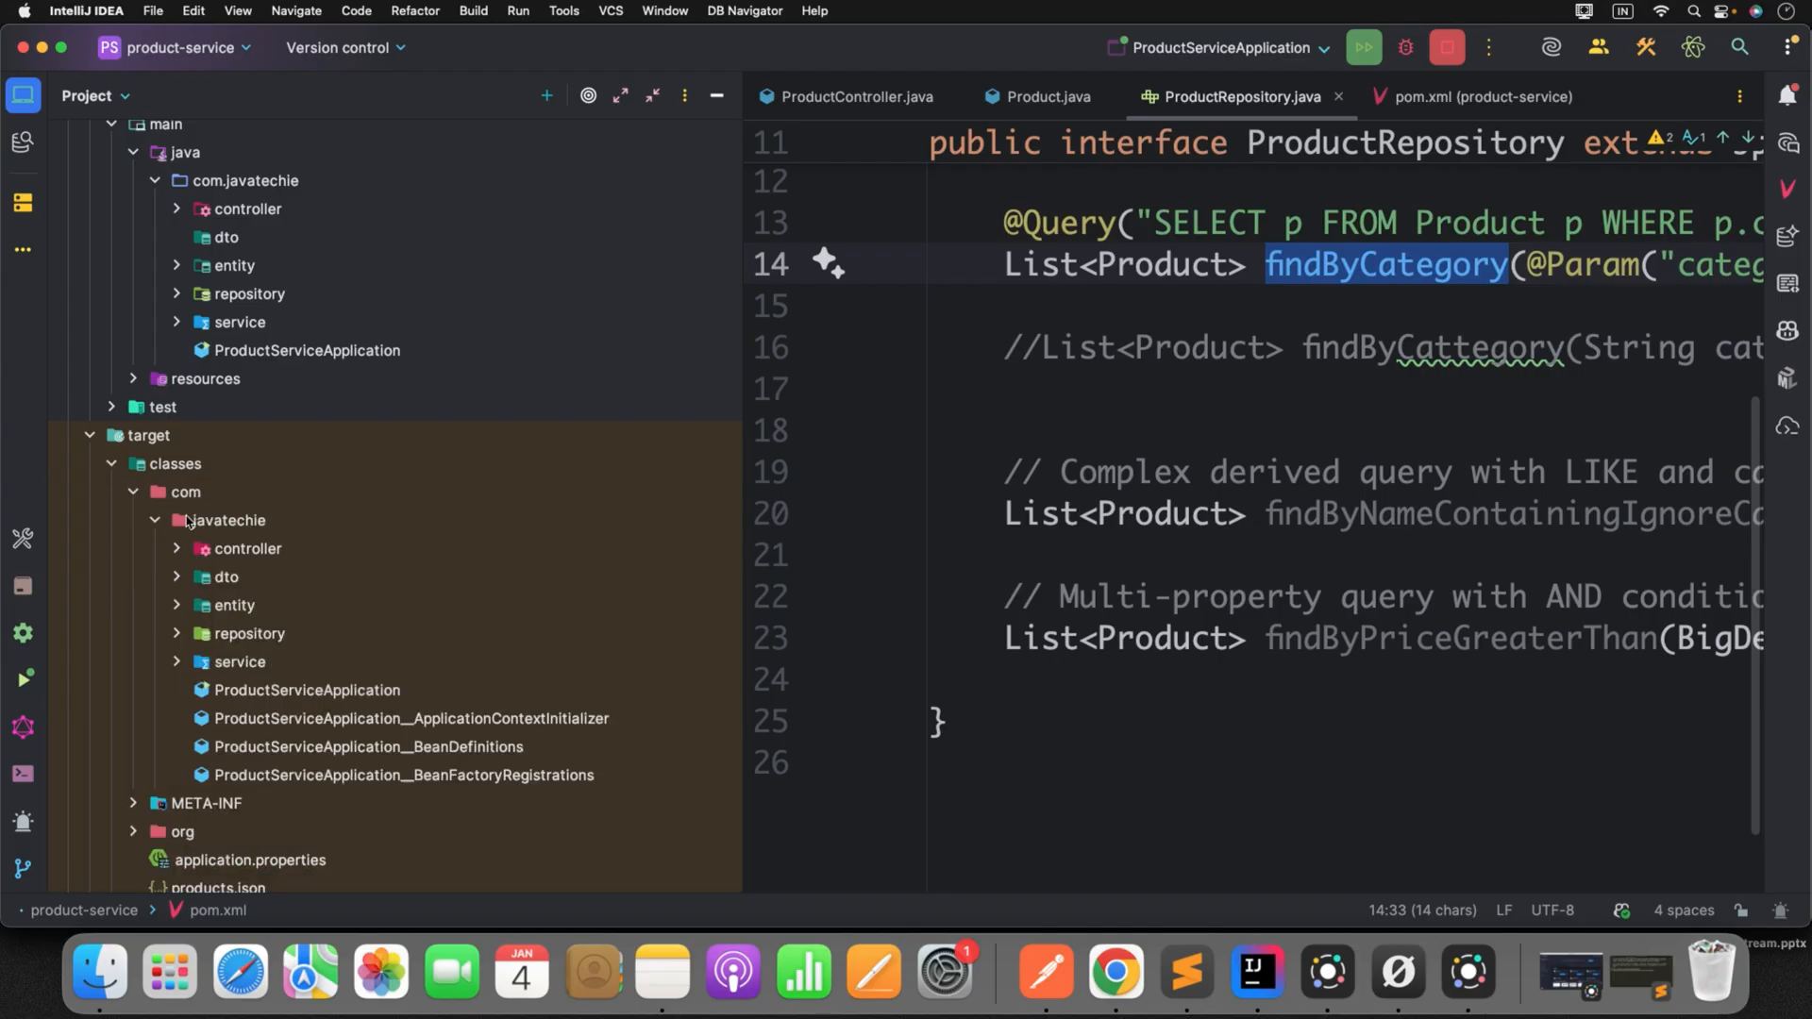
pyautogui.scroll(-3)
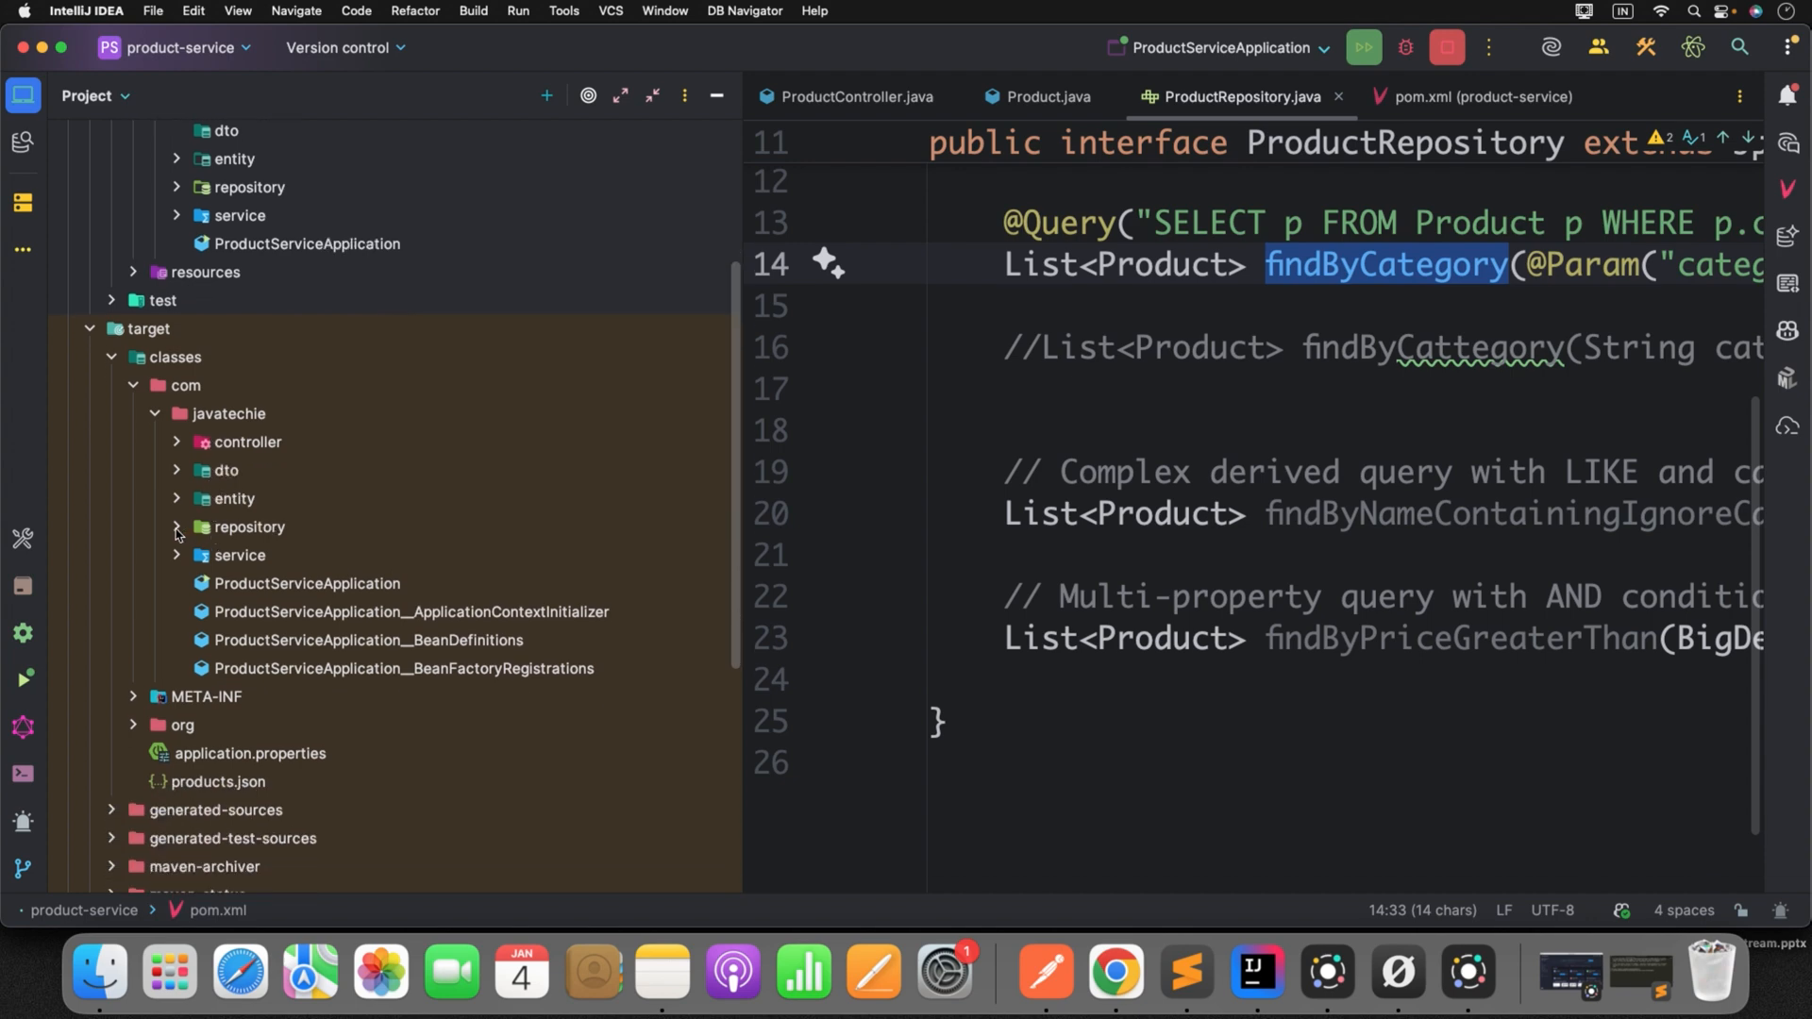
pyautogui.click(175, 527)
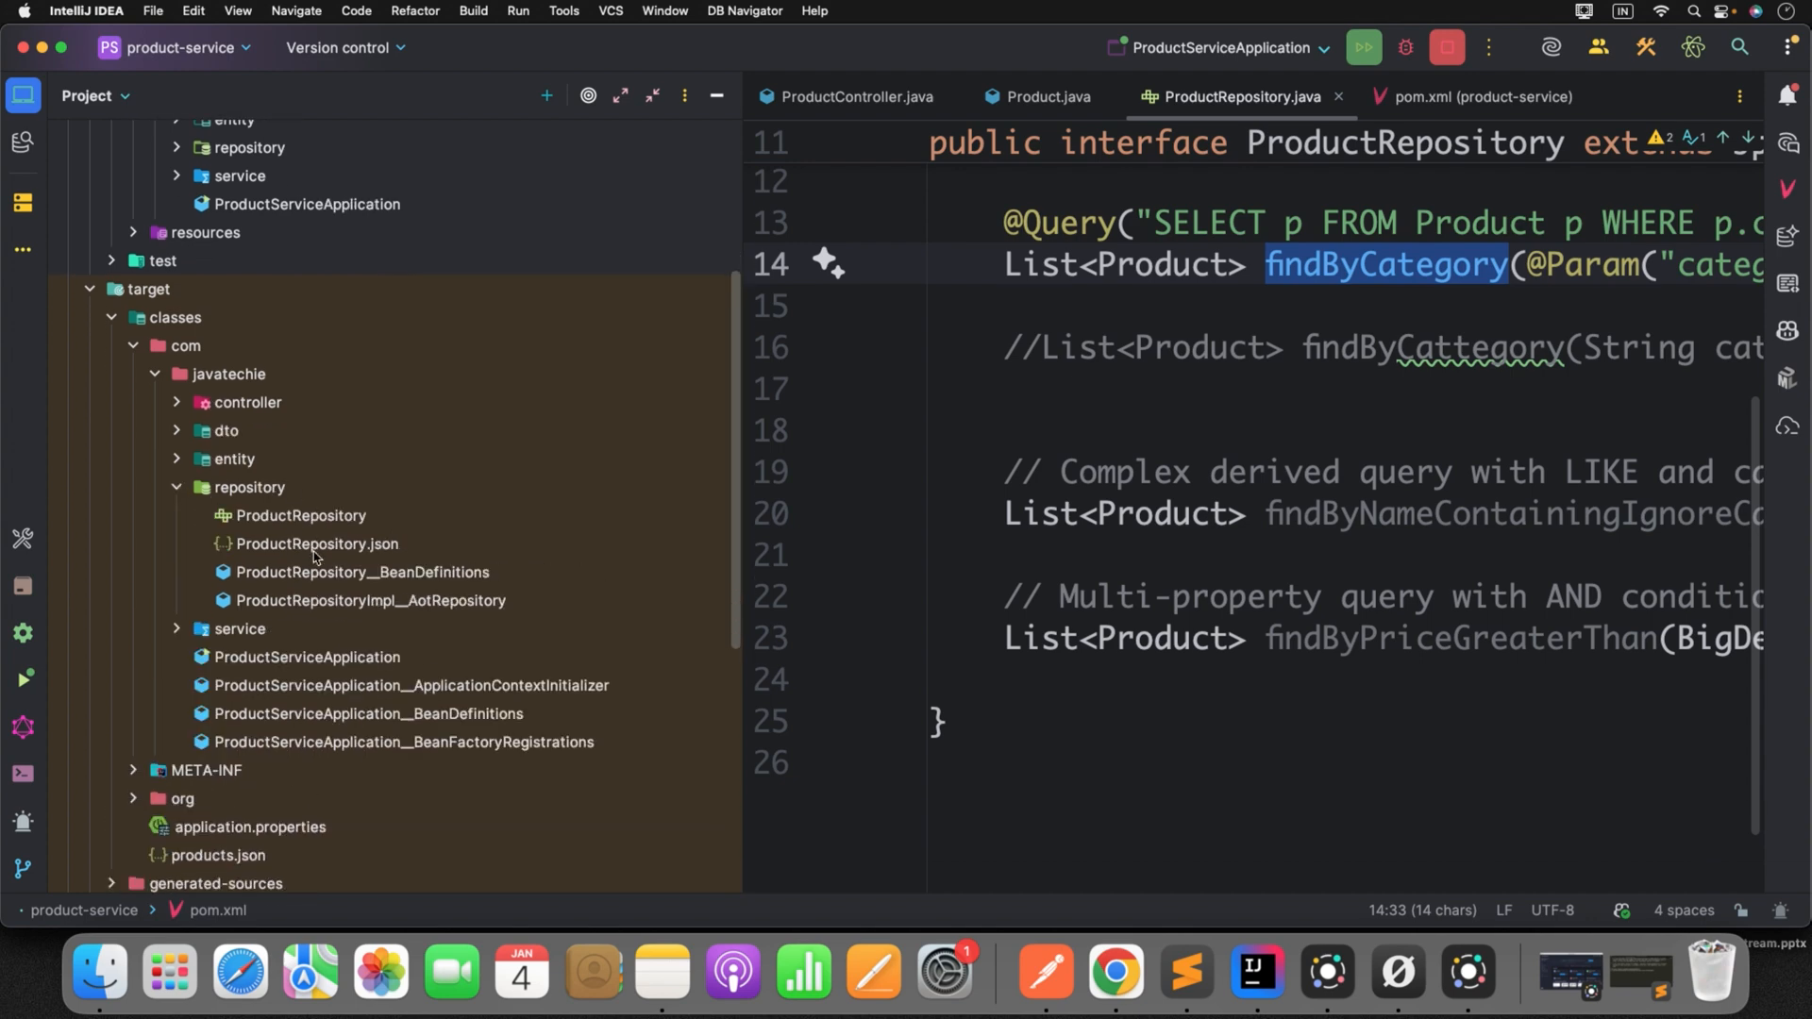
pyautogui.scroll(3)
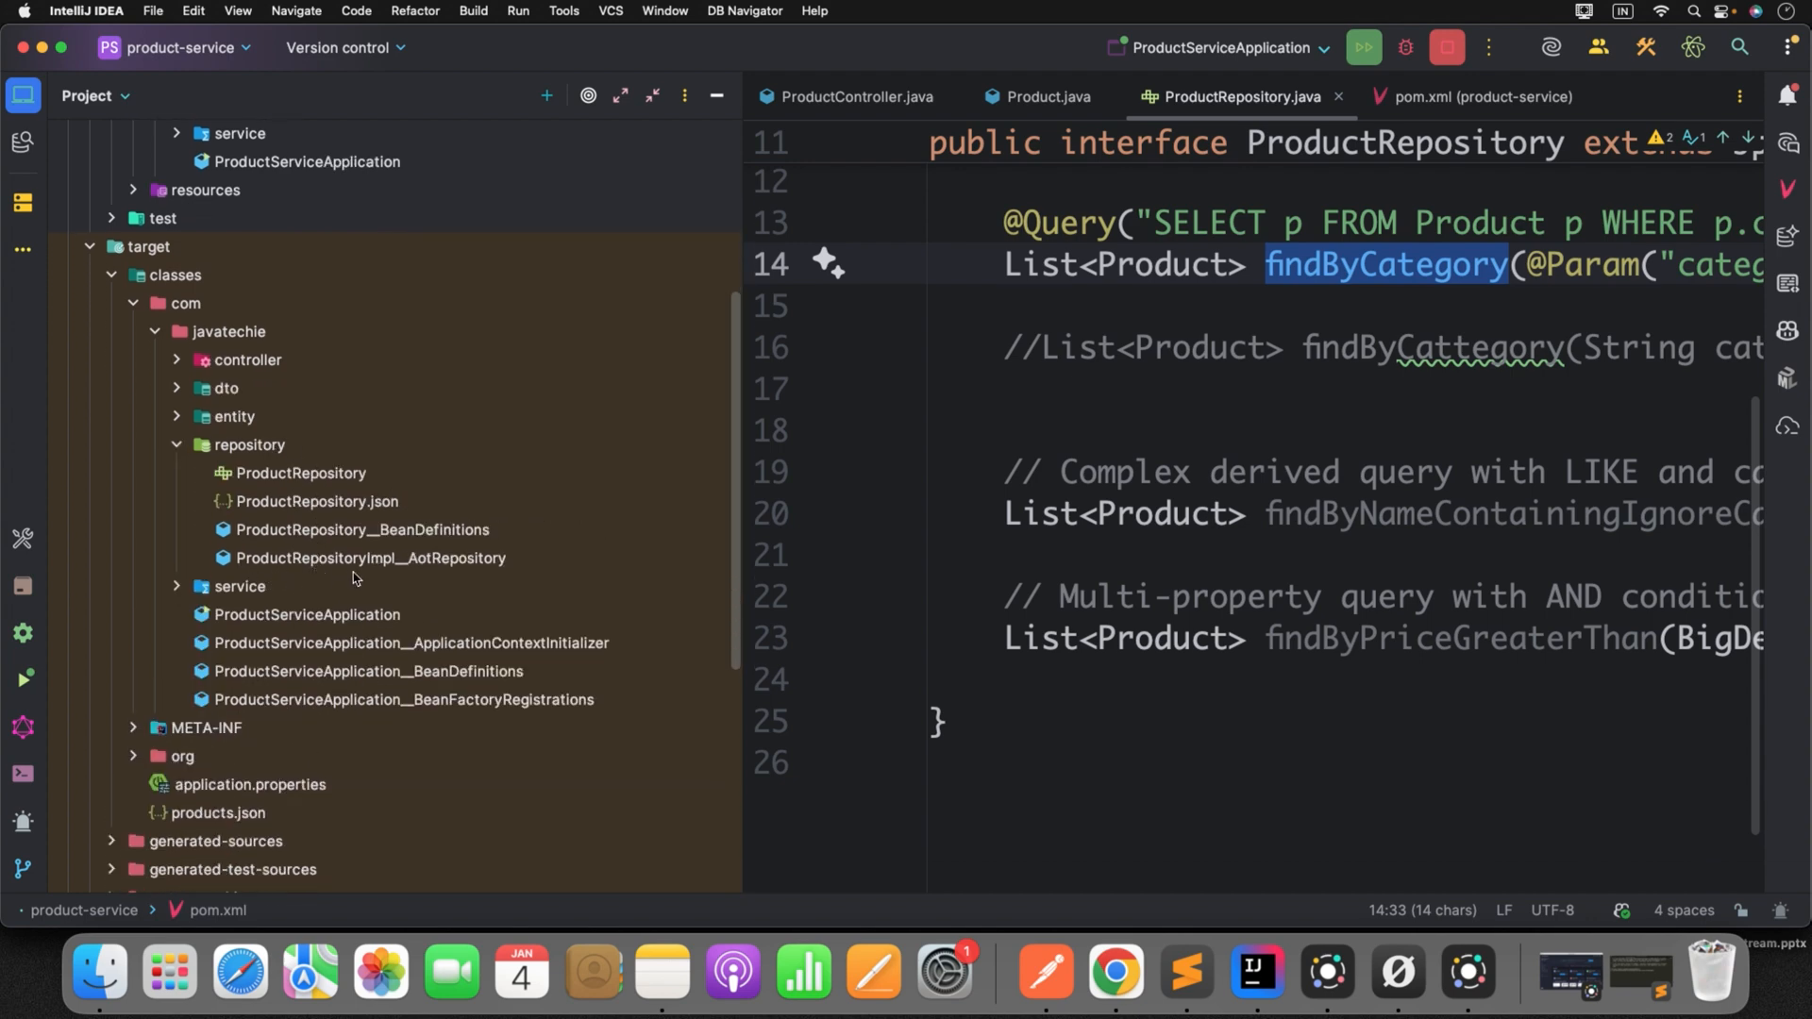
pyautogui.moveTo(476, 577)
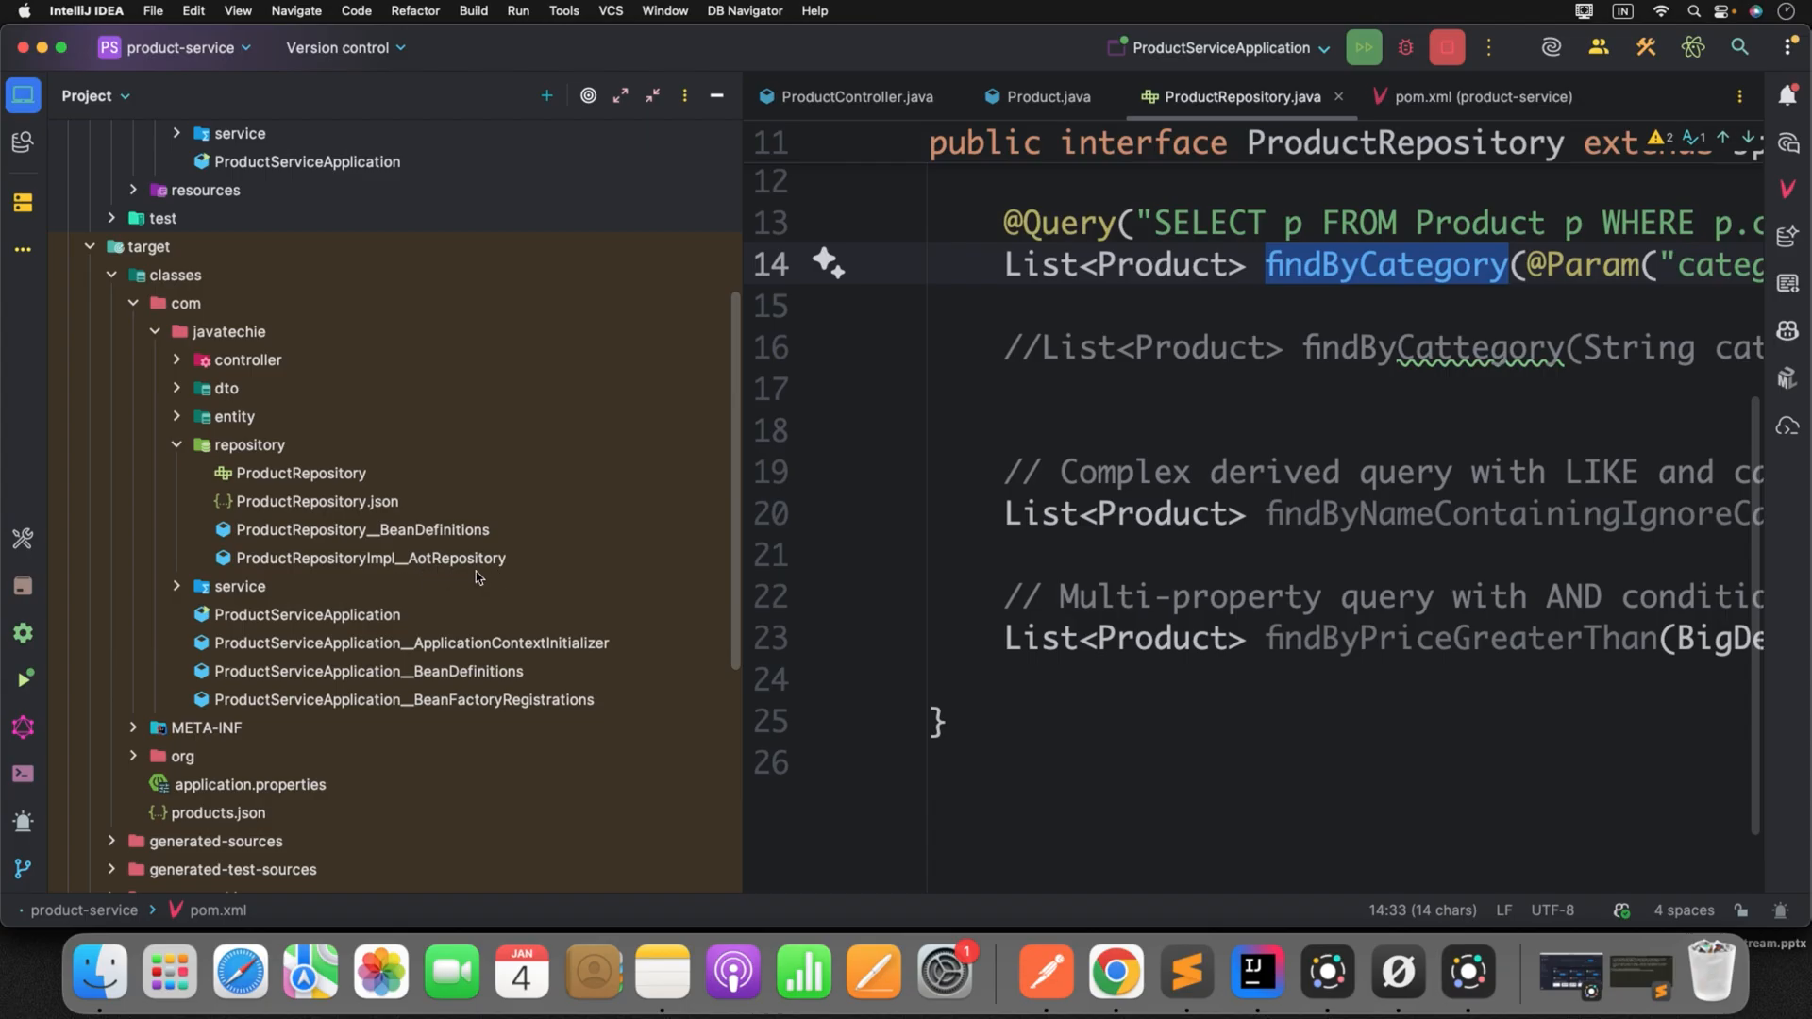
pyautogui.click(370, 558)
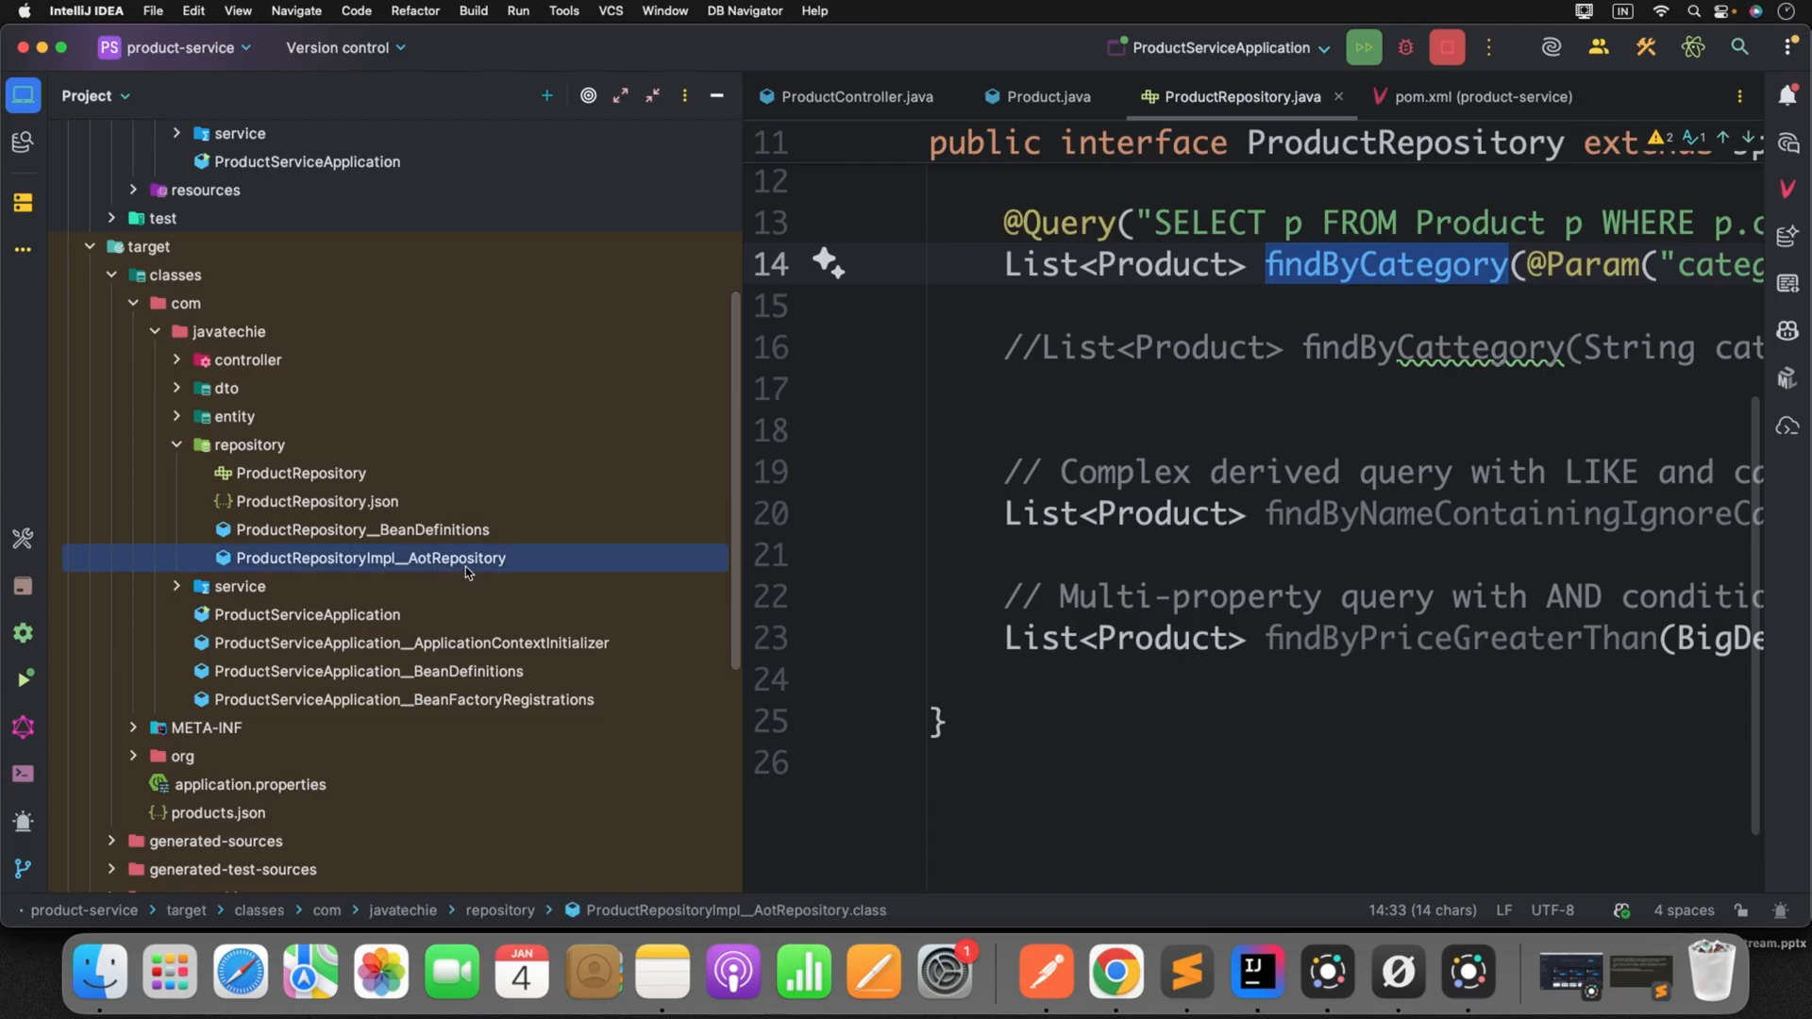
pyautogui.doubleClick(370, 558)
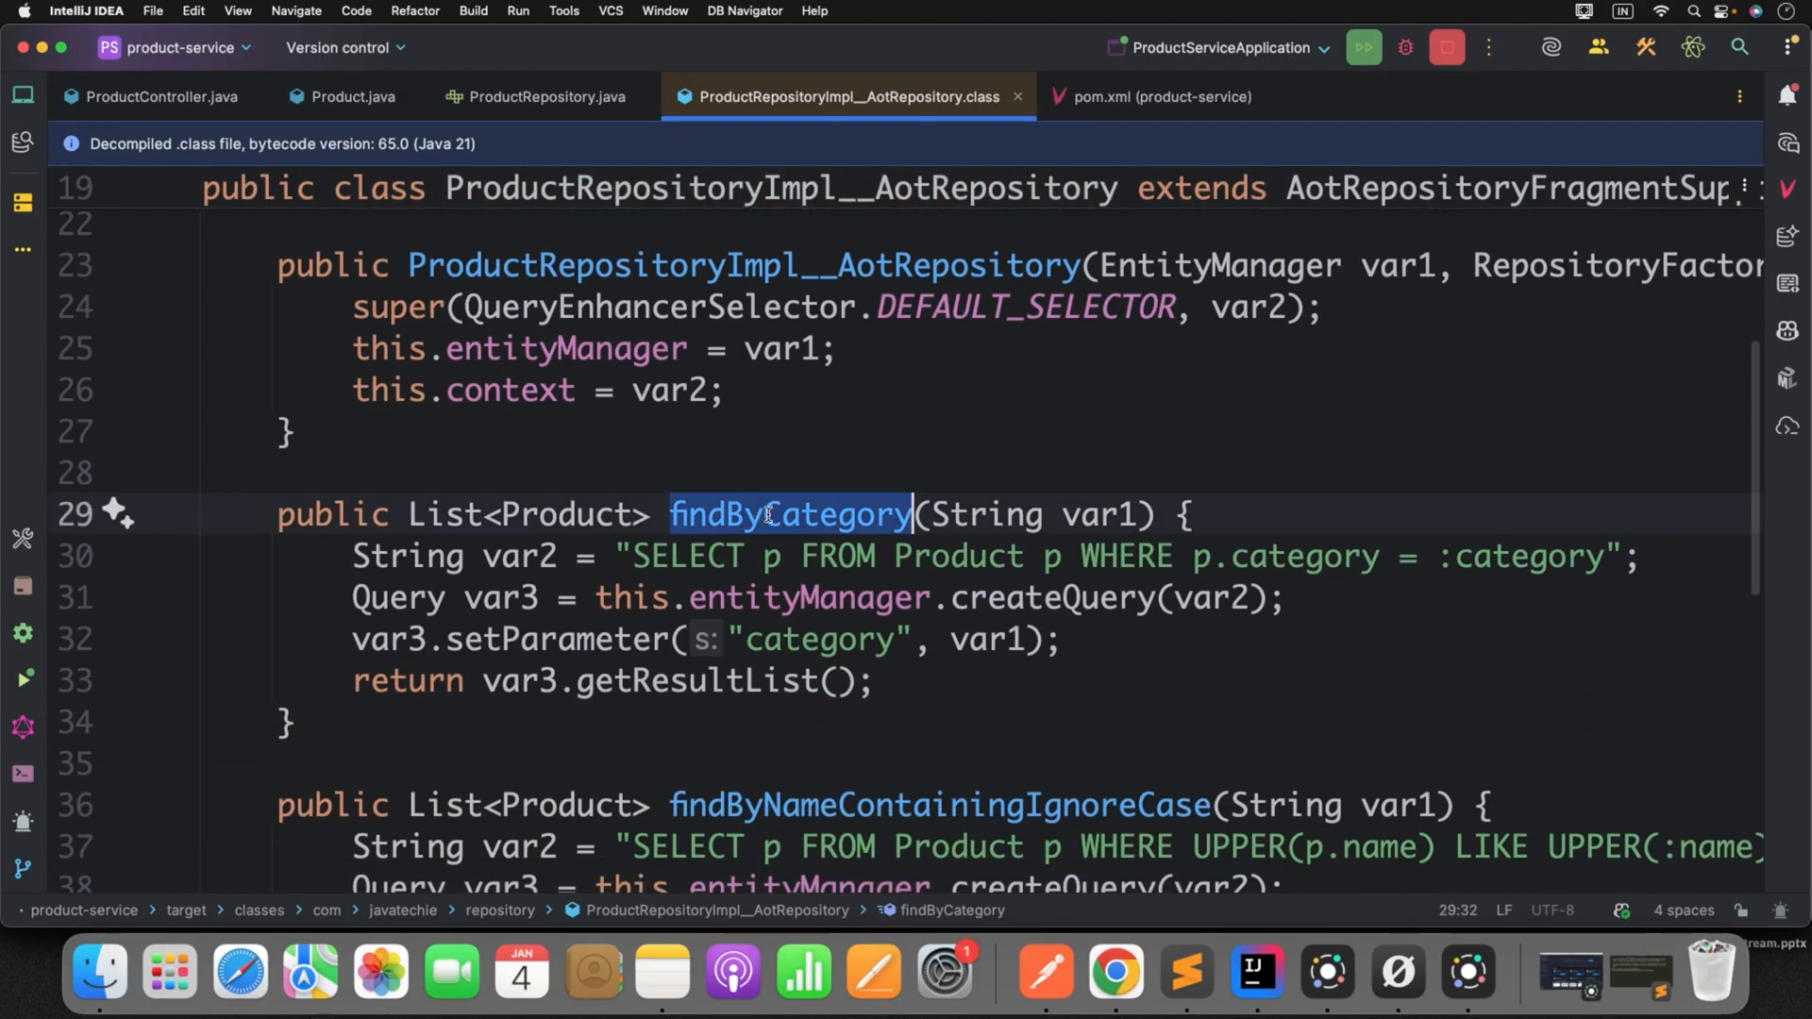
pyautogui.doubleClick(789, 514)
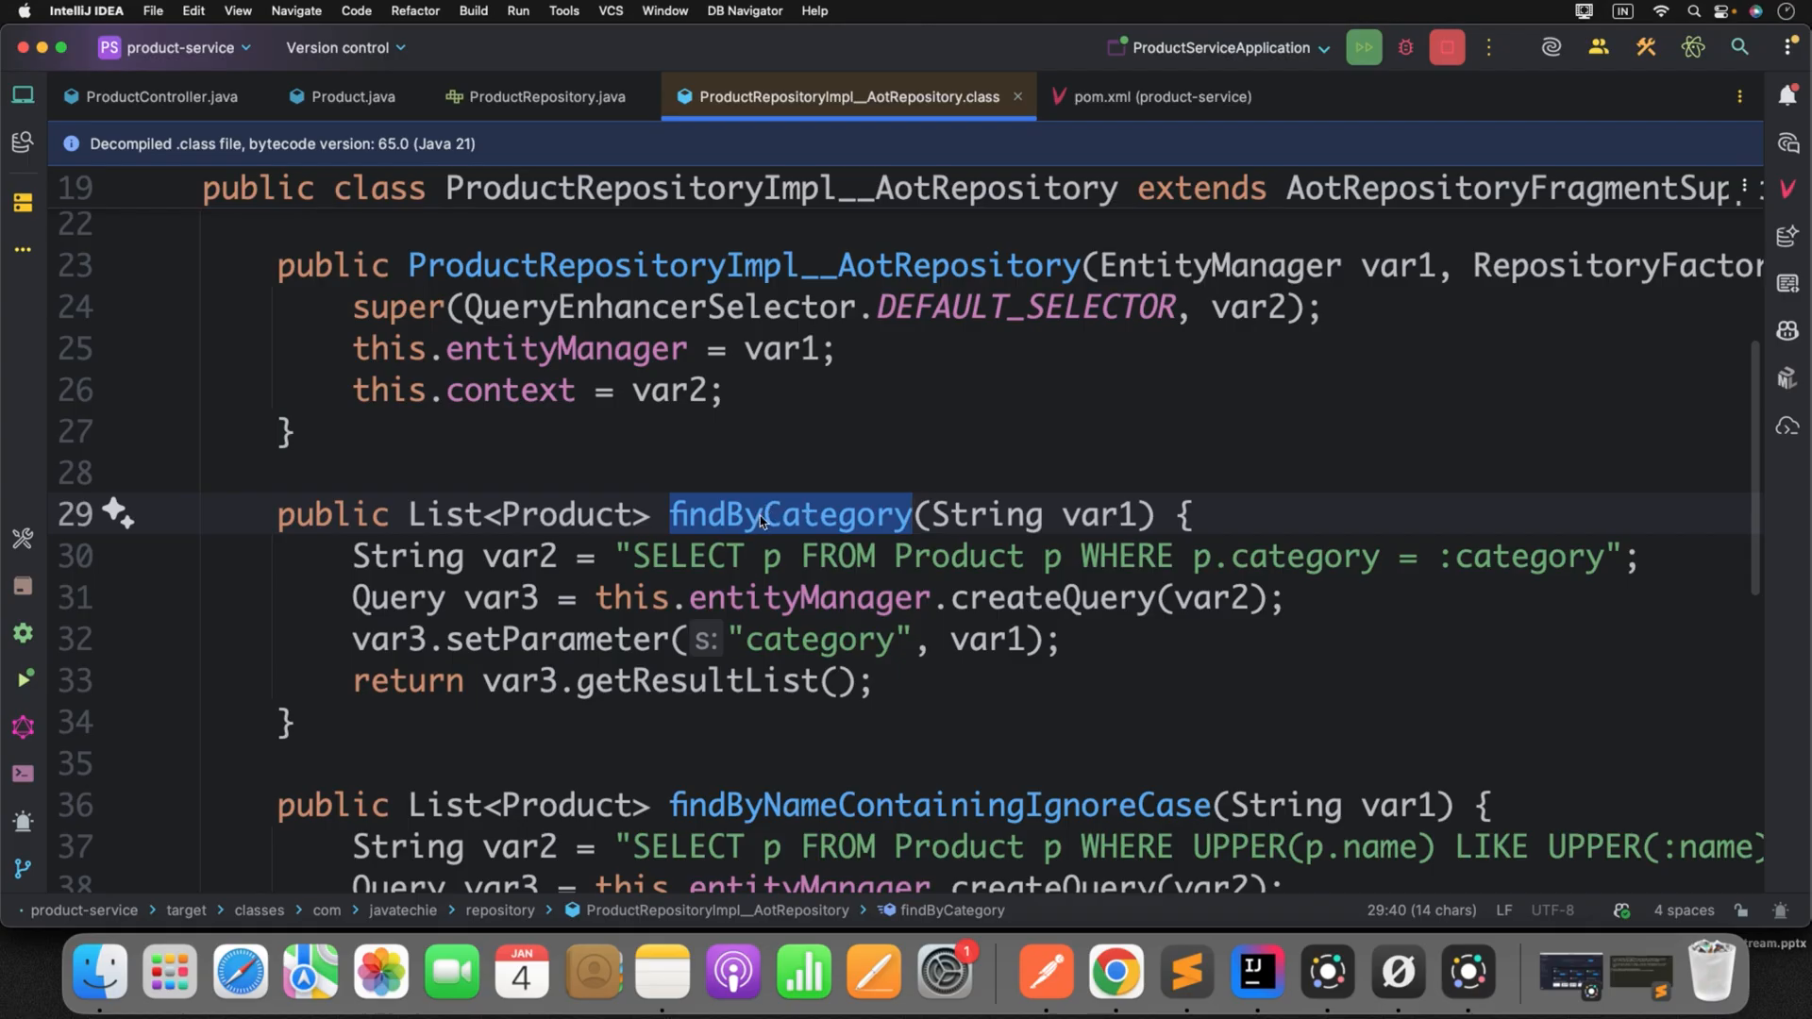
pyautogui.click(545, 96)
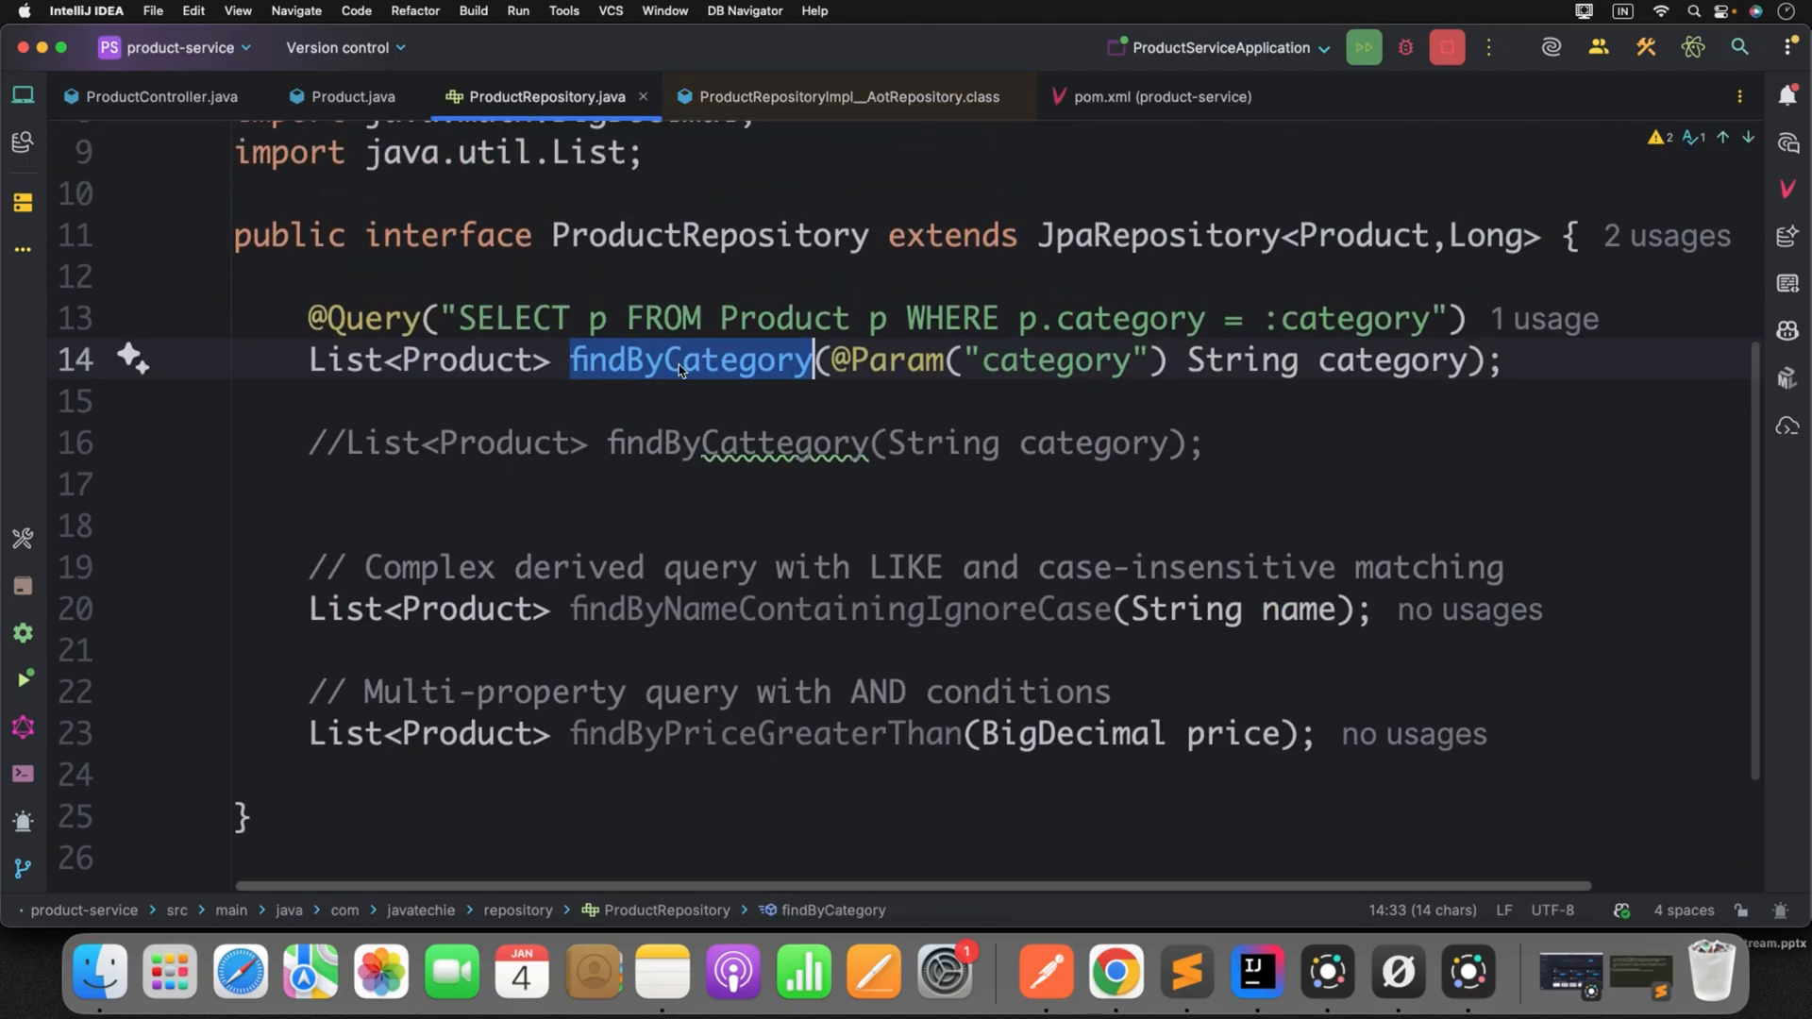
pyautogui.click(849, 97)
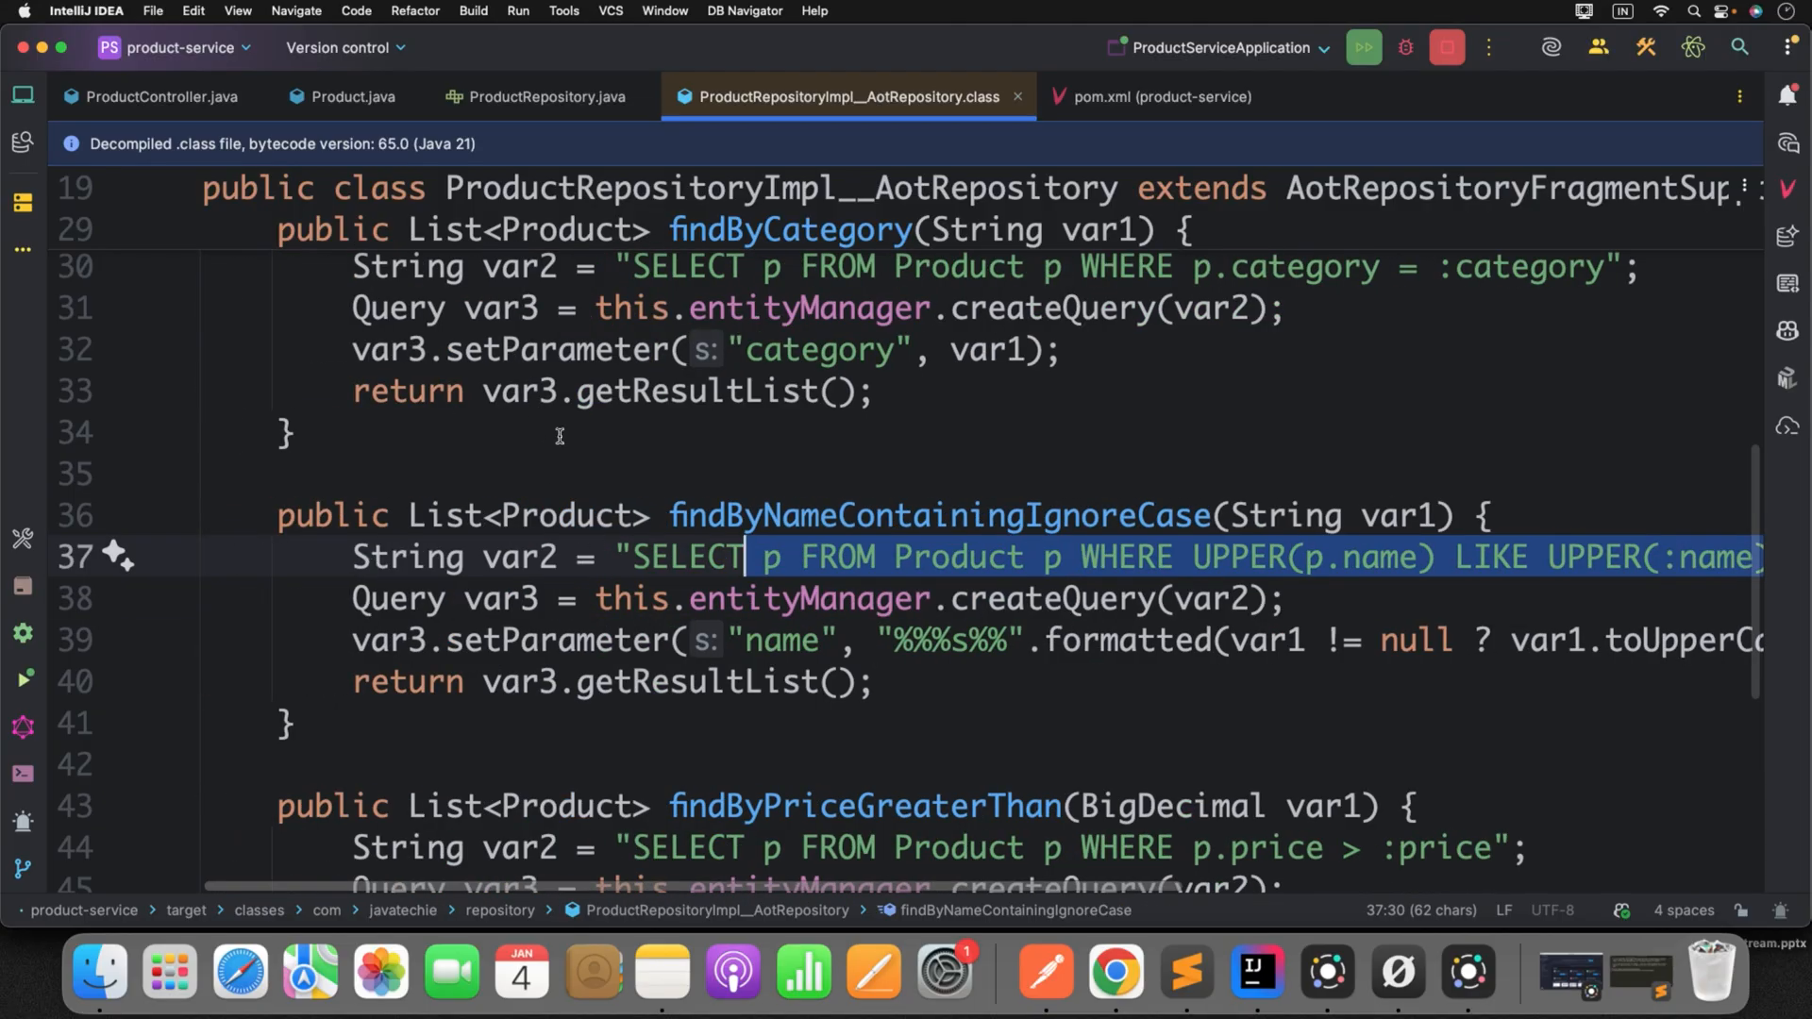
pyautogui.scroll(3)
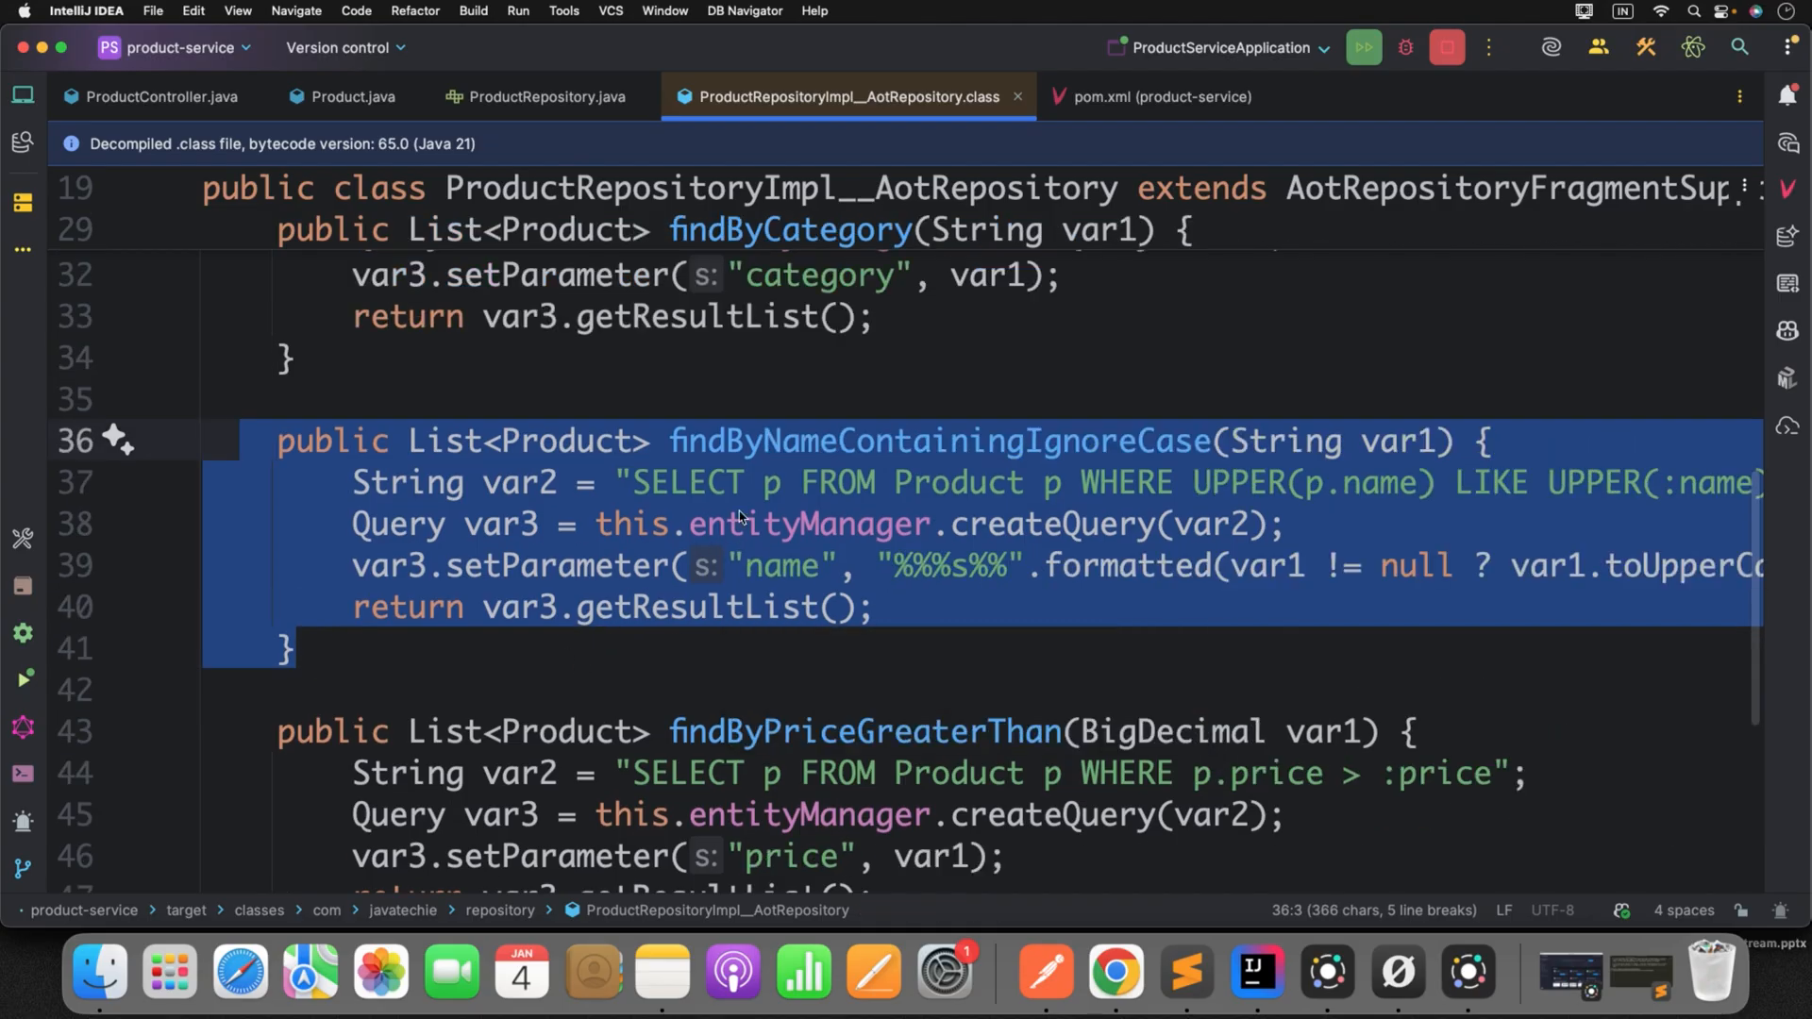
pyautogui.scroll(3)
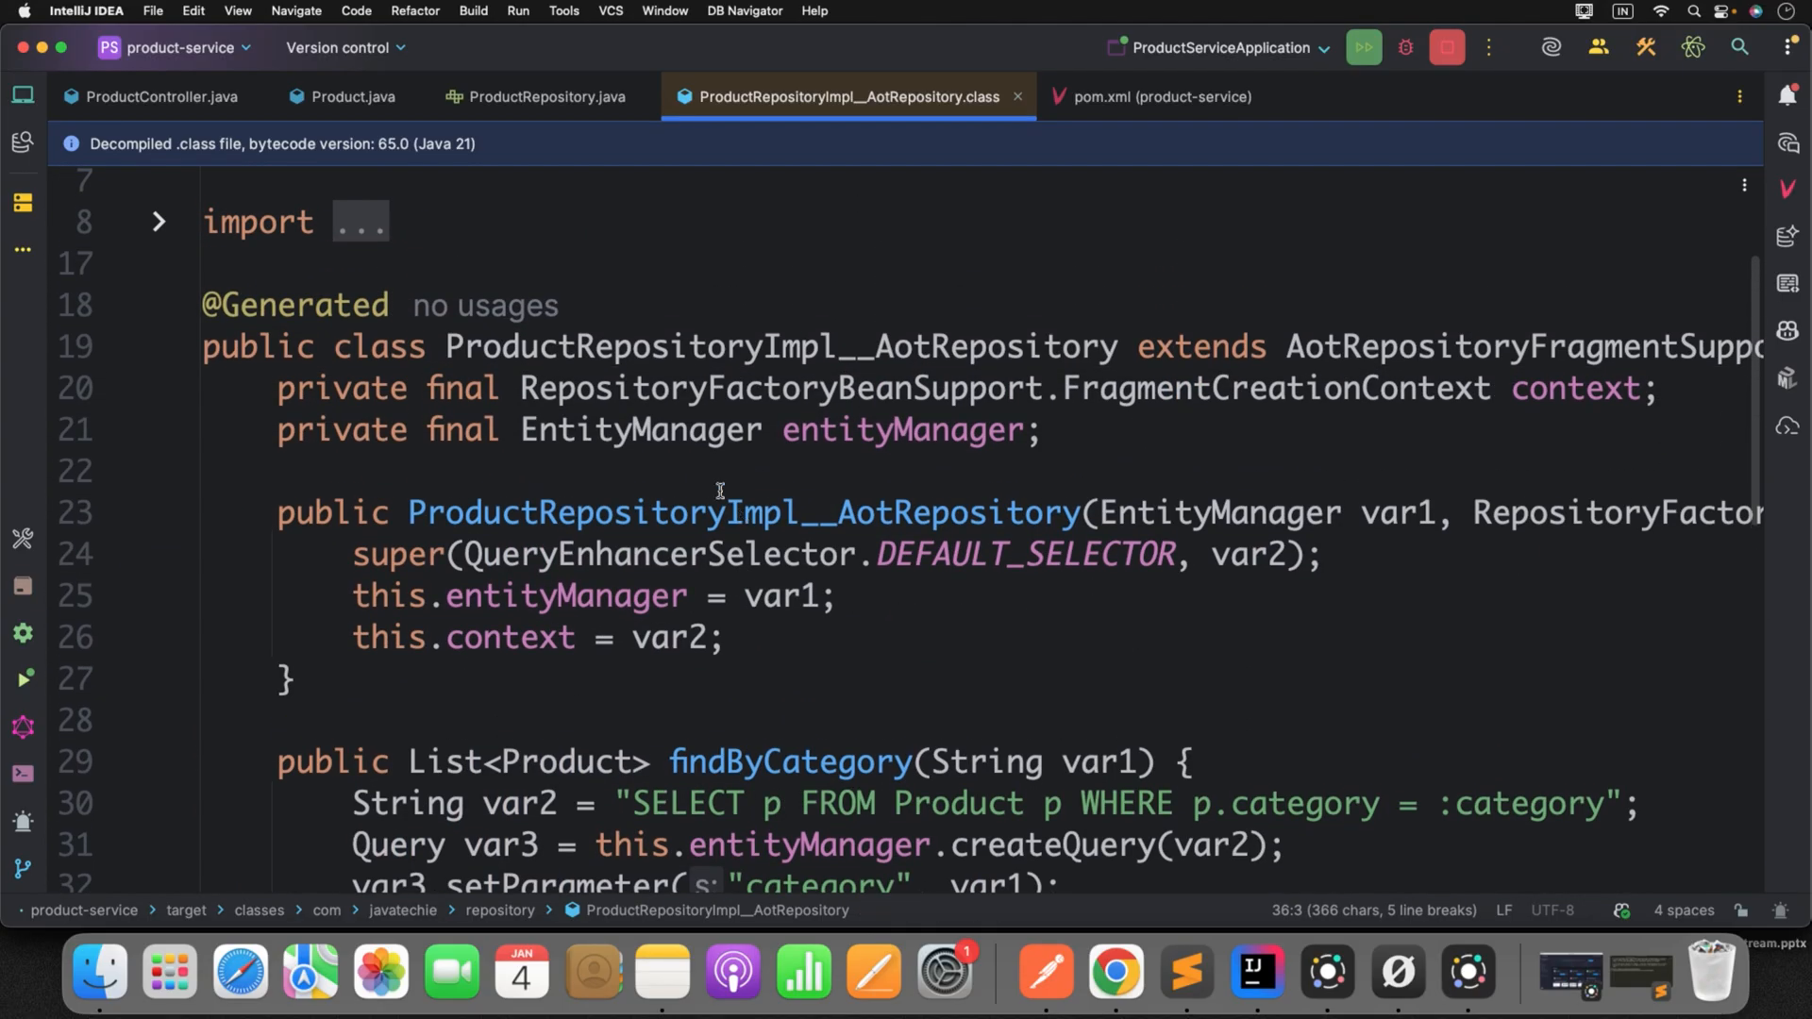
pyautogui.doubleClick(781, 346)
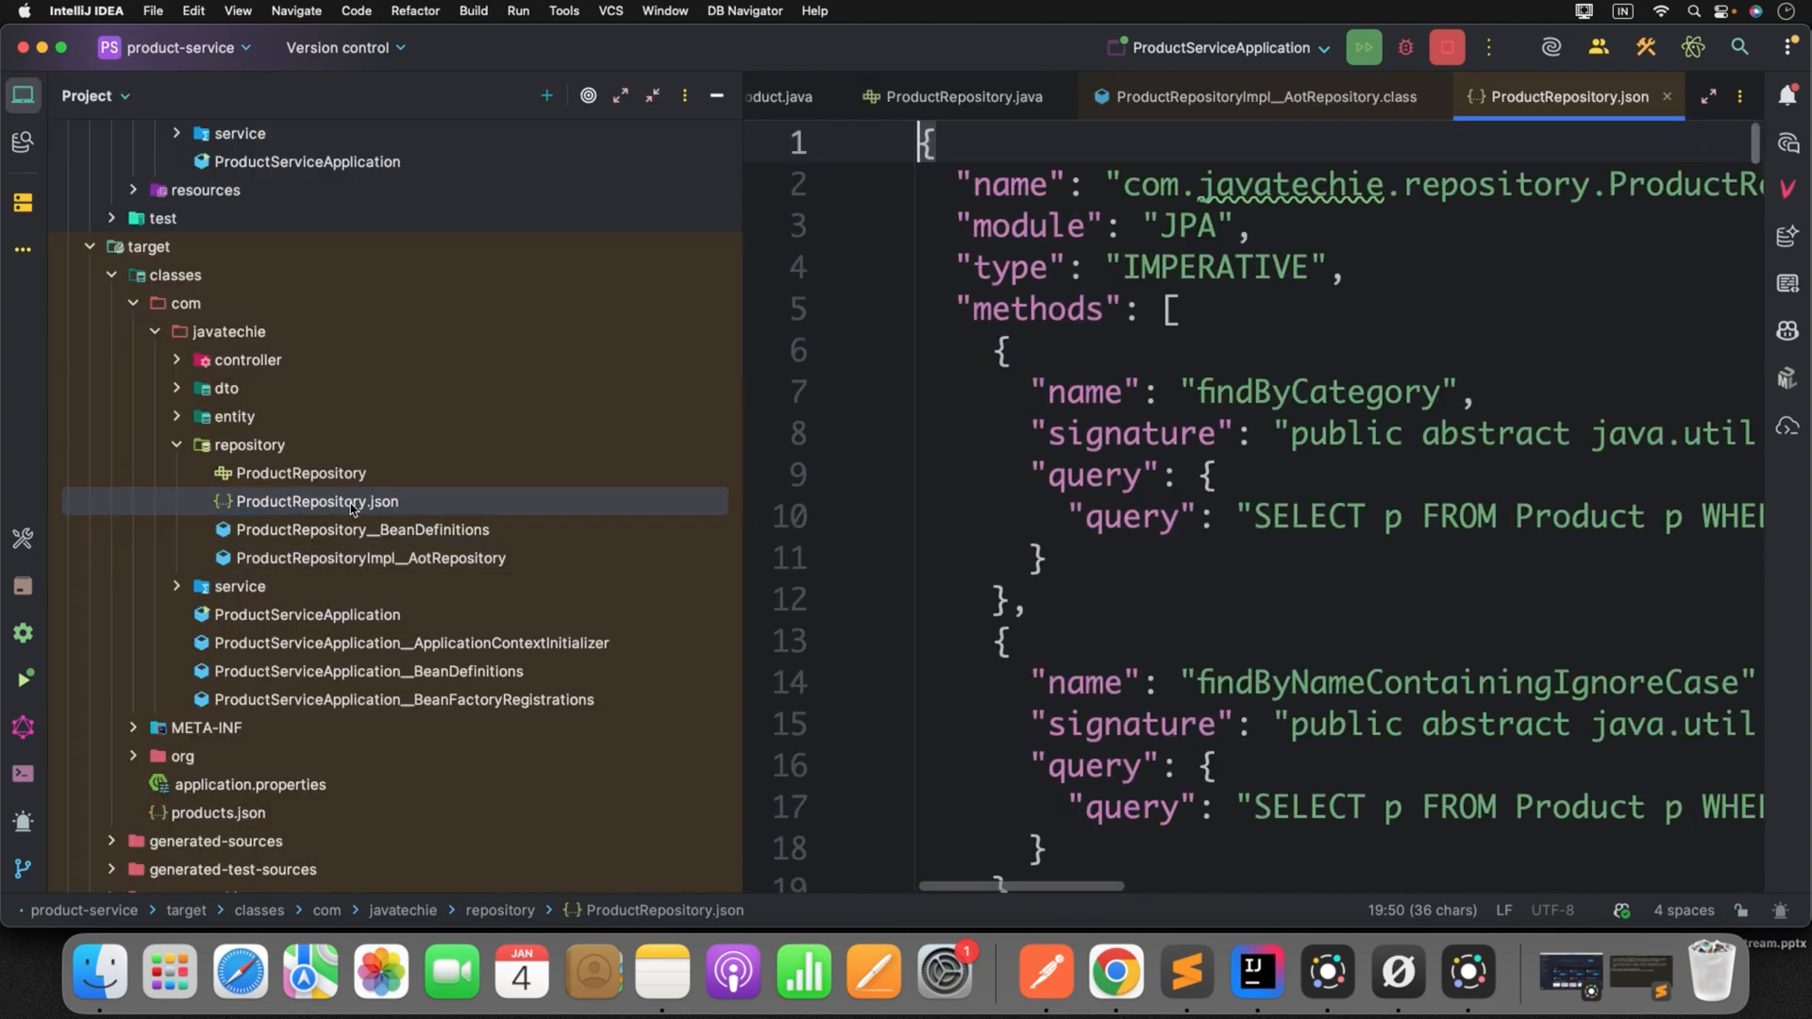
# - Widen ProductRepository.json, highlight the findByCategory query string, and return to the AotRepository class
pyautogui.click(21, 97)
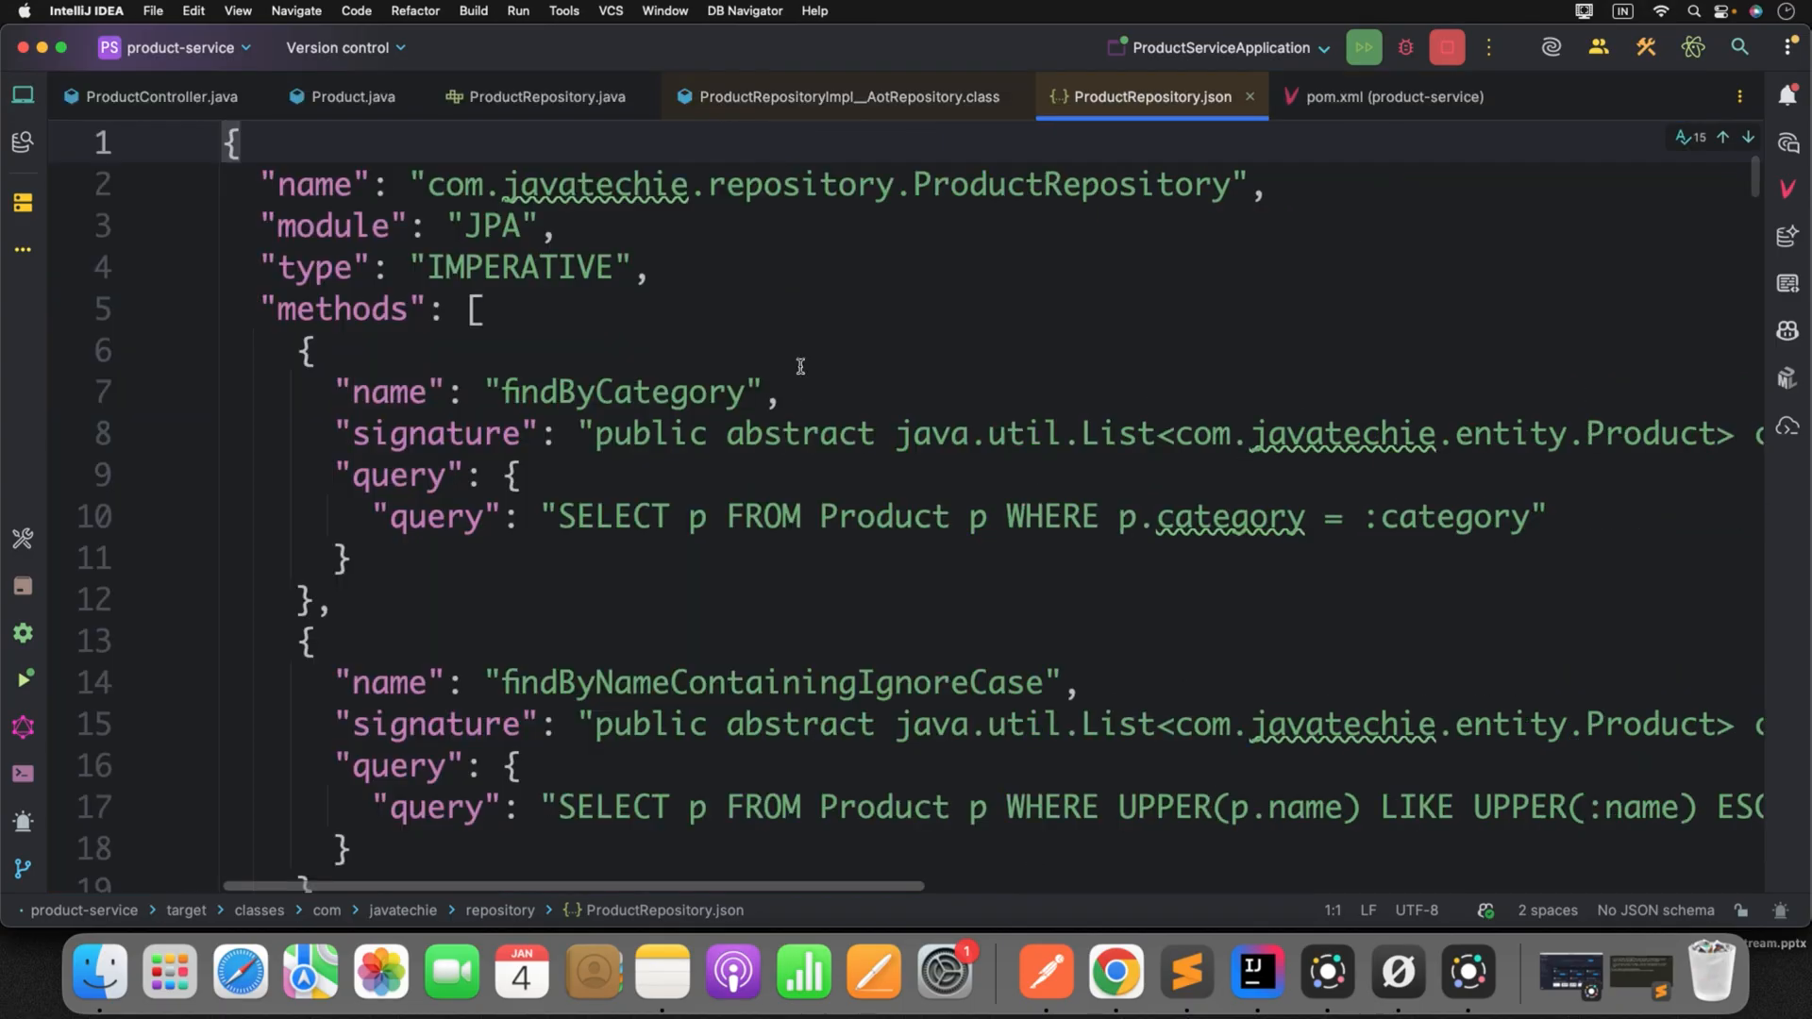
pyautogui.moveTo(789, 401)
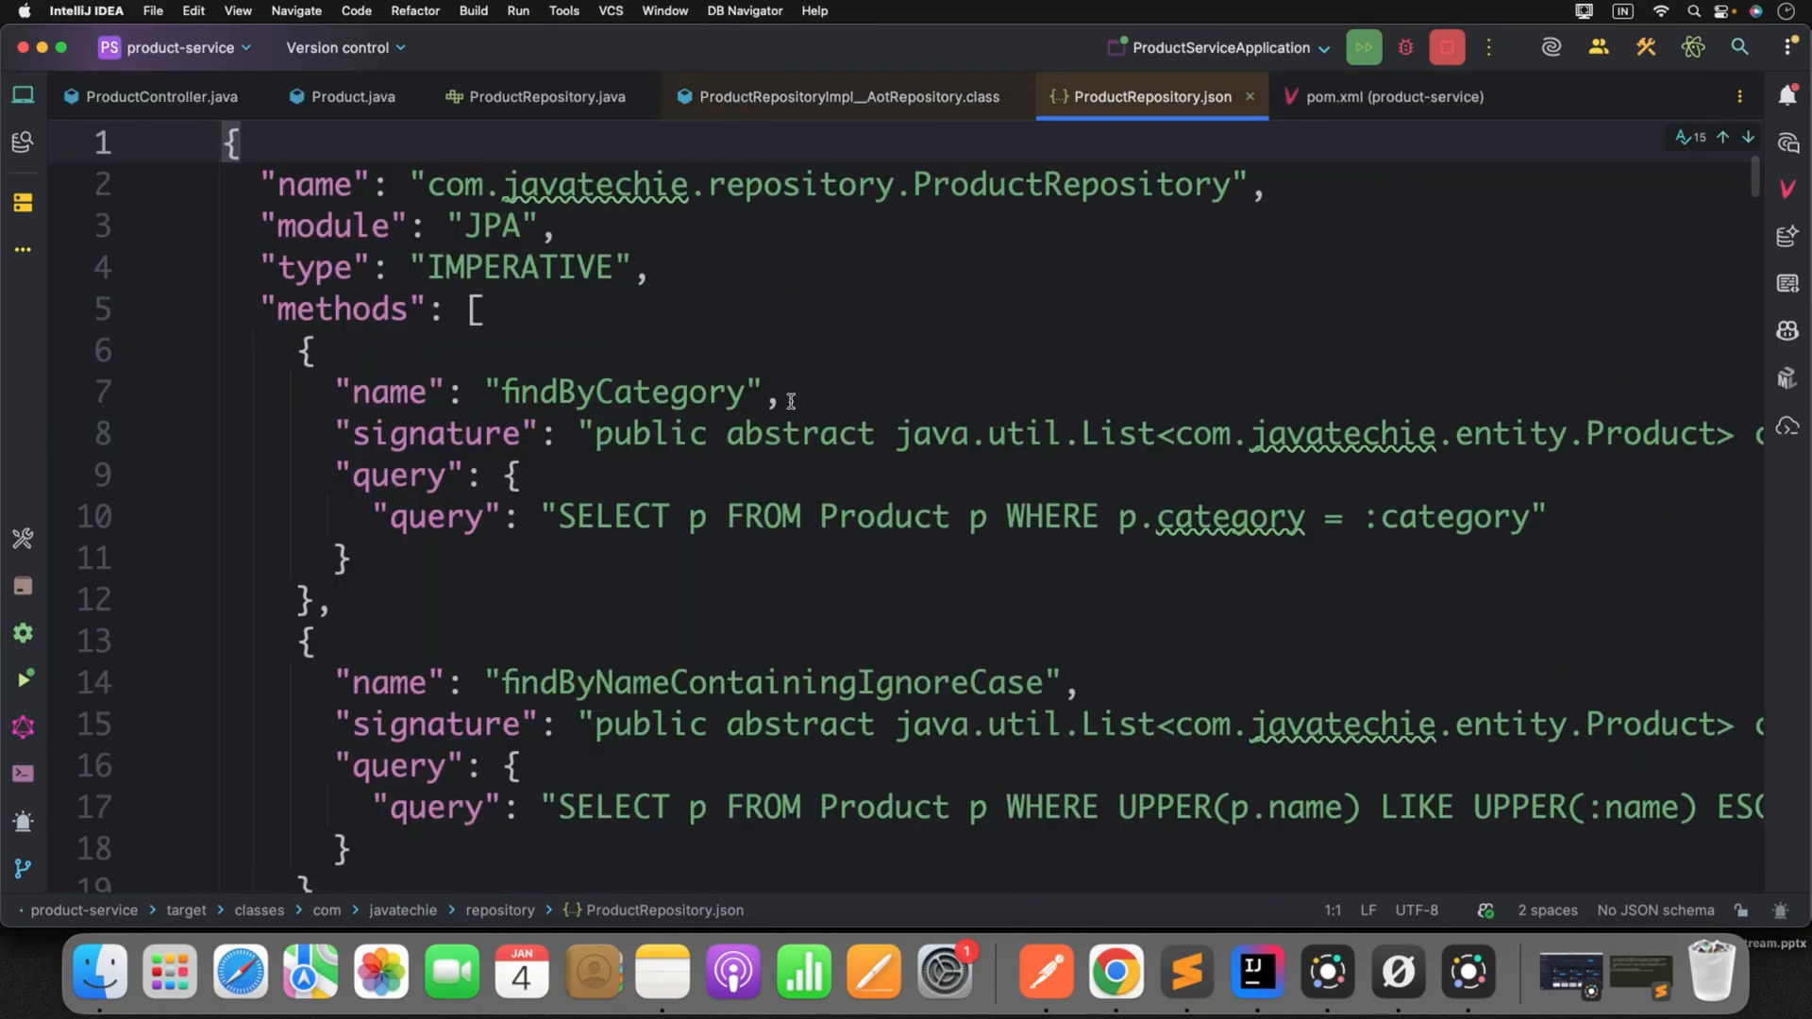
pyautogui.moveTo(853, 423)
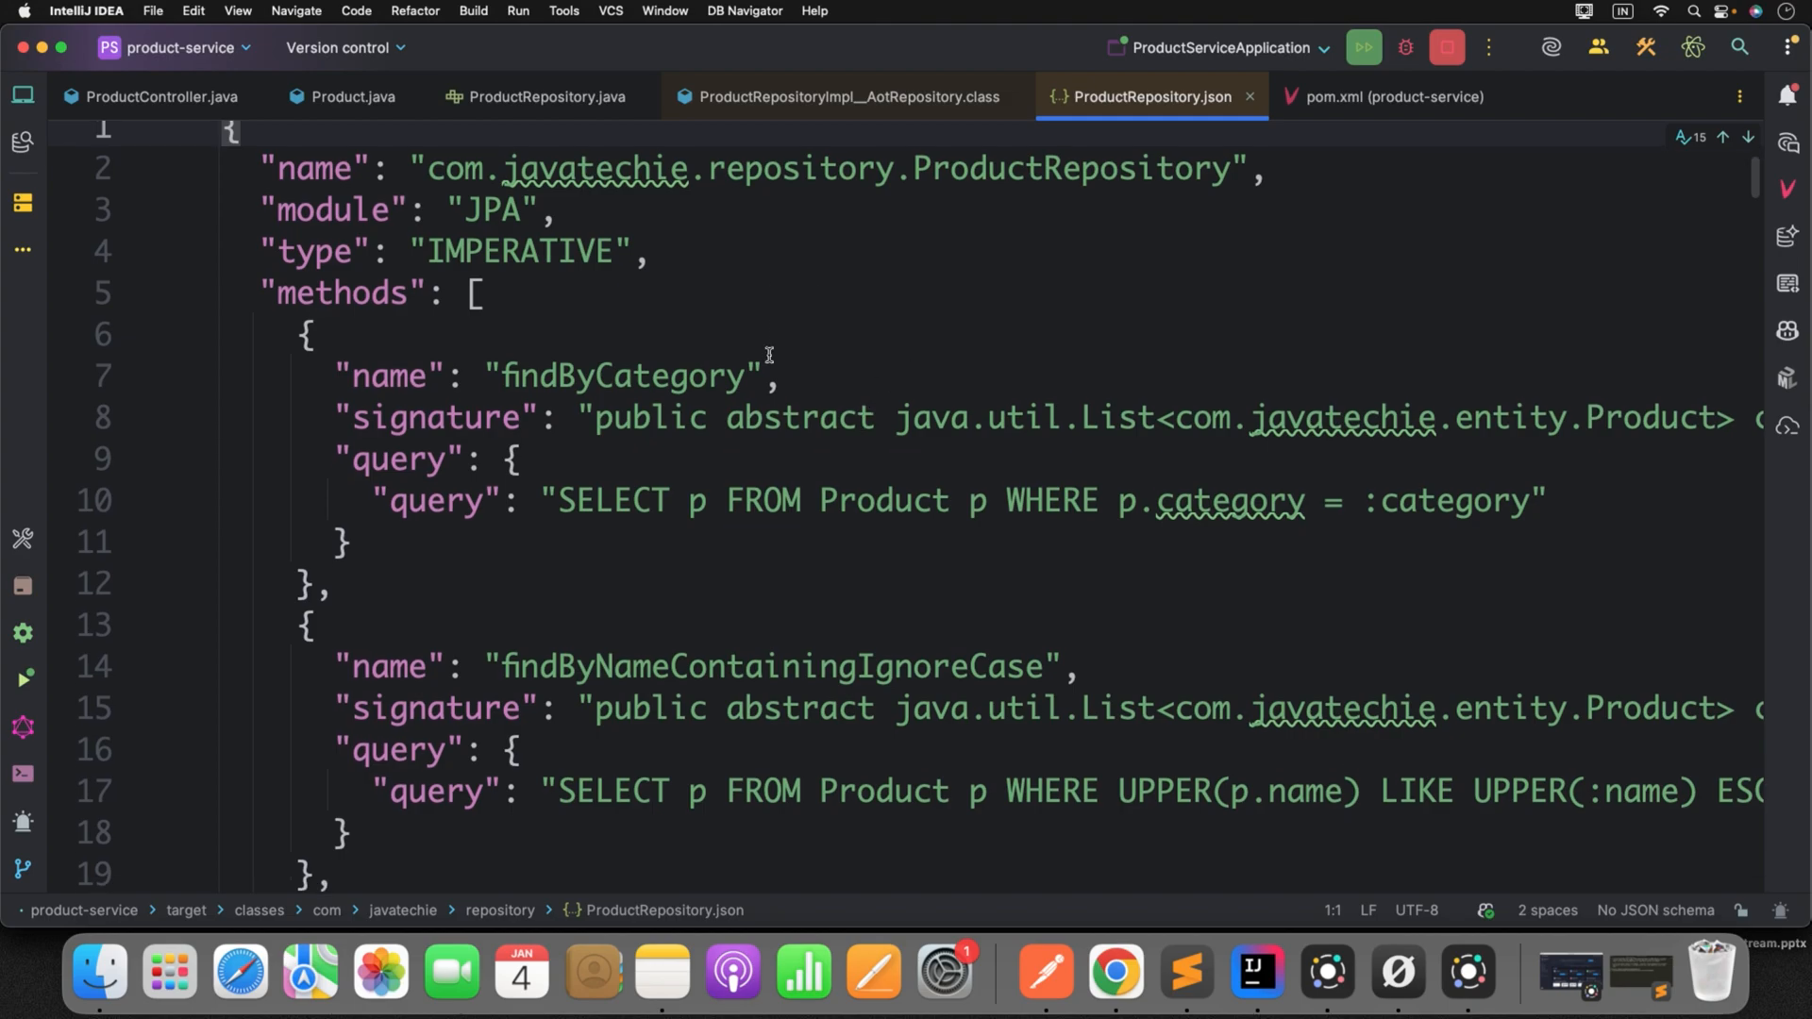
pyautogui.doubleClick(621, 375)
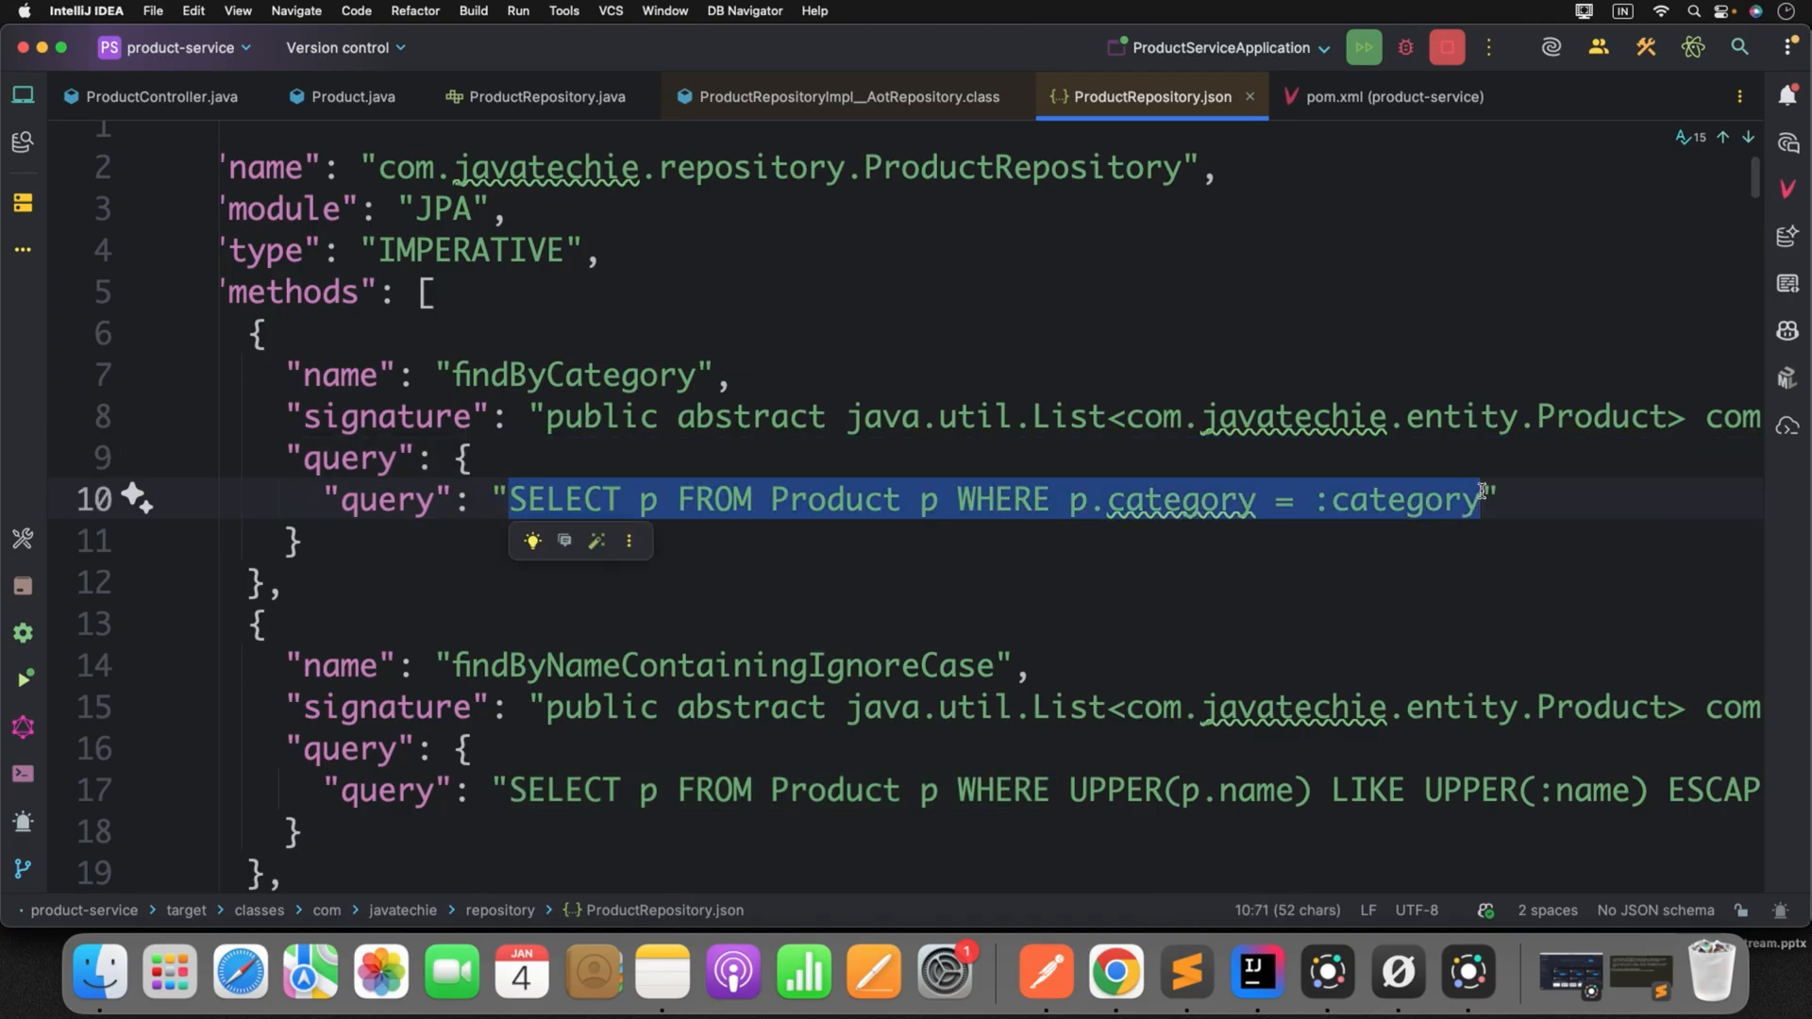
pyautogui.moveTo(1631, 617)
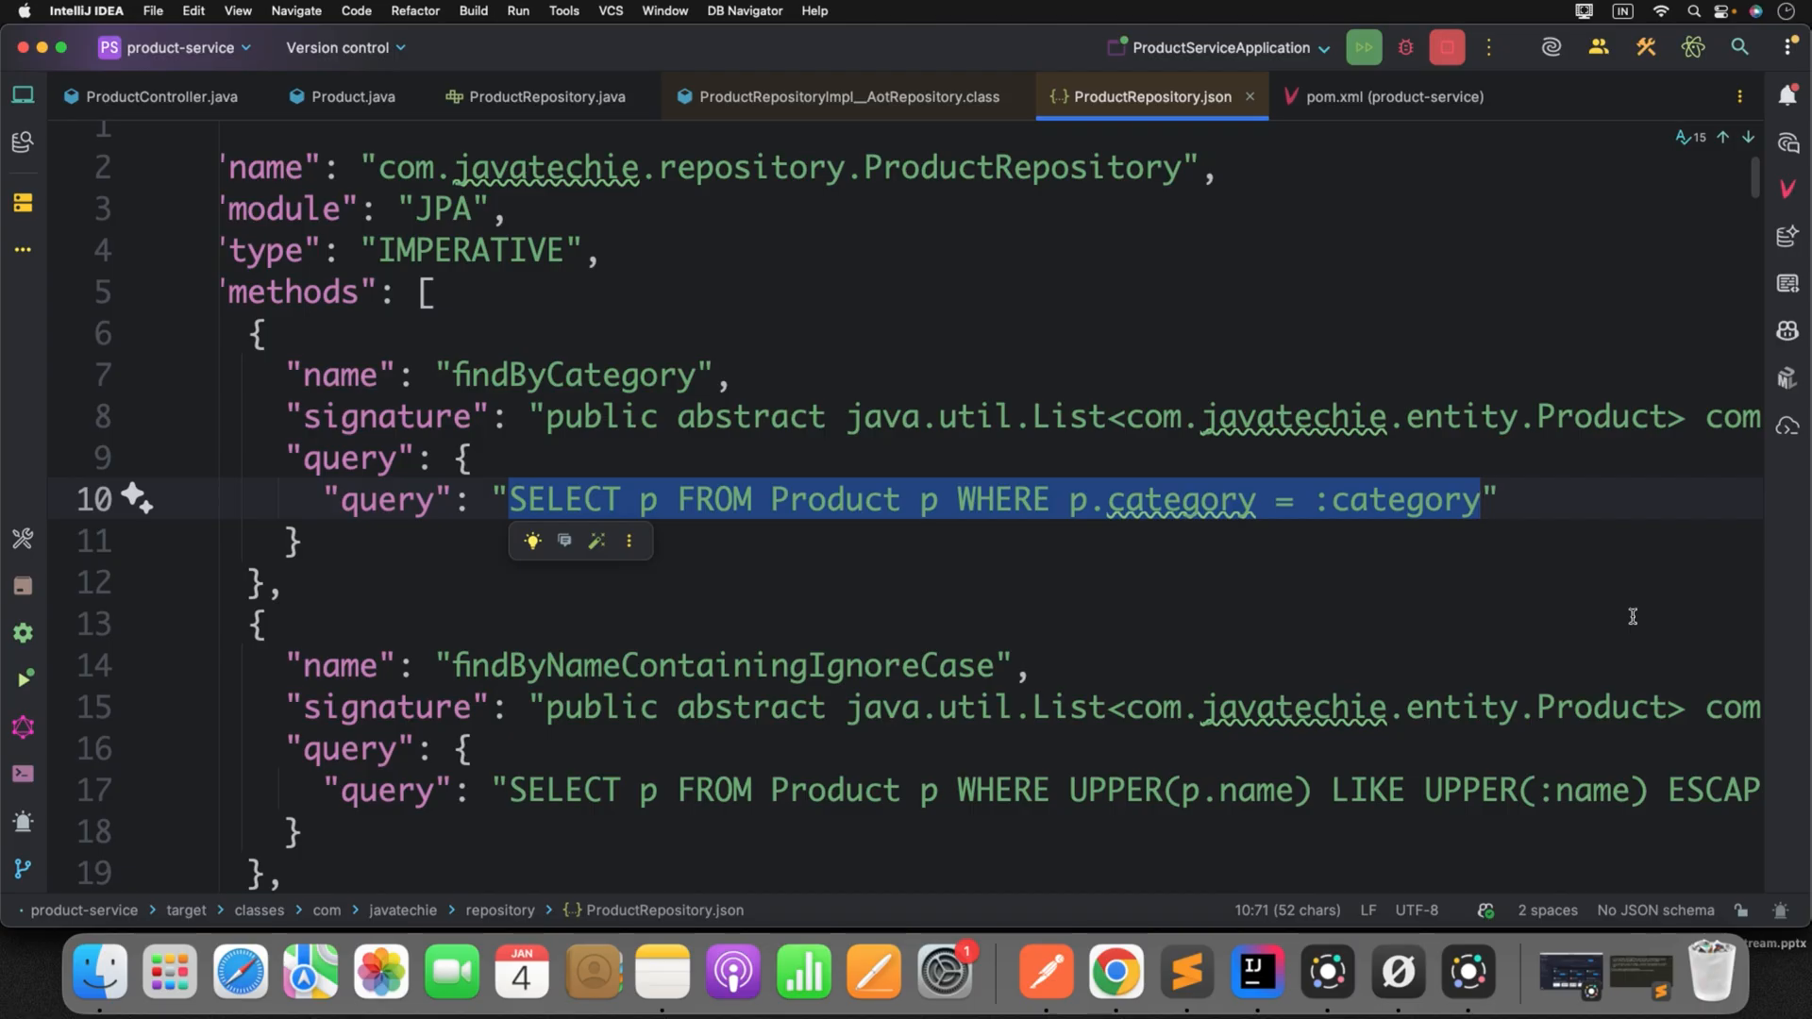
pyautogui.scroll(-3)
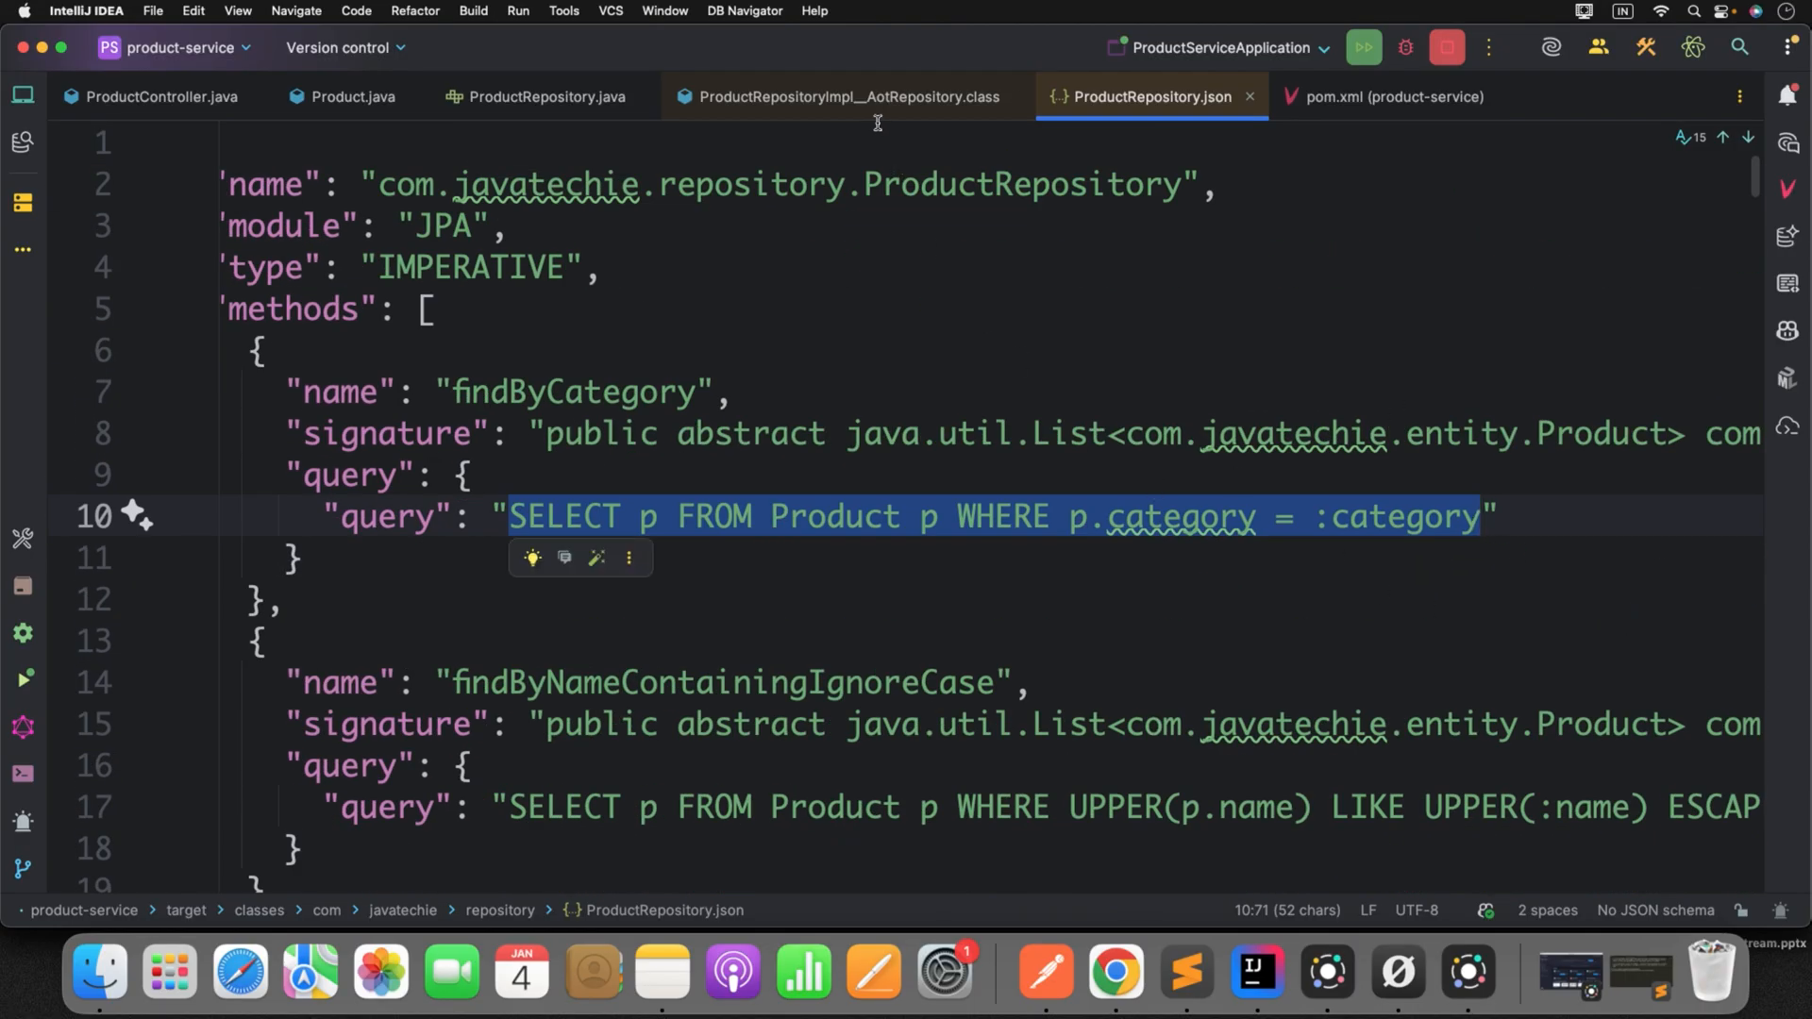
pyautogui.click(844, 96)
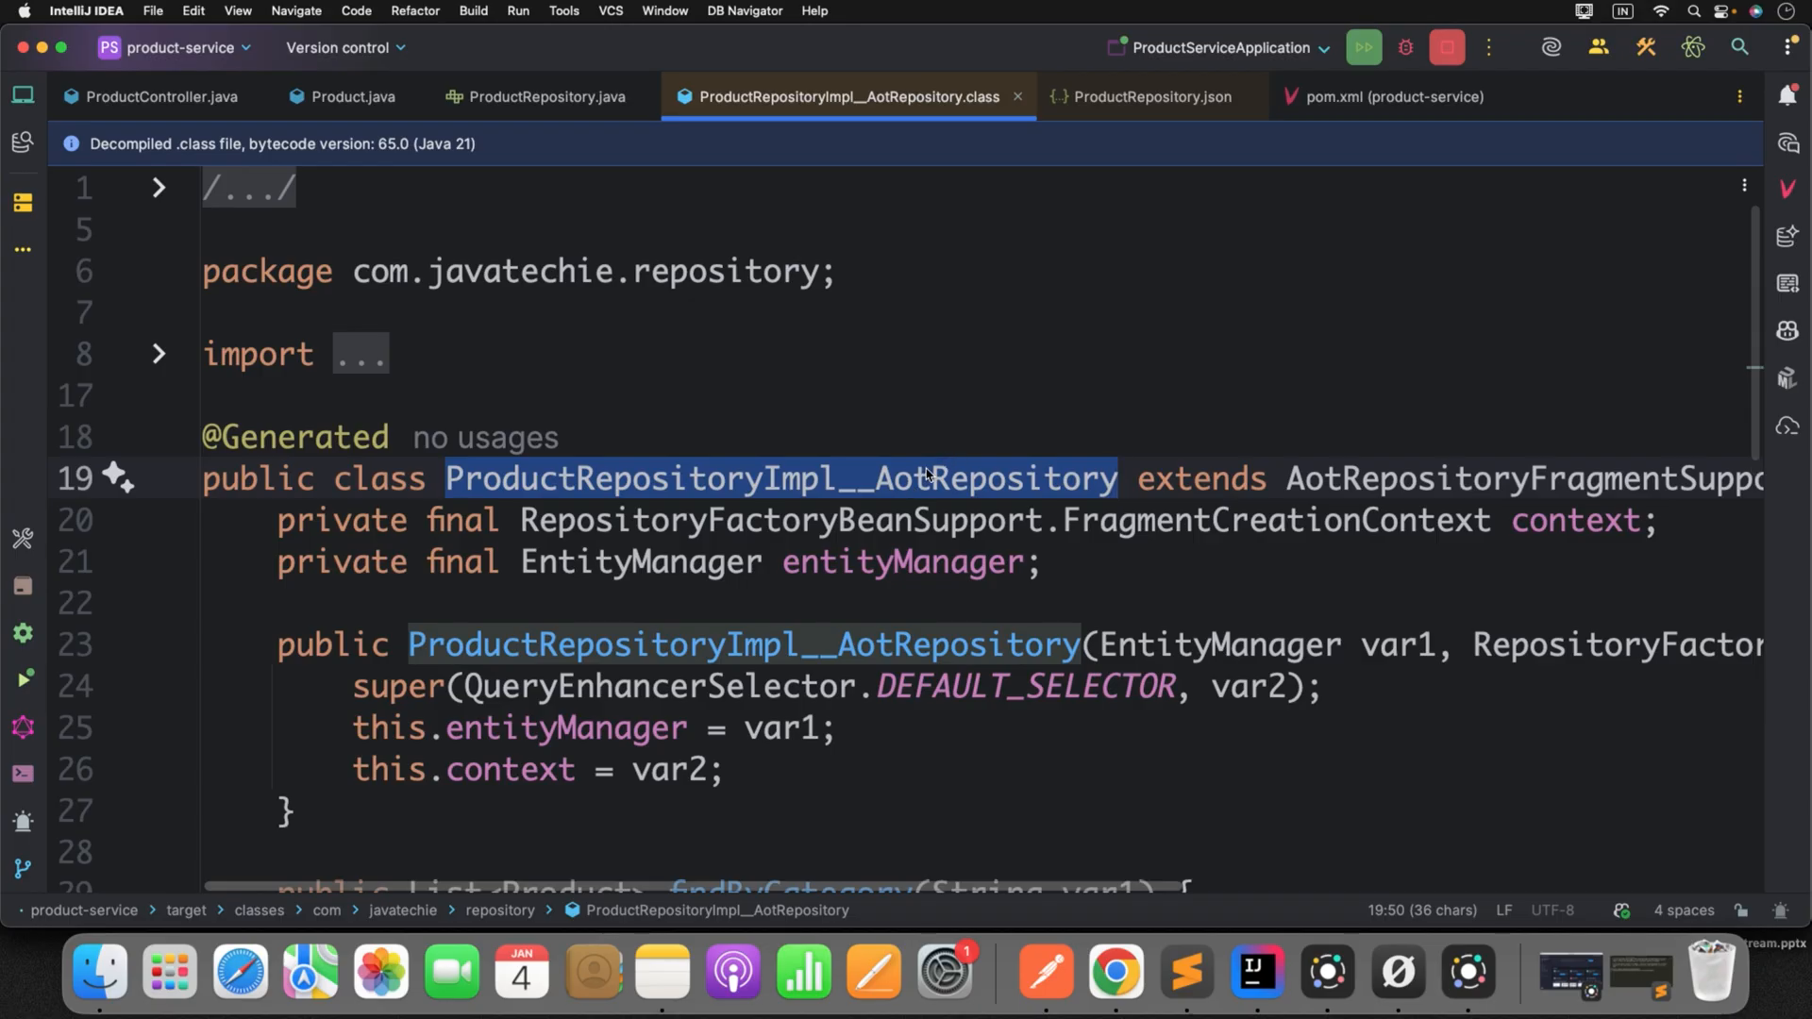
# - Scroll through the decompiled AOT class and reopen the Project tool window
pyautogui.scroll(-3)
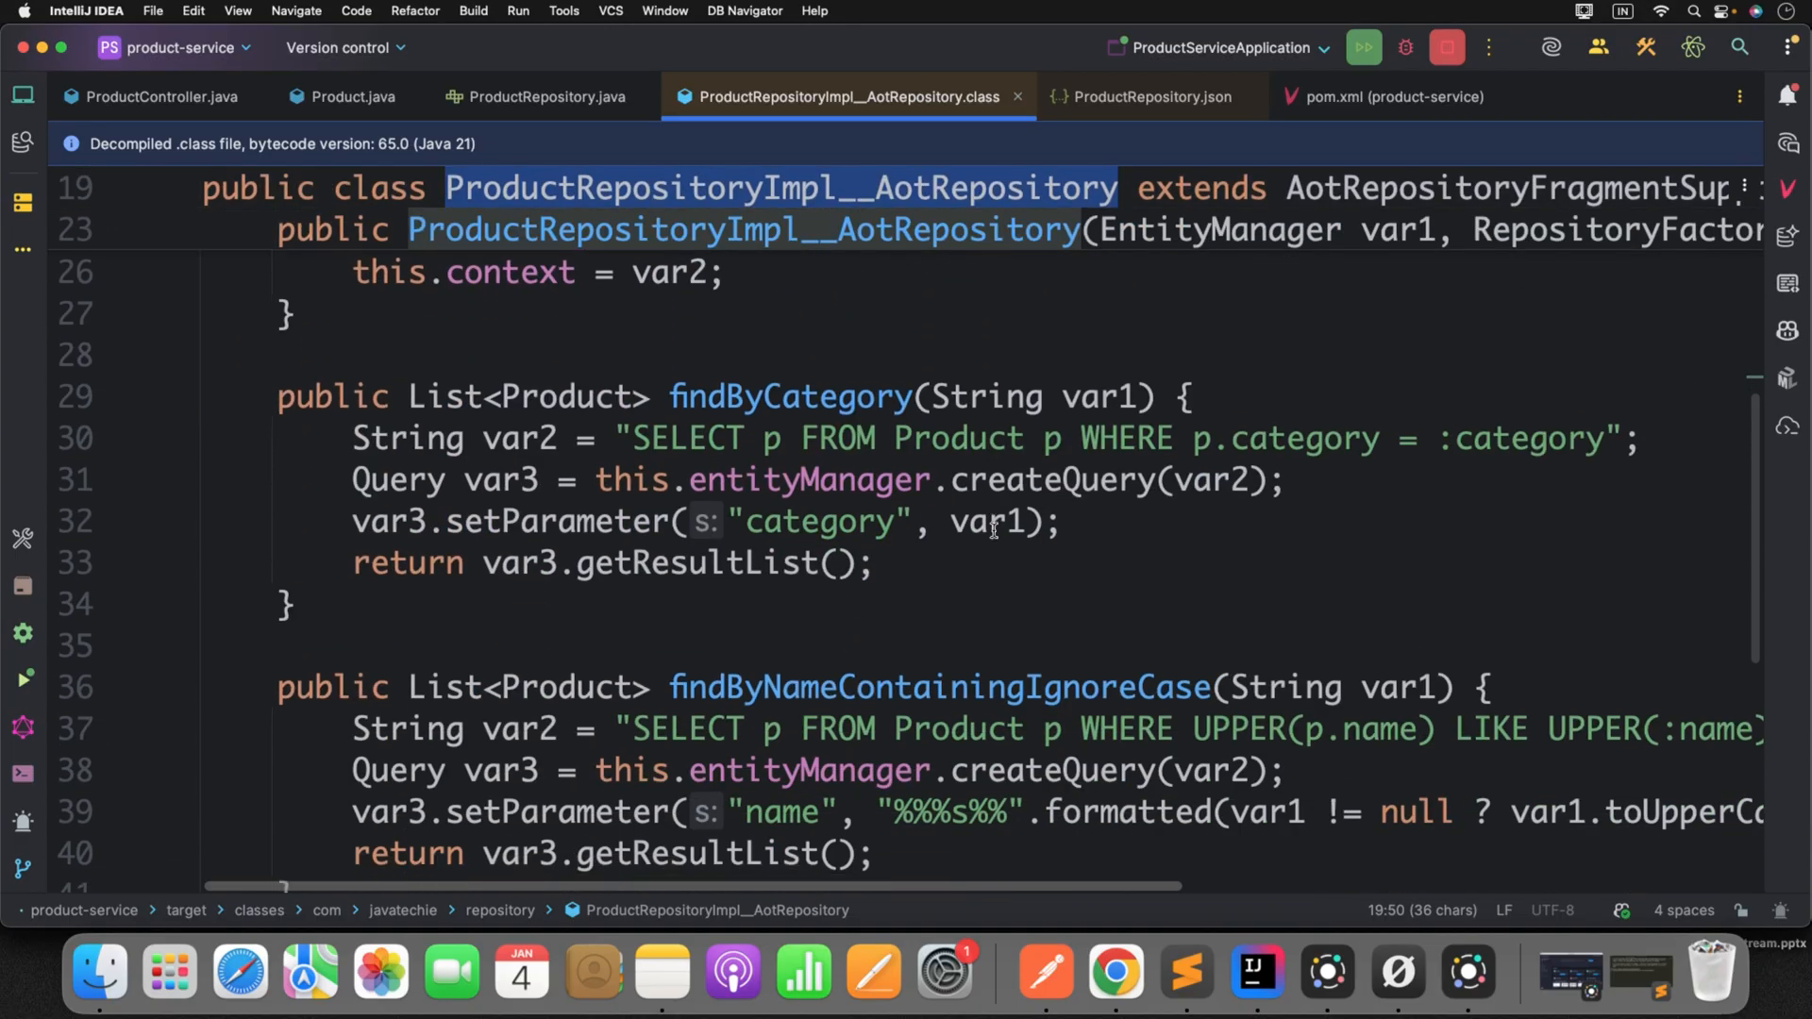
pyautogui.scroll(3)
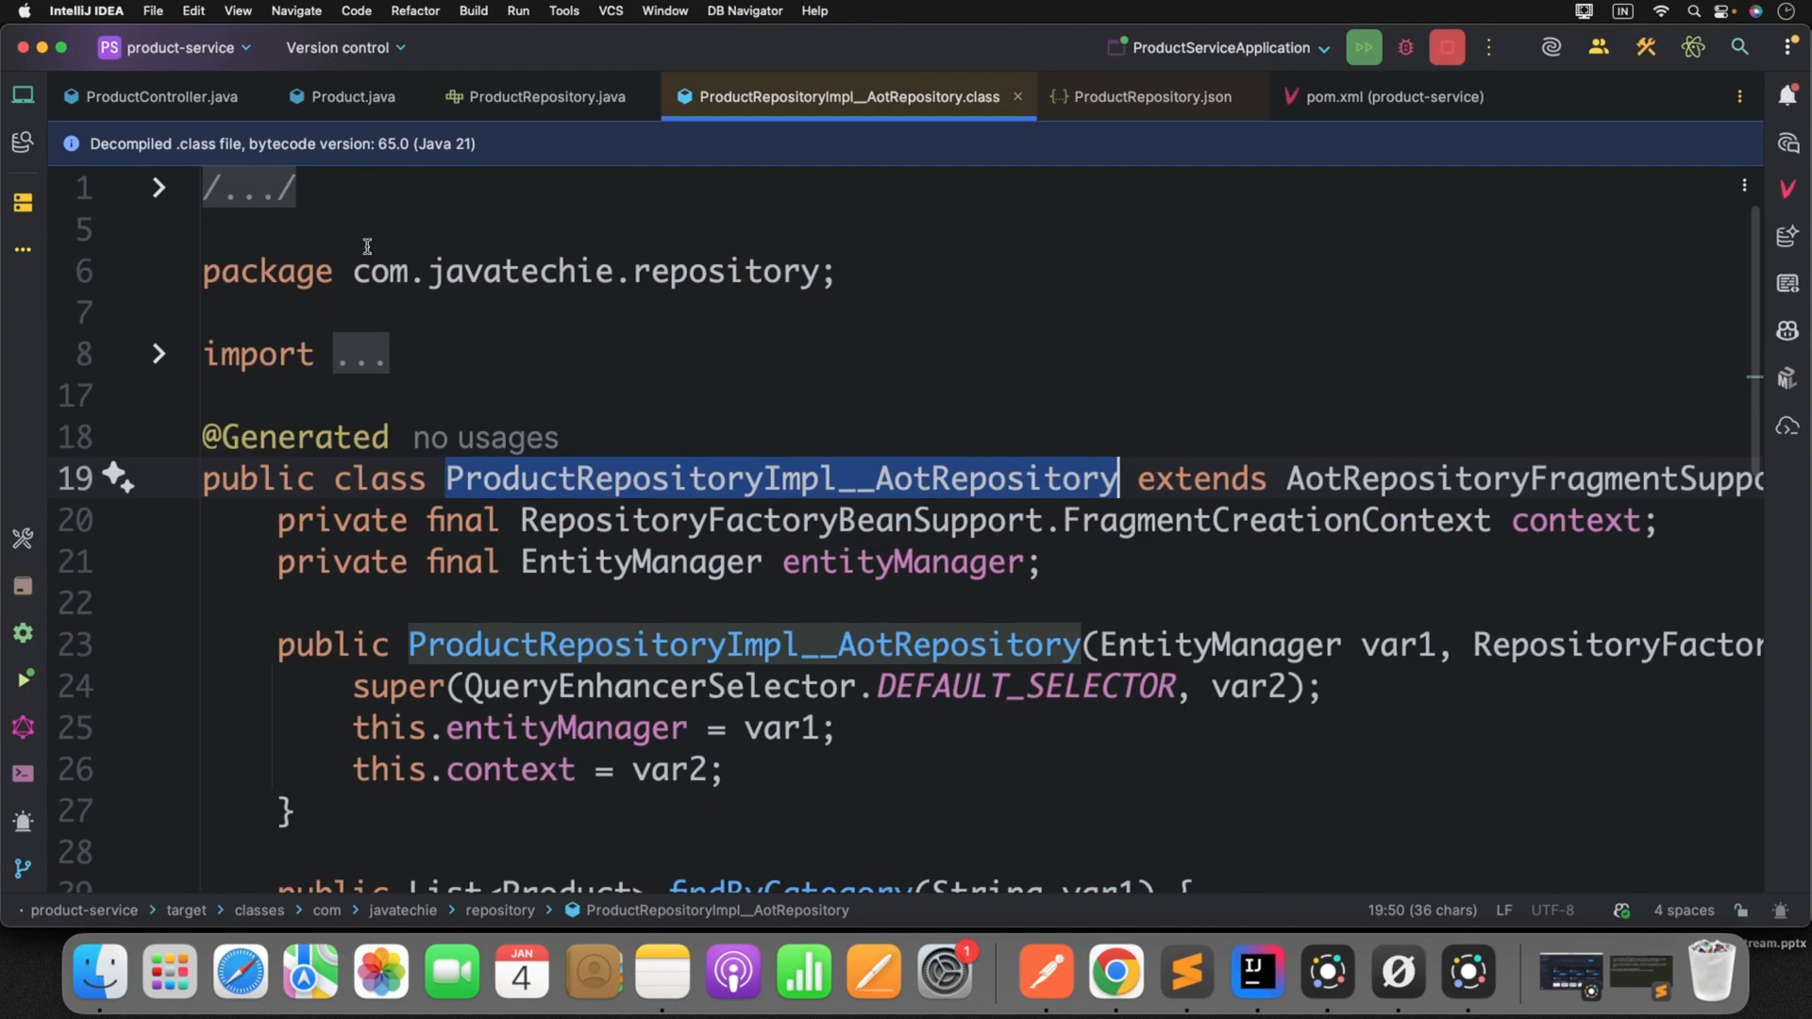
pyautogui.moveTo(23, 93)
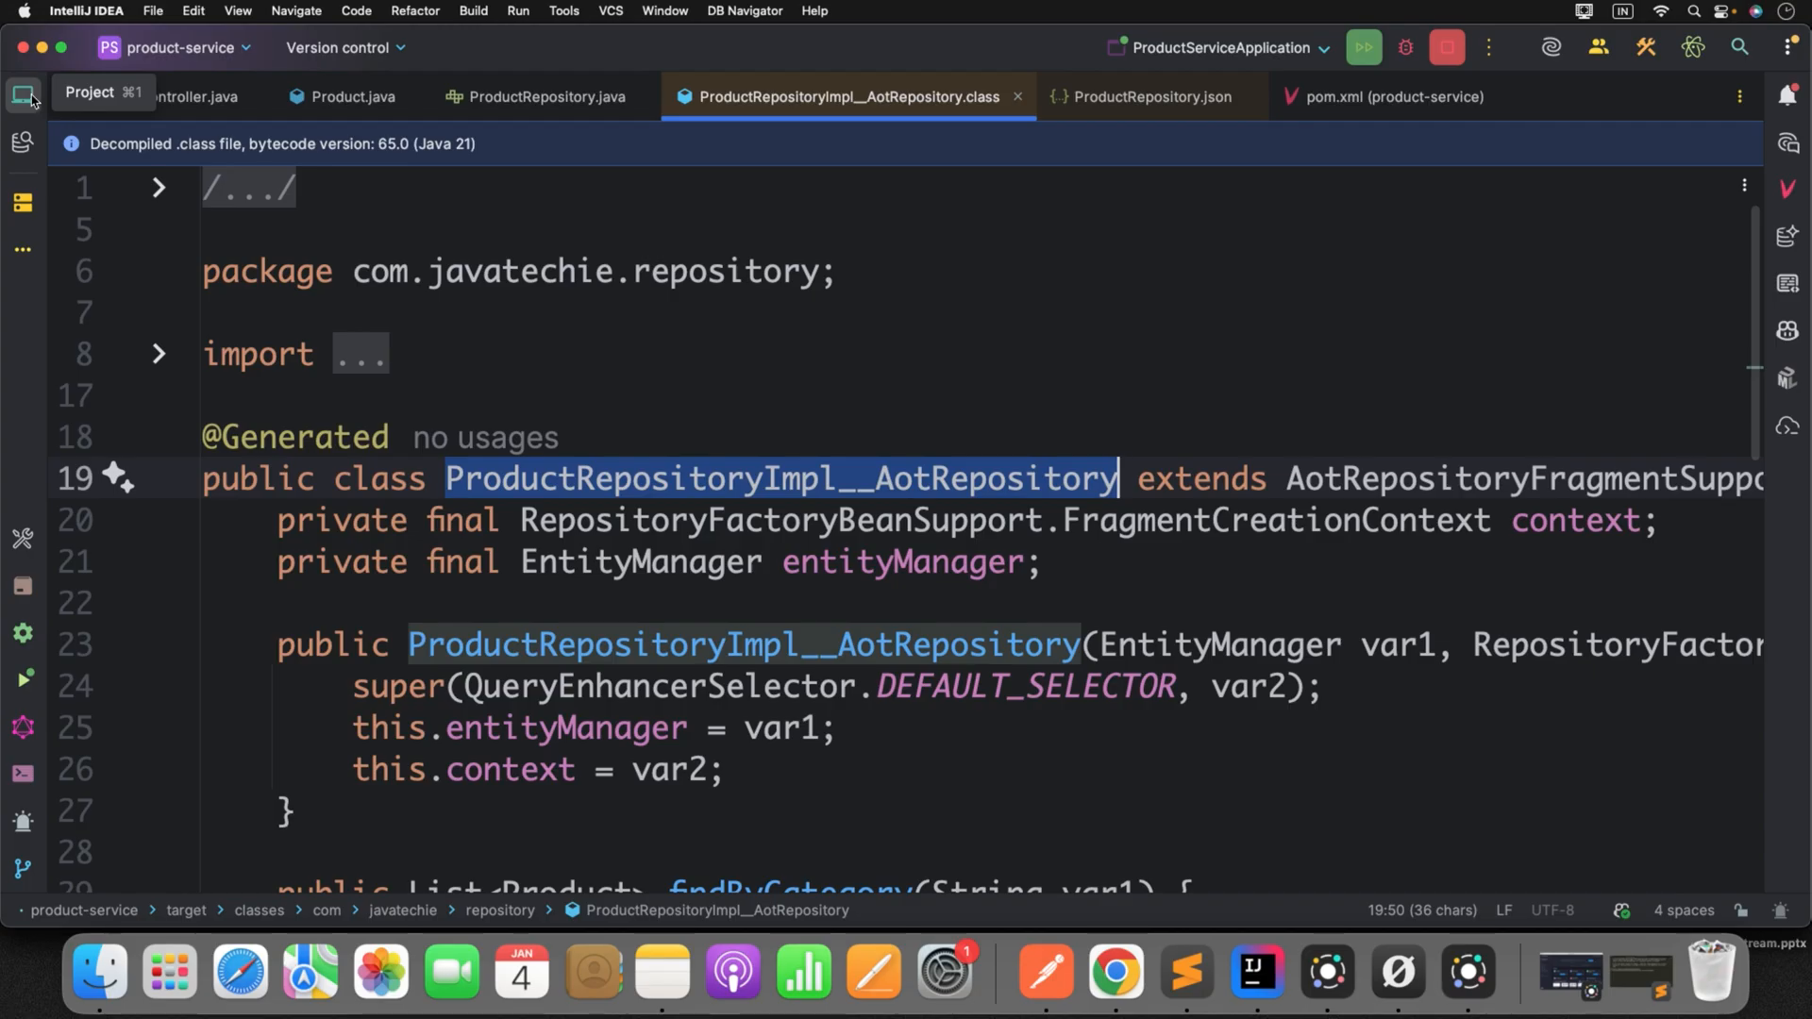
pyautogui.click(32, 94)
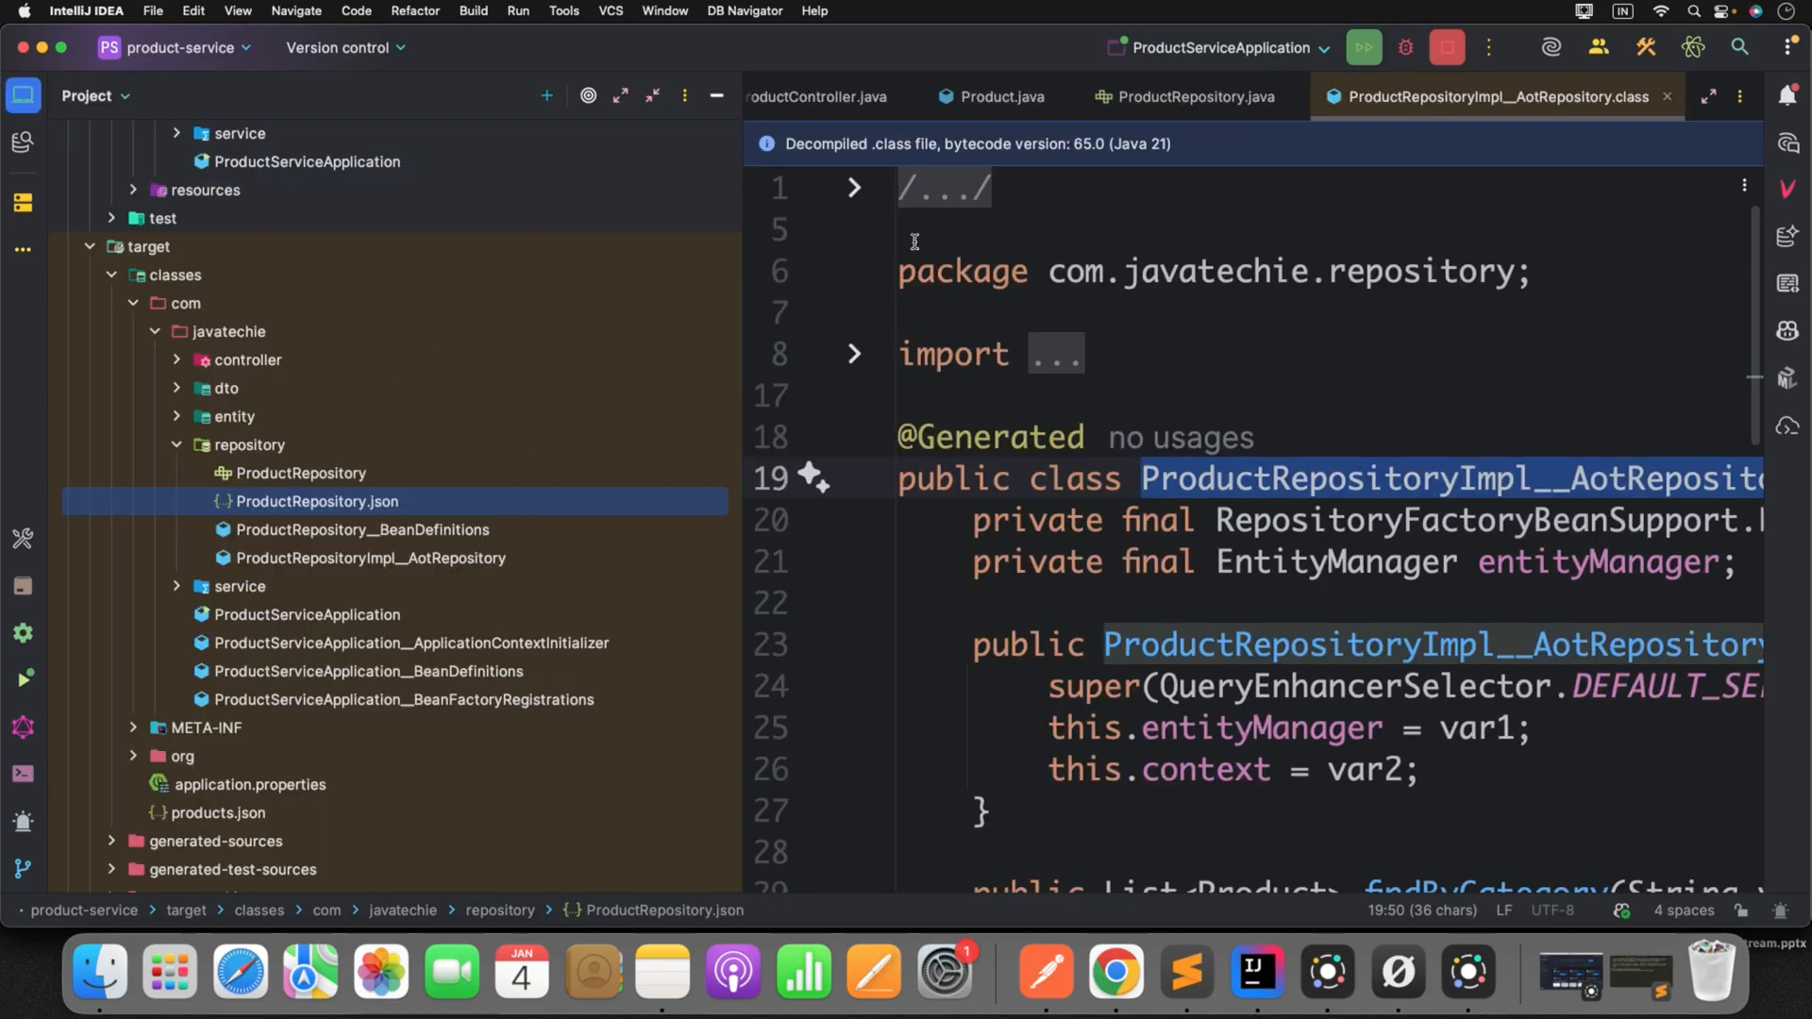
pyautogui.moveTo(1195, 974)
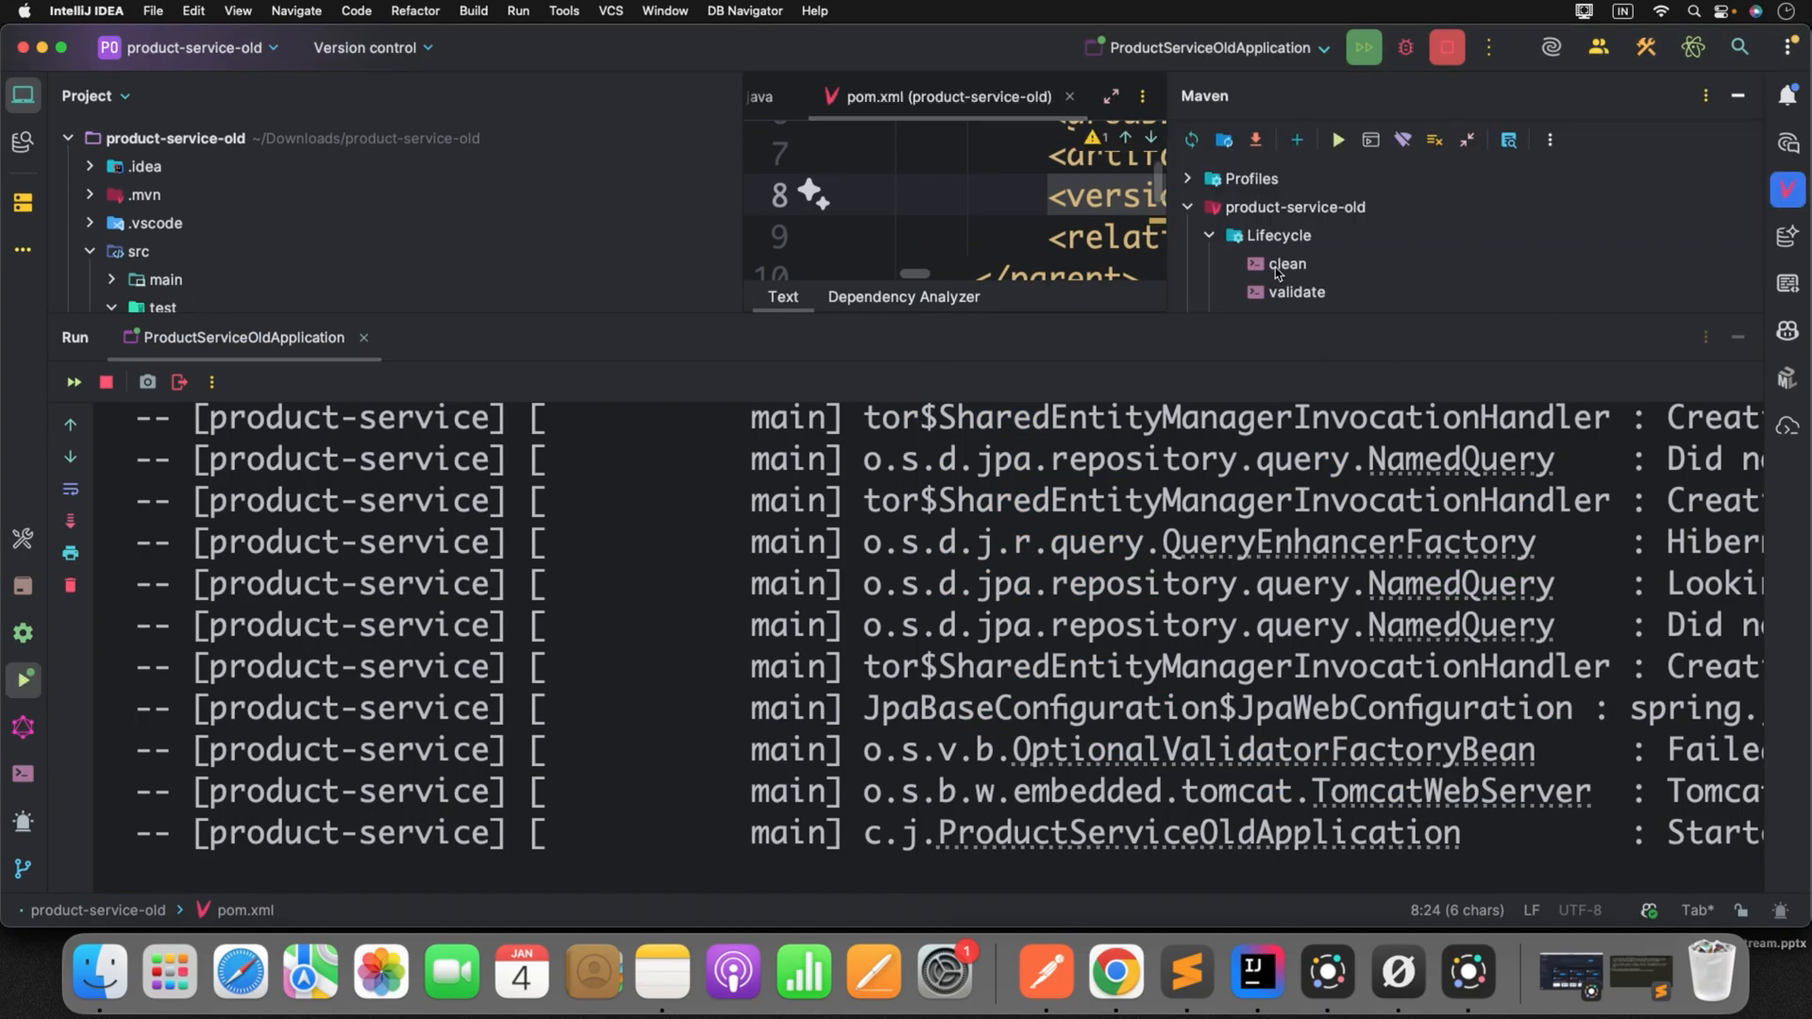
# - Maven-install the old project and expand its compiled repository package showing ProductRepository__BeanDefinitions
pyautogui.doubleClick(1290, 247)
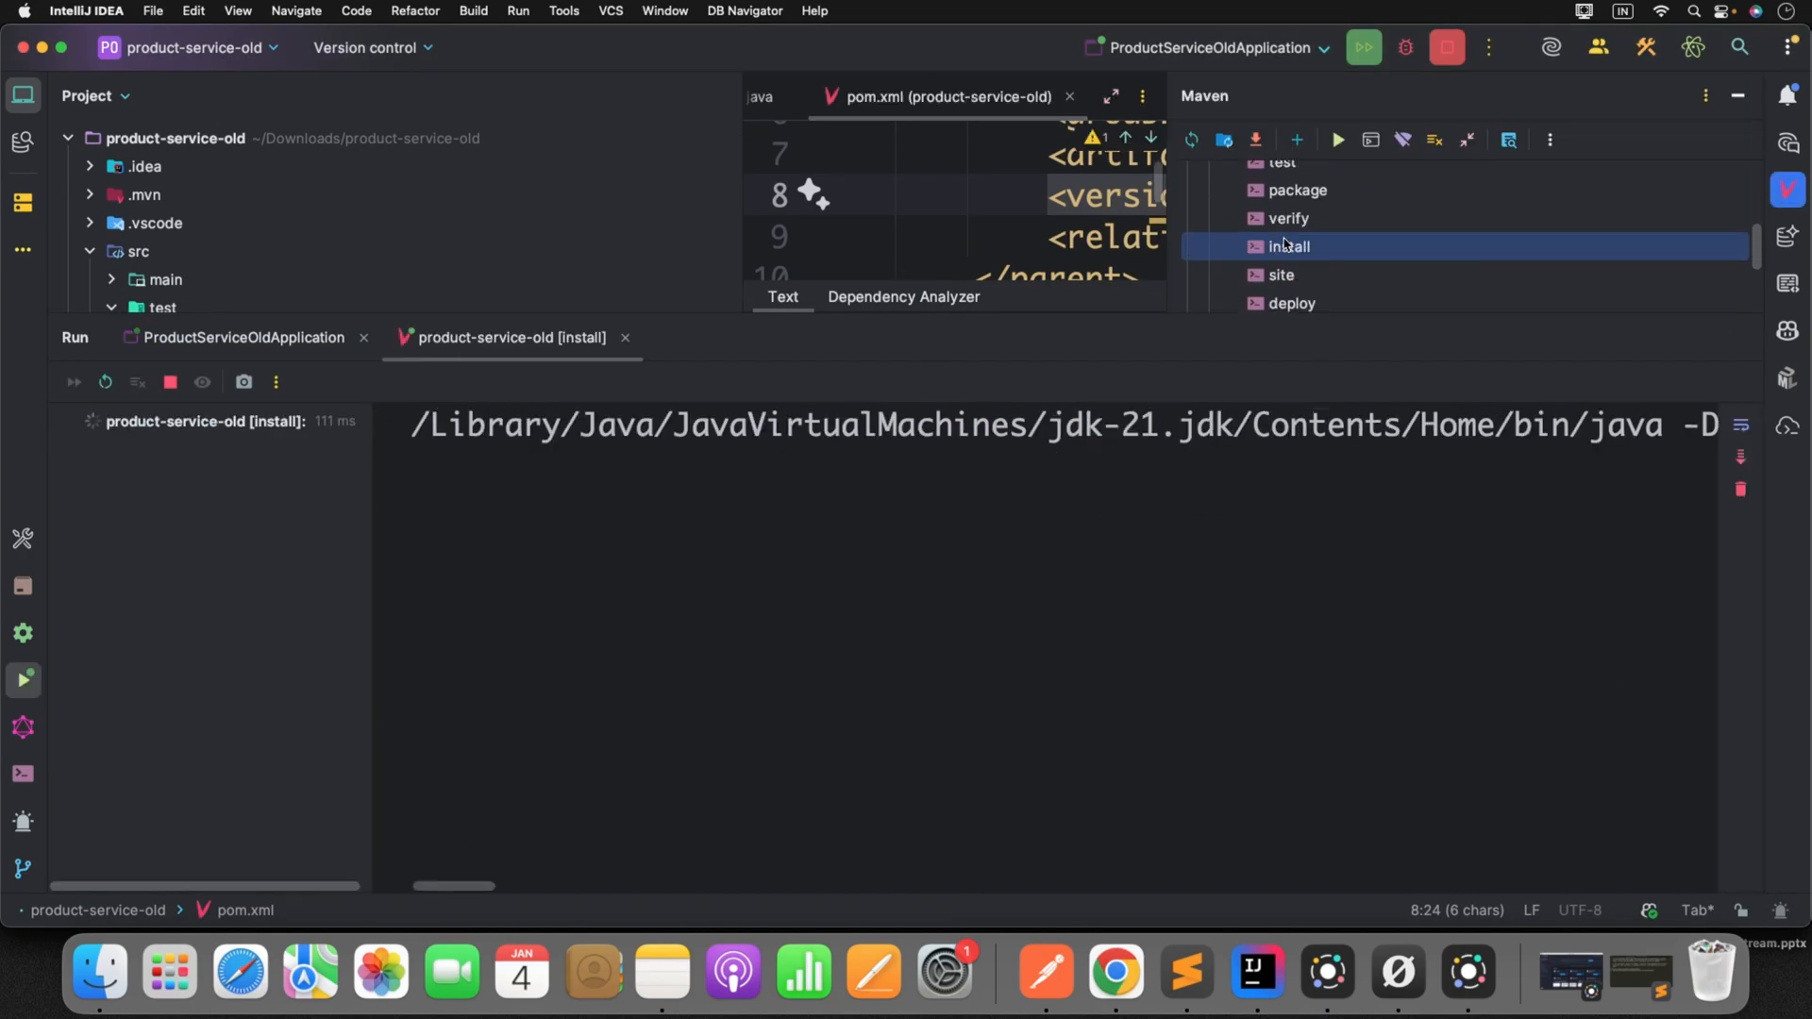
pyautogui.doubleClick(1287, 246)
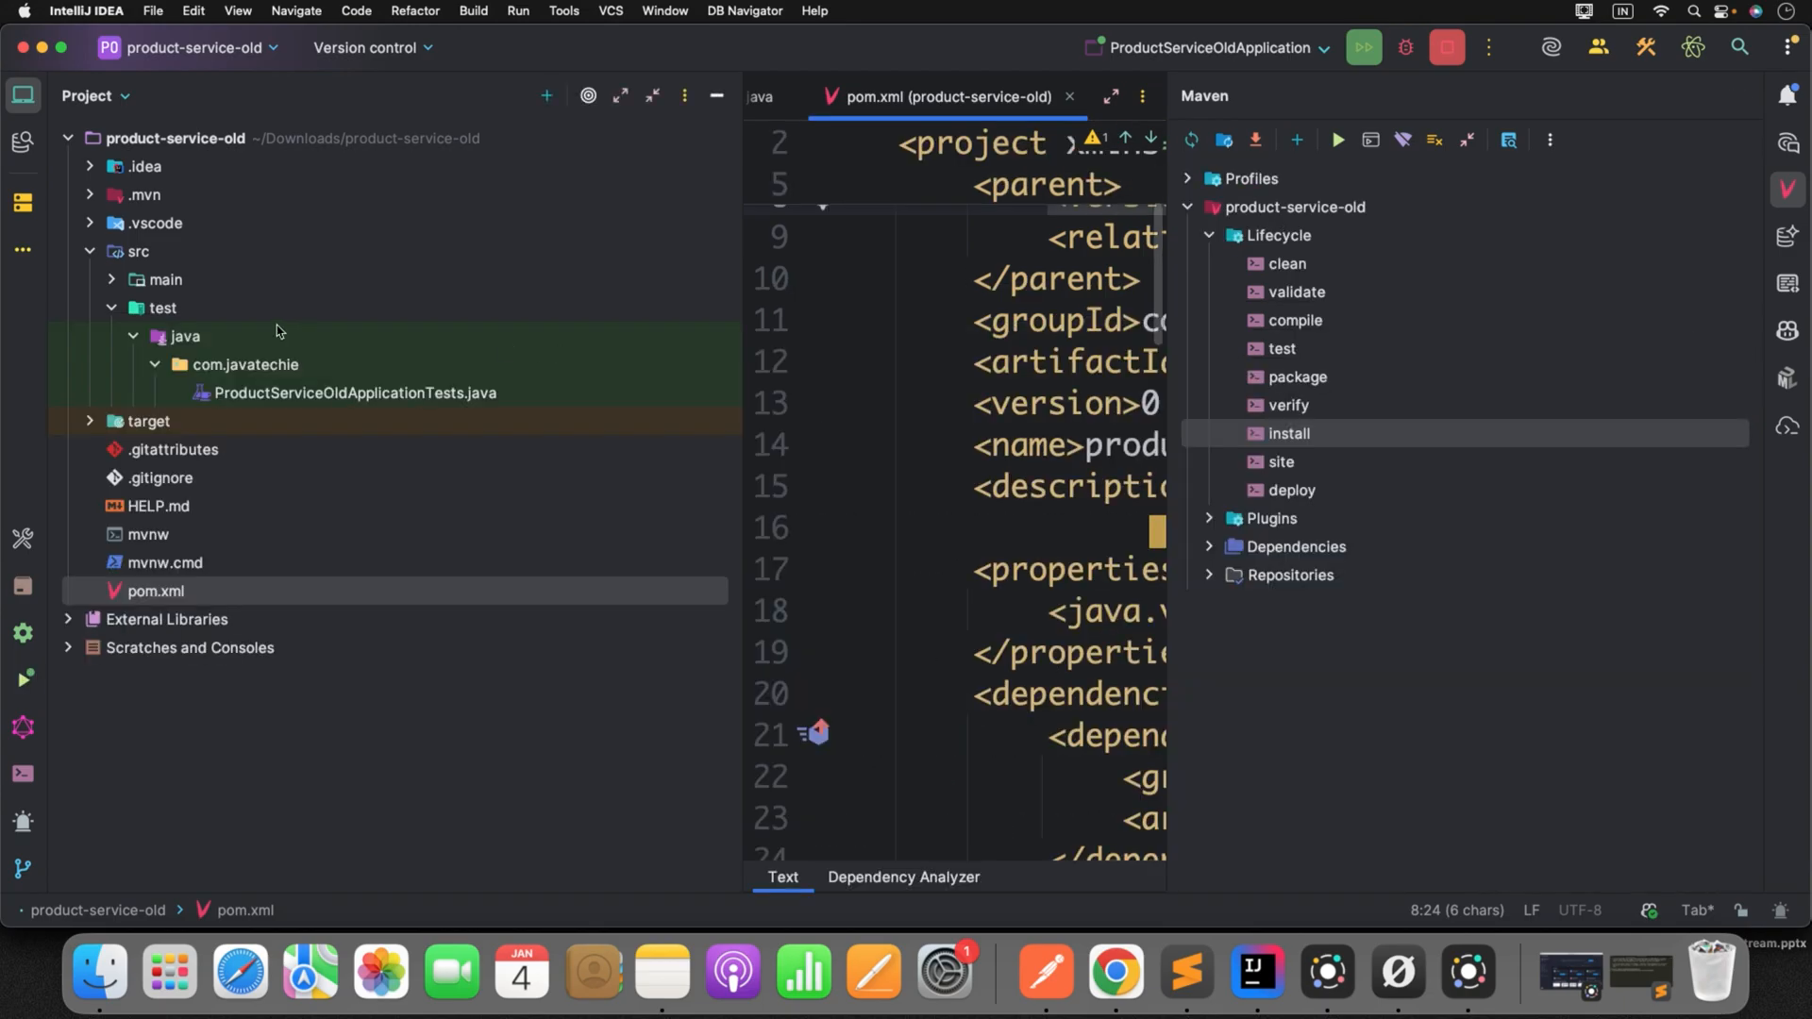
pyautogui.click(88, 251)
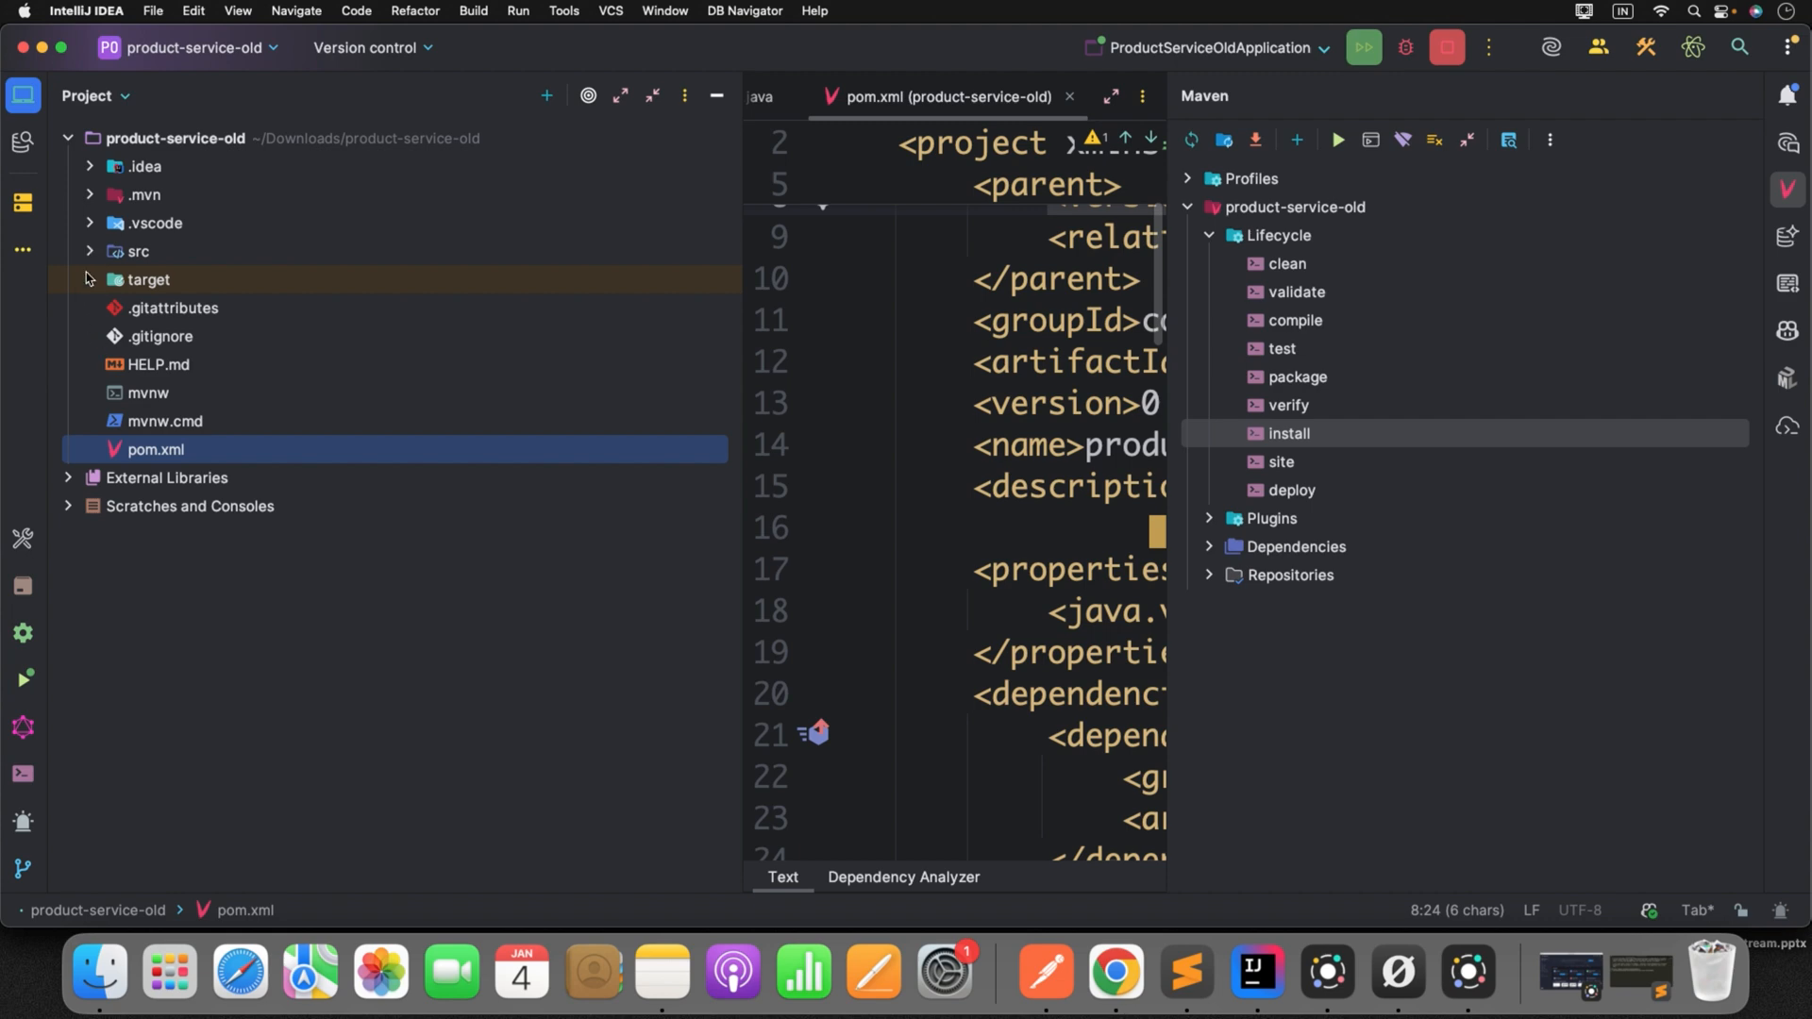
pyautogui.click(88, 279)
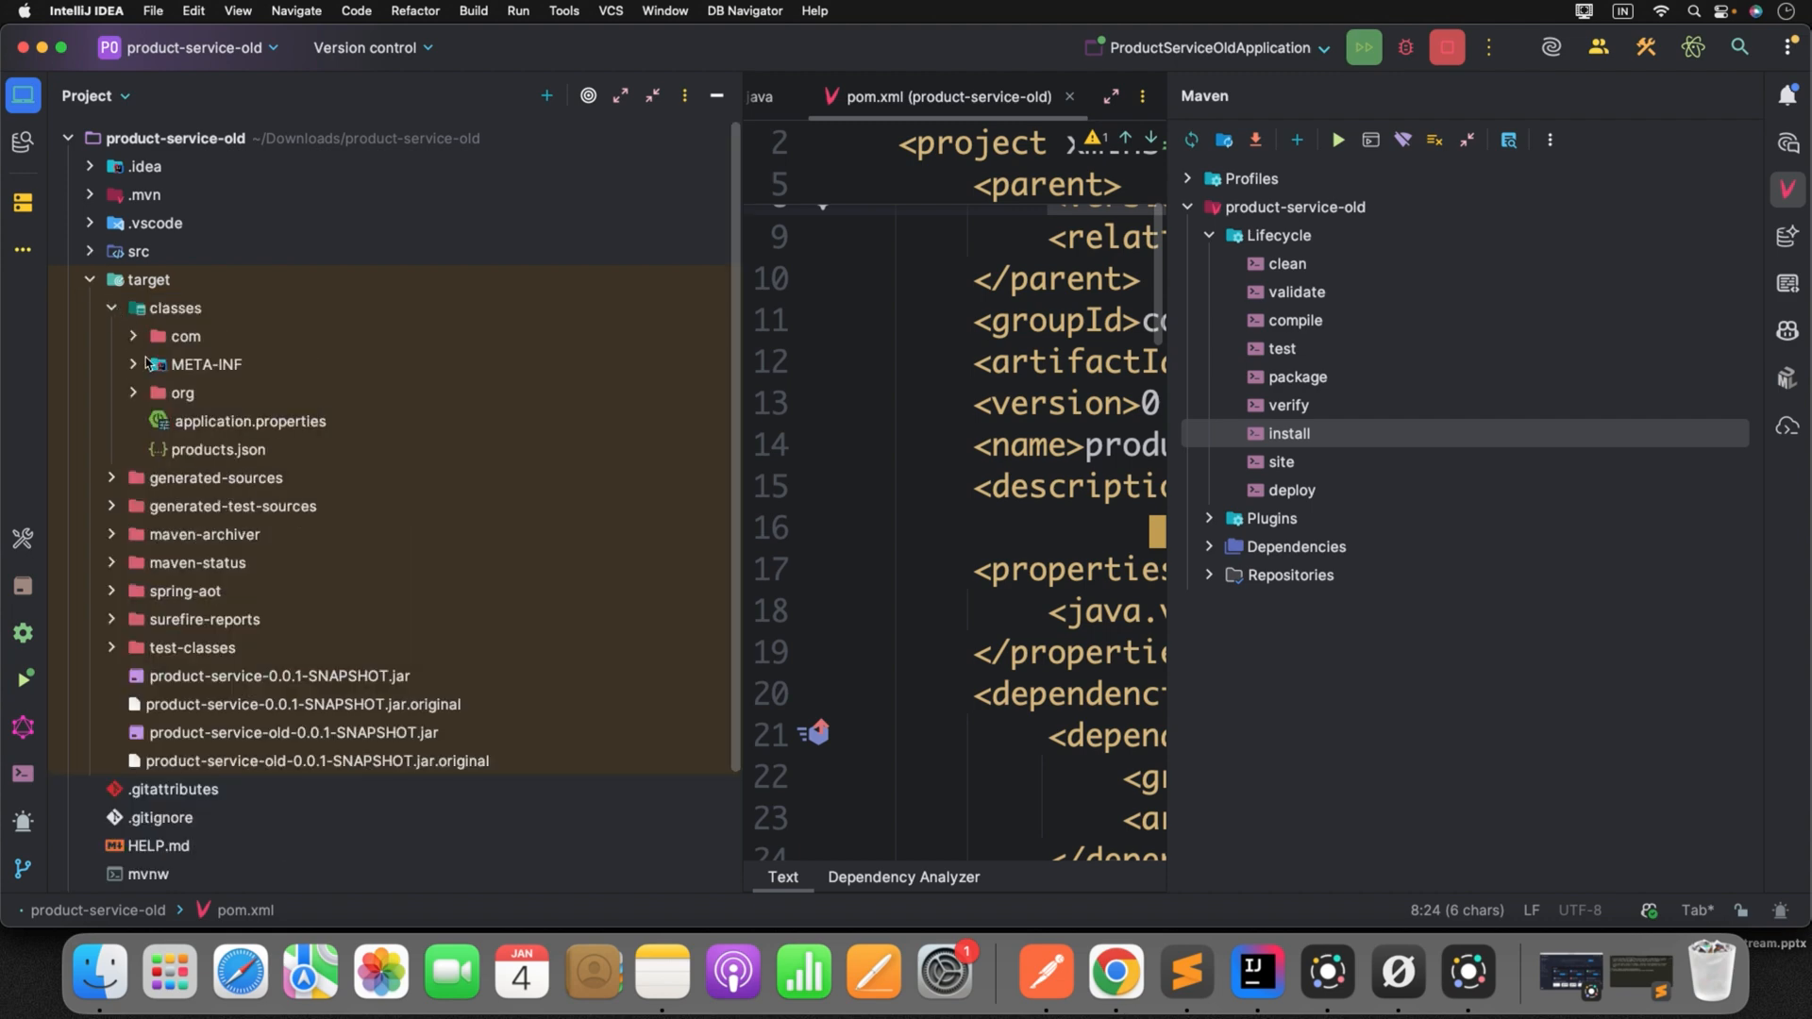
pyautogui.click(132, 336)
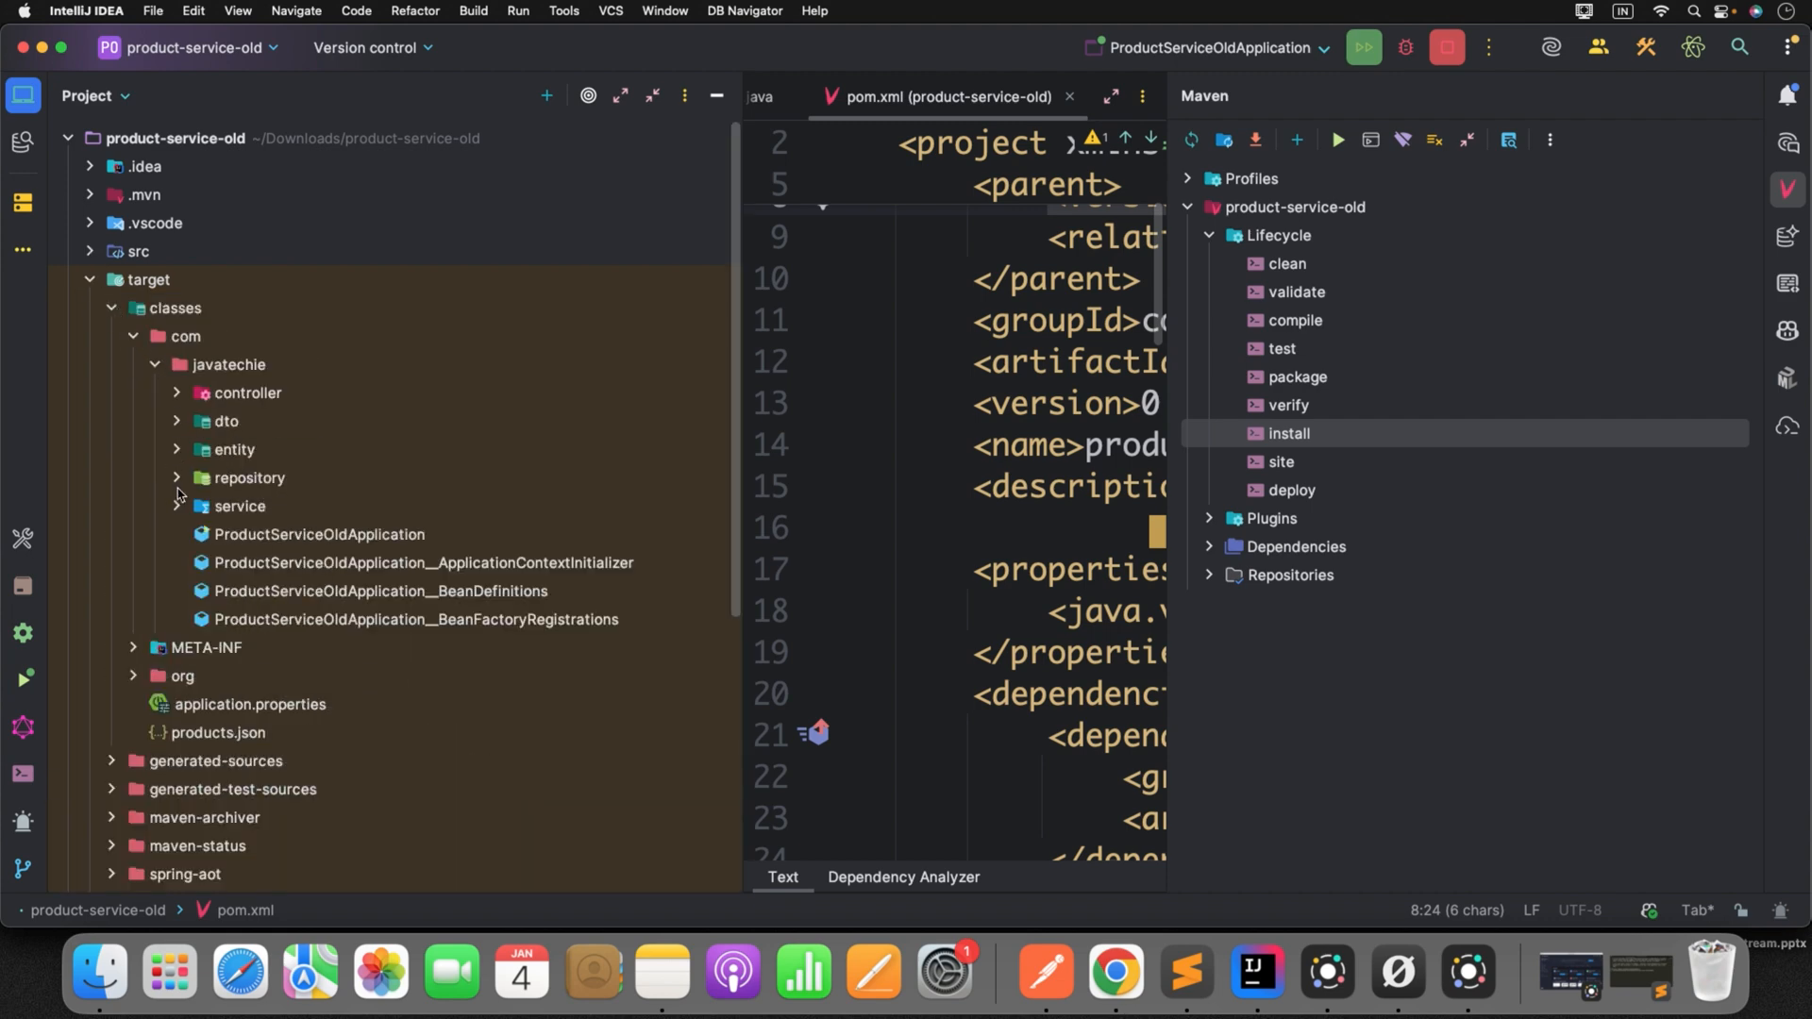
pyautogui.click(177, 477)
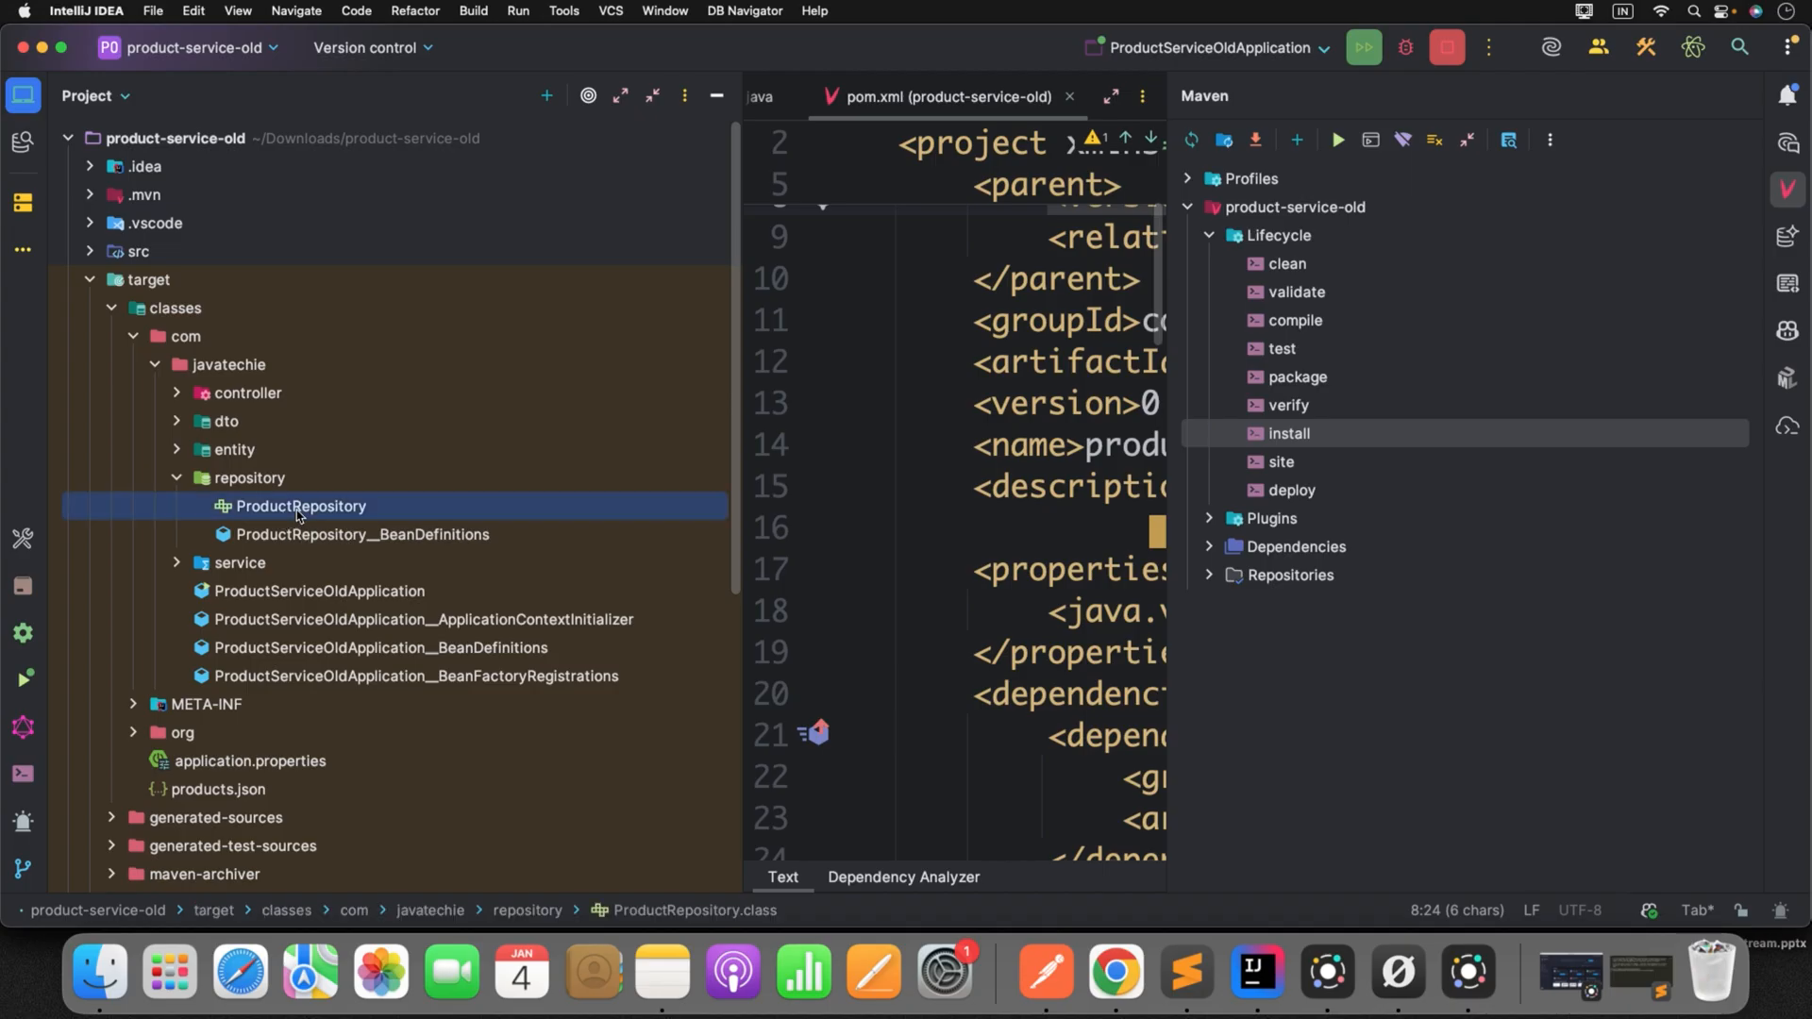
pyautogui.click(248, 478)
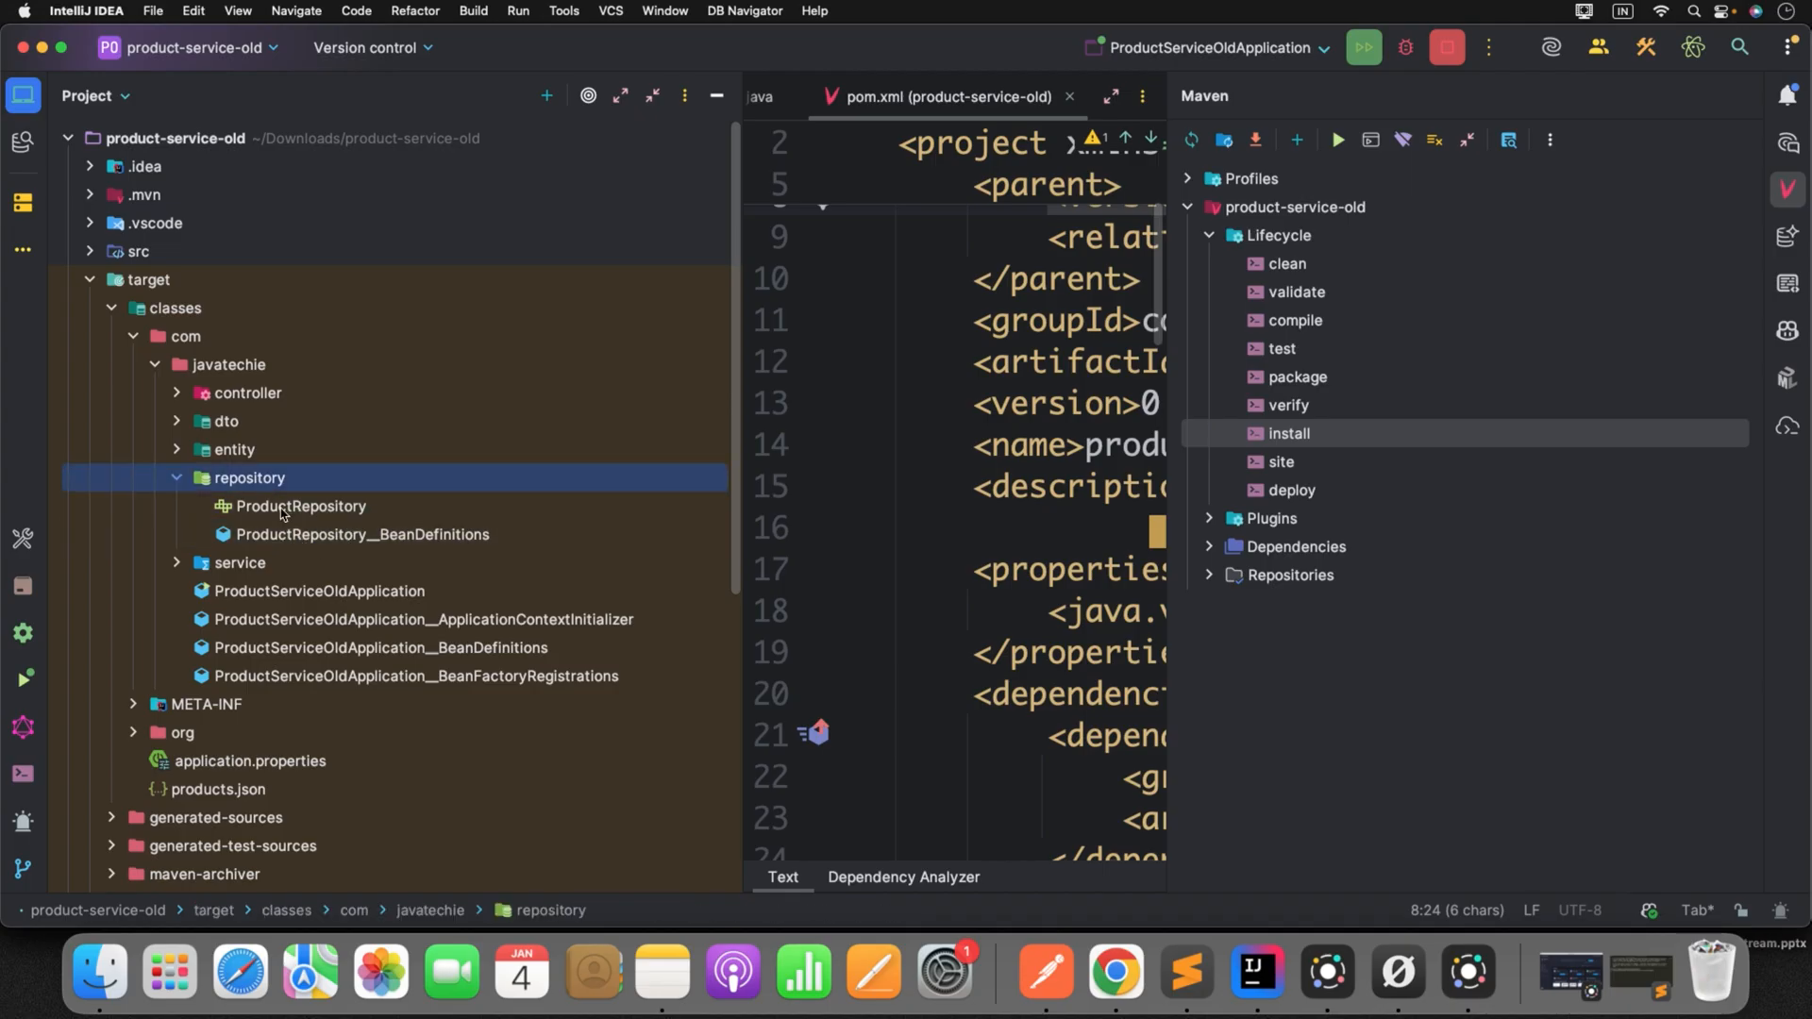
pyautogui.moveTo(255, 495)
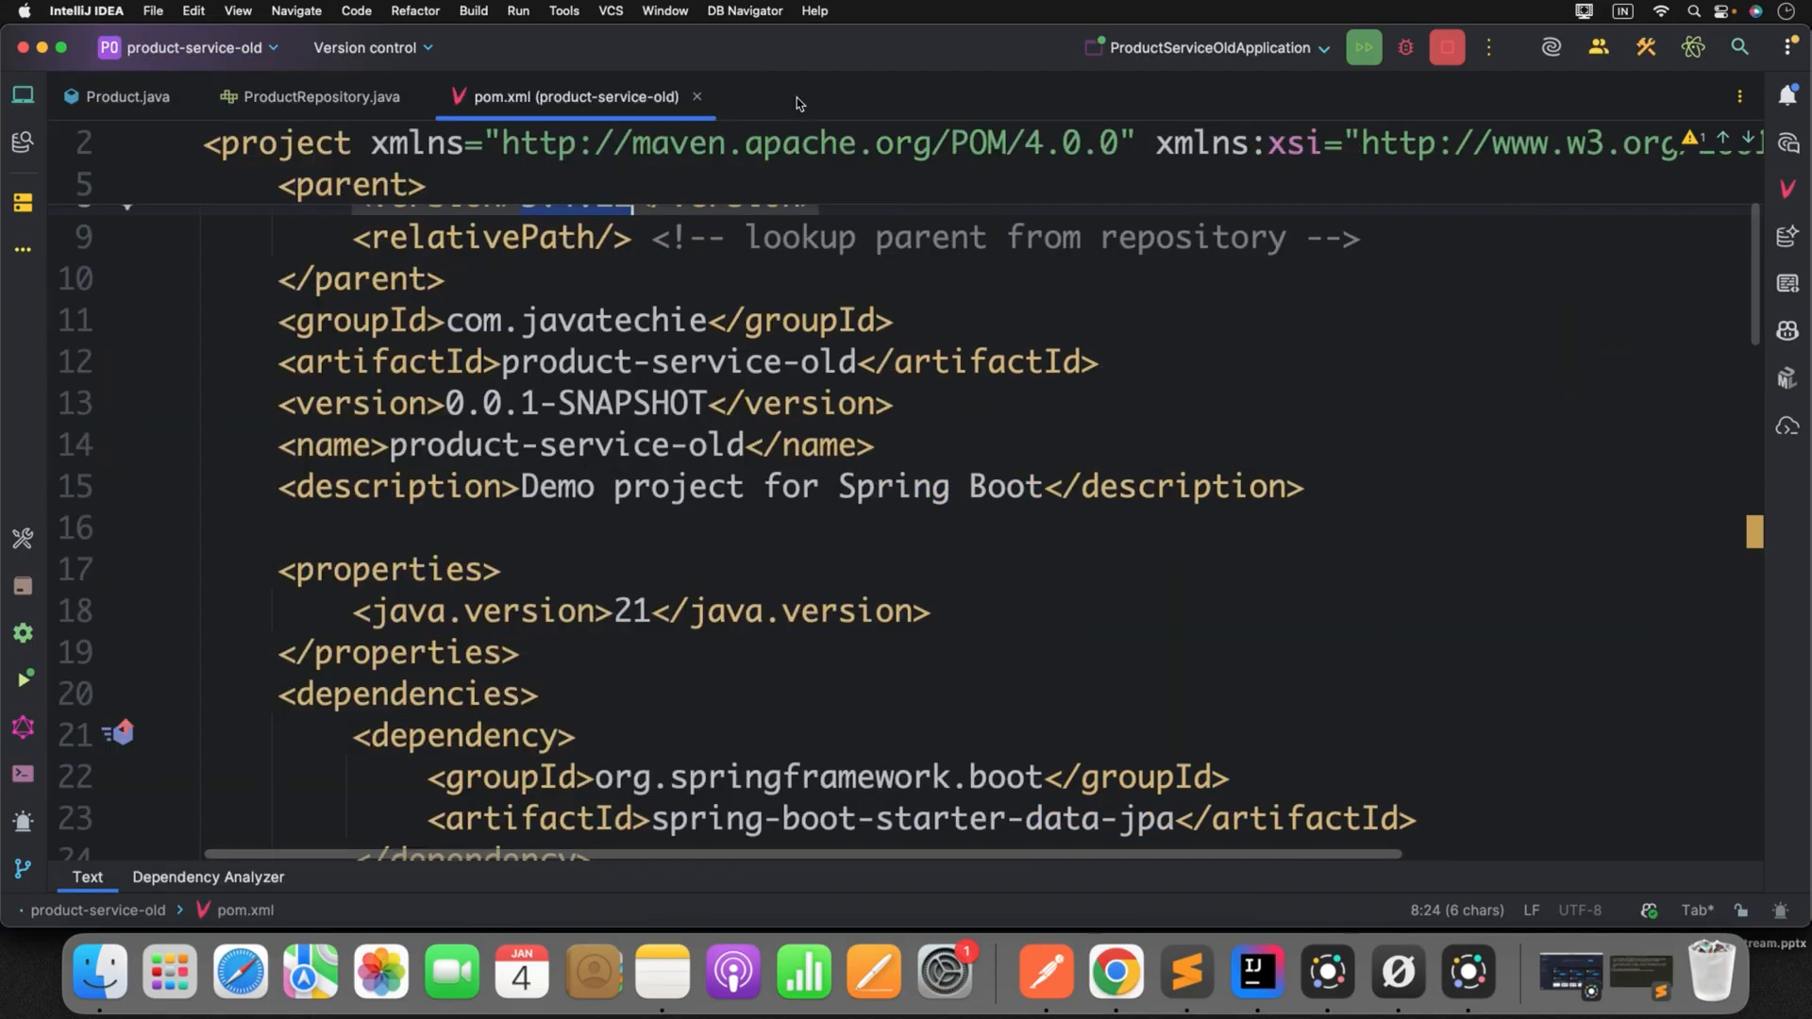
# - In the old ProductRepository, change the query to p.cattegory and uncomment findByCattegory
pyautogui.click(322, 96)
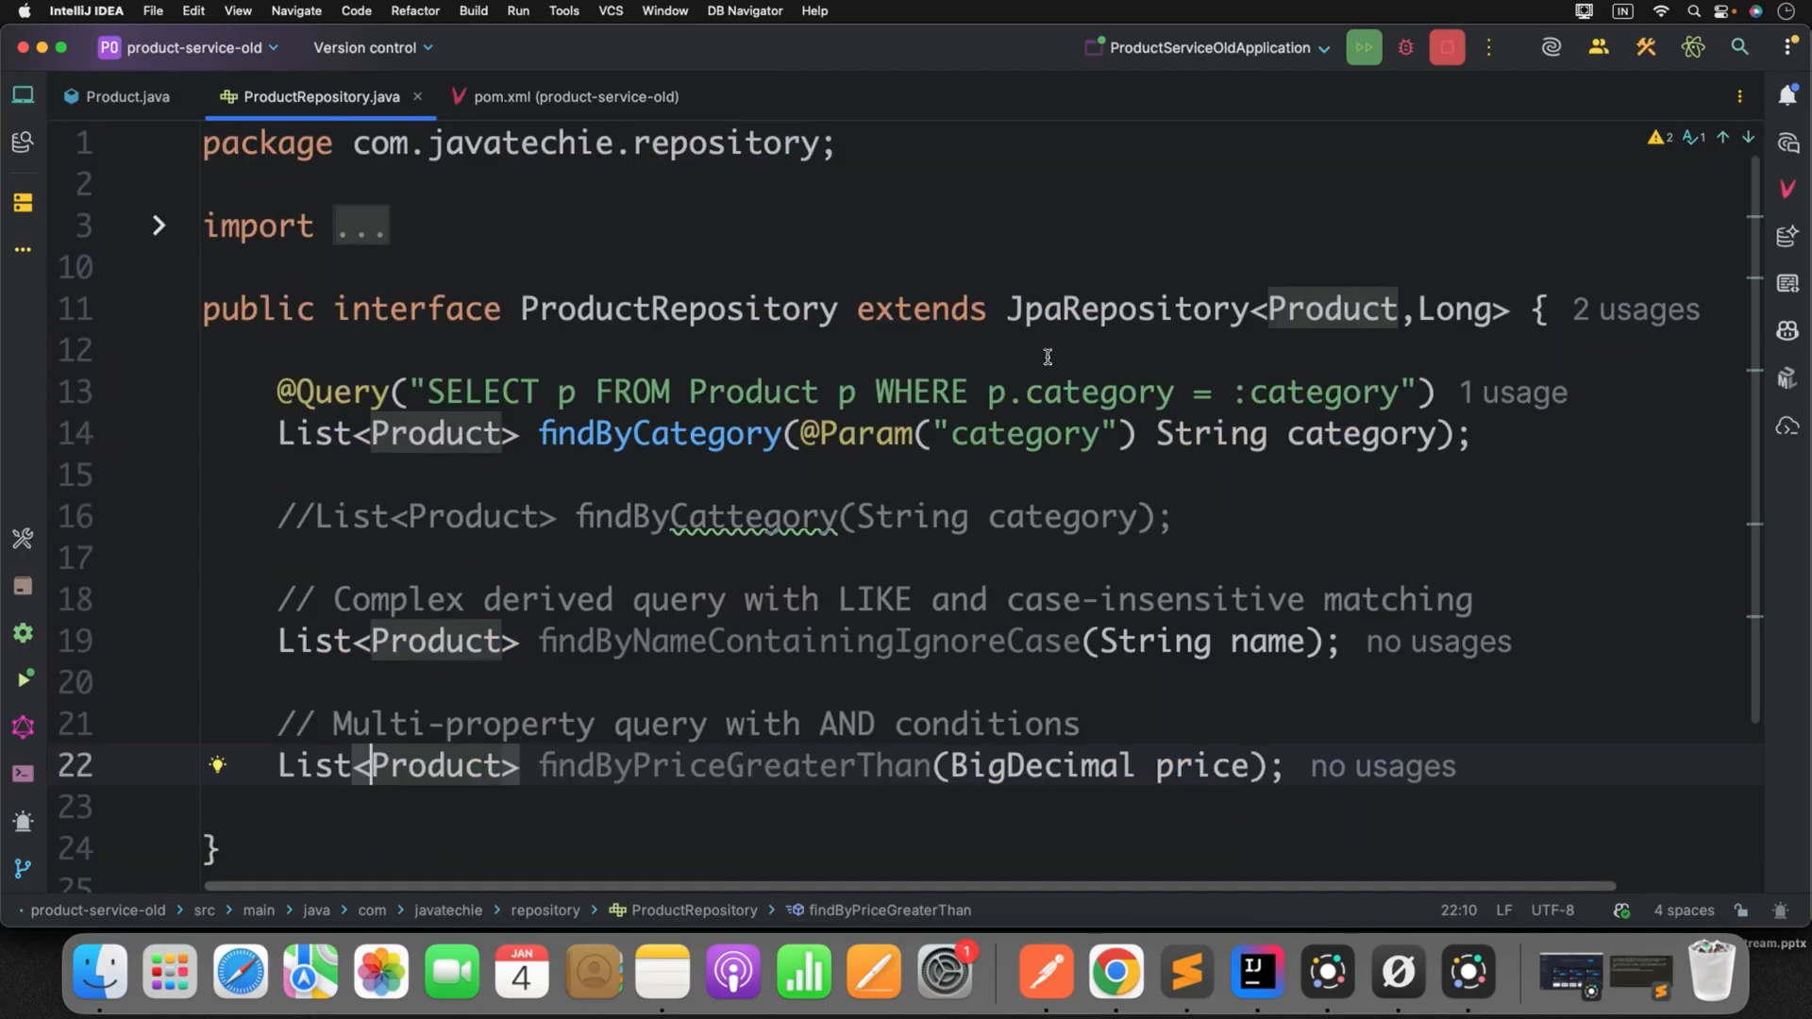
pyautogui.click(1250, 390)
pyautogui.write('t')
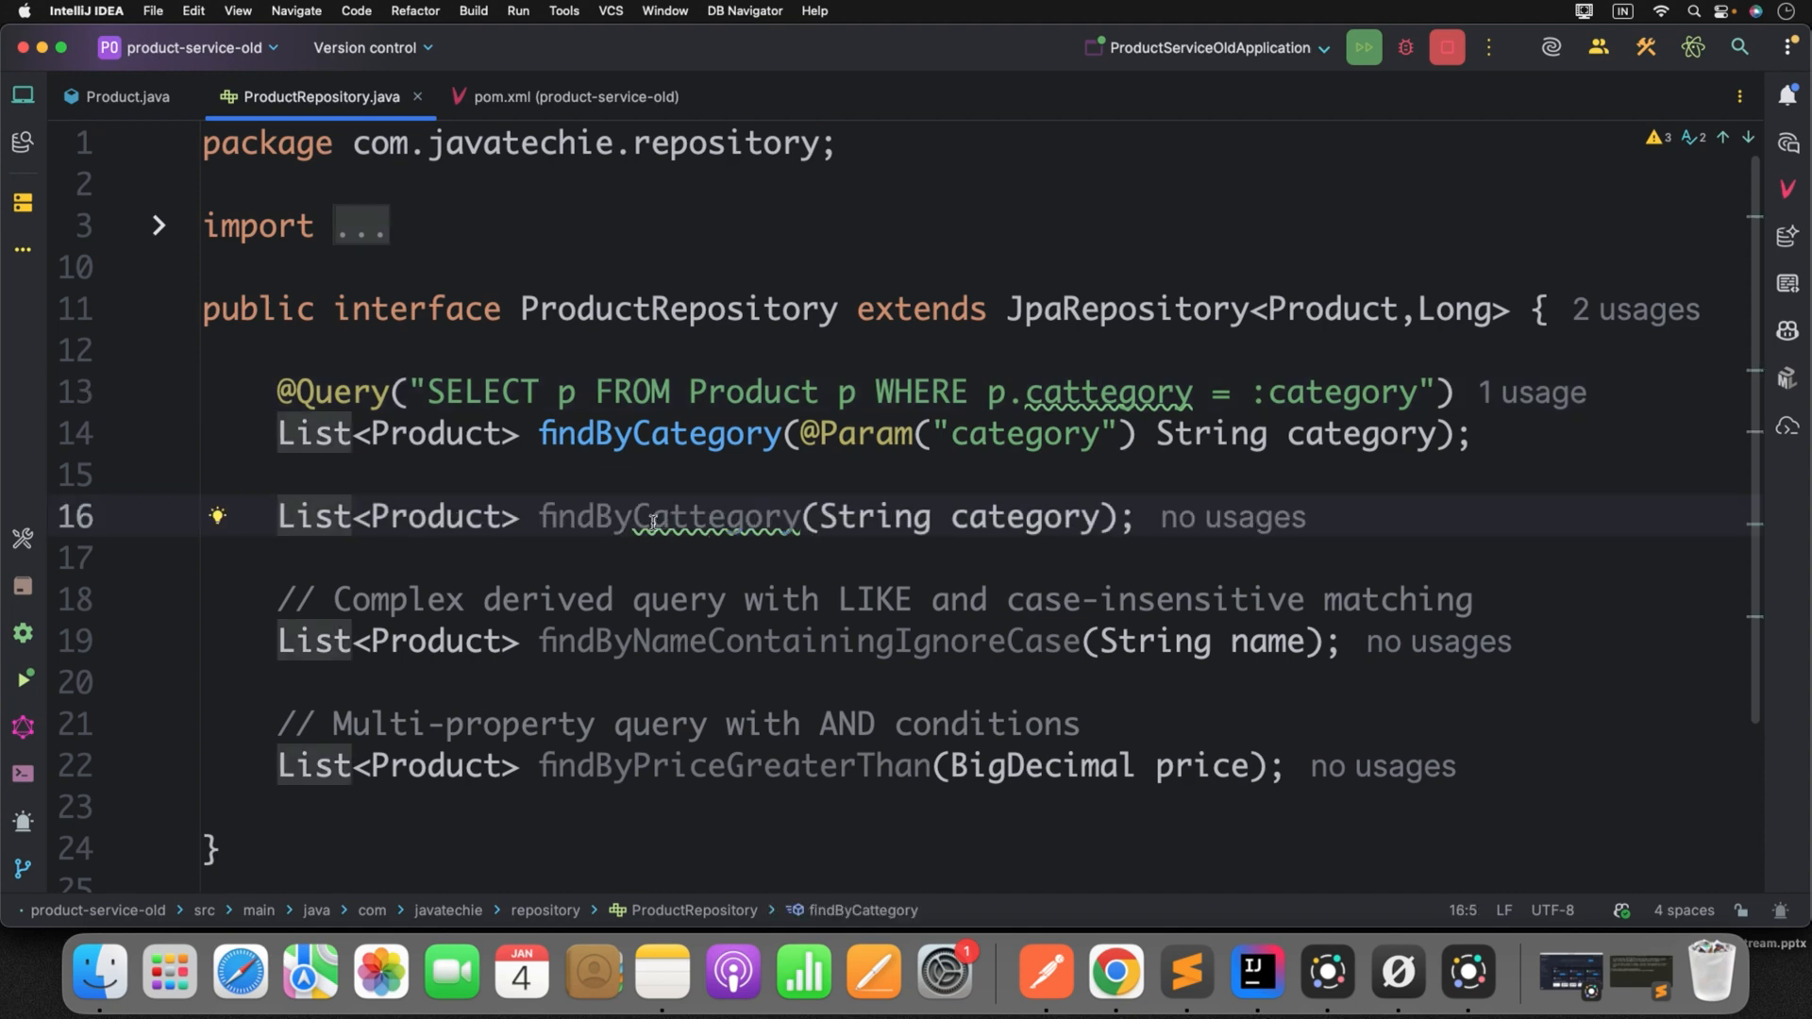
pyautogui.doubleClick(713, 516)
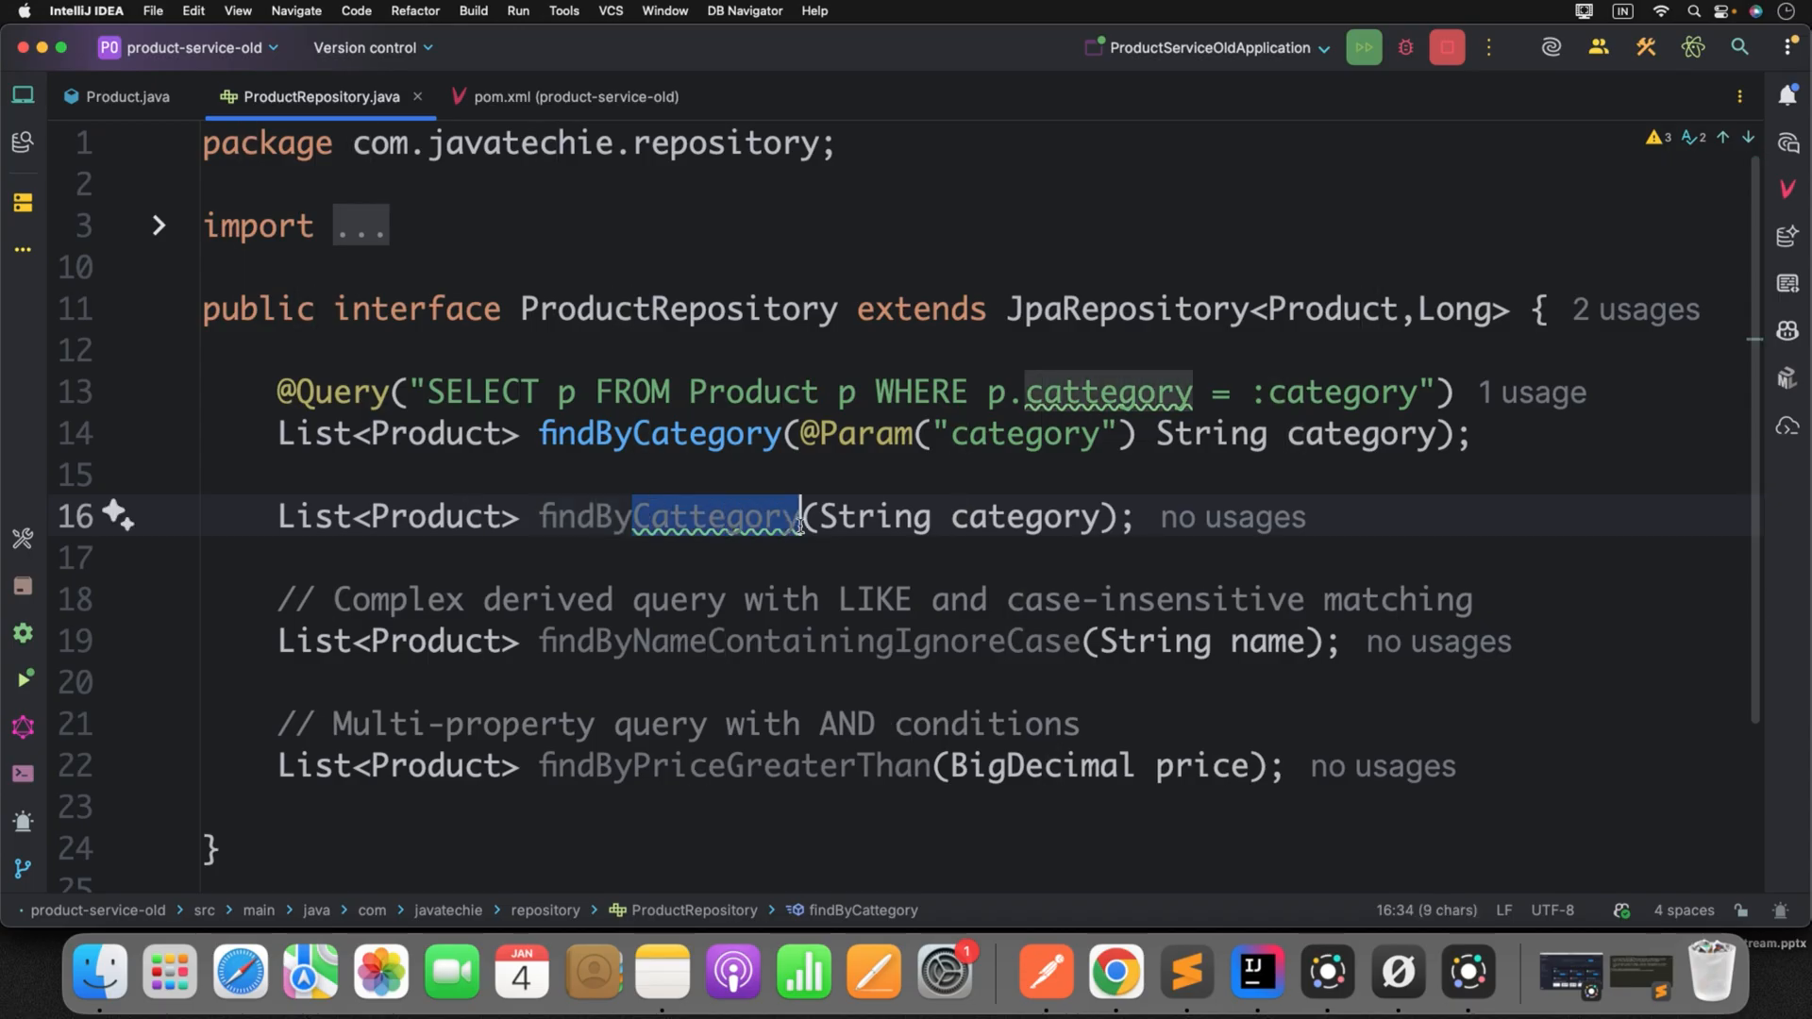
pyautogui.doubleClick(668, 517)
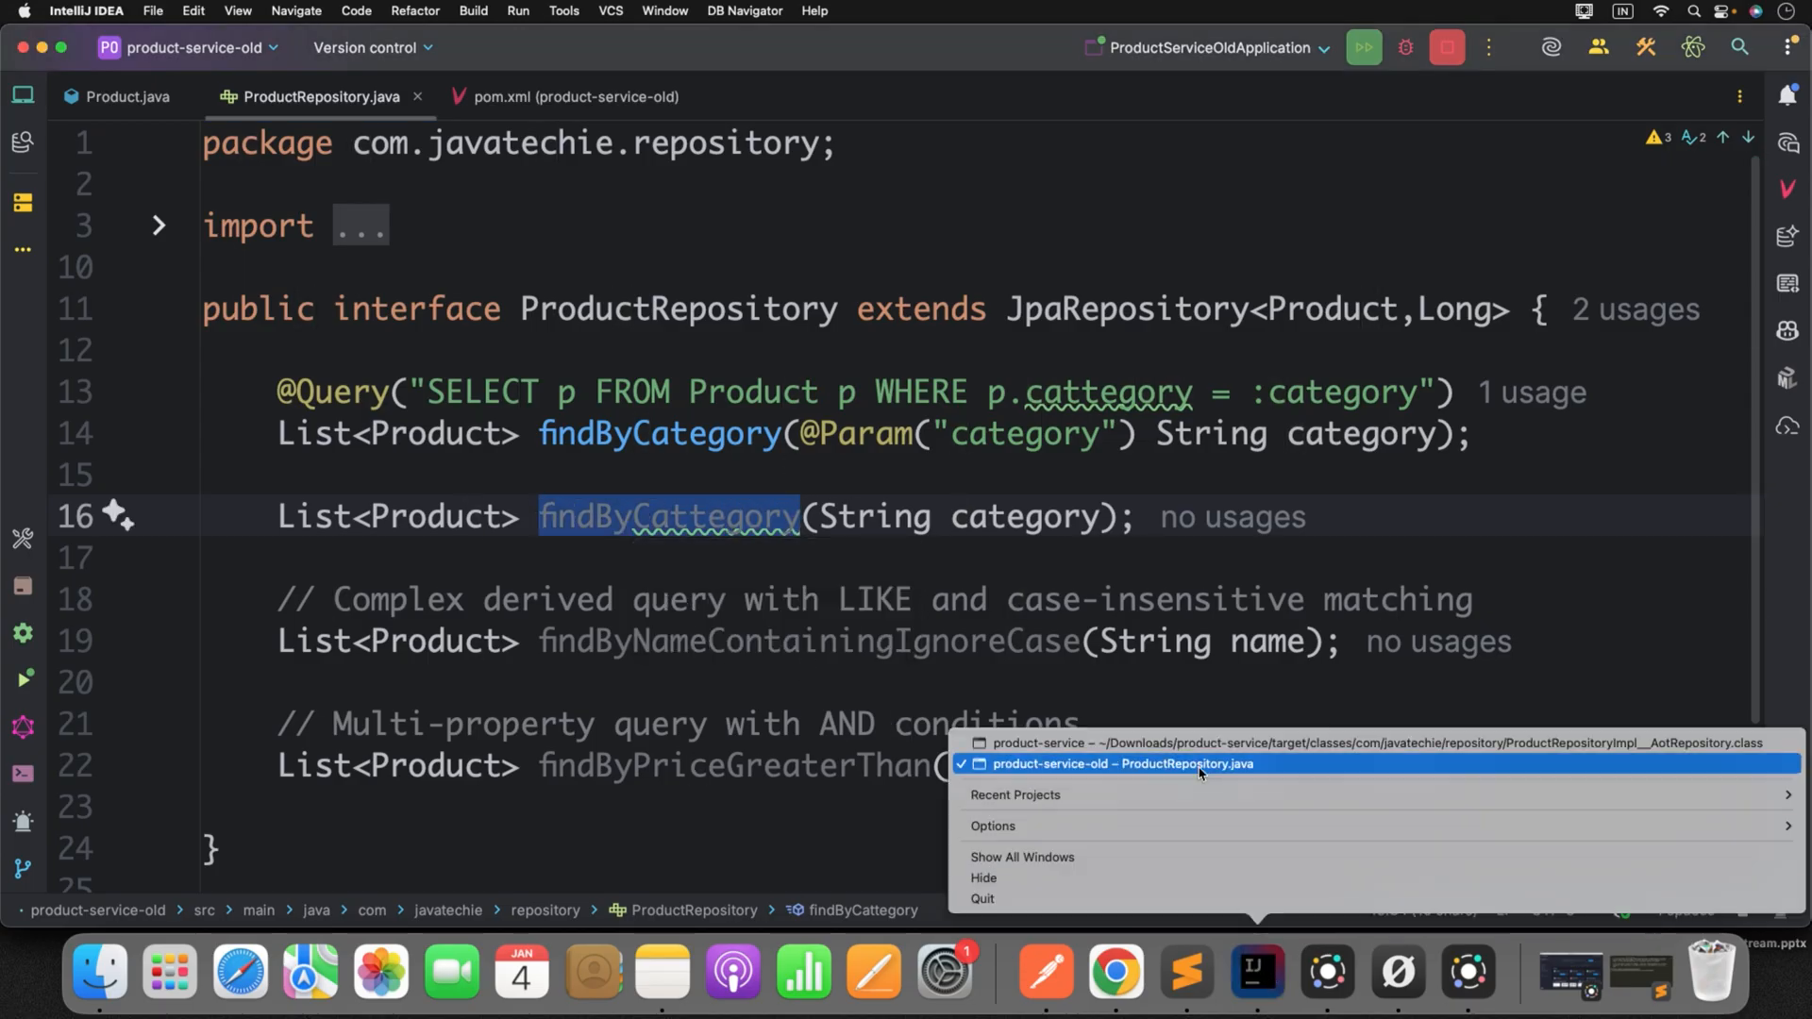
# - Open the new project's ProductRepository, then switch to product-service-old for its Maven install
pyautogui.click(1167, 742)
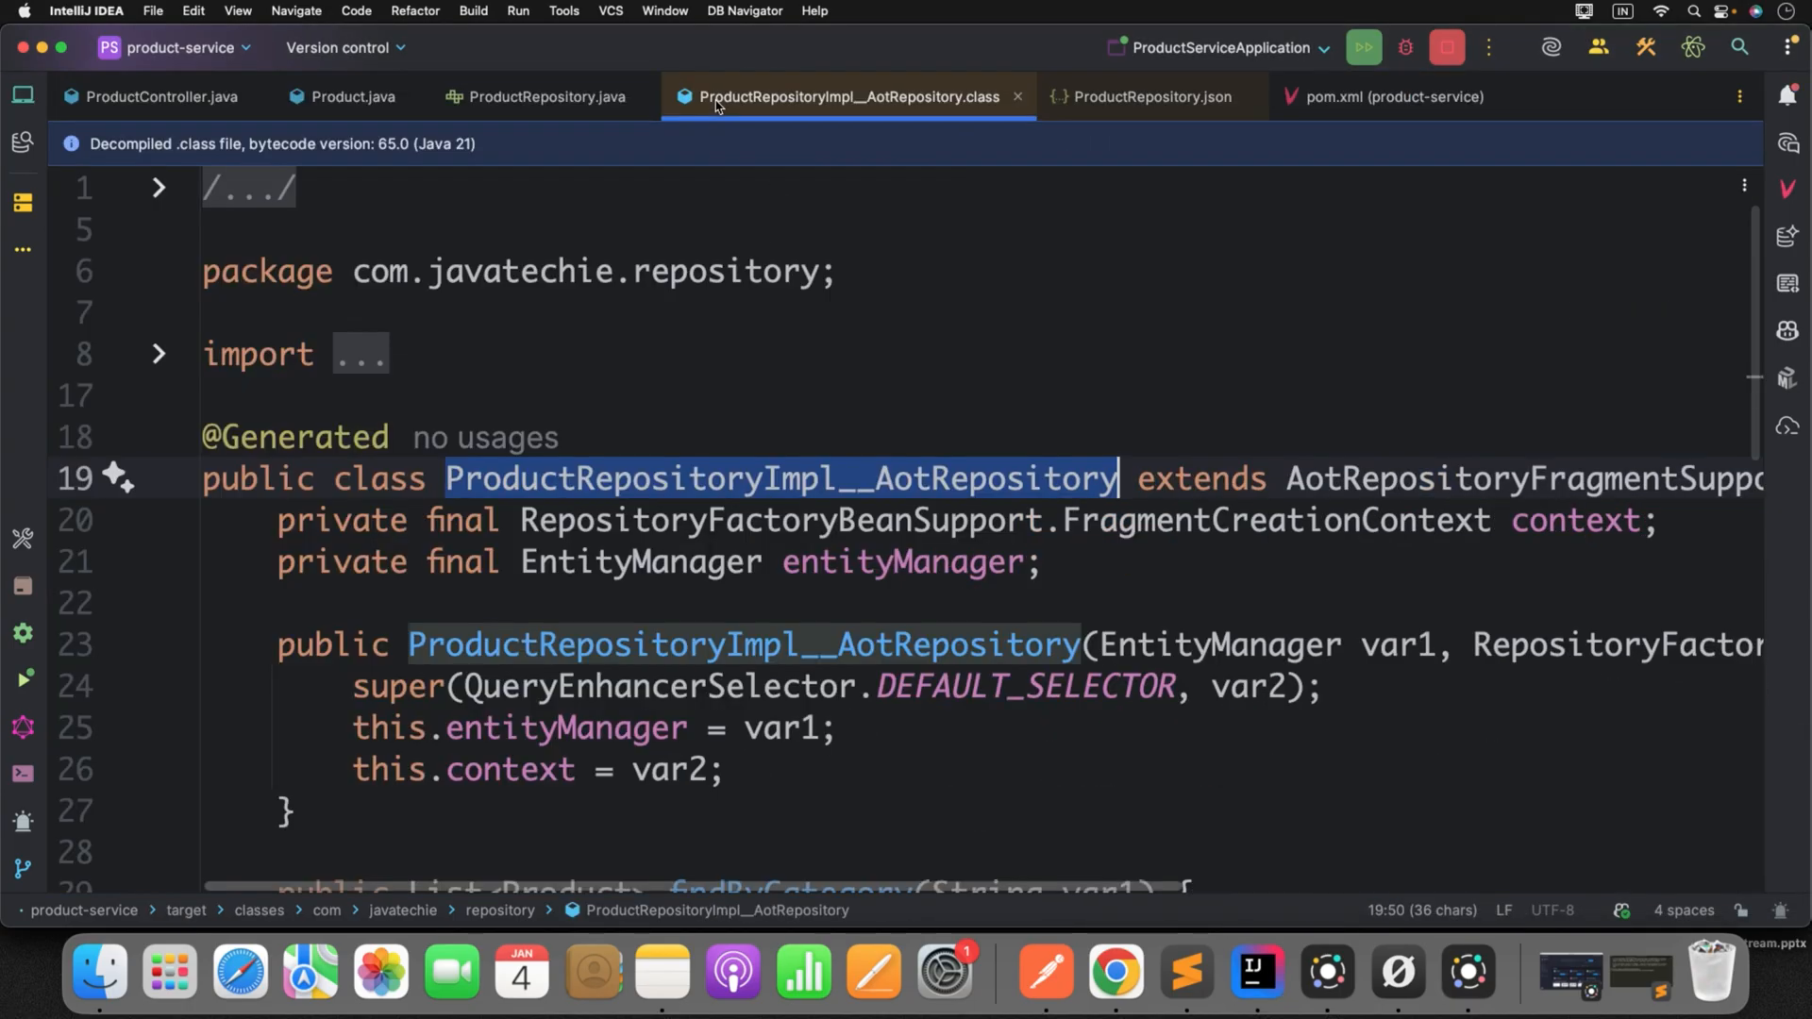
pyautogui.moveTo(572, 81)
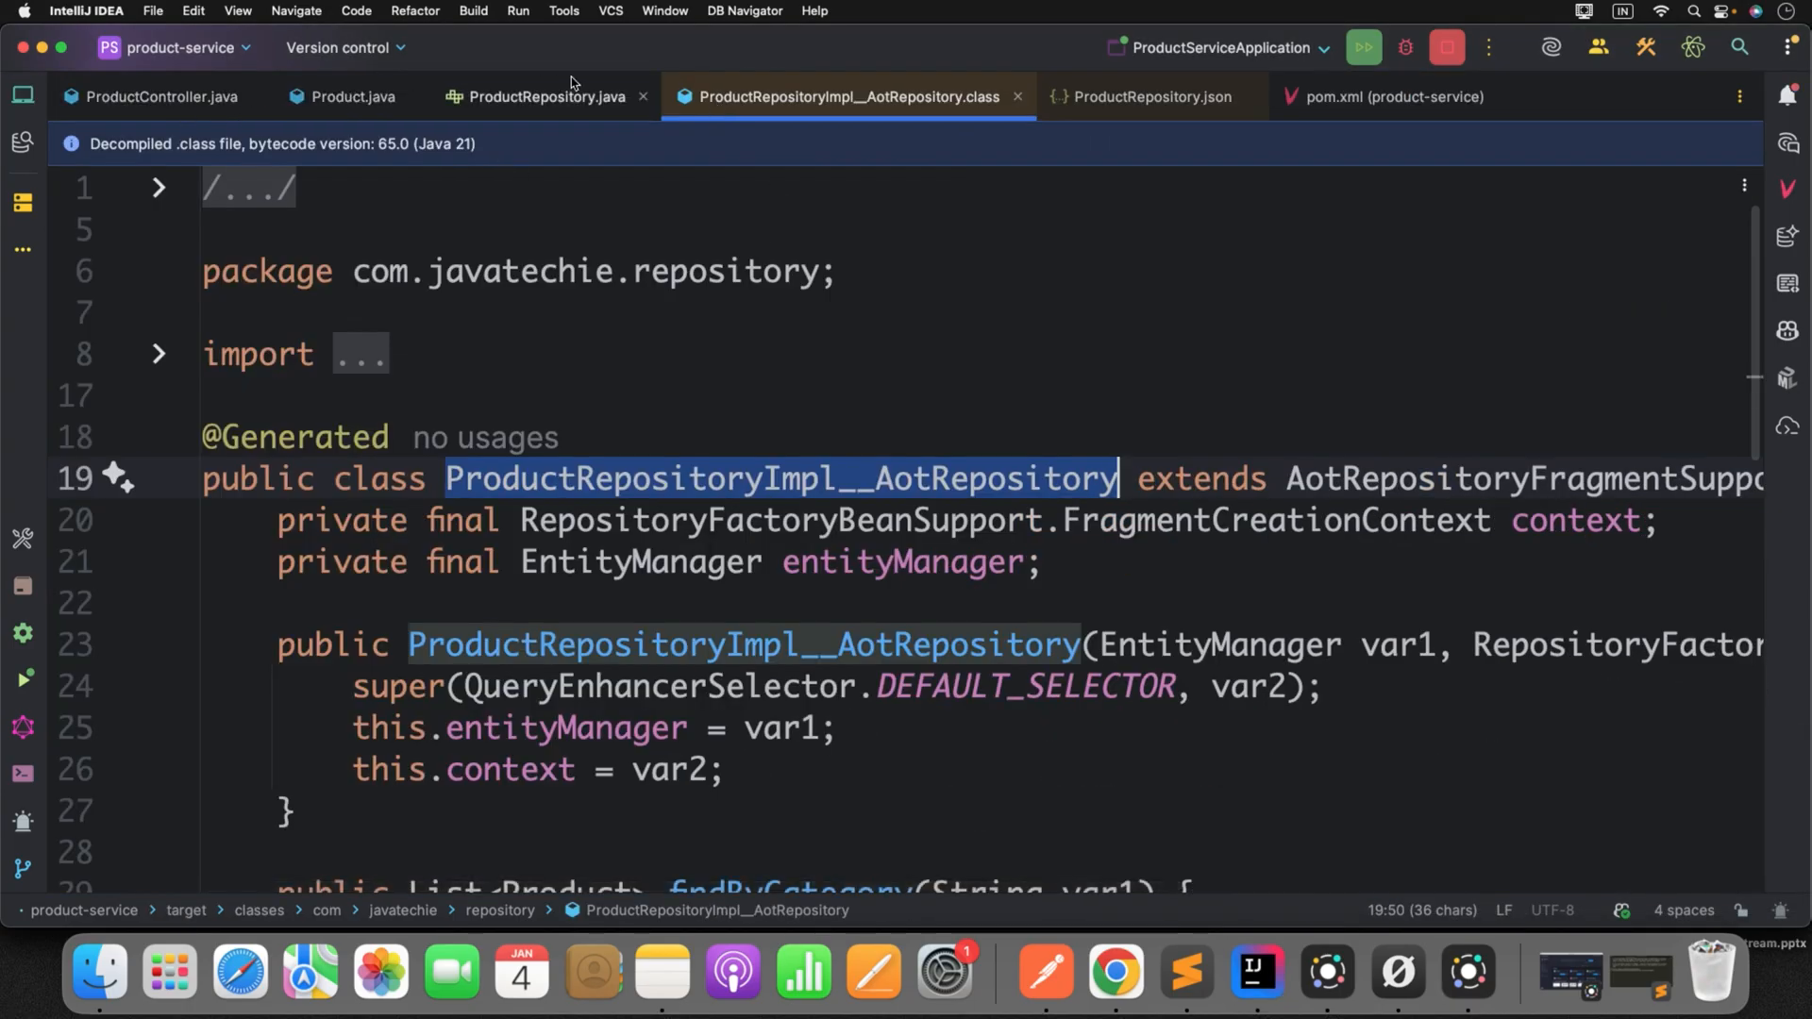
pyautogui.click(544, 97)
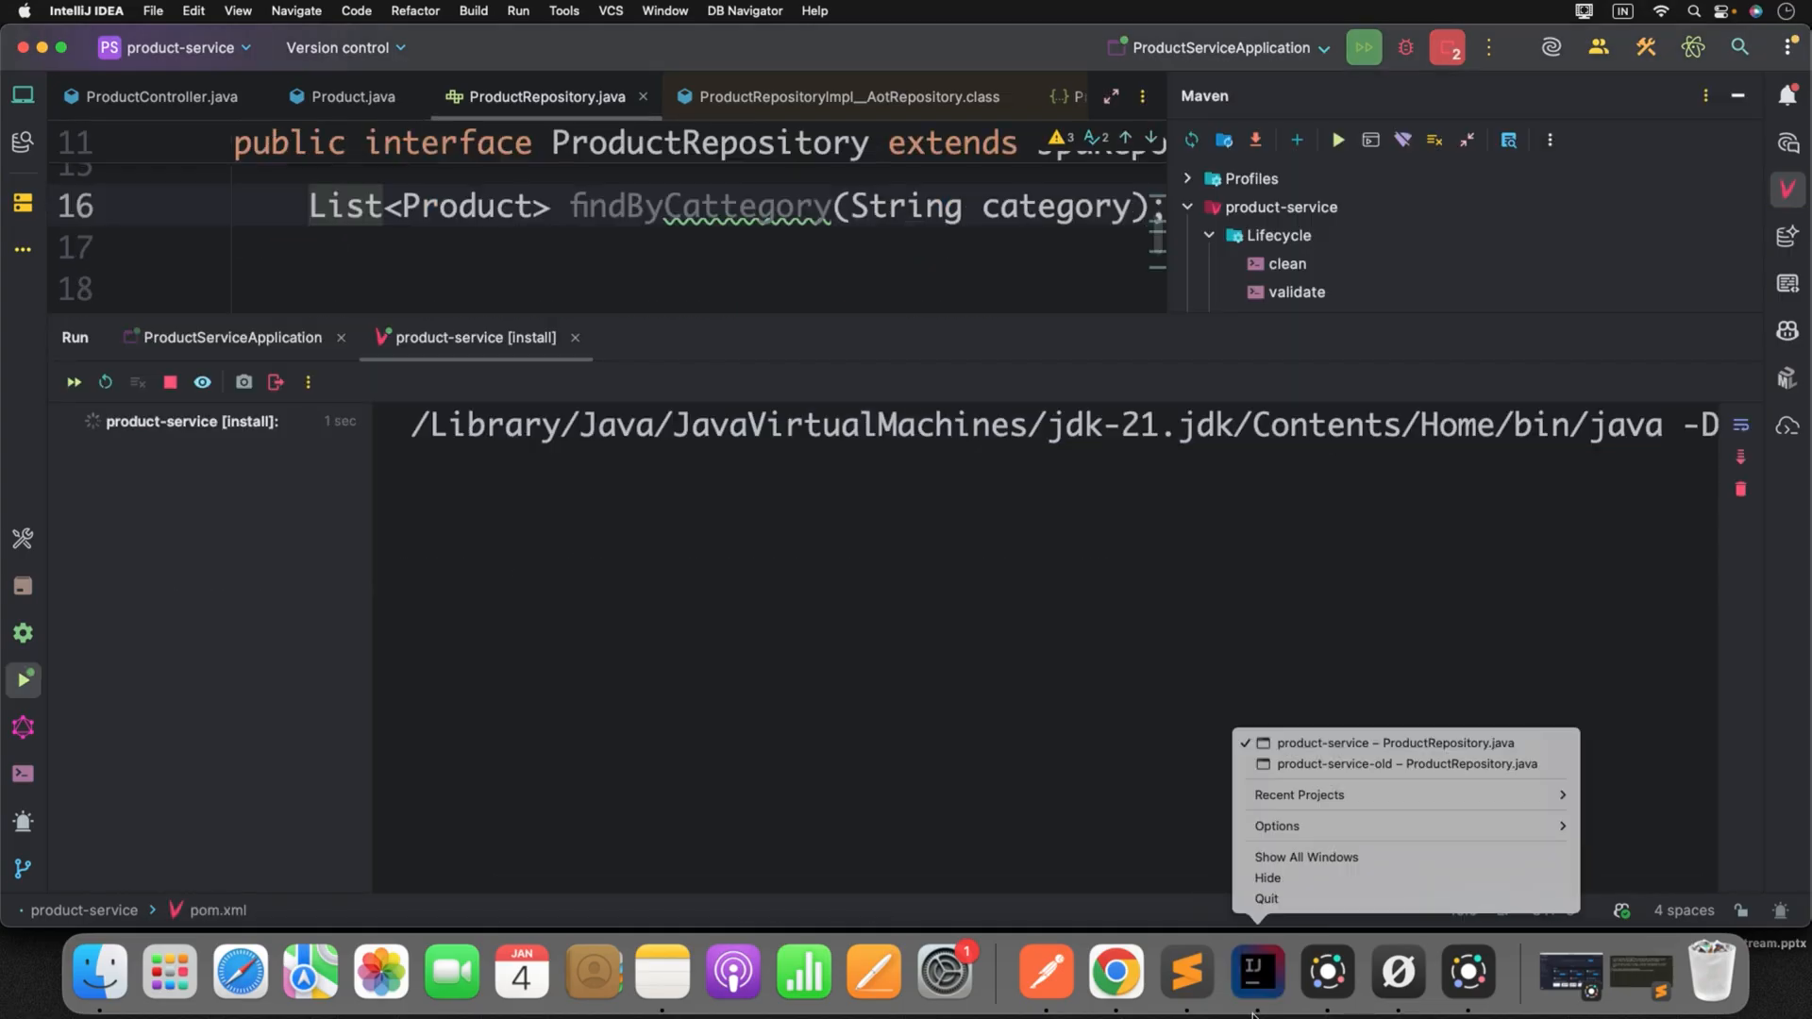
pyautogui.click(1406, 762)
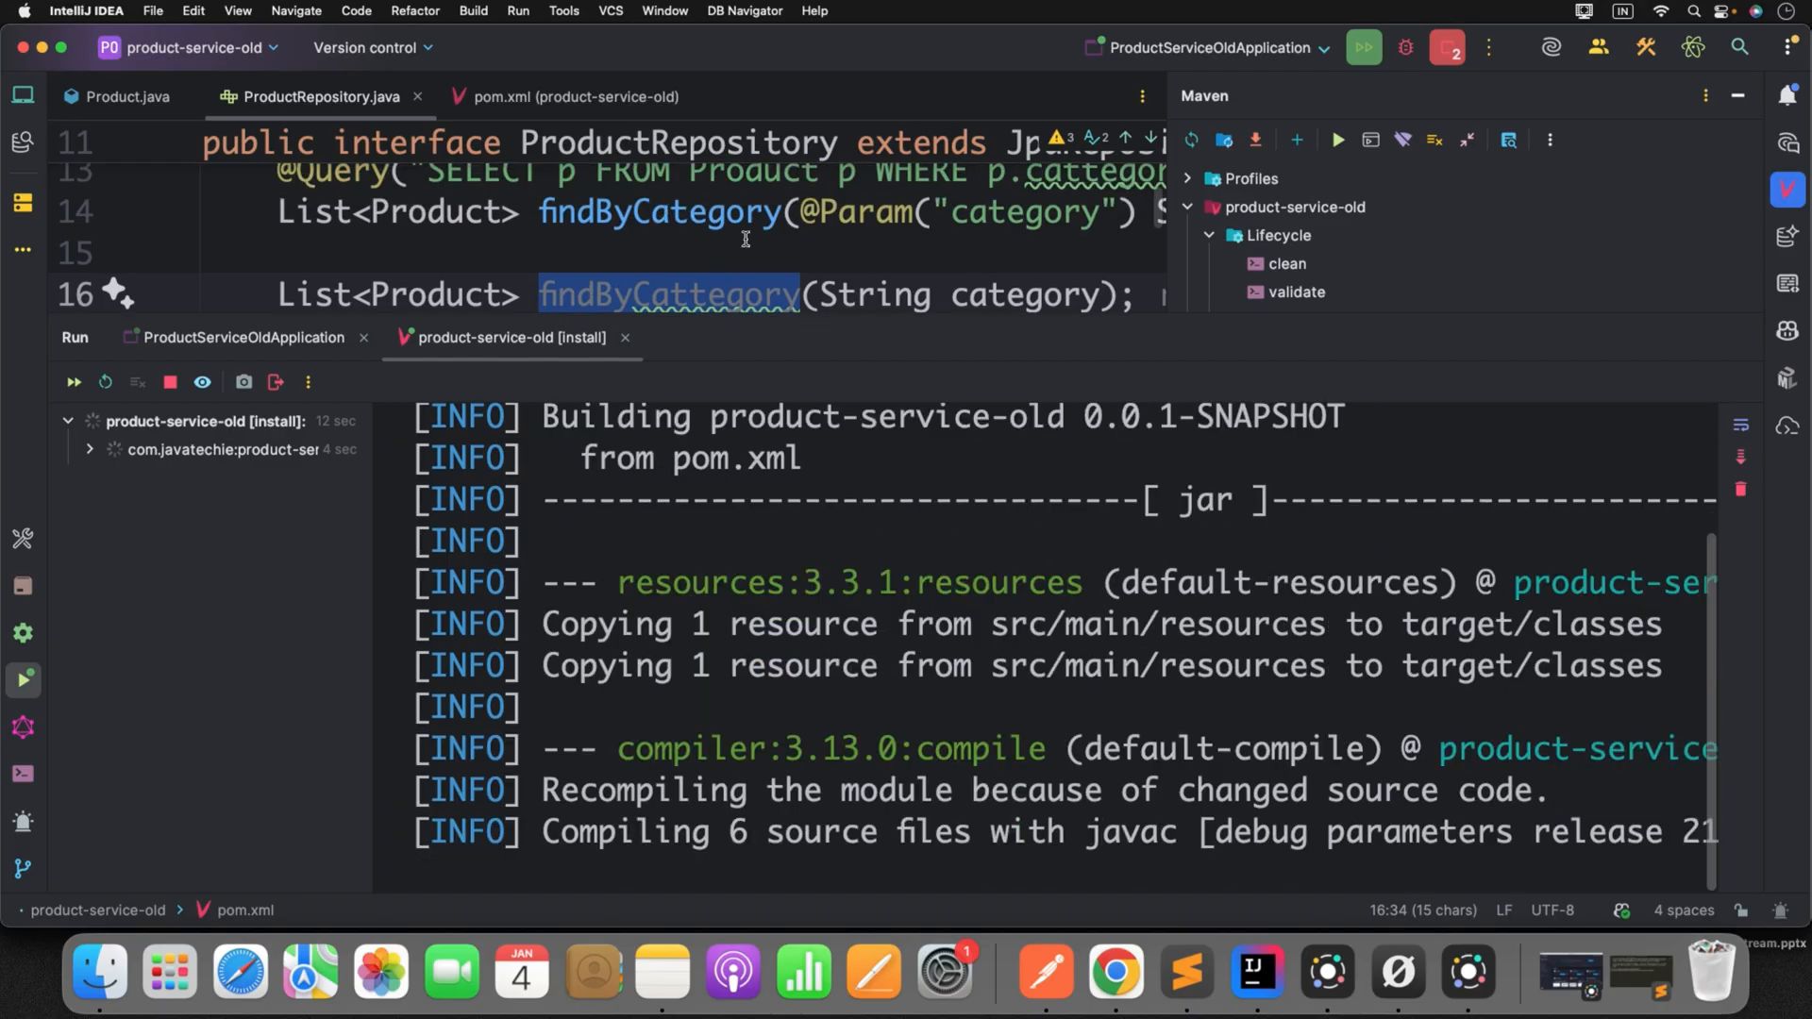
pyautogui.click(1112, 971)
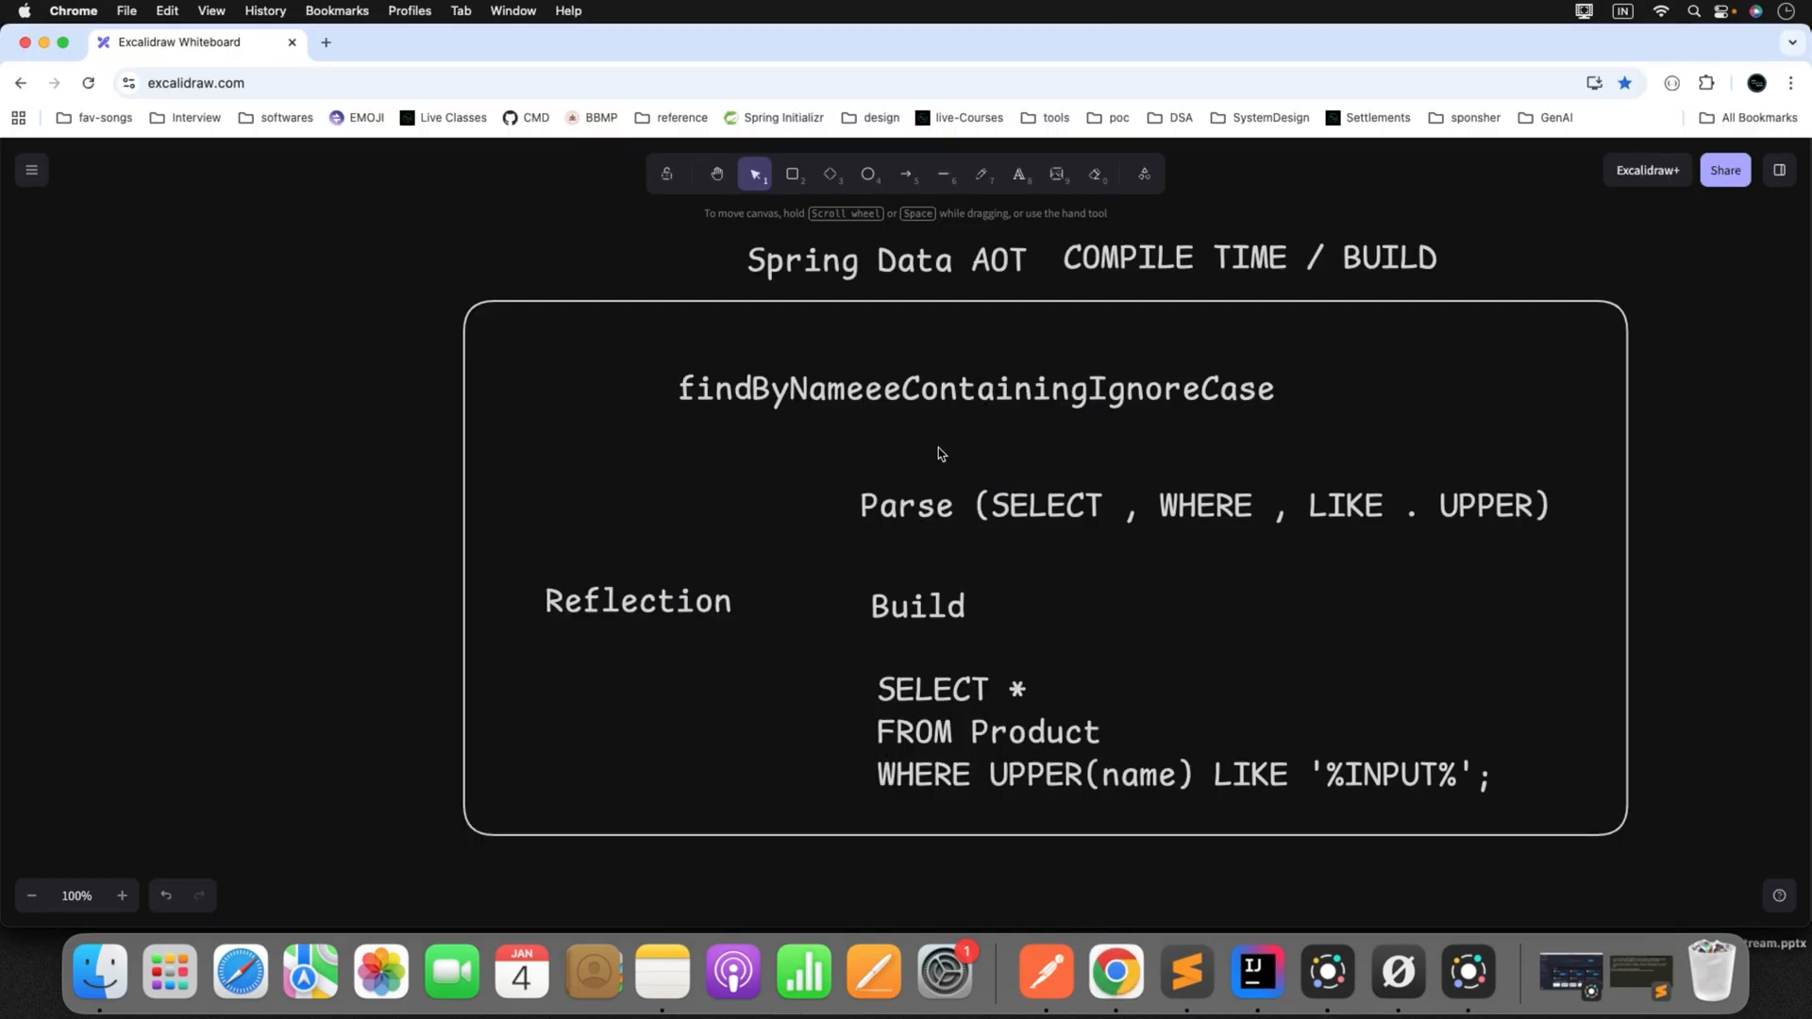
pyautogui.moveTo(1256, 972)
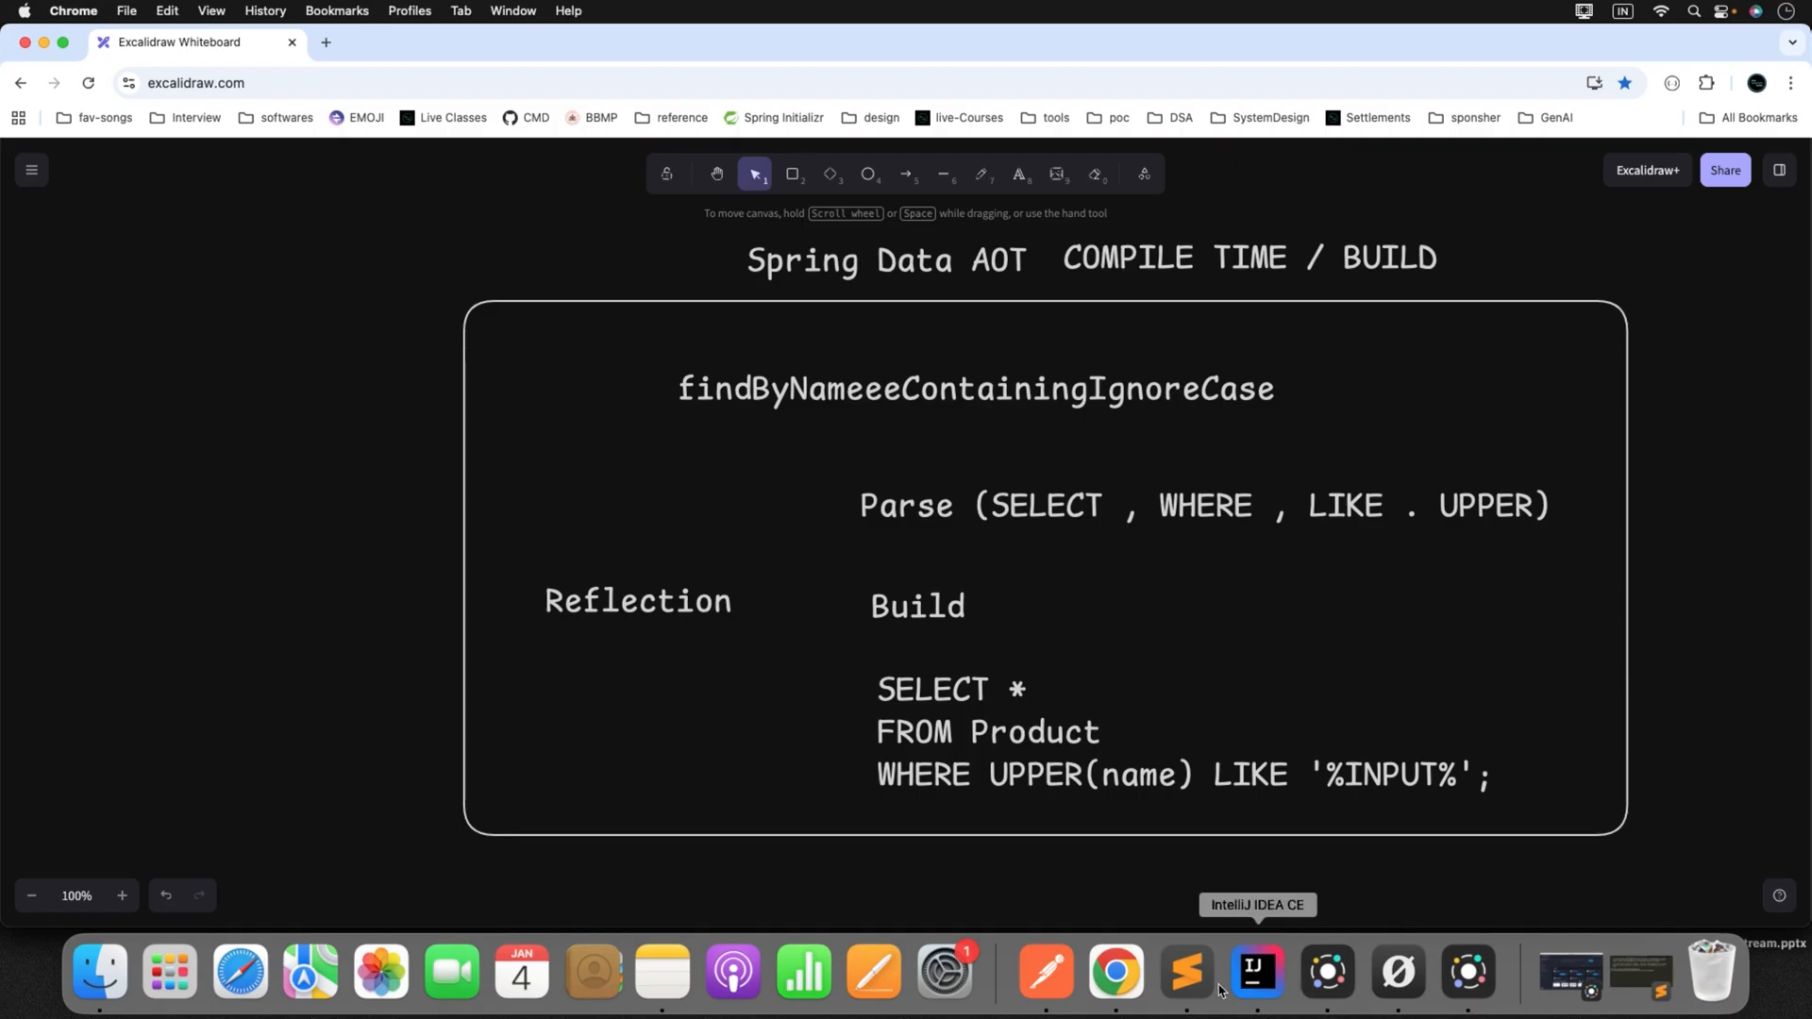
pyautogui.rightClick(1255, 972)
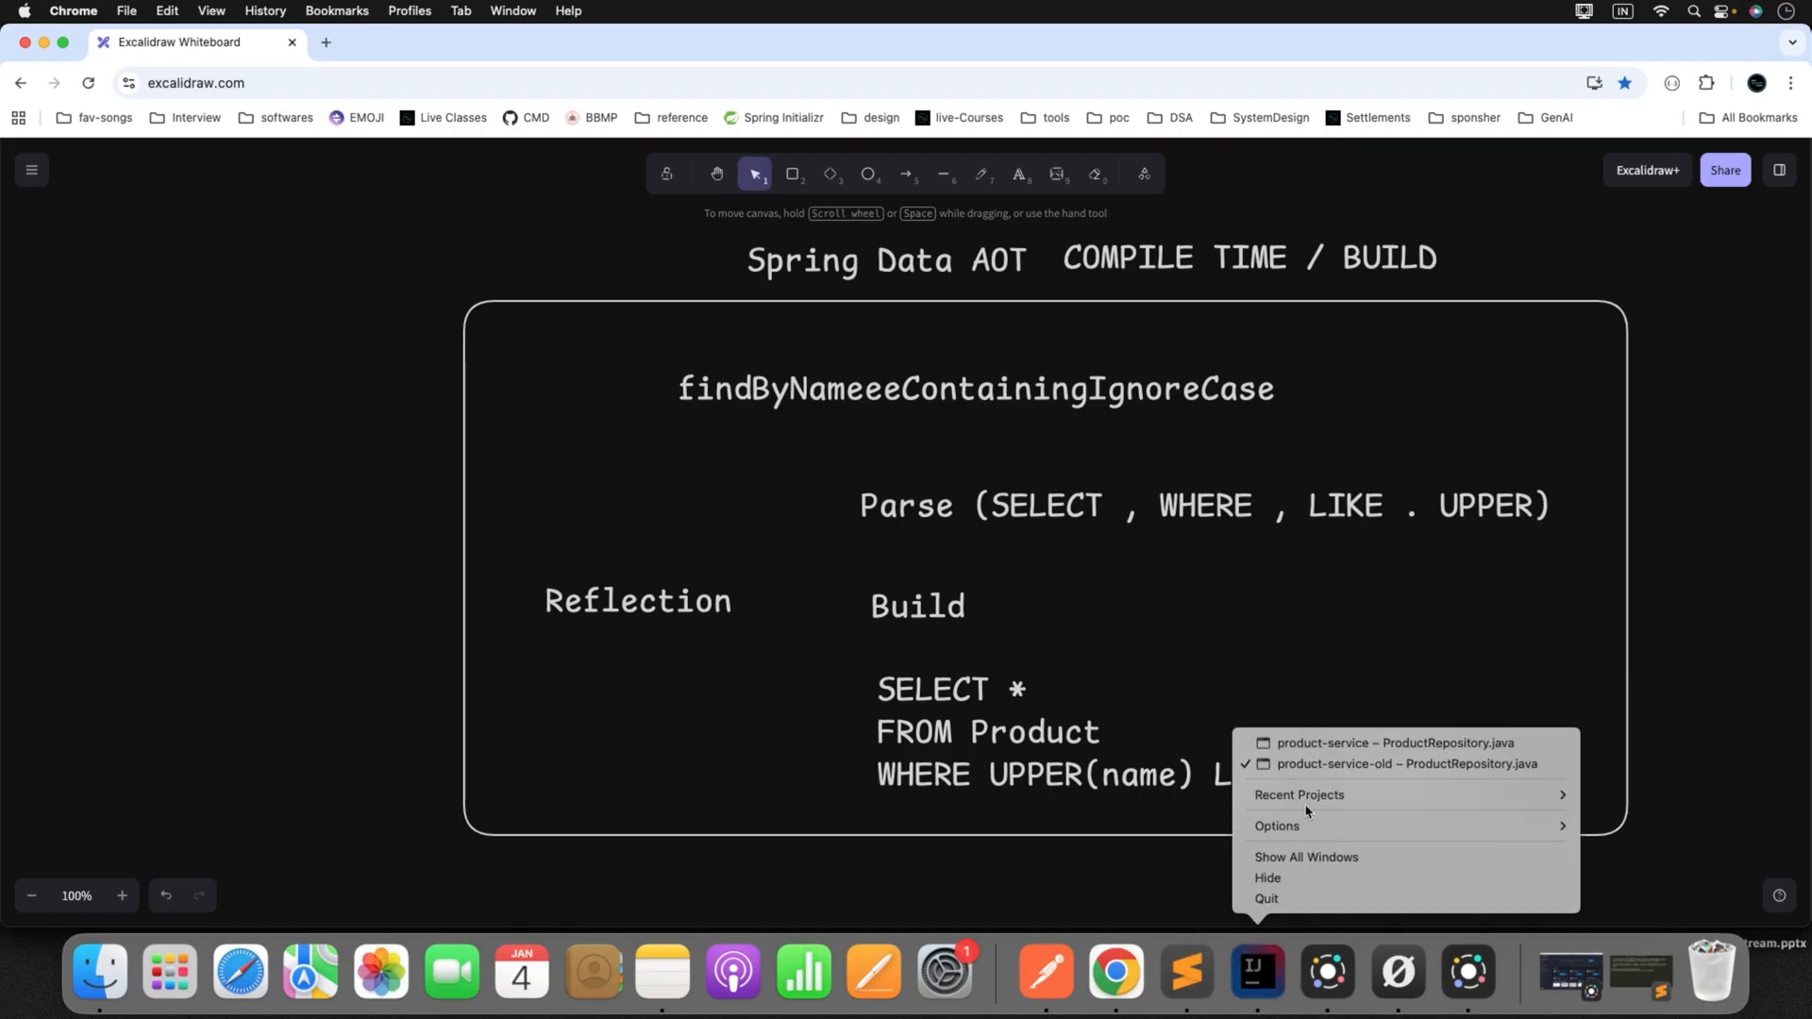
pyautogui.click(1405, 763)
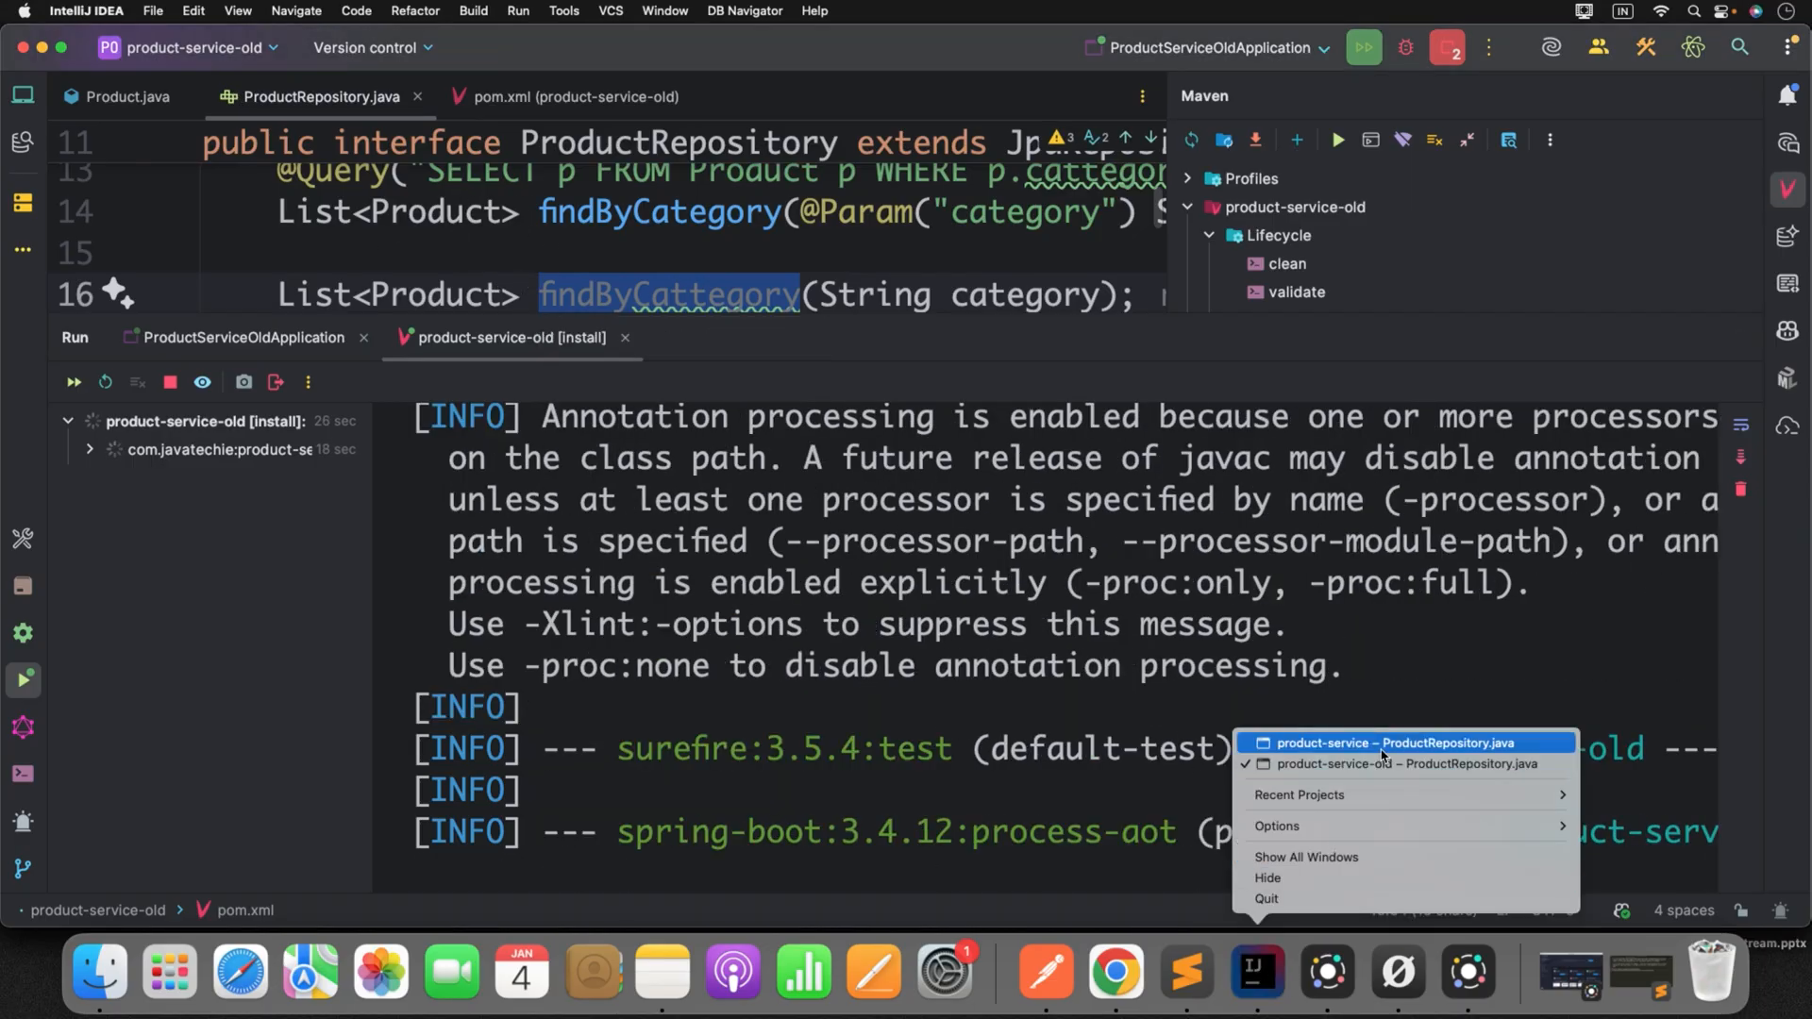
# - Highlight 'cattegory' in product-service's PathElementException and the failing WHERE p.cattegory query
pyautogui.click(1396, 743)
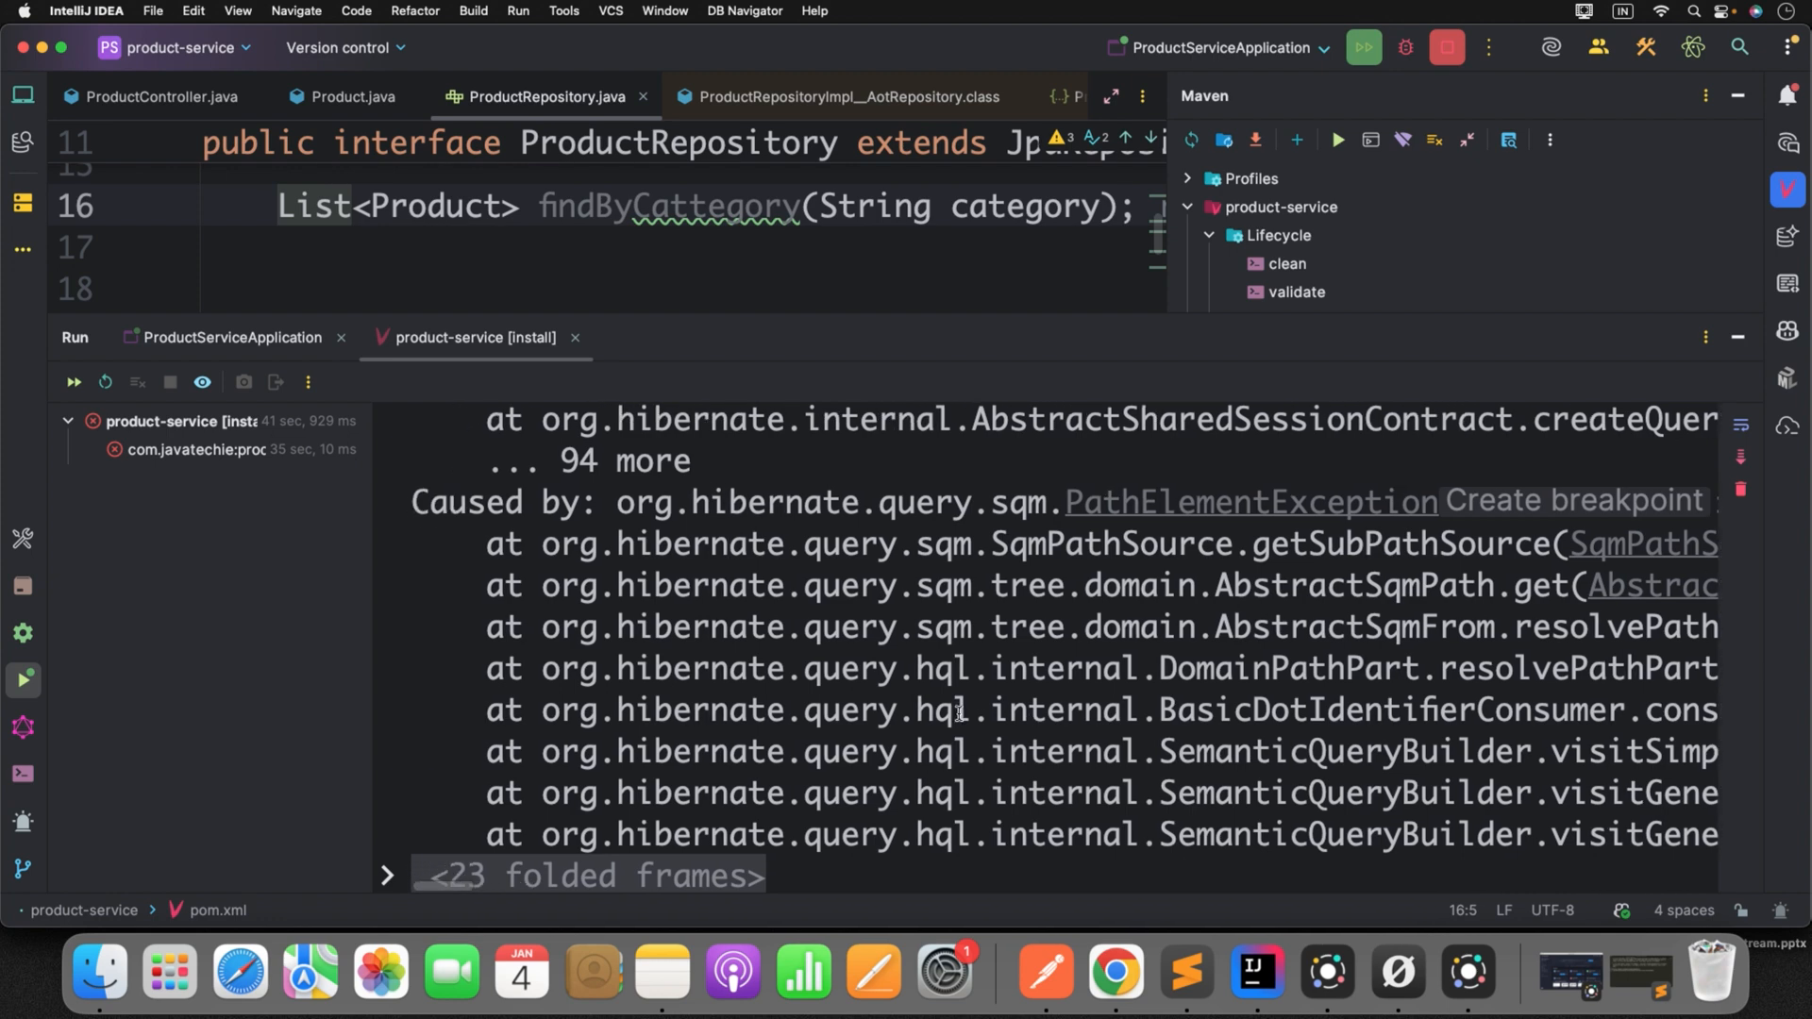
pyautogui.hscroll(3)
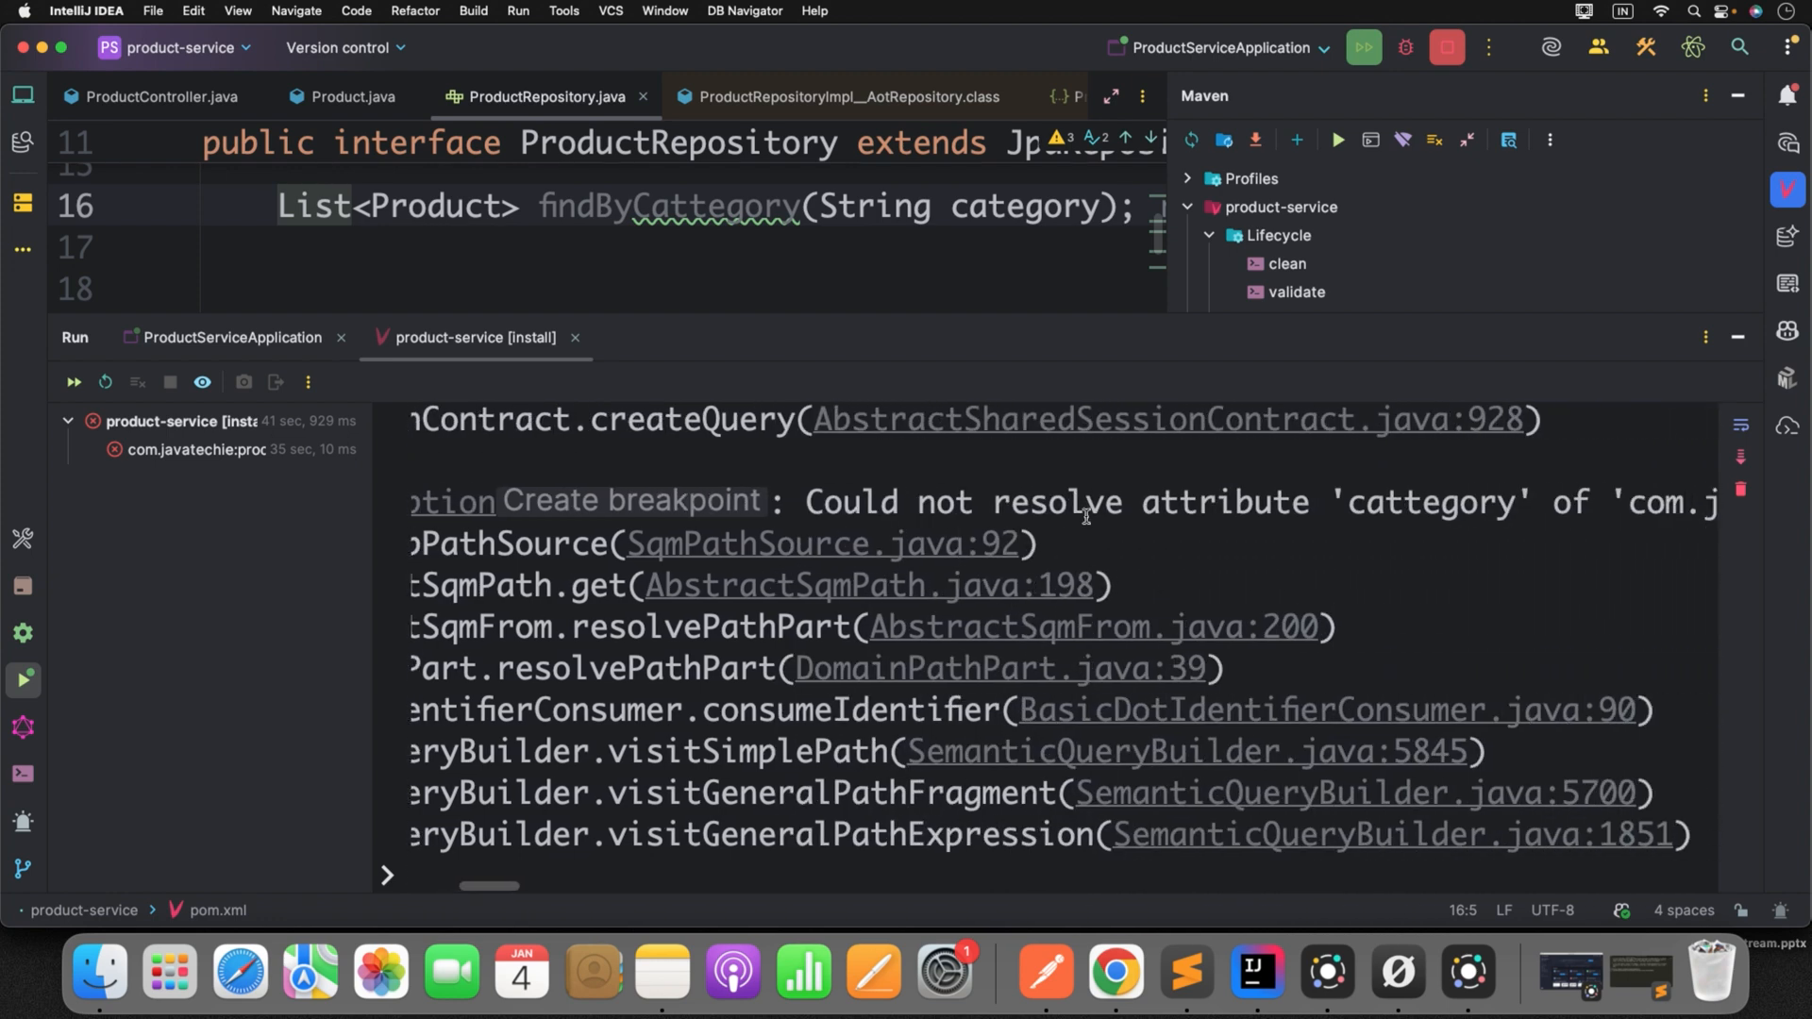
pyautogui.doubleClick(1317, 502)
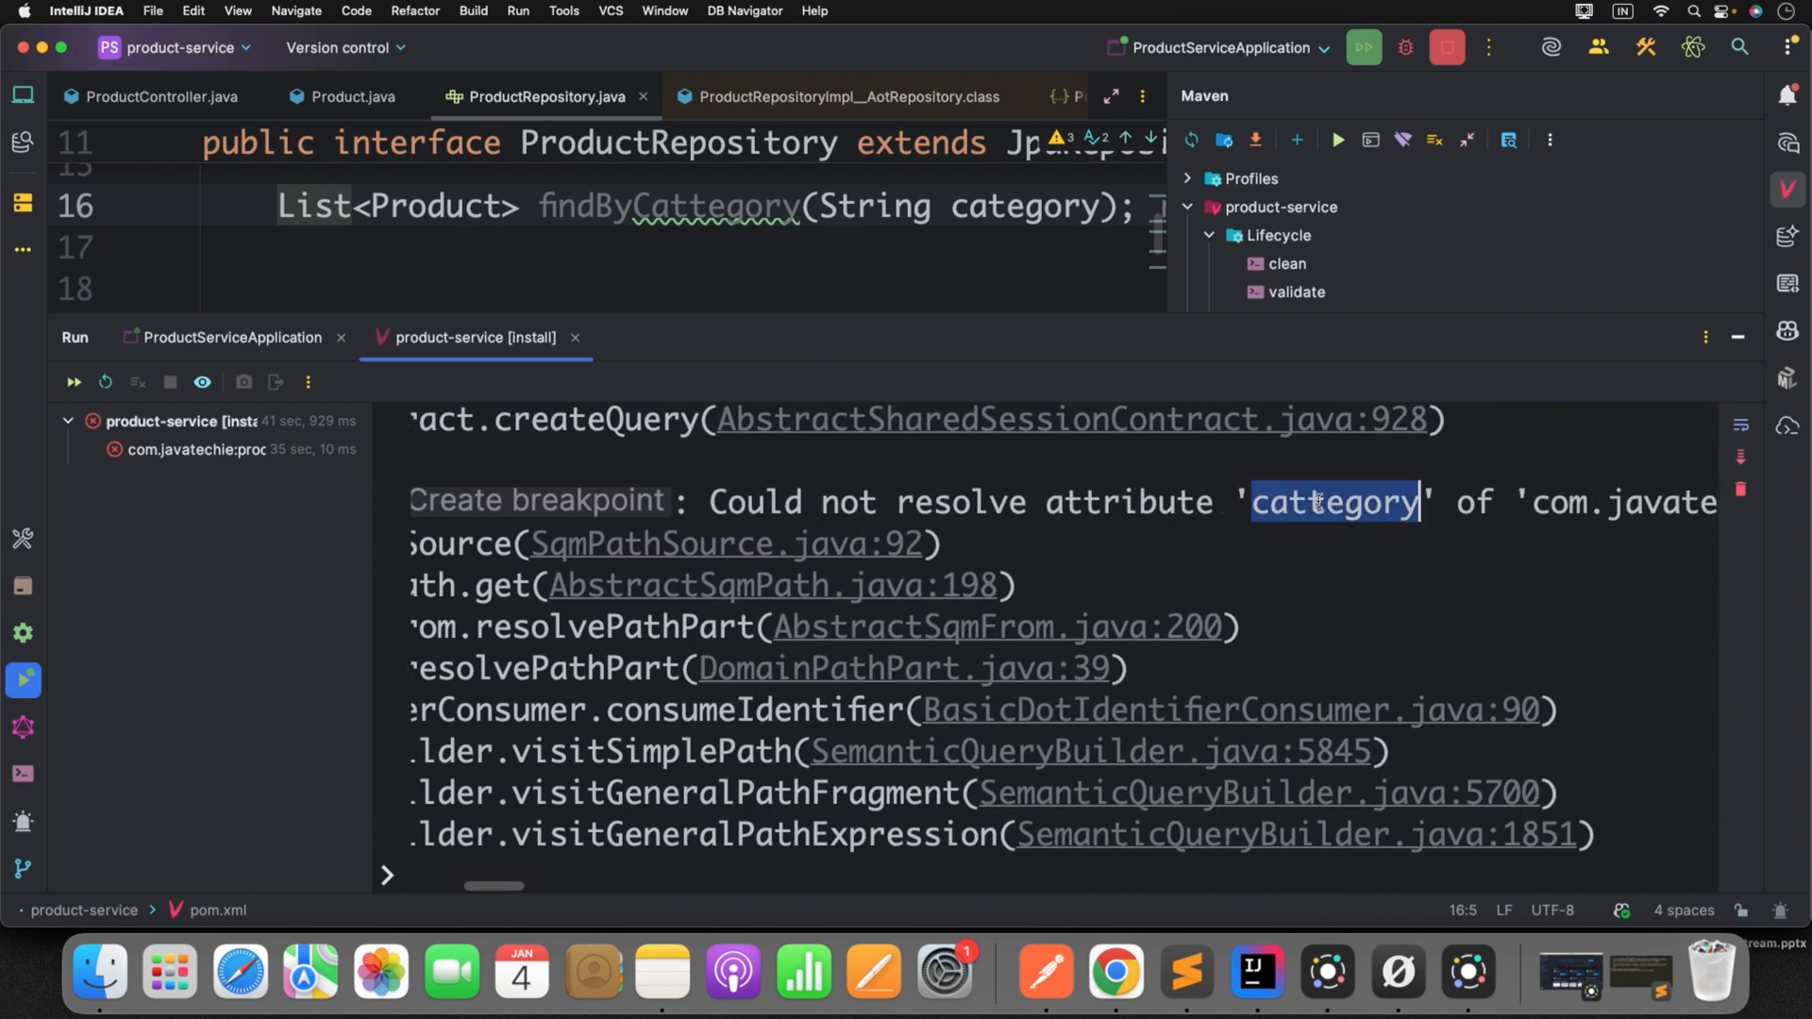
pyautogui.moveTo(1359, 592)
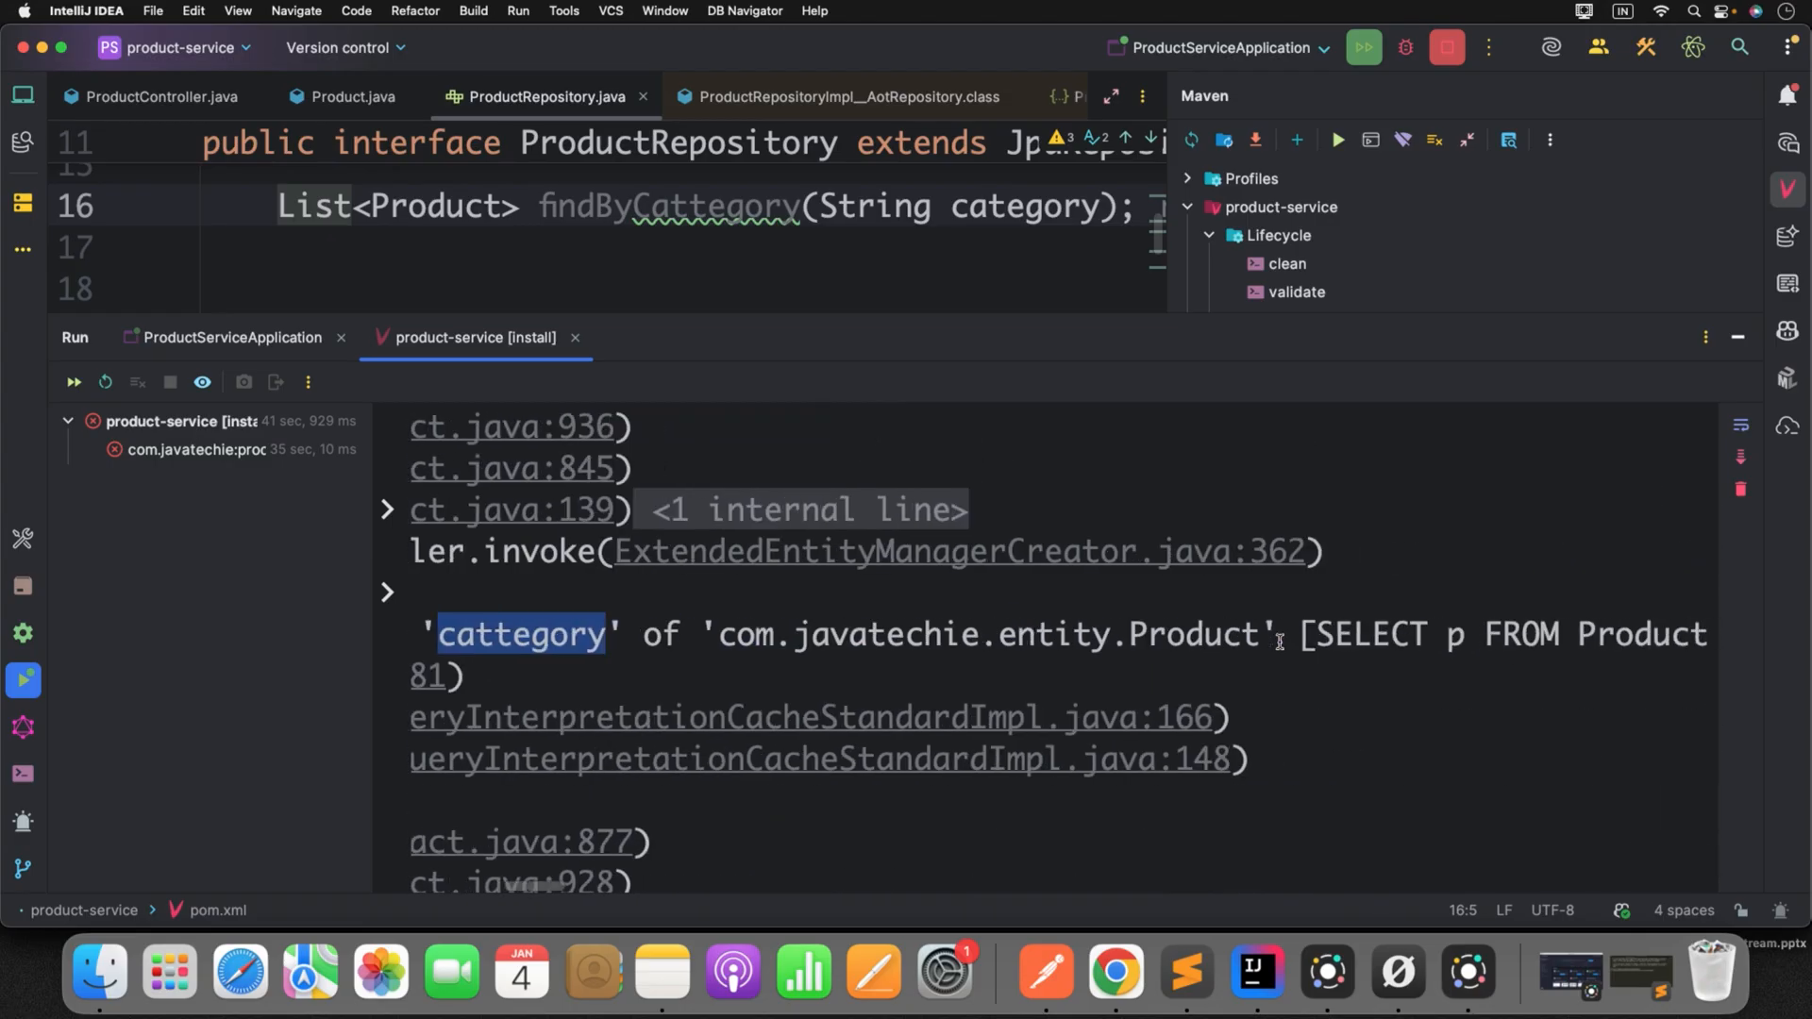
pyautogui.hscroll(3)
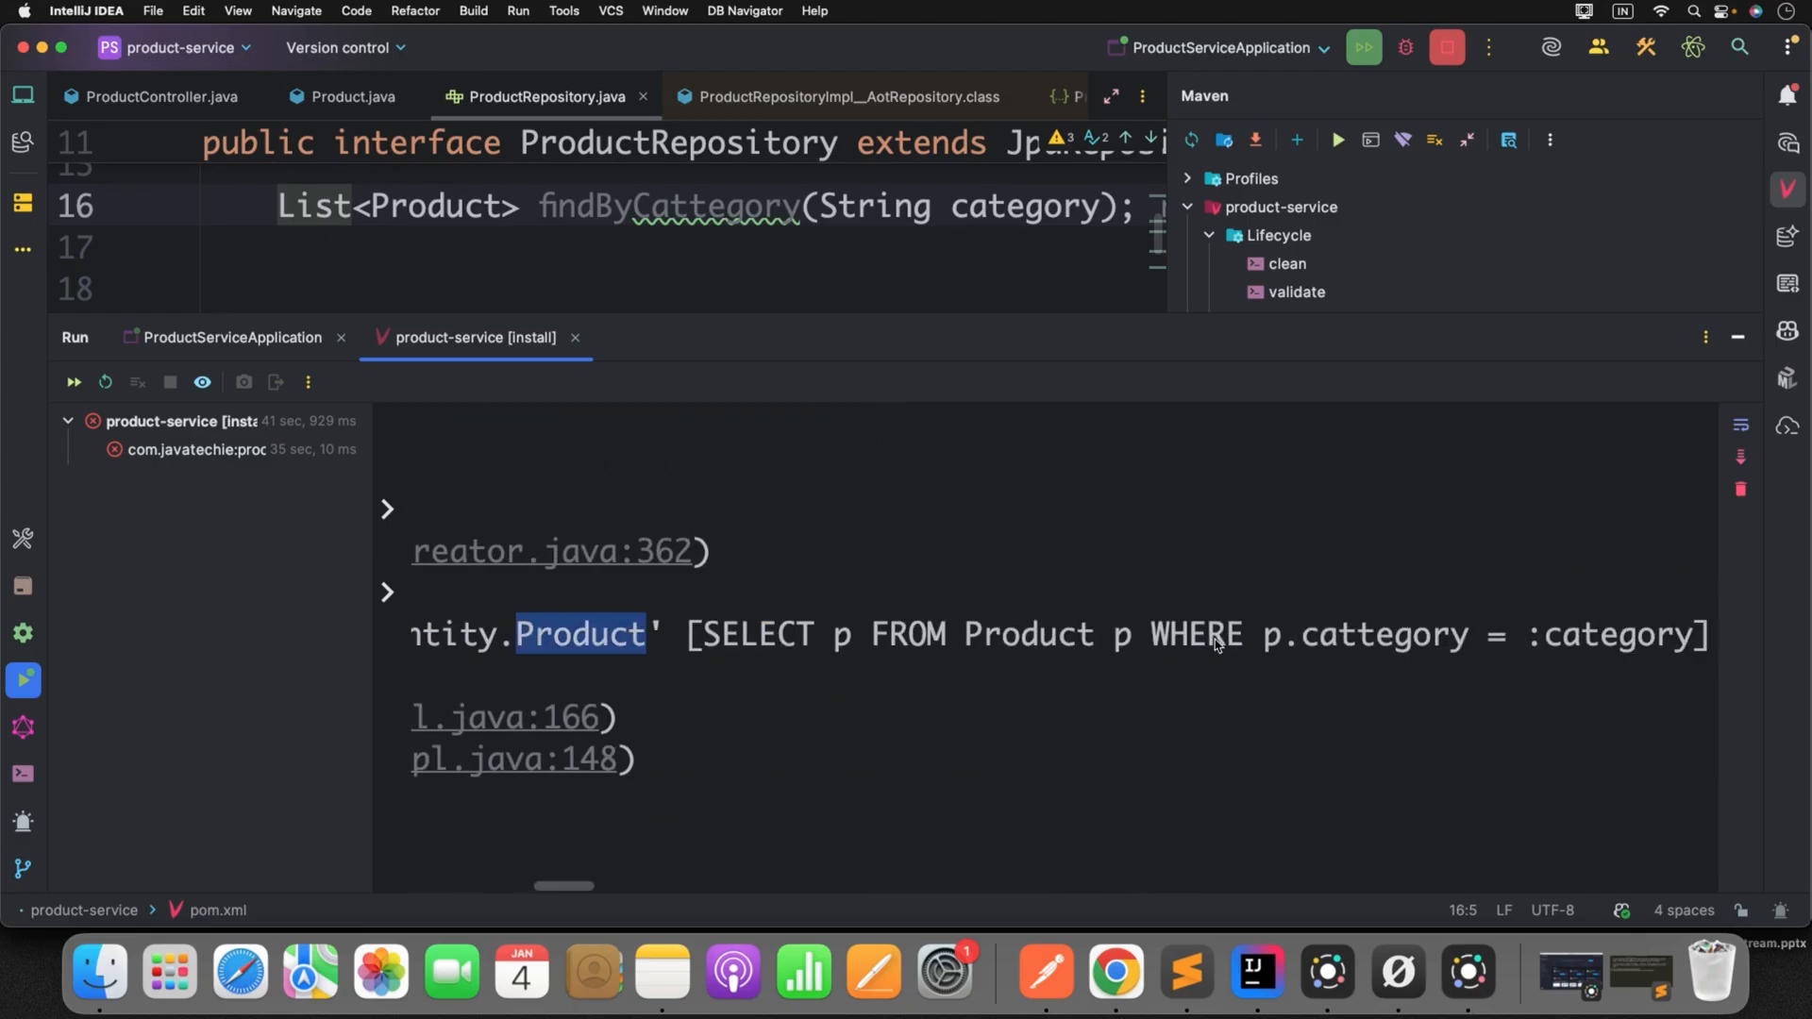
pyautogui.doubleClick(1242, 634)
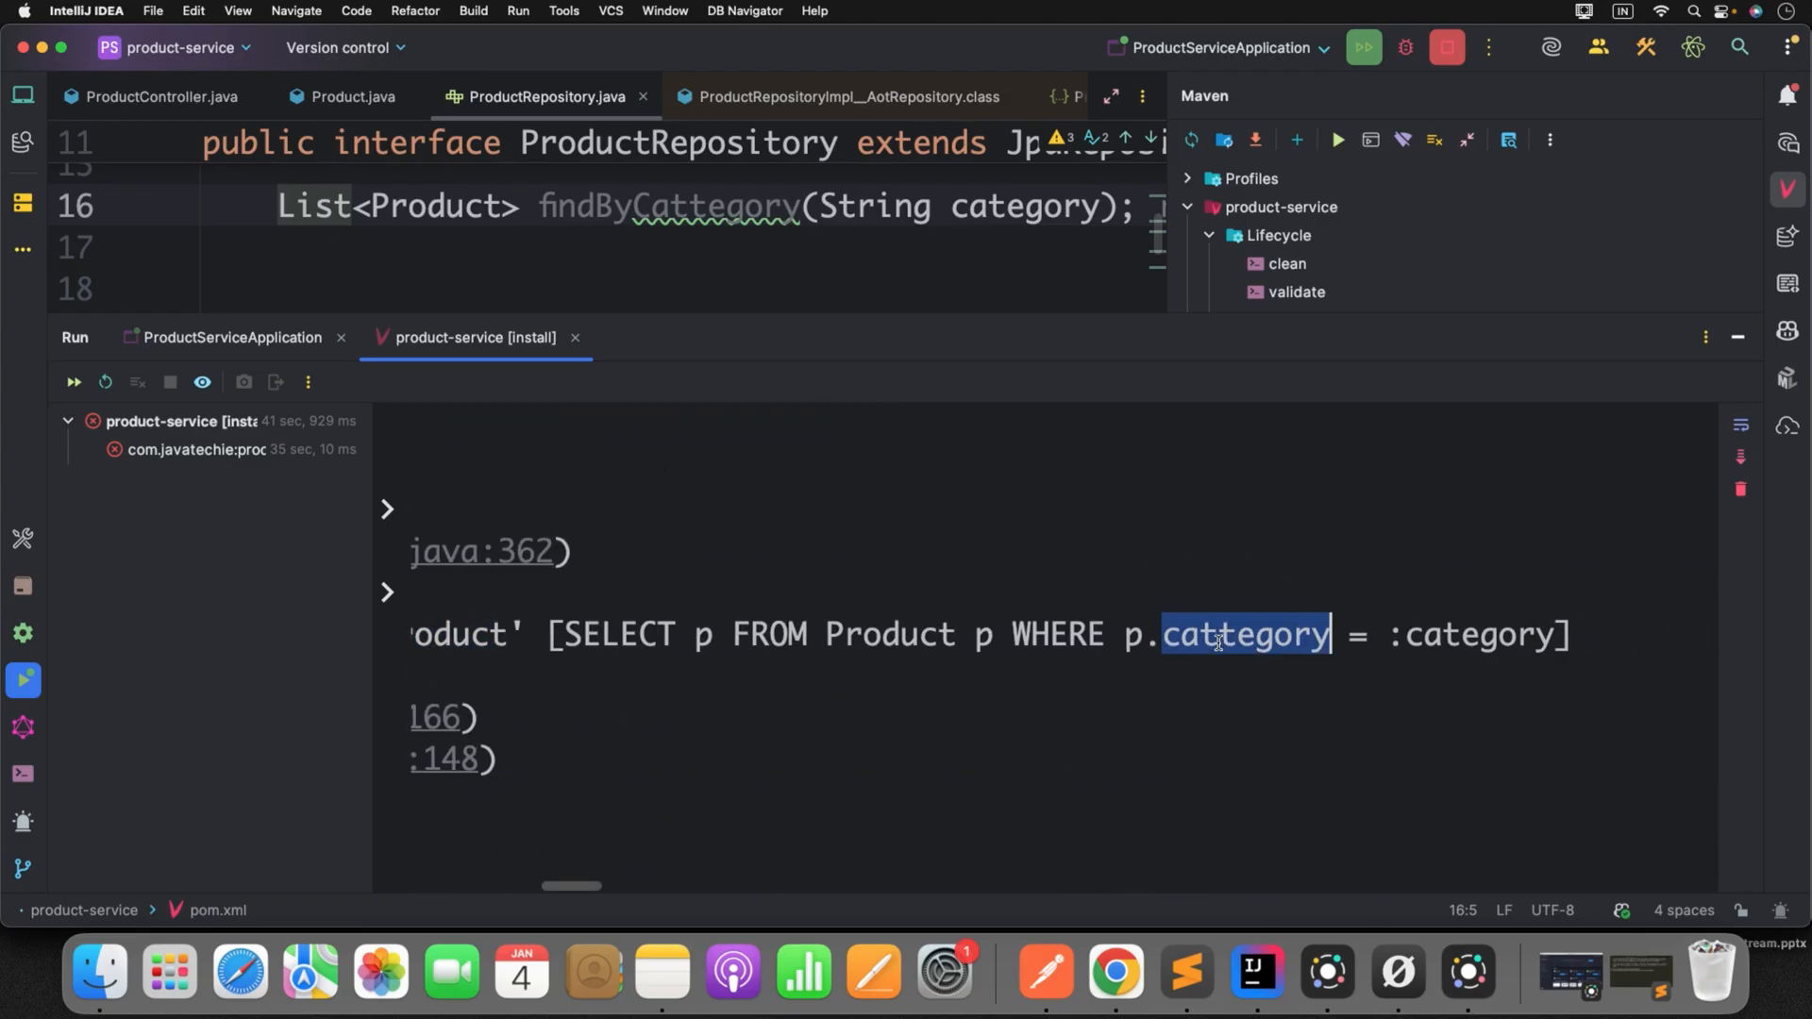
pyautogui.moveTo(1286, 848)
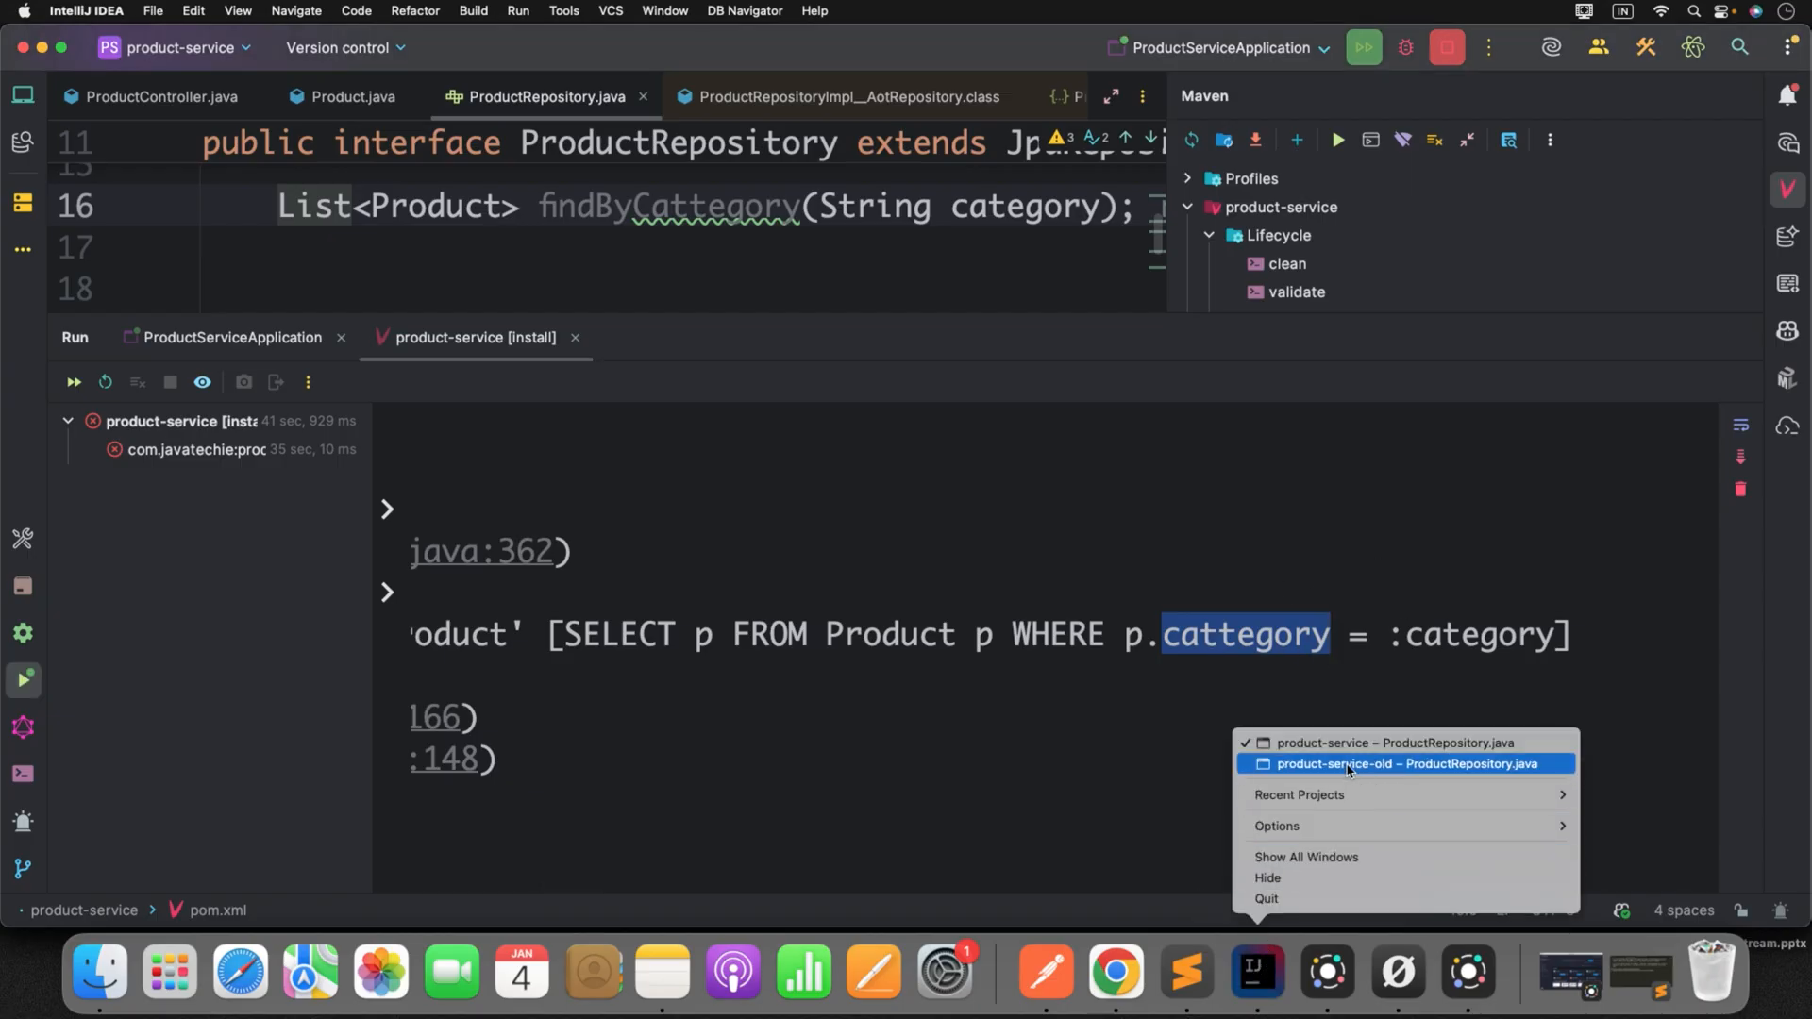
# - Switch to product-service-old and confirm its Maven install shows BUILD SUCCESS
pyautogui.click(1407, 762)
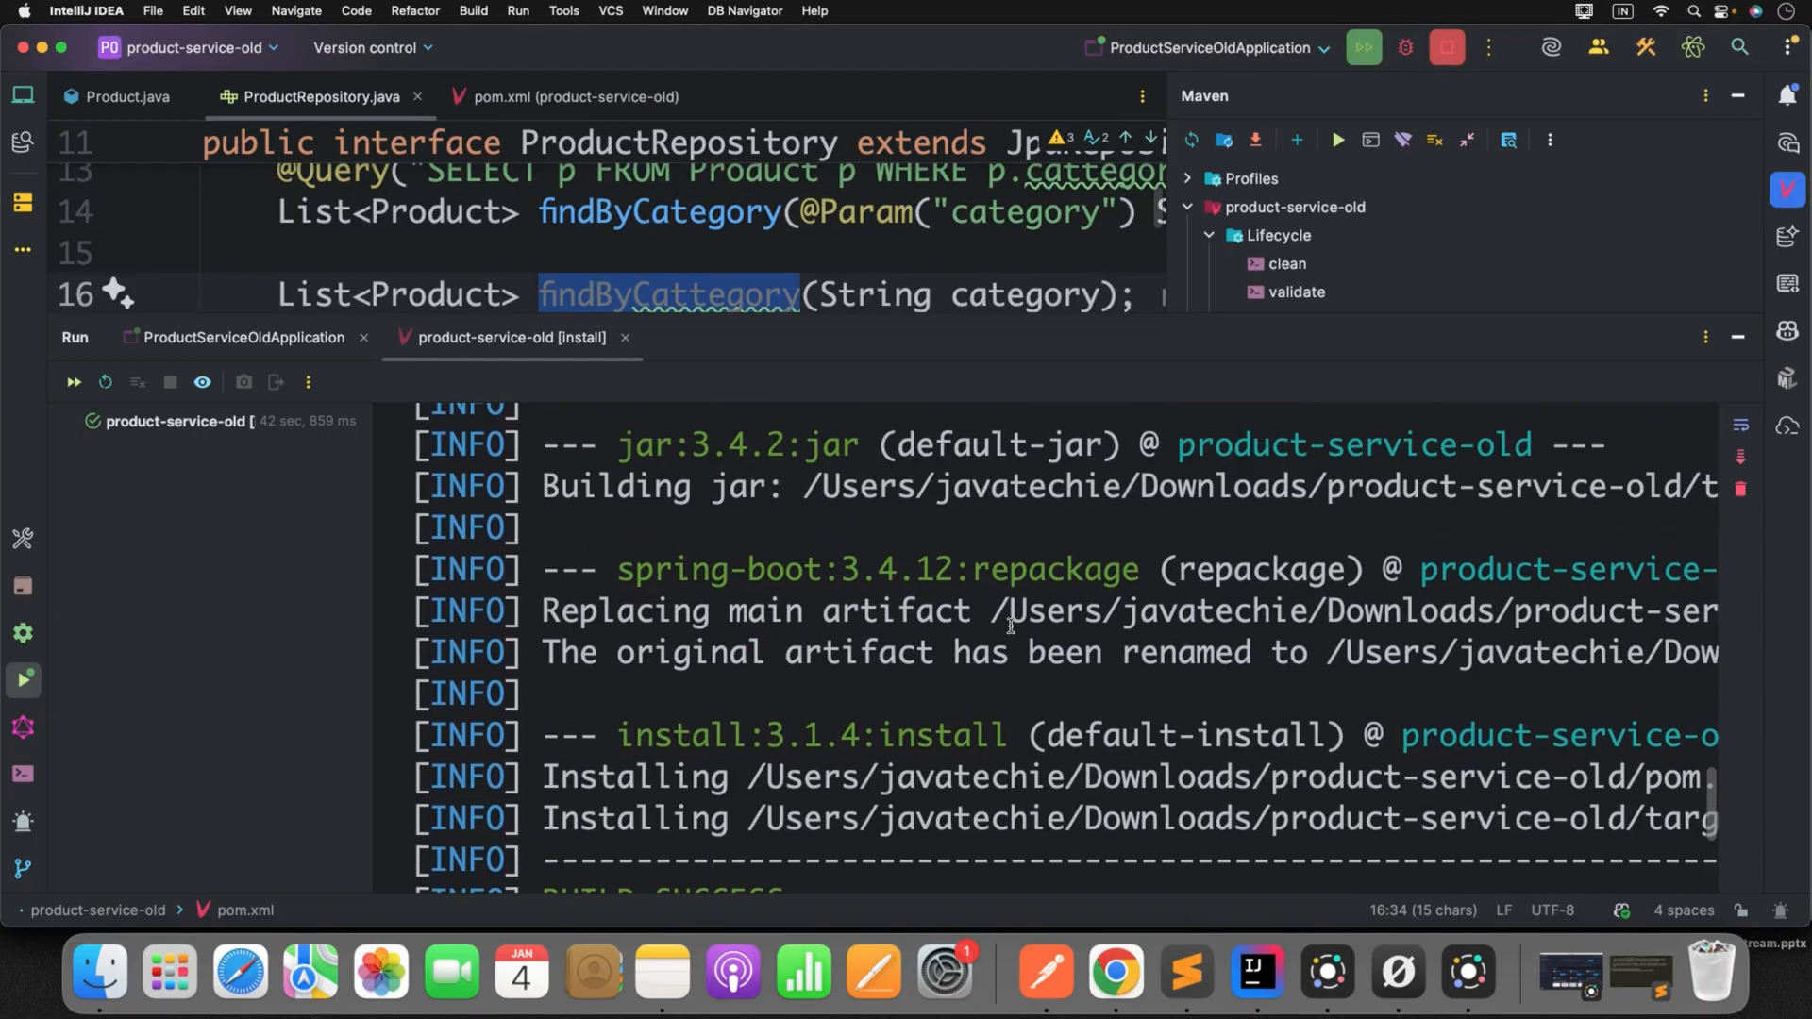
pyautogui.scroll(-3)
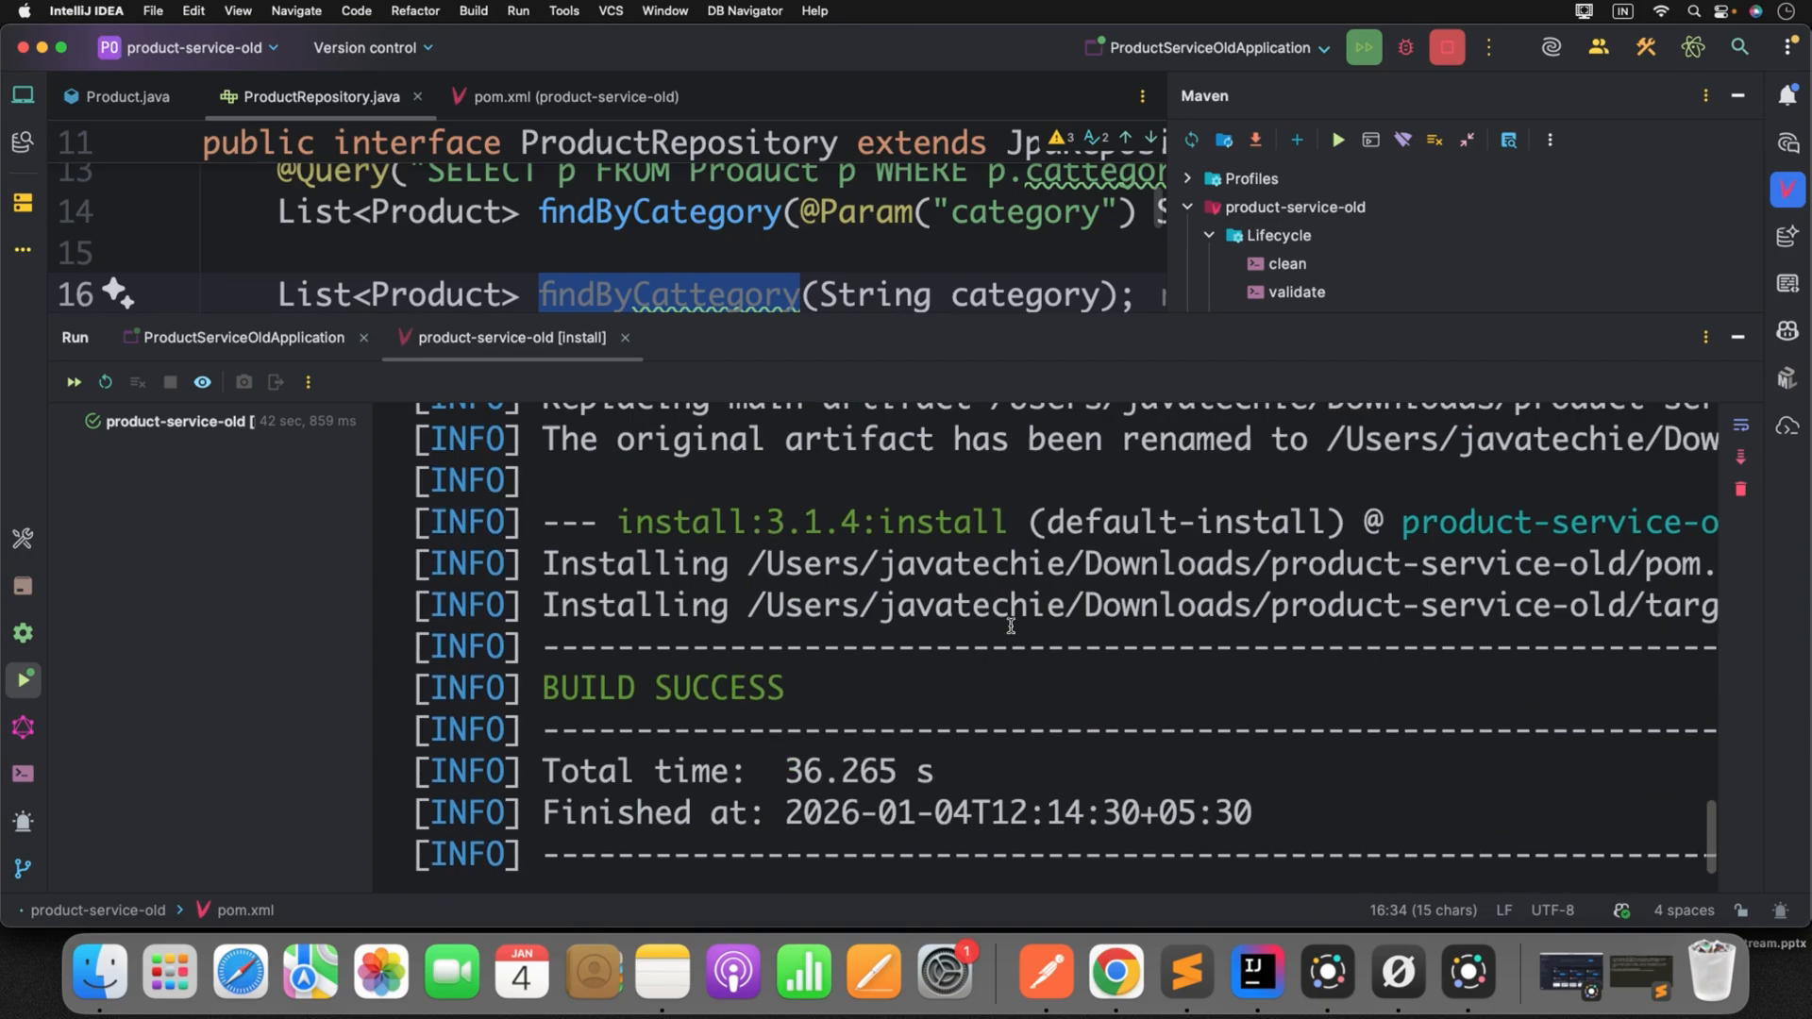
pyautogui.scroll(-3)
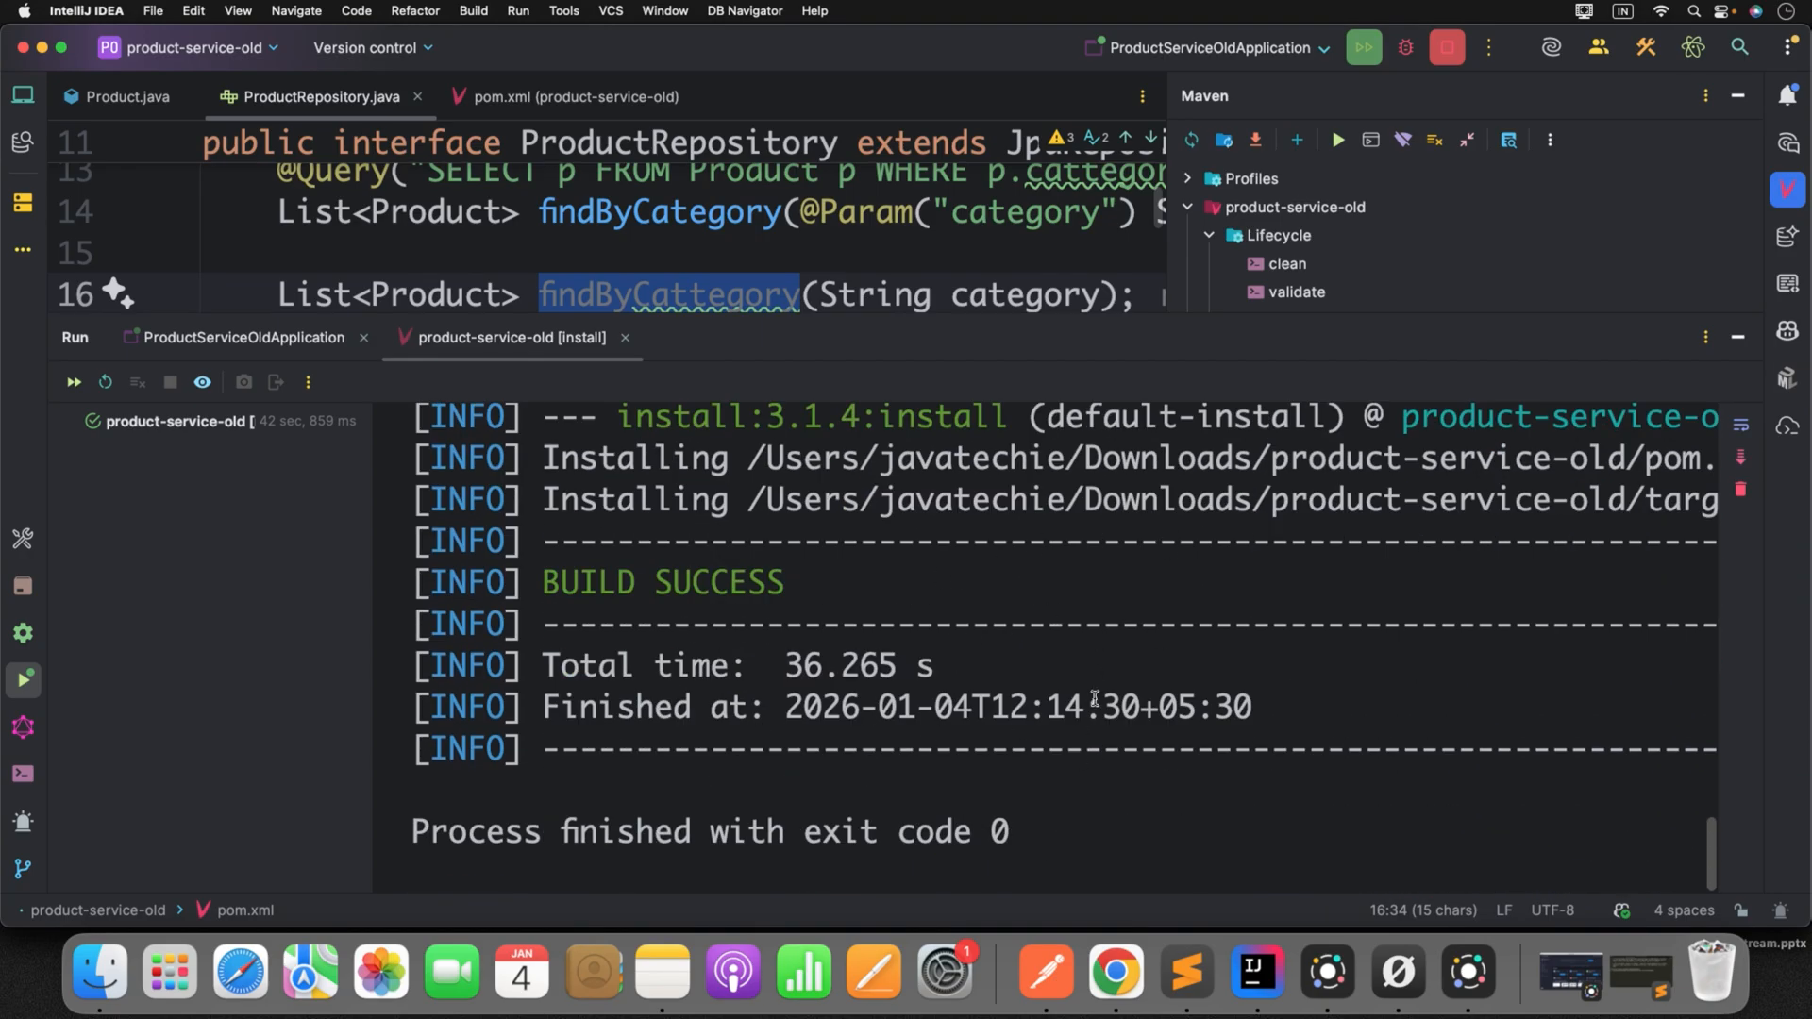
pyautogui.moveTo(1139, 582)
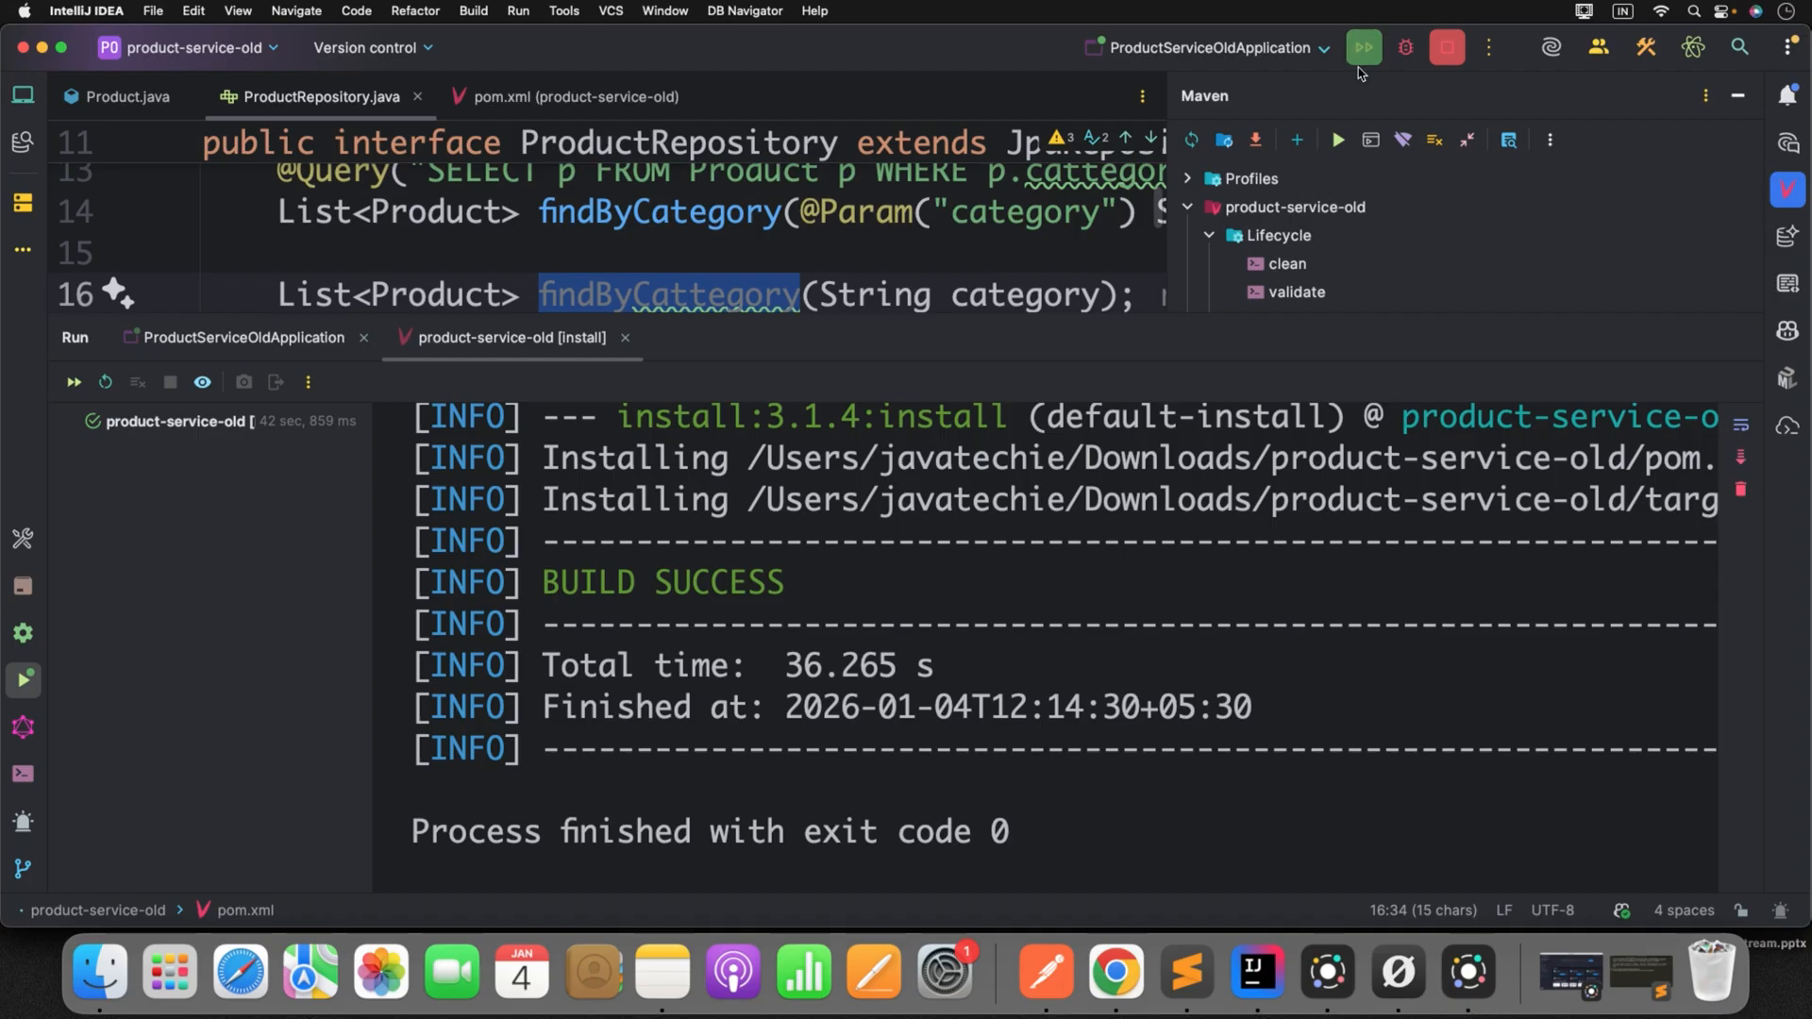
# - Run ProductServiceOldApplication and inspect the startup error on unresolved 'cattegory'
pyautogui.click(1363, 47)
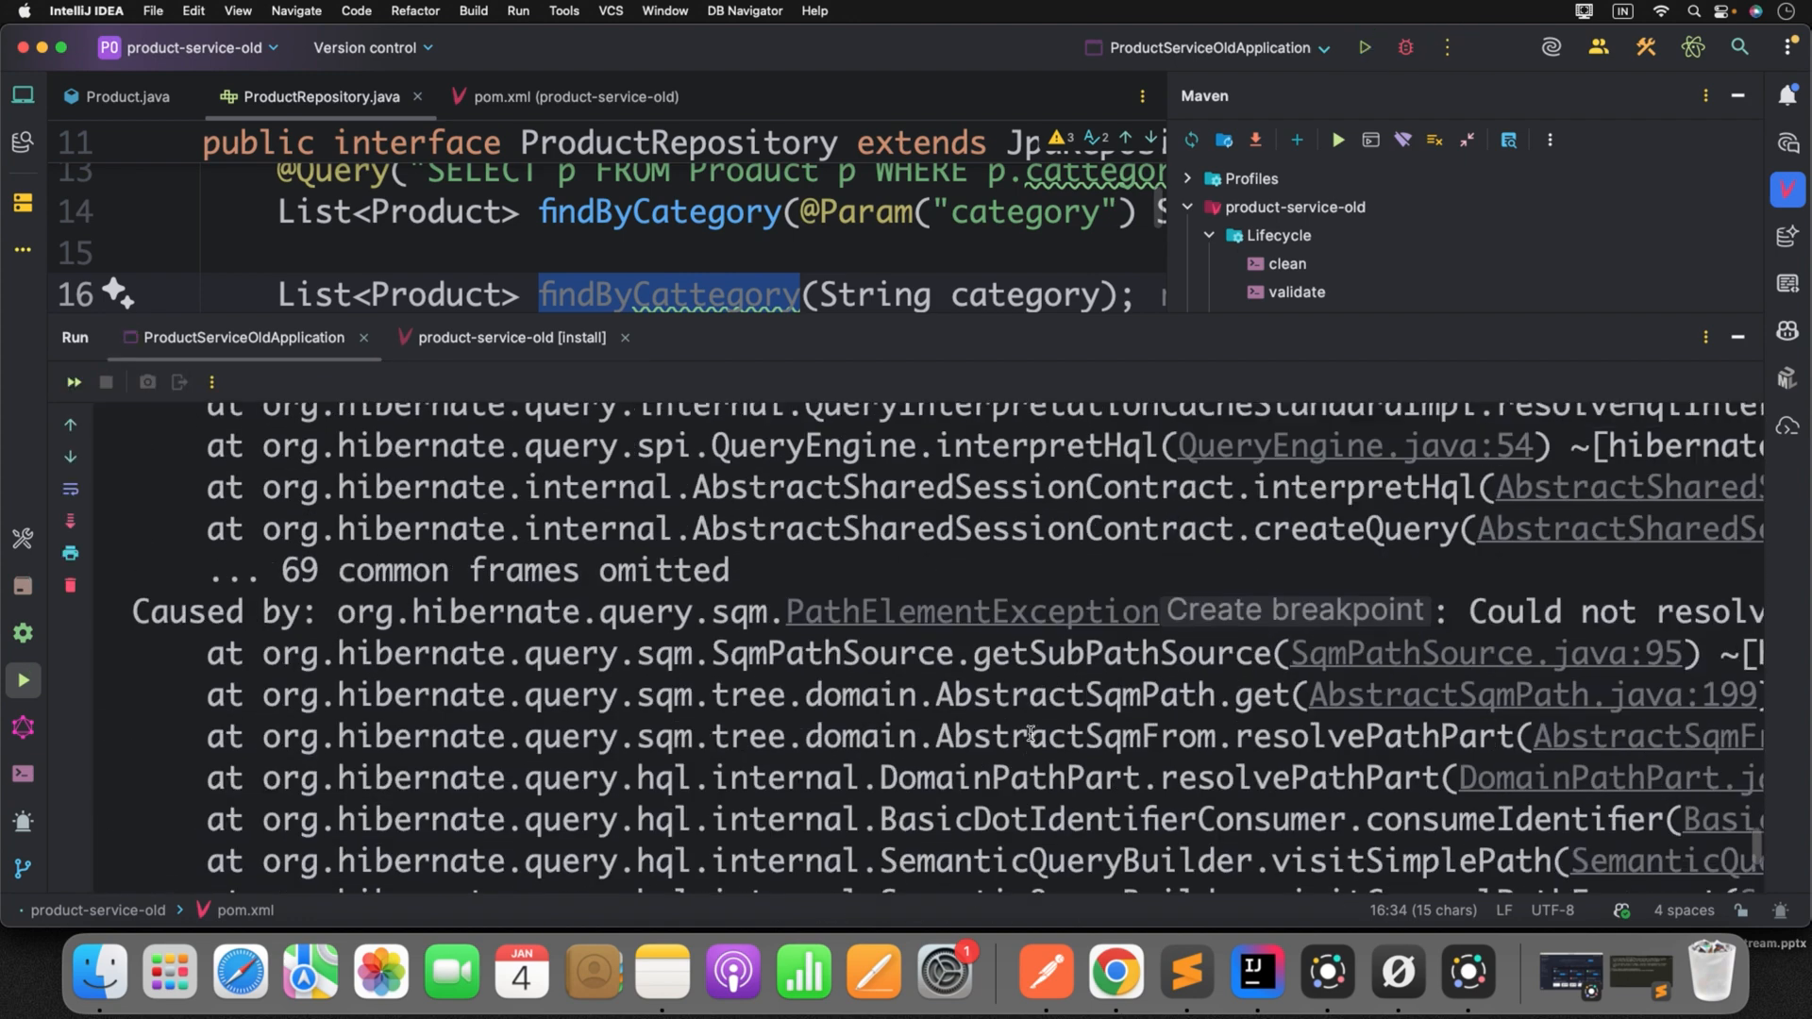
pyautogui.hscroll(3)
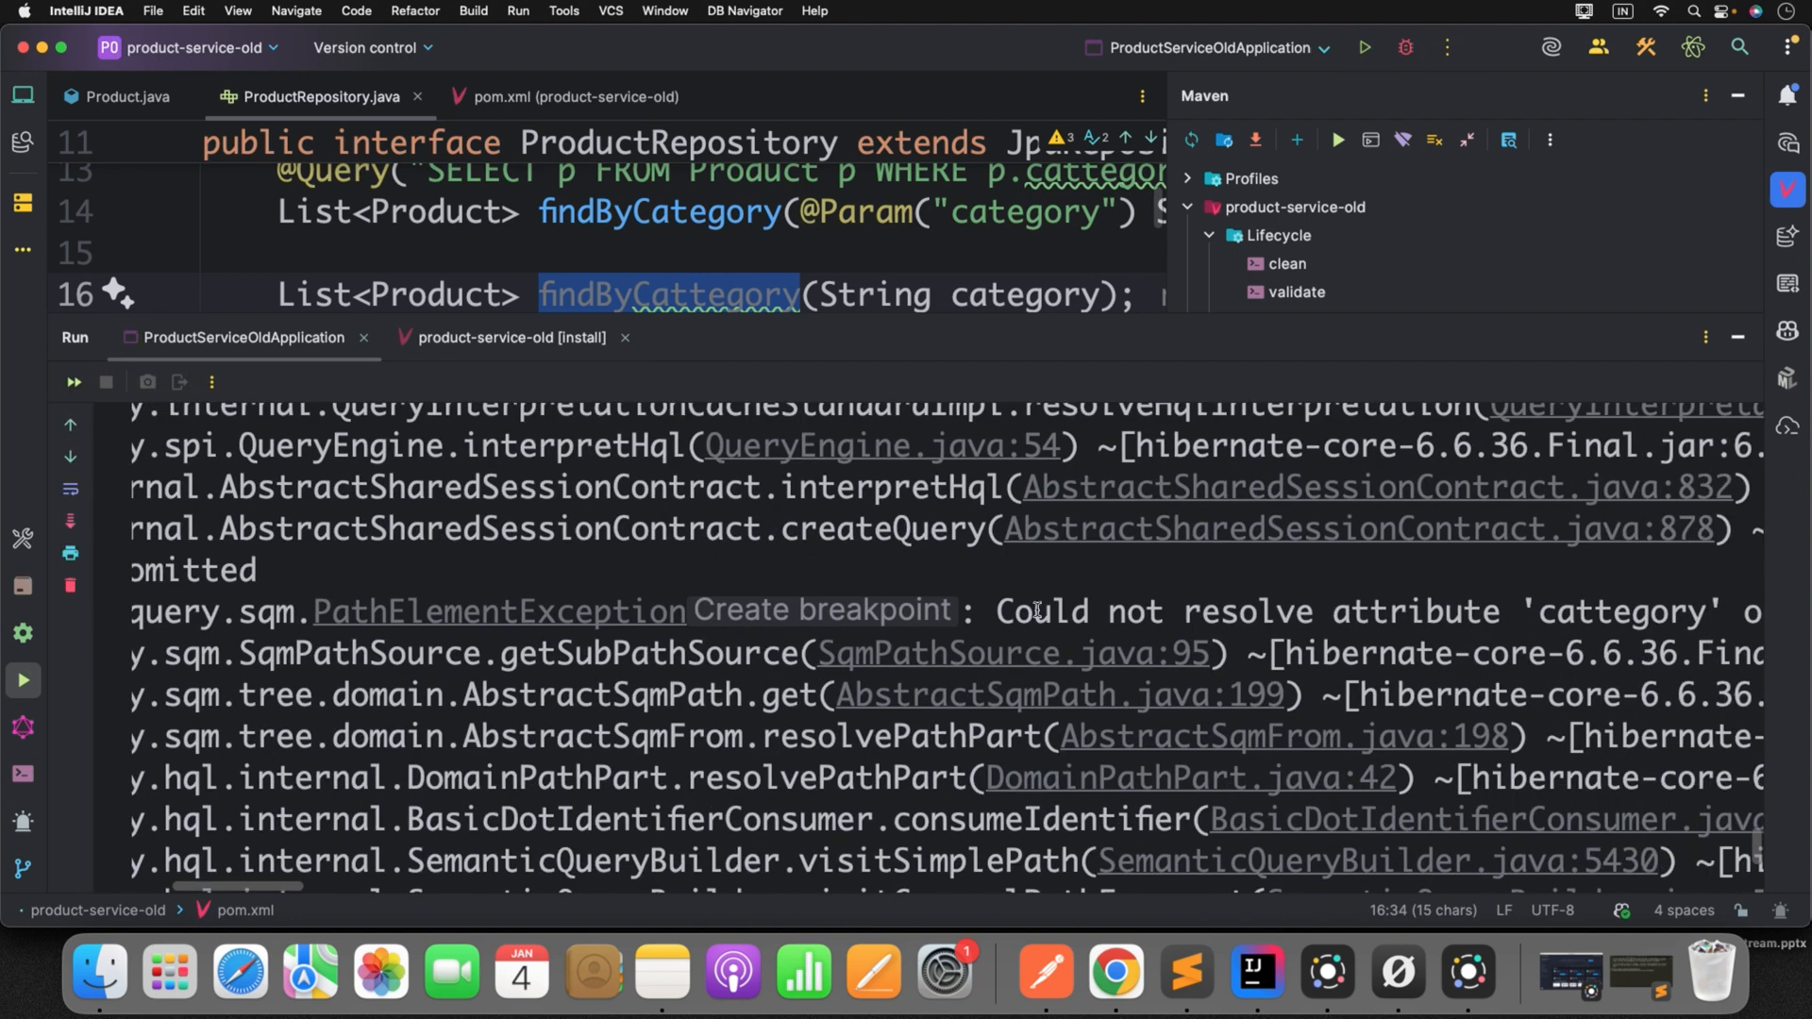
pyautogui.hscroll(3)
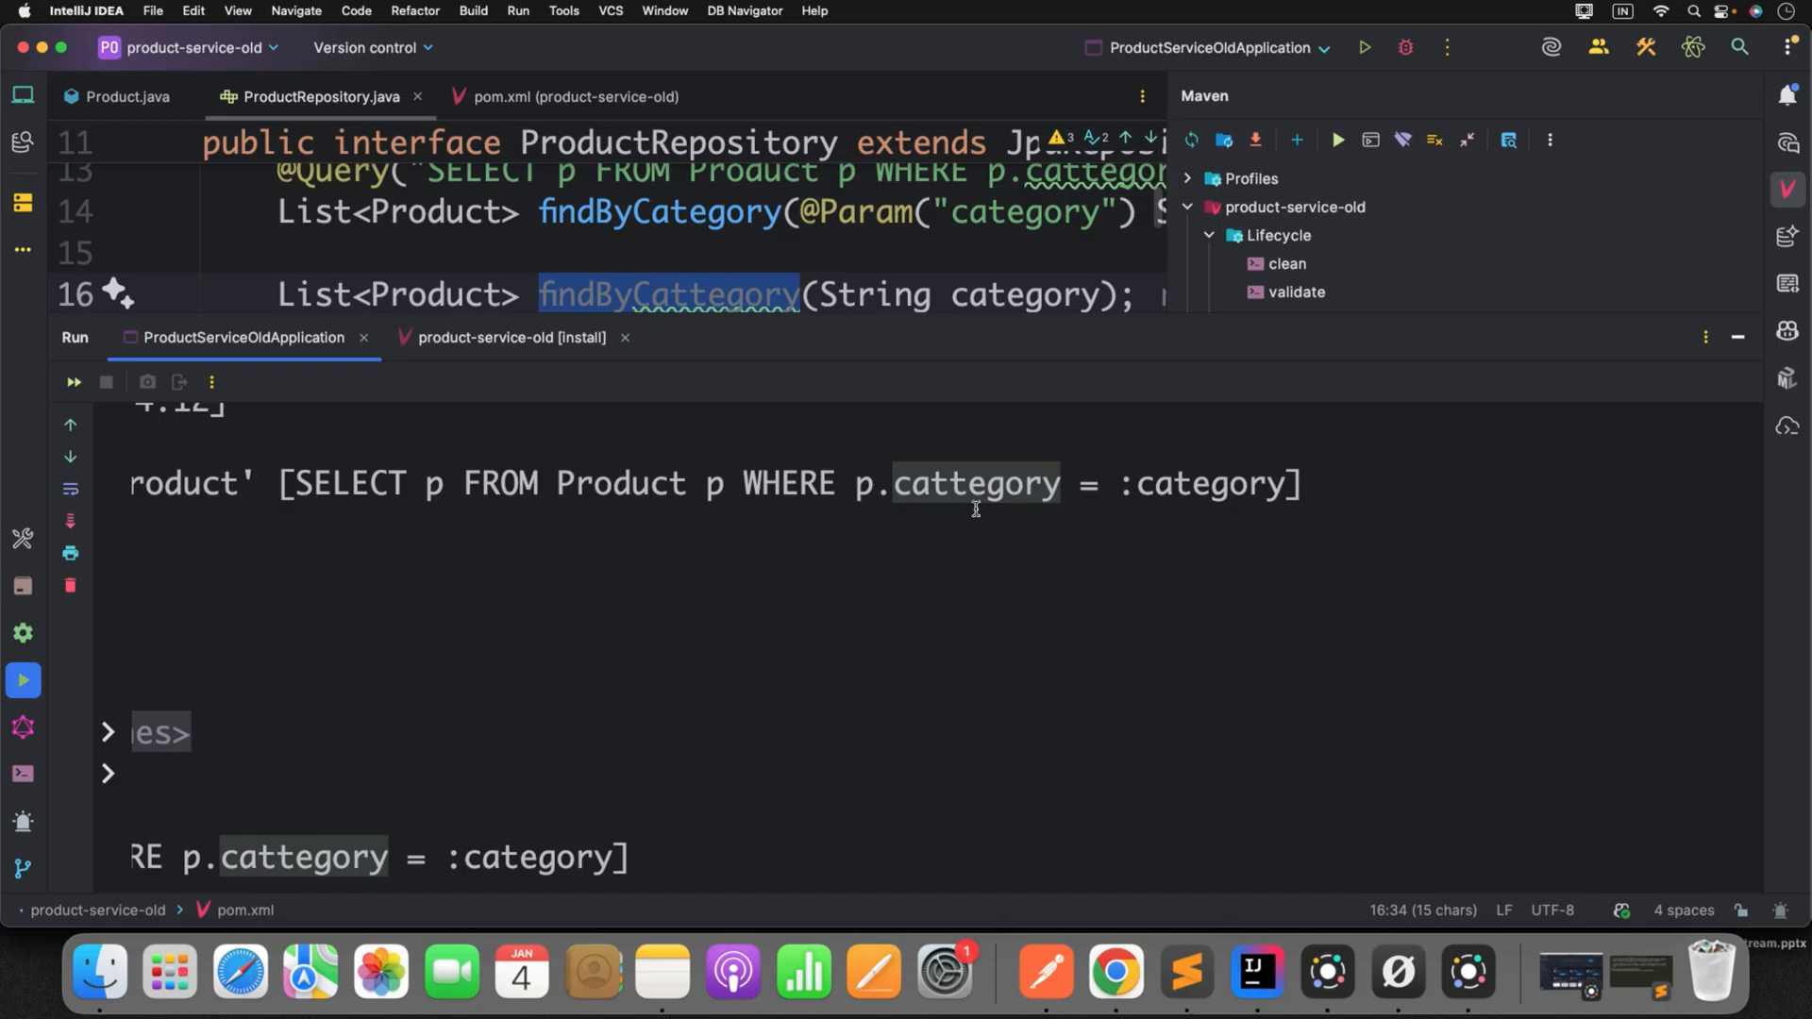
pyautogui.moveTo(884, 532)
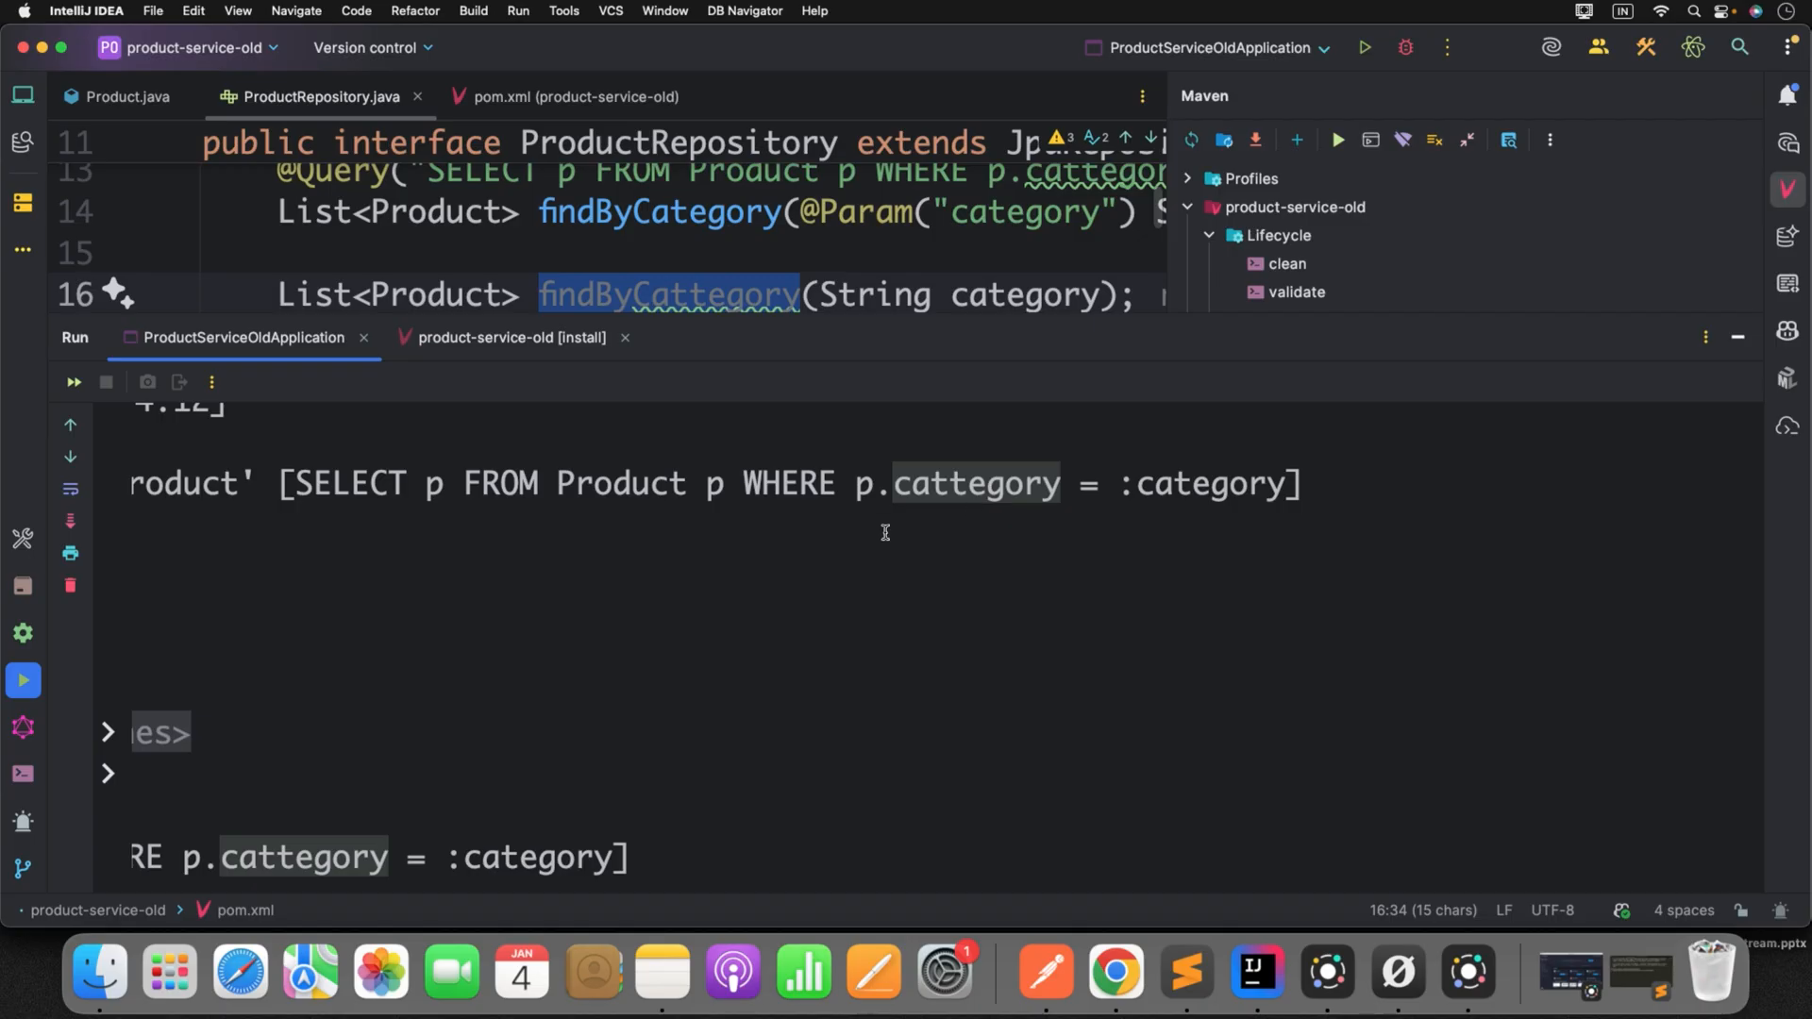